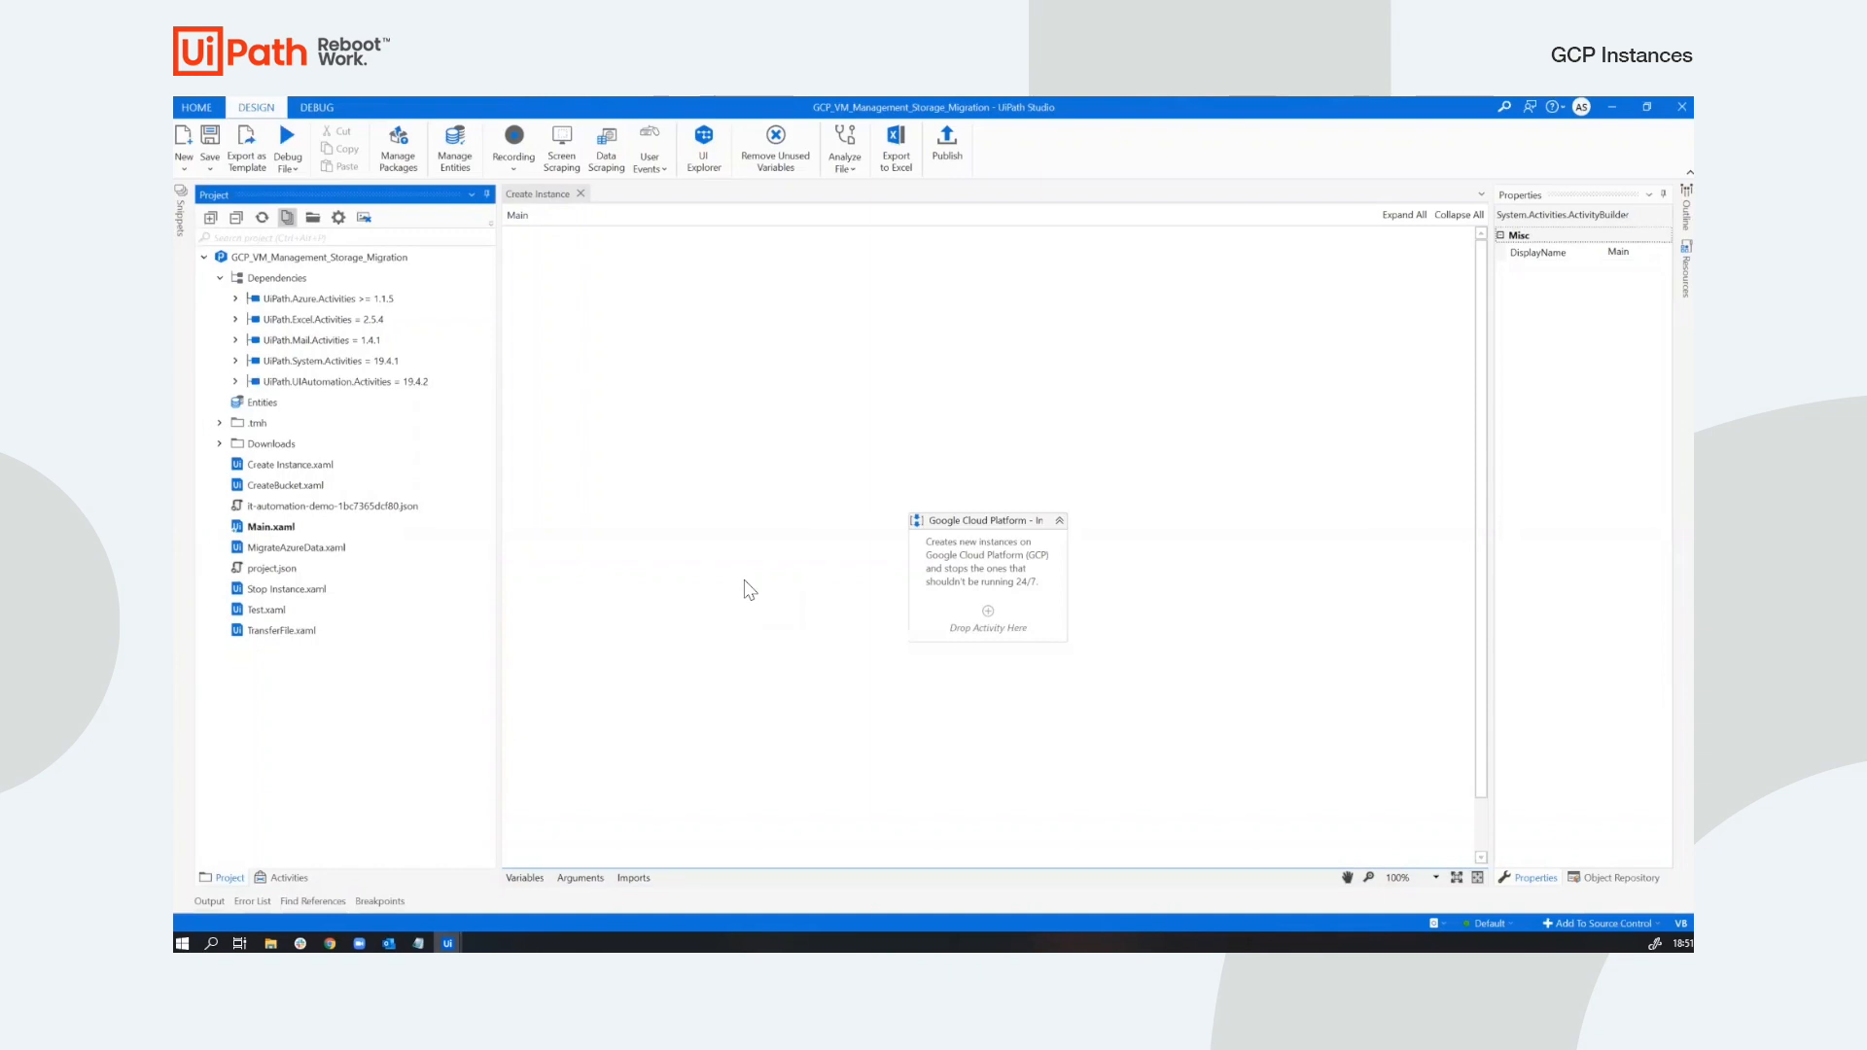
mouse_move(595, 385)
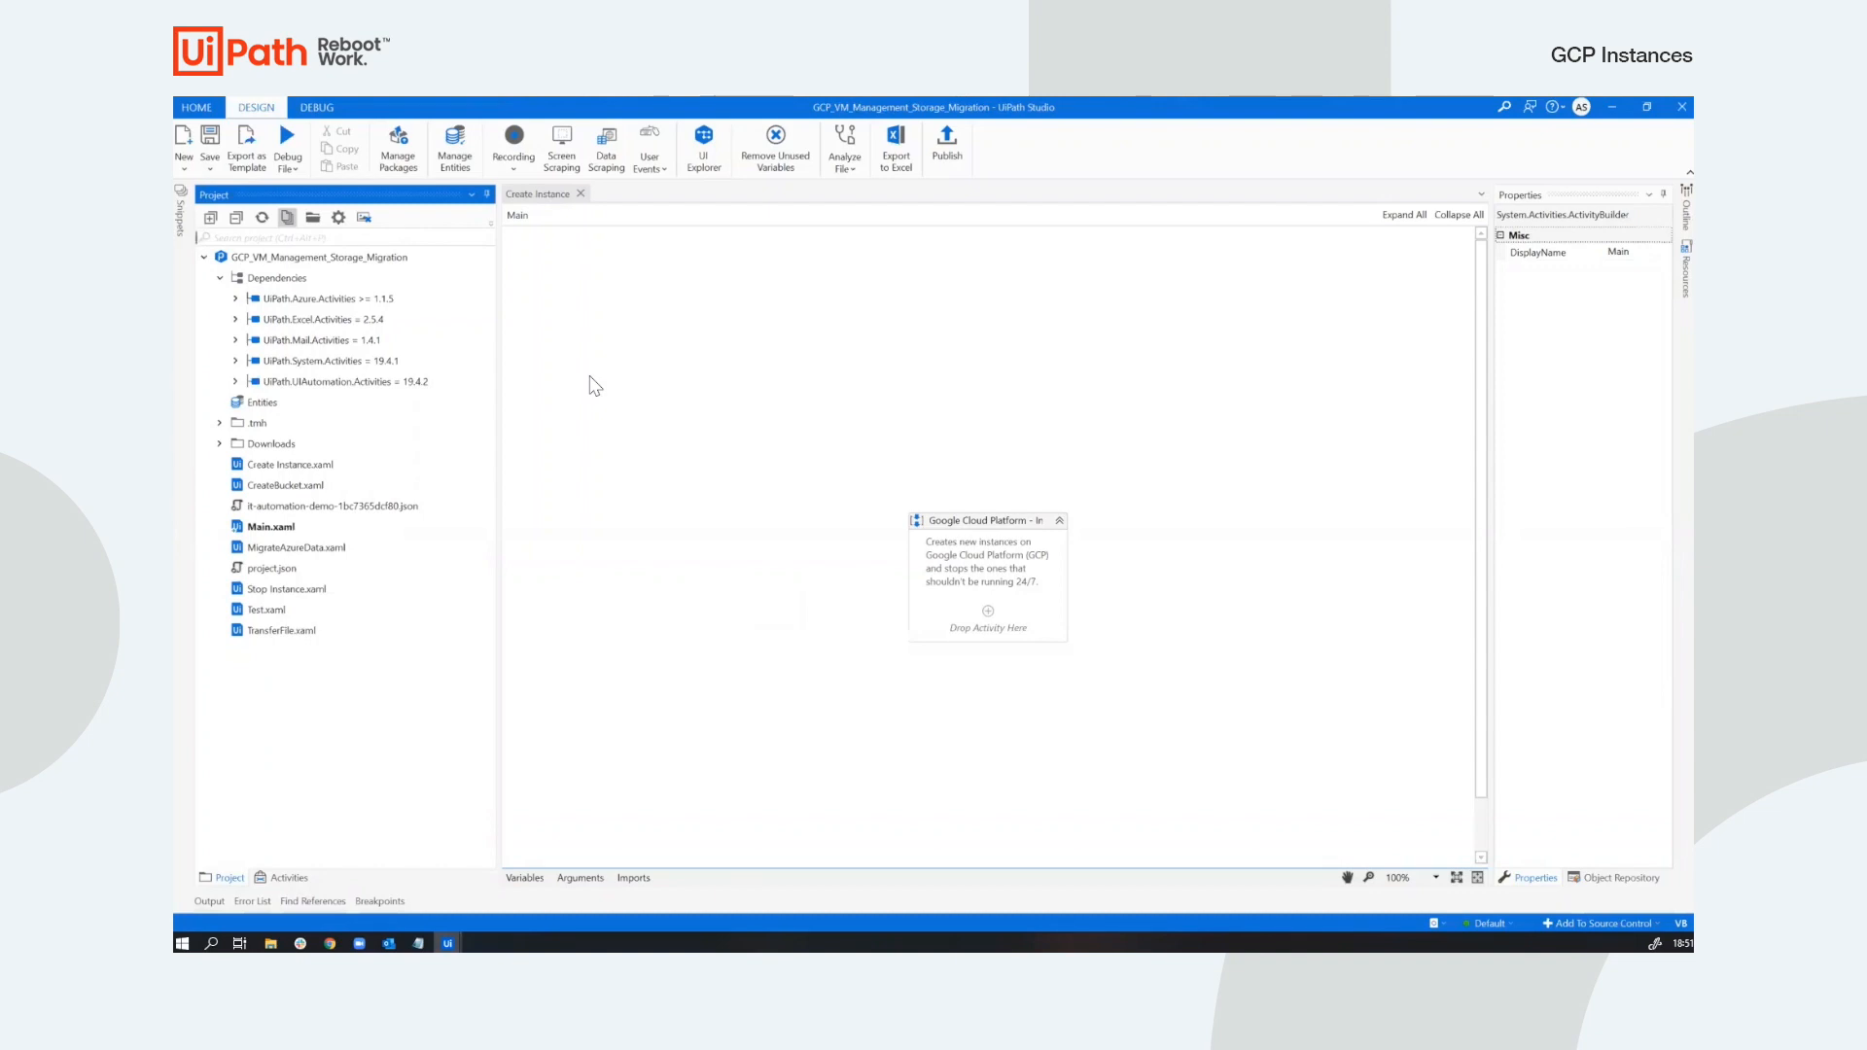
mouse_move(398, 140)
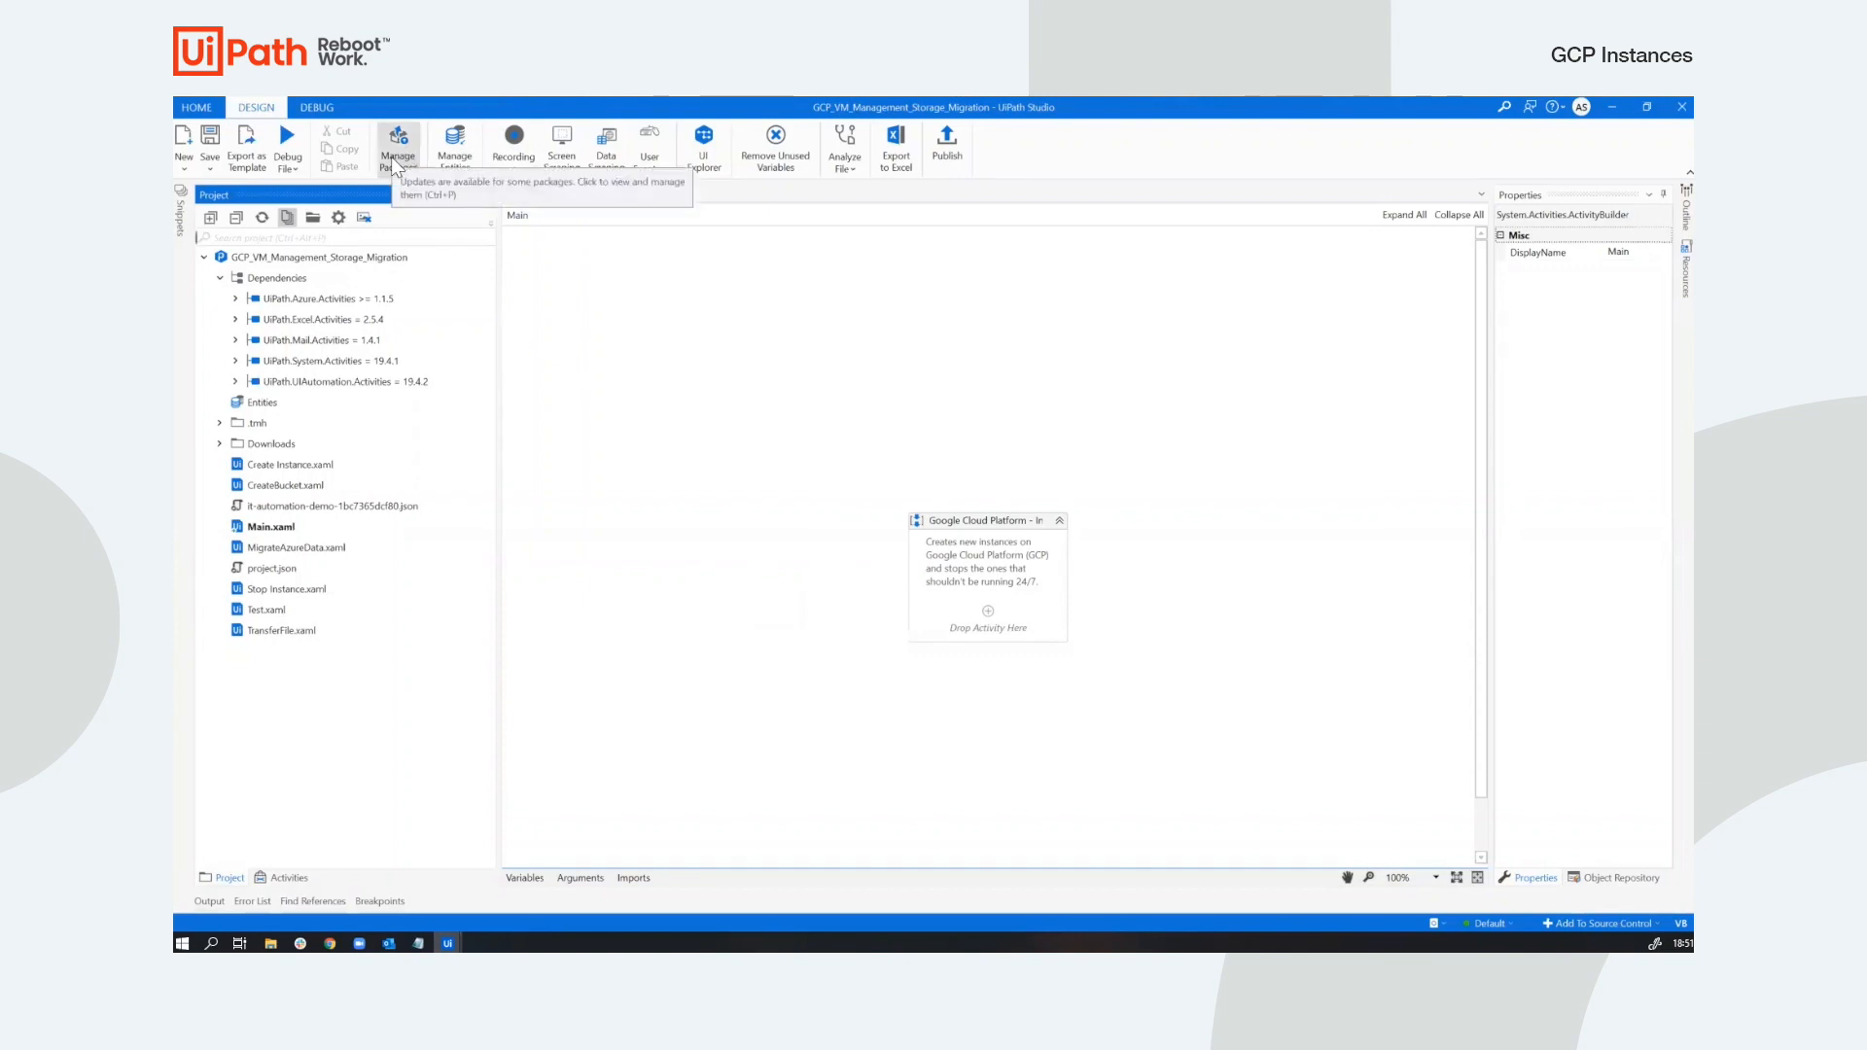
Find UiPath.GoogleCloud.Activities via a 'google' search in Manage Packages, install it and save.
left_click(398, 143)
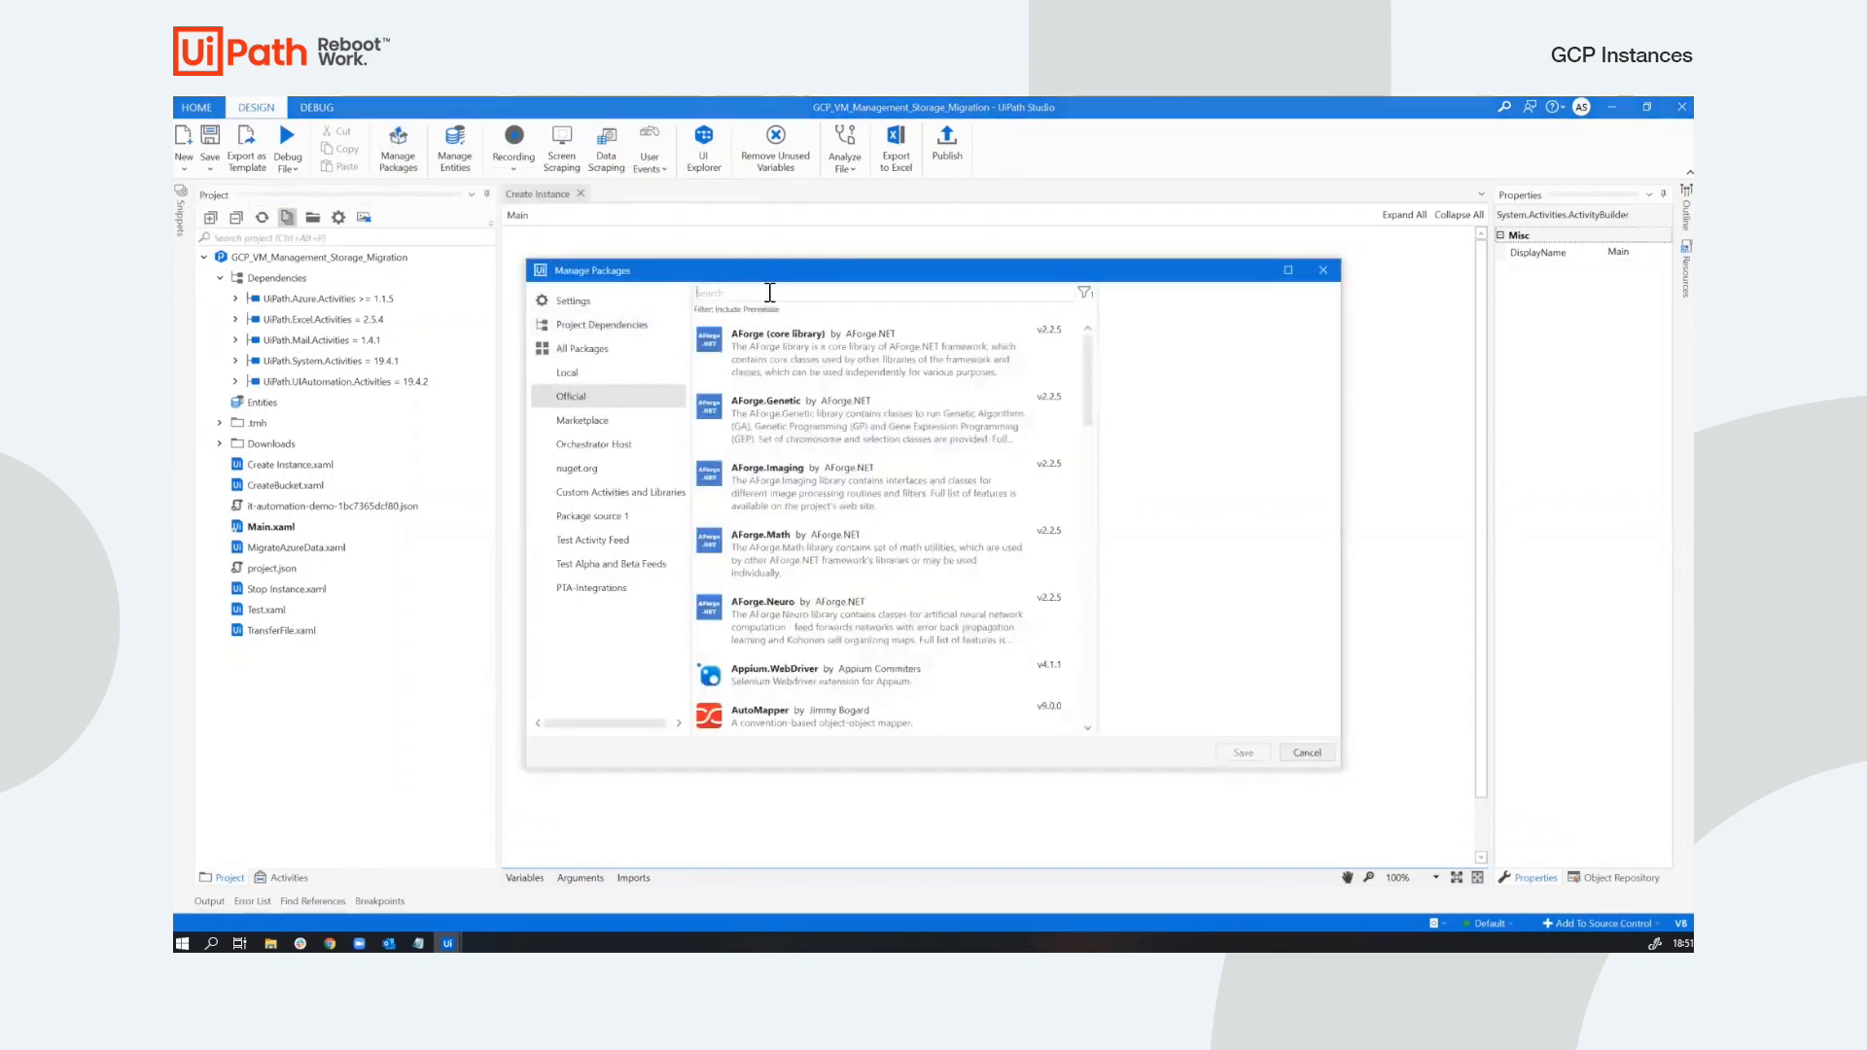
type("google")
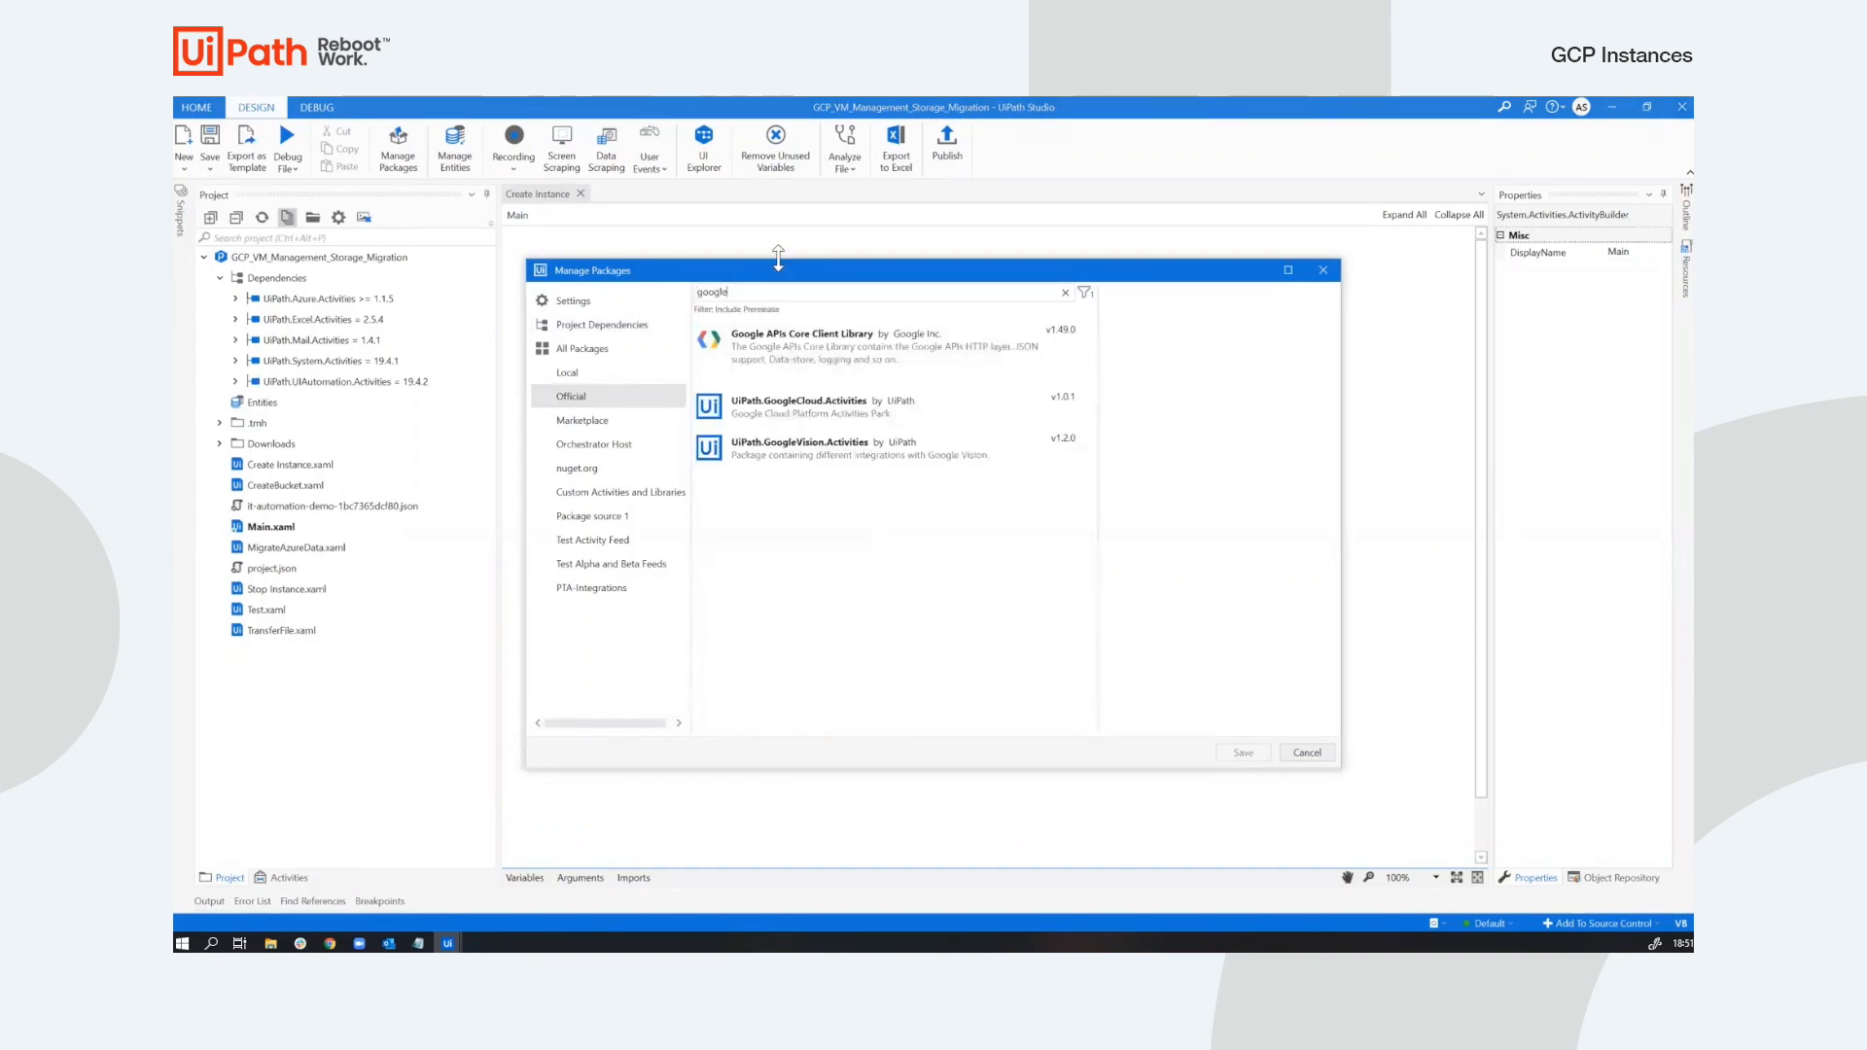
left_click(822, 406)
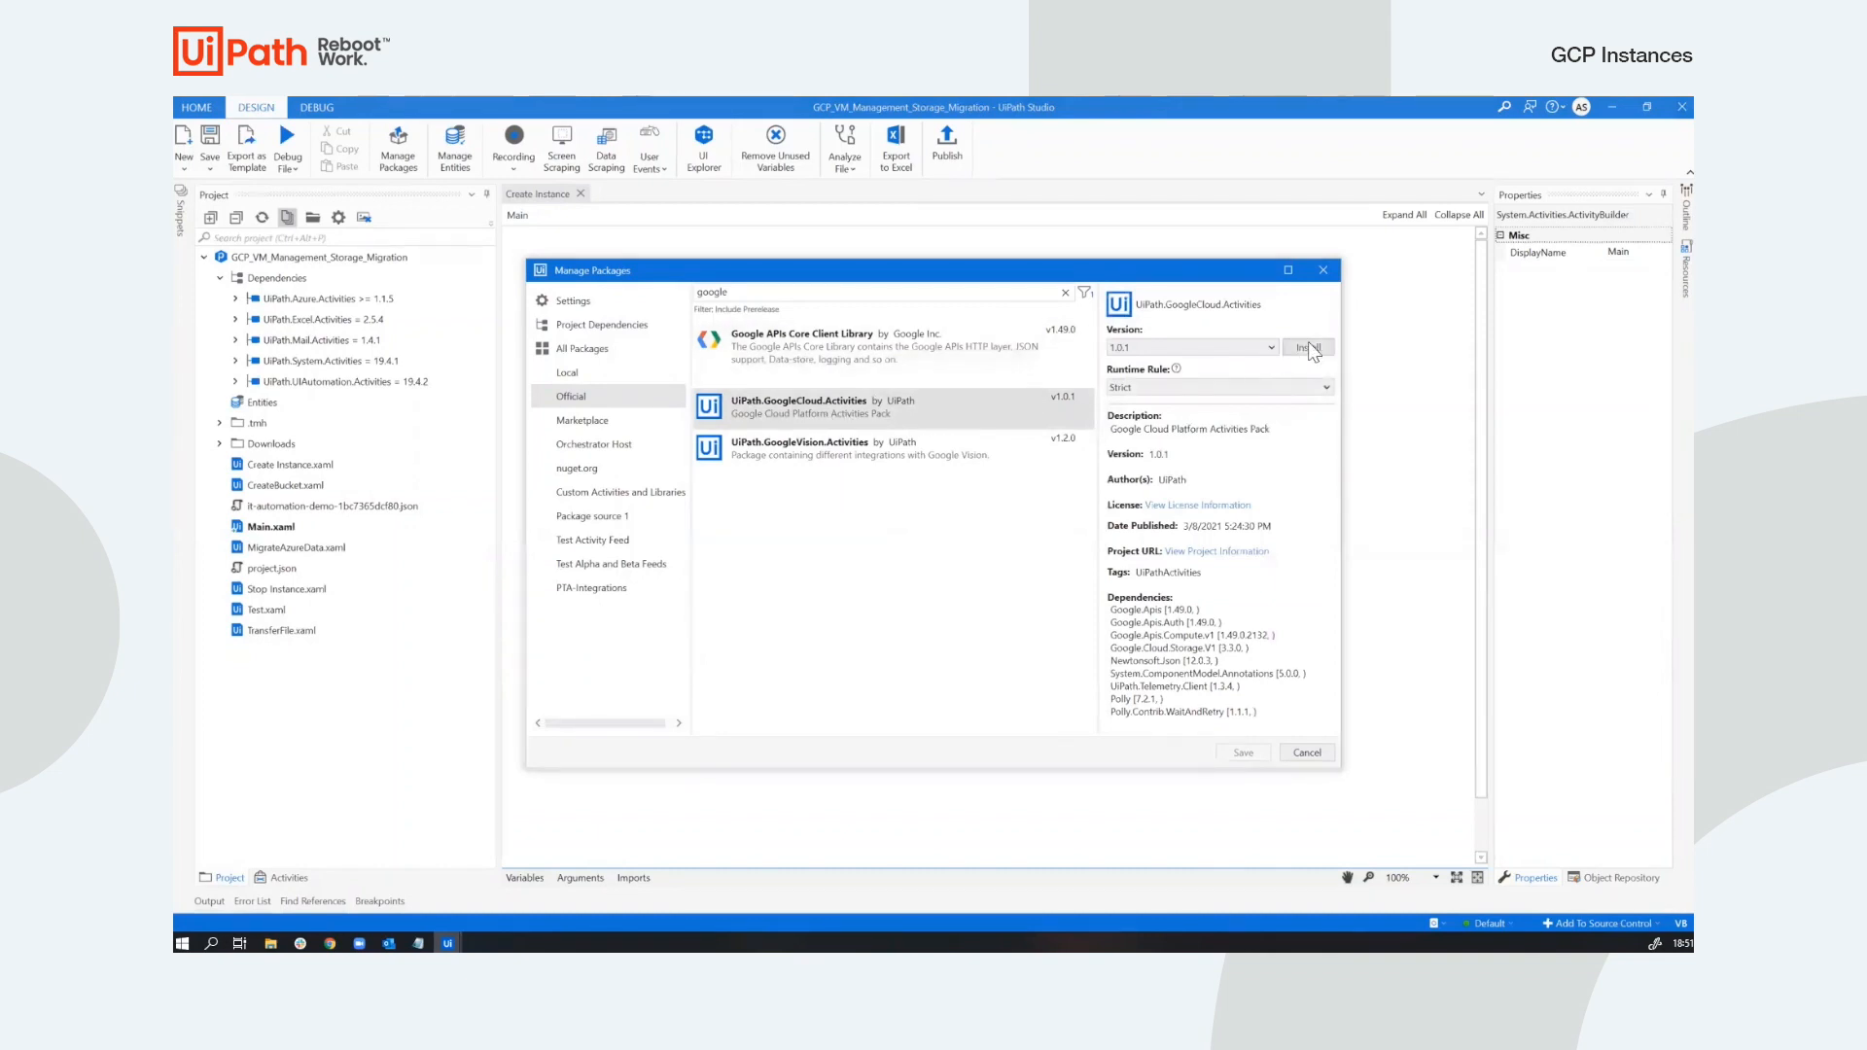
left_click(1305, 347)
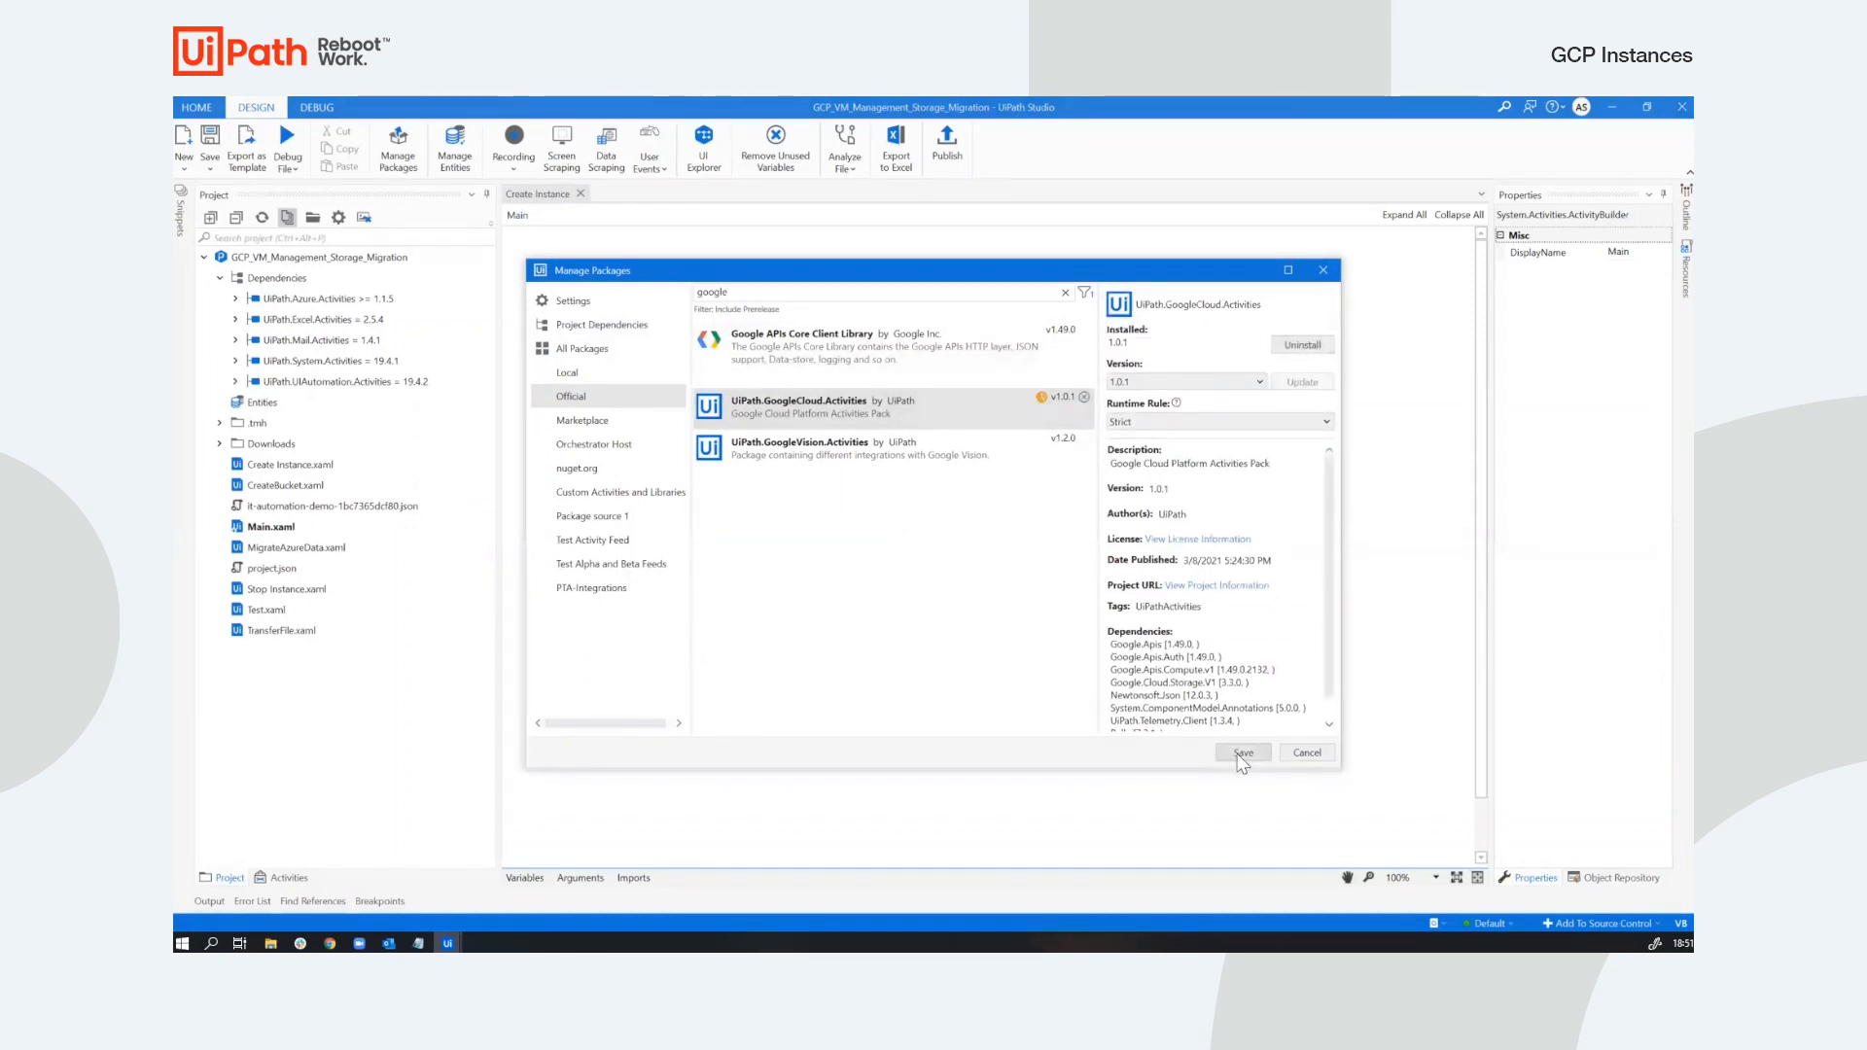
left_click(1242, 752)
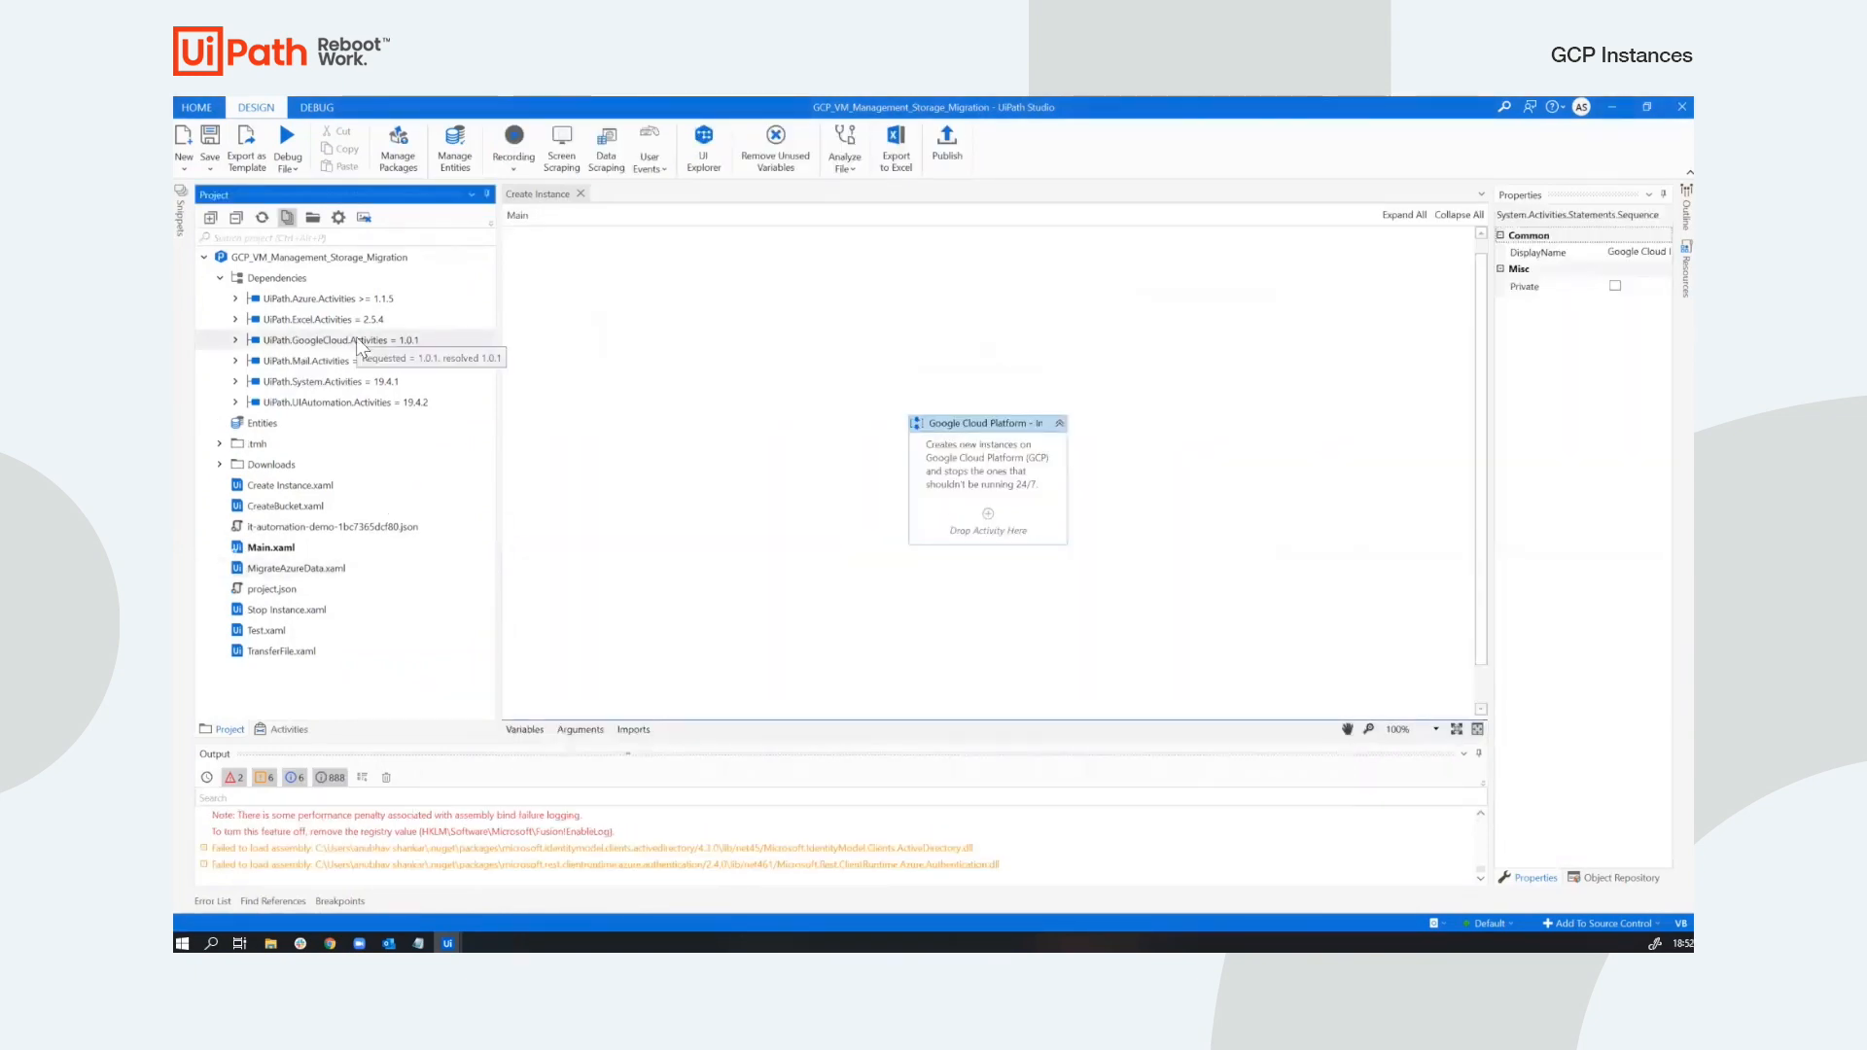
Expand Available > Cloud > Google > Compute Engine > Instances to list Create Instance and Stop Instance.
left_click(287, 730)
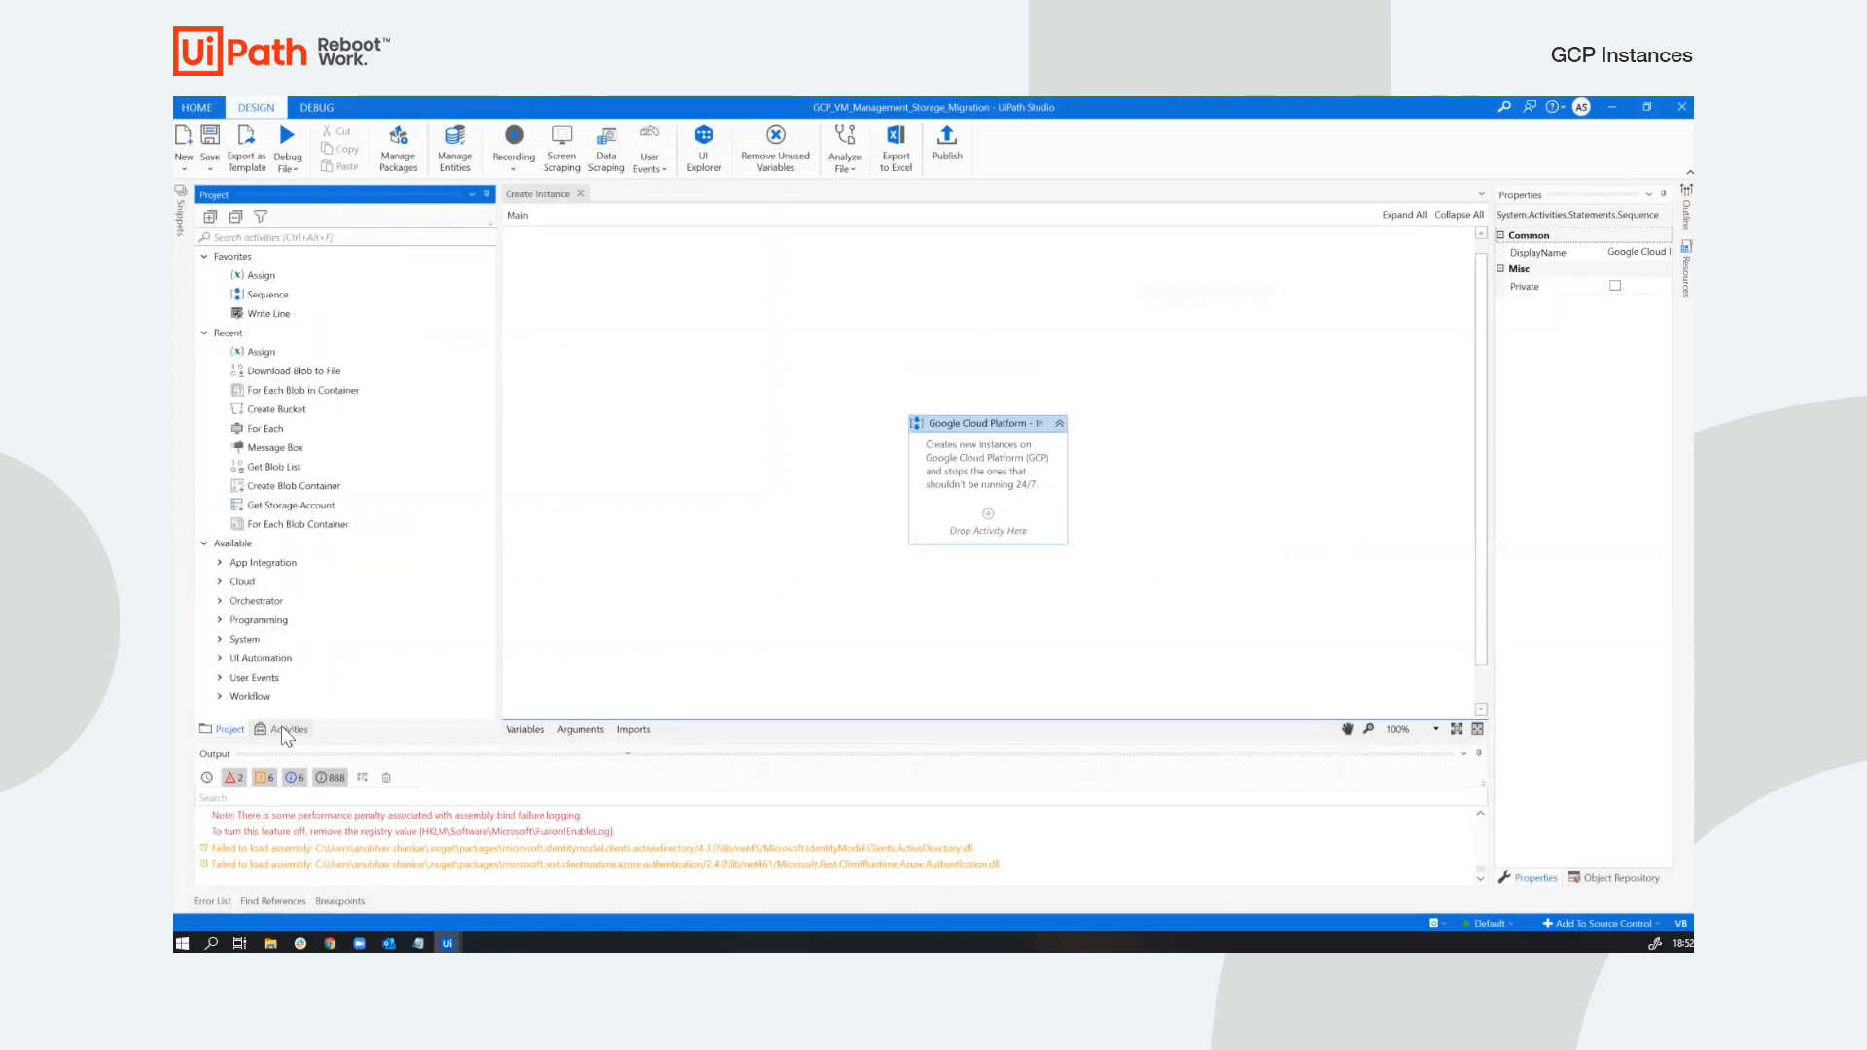
left_click(287, 728)
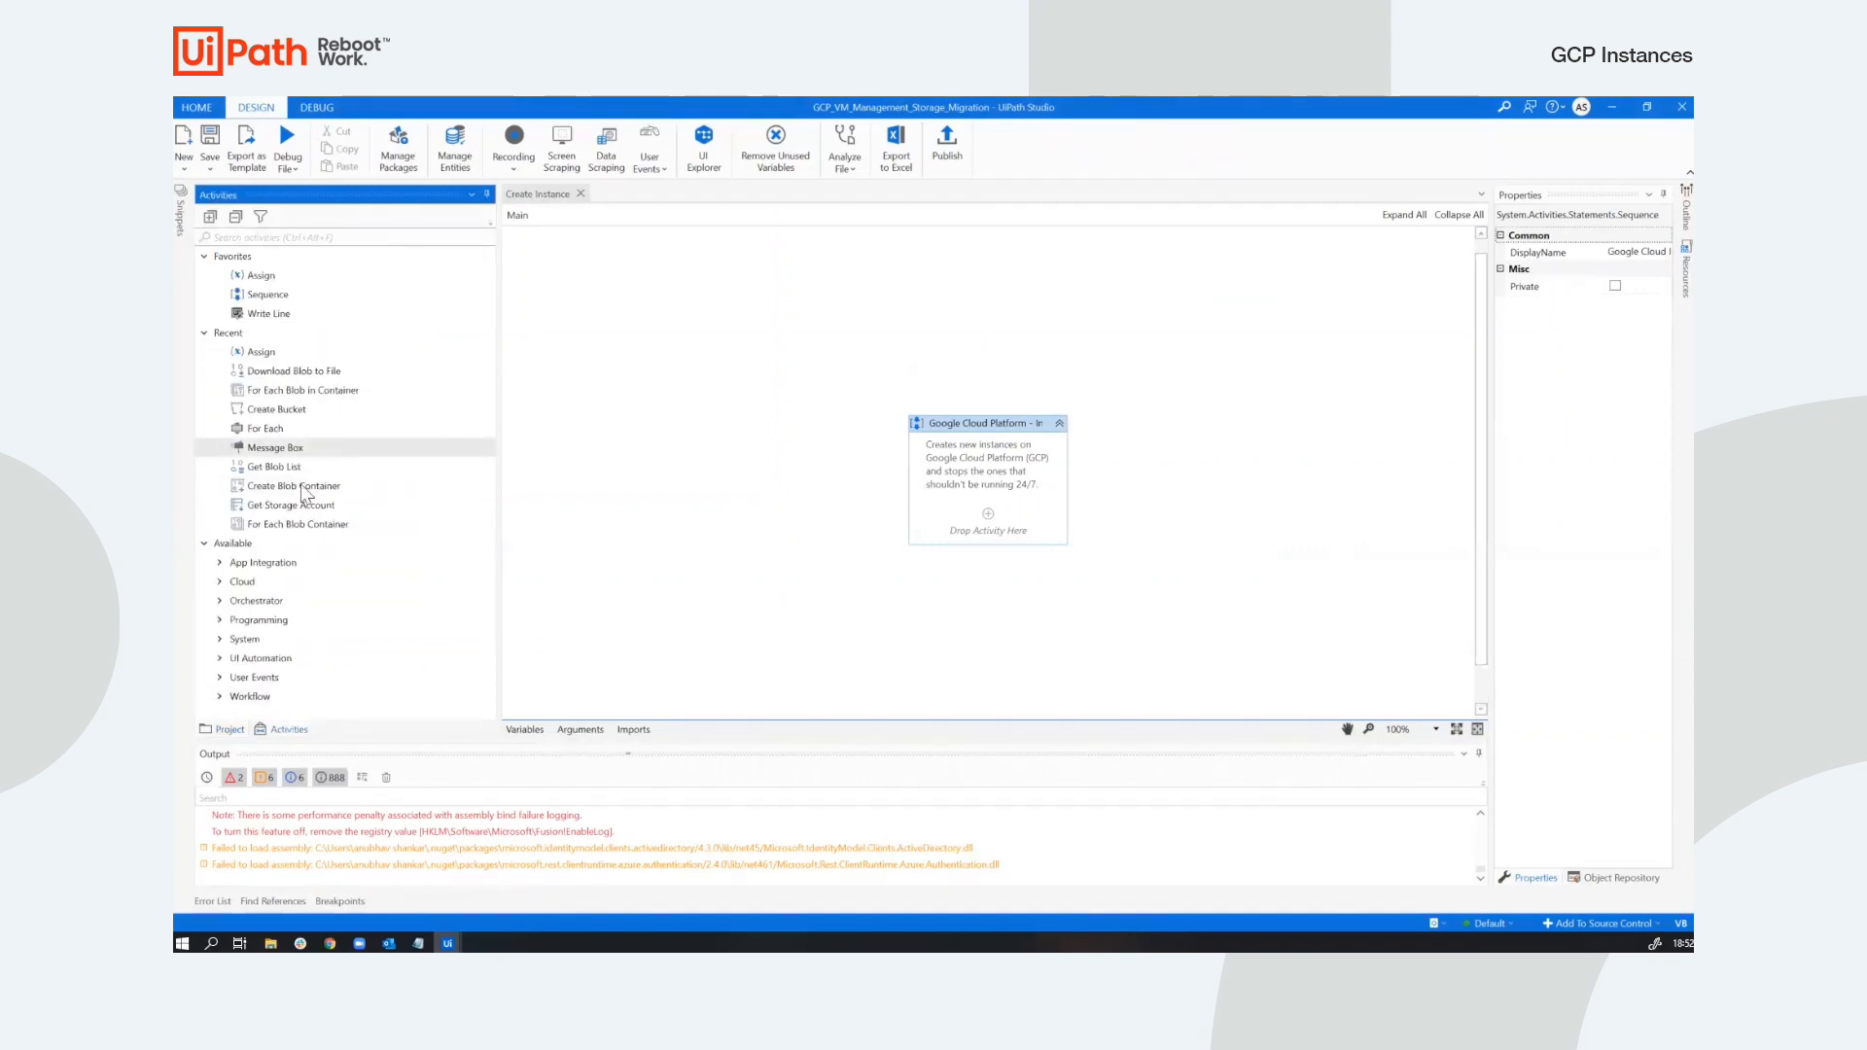
left_click(242, 582)
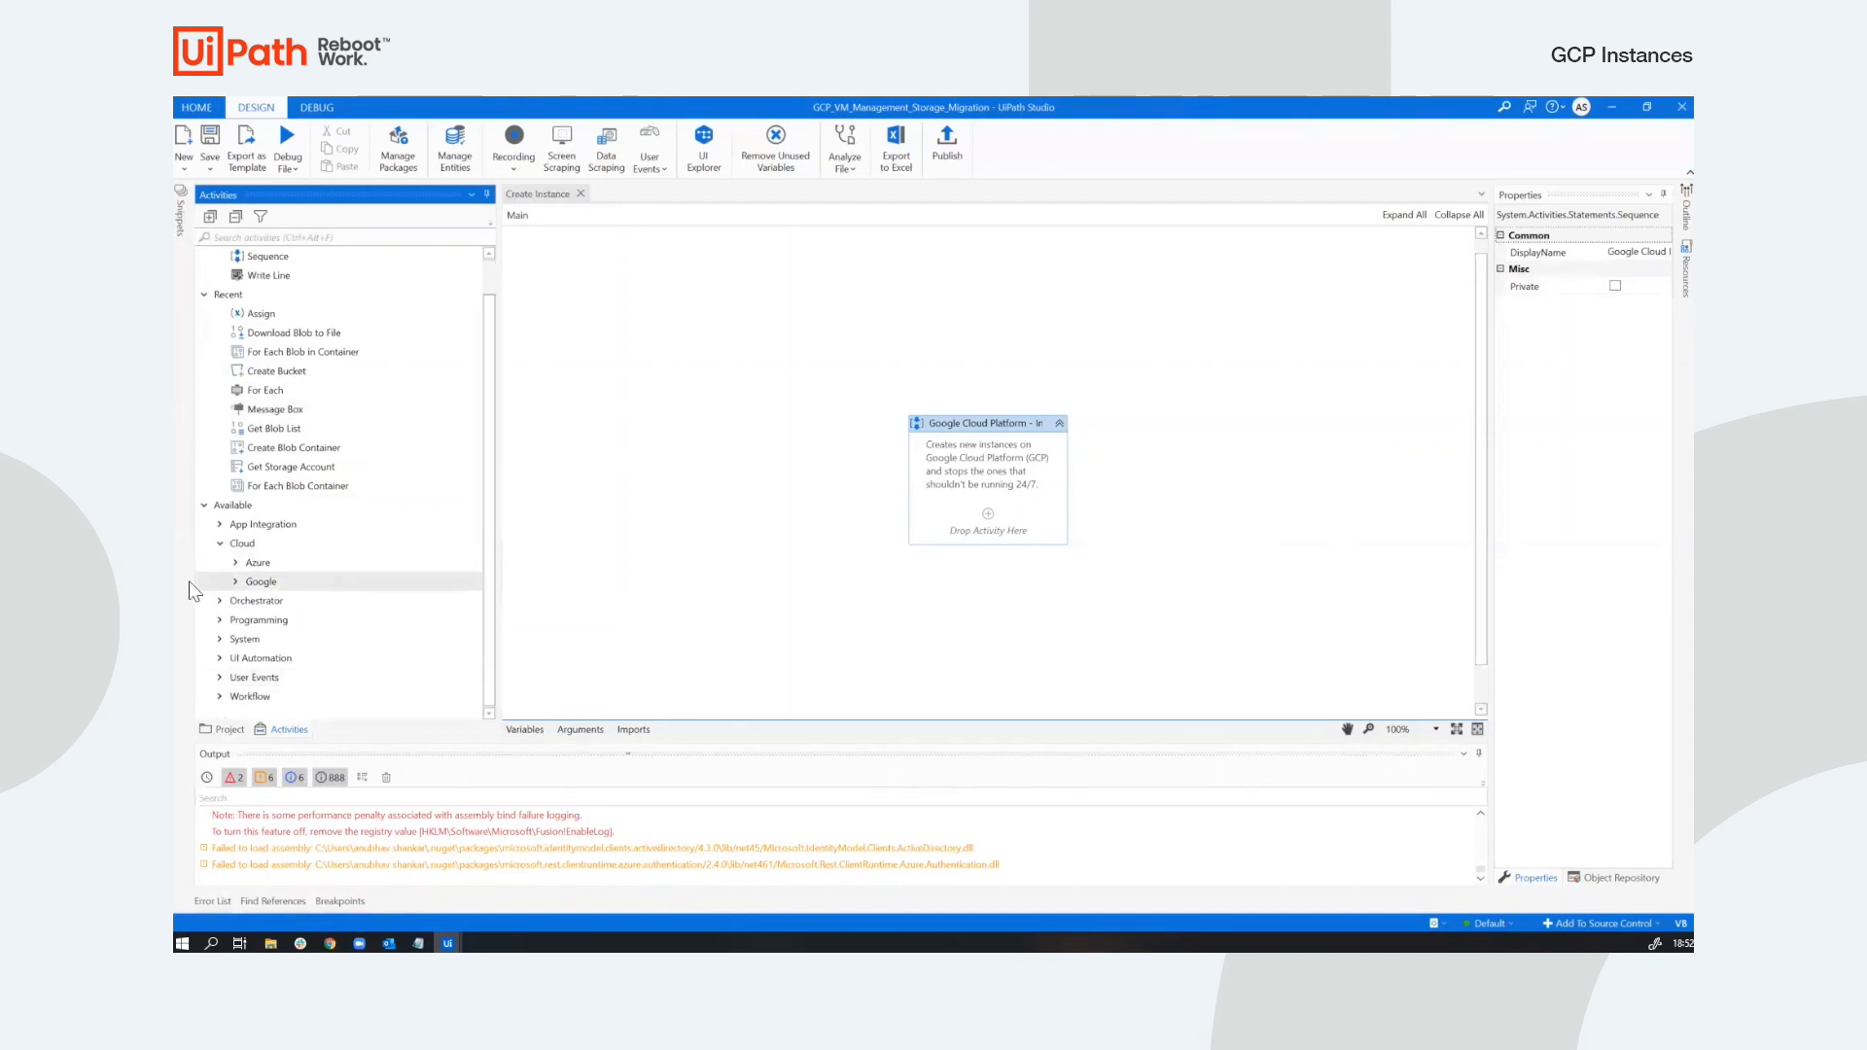
left_click(259, 582)
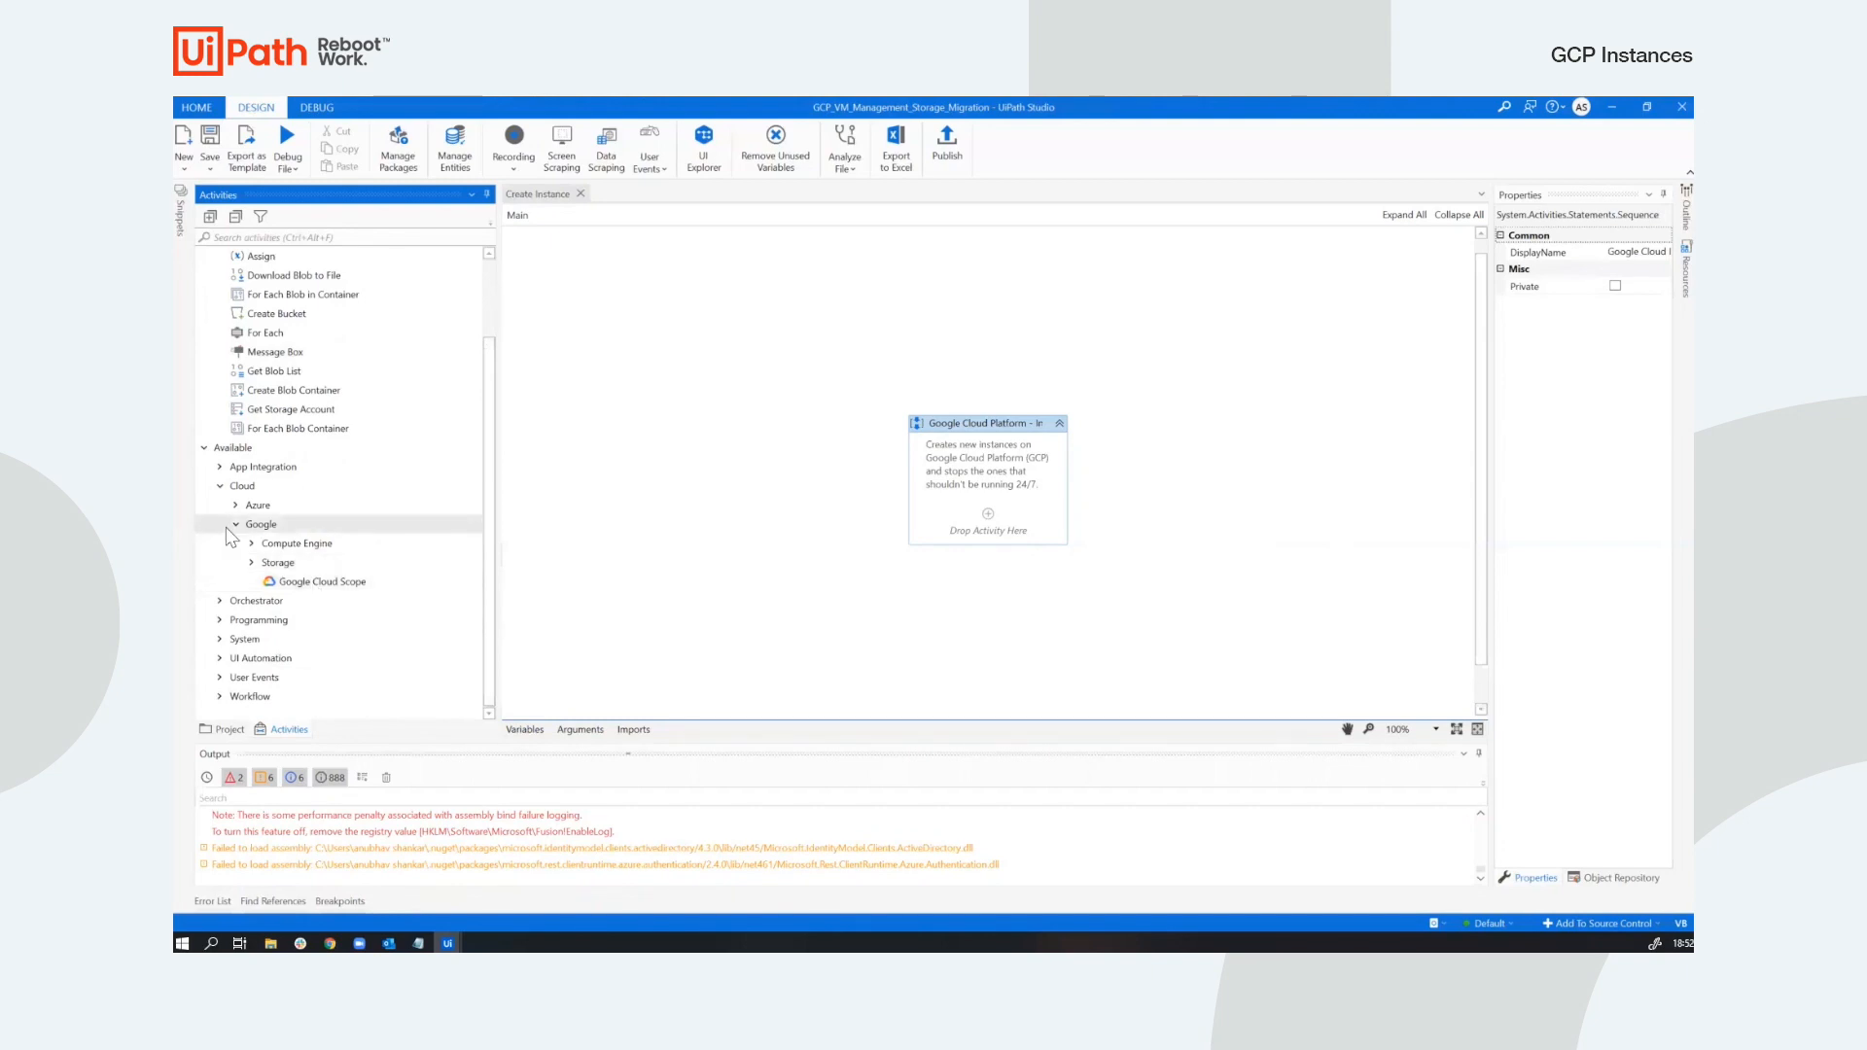
left_click(251, 543)
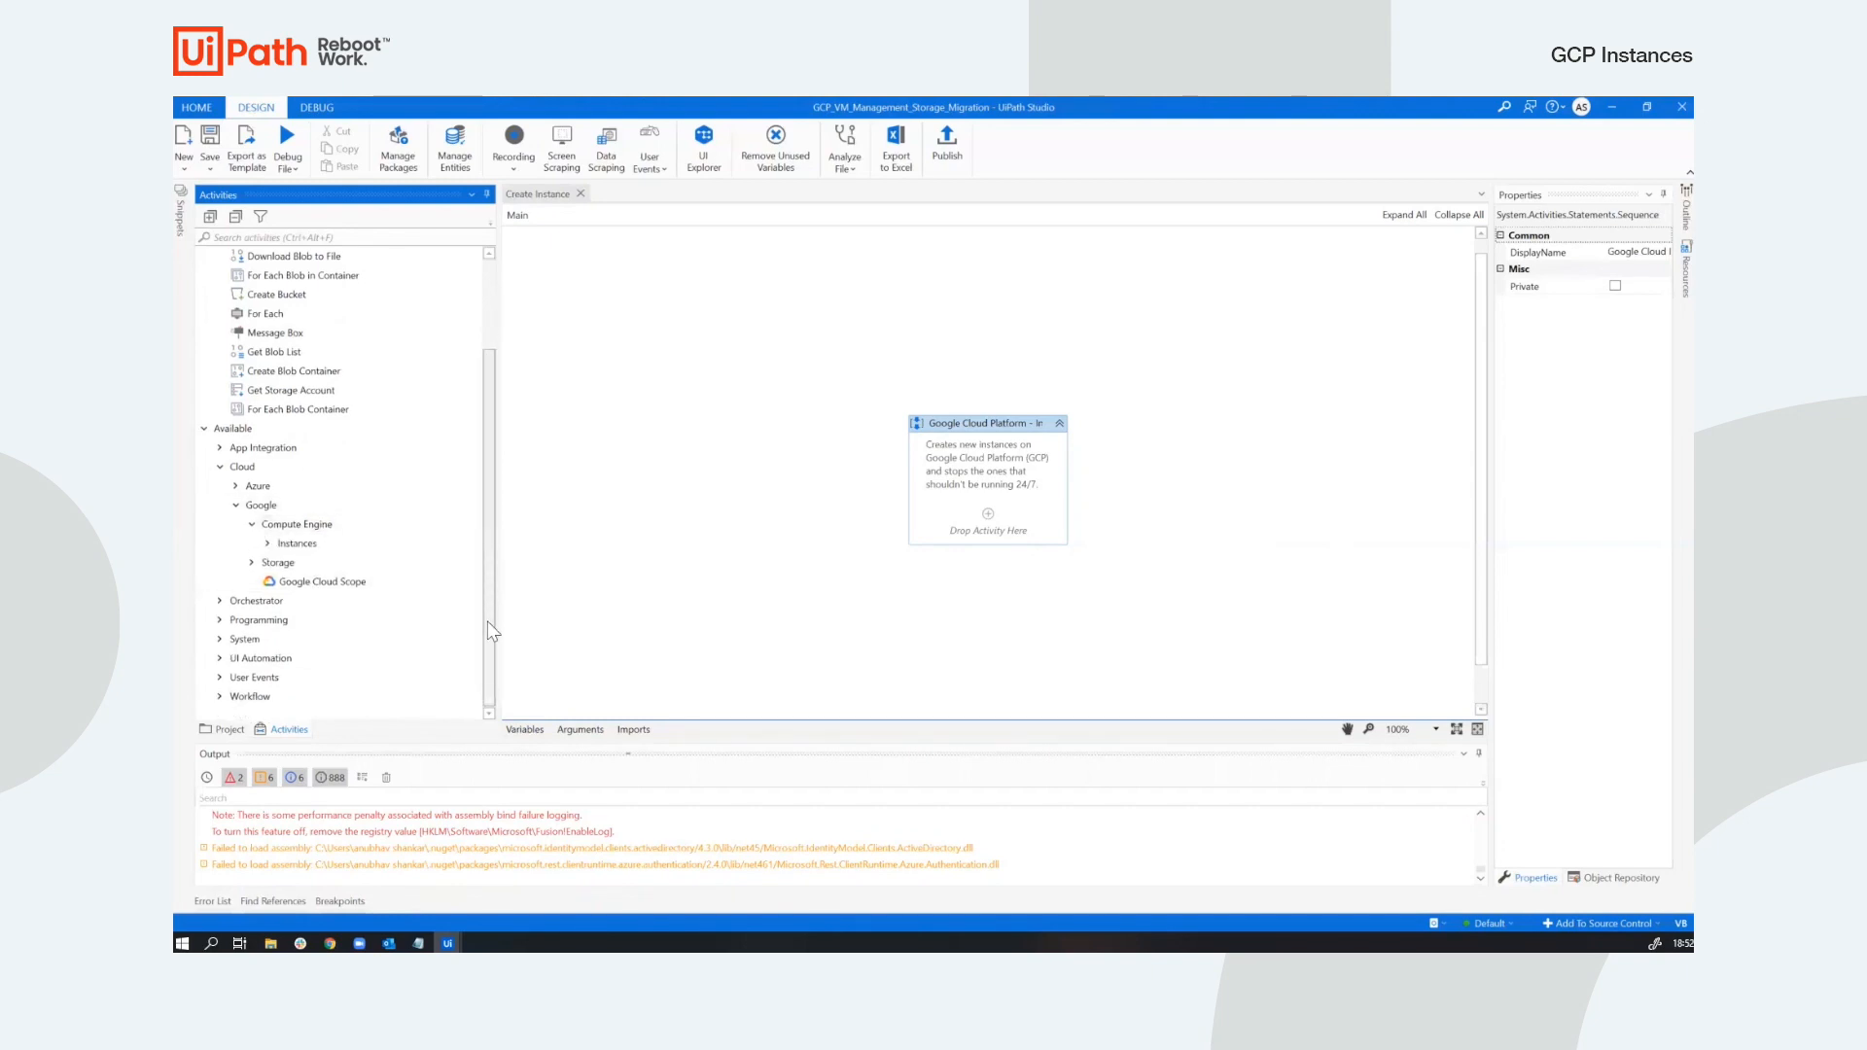
left_click(295, 542)
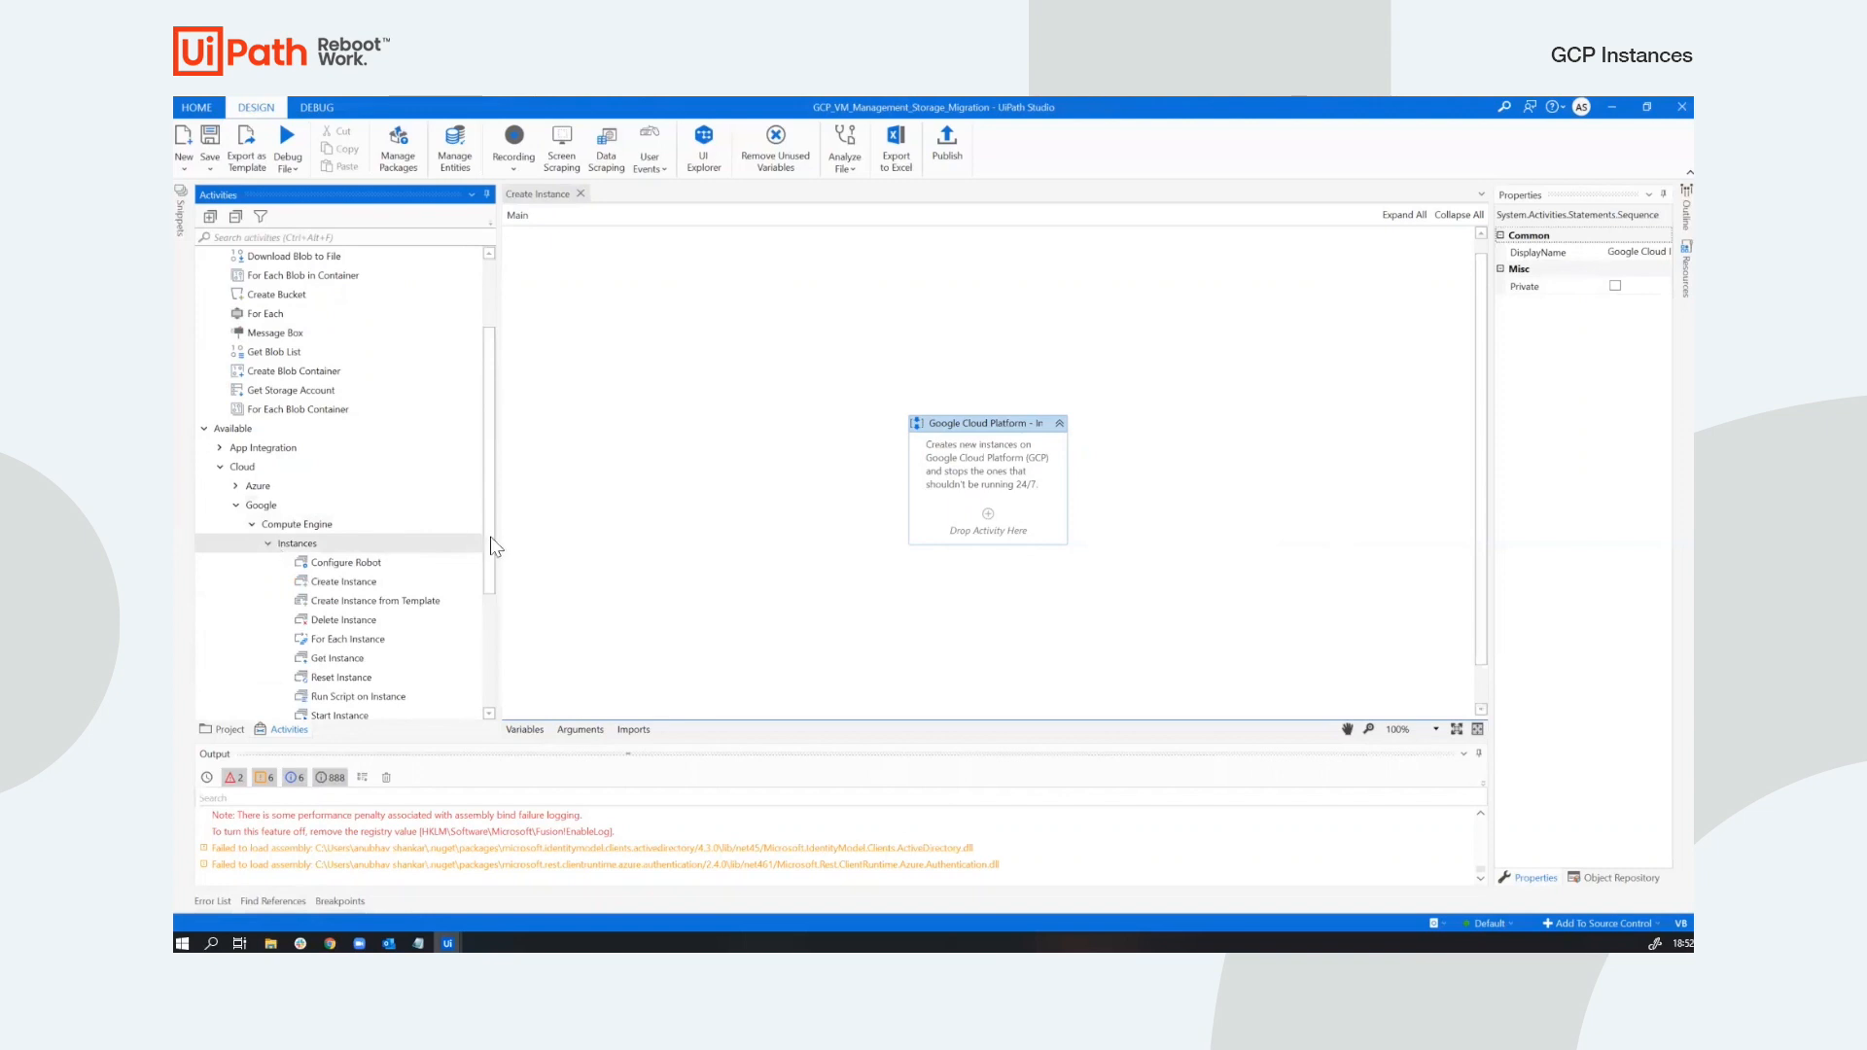
scroll("down", 3)
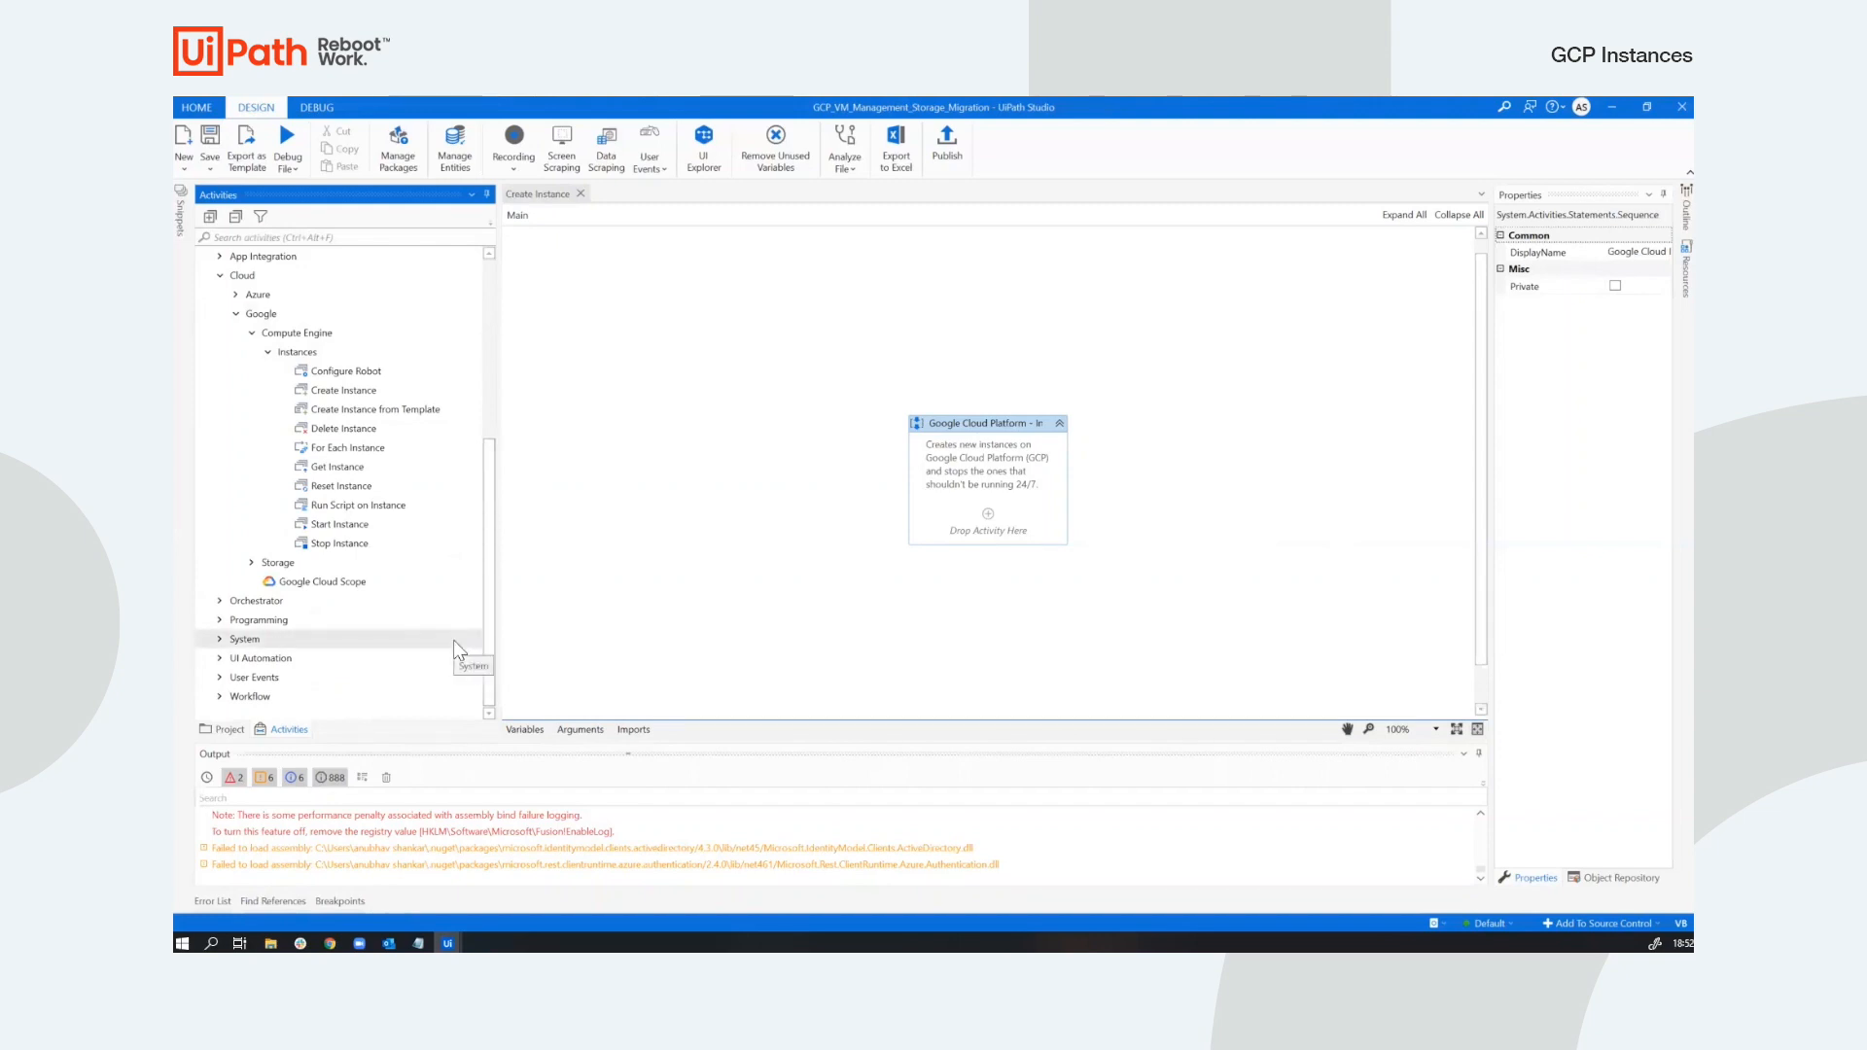
mouse_move(373, 466)
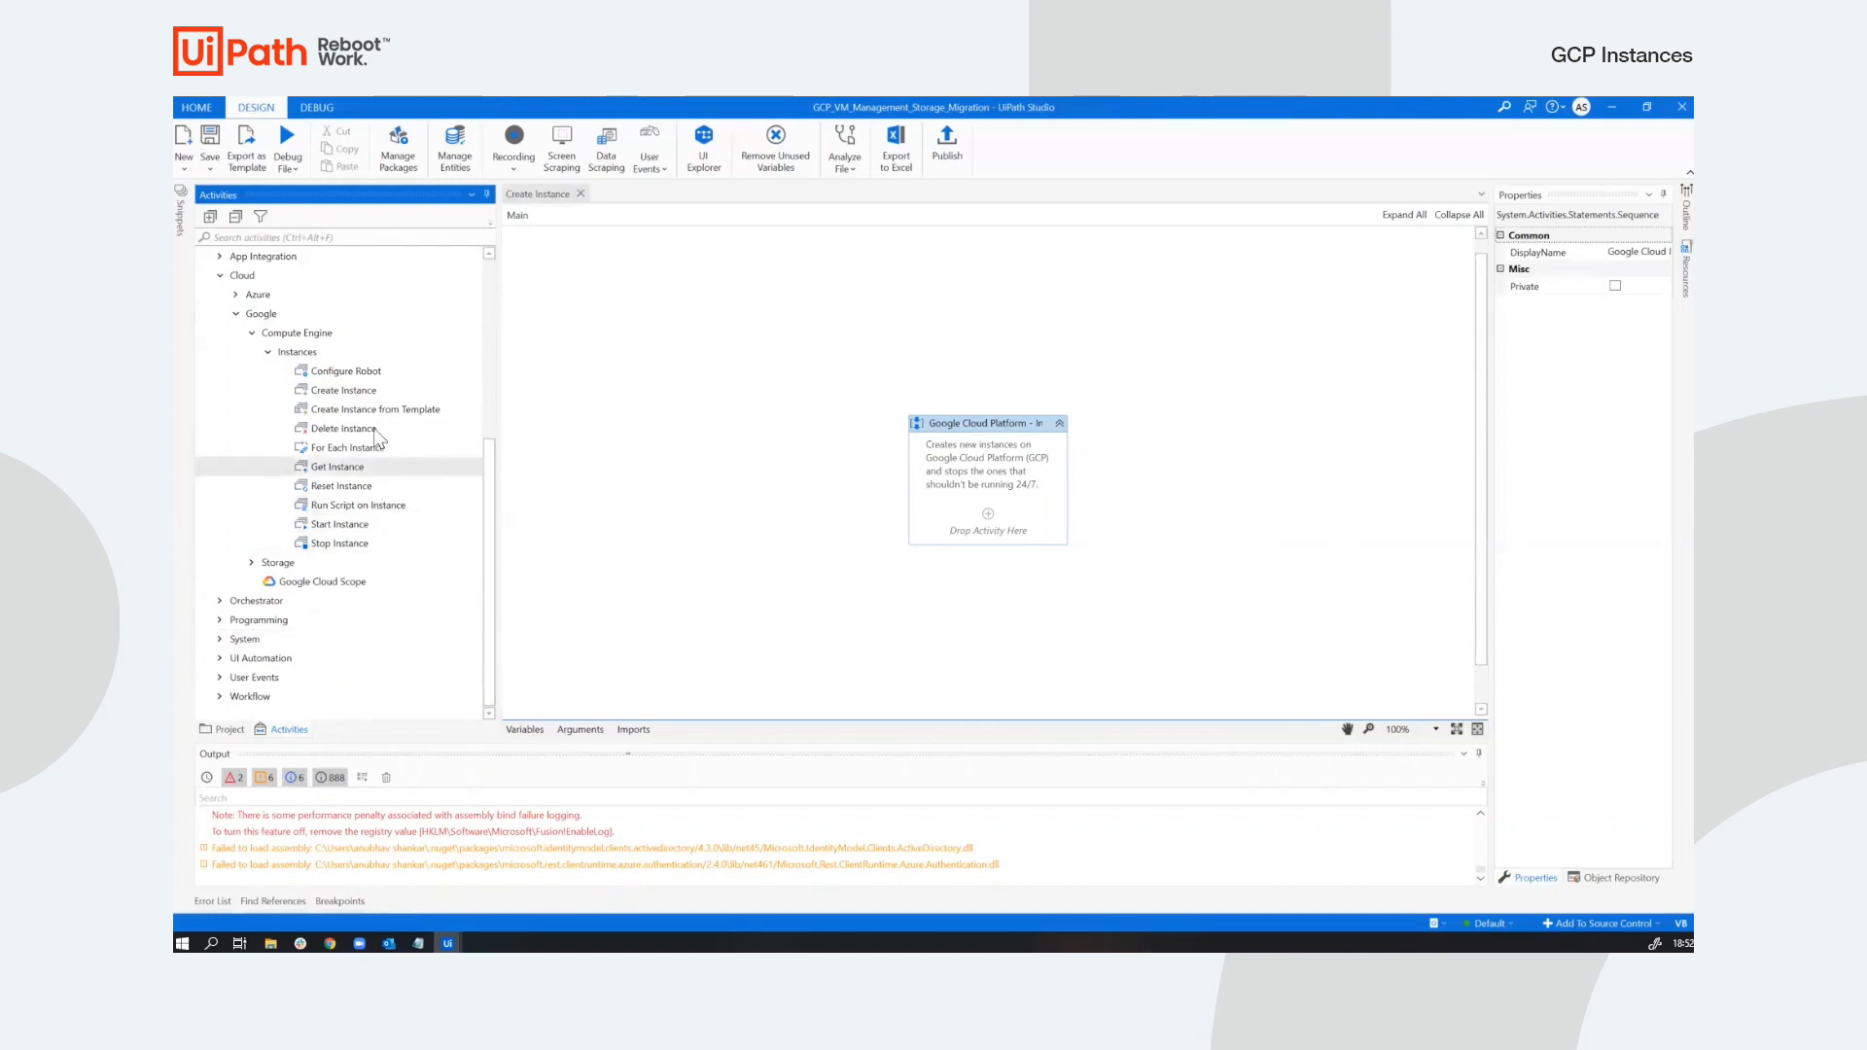
mouse_move(339, 486)
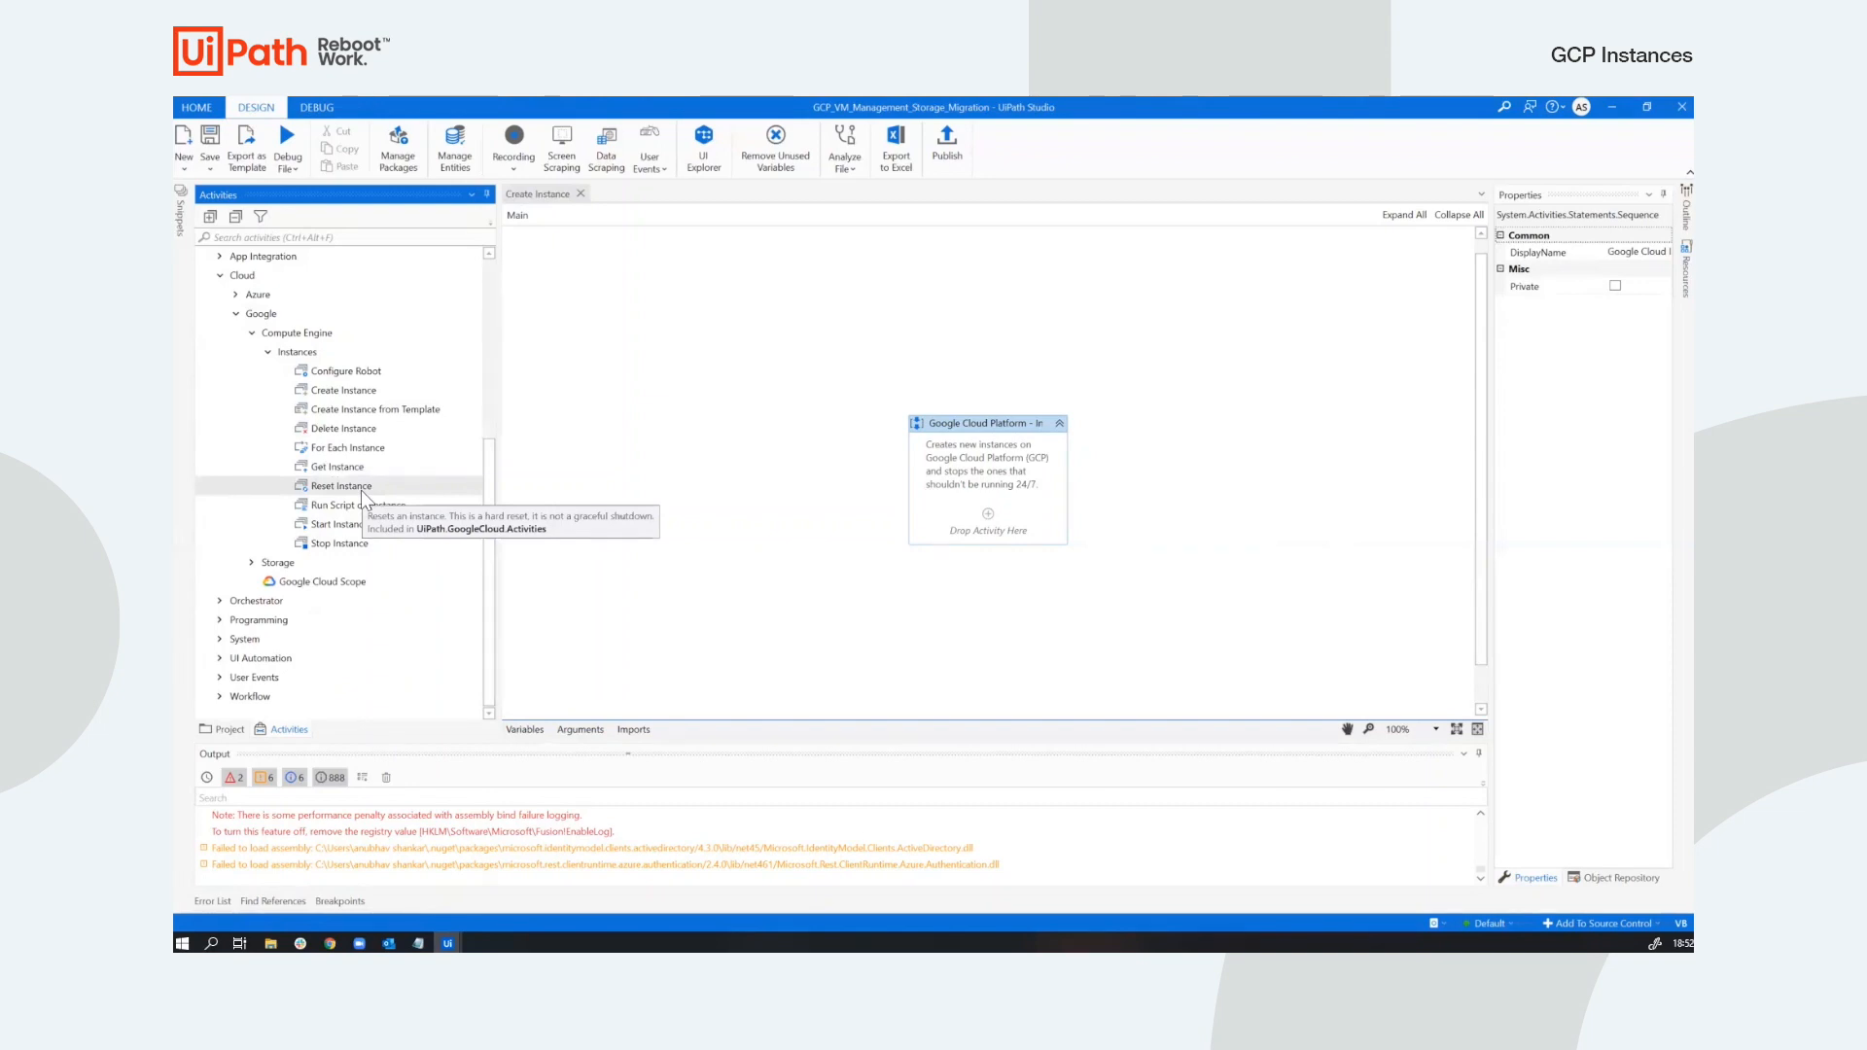
mouse_move(261, 548)
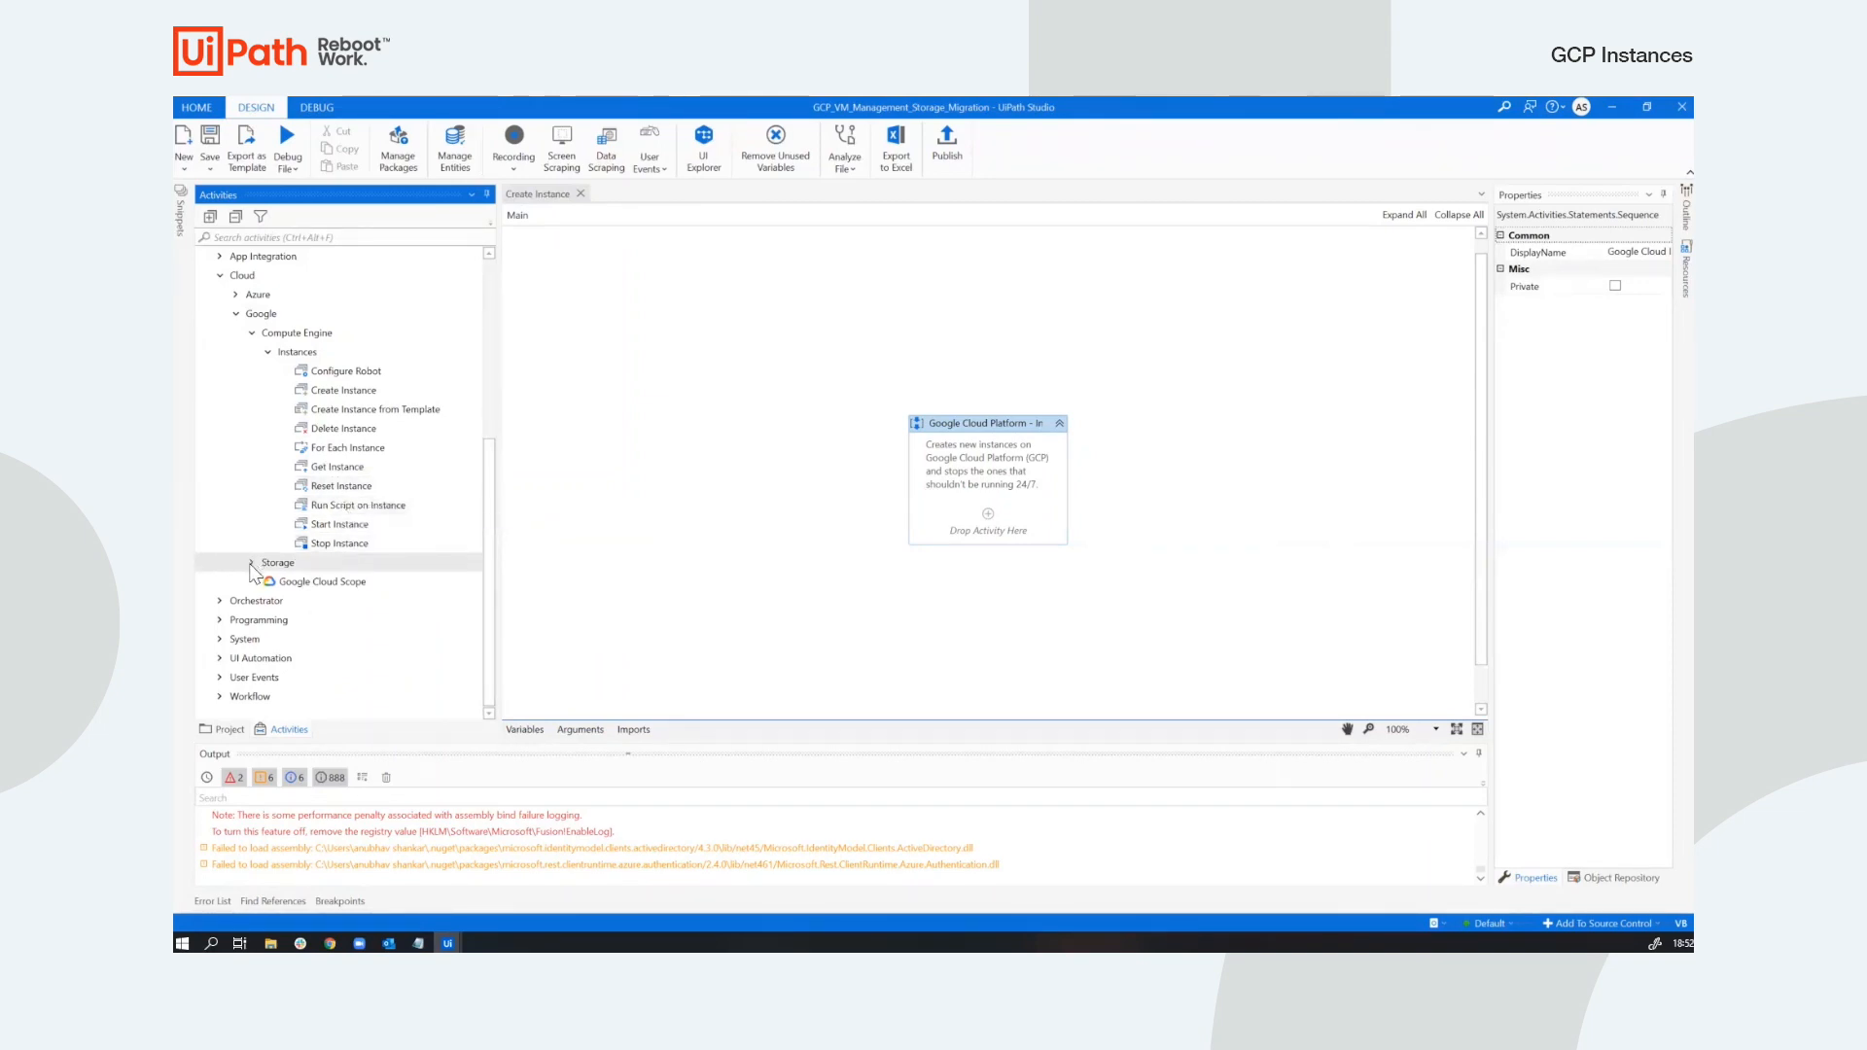
Expand the Google Storage Buckets and Objects activities, revealing Create Bucket and Get Object.
left_click(251, 561)
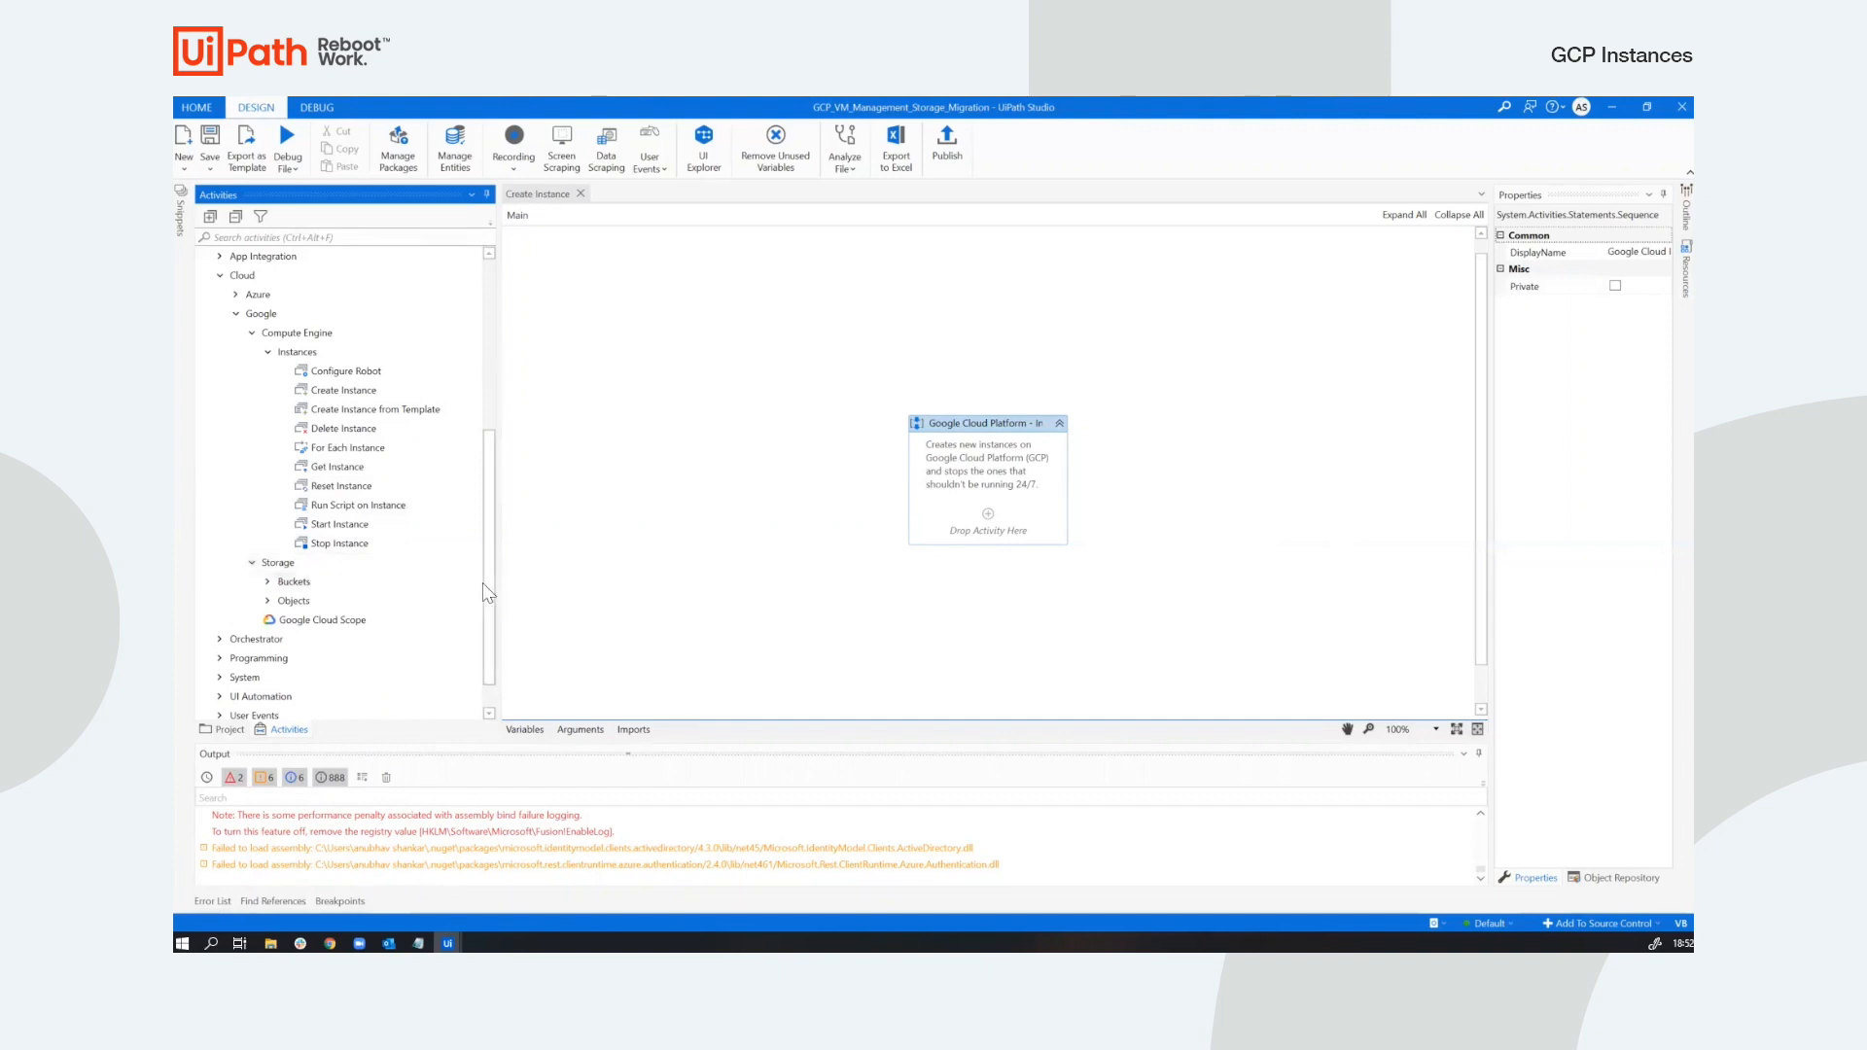
scroll("down", 3)
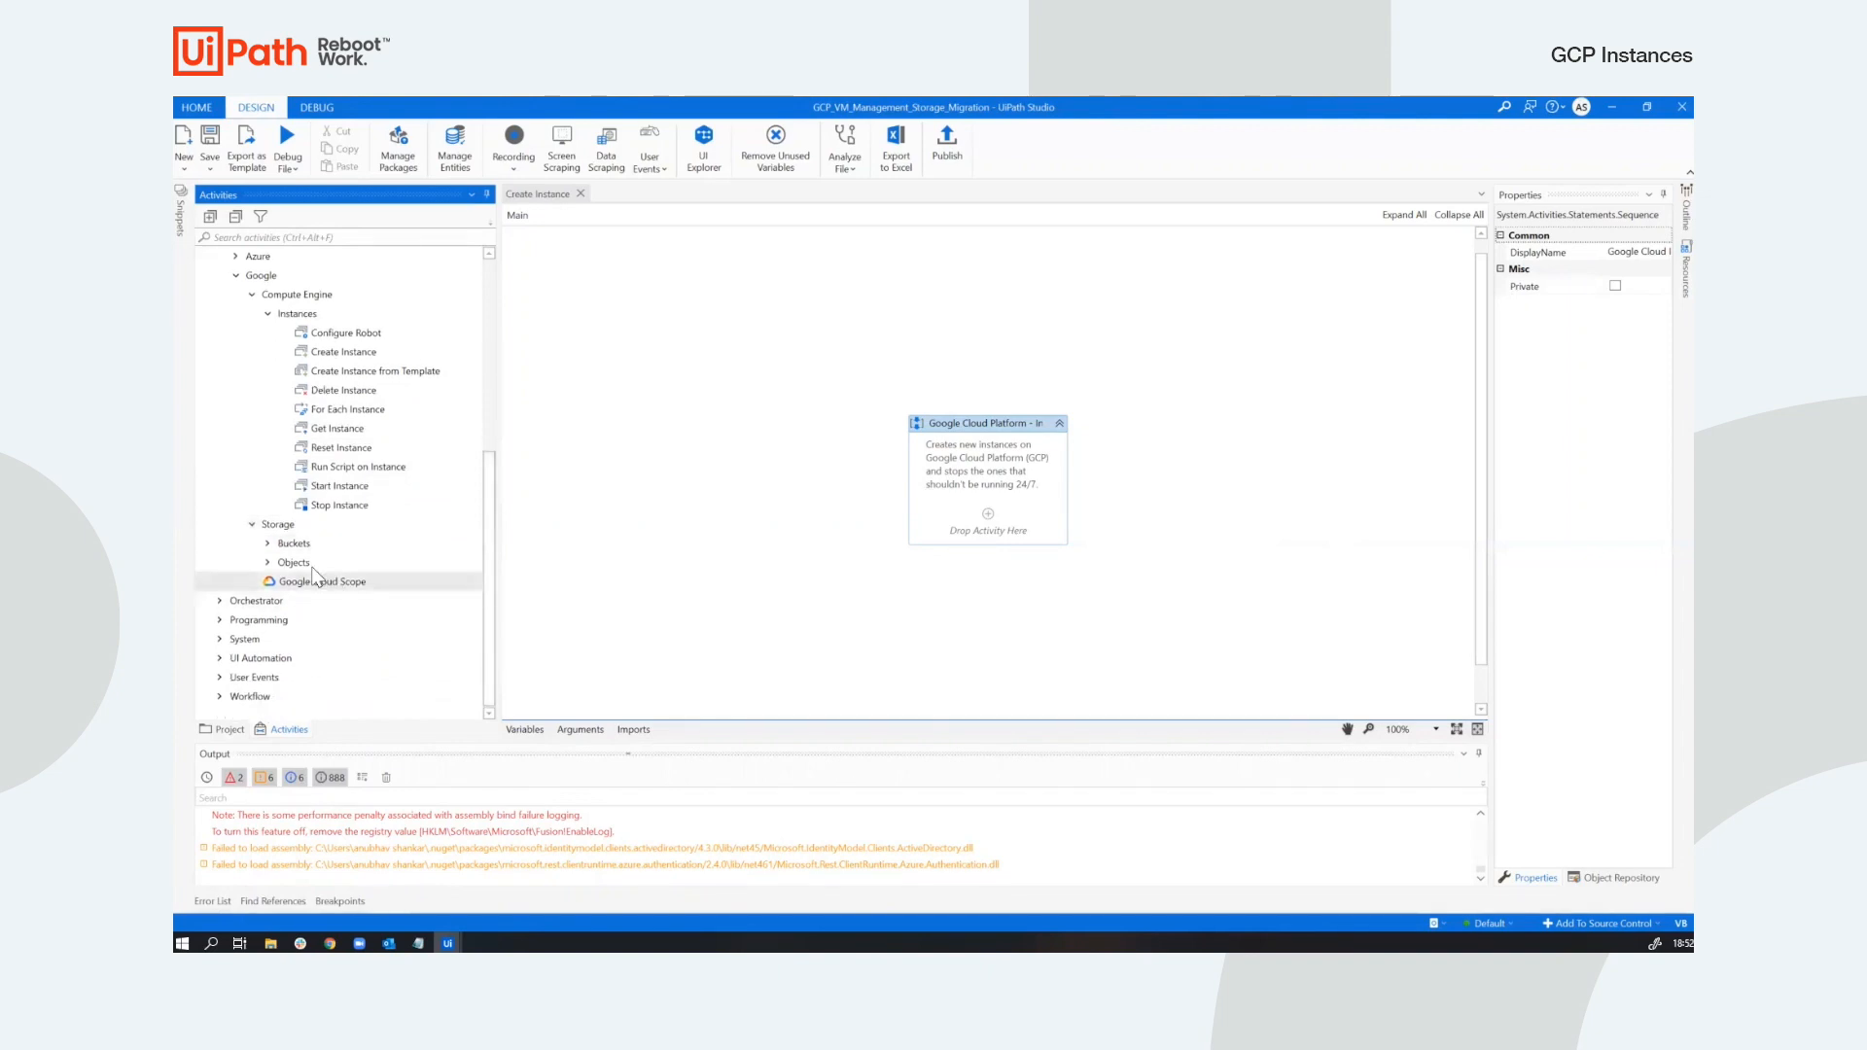
left_click(293, 542)
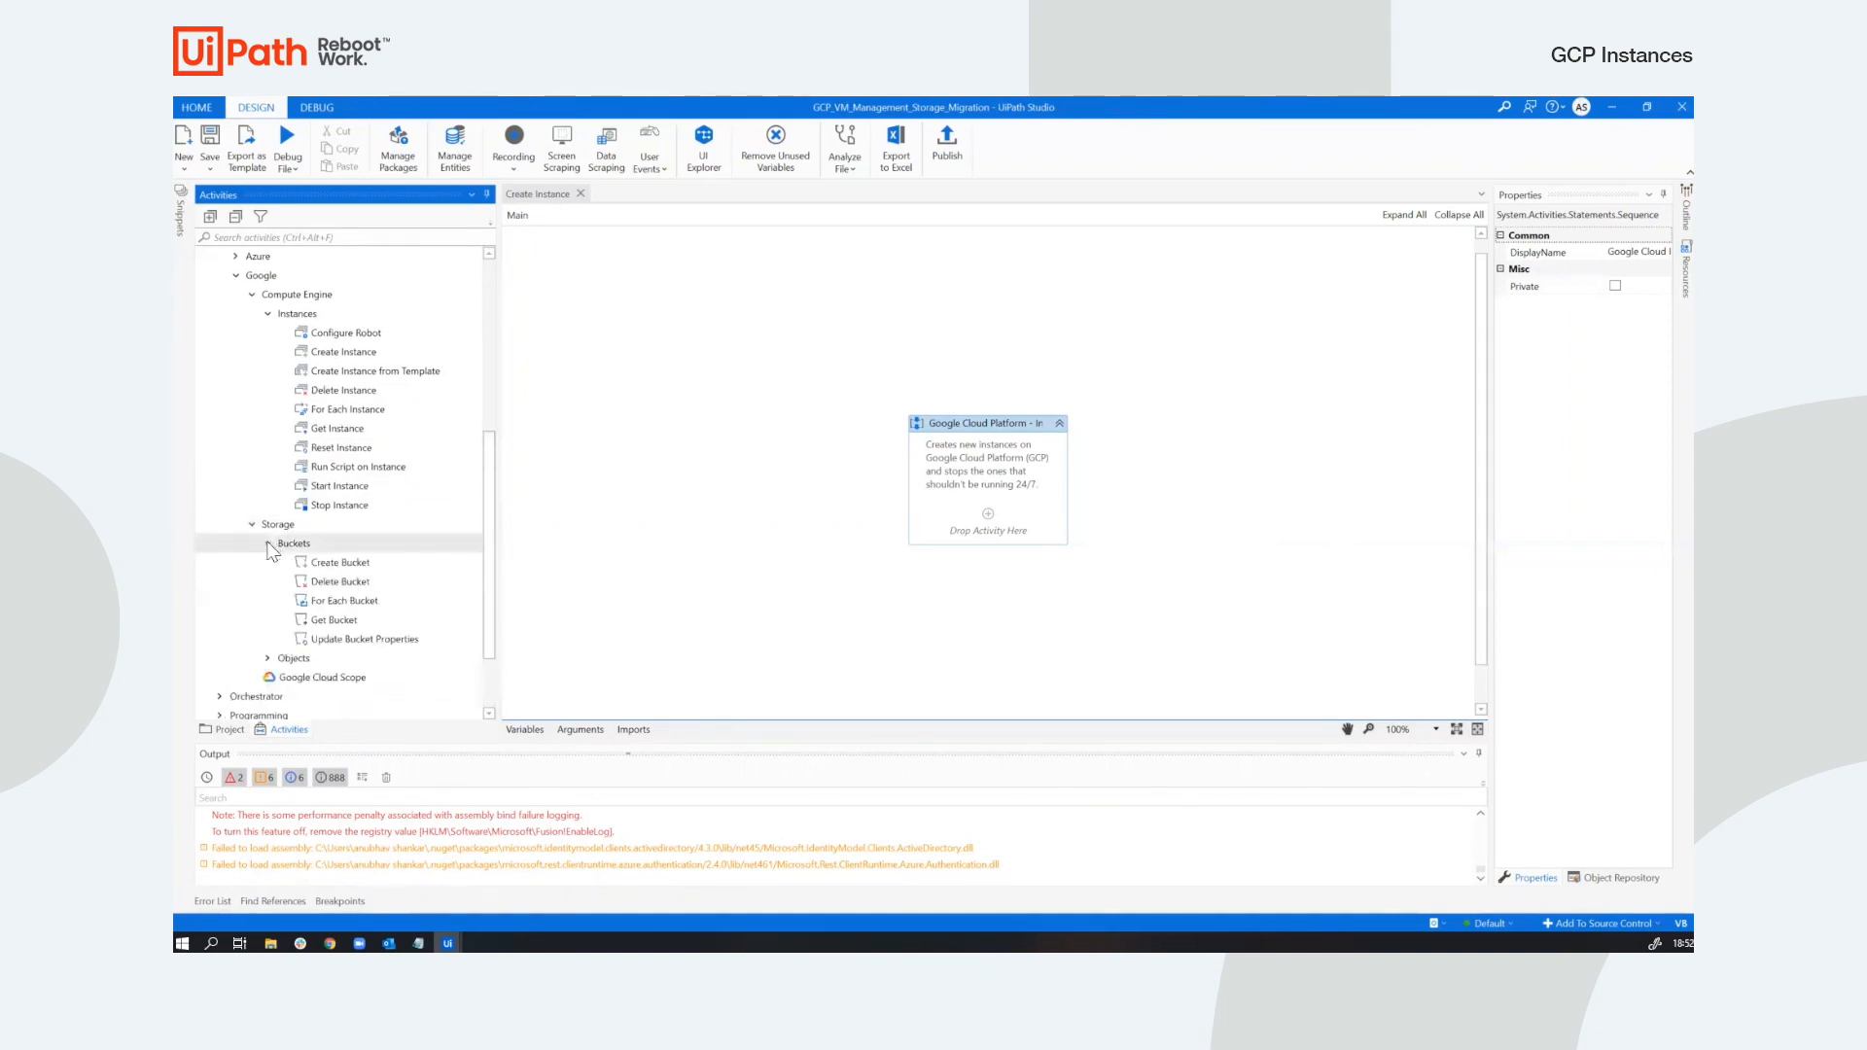
scroll("down", 3)
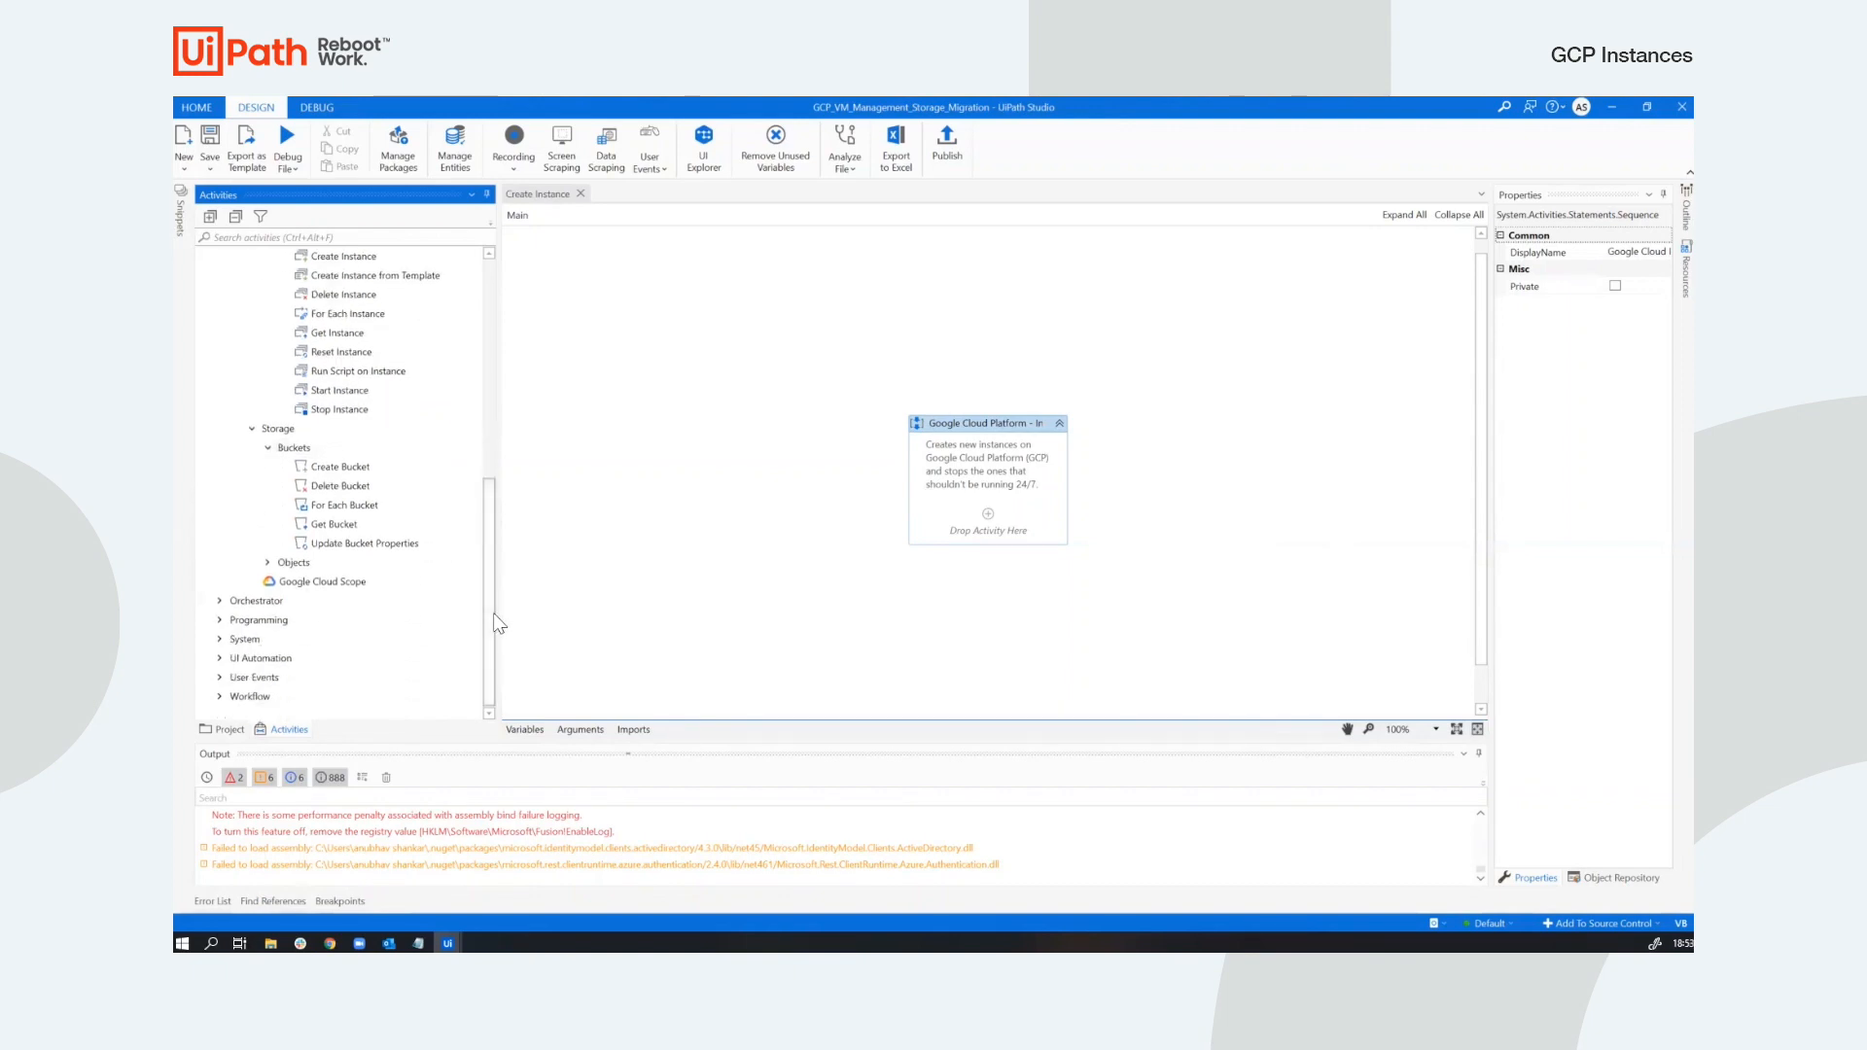
mouse_move(339, 465)
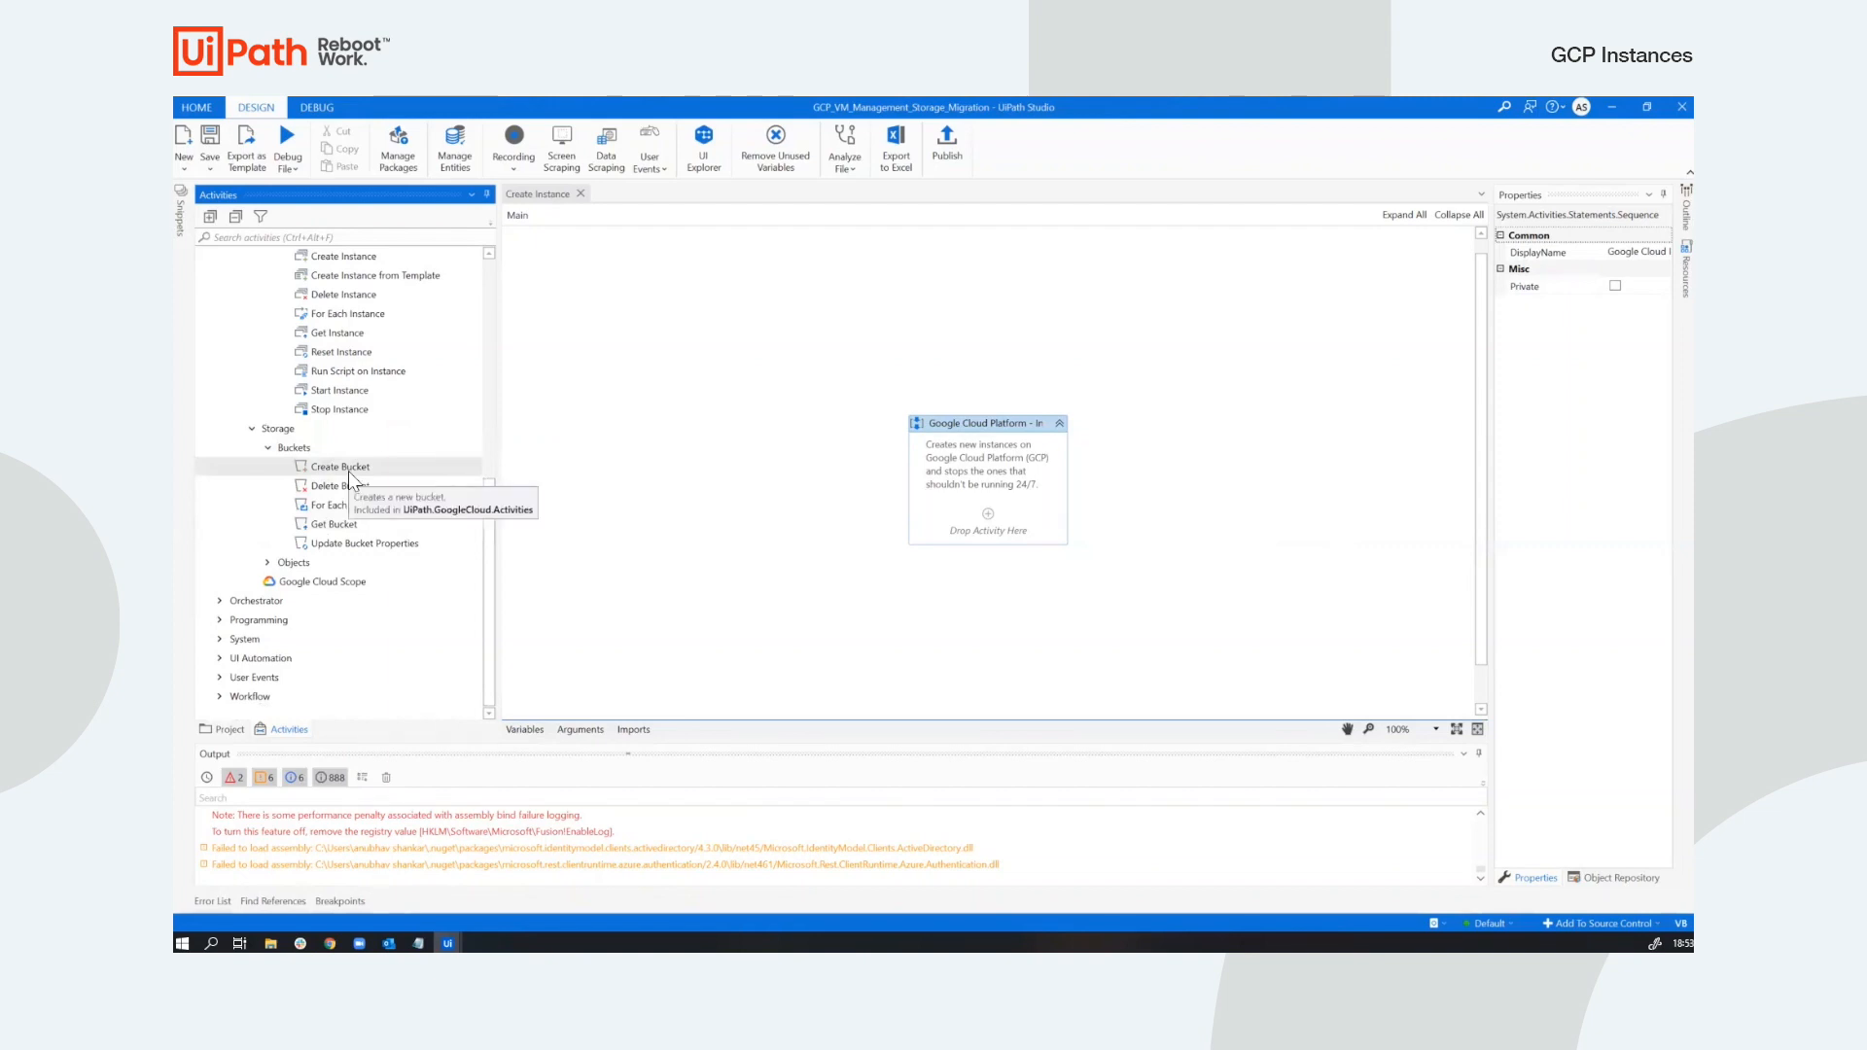
mouse_move(349, 505)
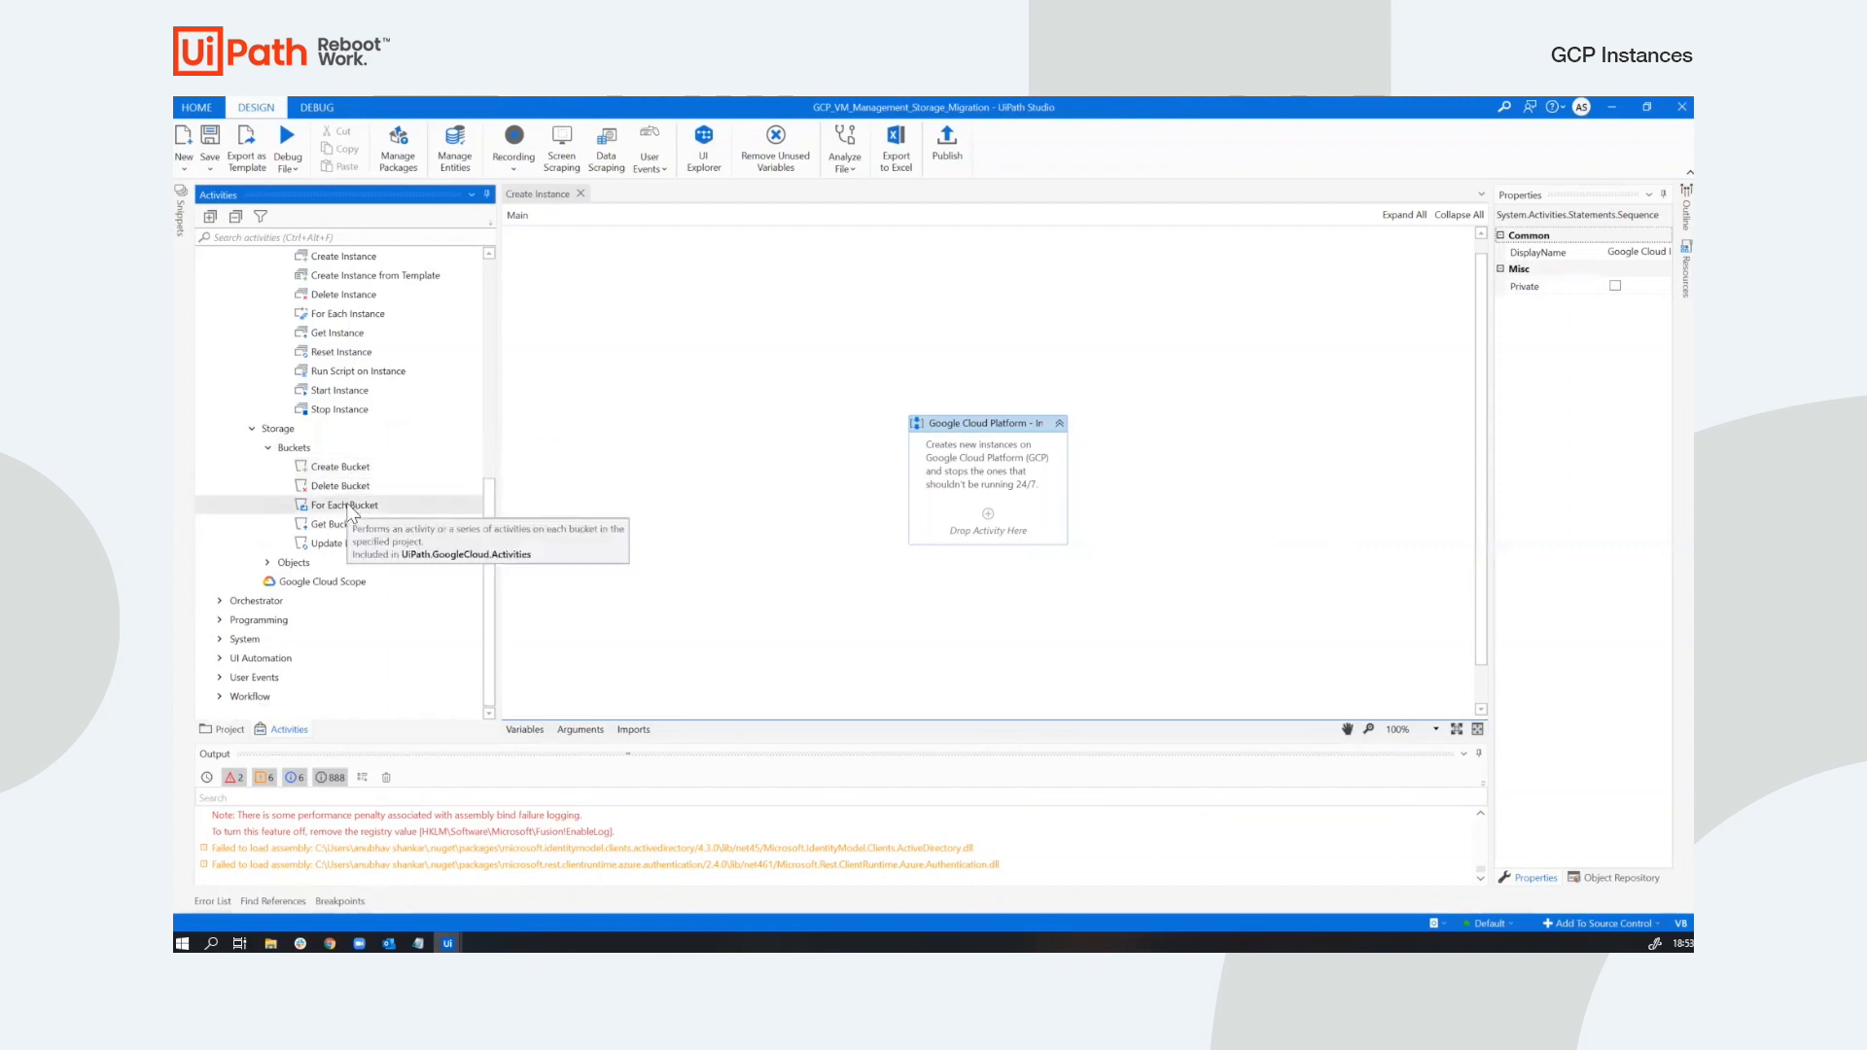
left_click(267, 562)
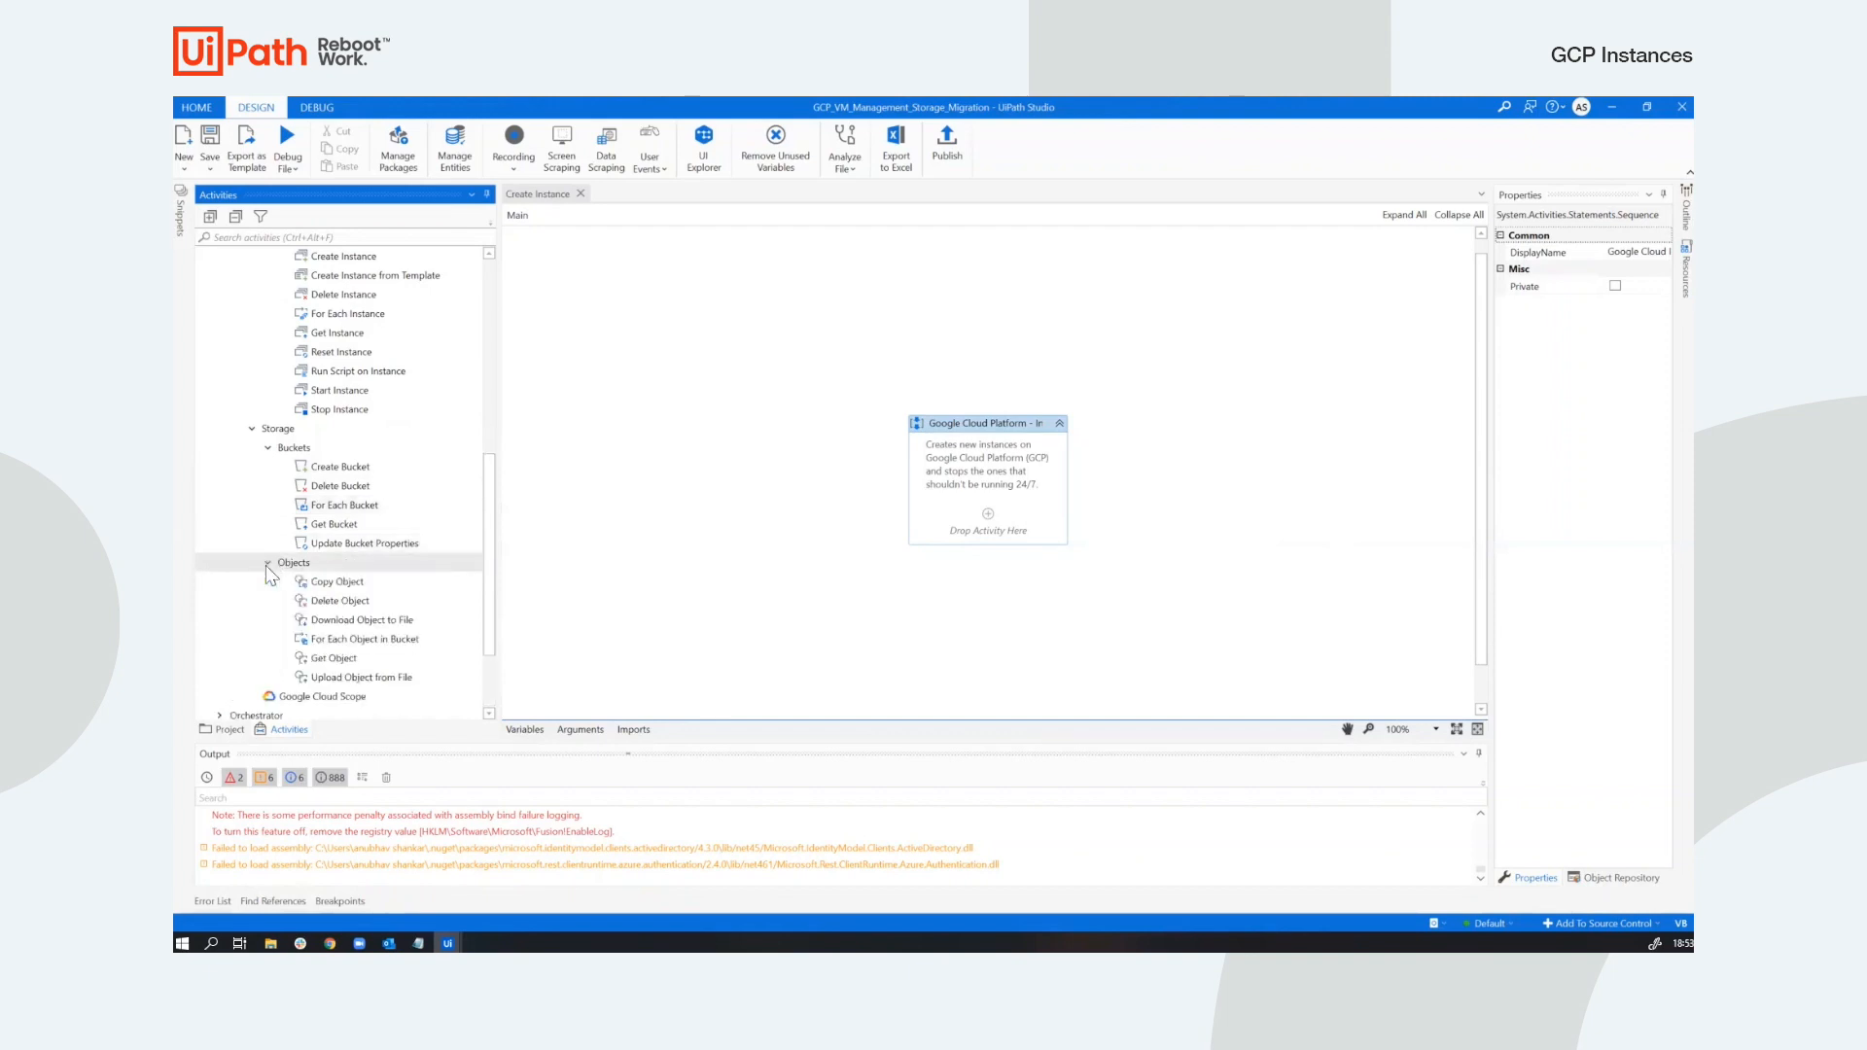
scroll("down", 3)
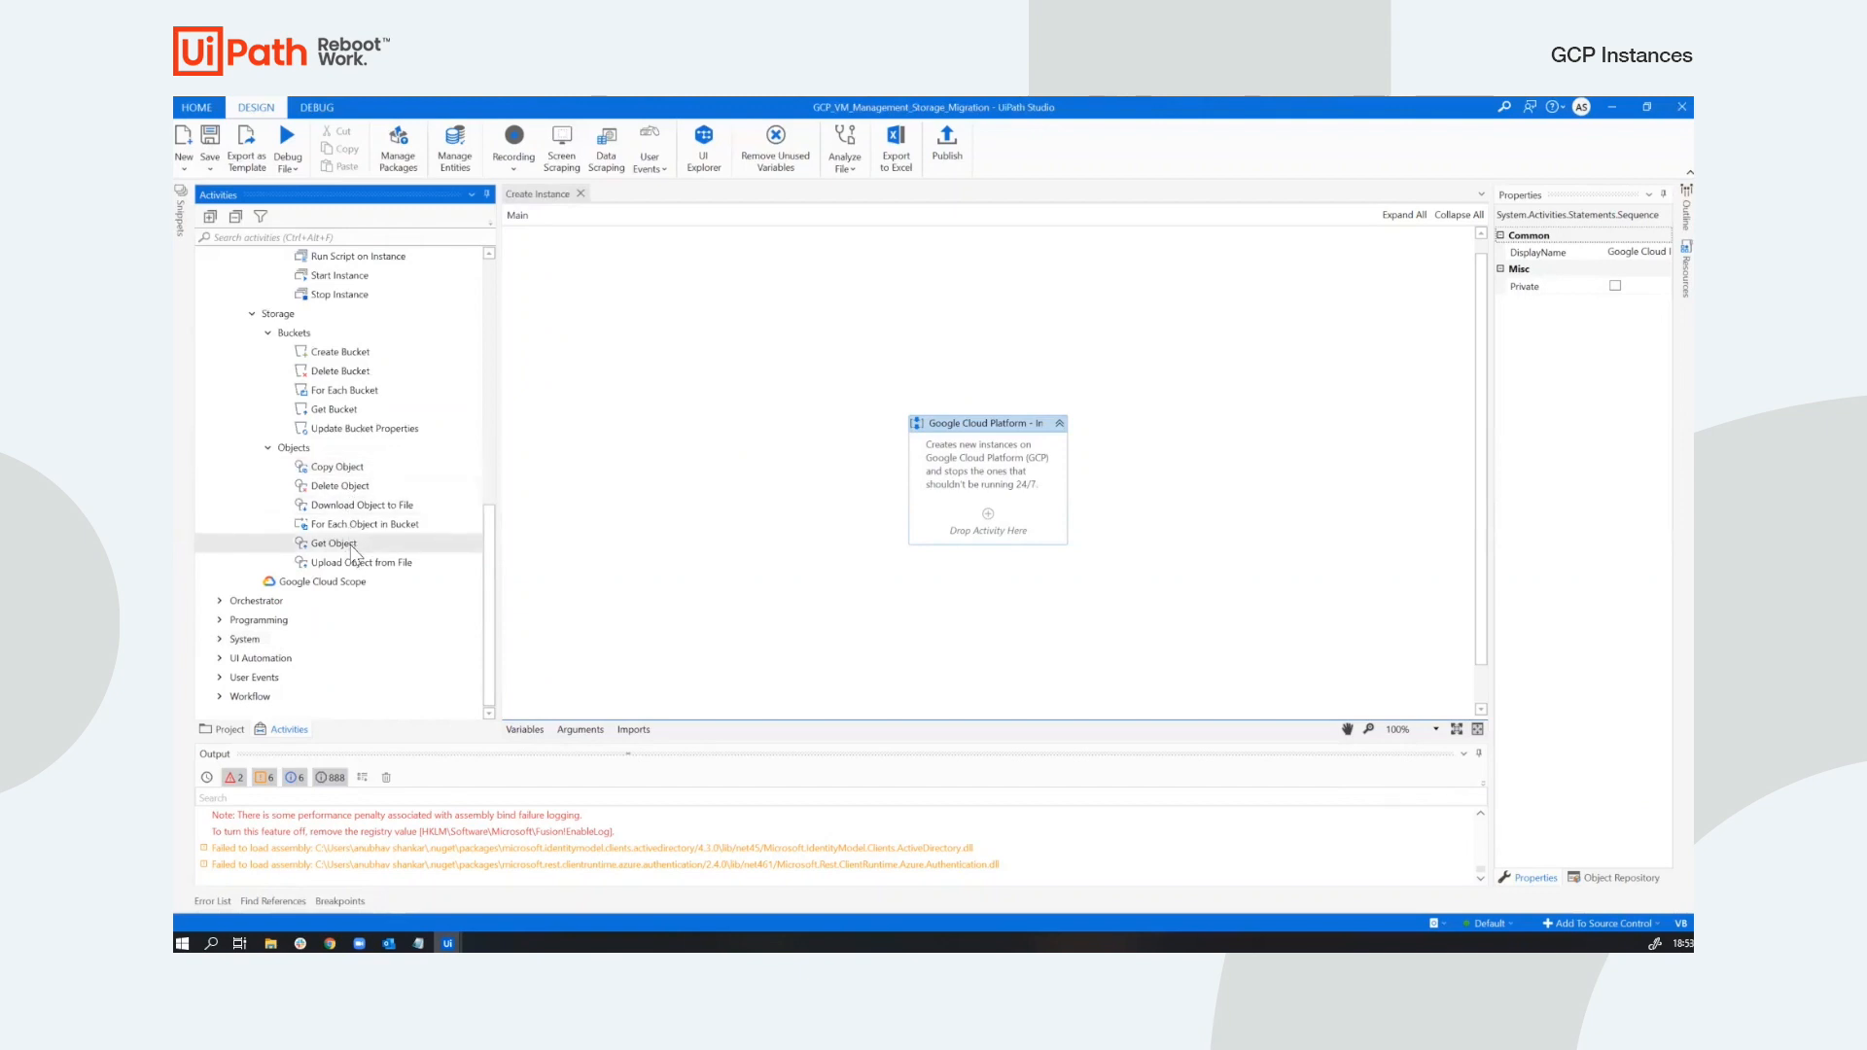
mouse_move(333, 543)
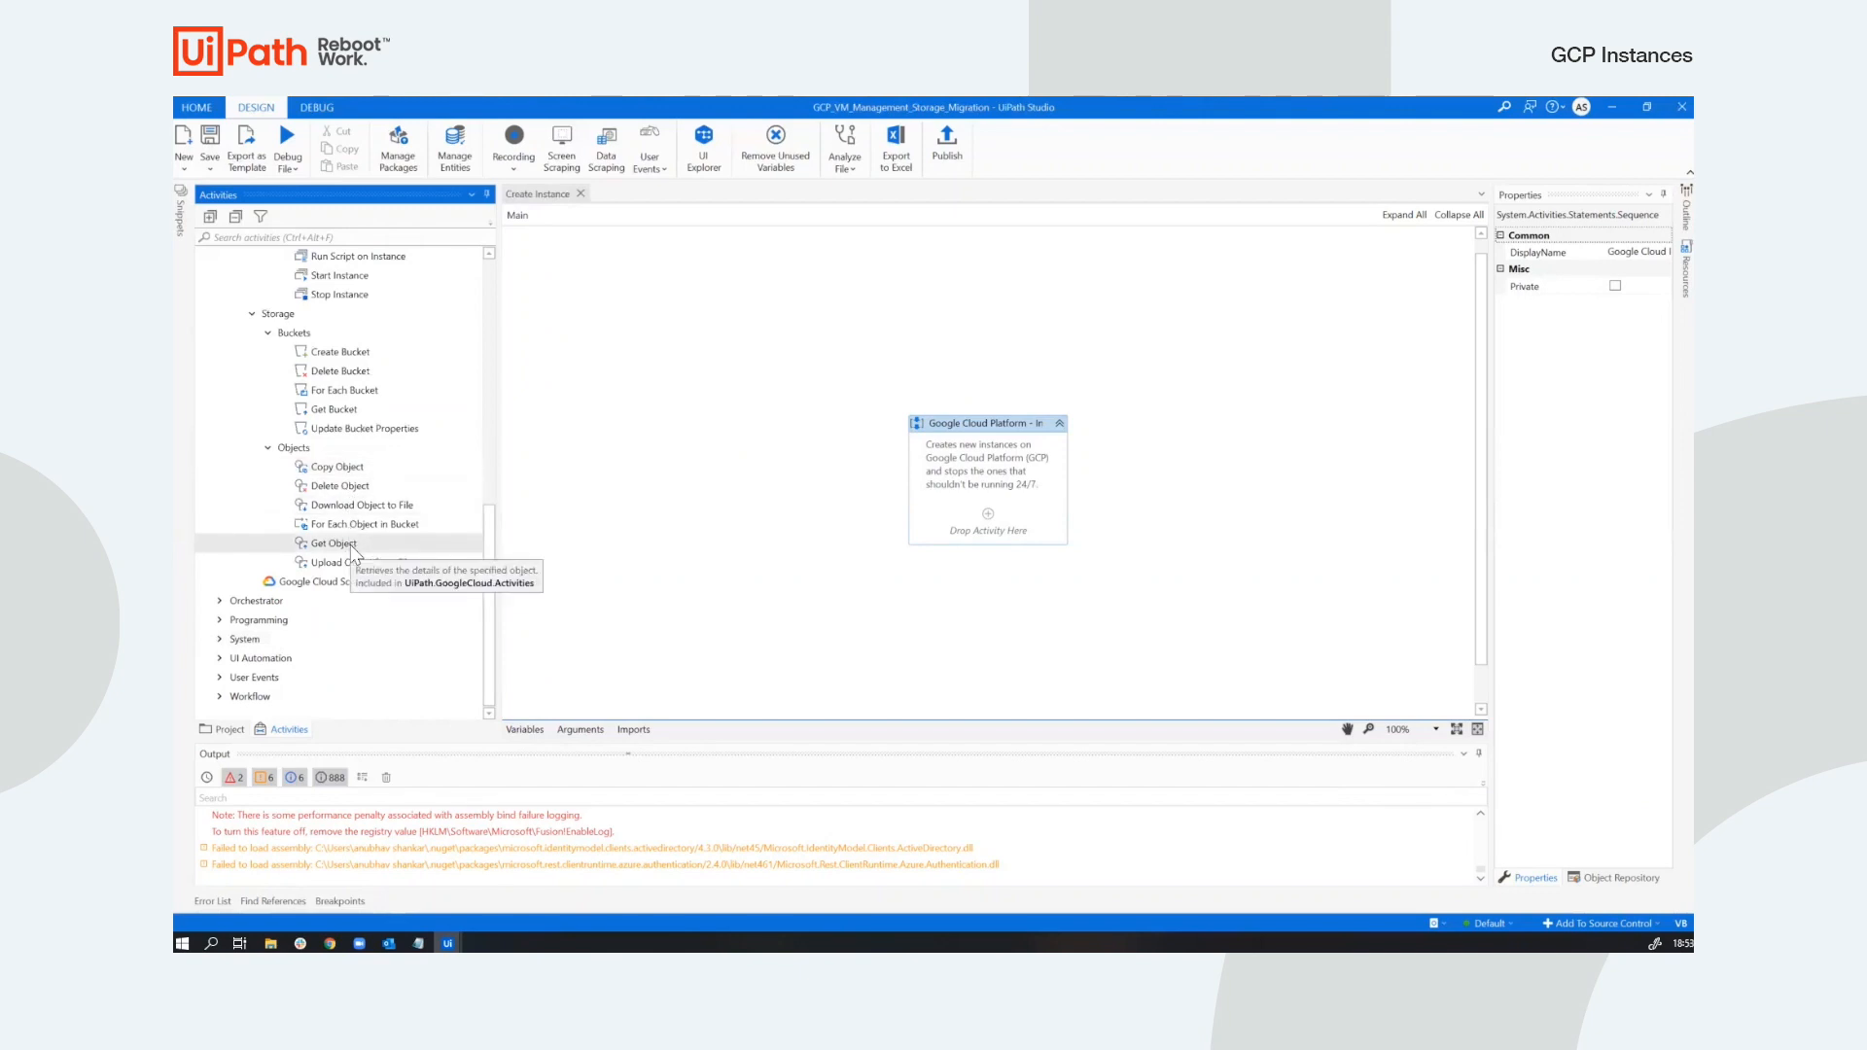
mouse_move(497, 563)
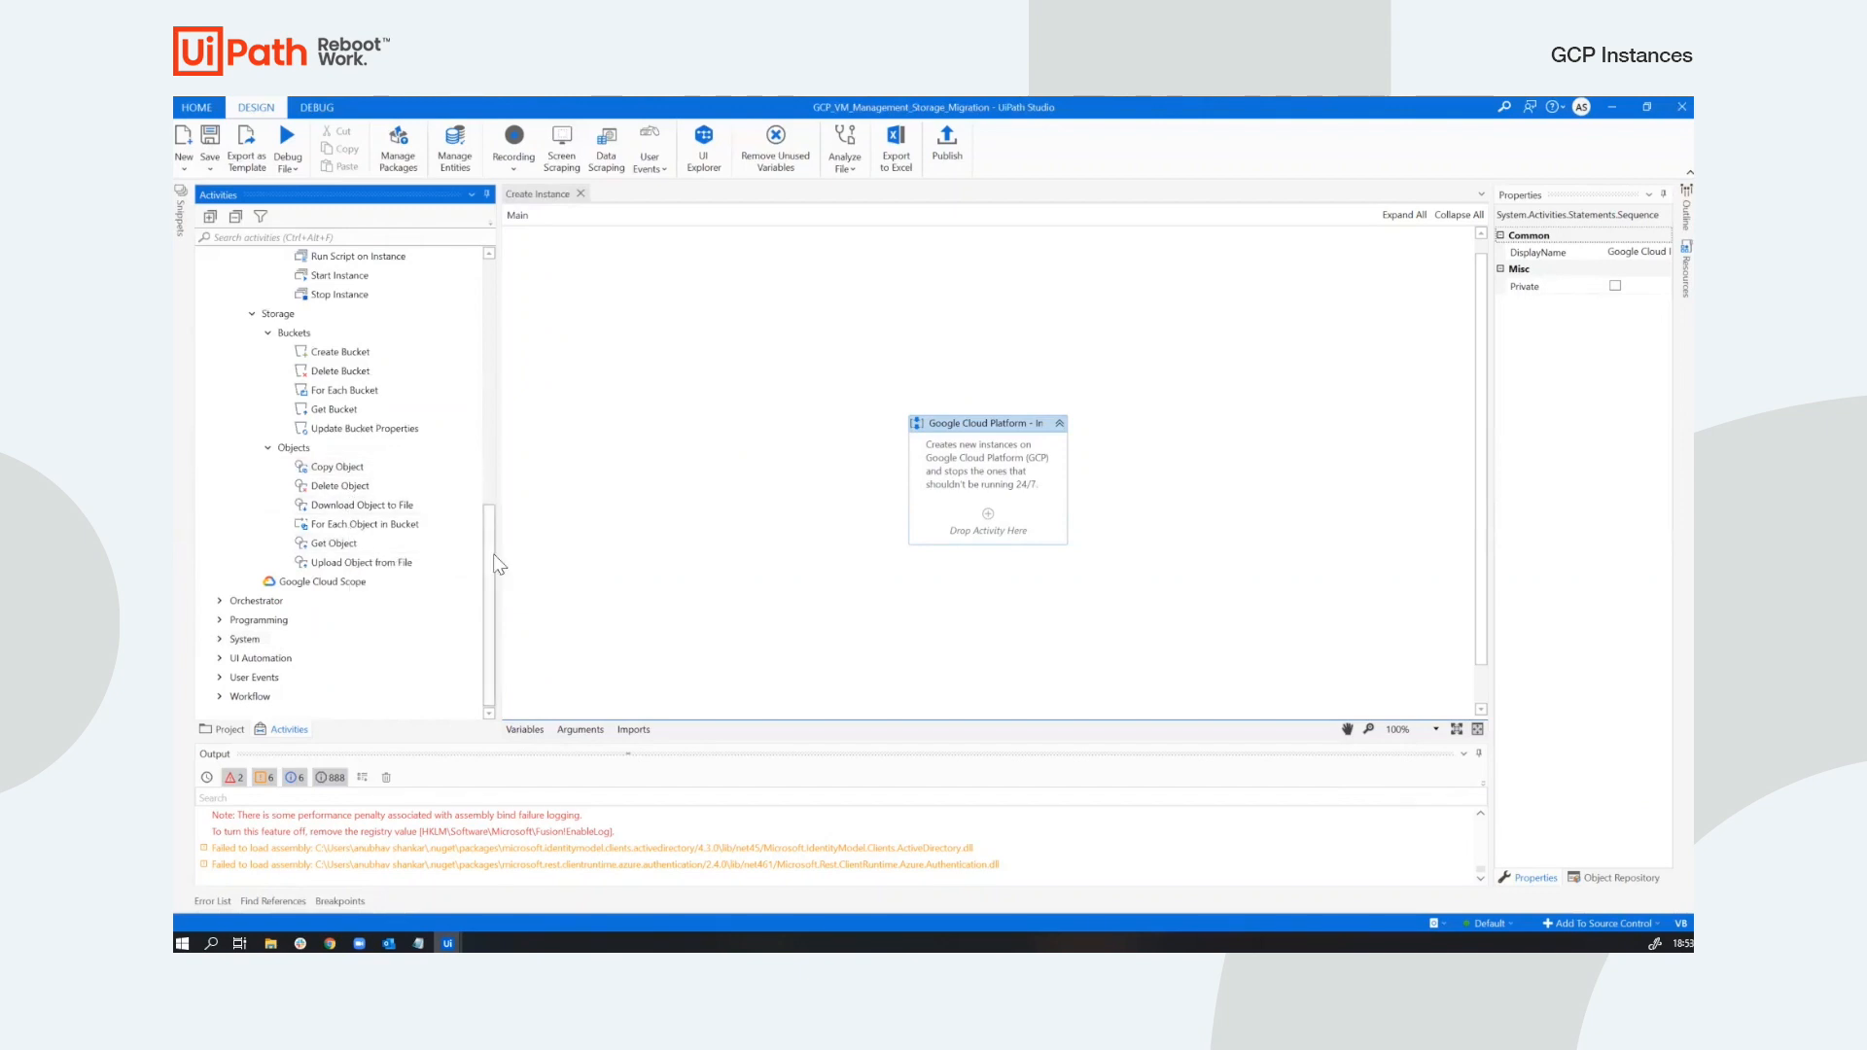
scroll("up", 3)
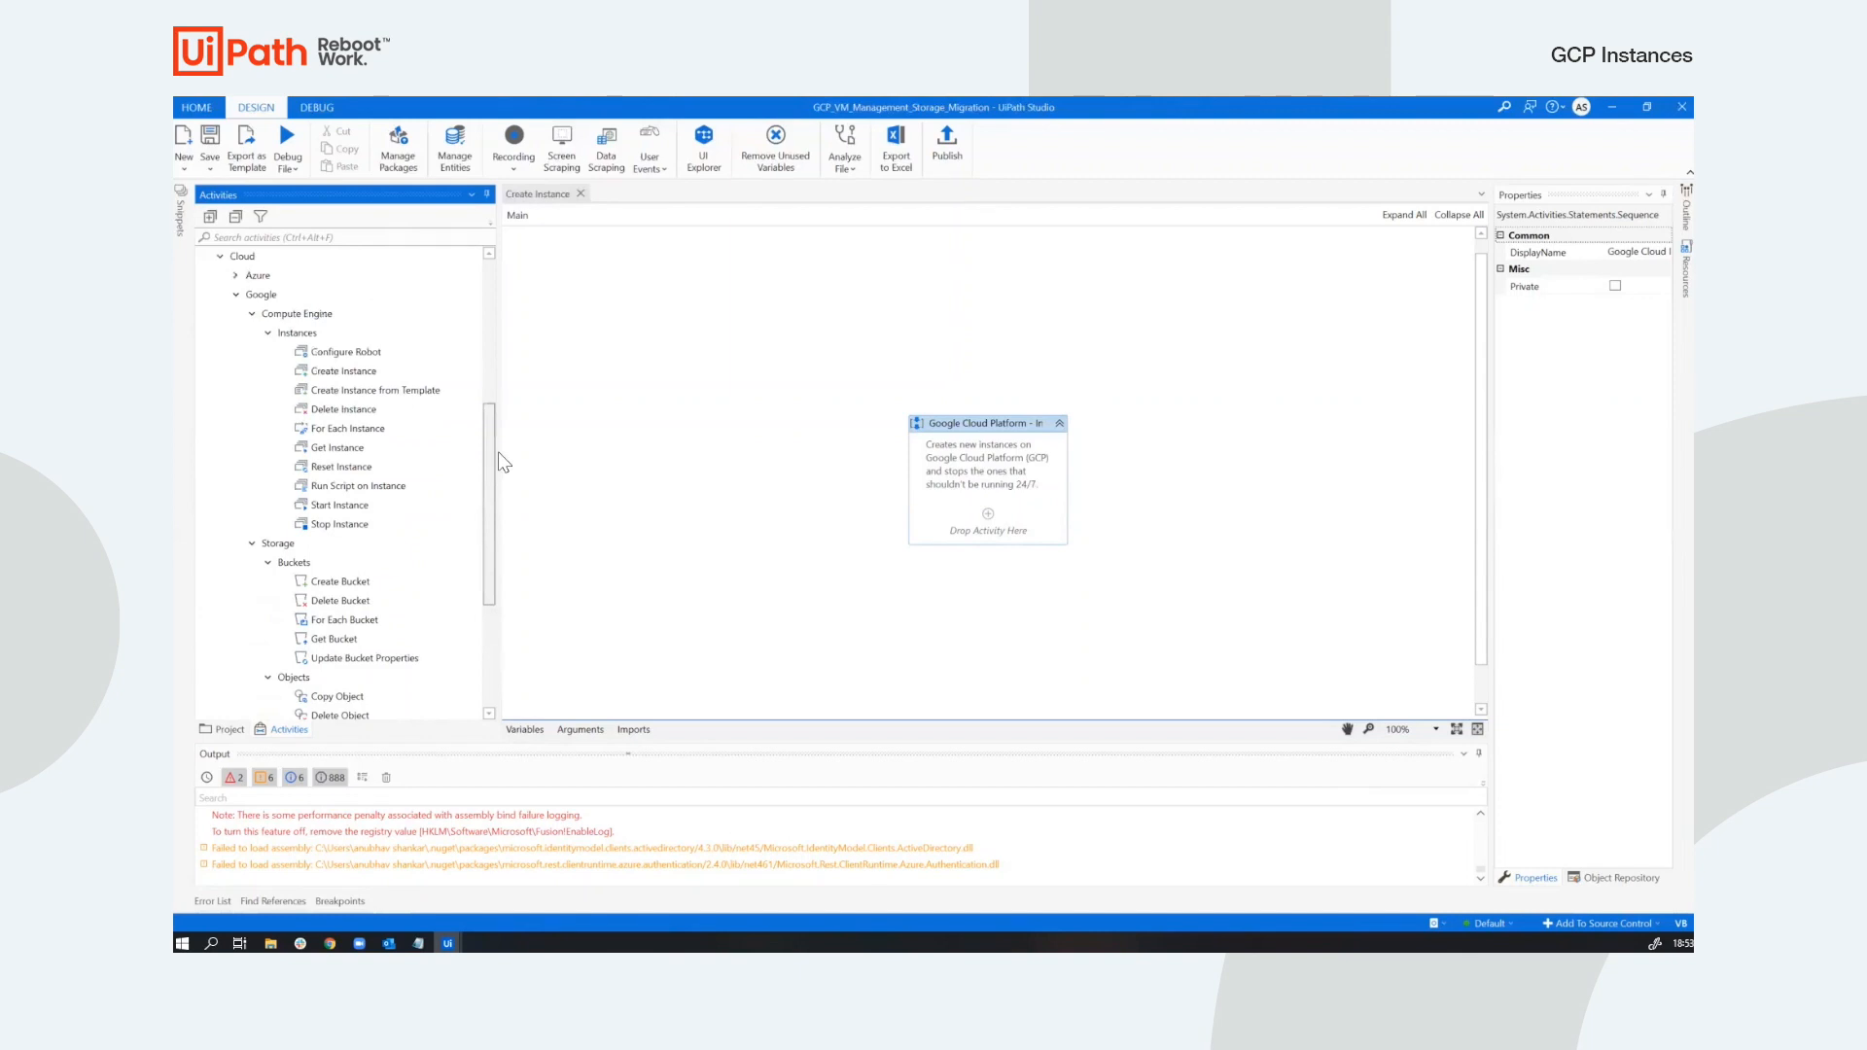
scroll("down", 3)
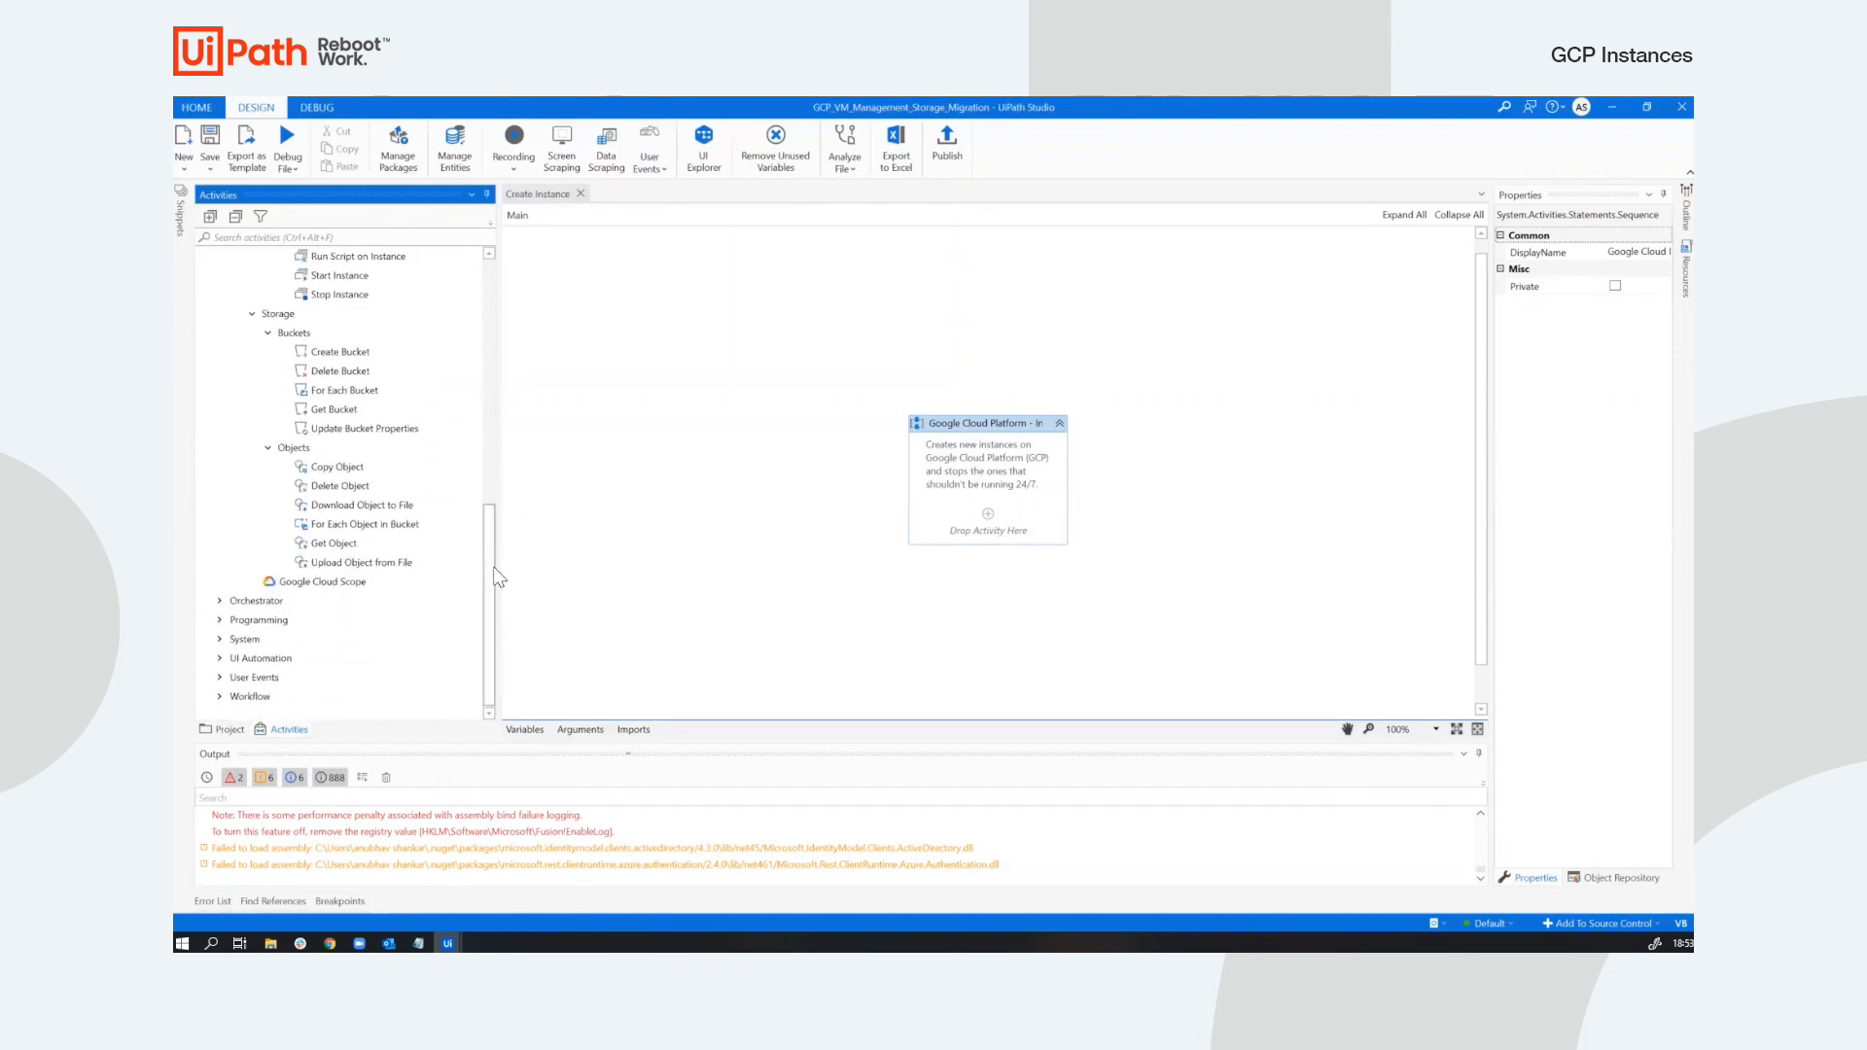
mouse_move(357, 561)
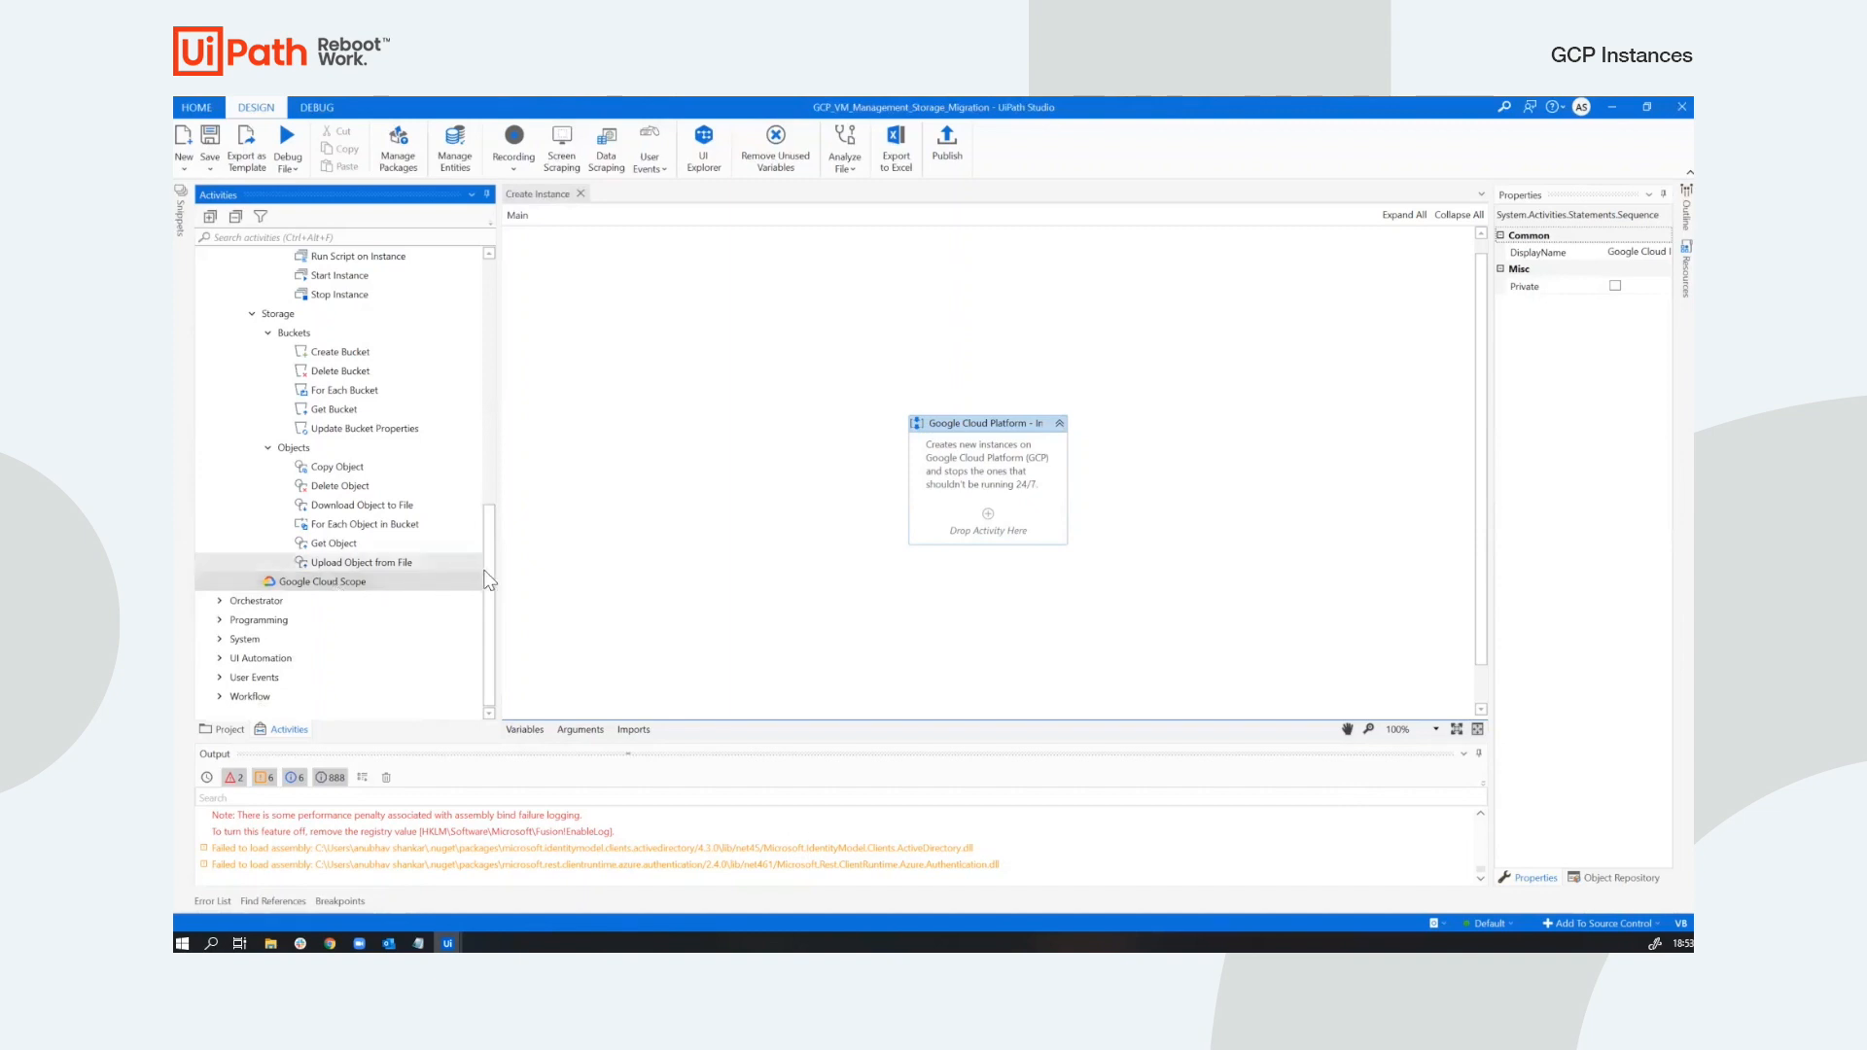
Show the Project panel with CreateInstance.xaml, CreateBucket.xaml and the dependencies.
scroll("up", 3)
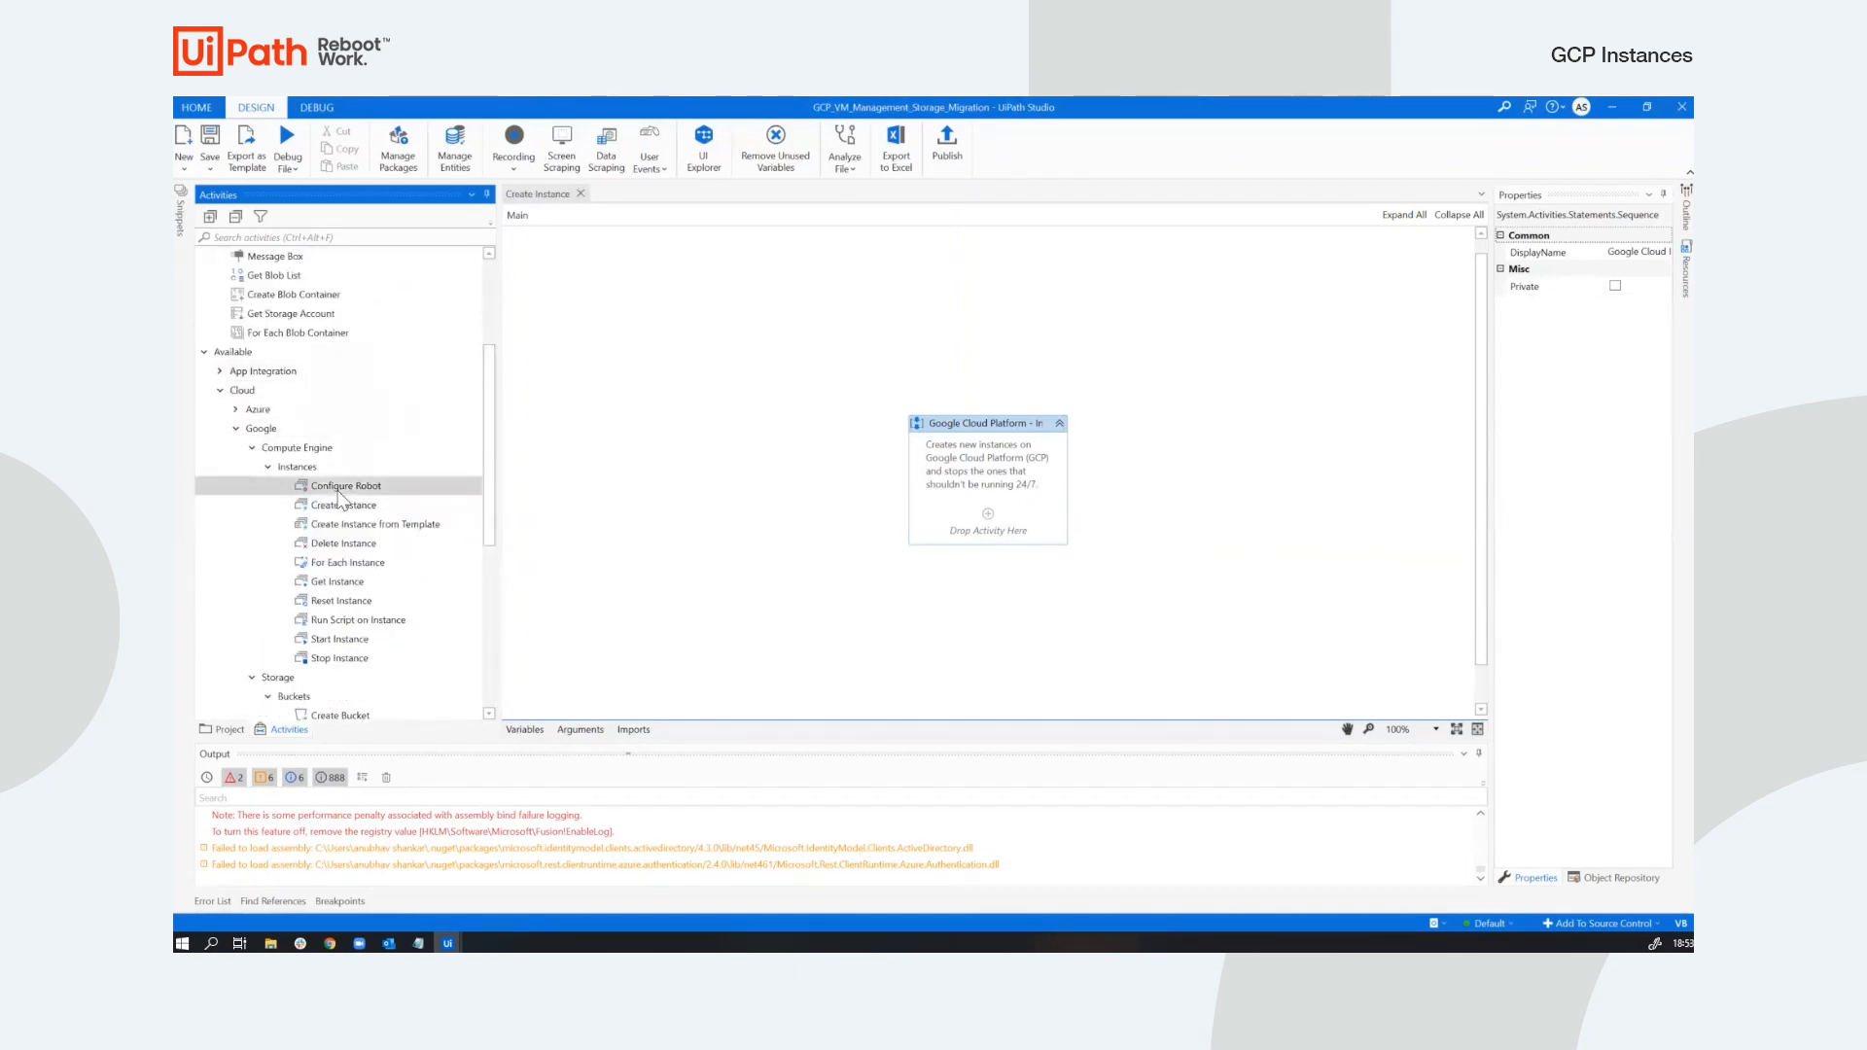
mouse_move(351, 619)
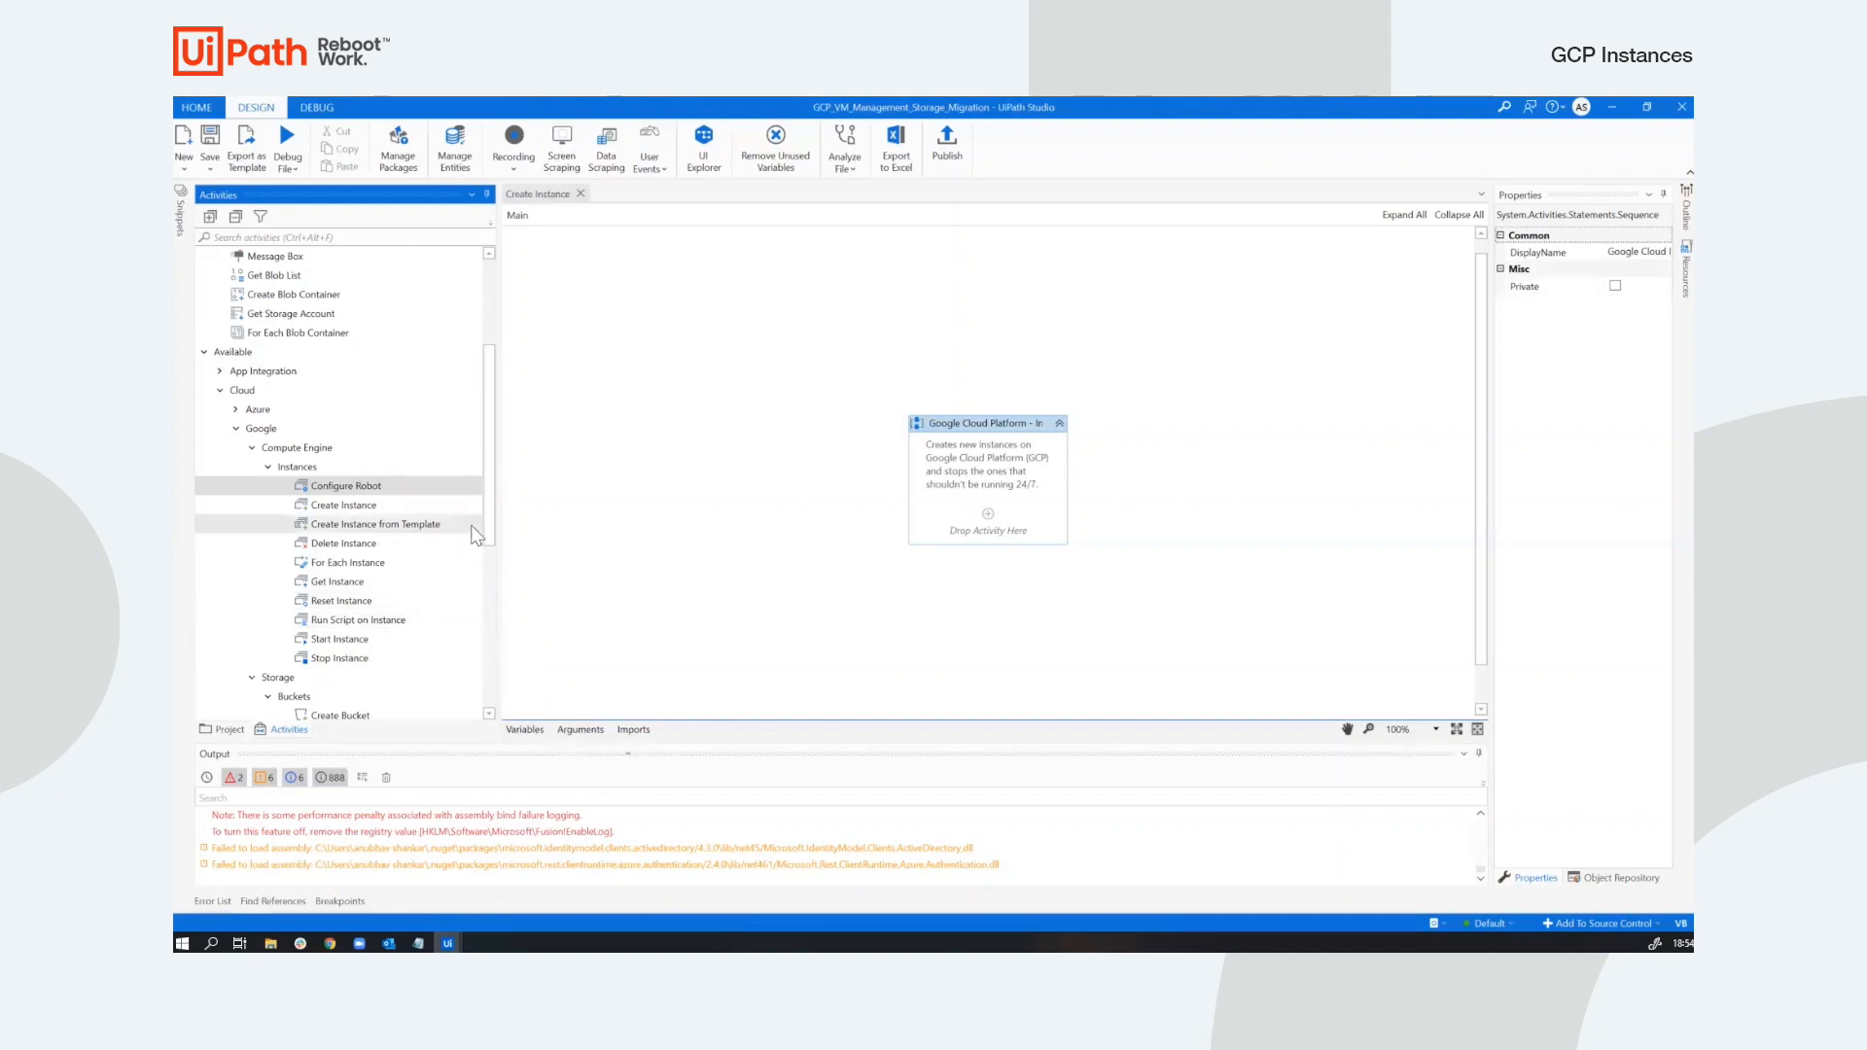
scroll("down", 3)
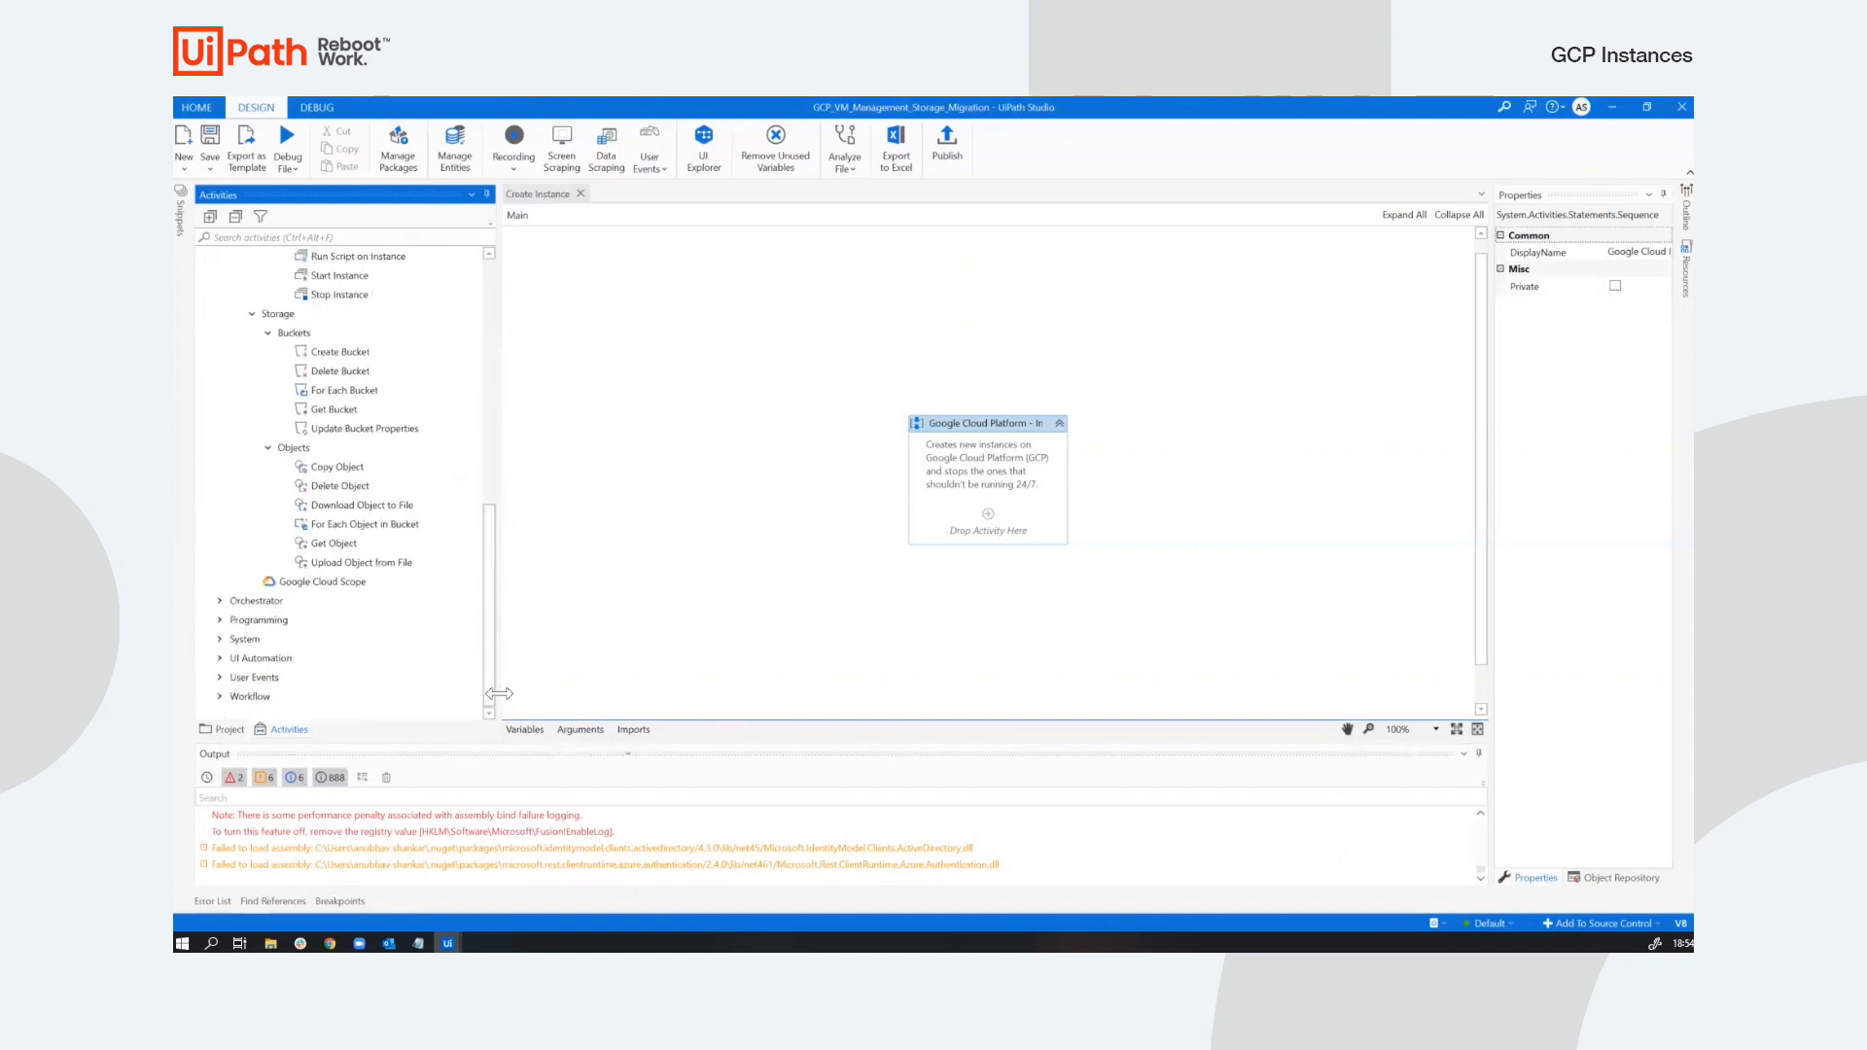
left_click(224, 728)
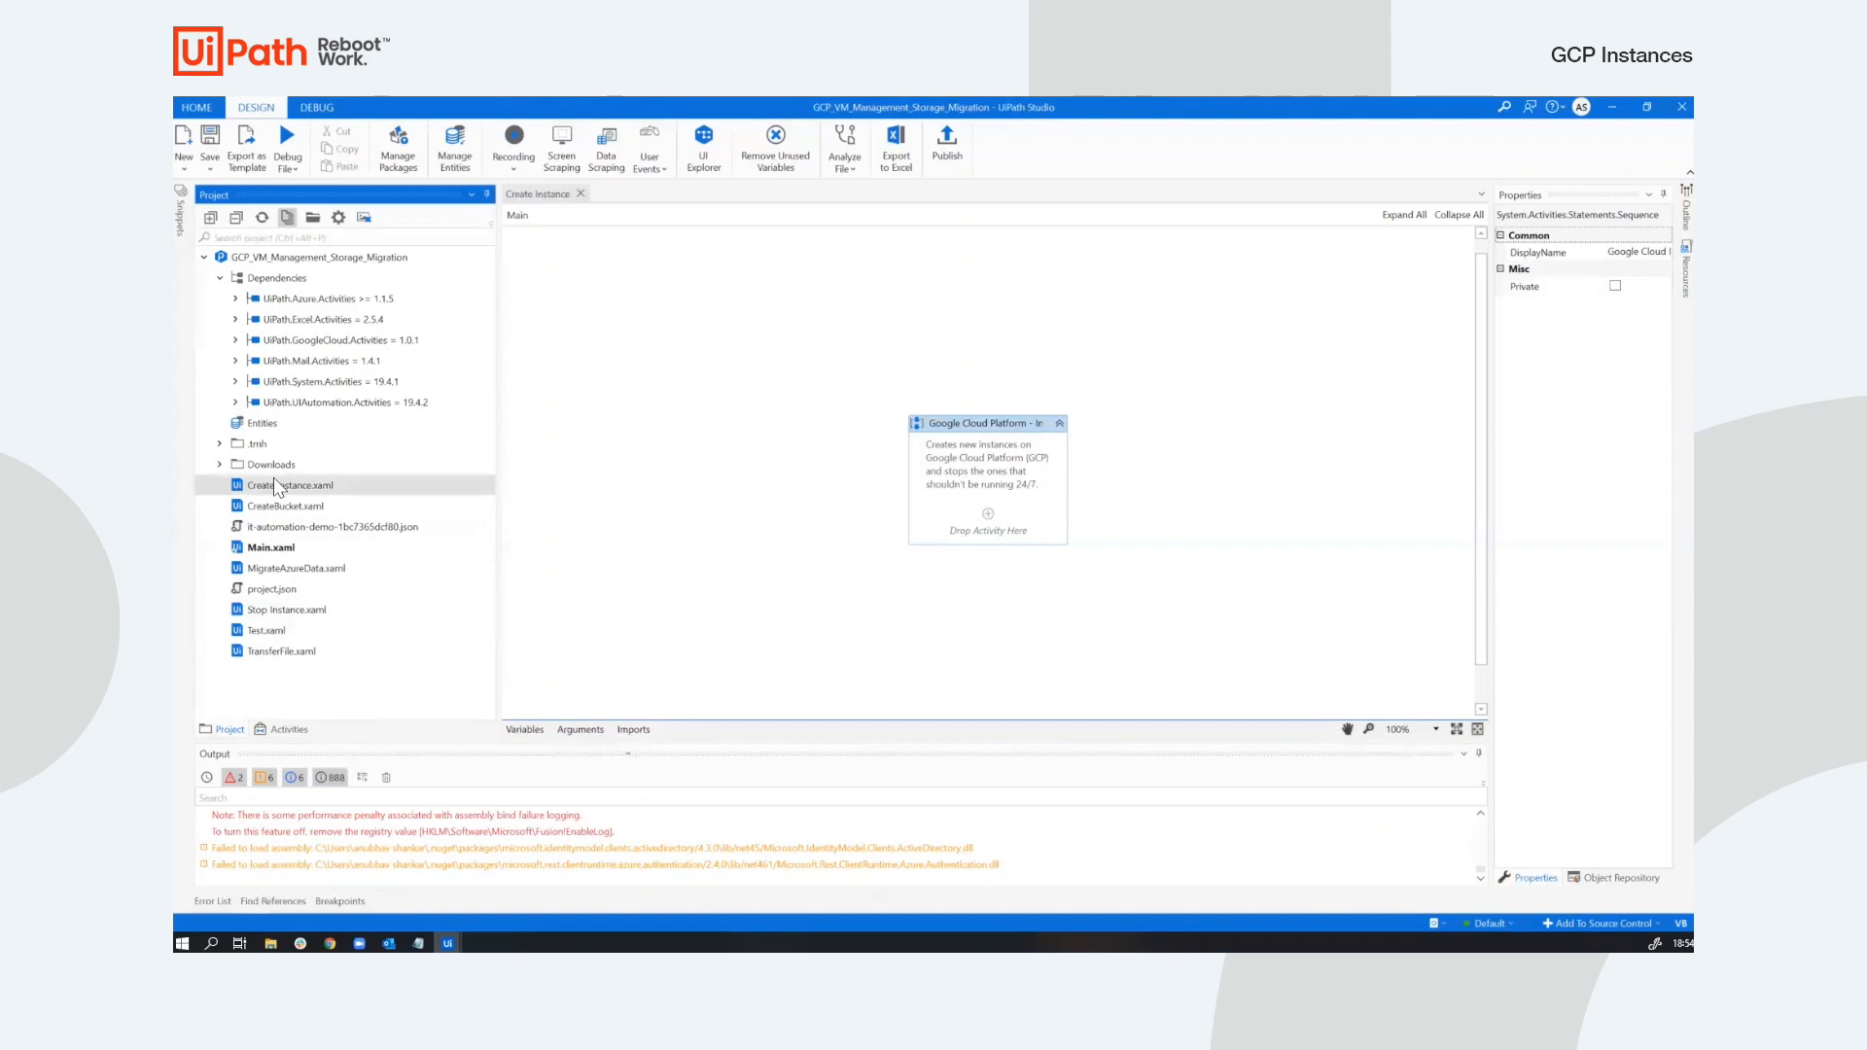
mouse_move(647, 531)
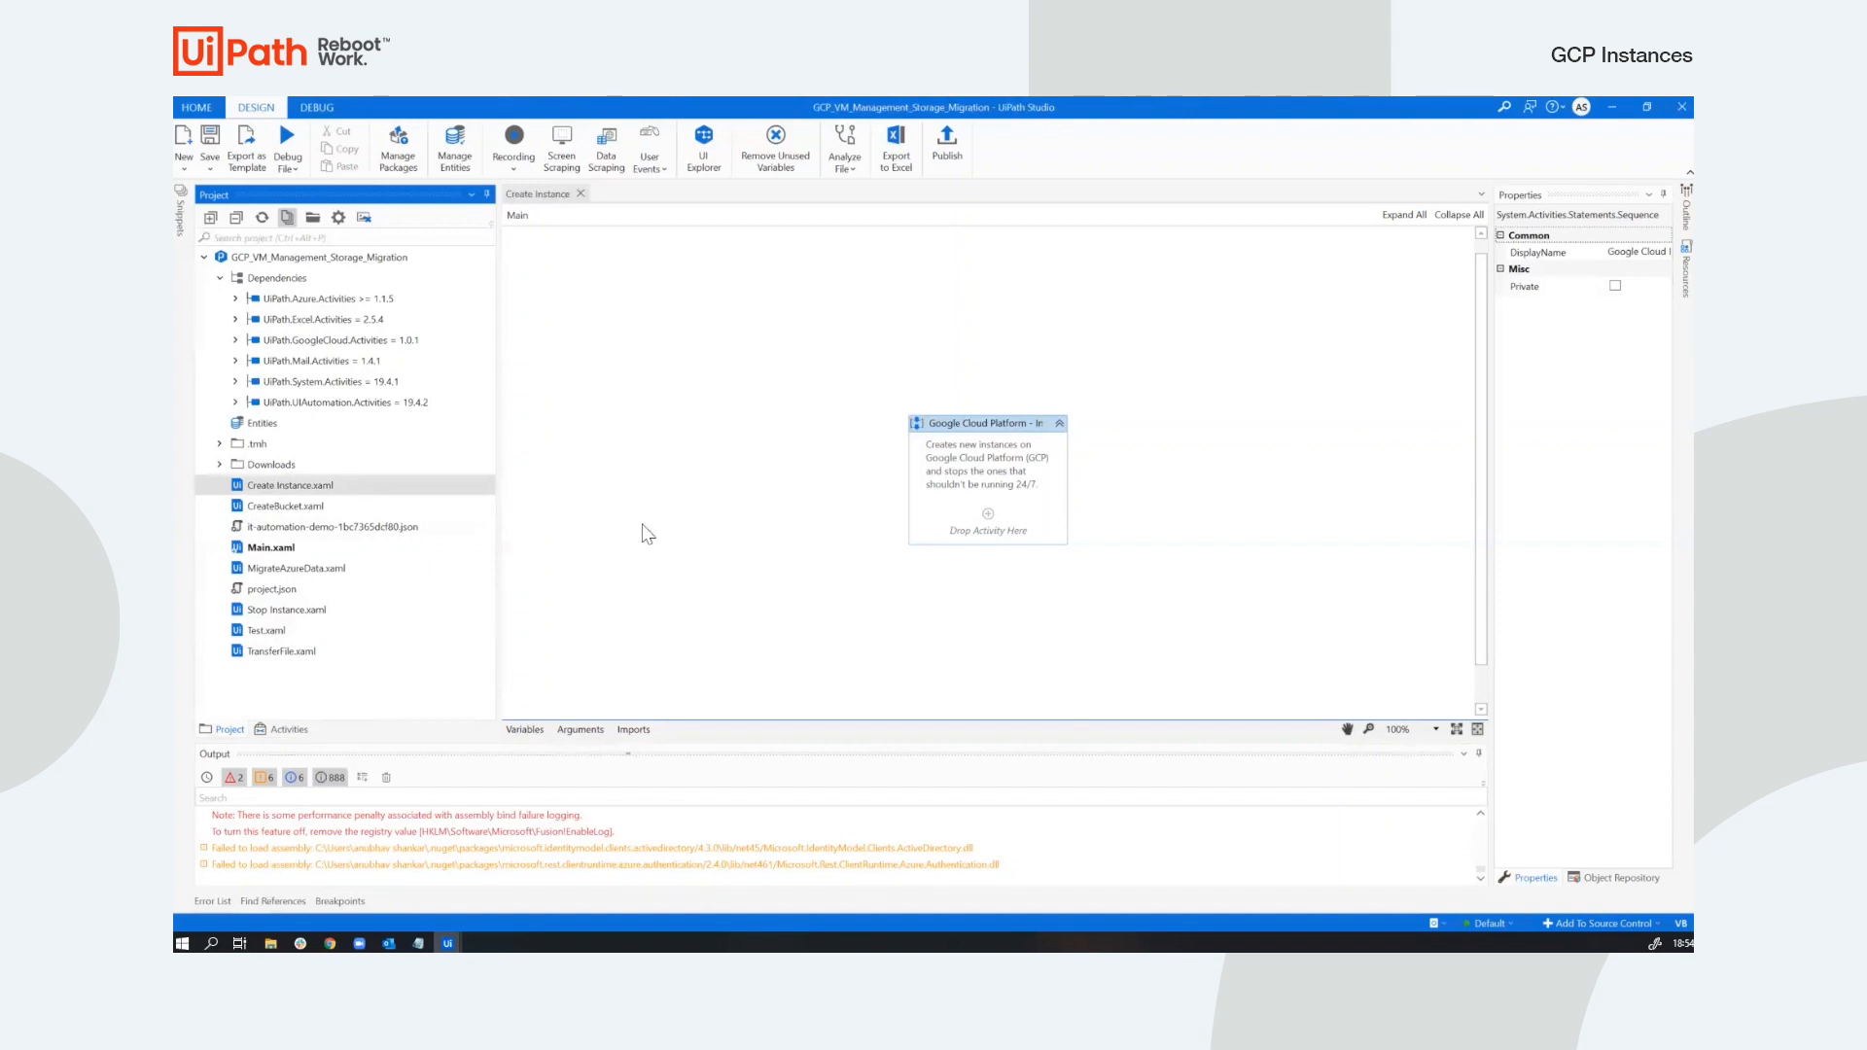
Drop a Google Cloud Scope into the sequence and review its ServiceAccountCredentialsMode property.
left_click(288, 728)
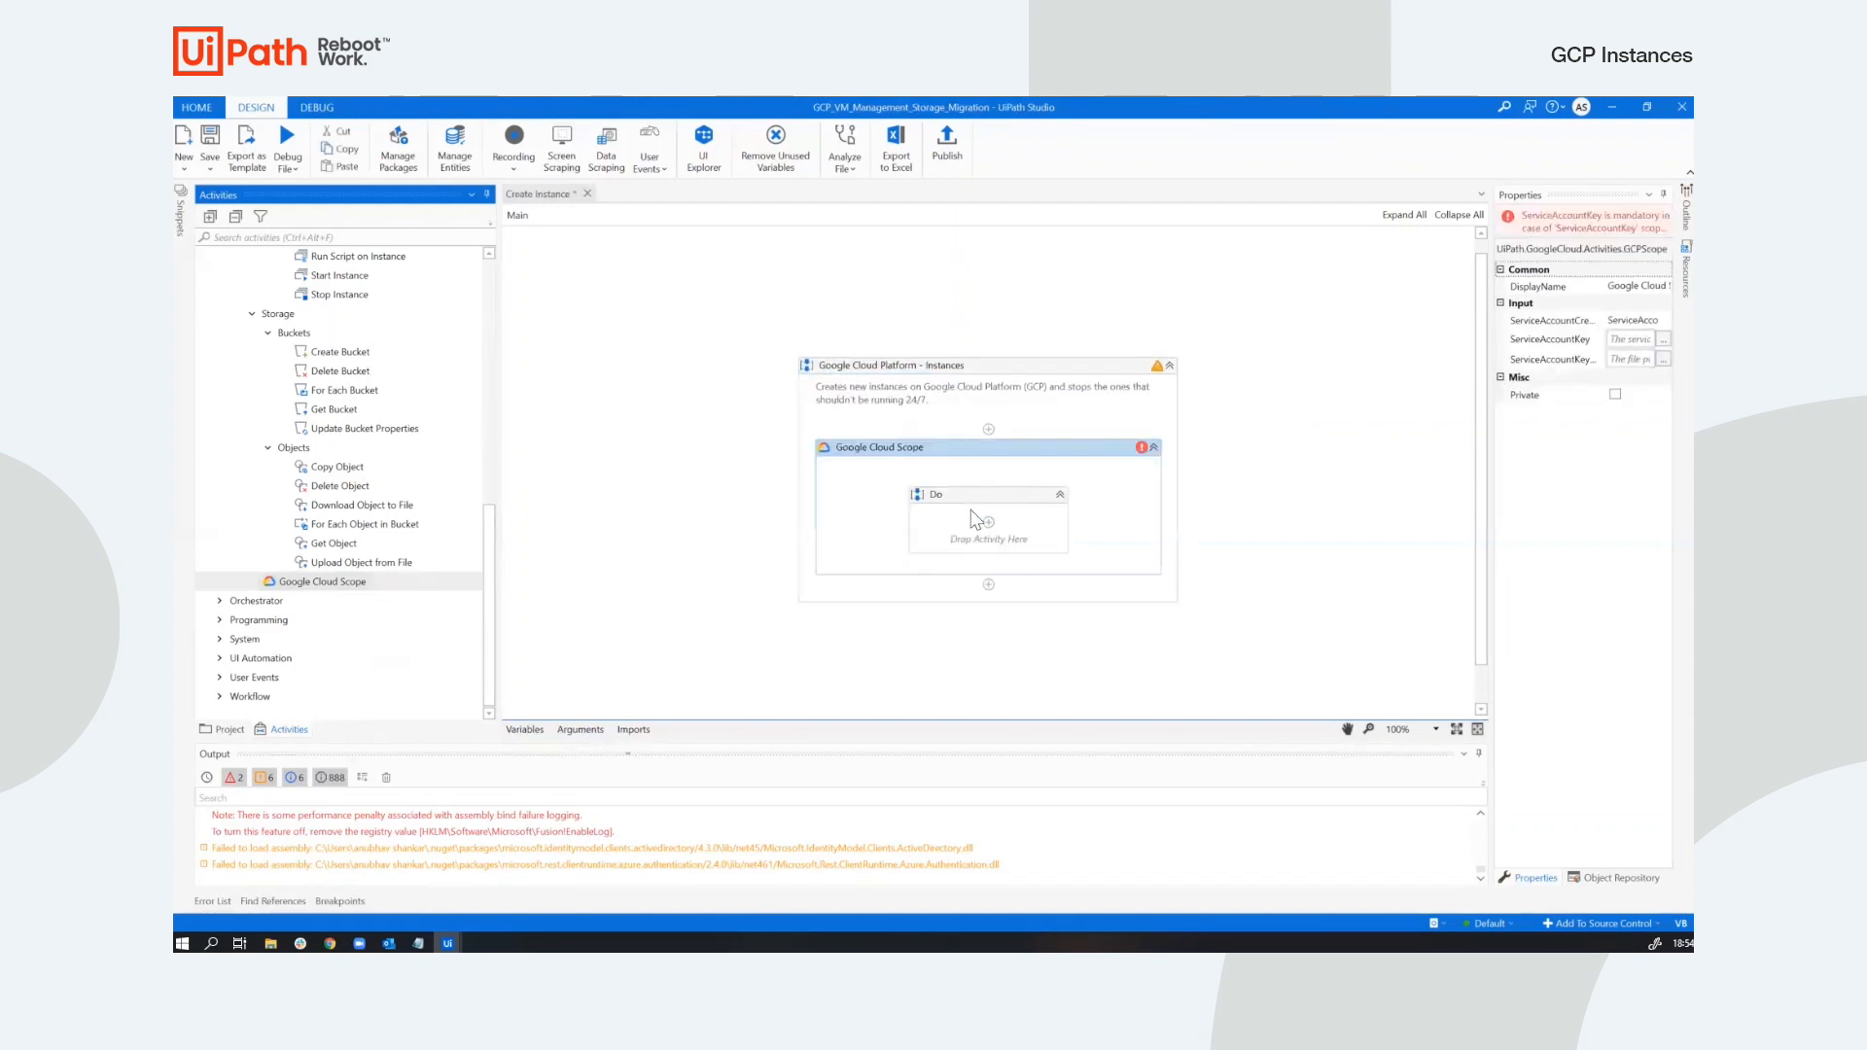
mouse_move(1497, 497)
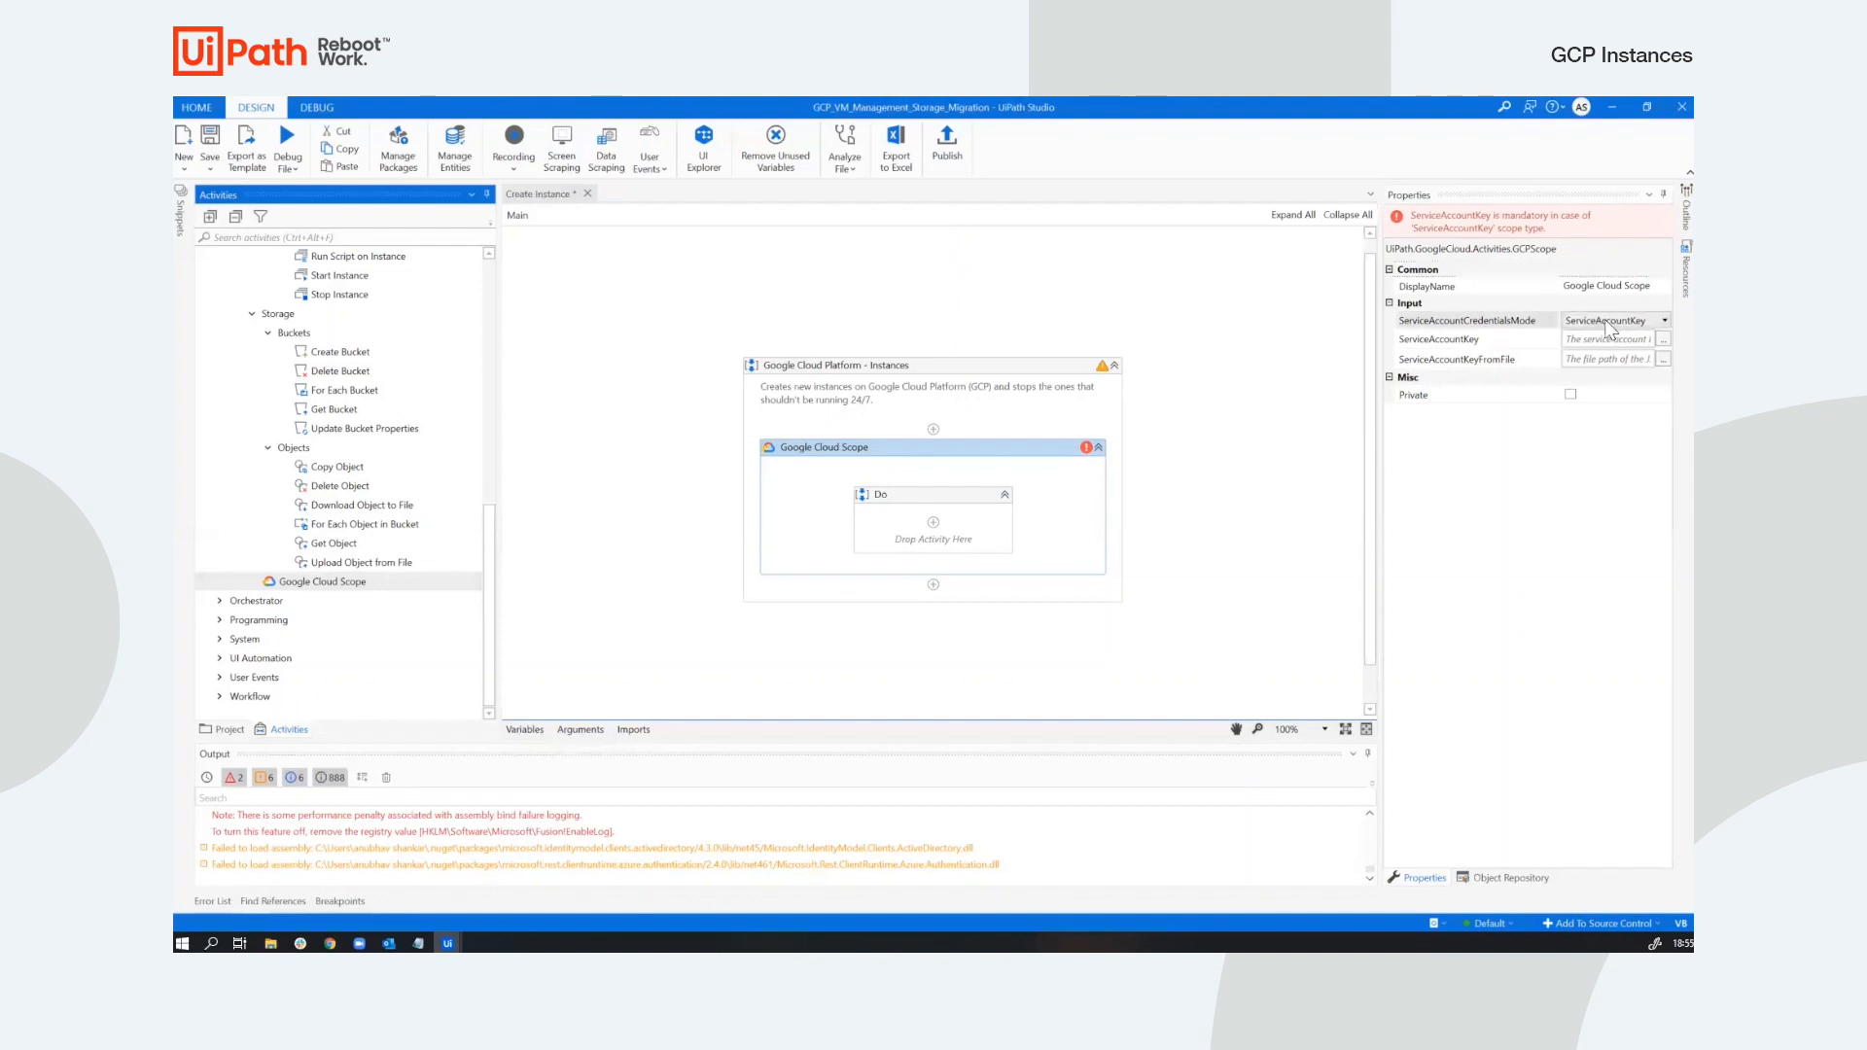
left_click(1661, 318)
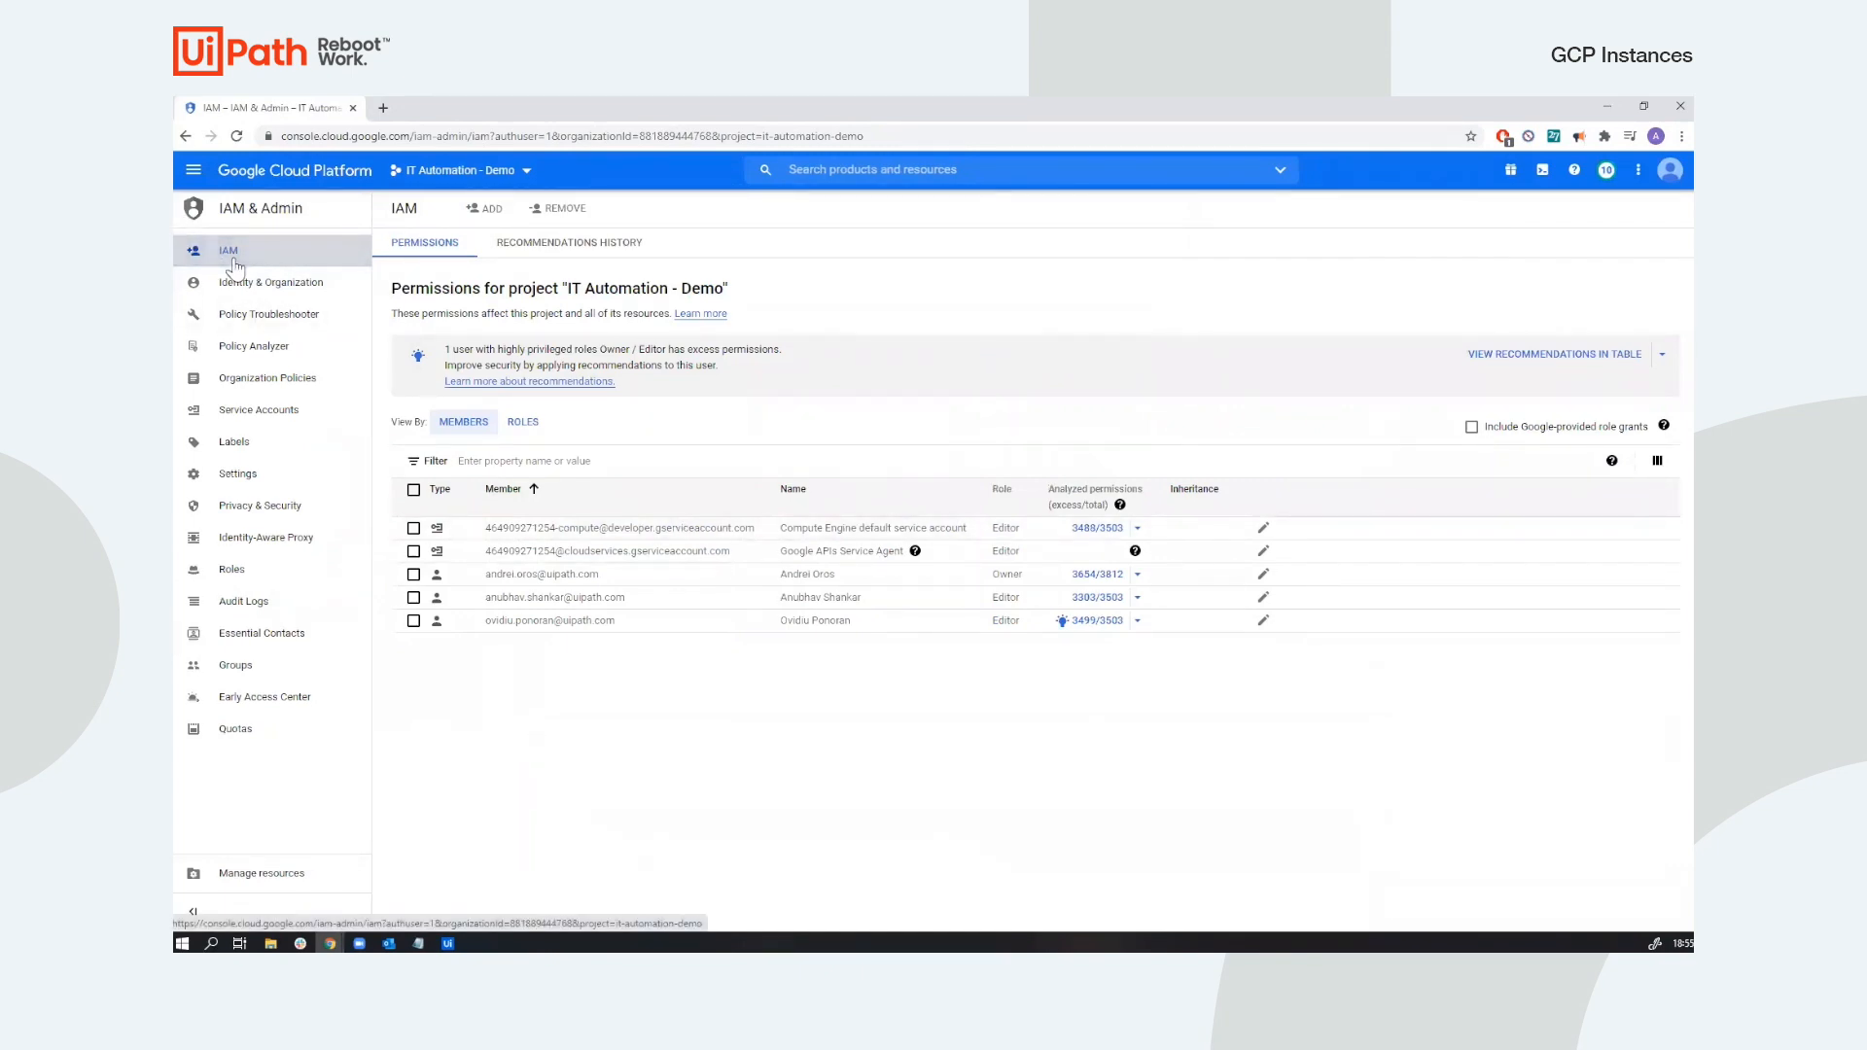
mouse_move(259, 409)
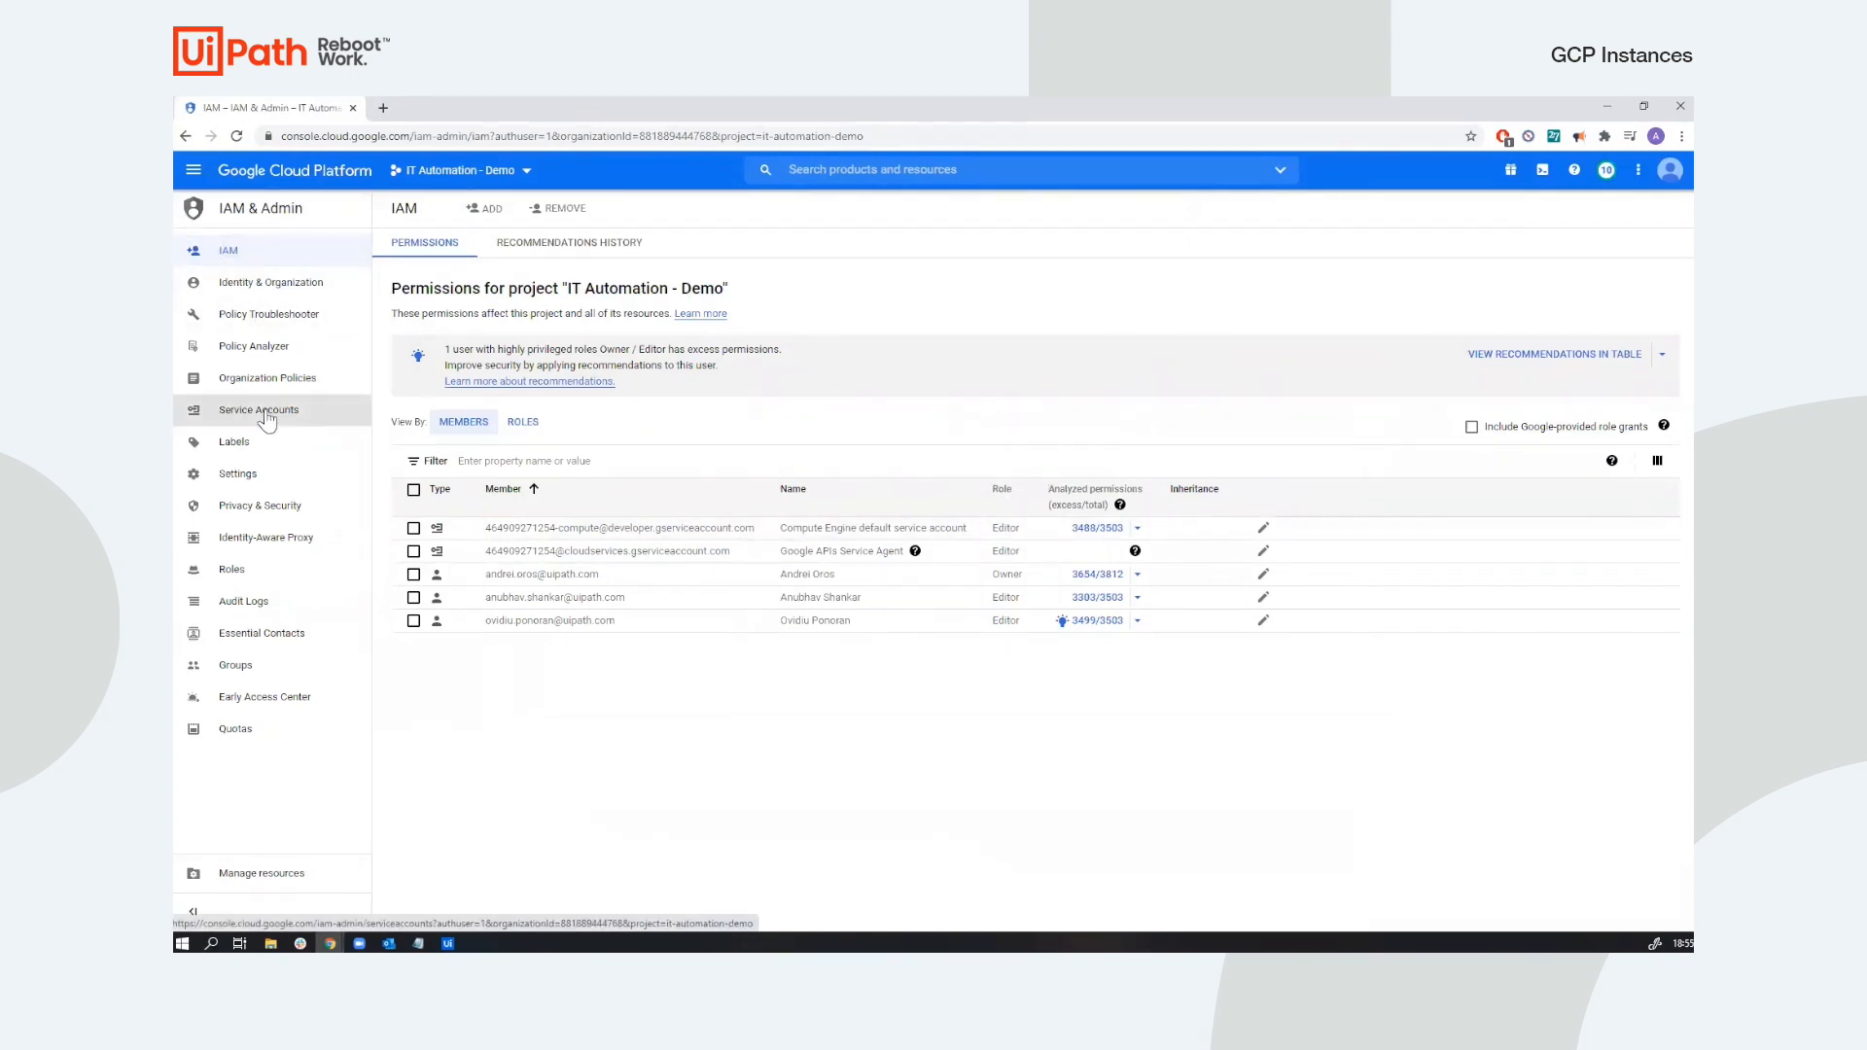
View the Compute Engine default service account's Keys tab with its two active keys and the Add Key options.
left_click(257, 409)
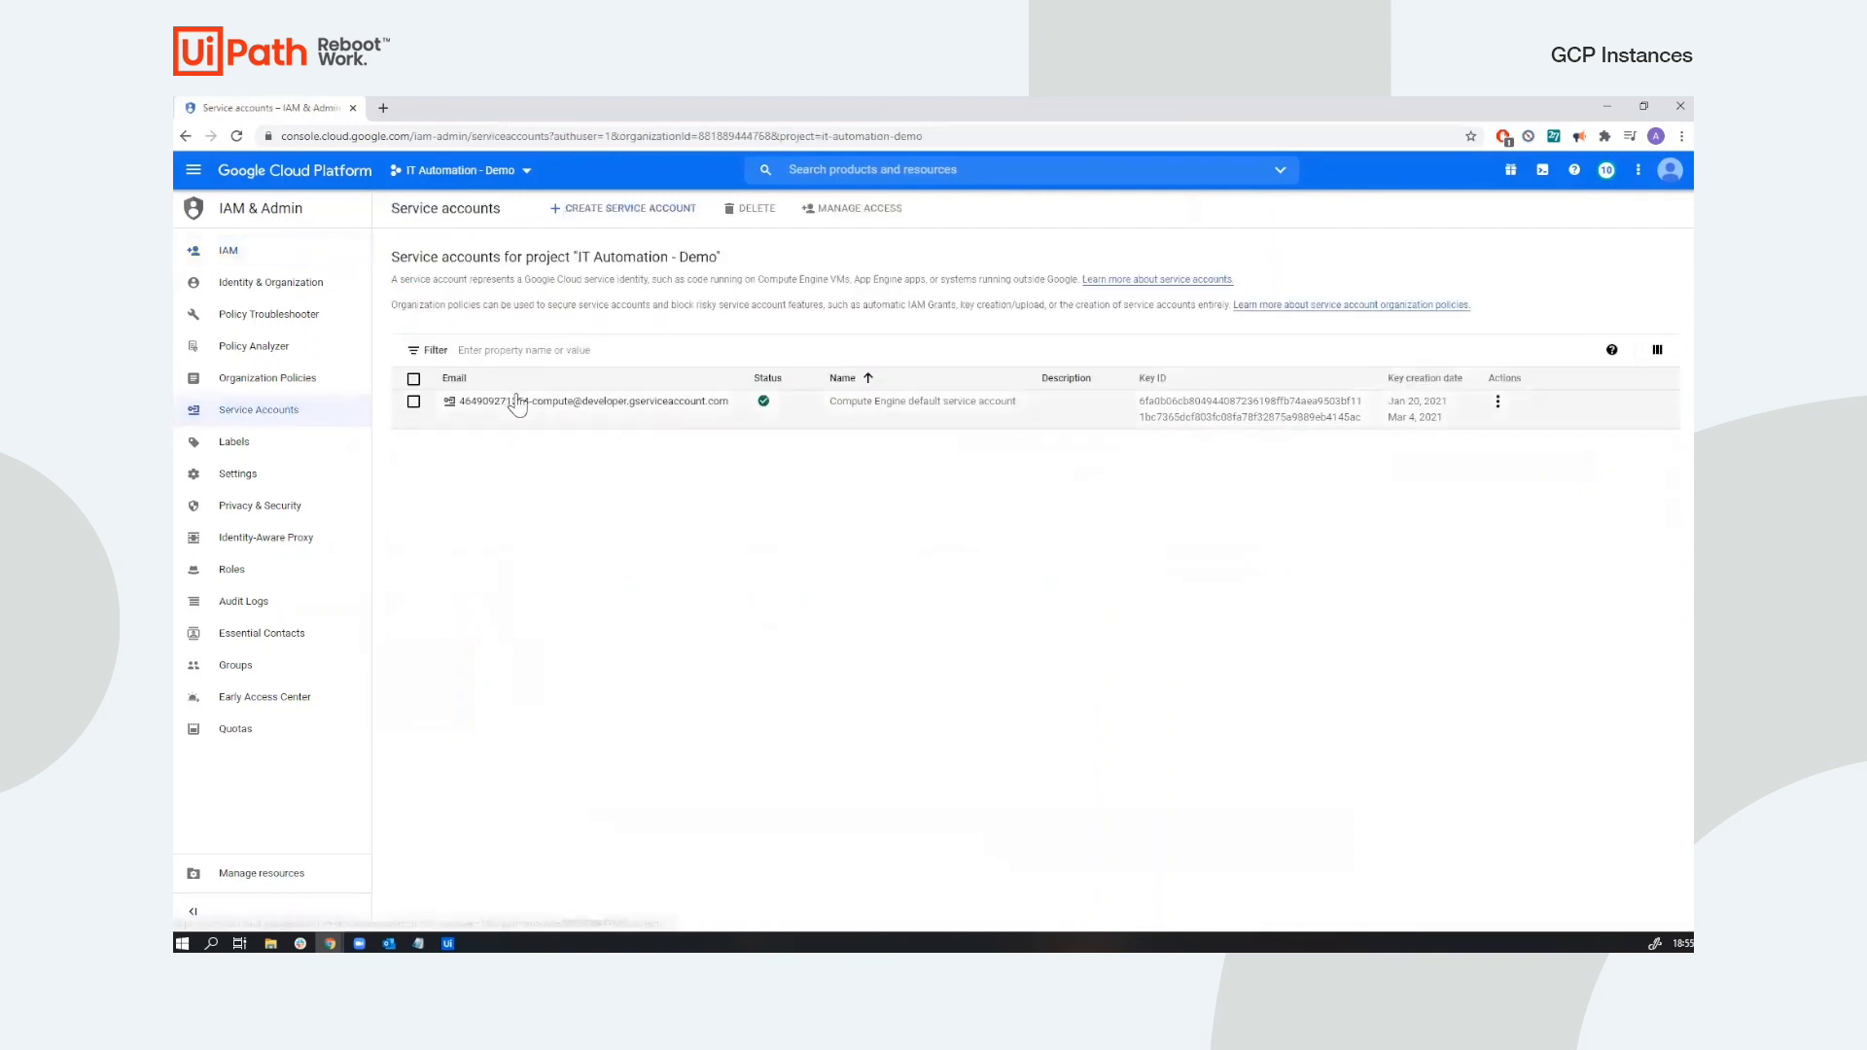
left_click(593, 402)
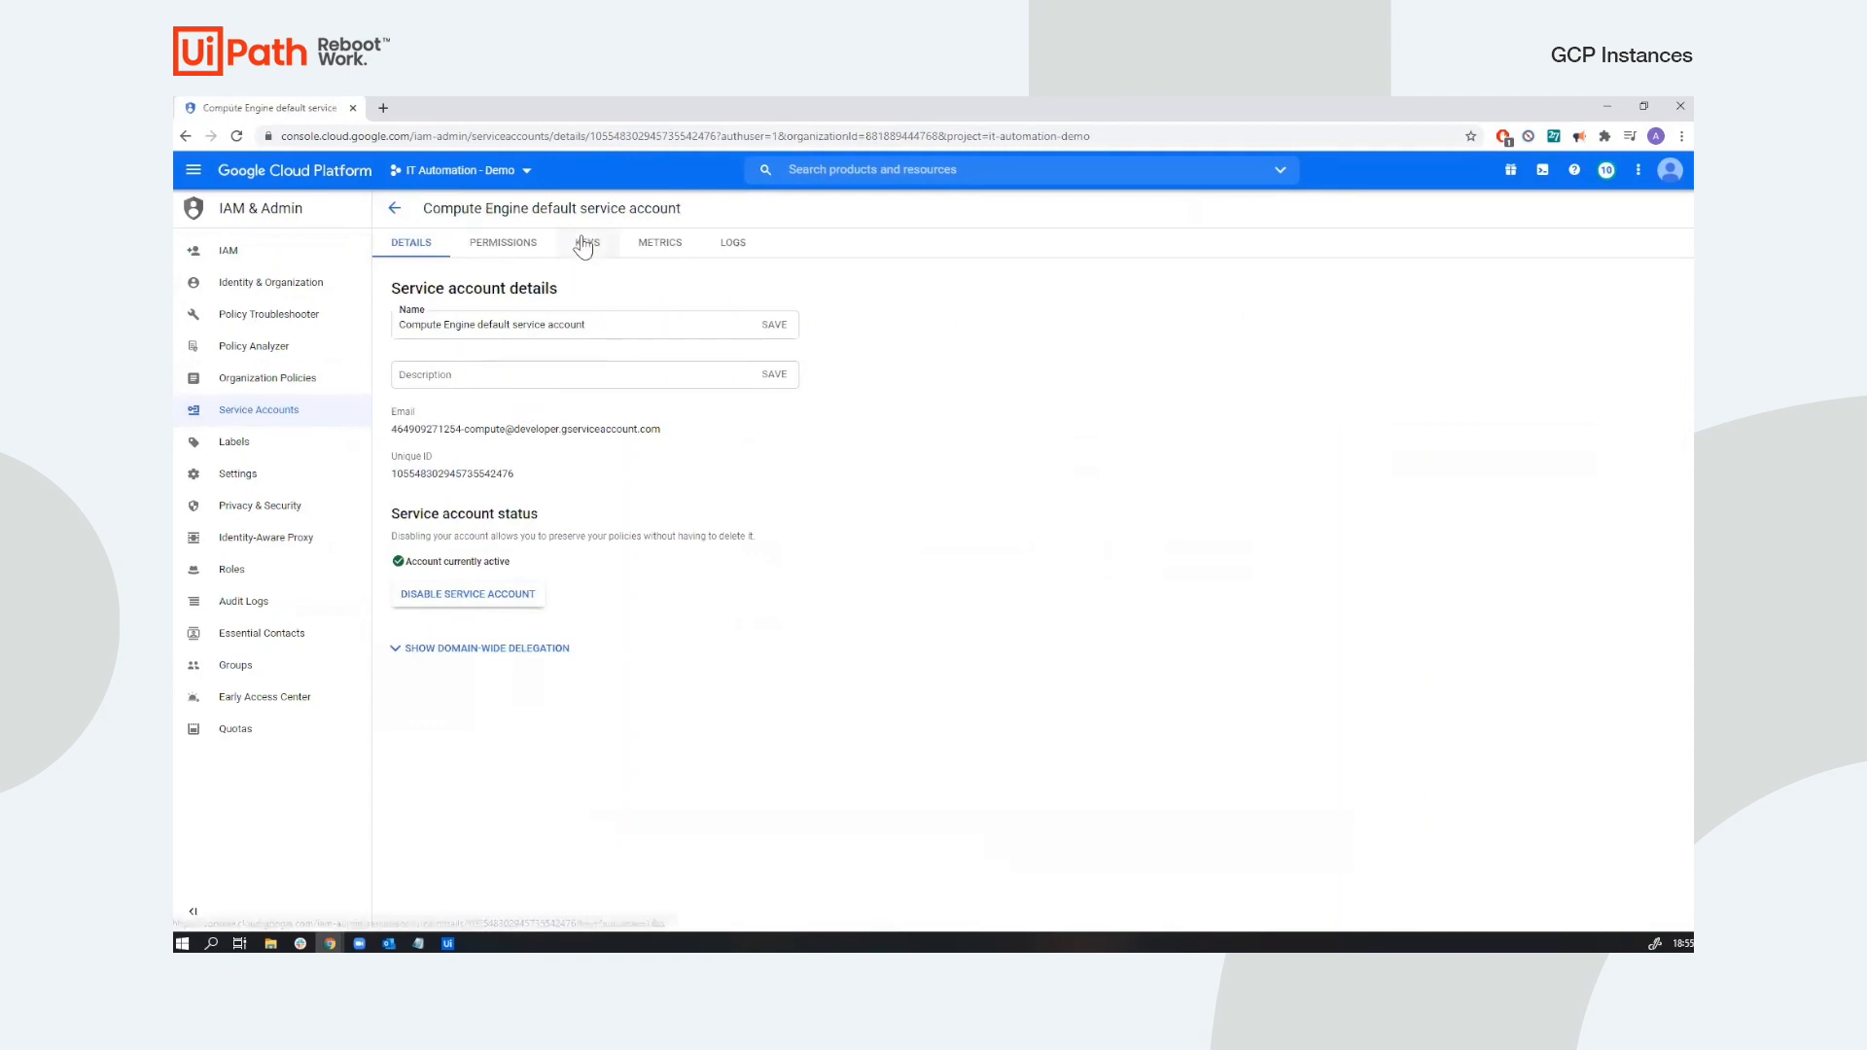
left_click(586, 242)
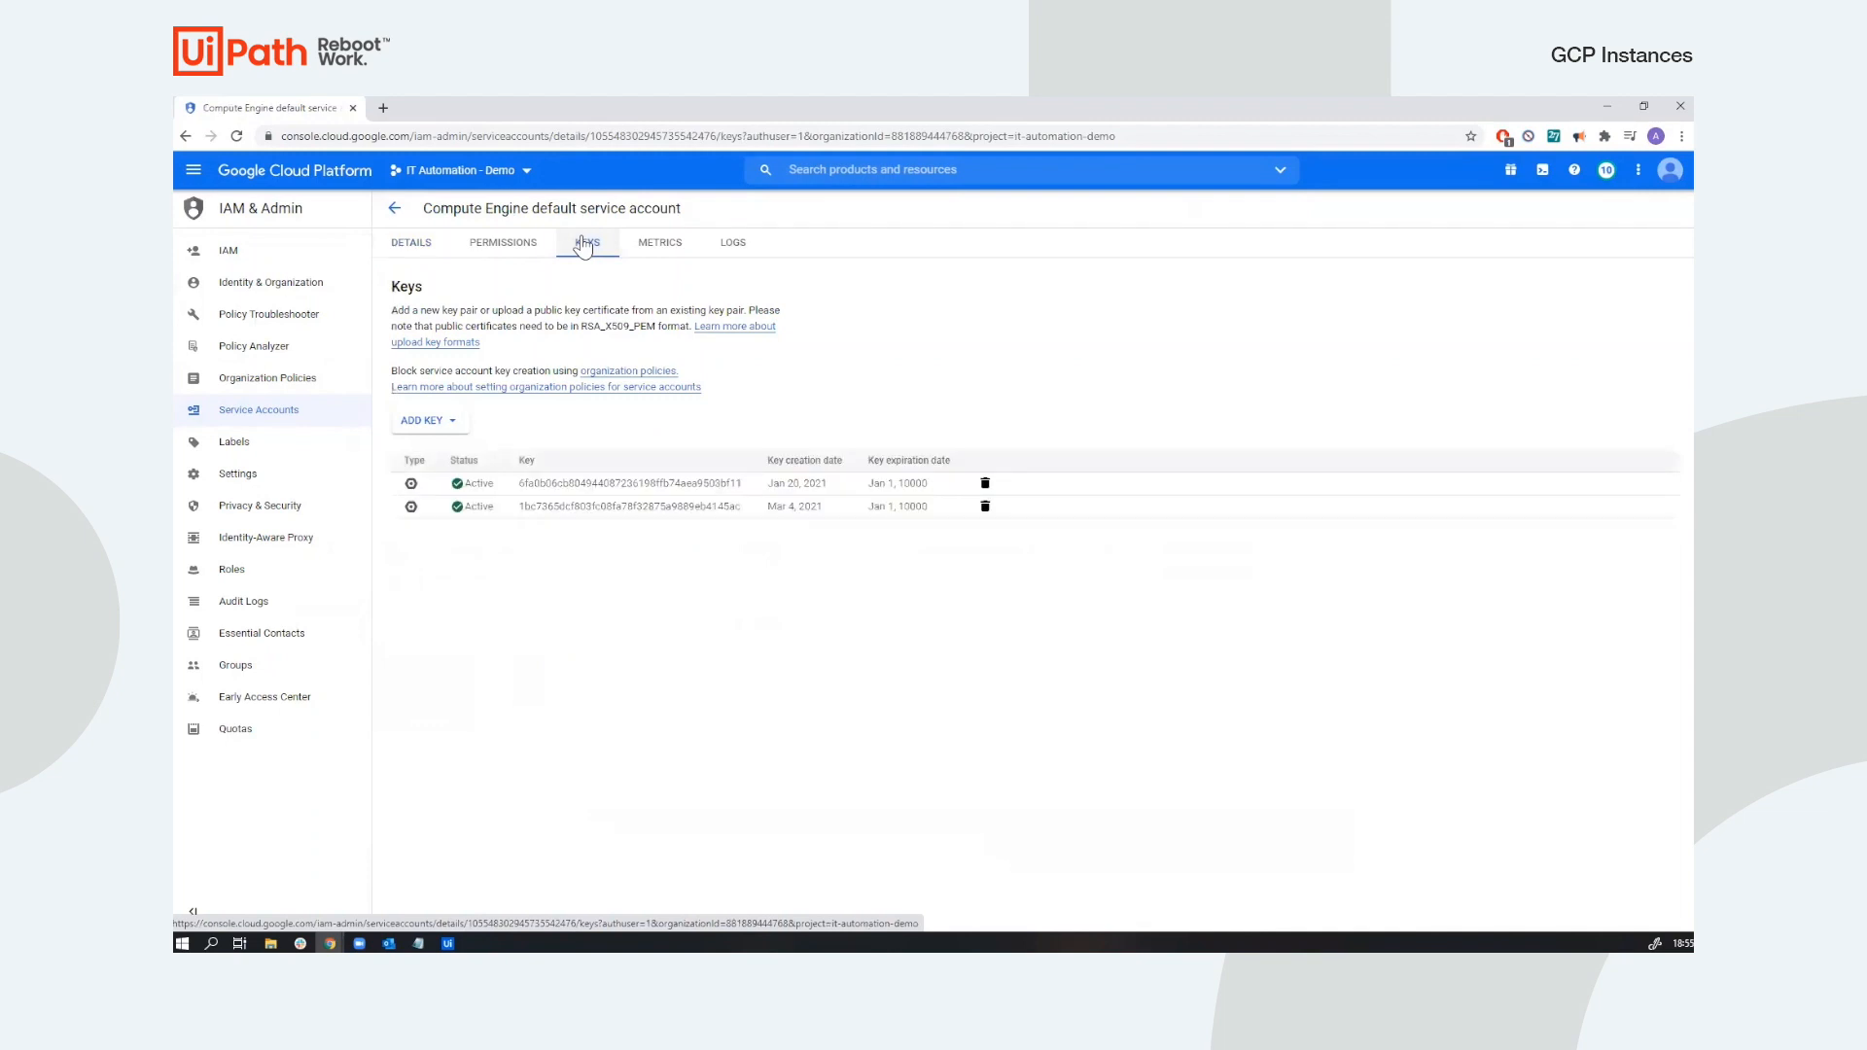
left_click(425, 421)
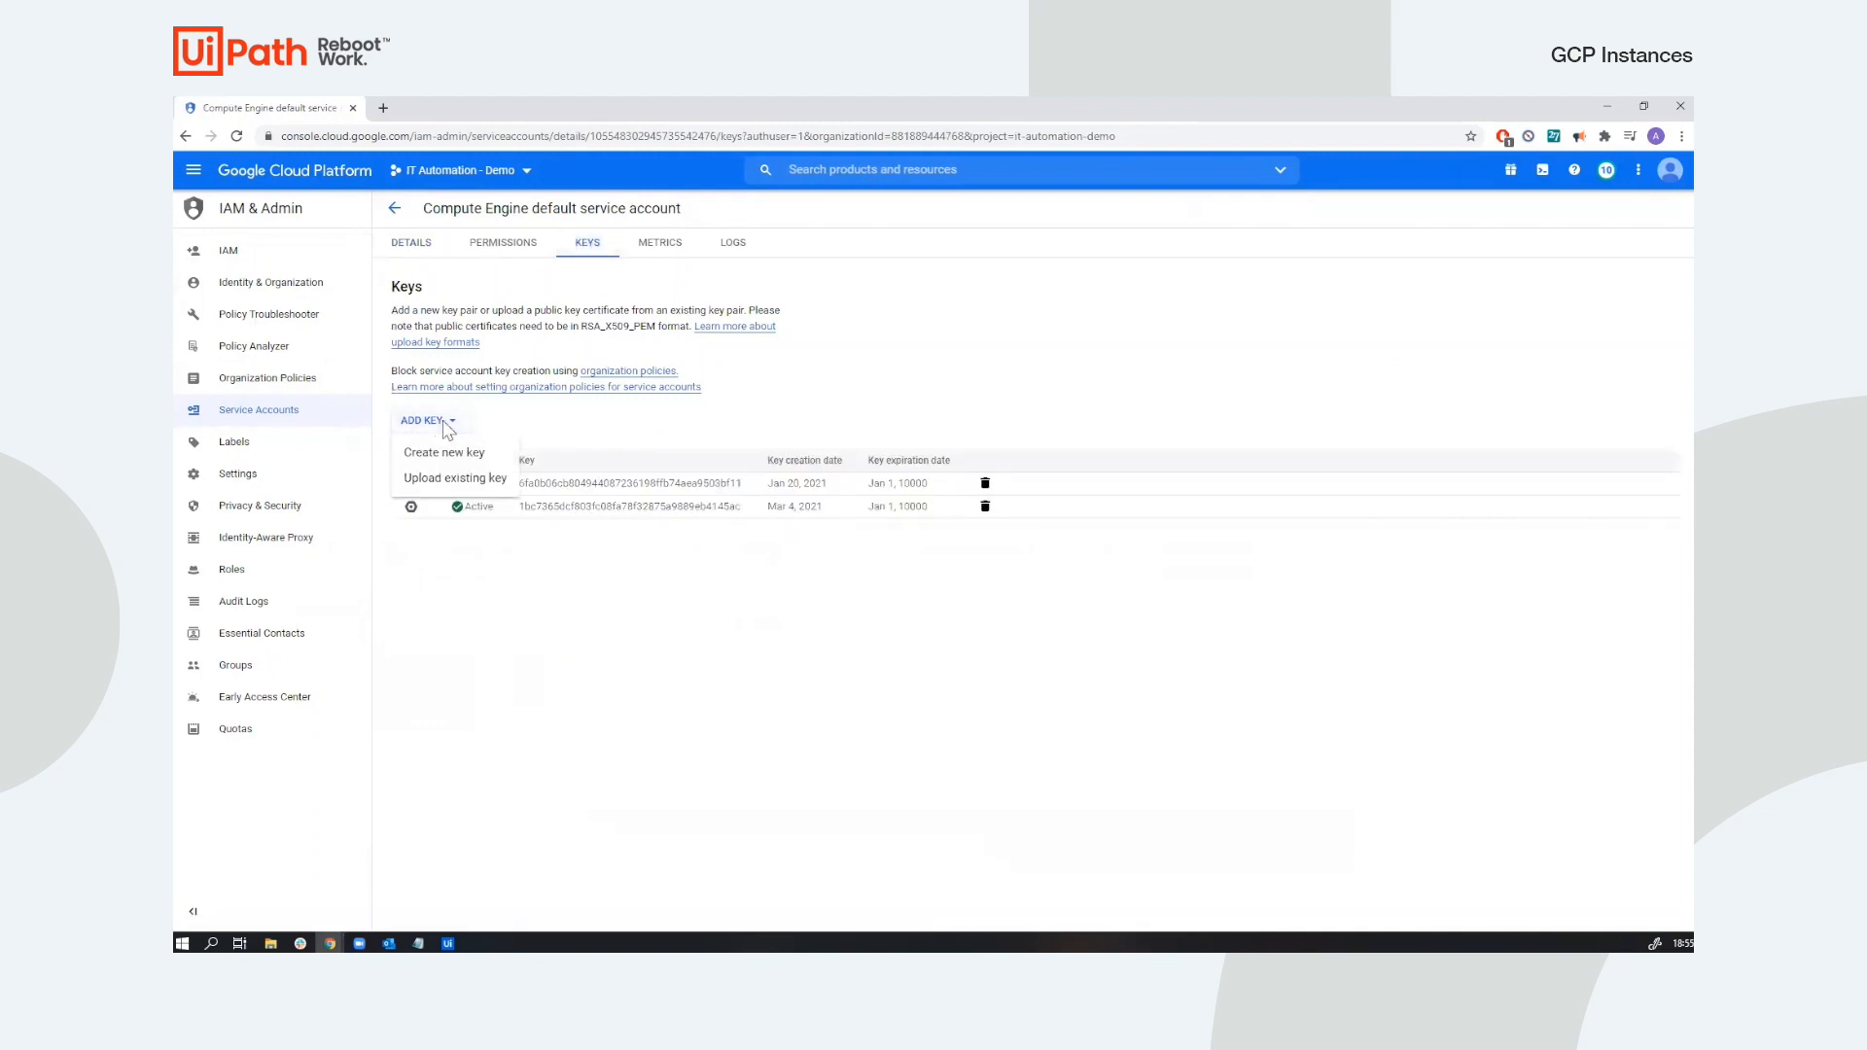
mouse_move(616, 430)
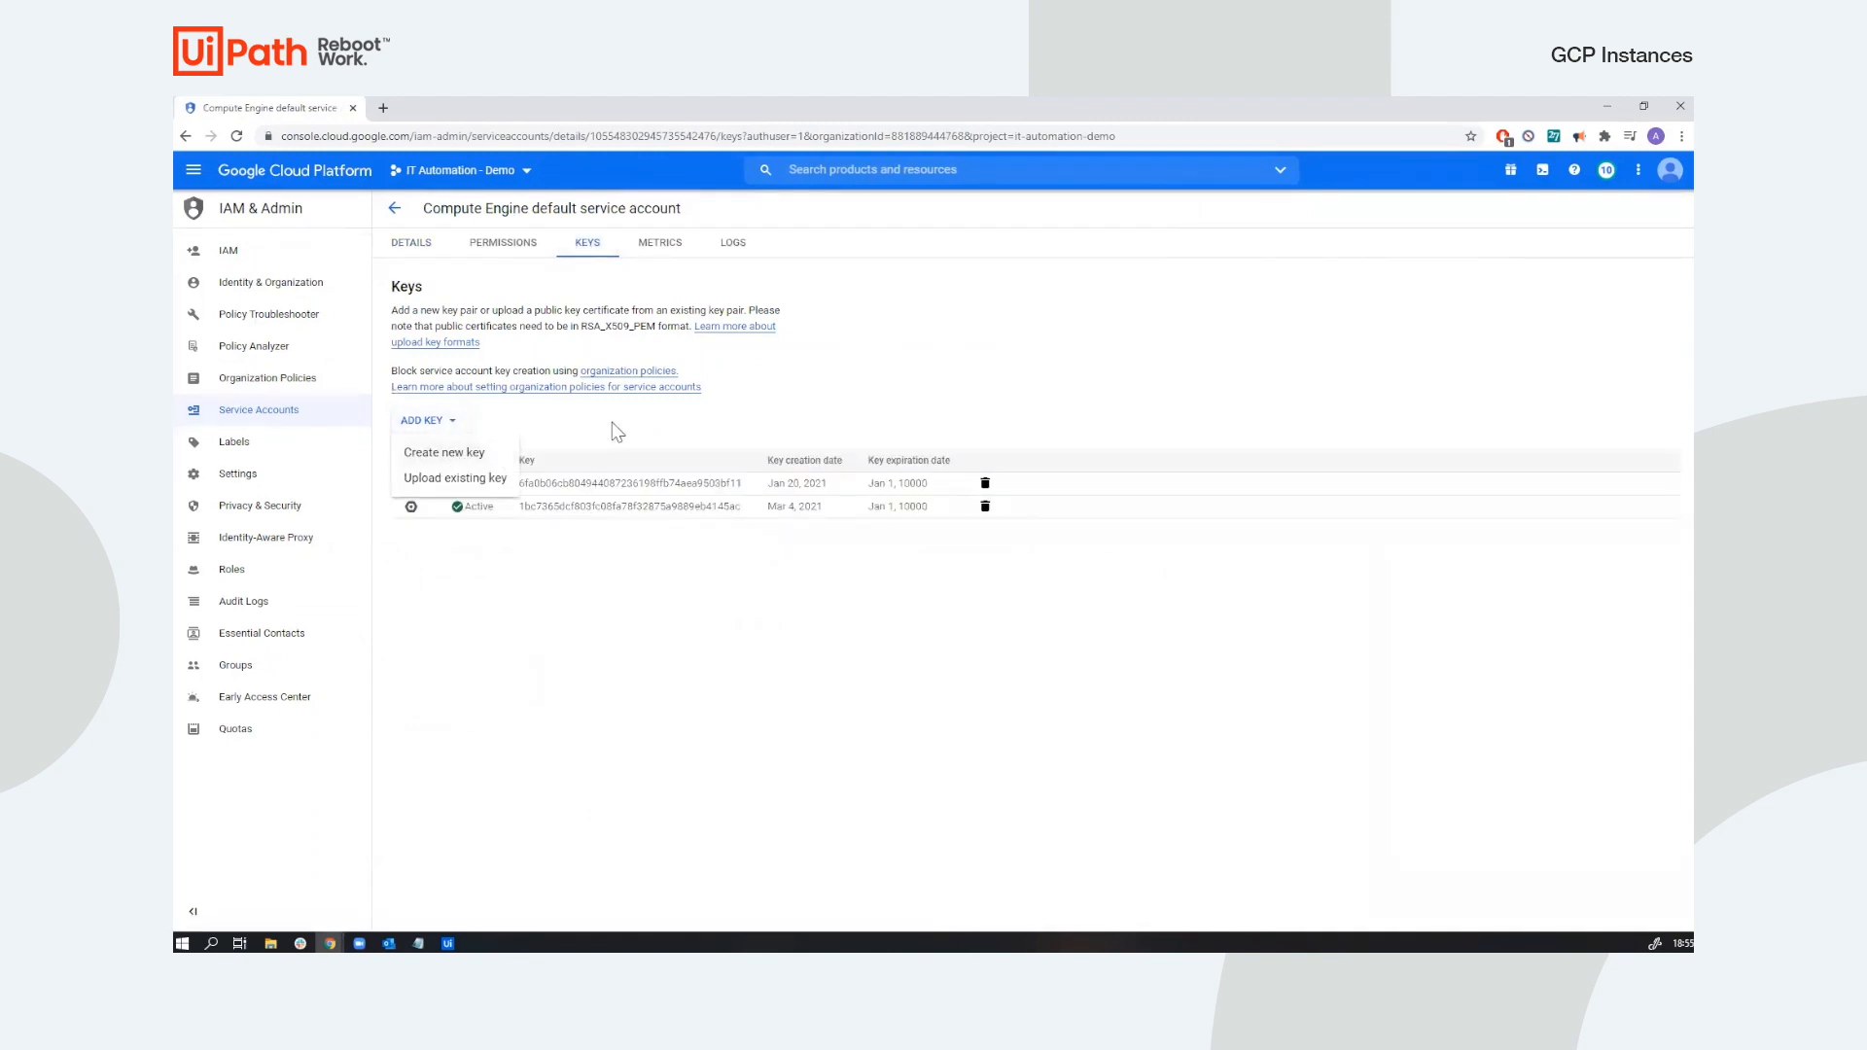
left_click(614, 430)
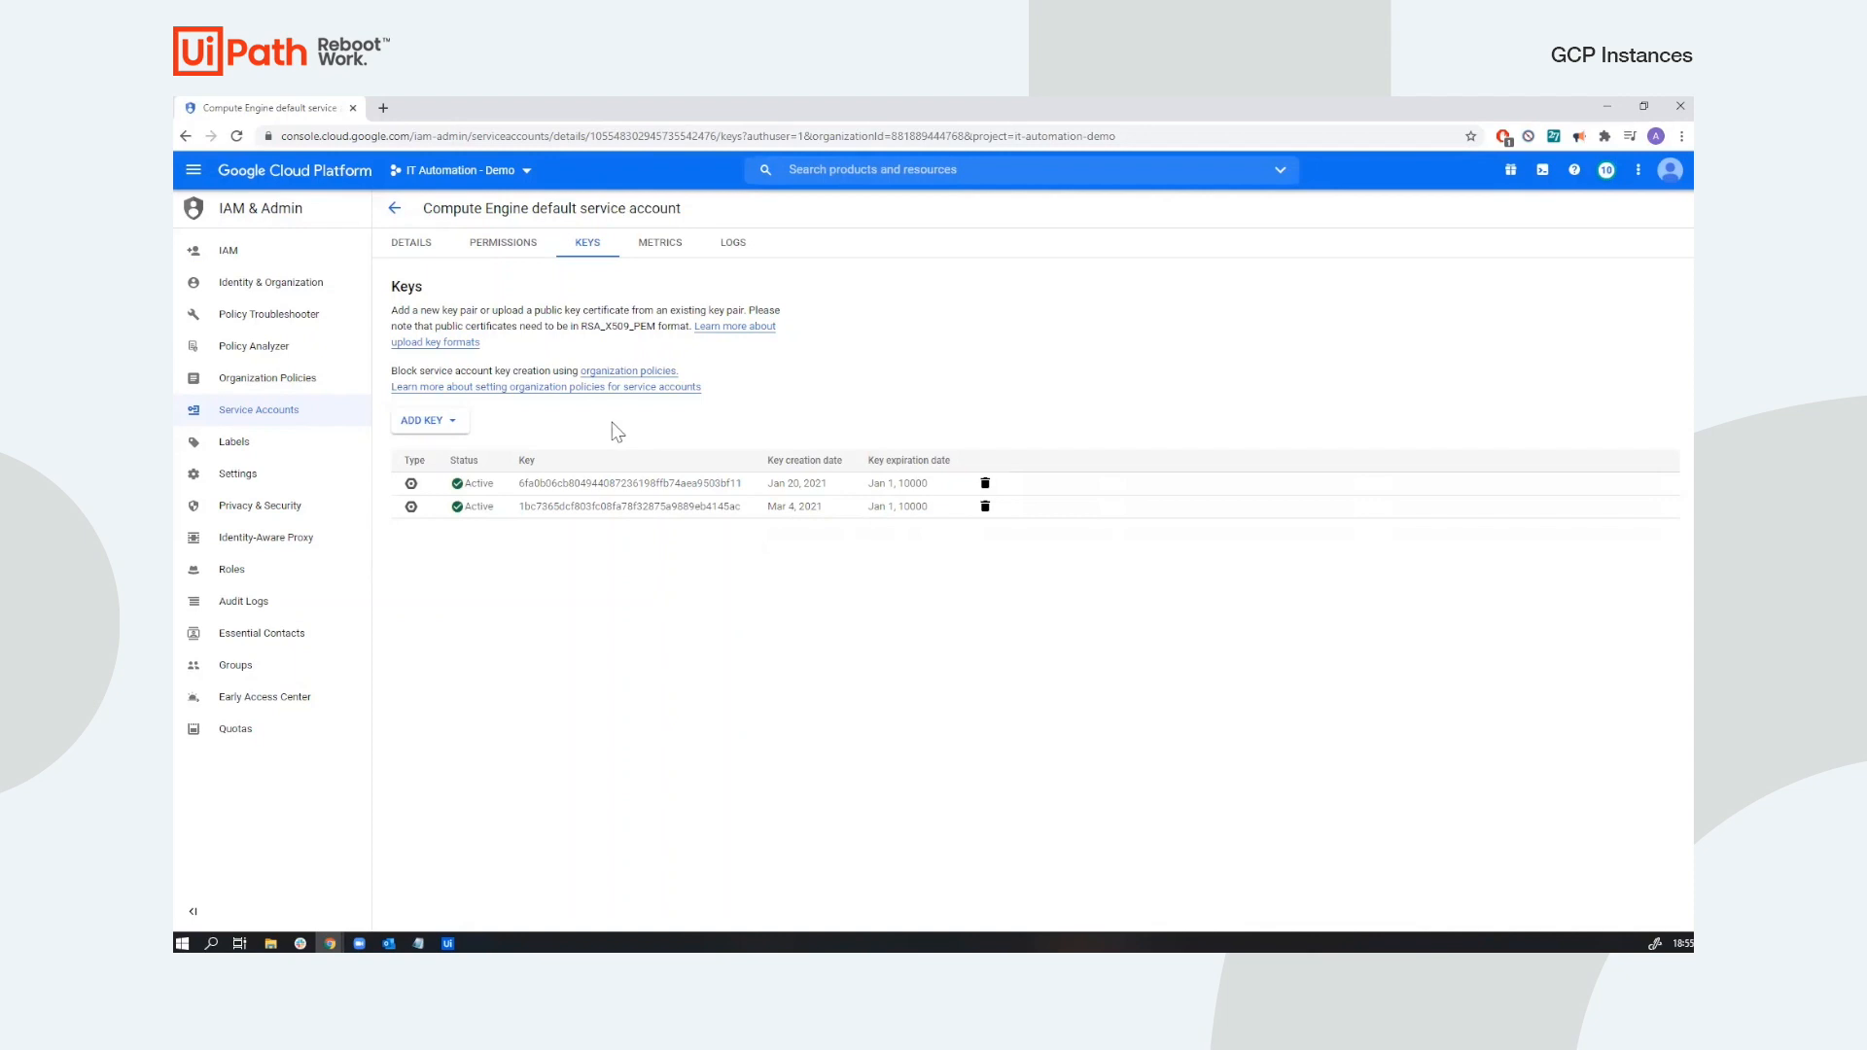
mouse_move(373, 902)
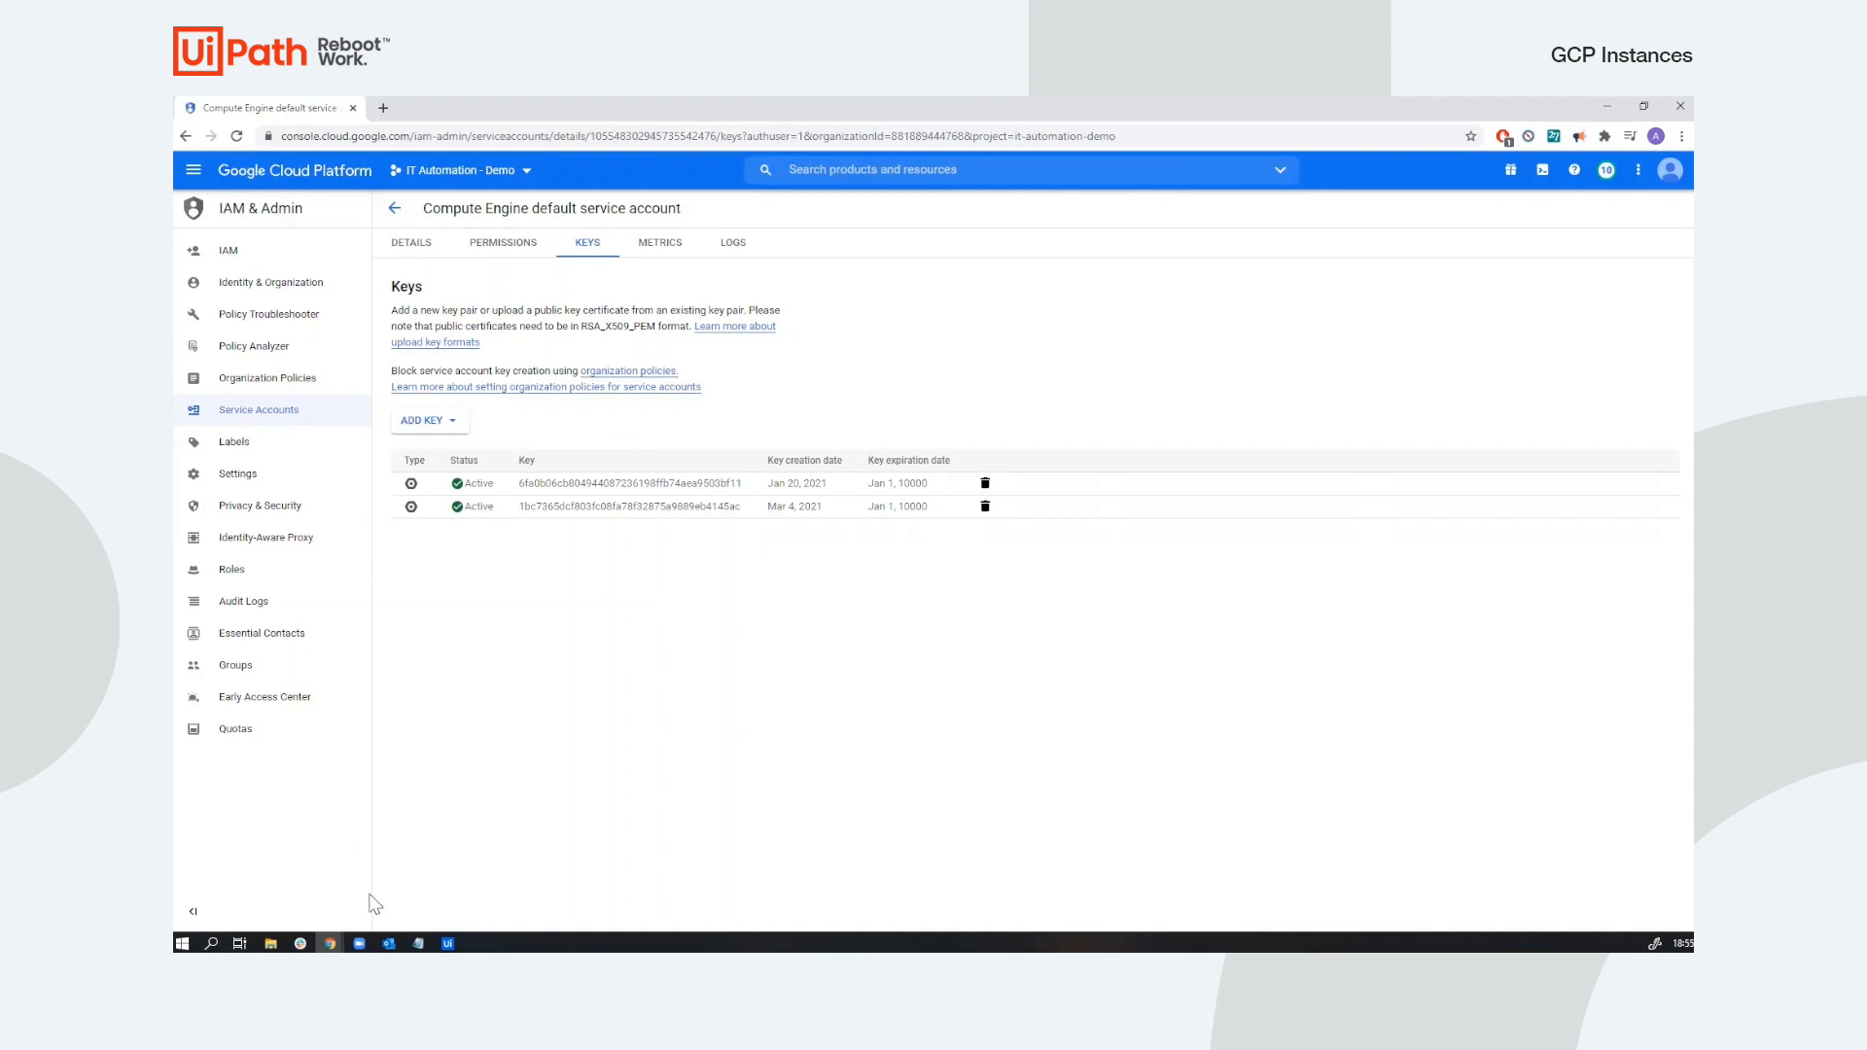
mouse_move(447, 943)
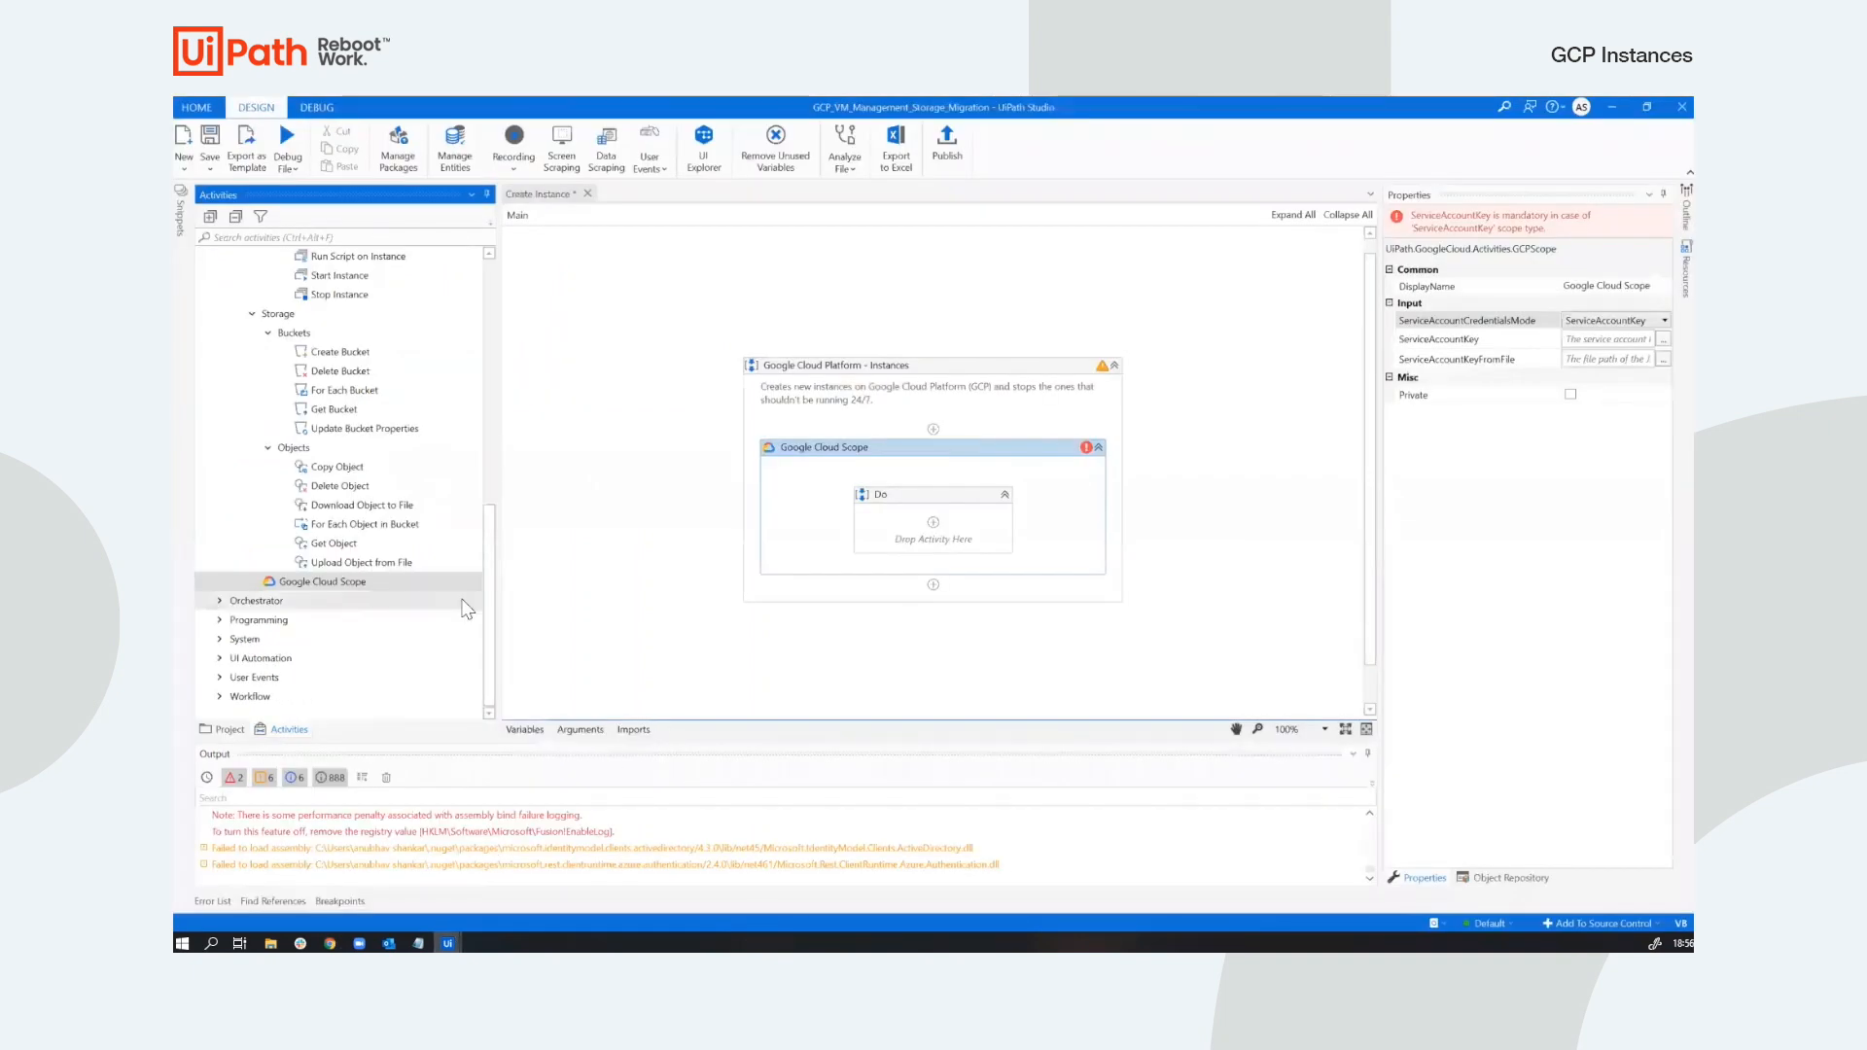
Show the workflow arguments and set the scope's ServiceAccountCredentialsMode to ServiceAccountKeyFromFile.
left_click(226, 728)
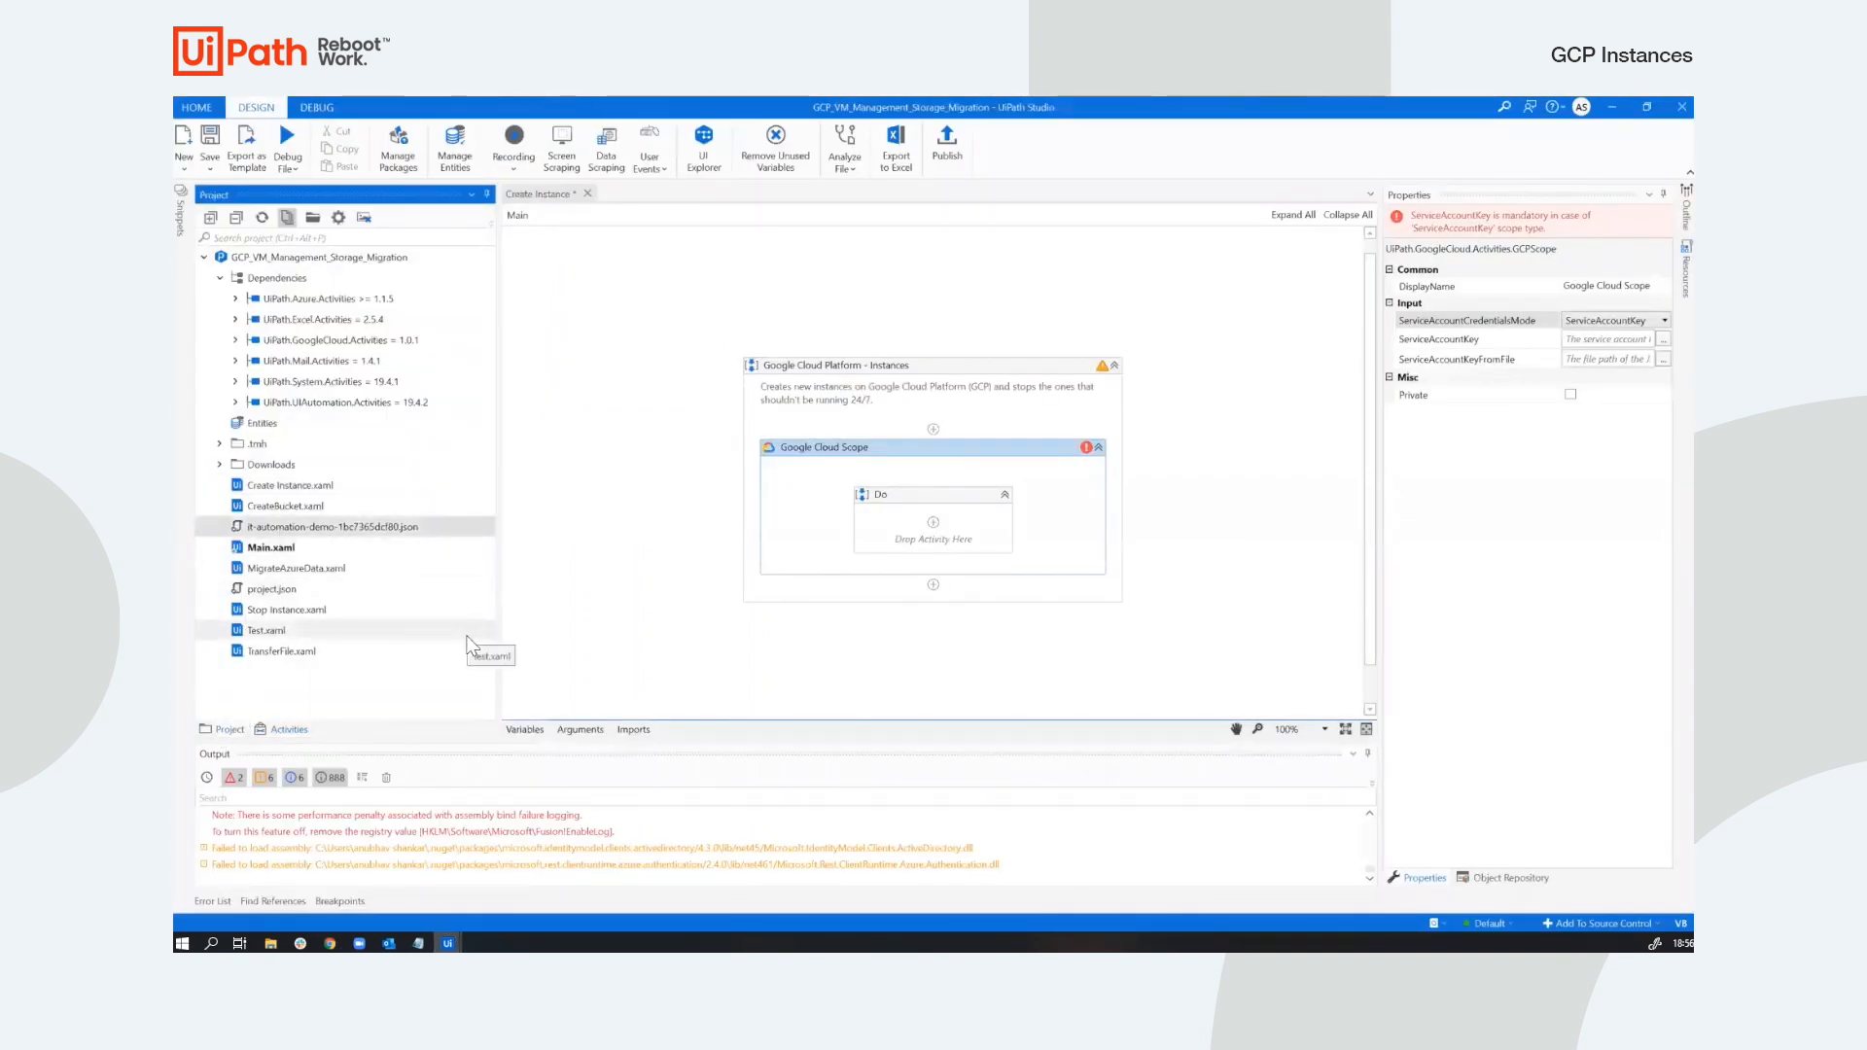
left_click(580, 728)
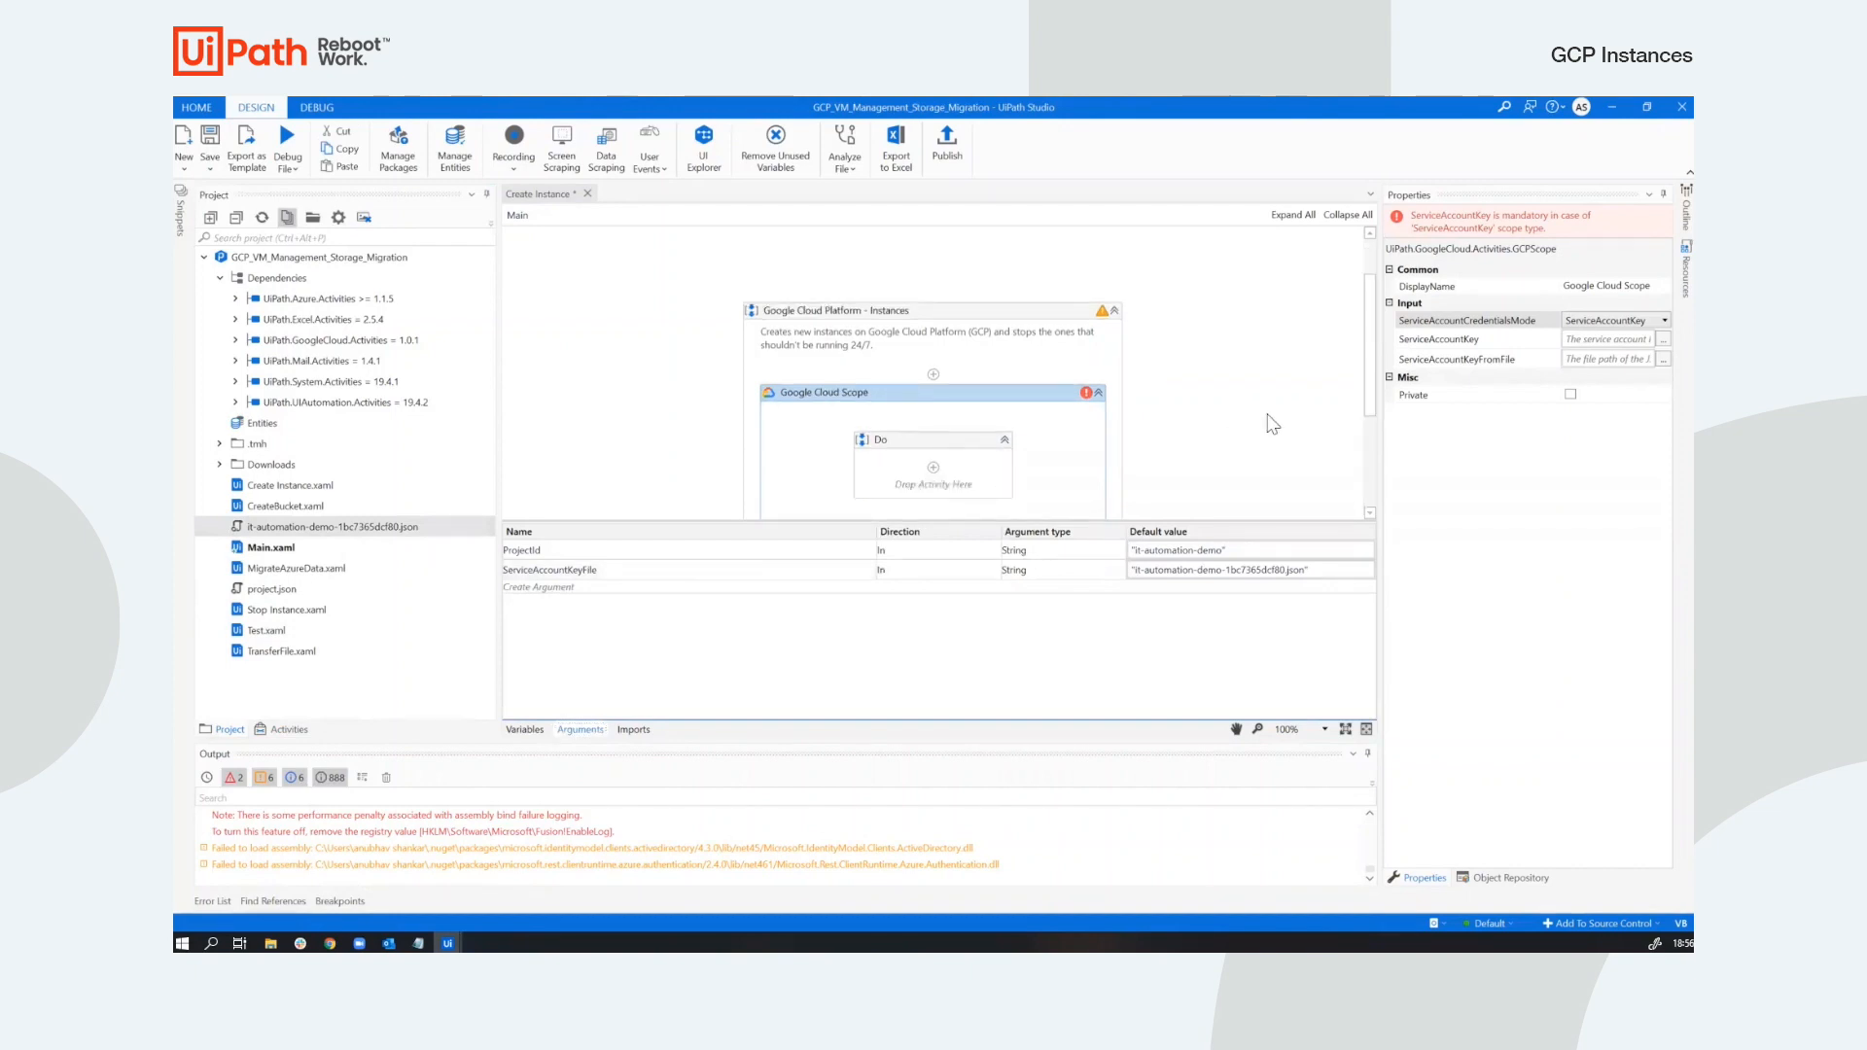
left_click(1665, 318)
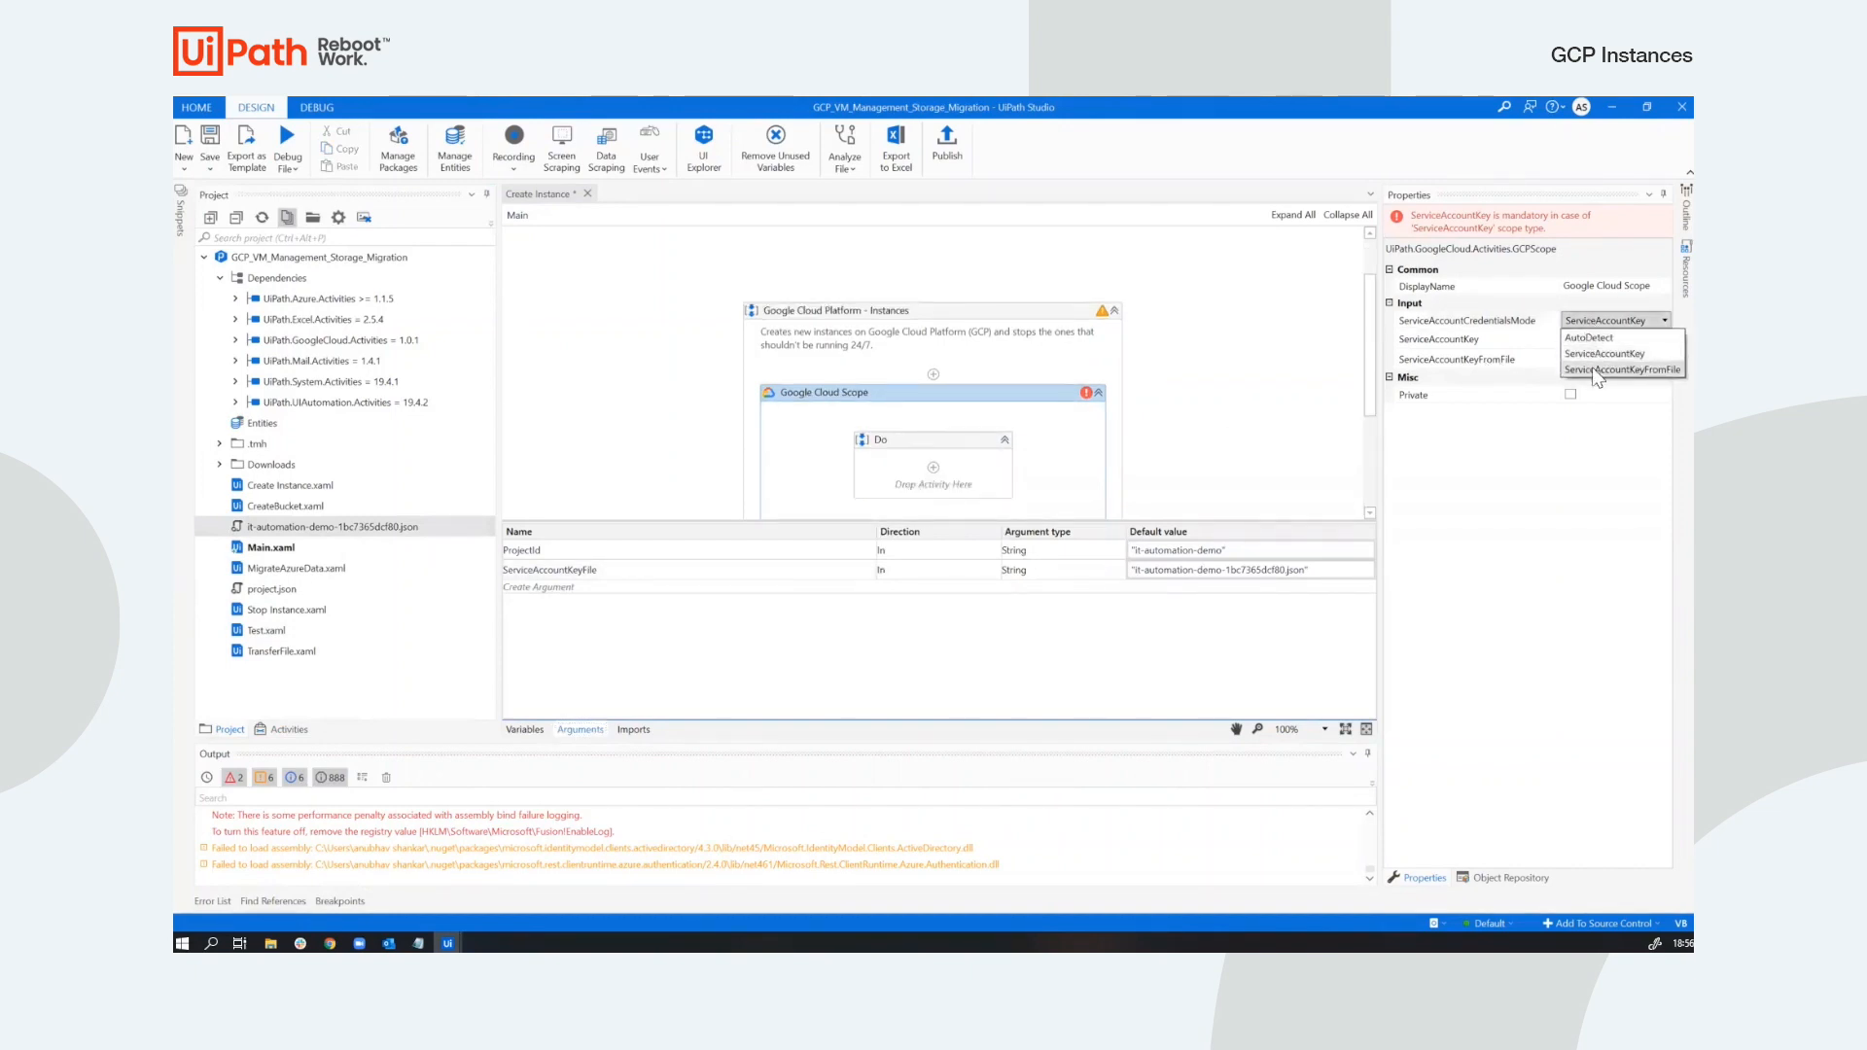
left_click(1624, 371)
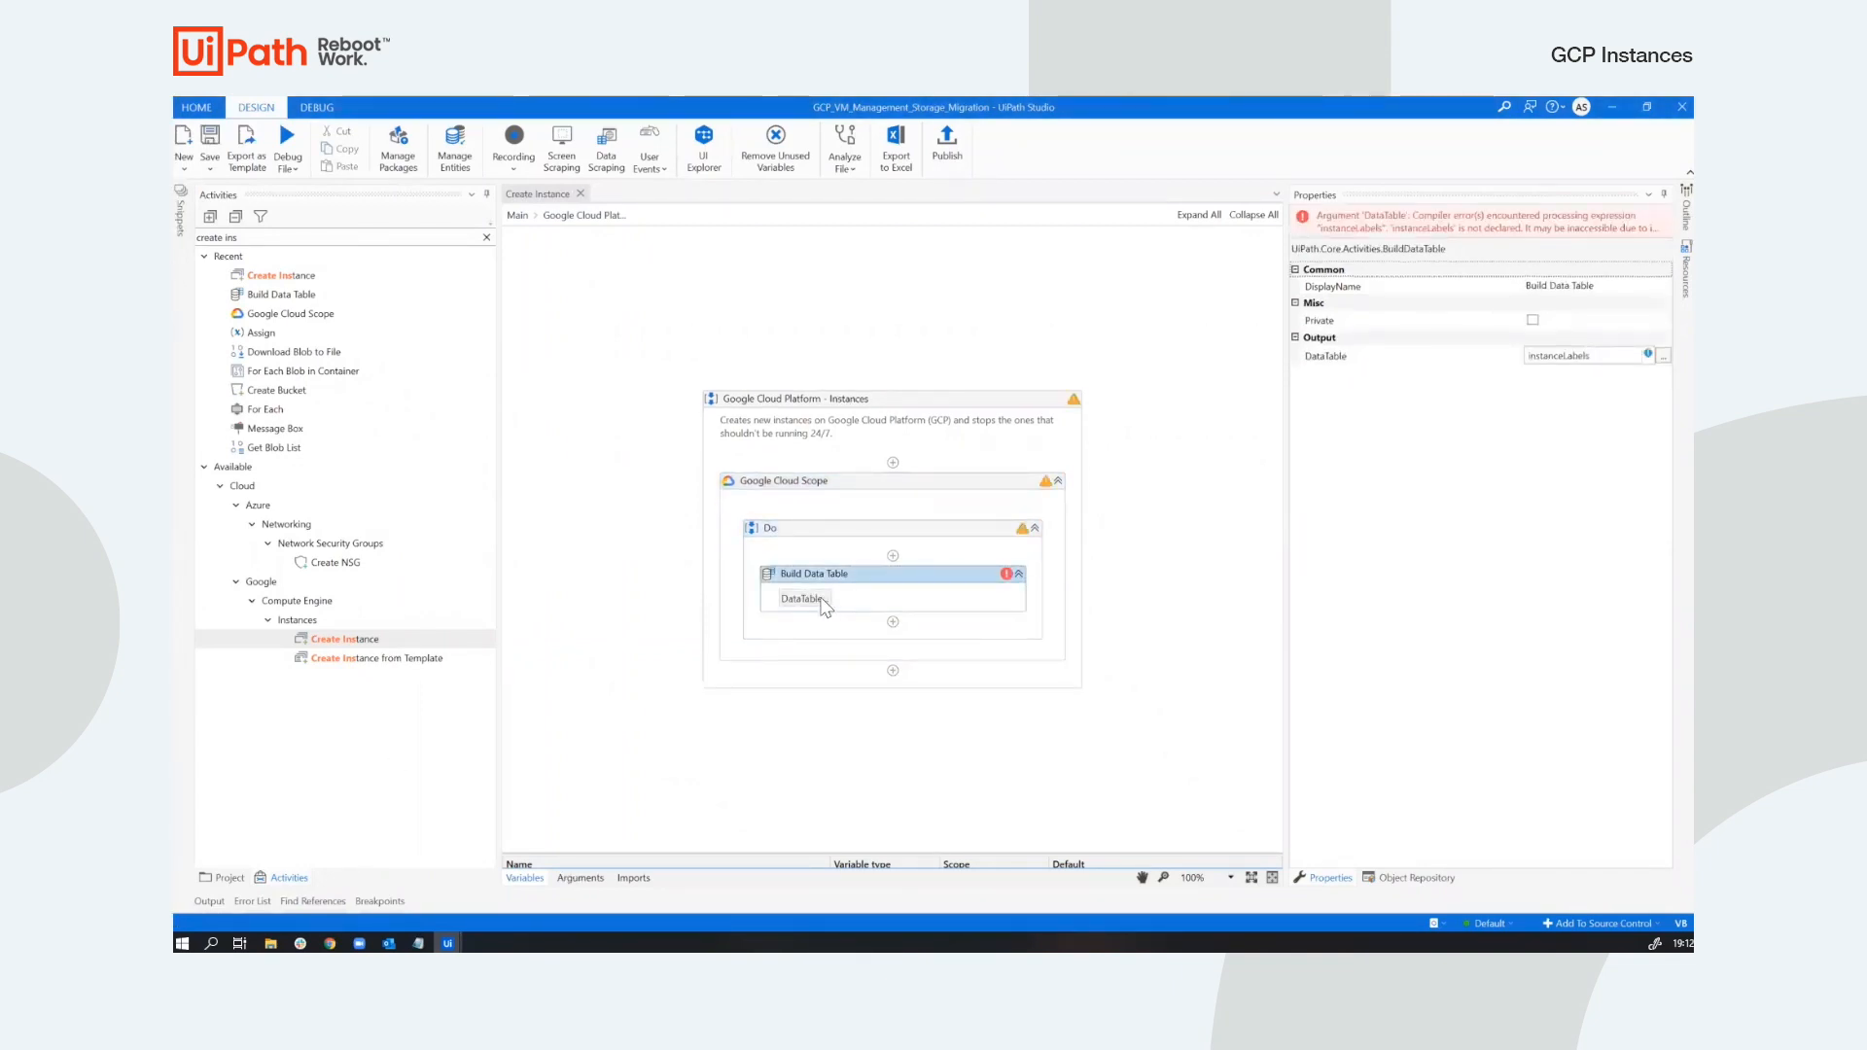
Fill the Build Data Table with creator and alwayson=false label rows and confirm.
double_click(831, 573)
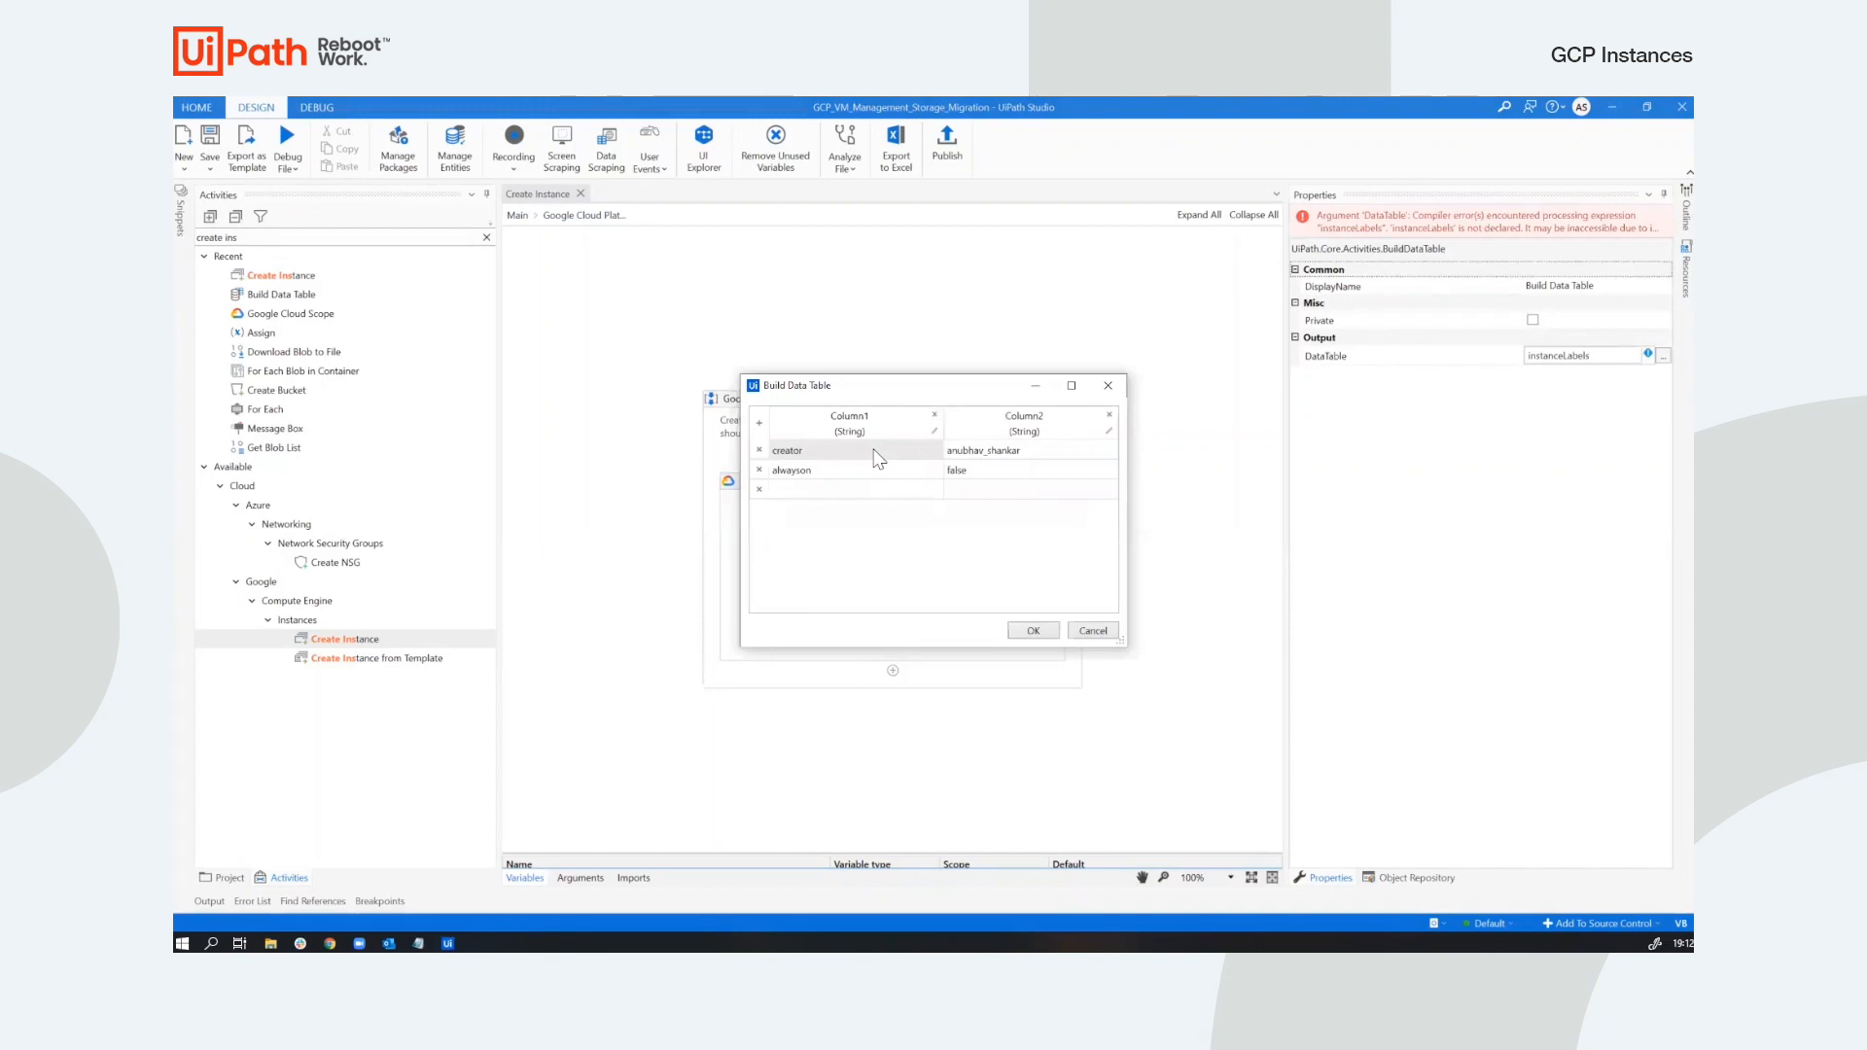
mouse_move(975, 458)
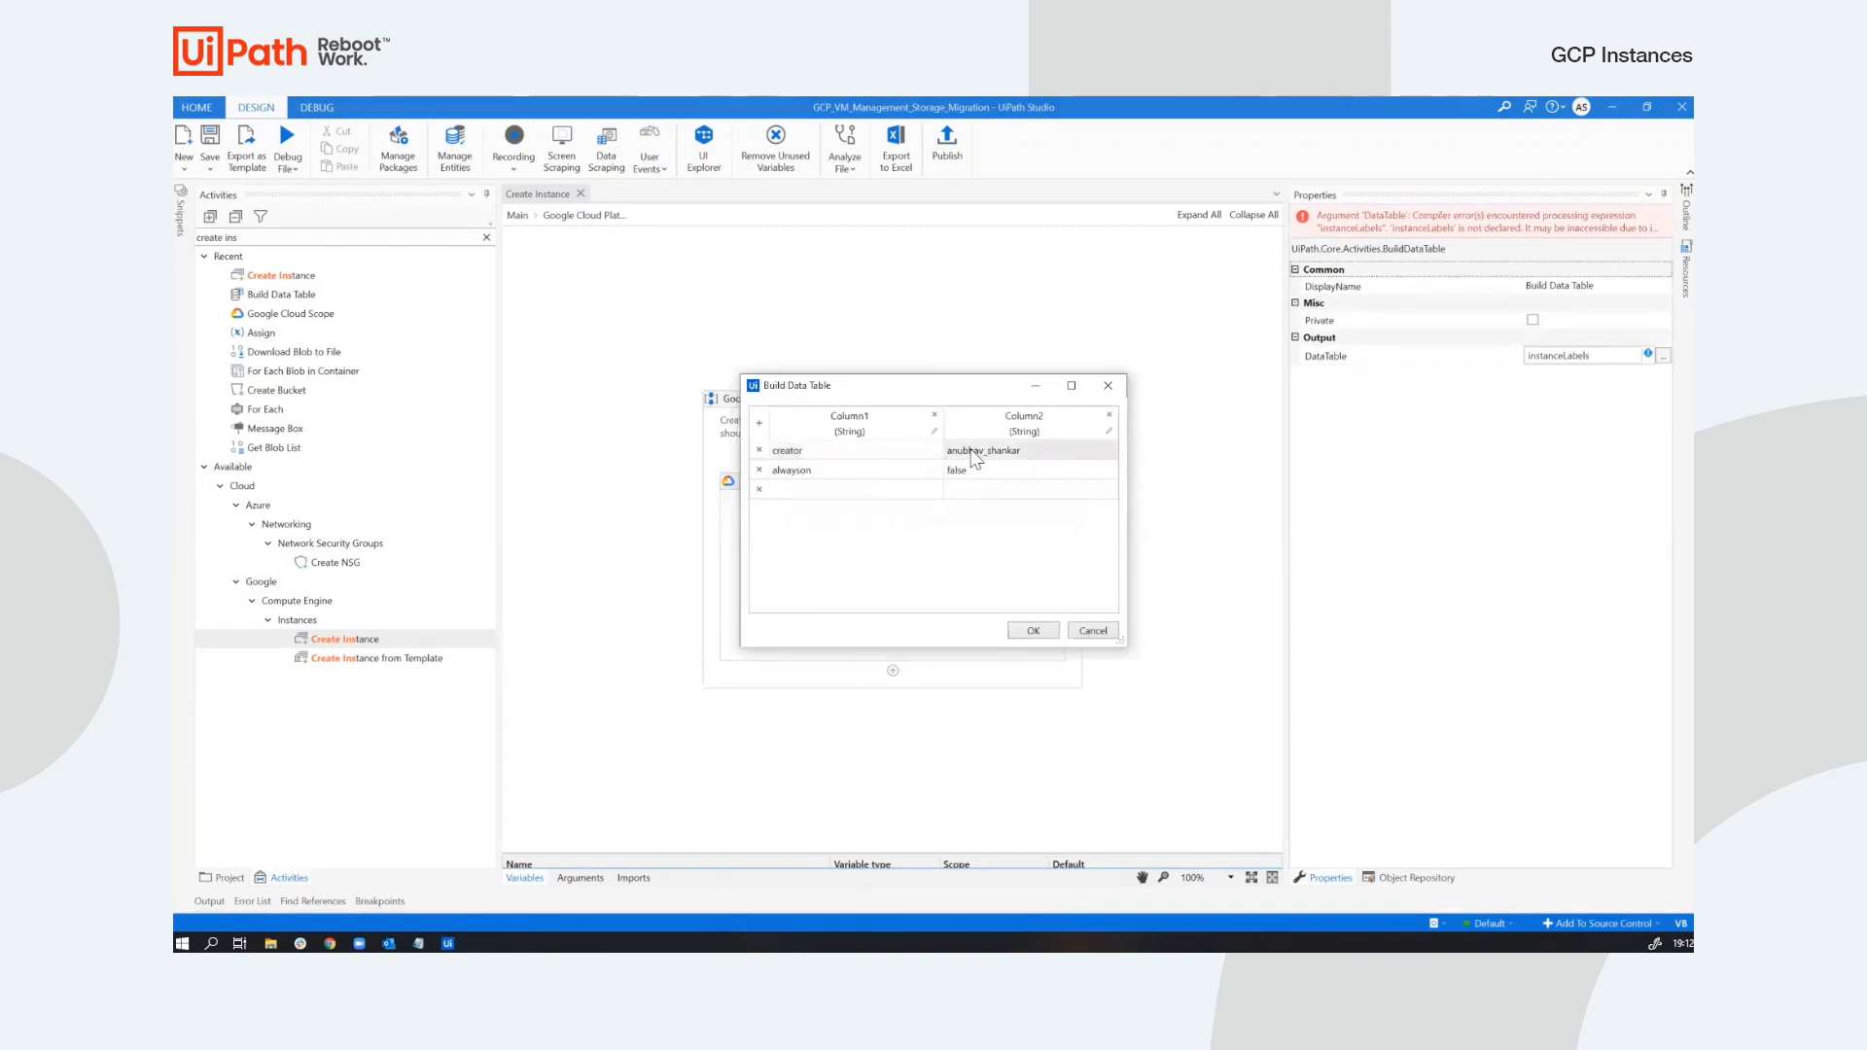
mouse_move(1048, 479)
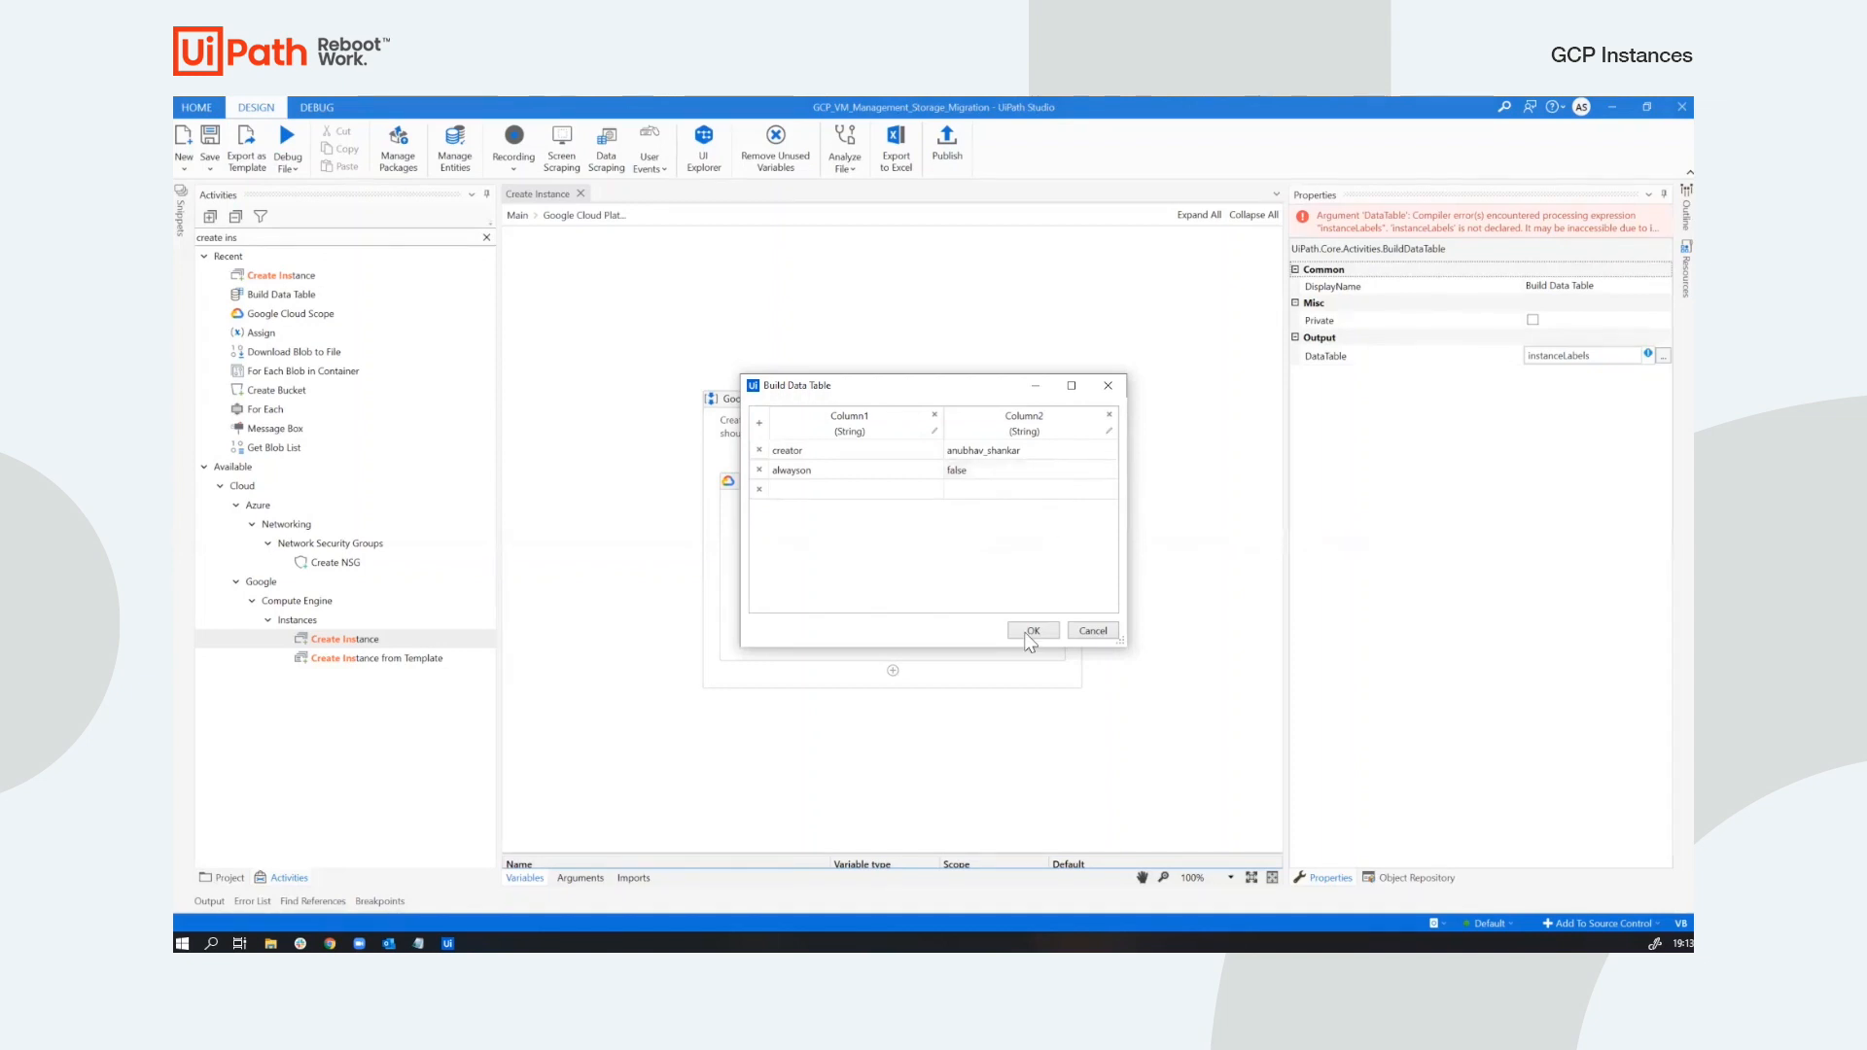
left_click(1030, 630)
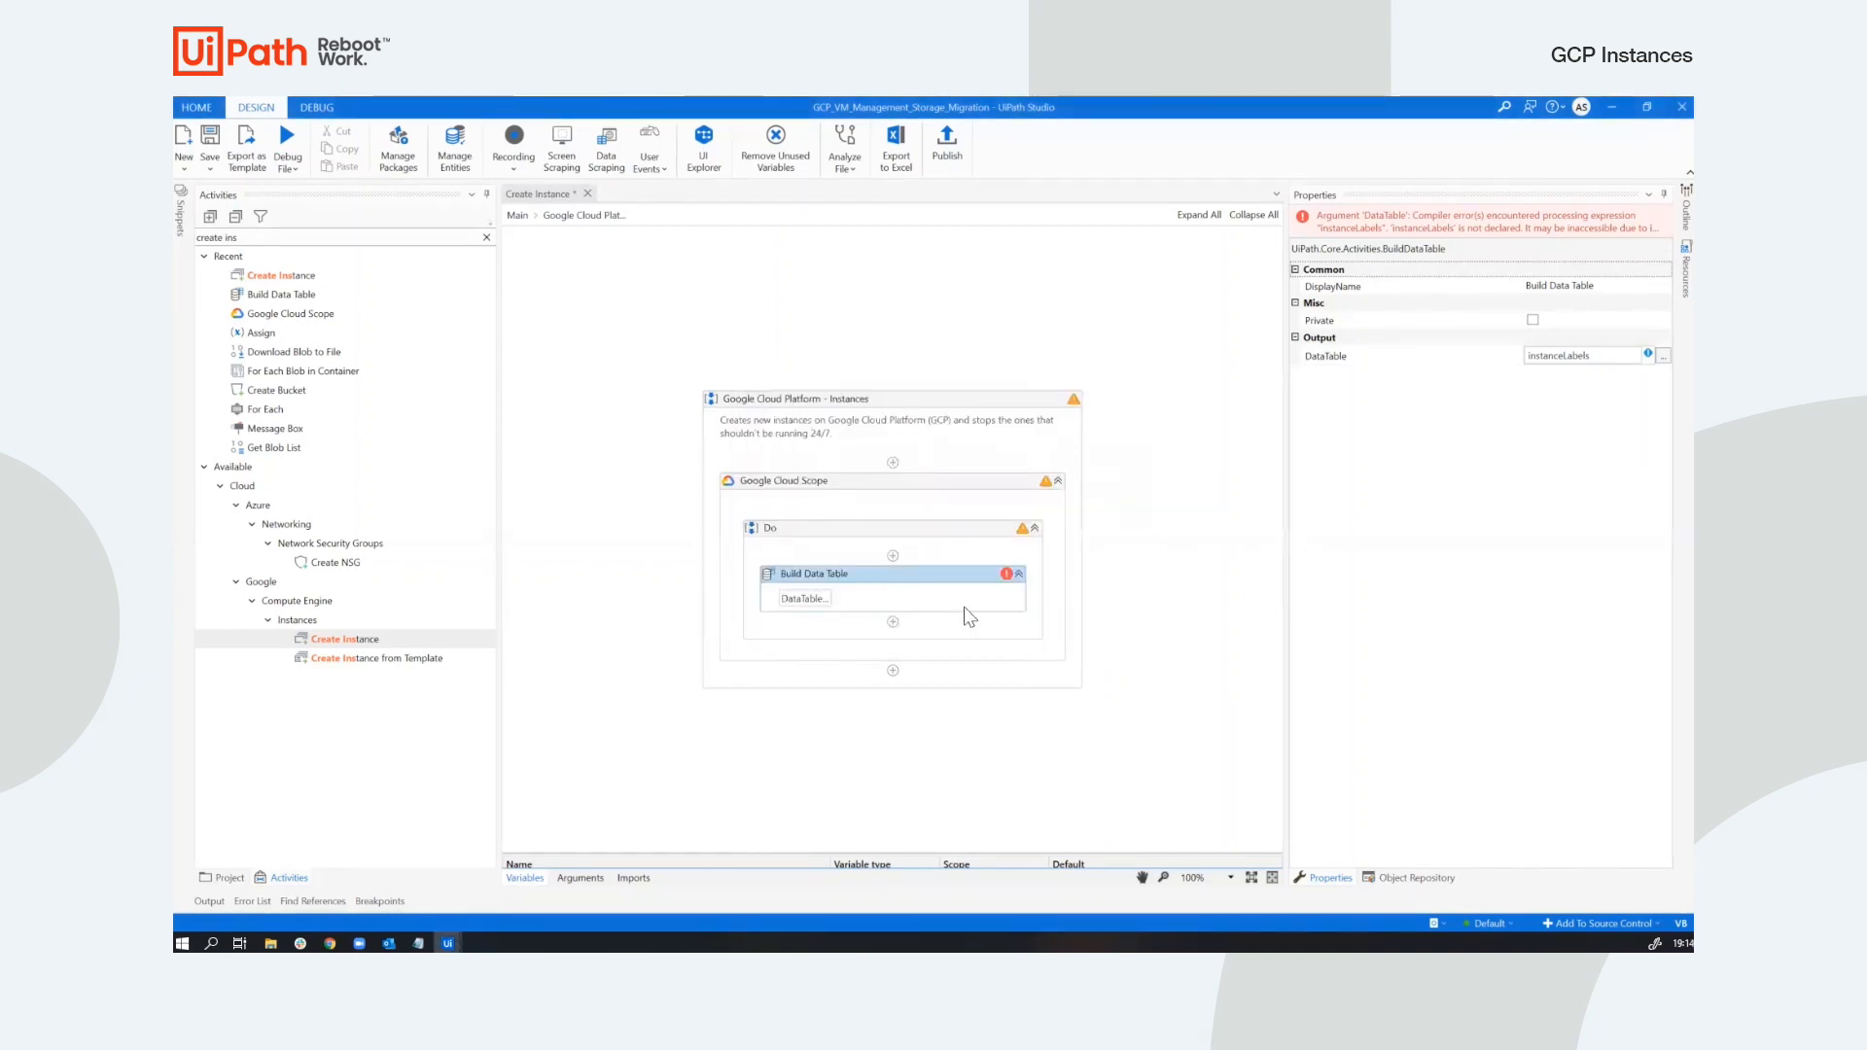
Output the Build Data Table to dtLabels and add a Create Instance activity below it.
left_click(1584, 355)
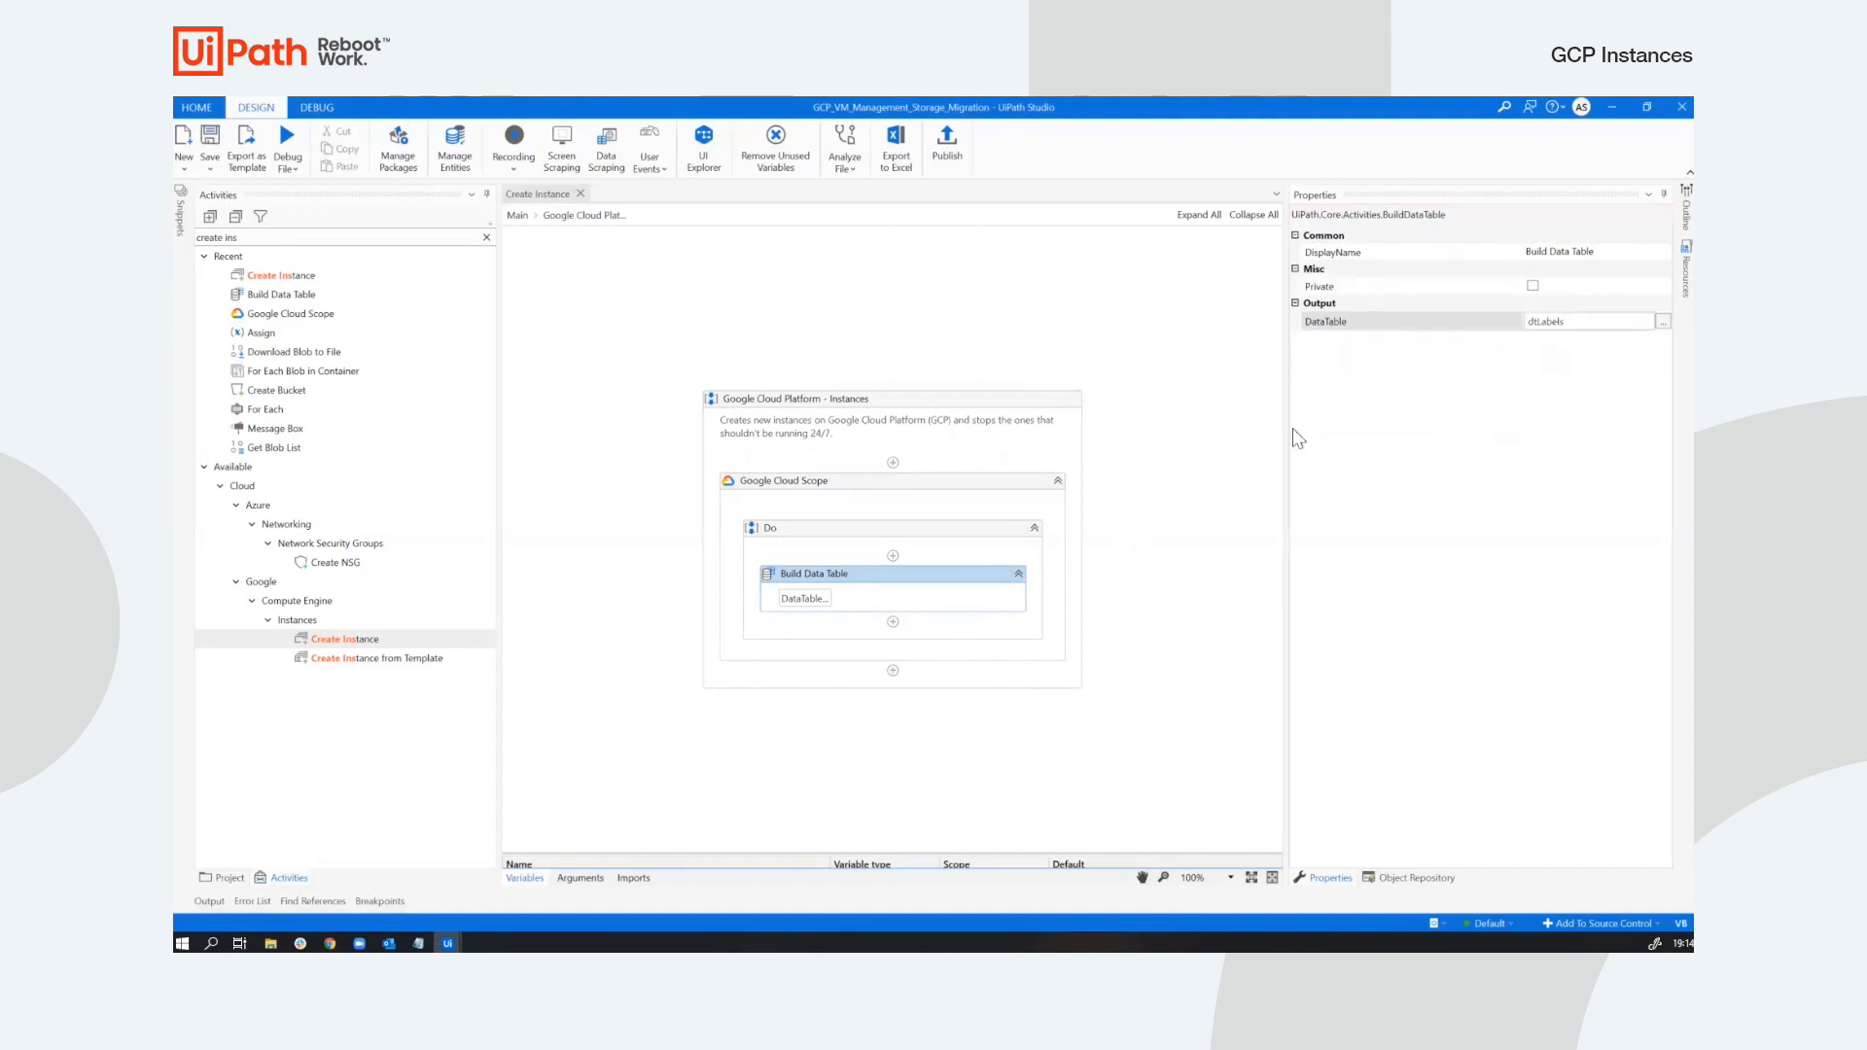
mouse_move(893, 622)
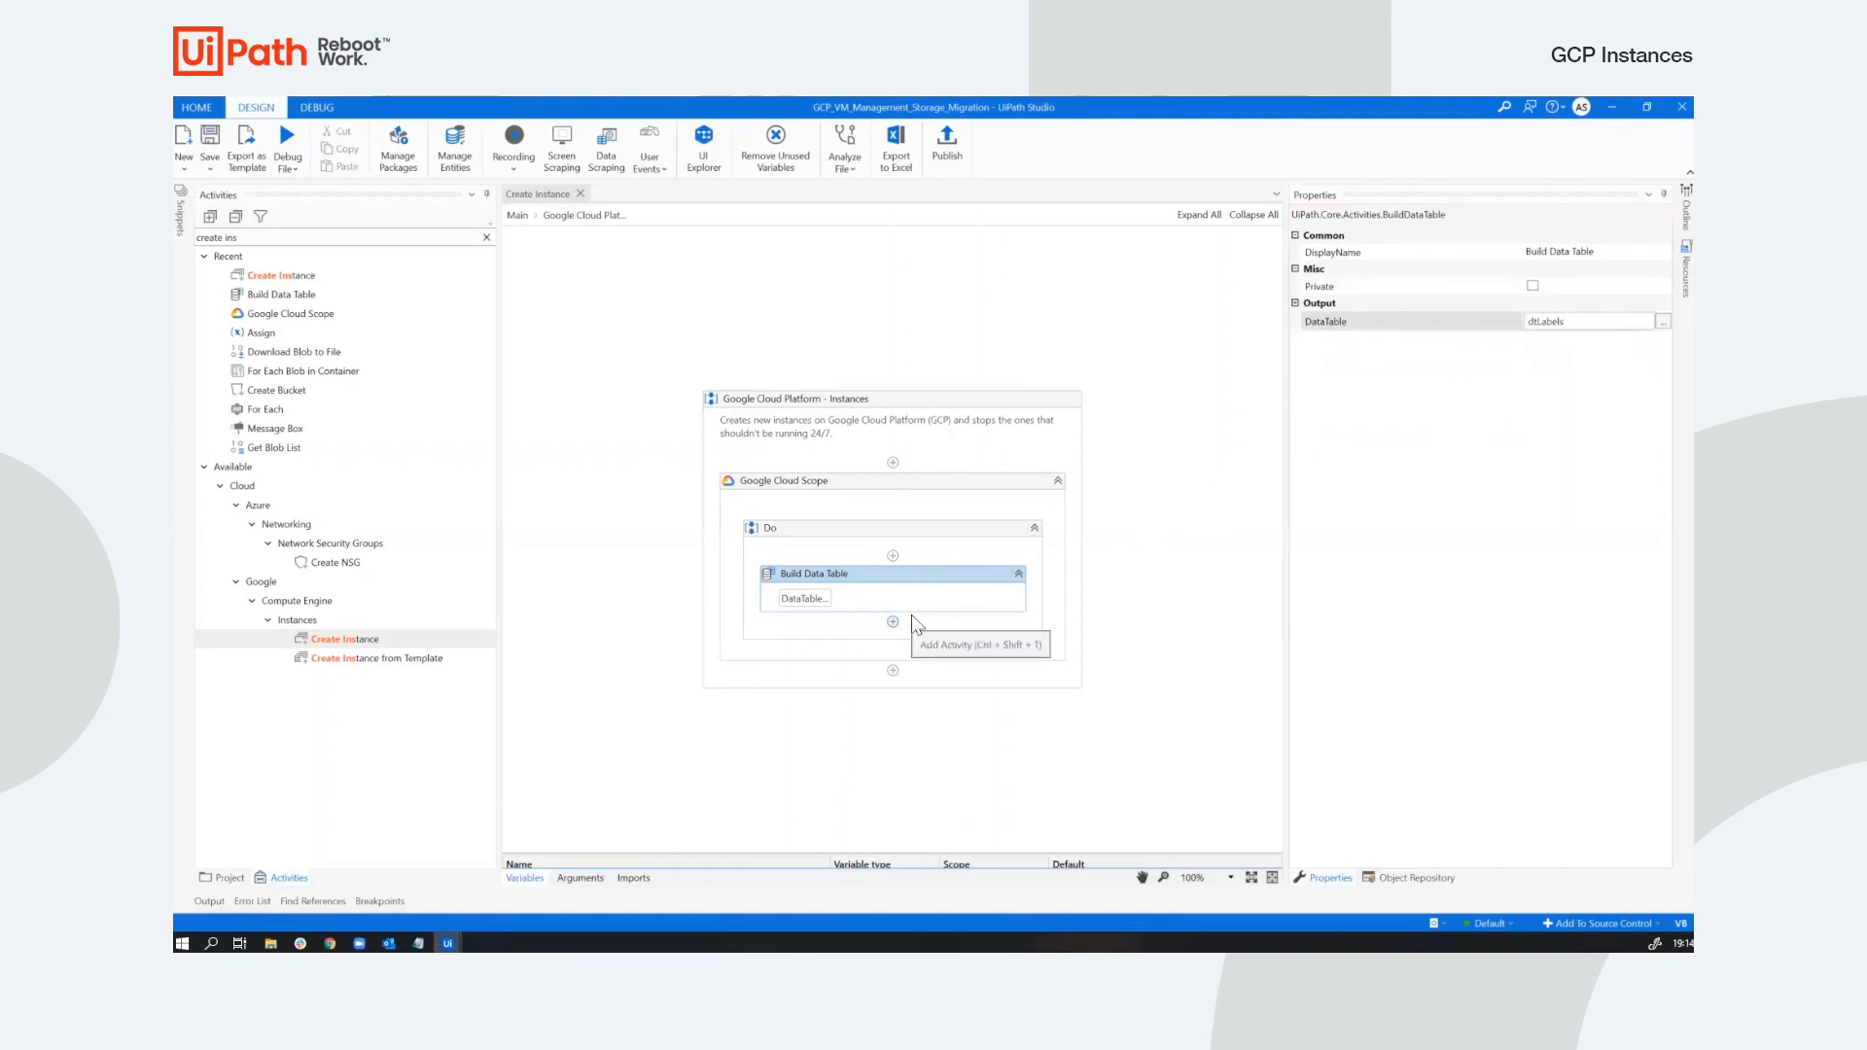
mouse_move(869, 593)
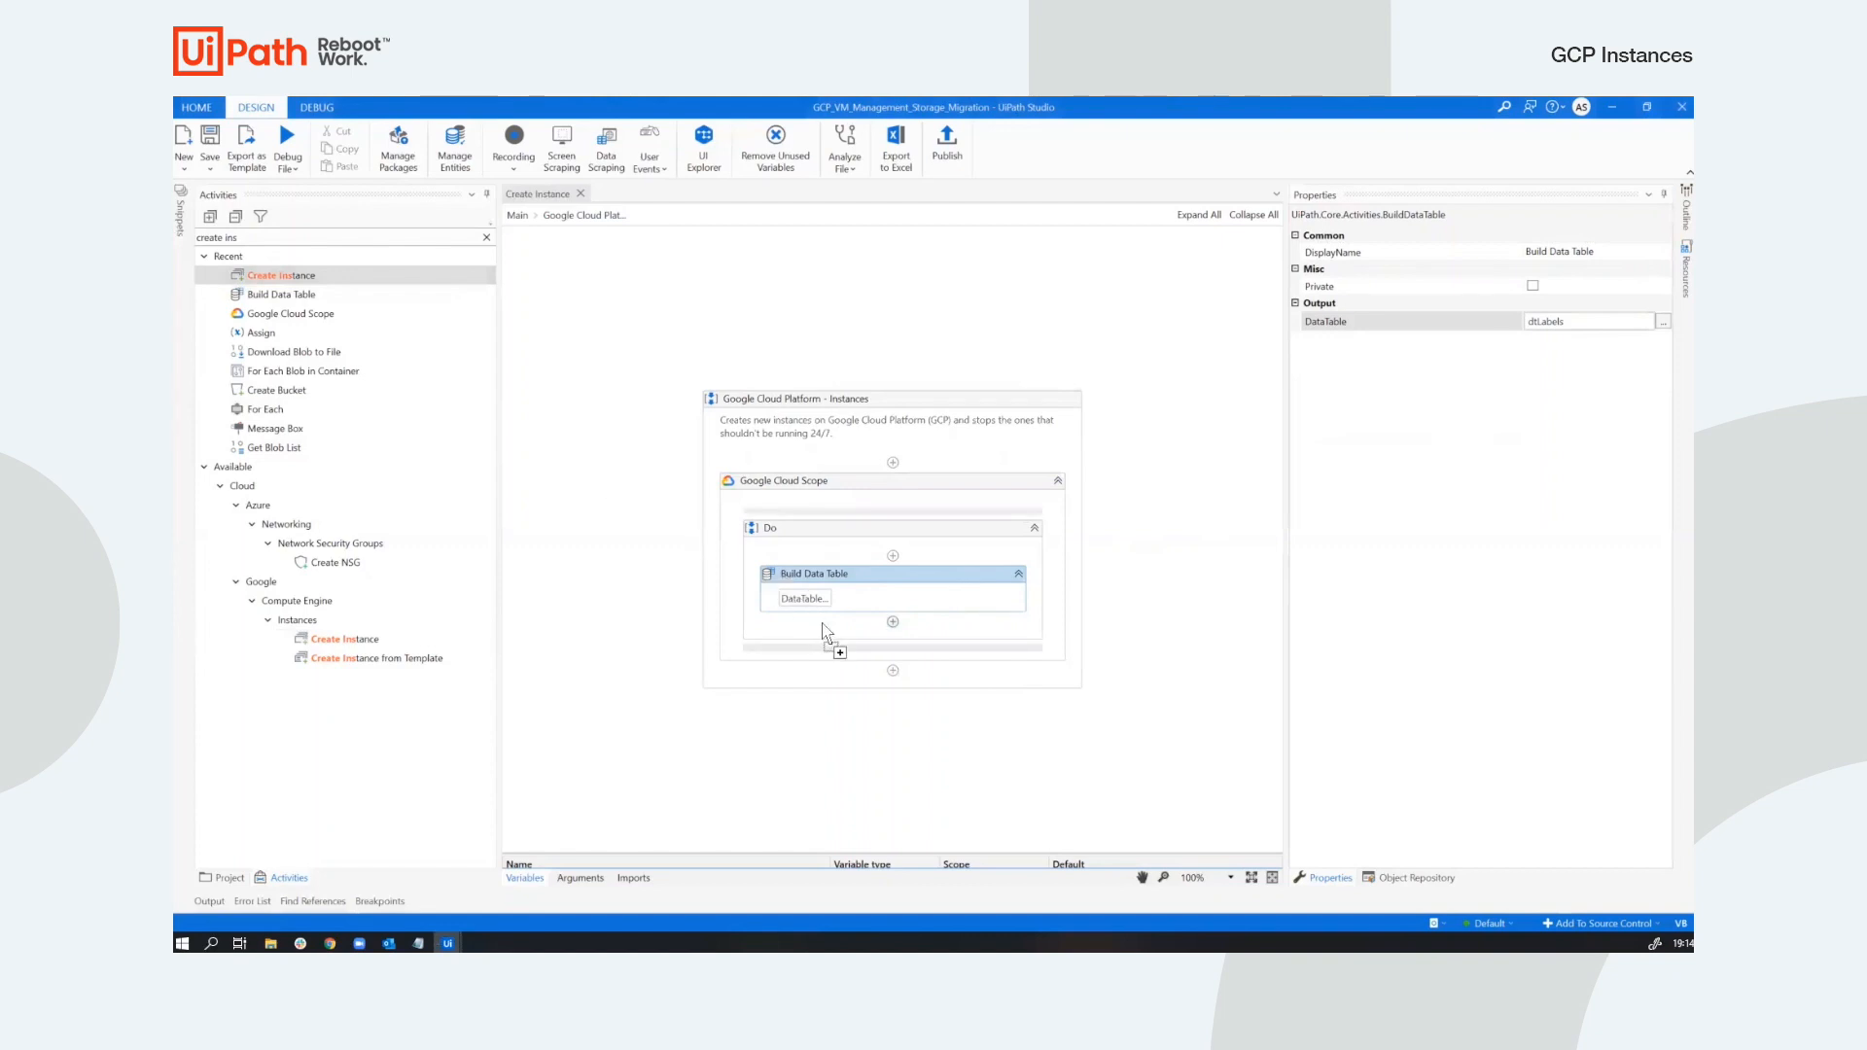
left_click(892, 622)
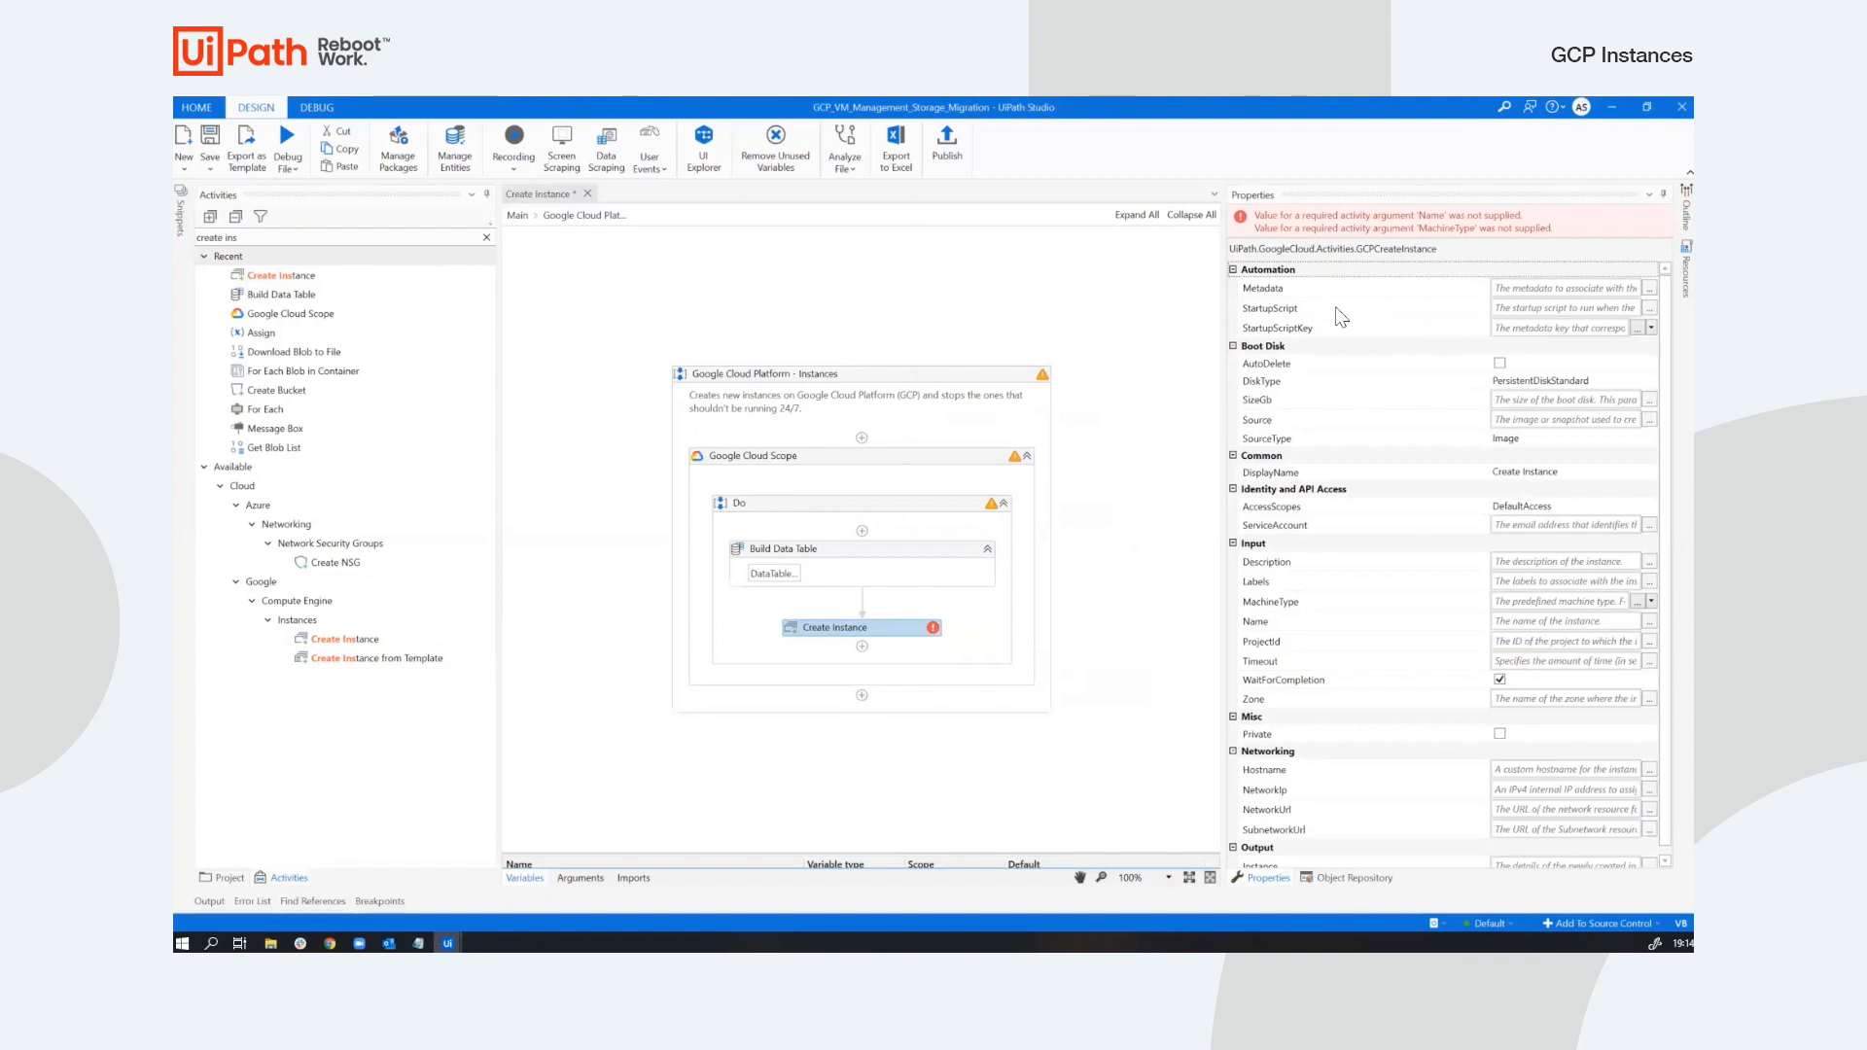
mouse_move(1584, 351)
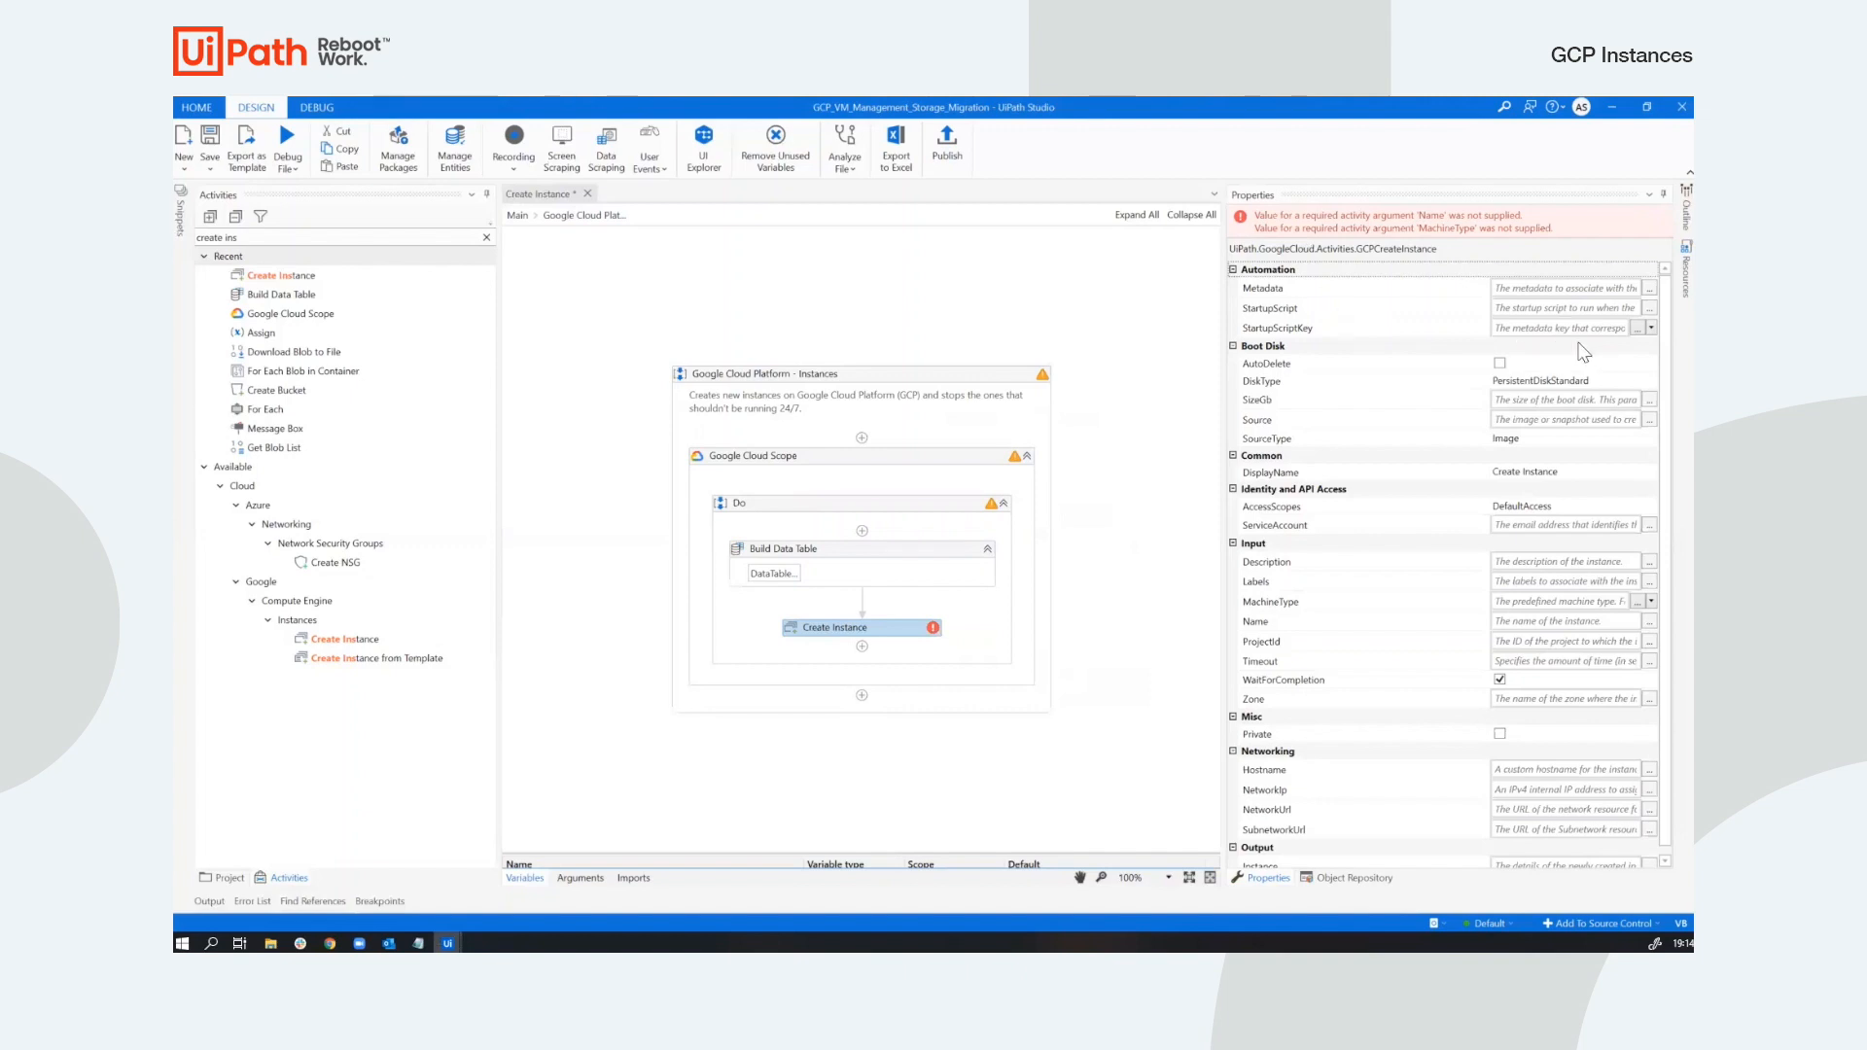
Set the boot disk to 20 GB PersistentDiskStandard with Source taken from the SourceImage variable.
left_click(1650, 328)
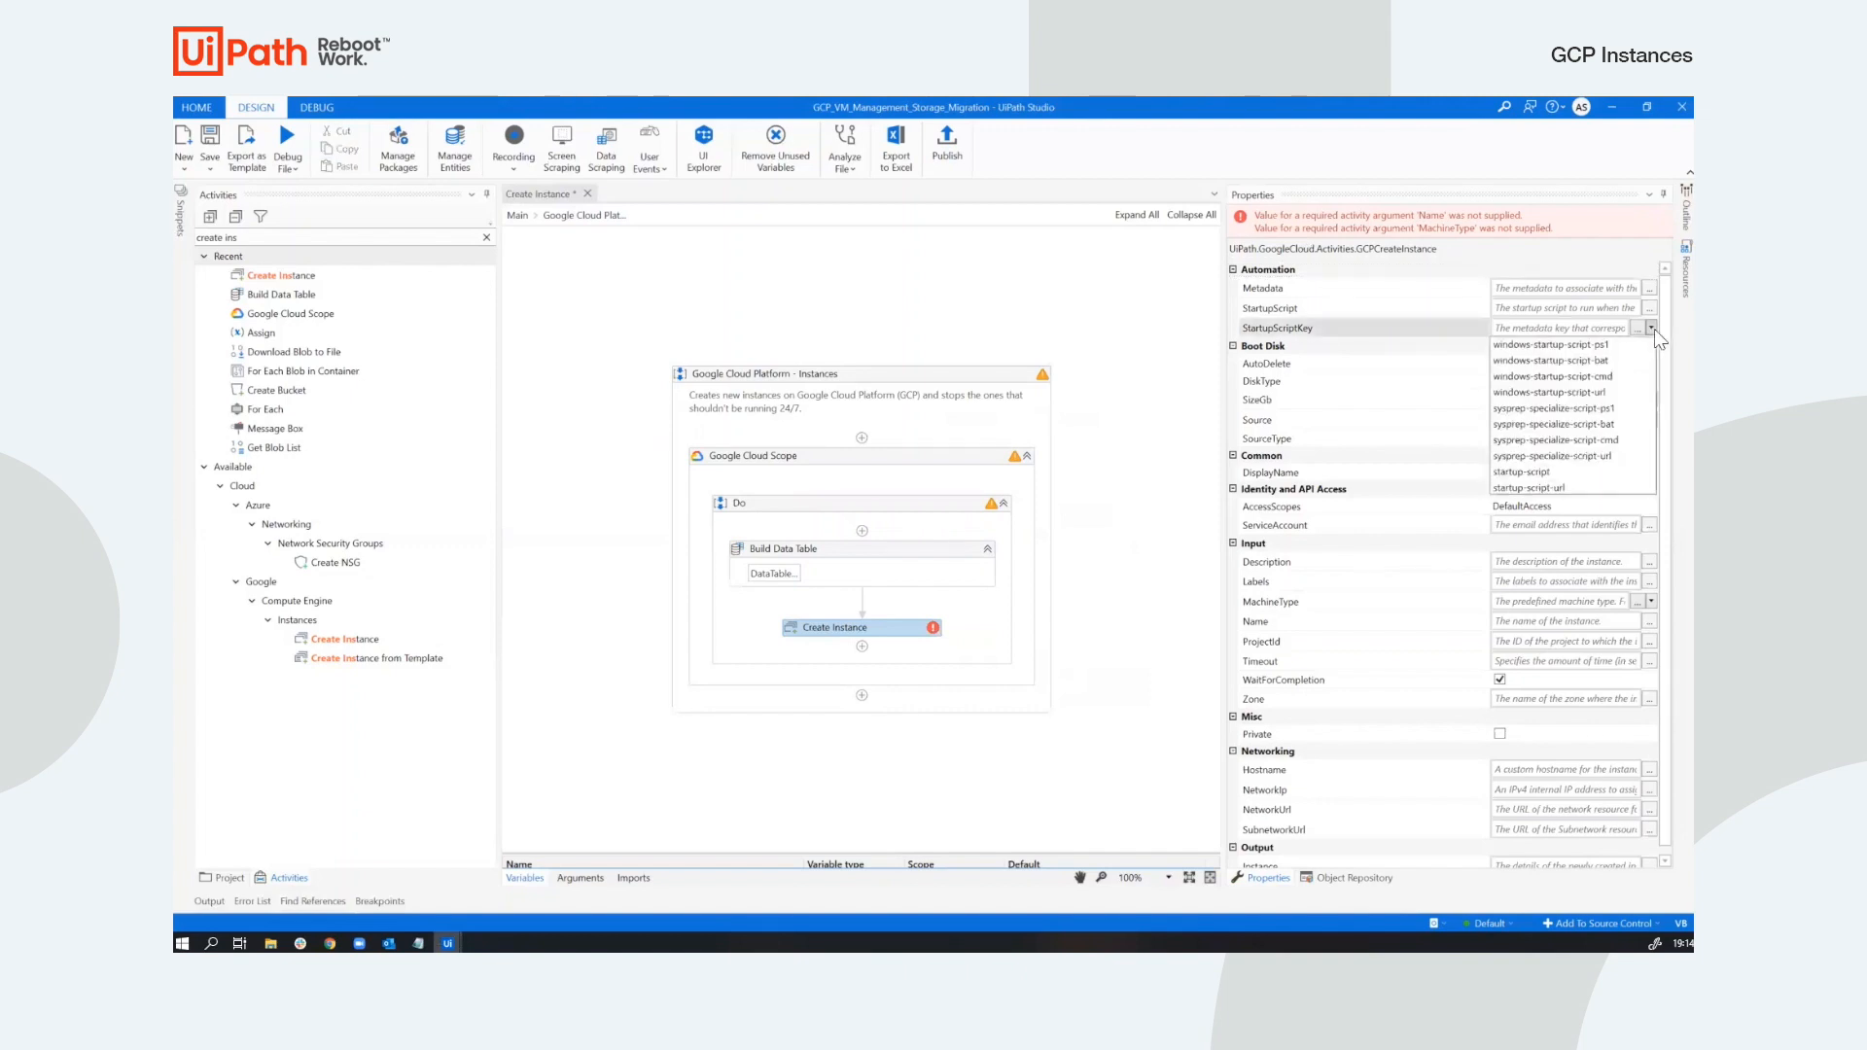
mouse_move(1569, 471)
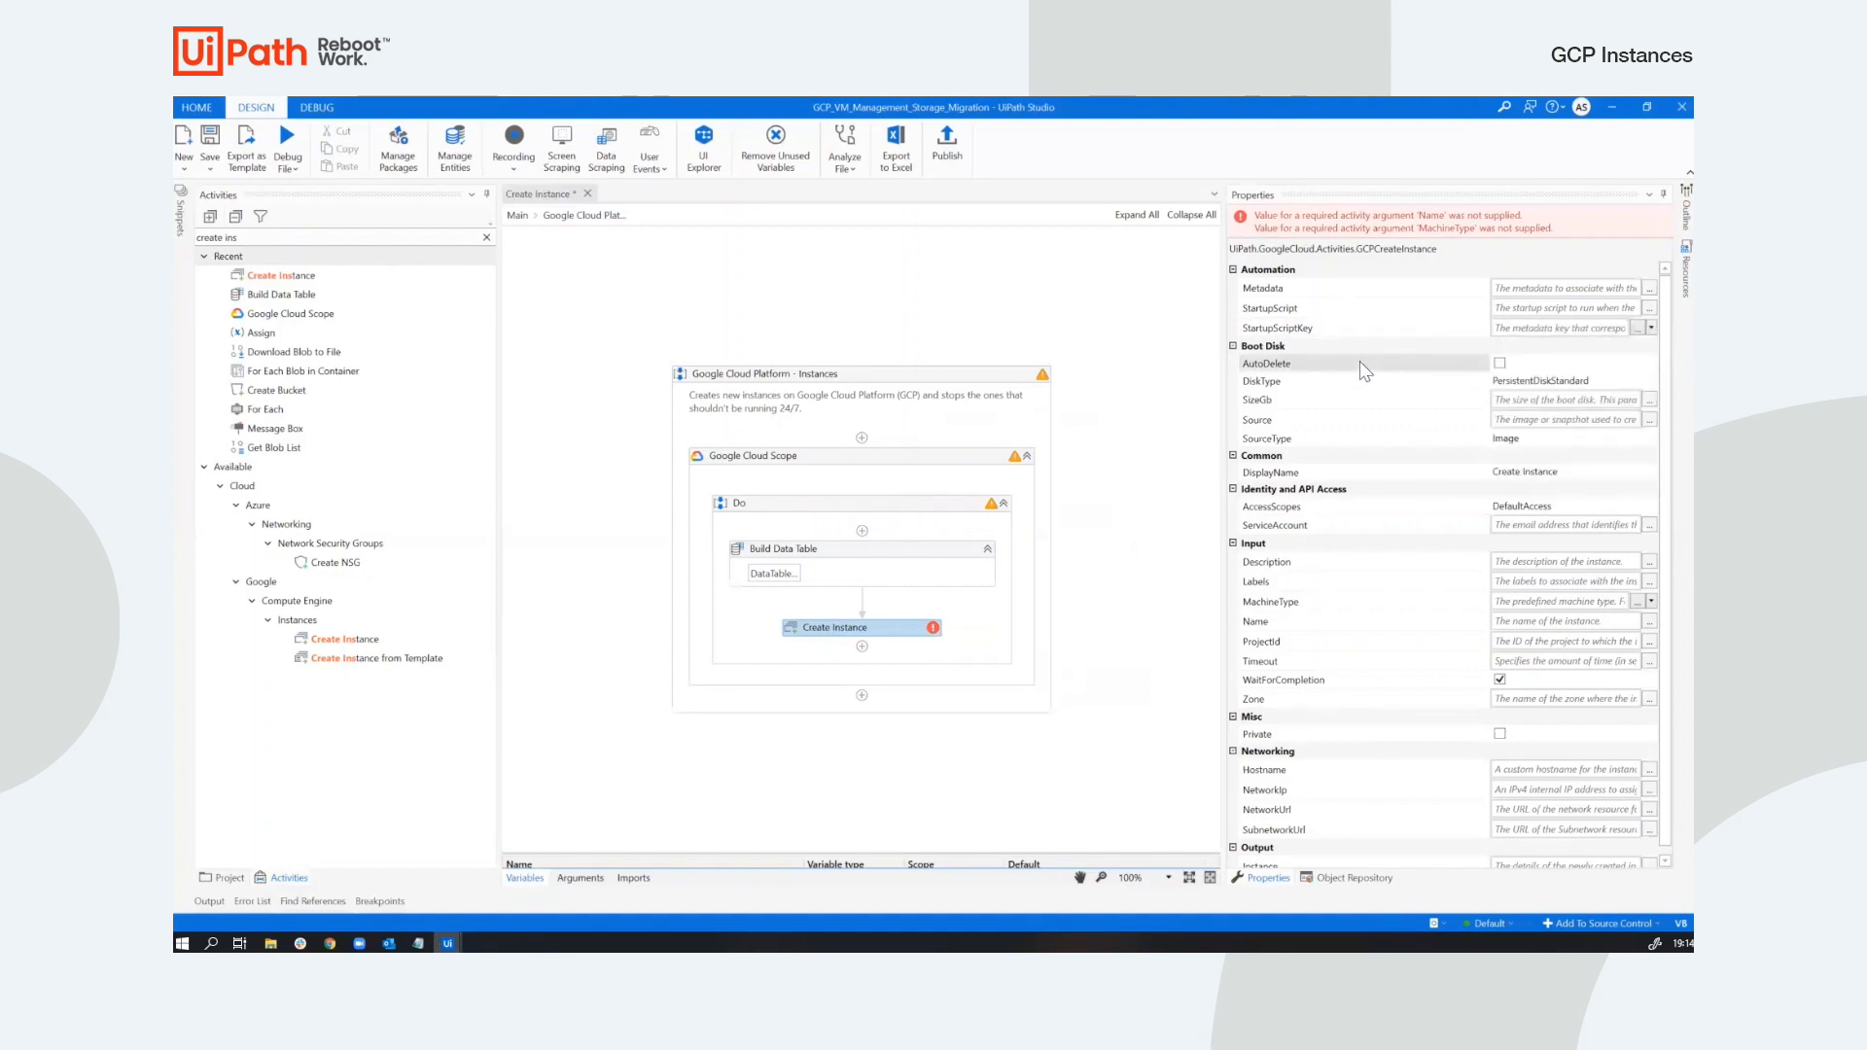
mouse_move(1455, 438)
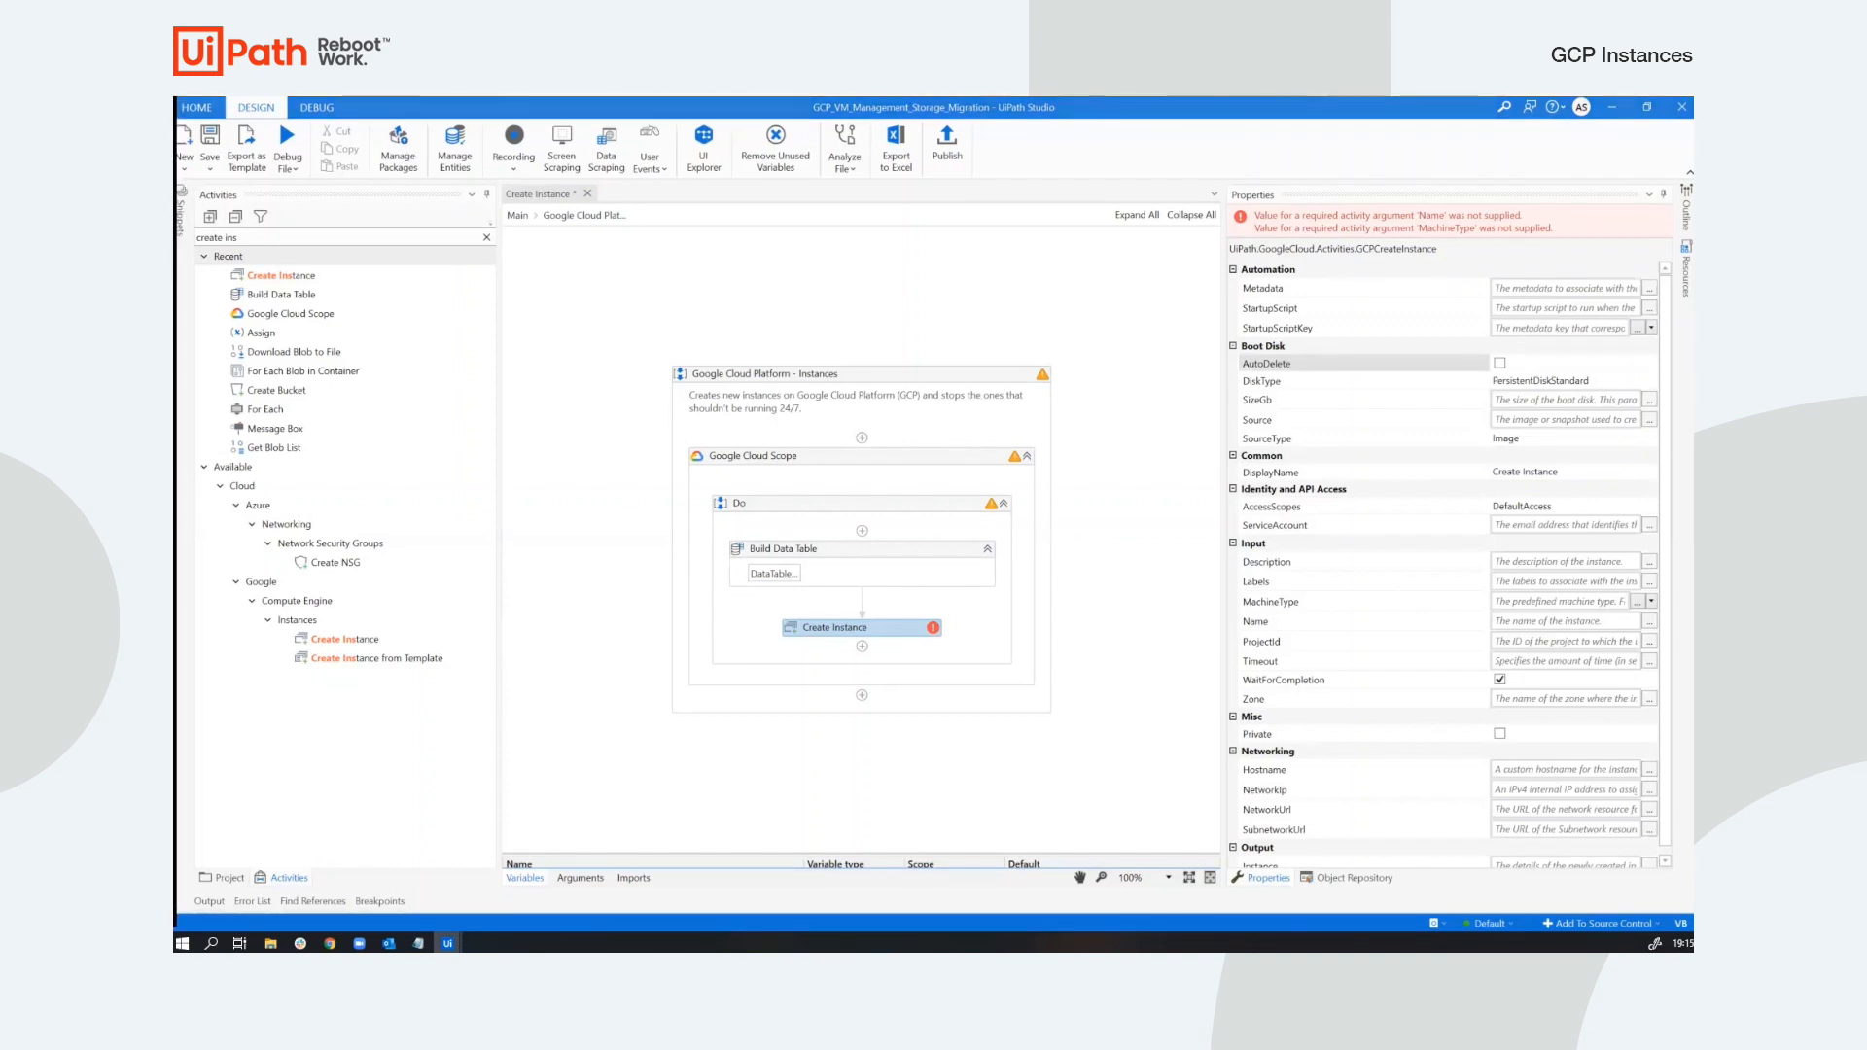
mouse_move(1506, 399)
type("20")
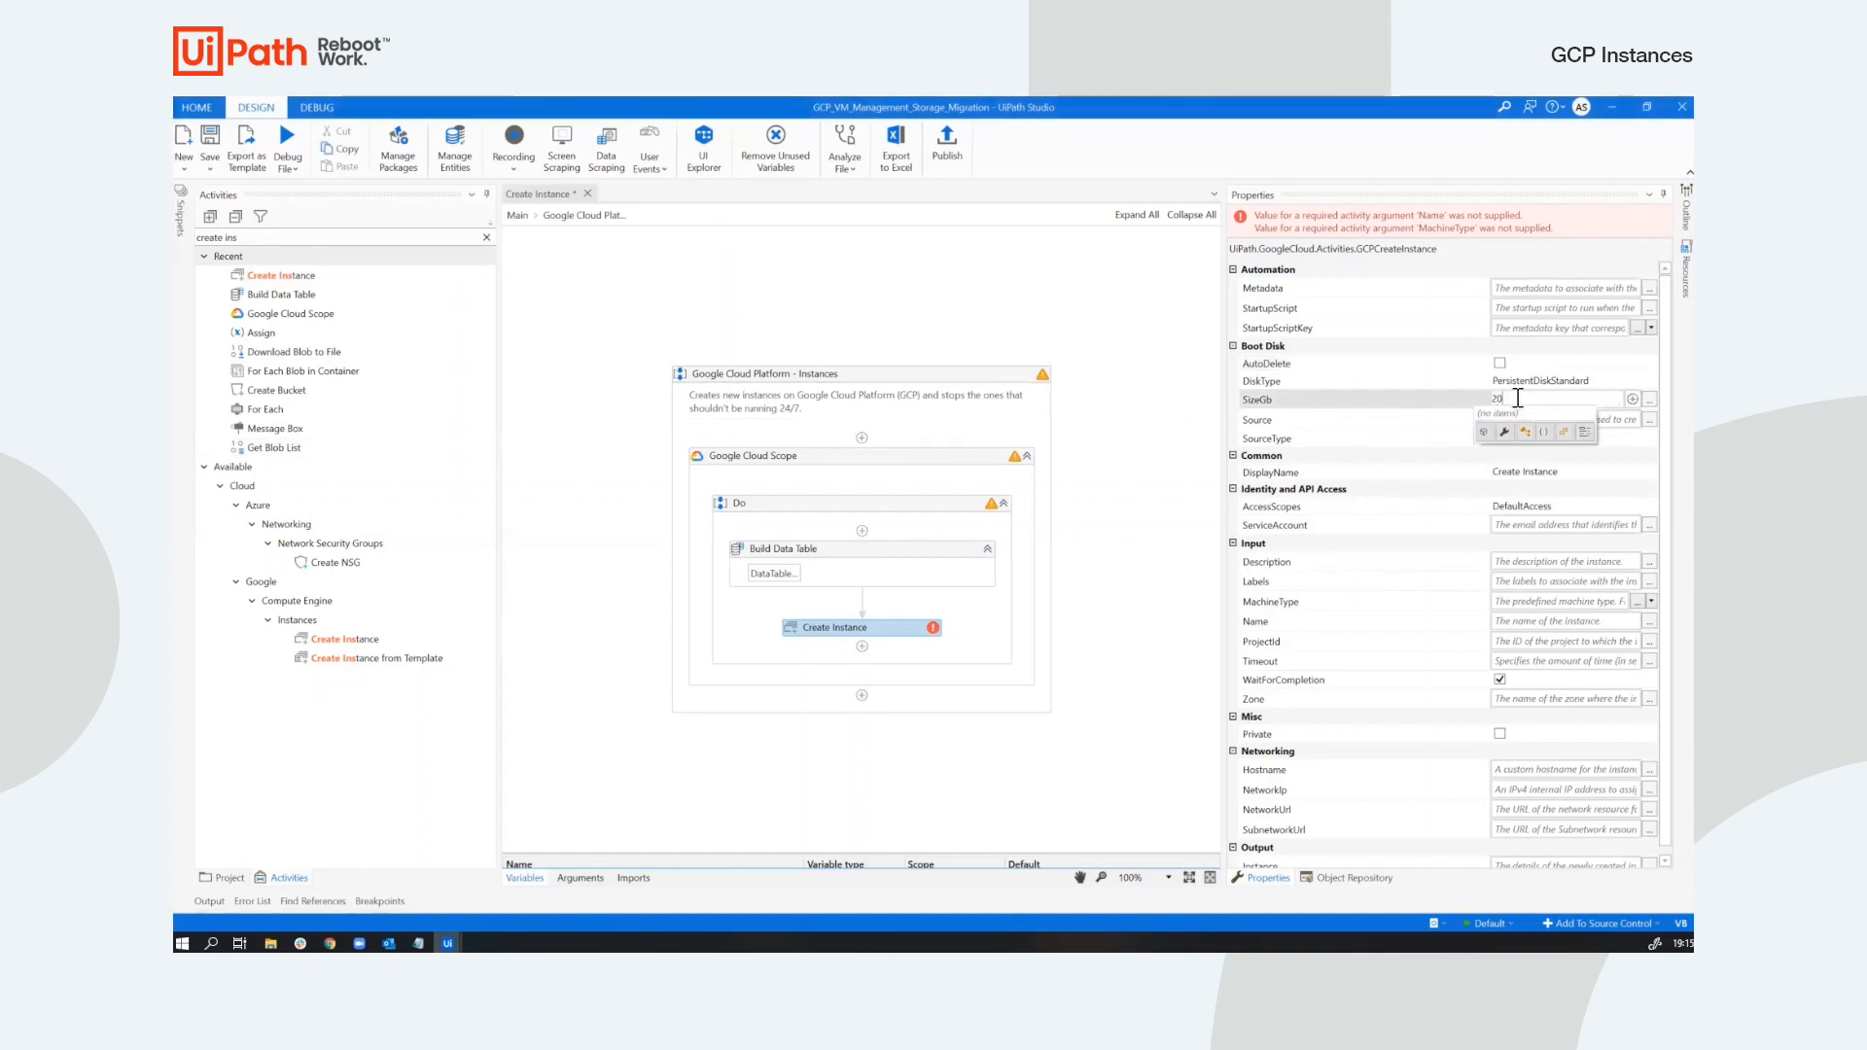
left_click(1650, 380)
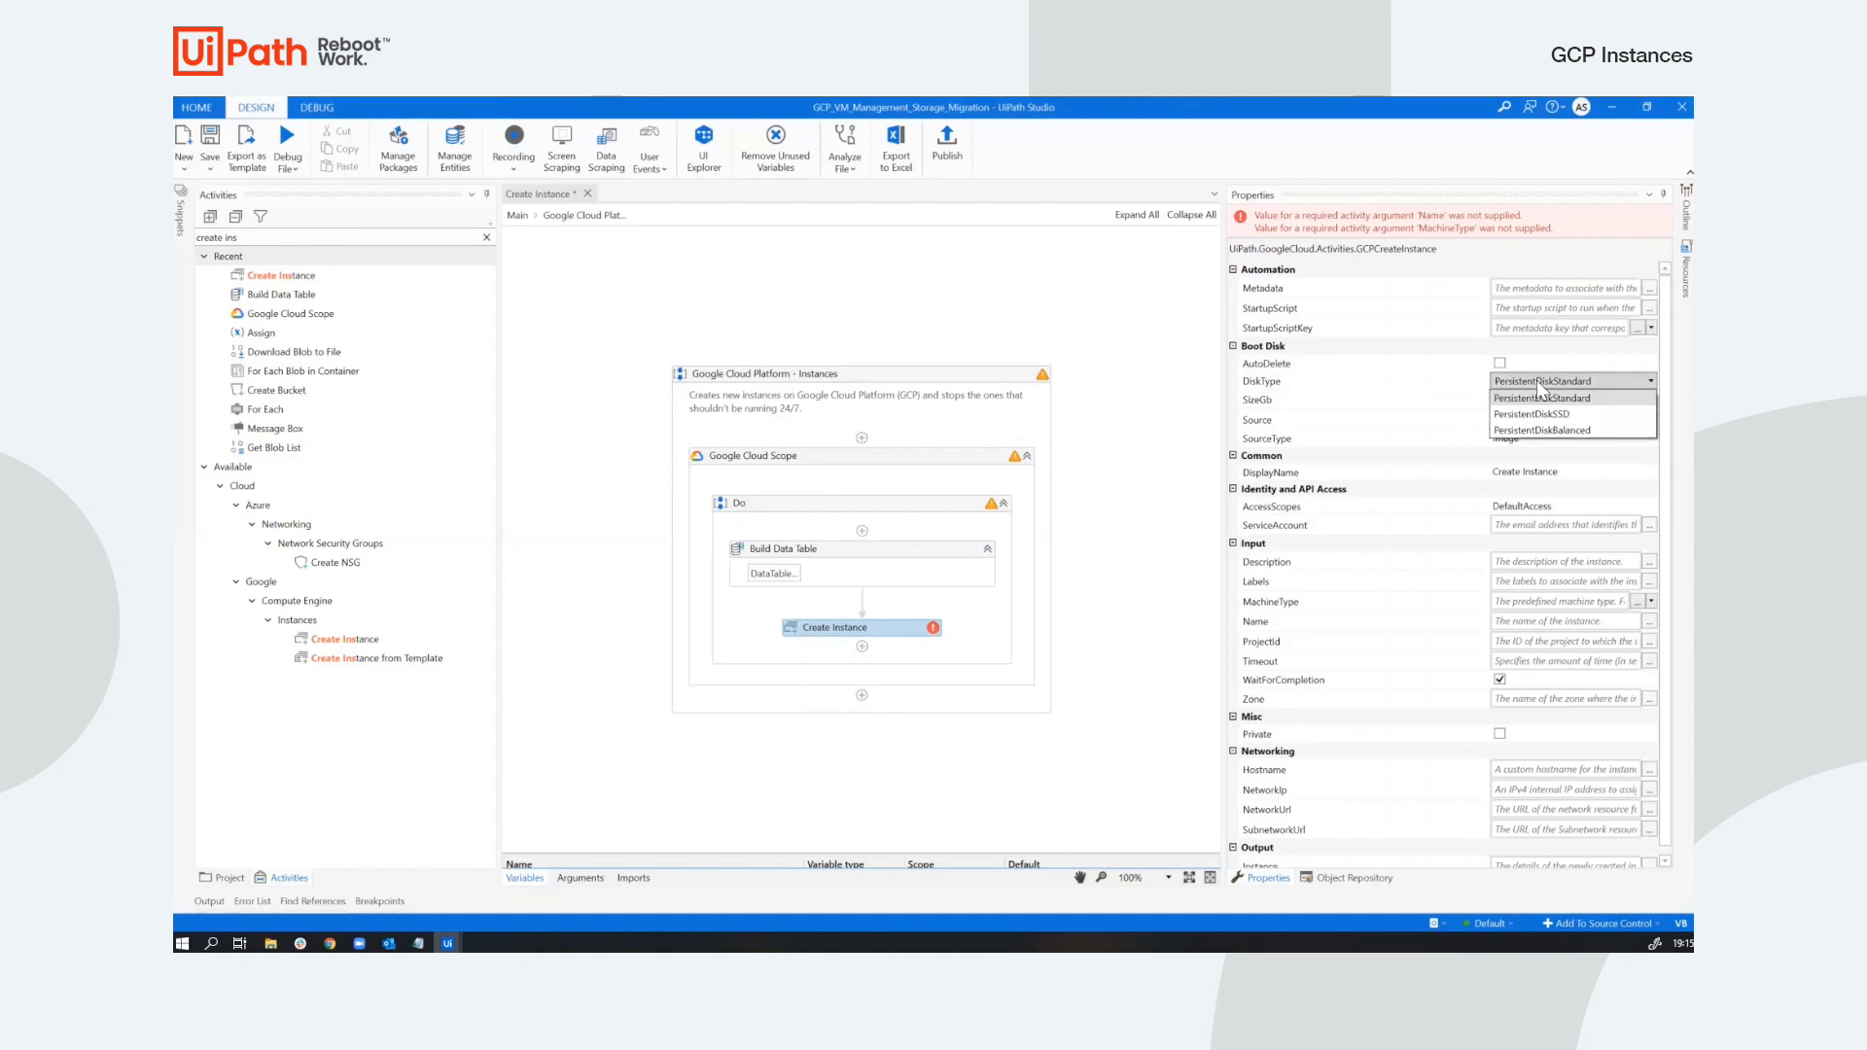
left_click(1540, 397)
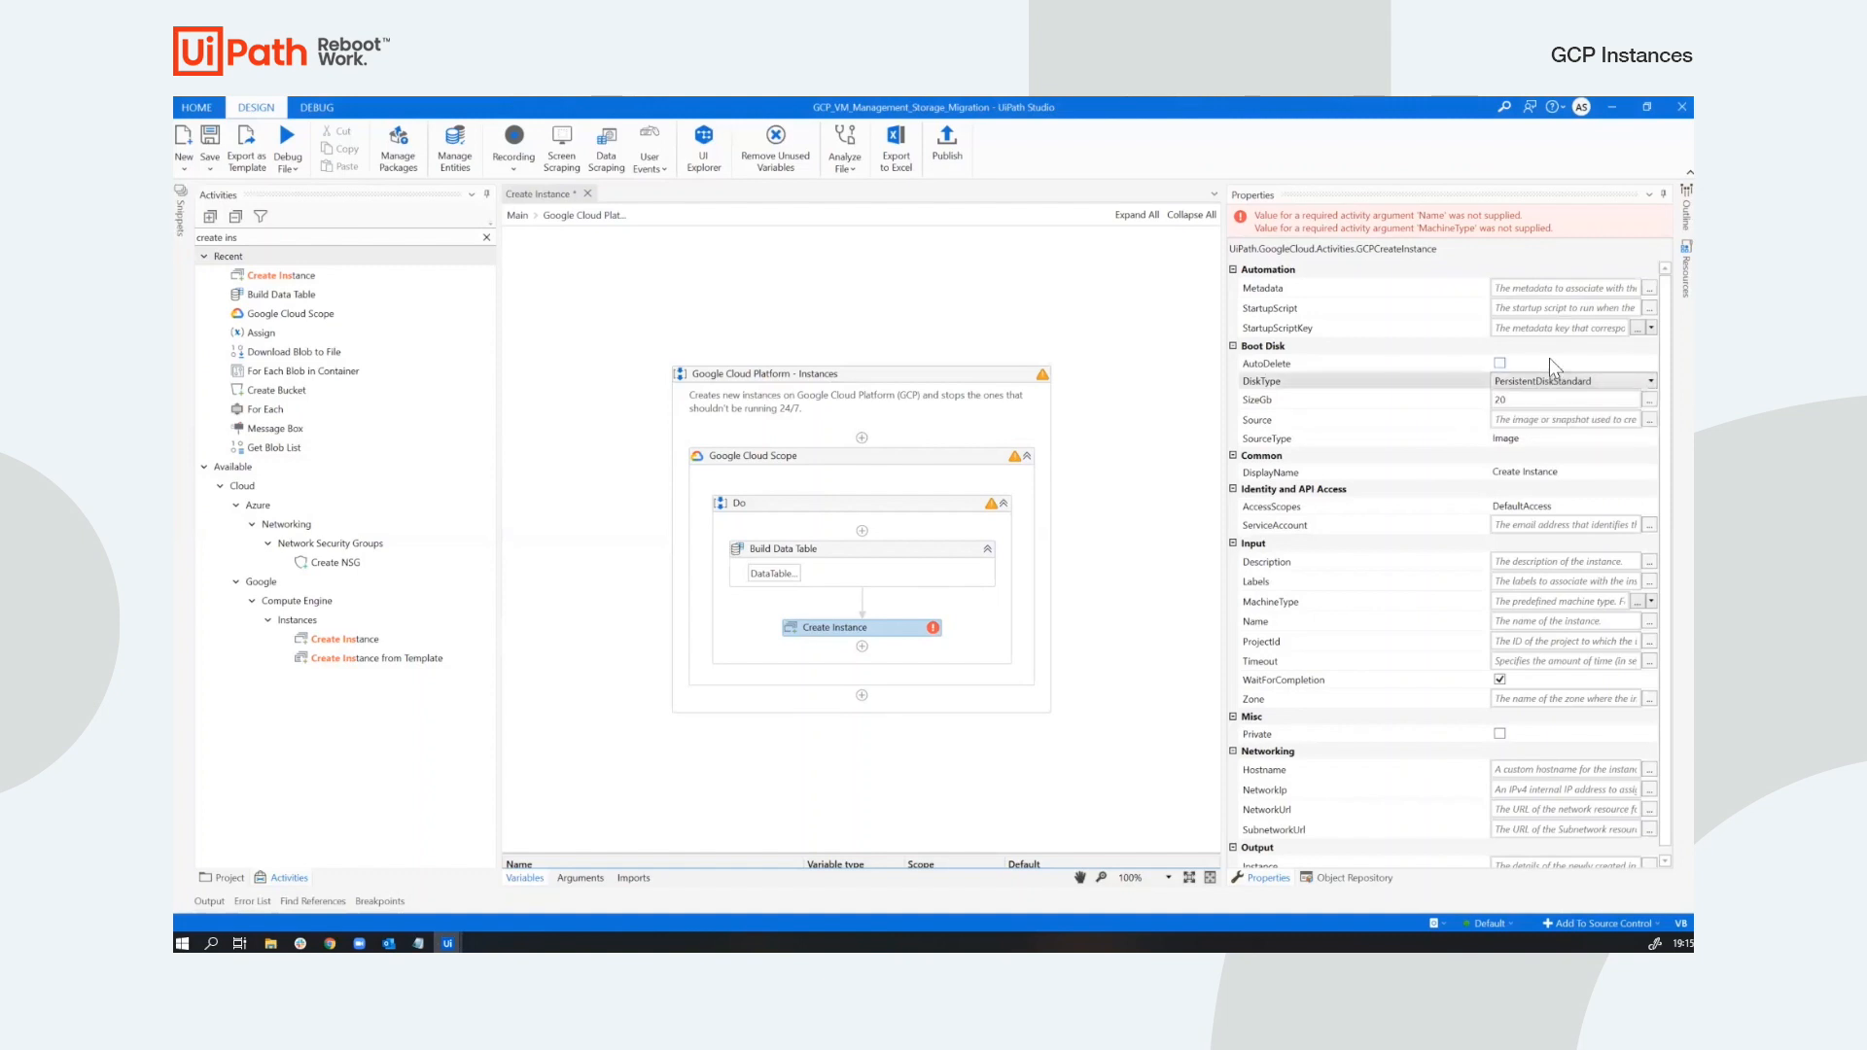
left_click(1560, 419)
type("so")
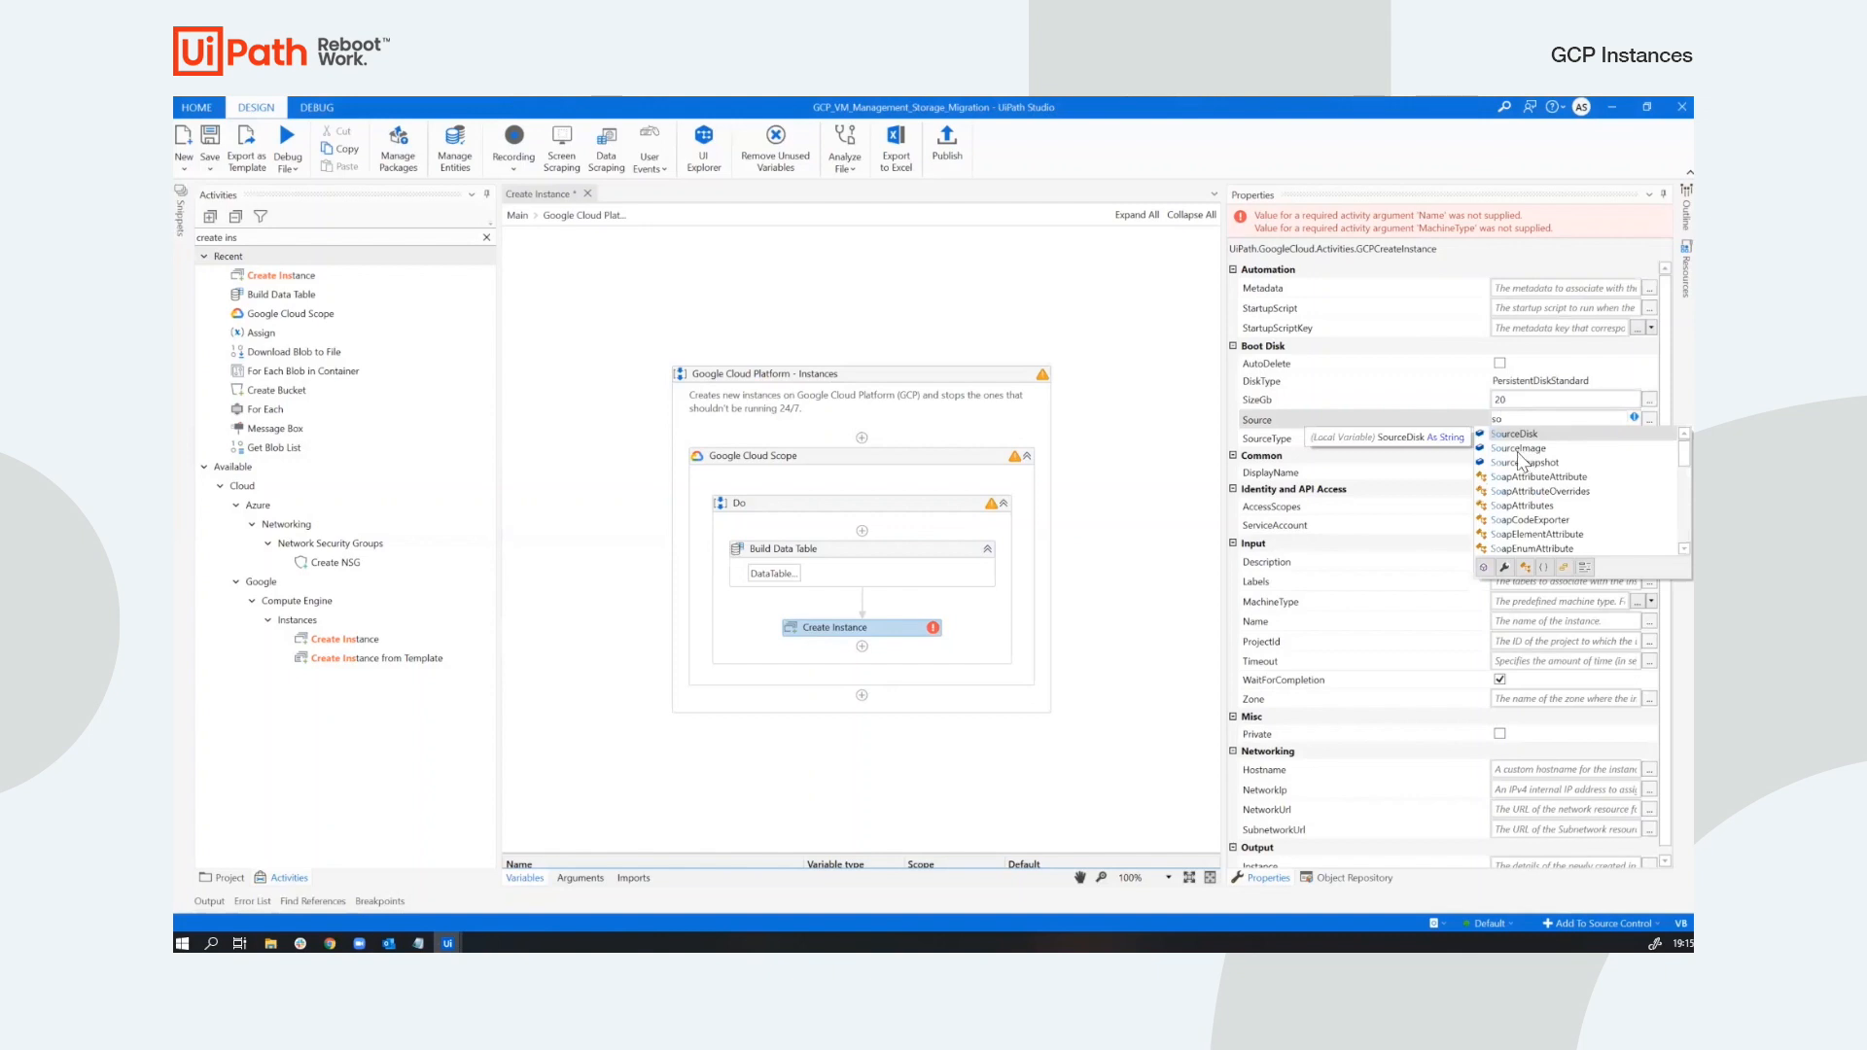
left_click(1518, 447)
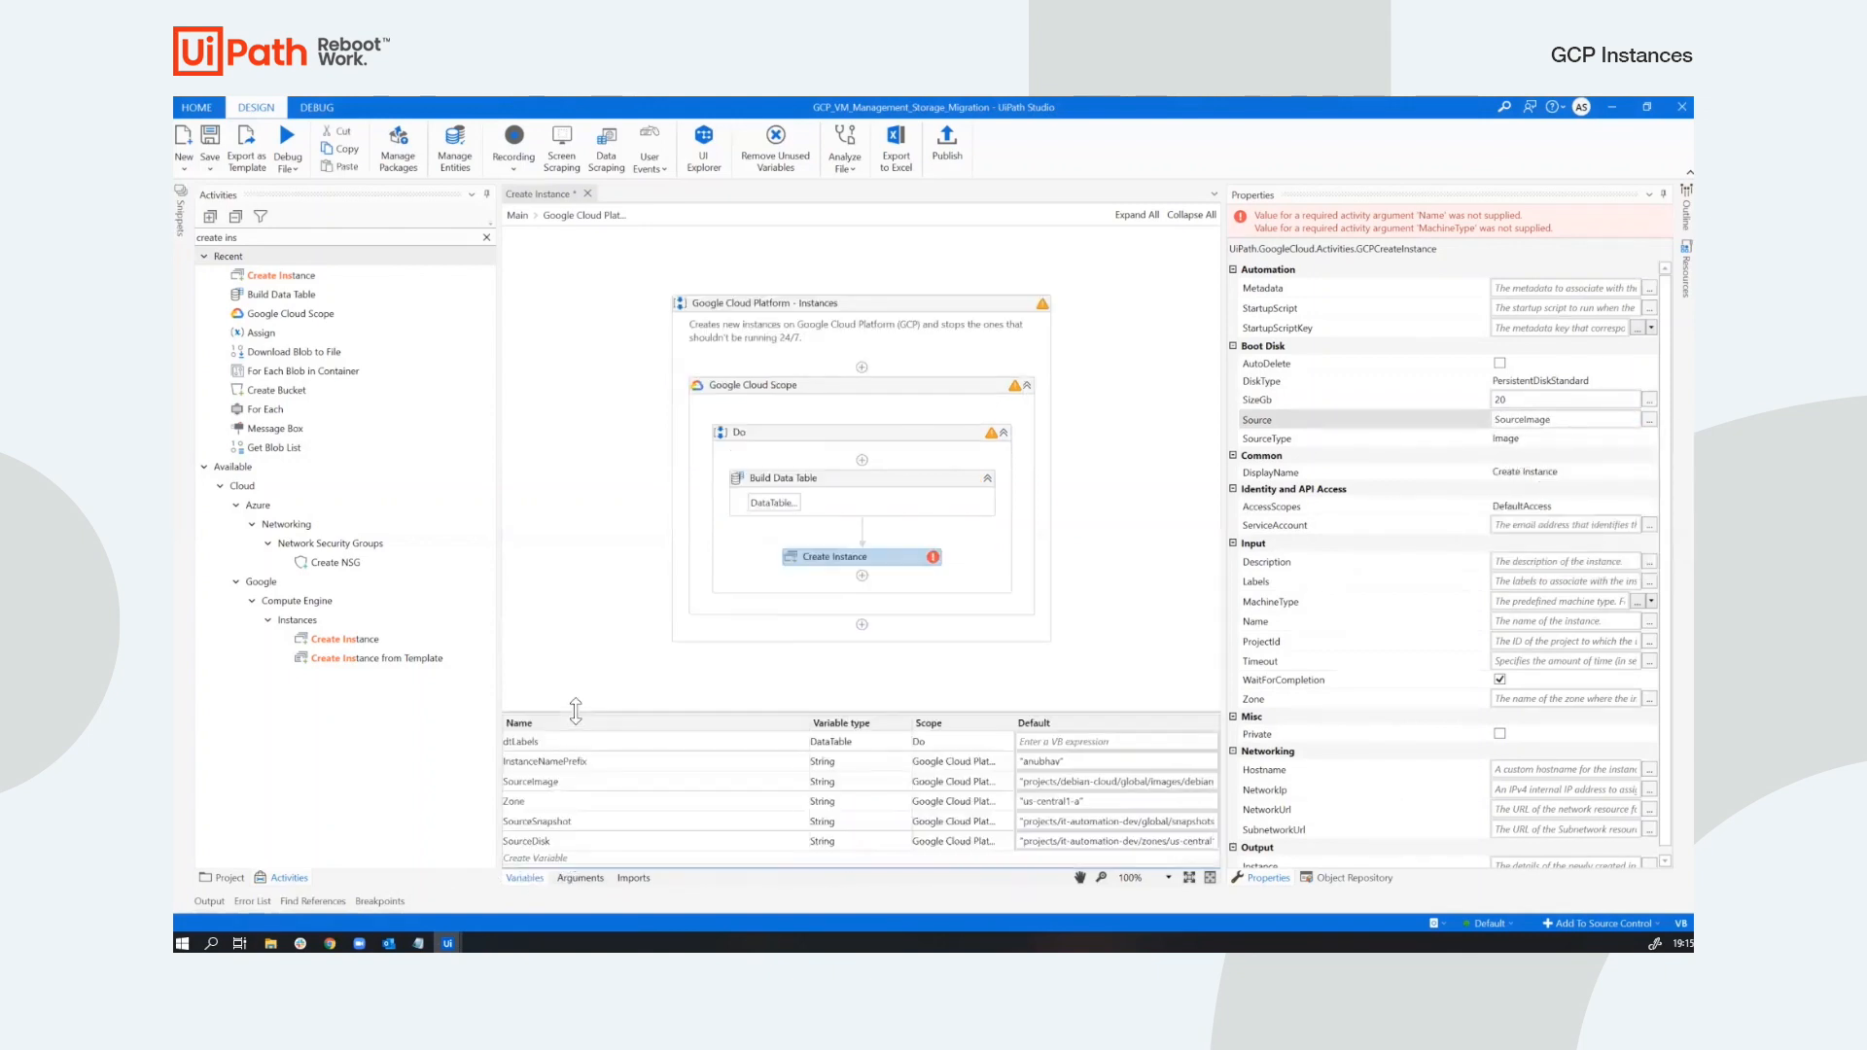
mouse_move(1115, 781)
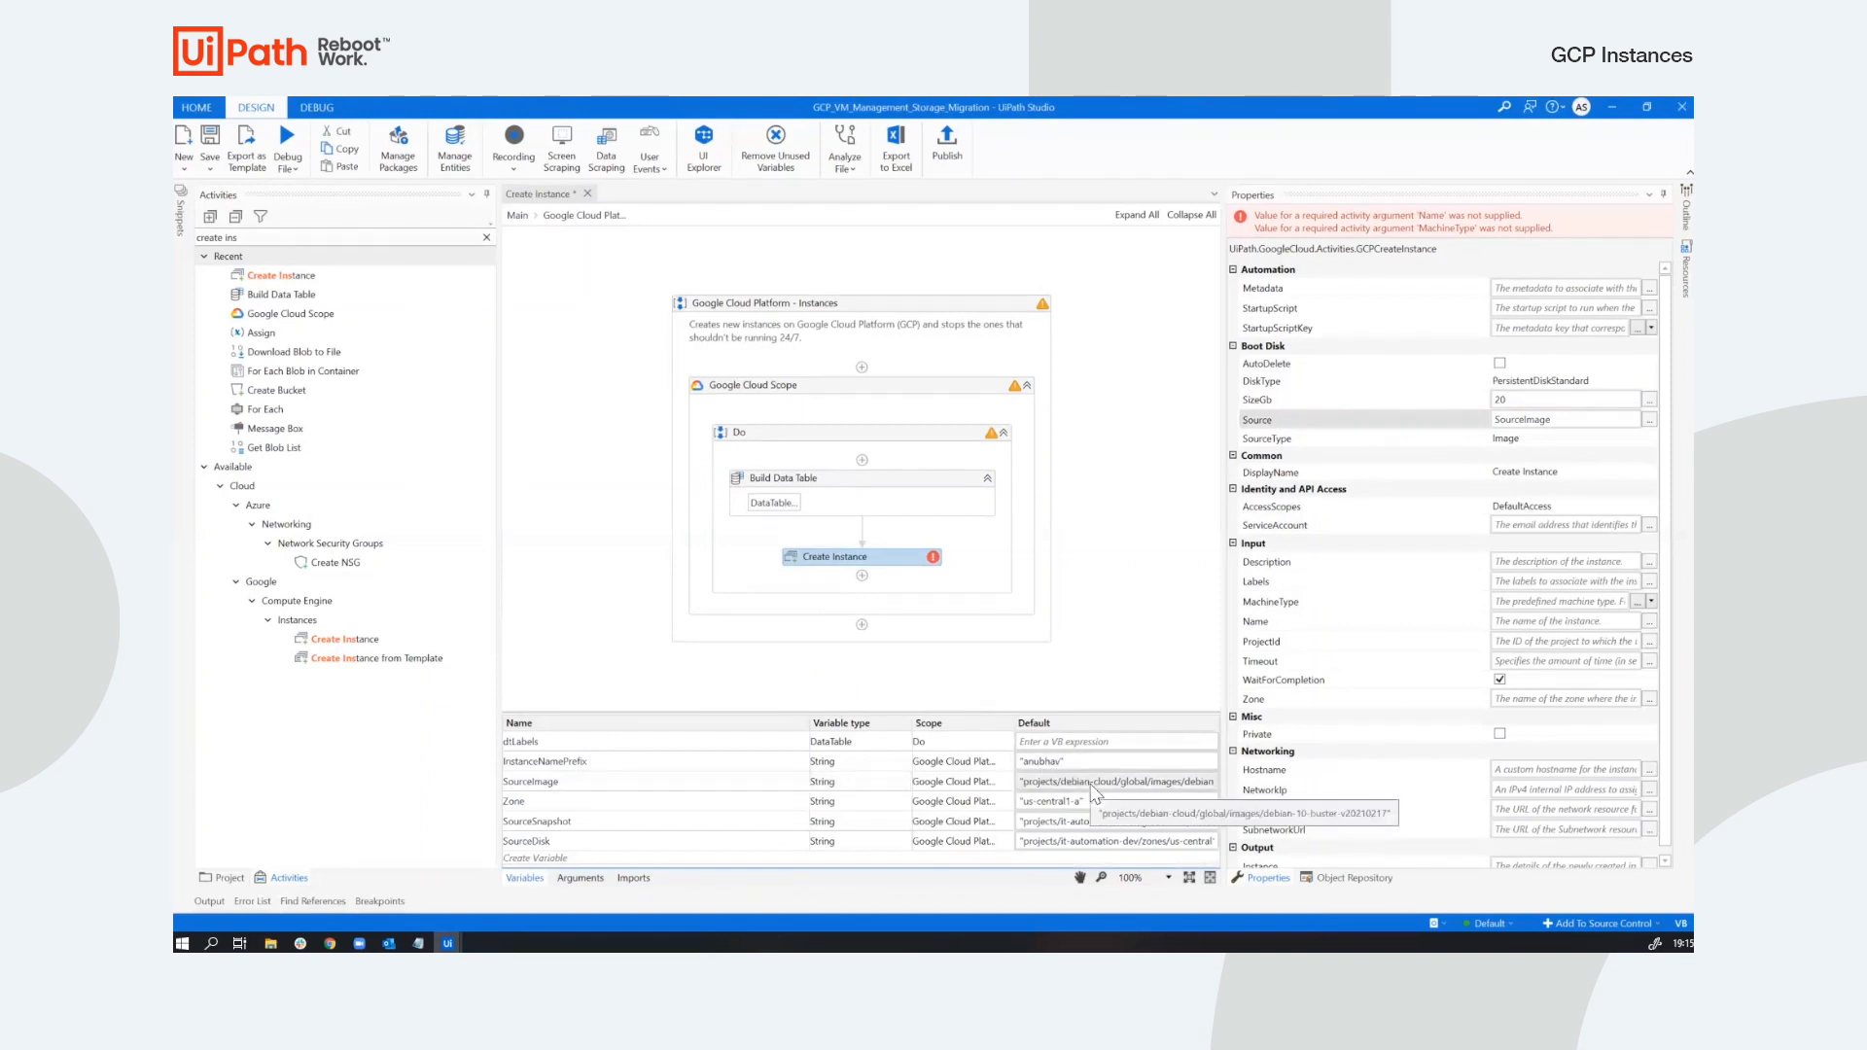
mouse_move(727, 789)
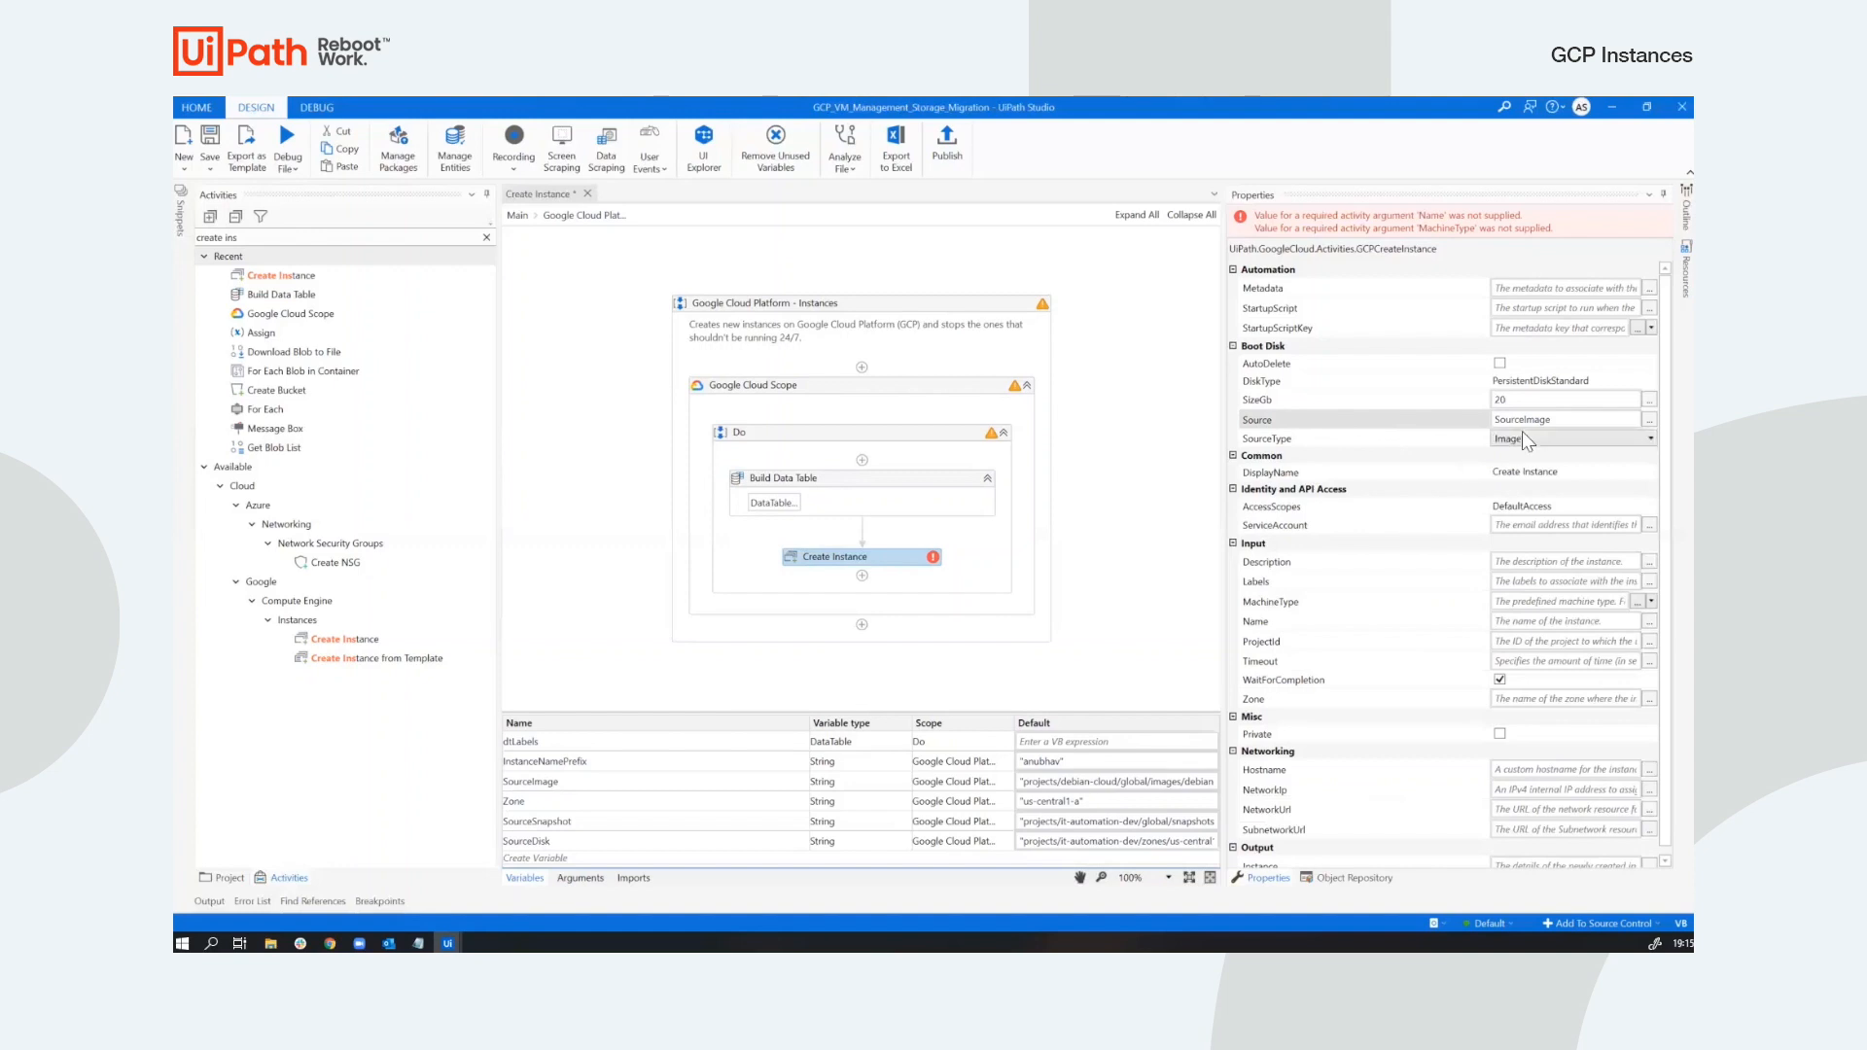
Keep Image as the source type and set Labels to the dtLabels table.
left_click(1646, 439)
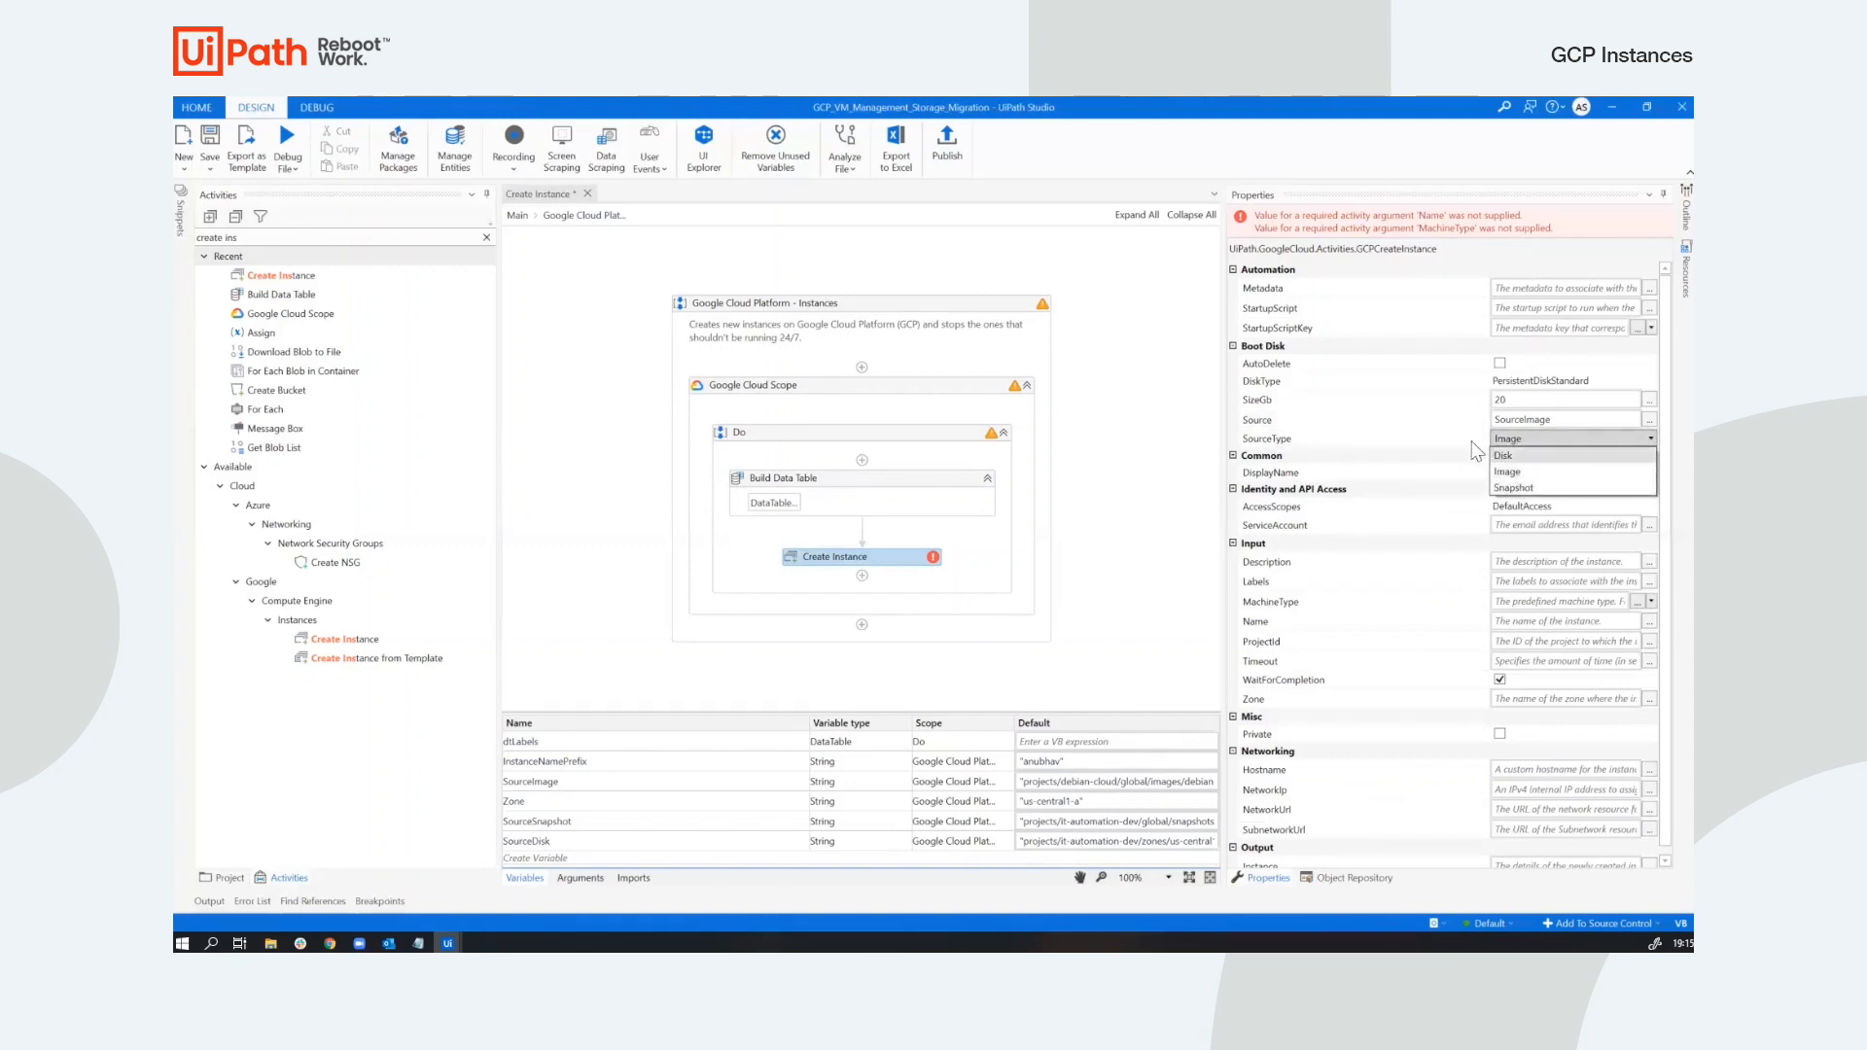
left_click(1505, 471)
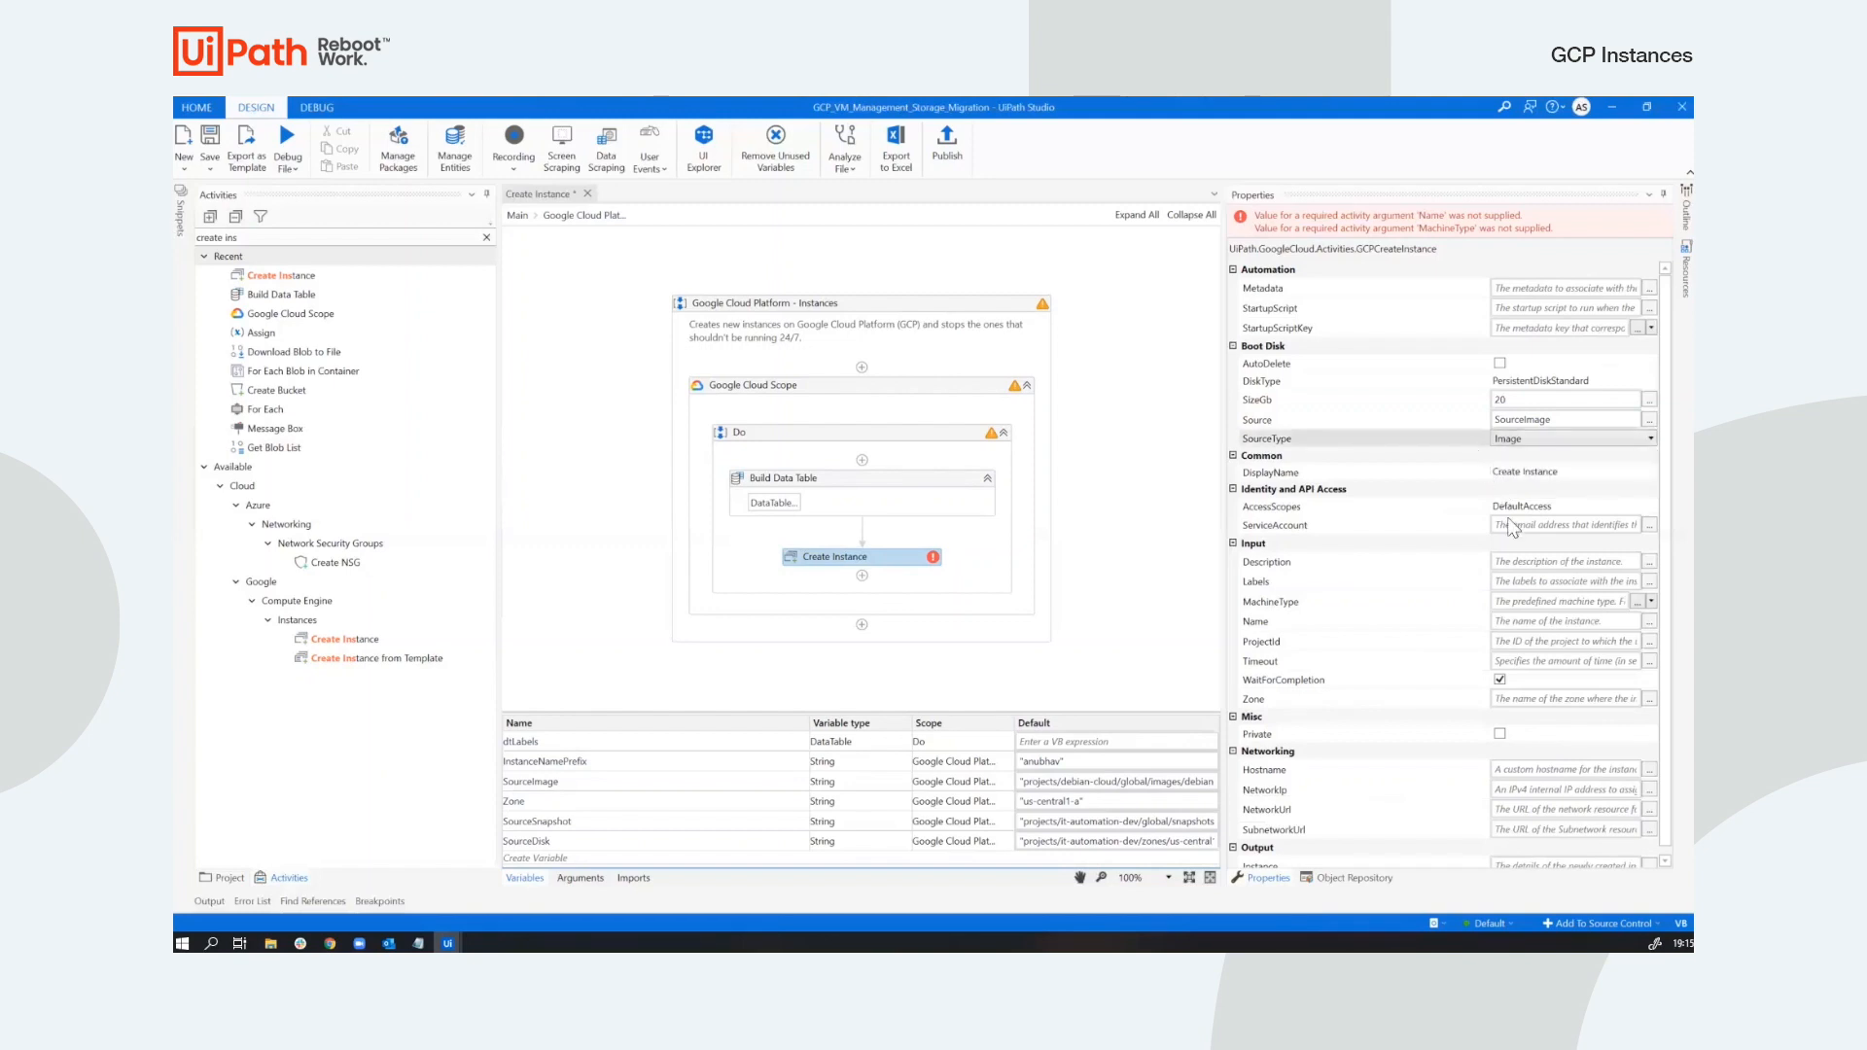
mouse_move(1516, 542)
type("dt")
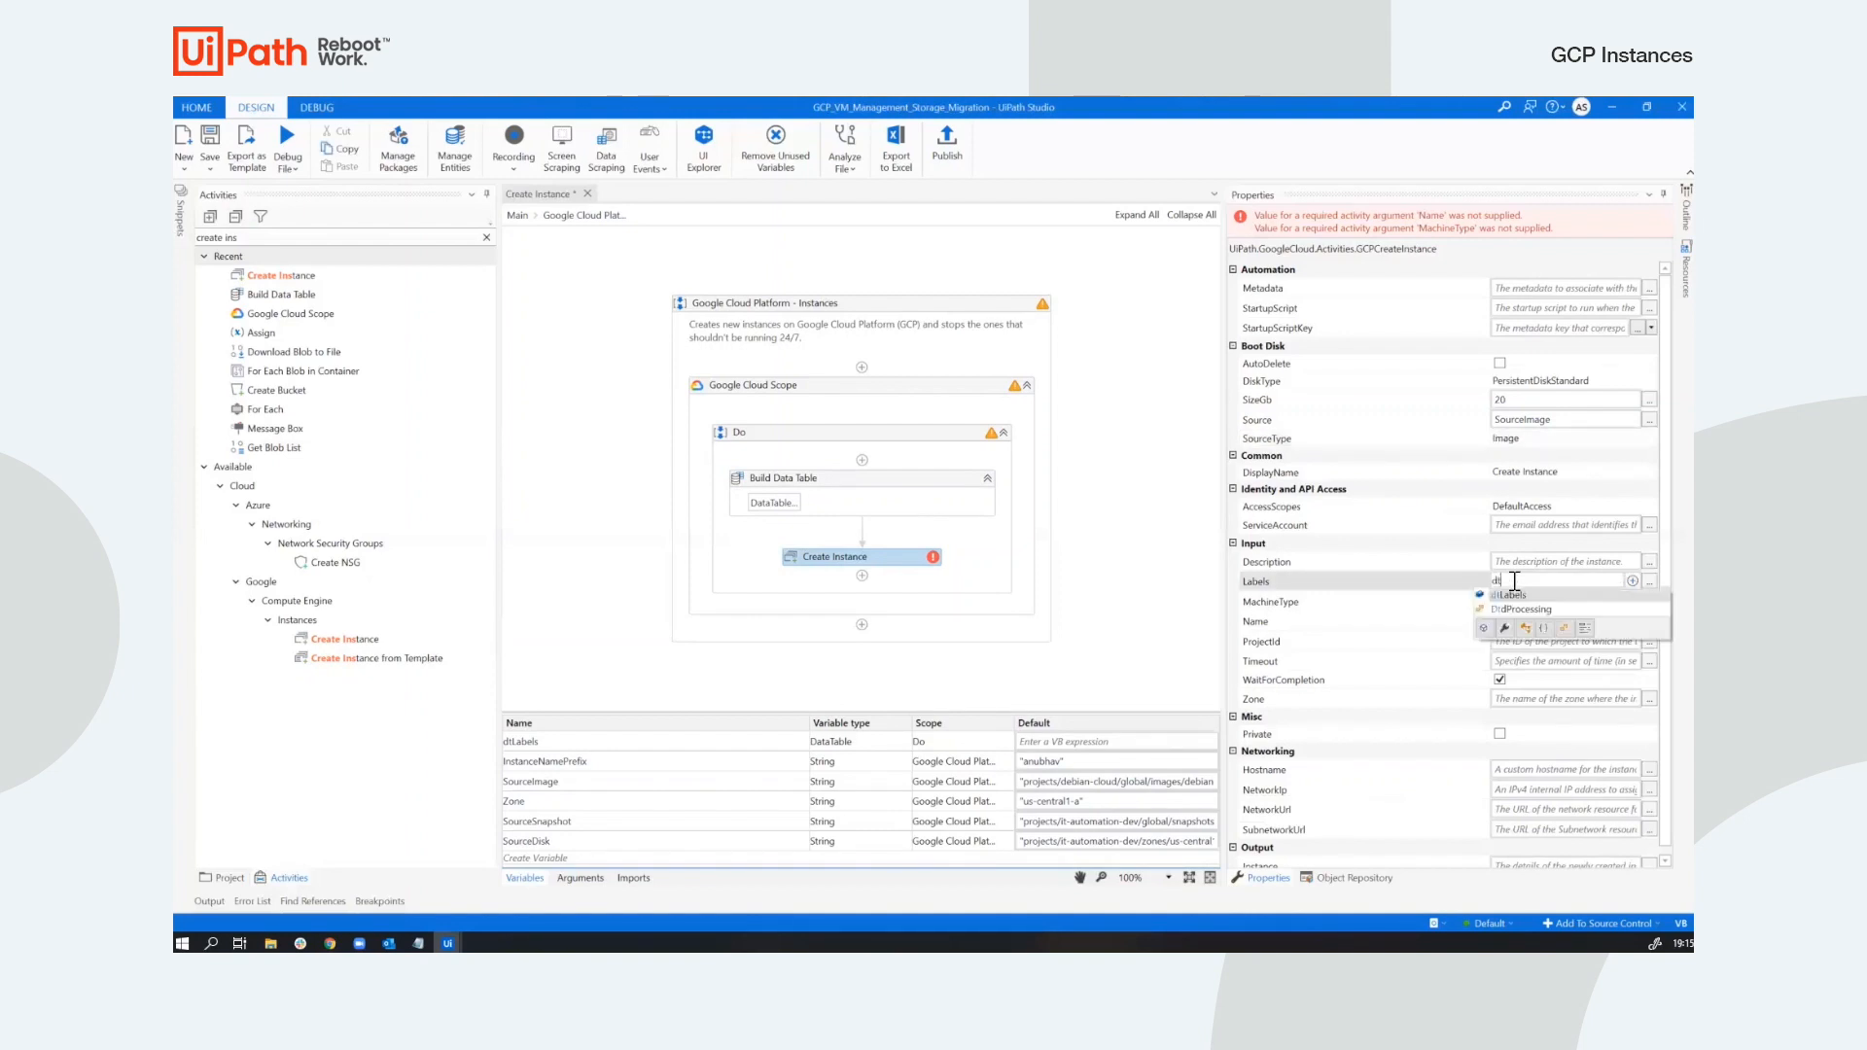
left_click(1508, 595)
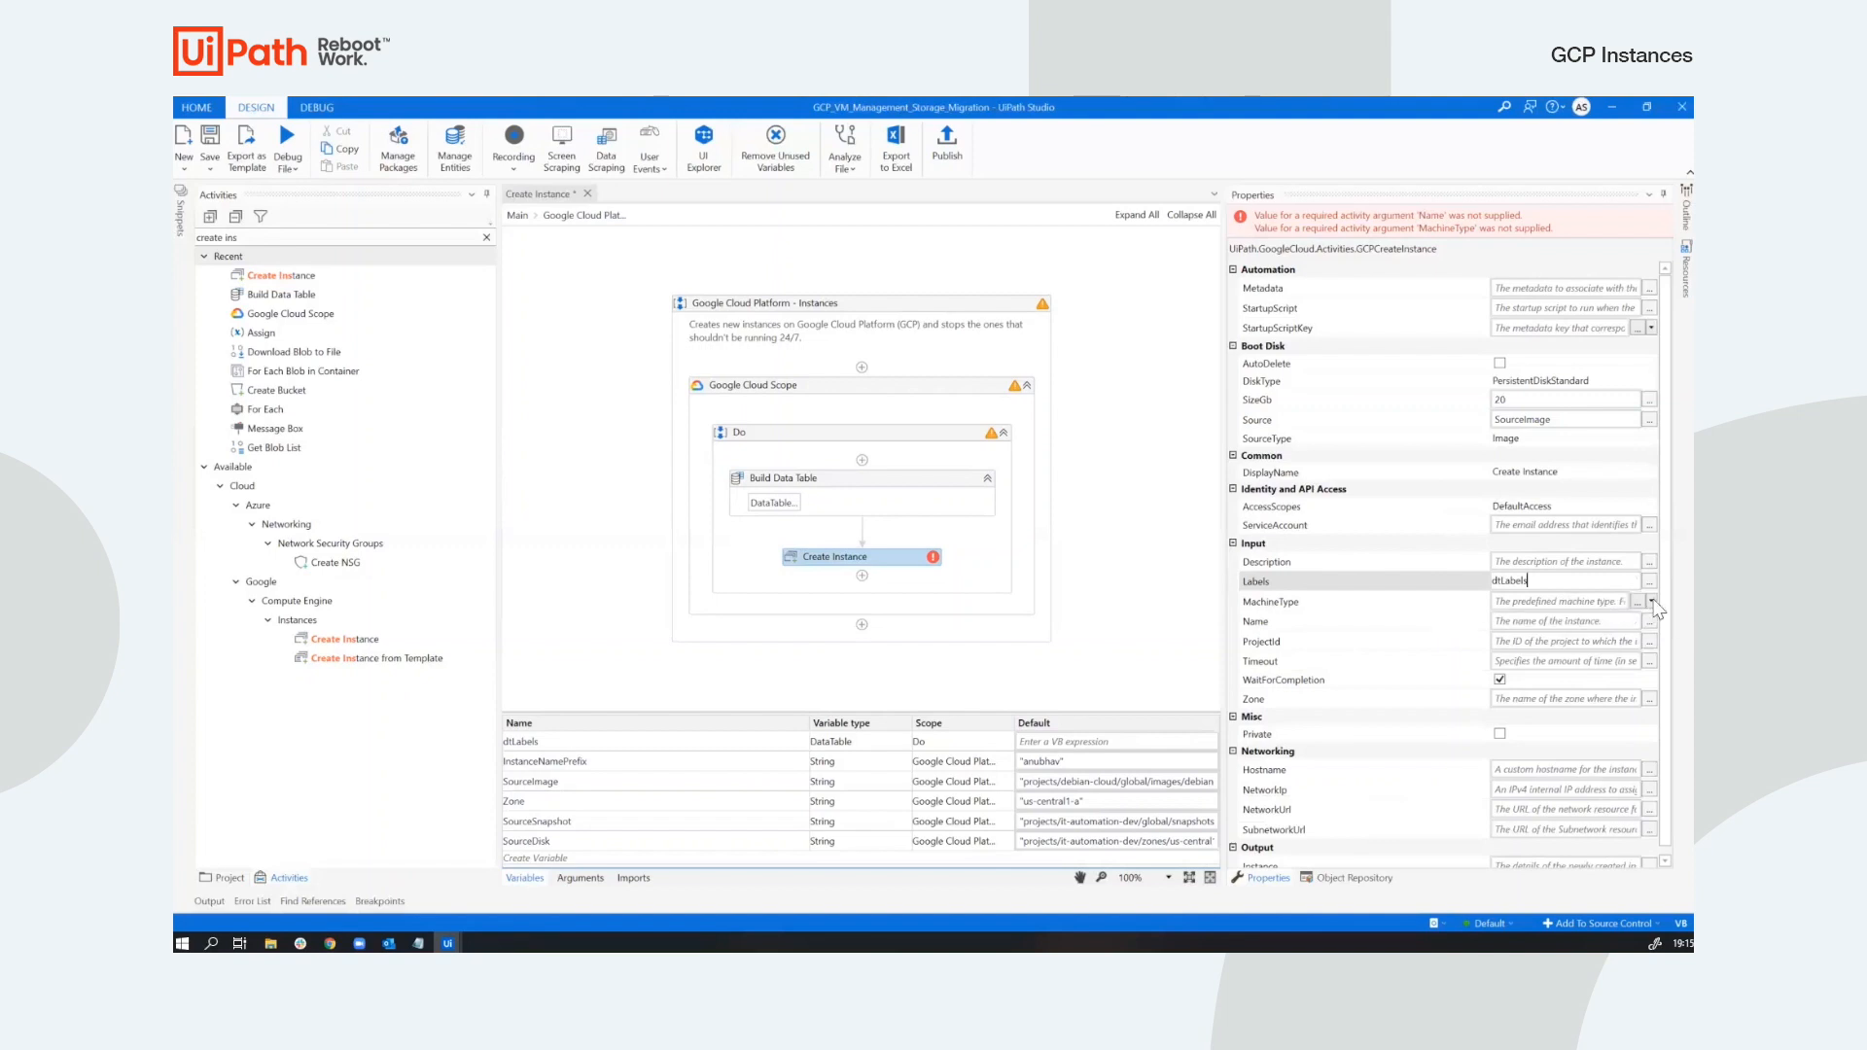
Set the machine type to e2-micro.
left_click(1650, 601)
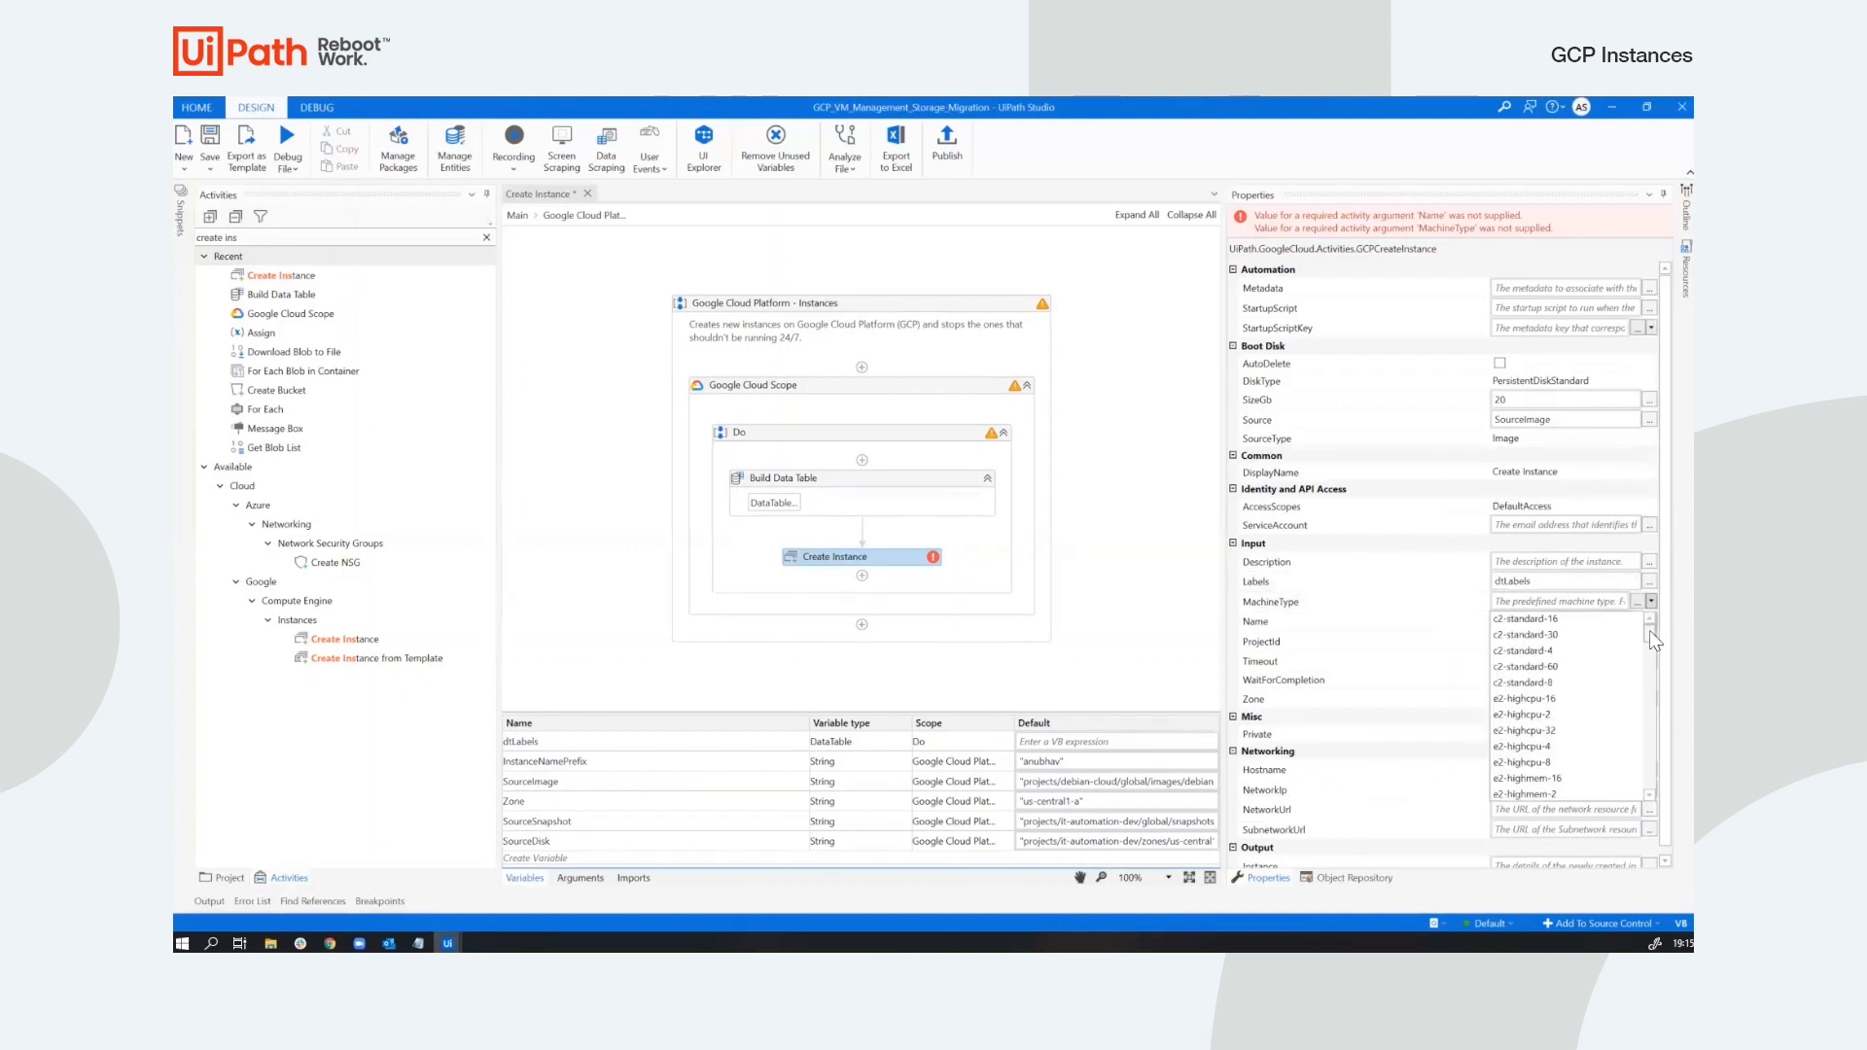
scroll("down", 3)
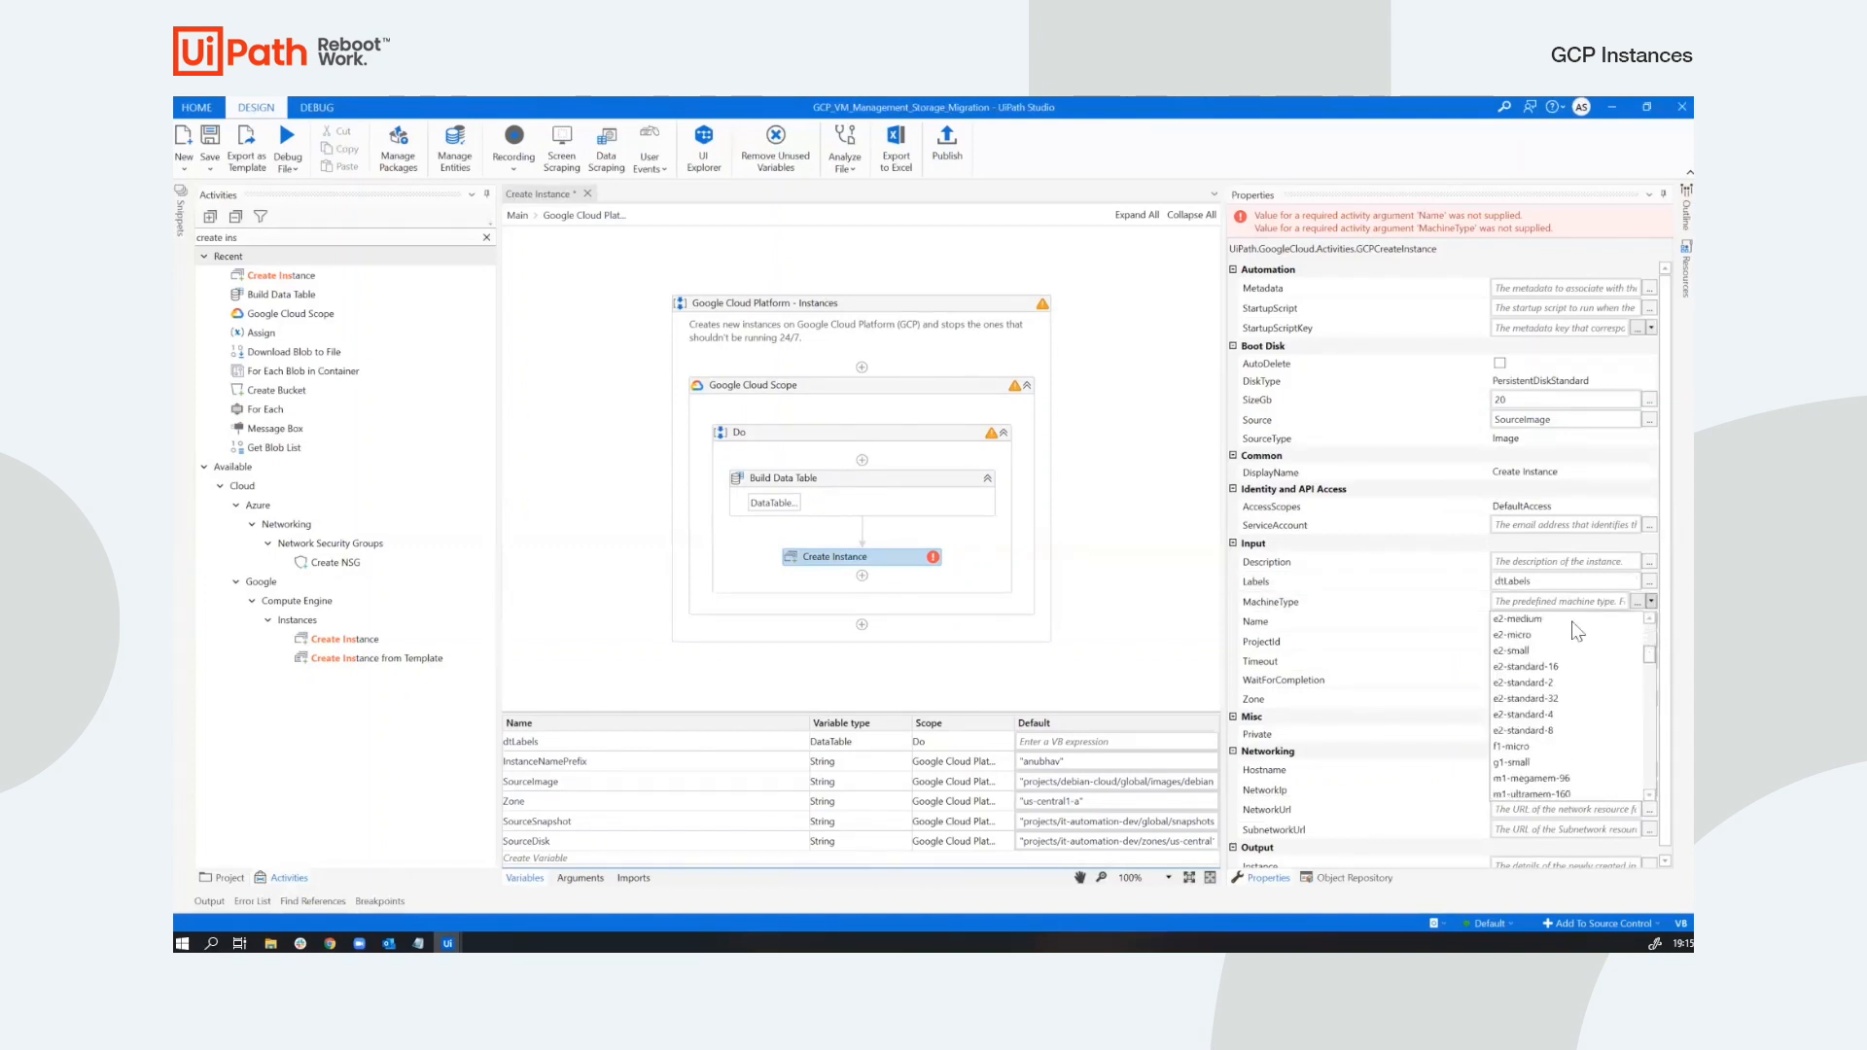
left_click(1512, 635)
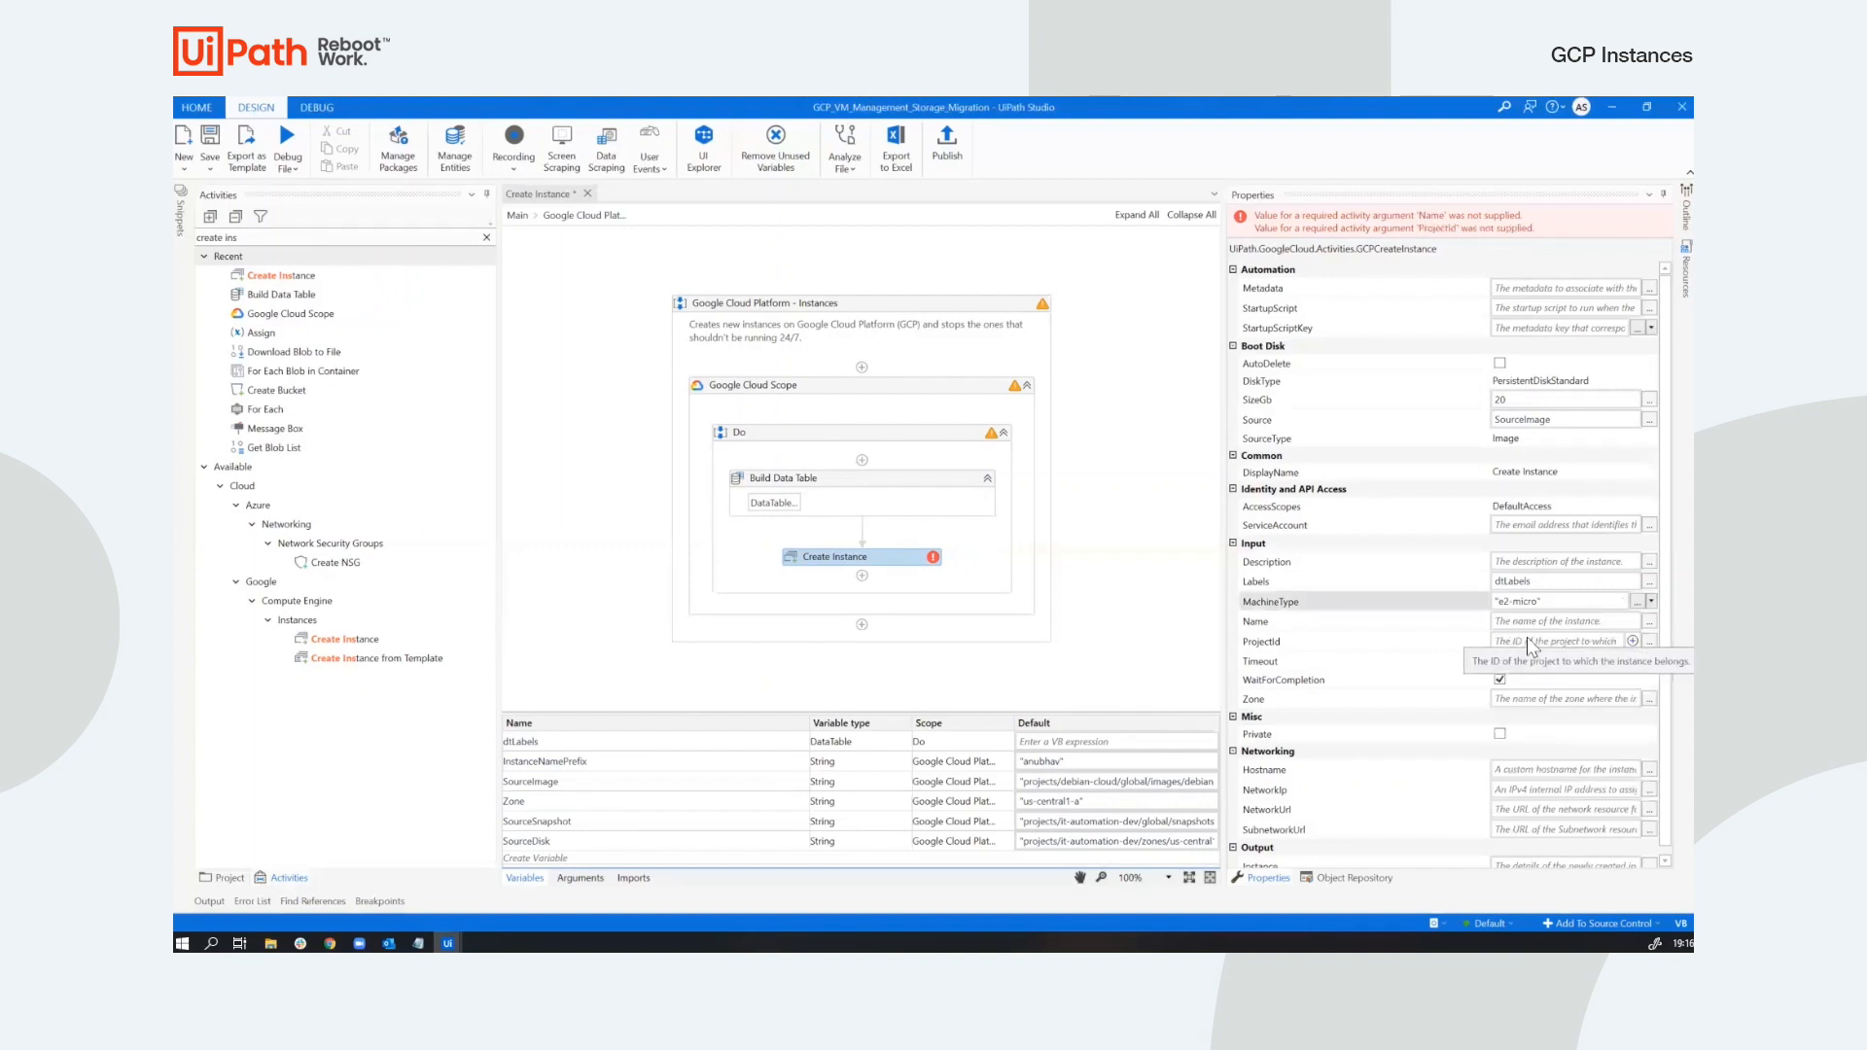
left_click(1560, 620)
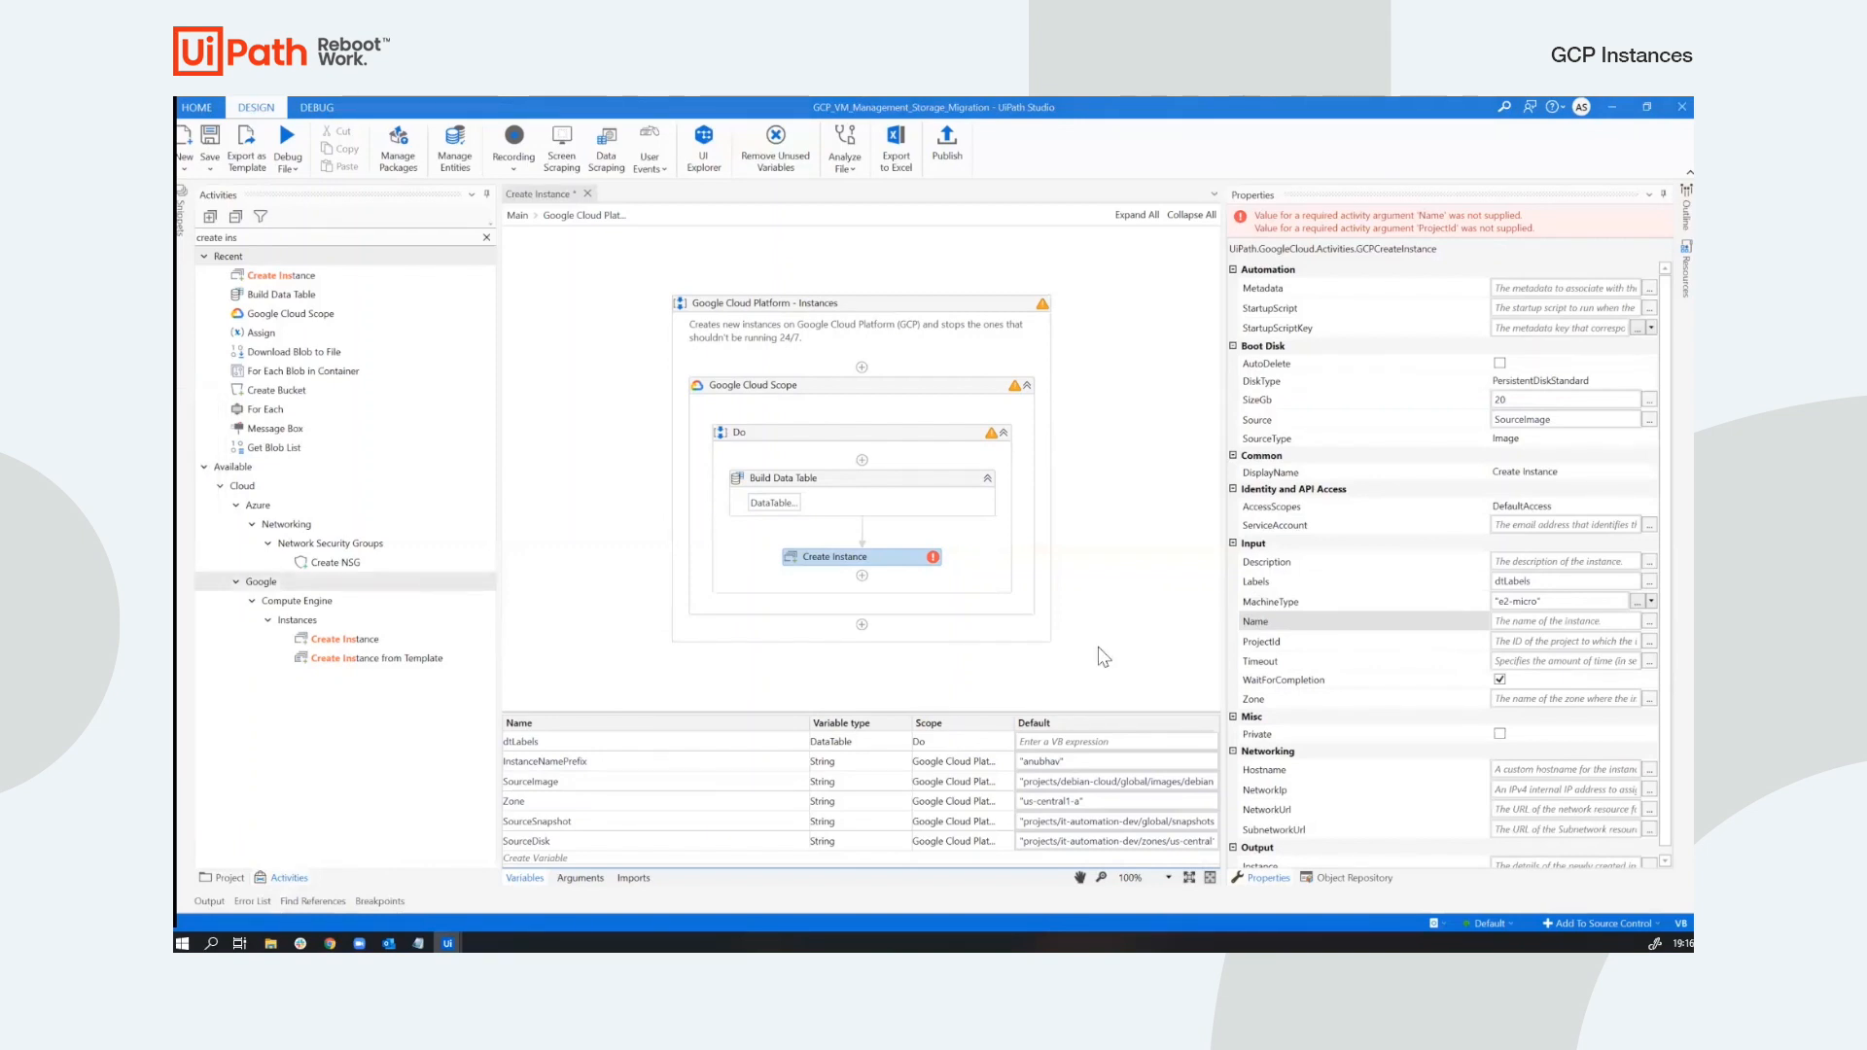
Name the instance from InstanceNamePrefix plus a from-image suffix and show the workflow arguments for ProjectId.
left_click(1559, 620)
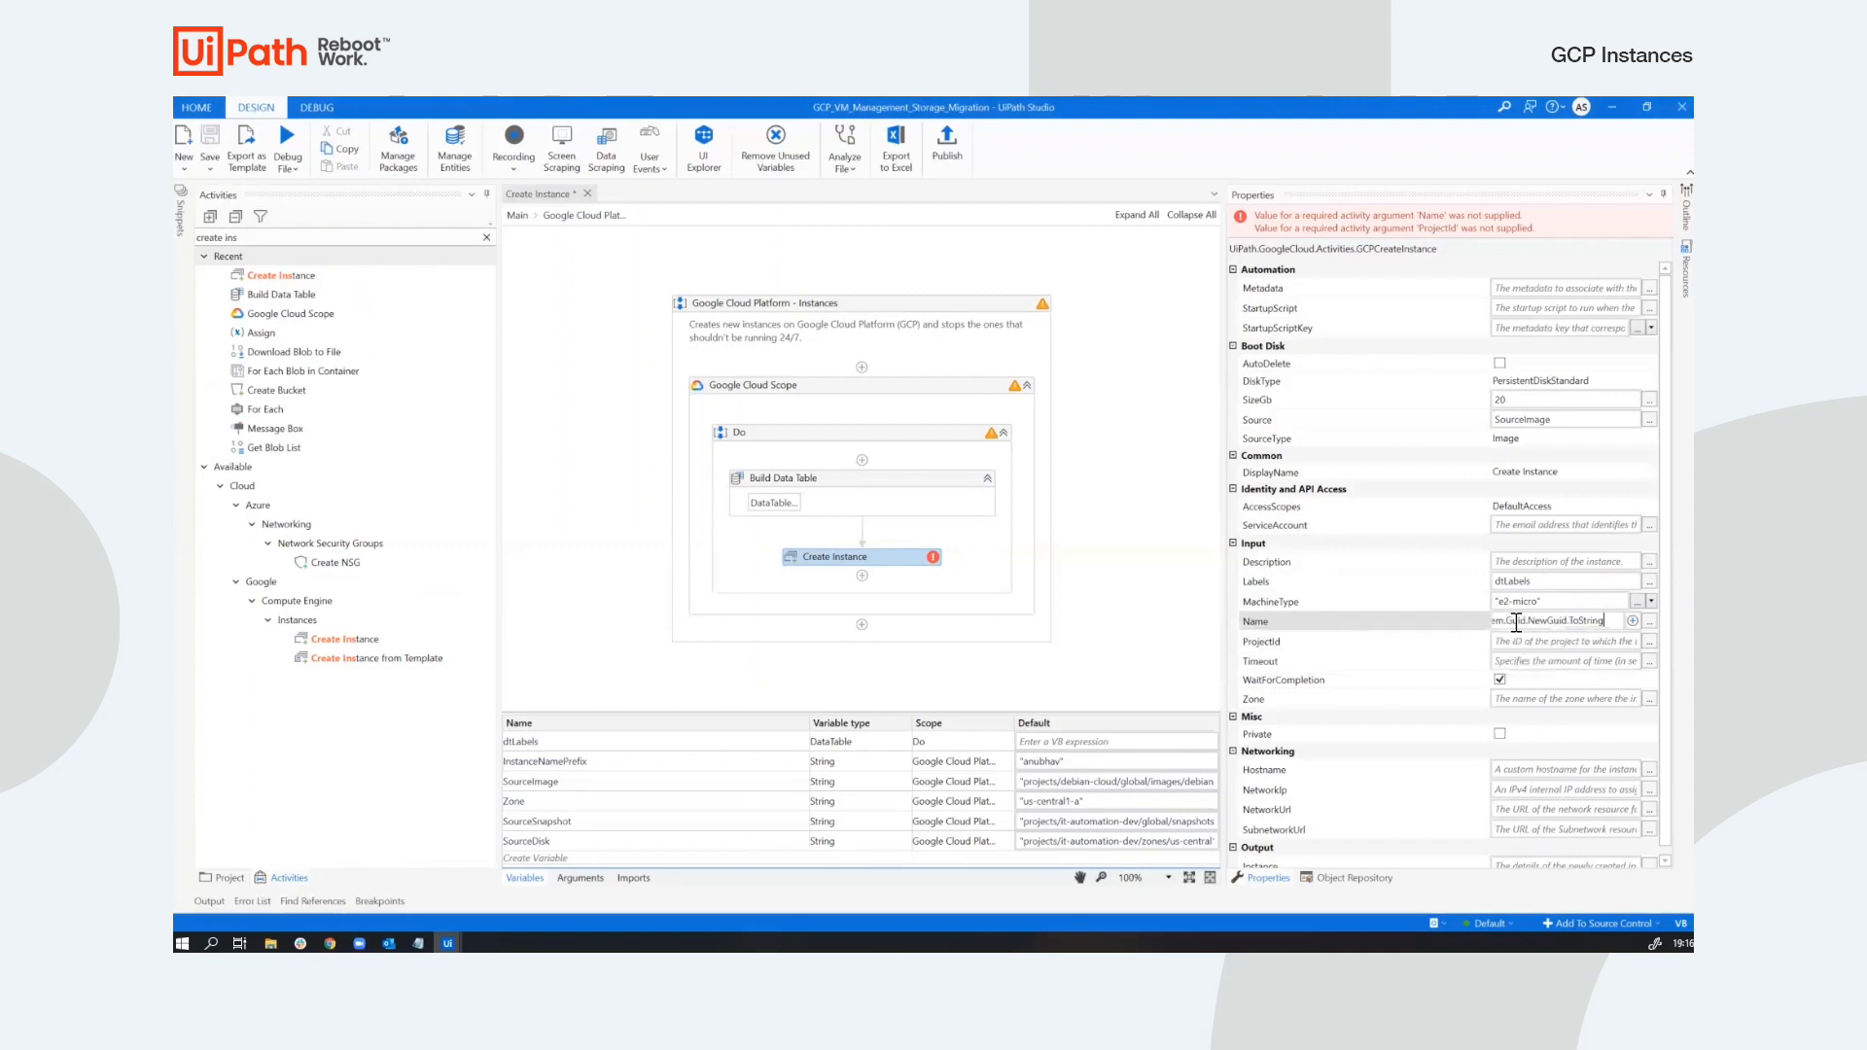
left_click(1633, 621)
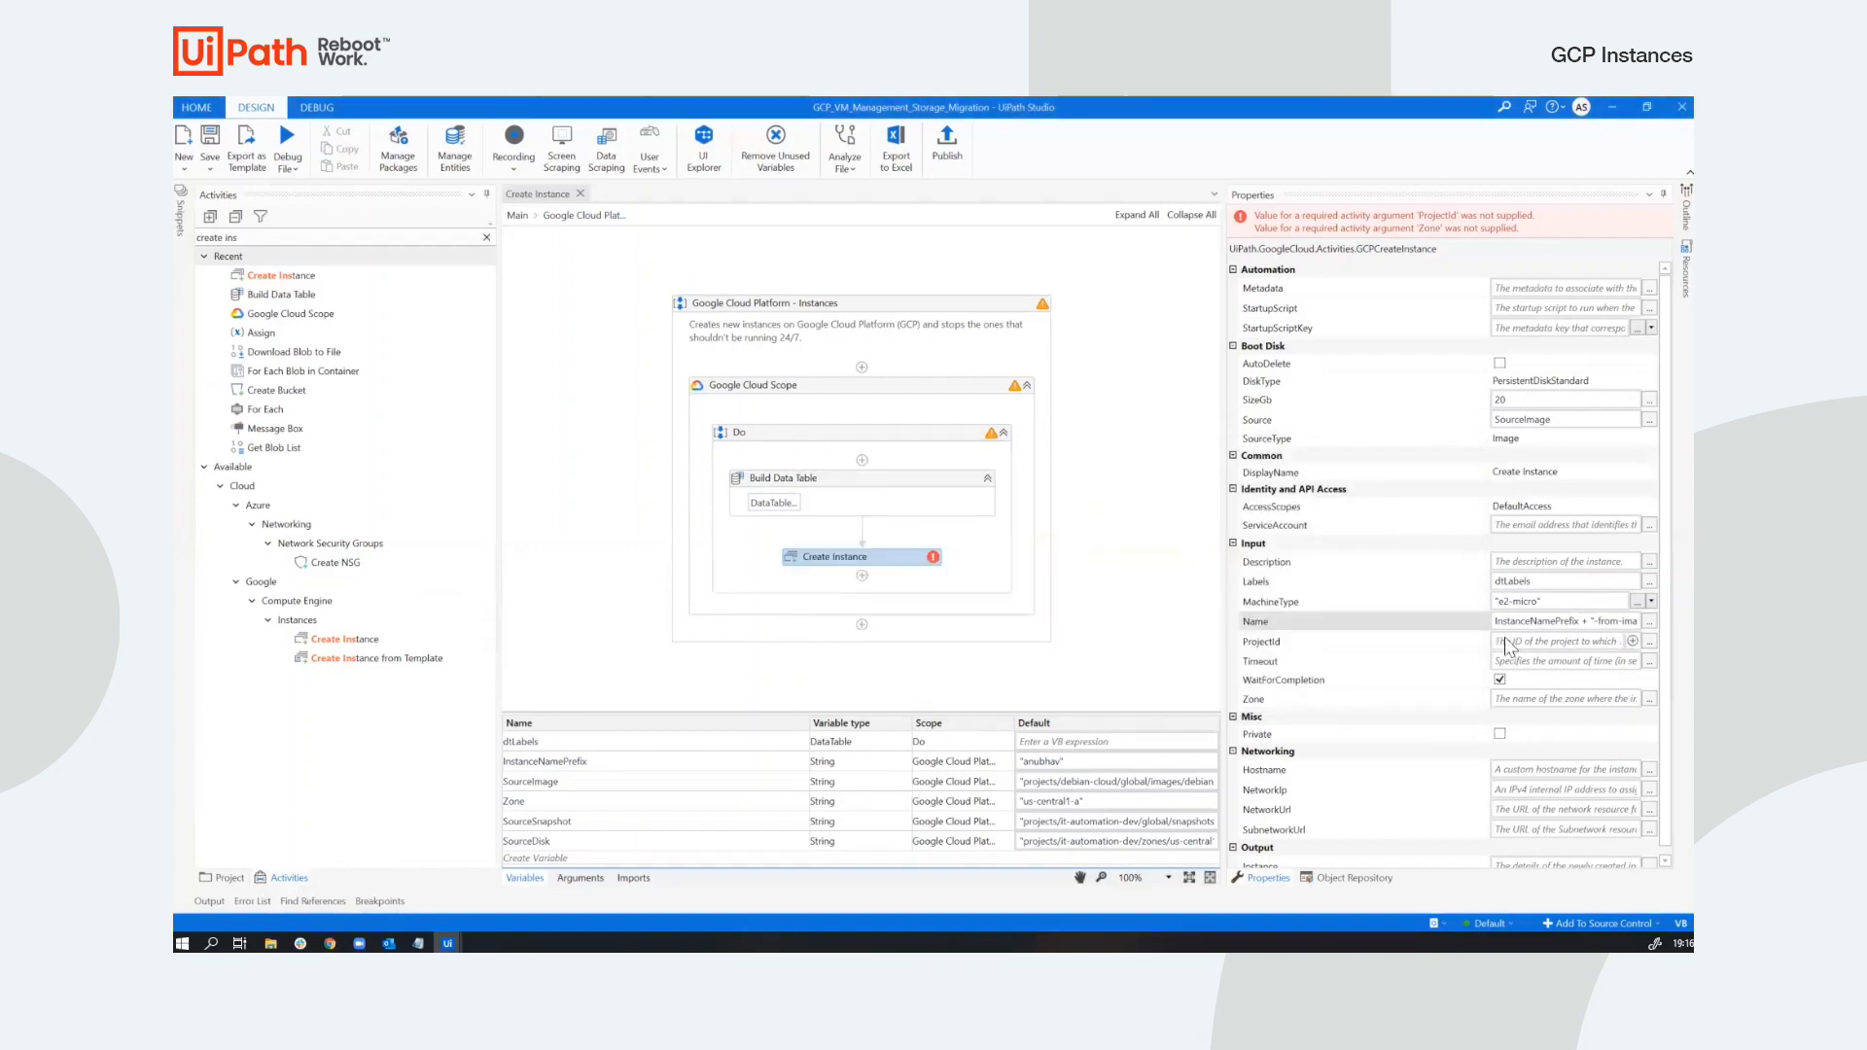
mouse_move(1559, 641)
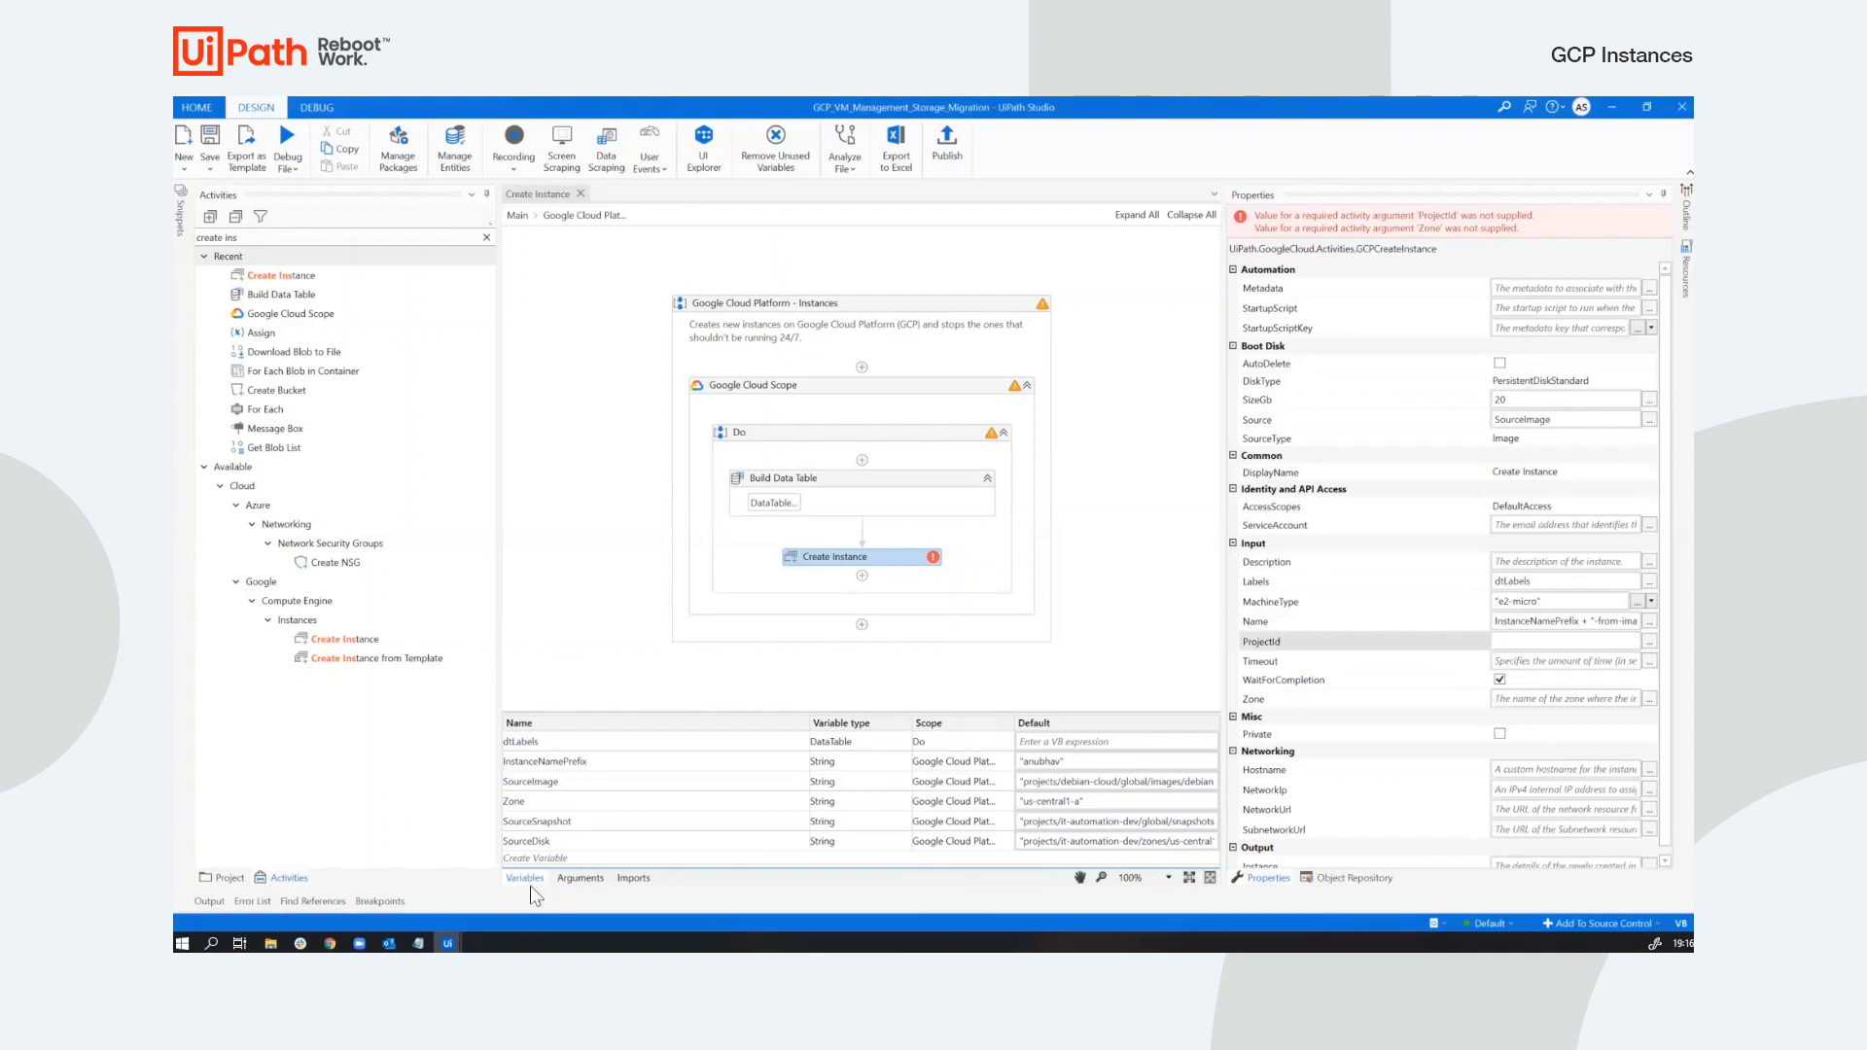
left_click(579, 879)
type("ProjectId")
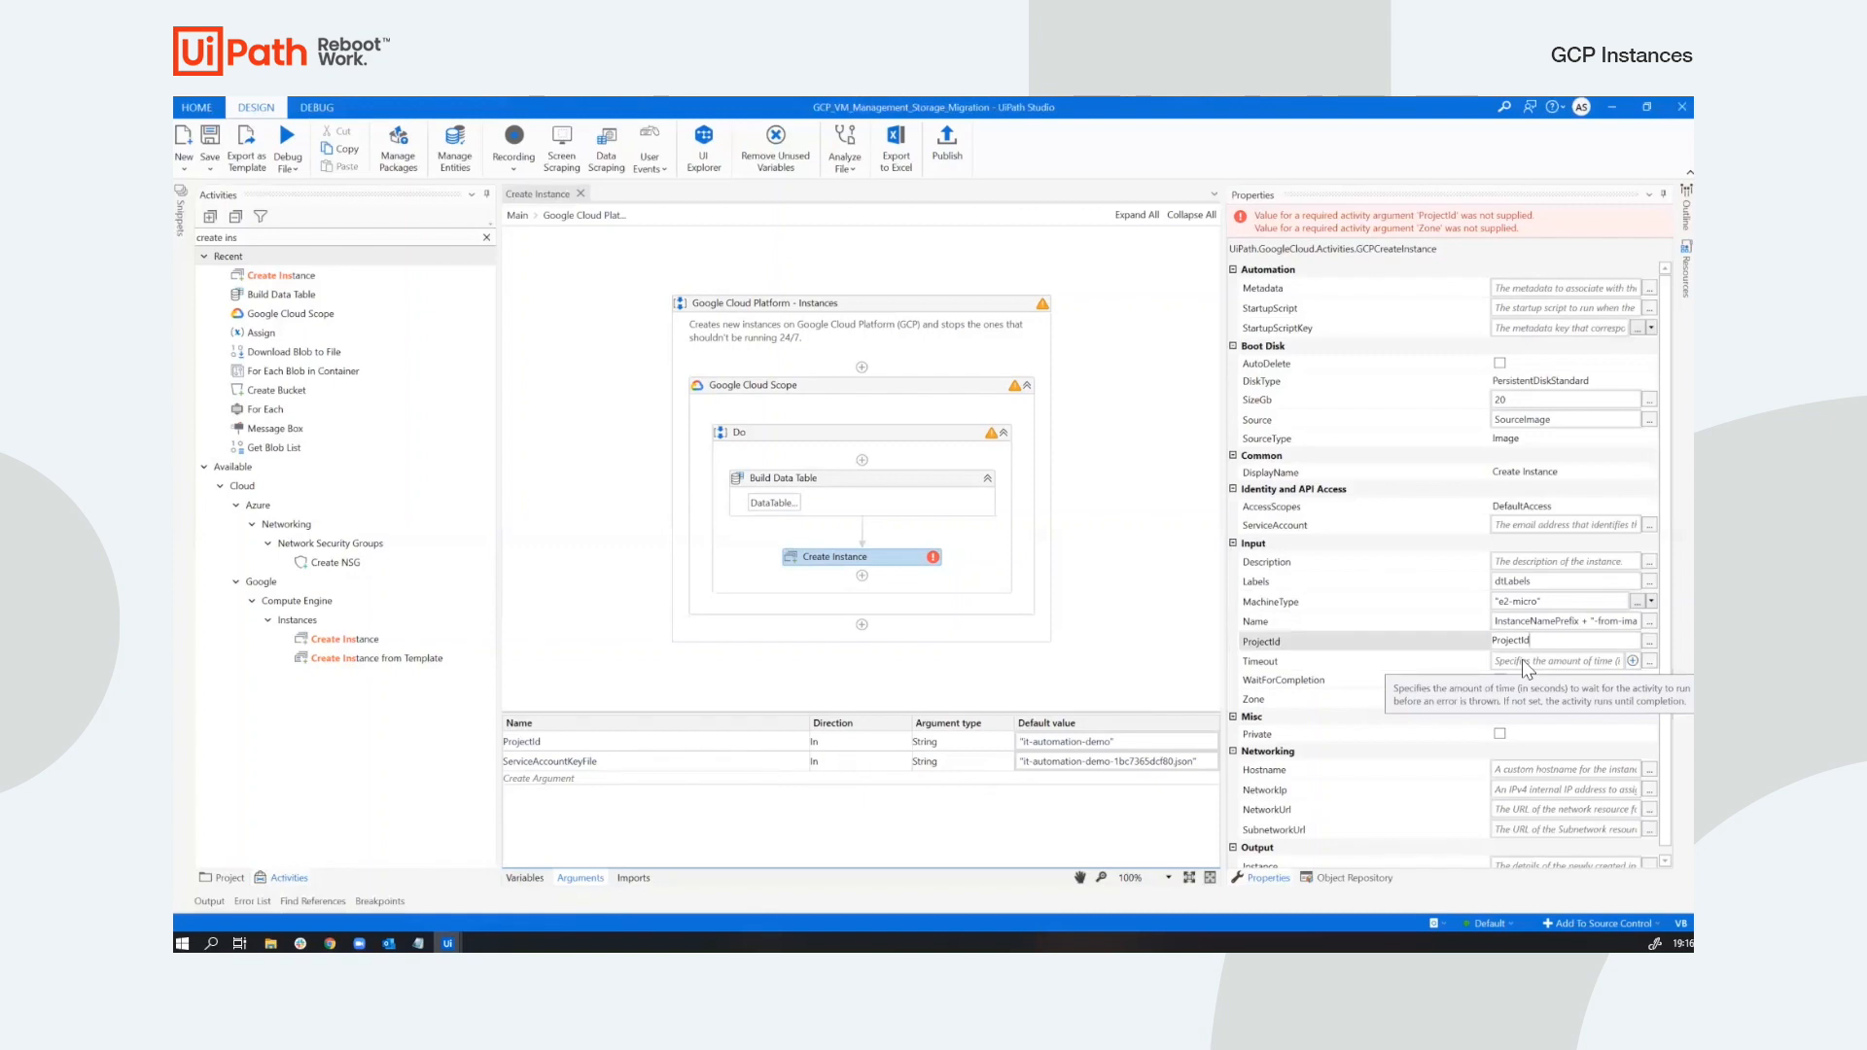
Turn off WaitForCompletion and set the instance zone to the Zone variable.
left_click(1501, 679)
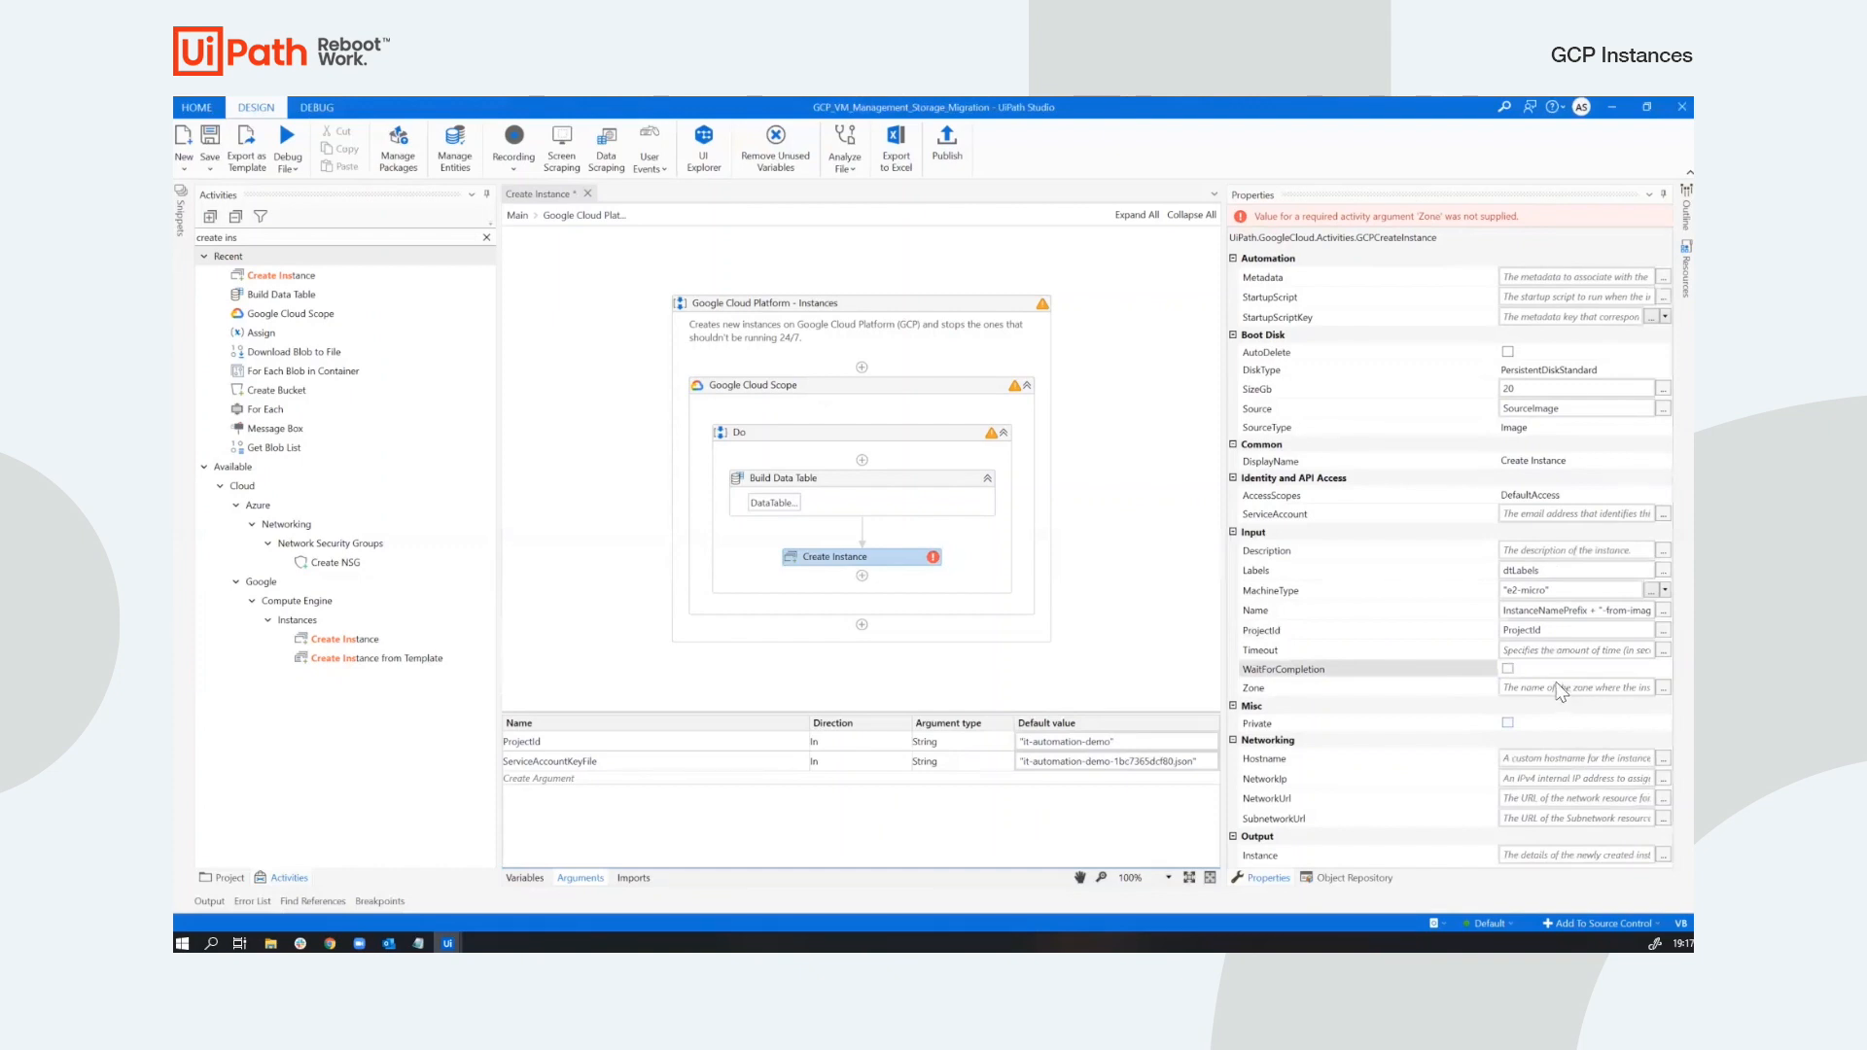
left_click(1571, 688)
type("Zone")
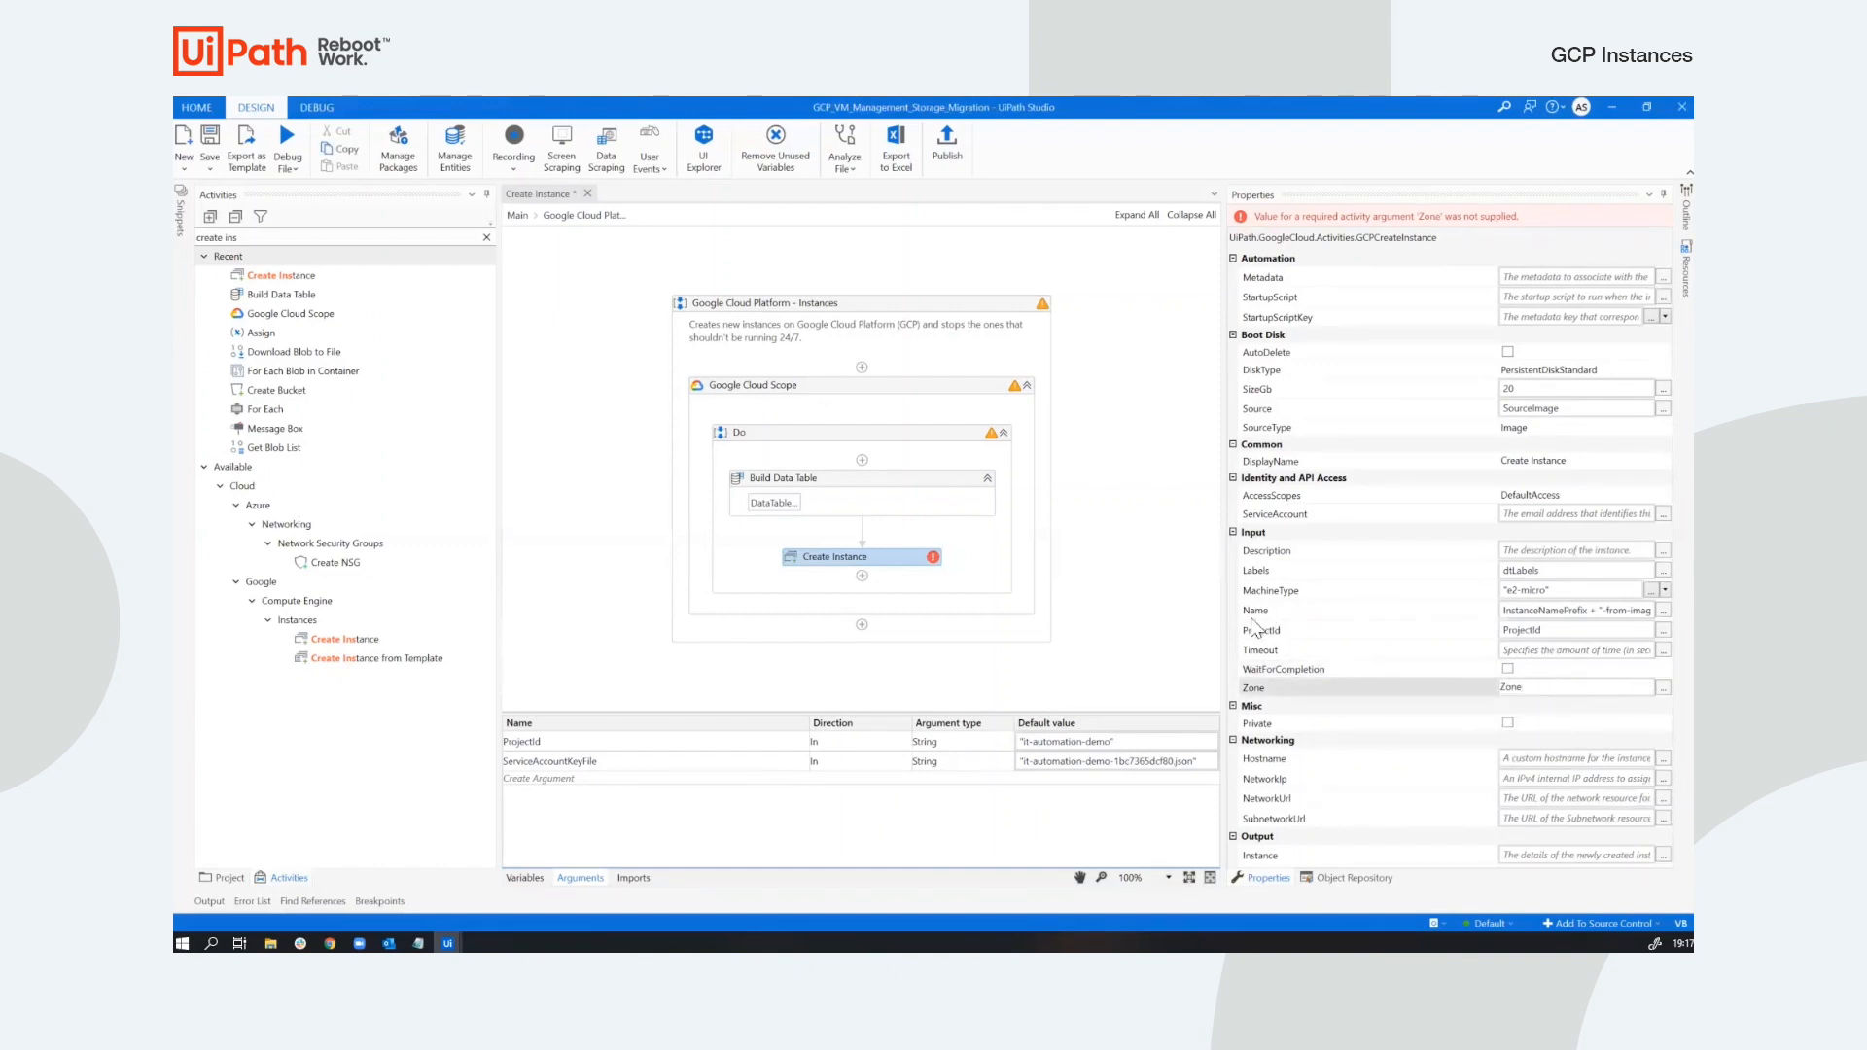
left_click(523, 877)
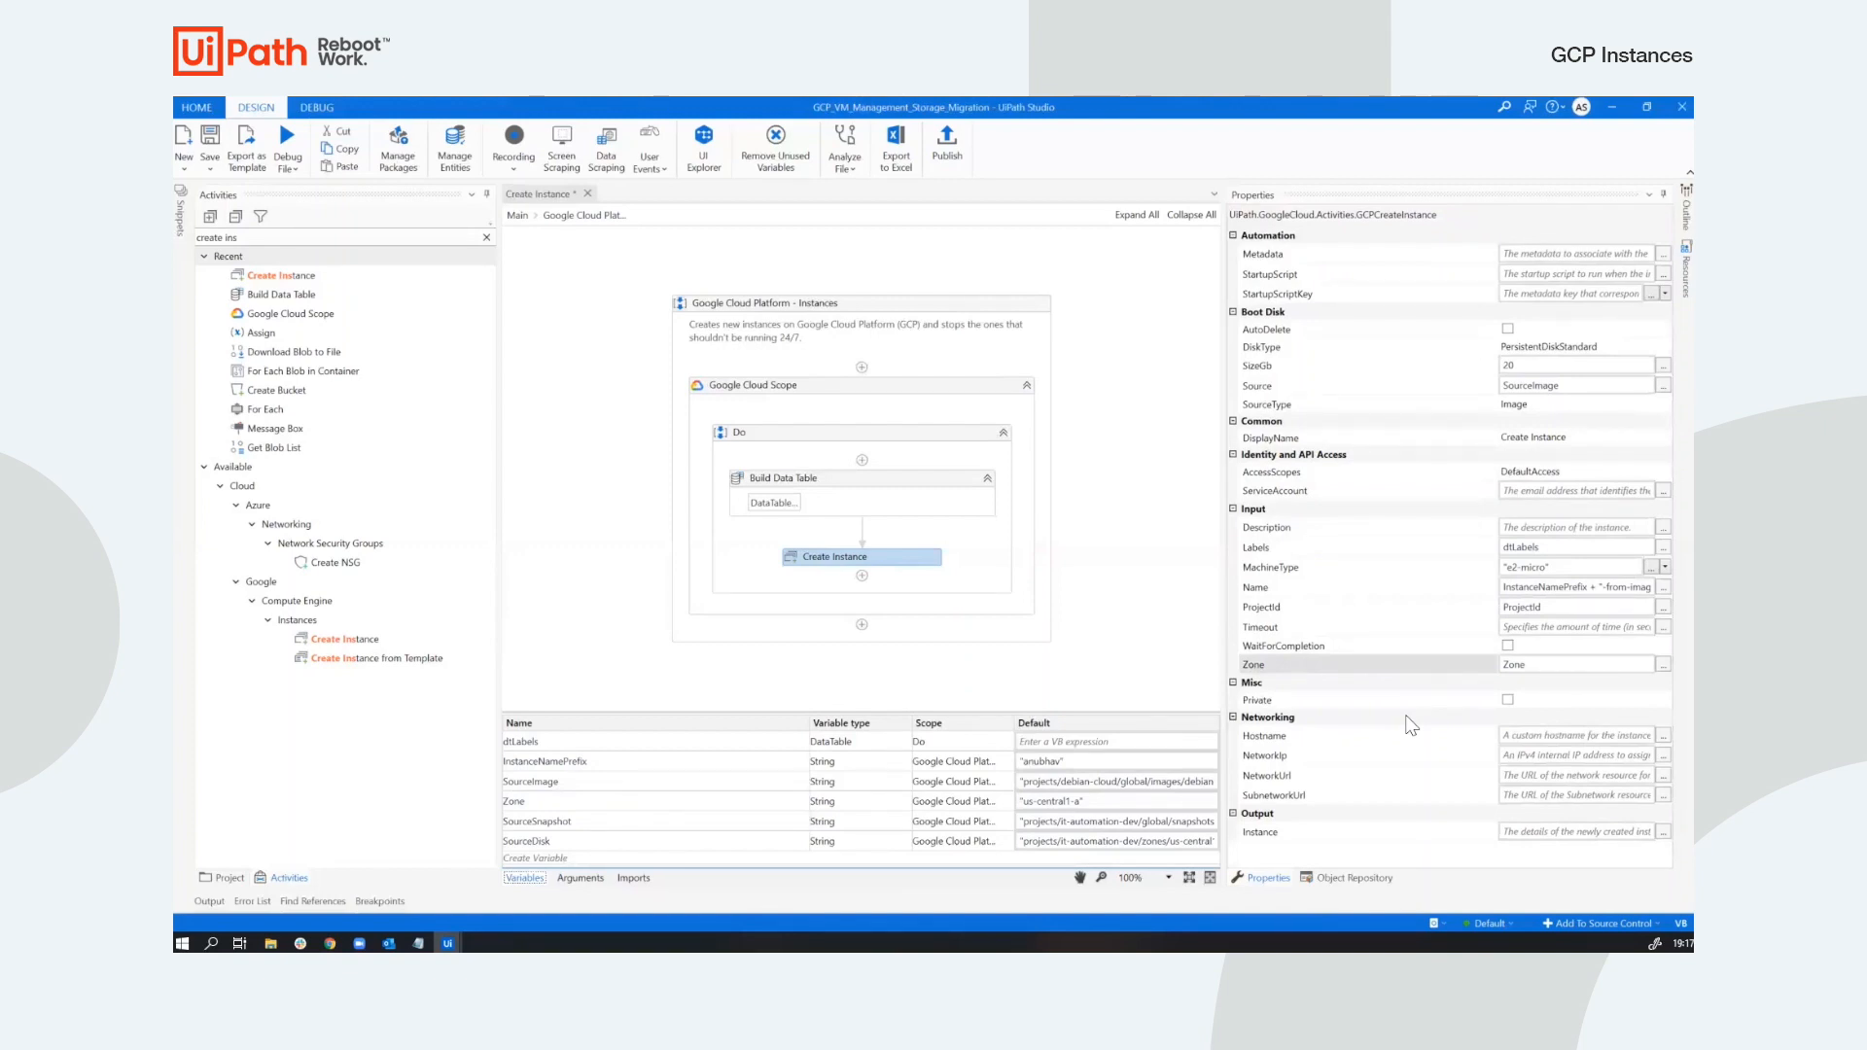
mouse_move(969, 560)
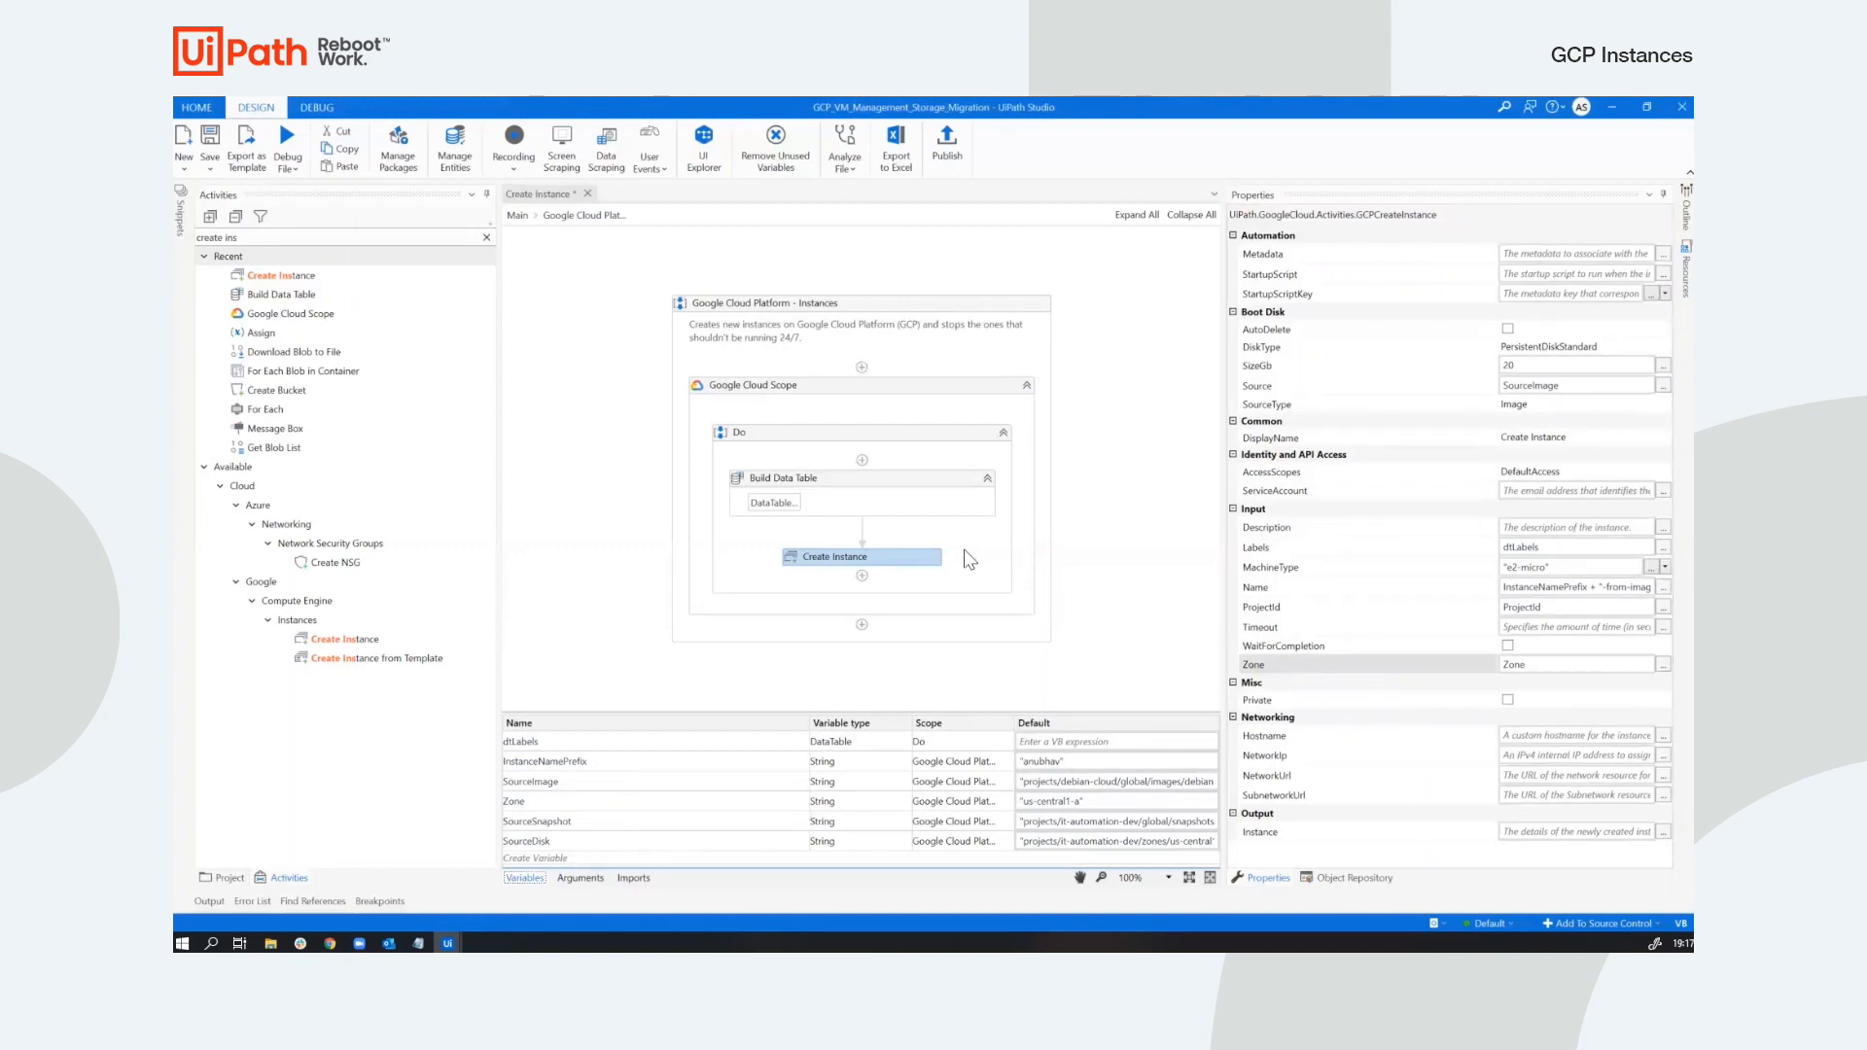
mouse_move(908, 476)
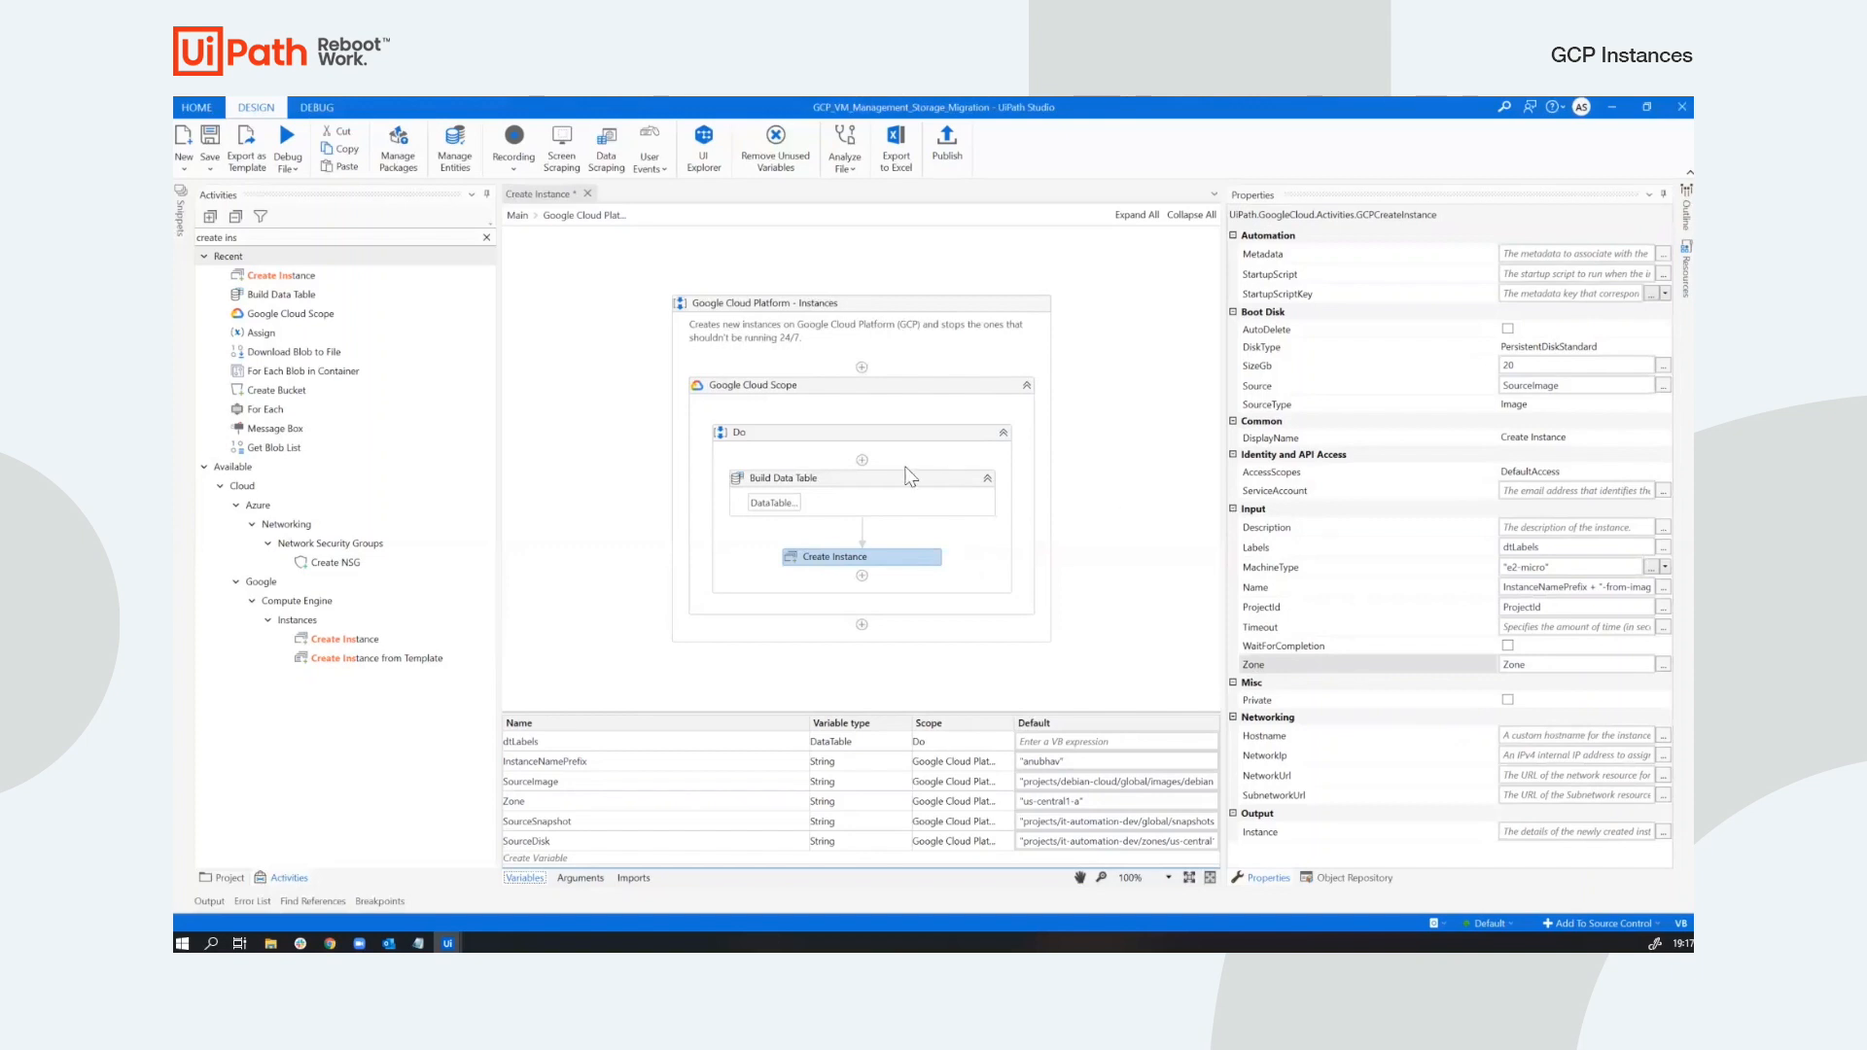
Duplicate the label table and Create Instance pair, setting the copy's alwayson label to true.
left_click(776, 478)
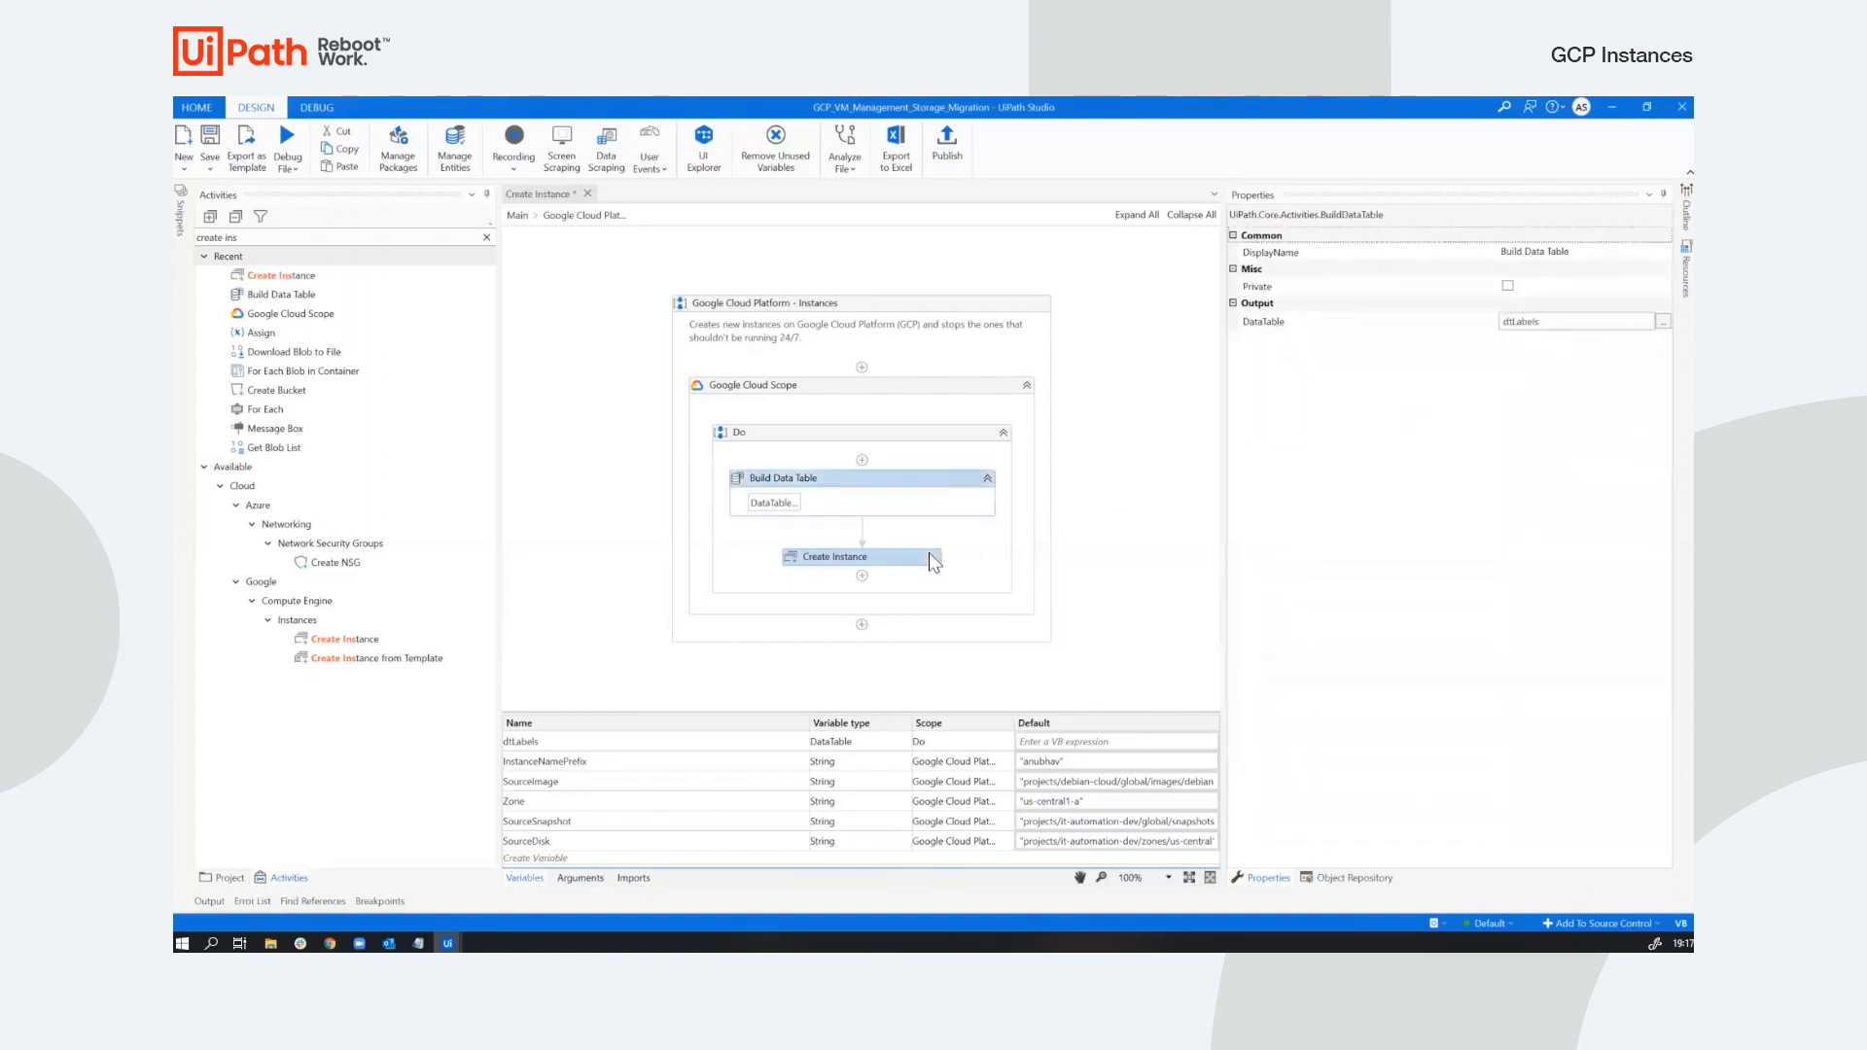
left_click(858, 556)
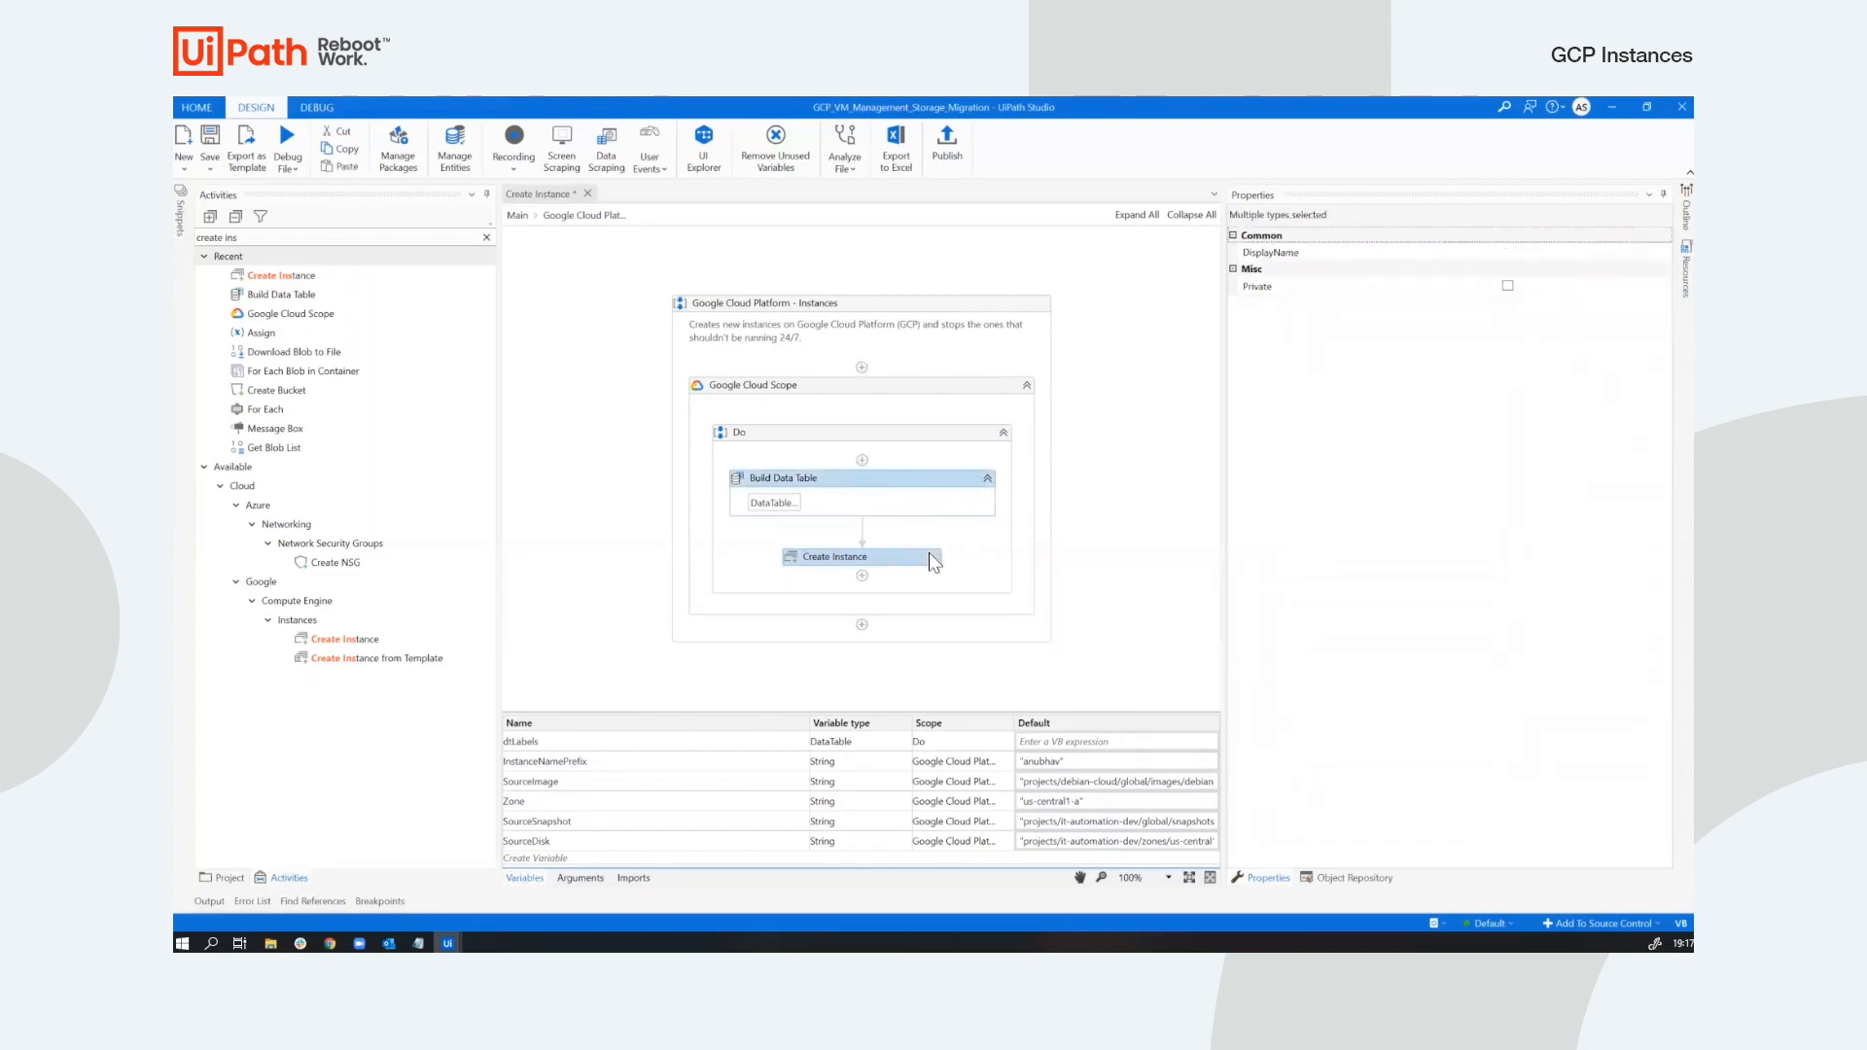
left_click(839, 556)
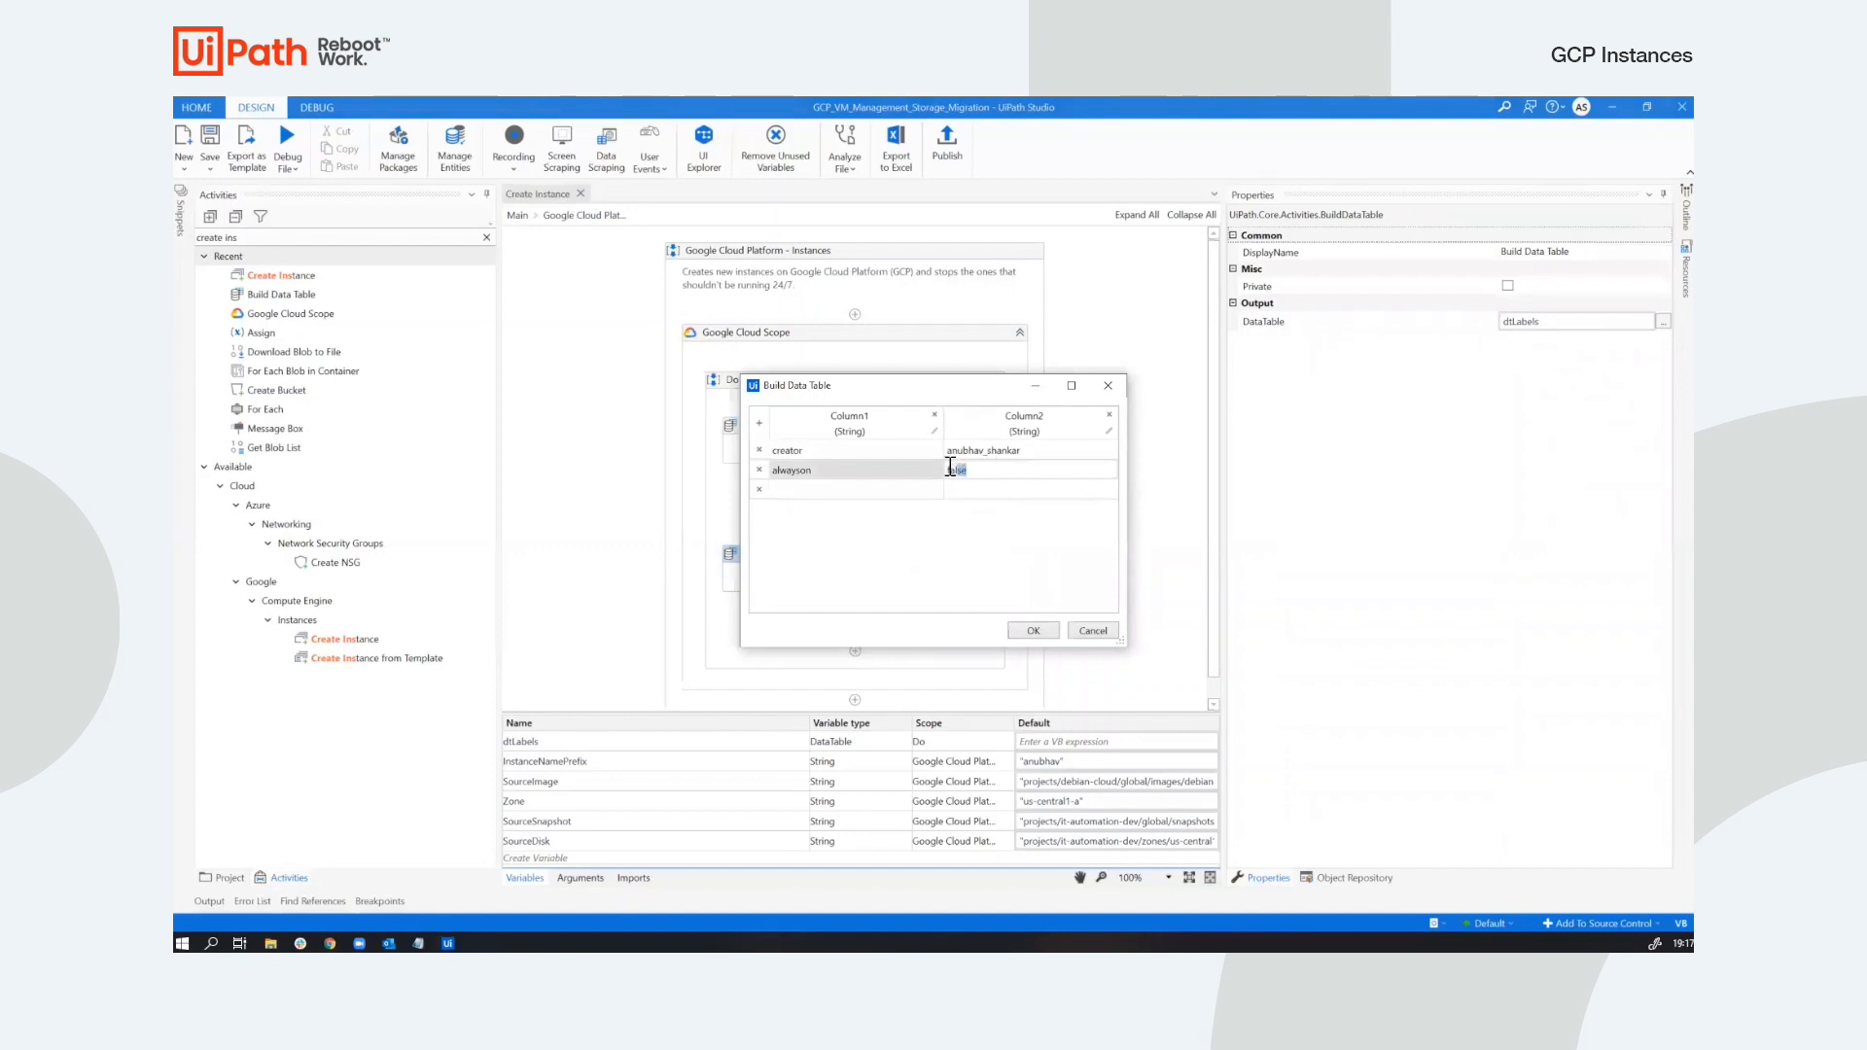
type("tur")
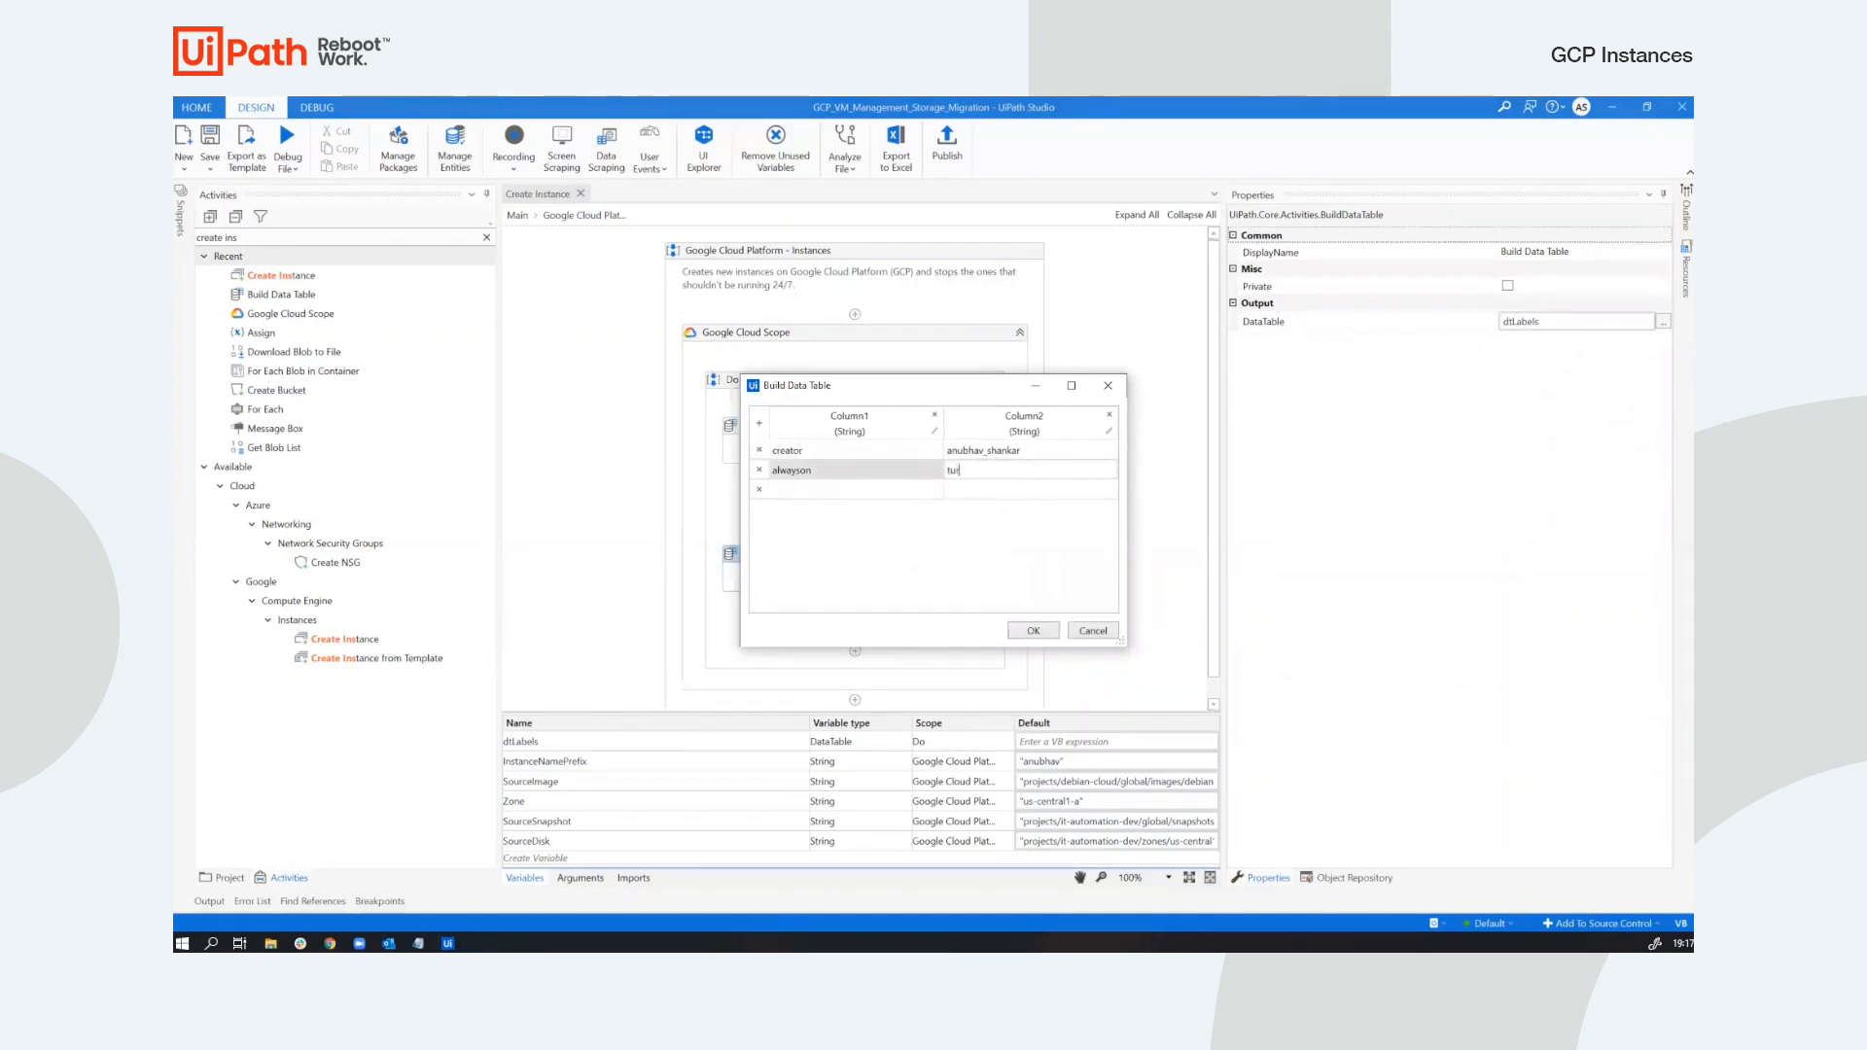
type("e")
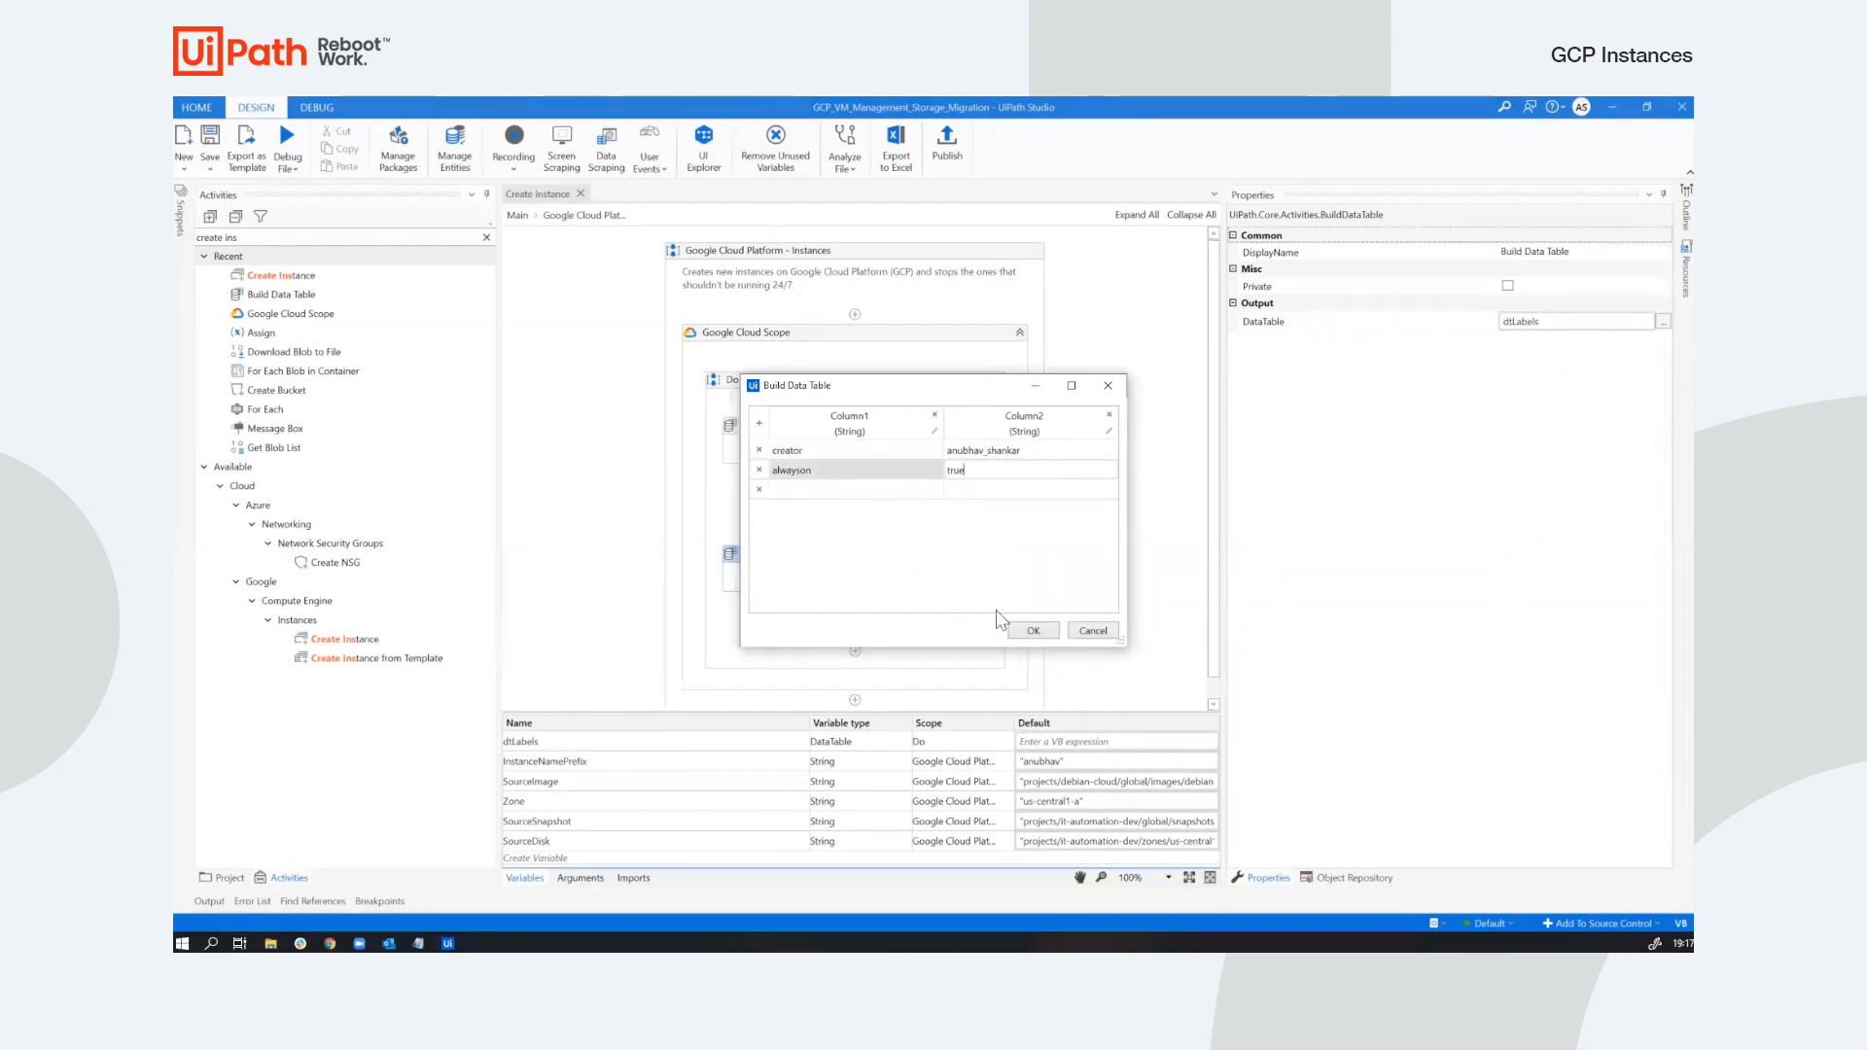
left_click(1031, 631)
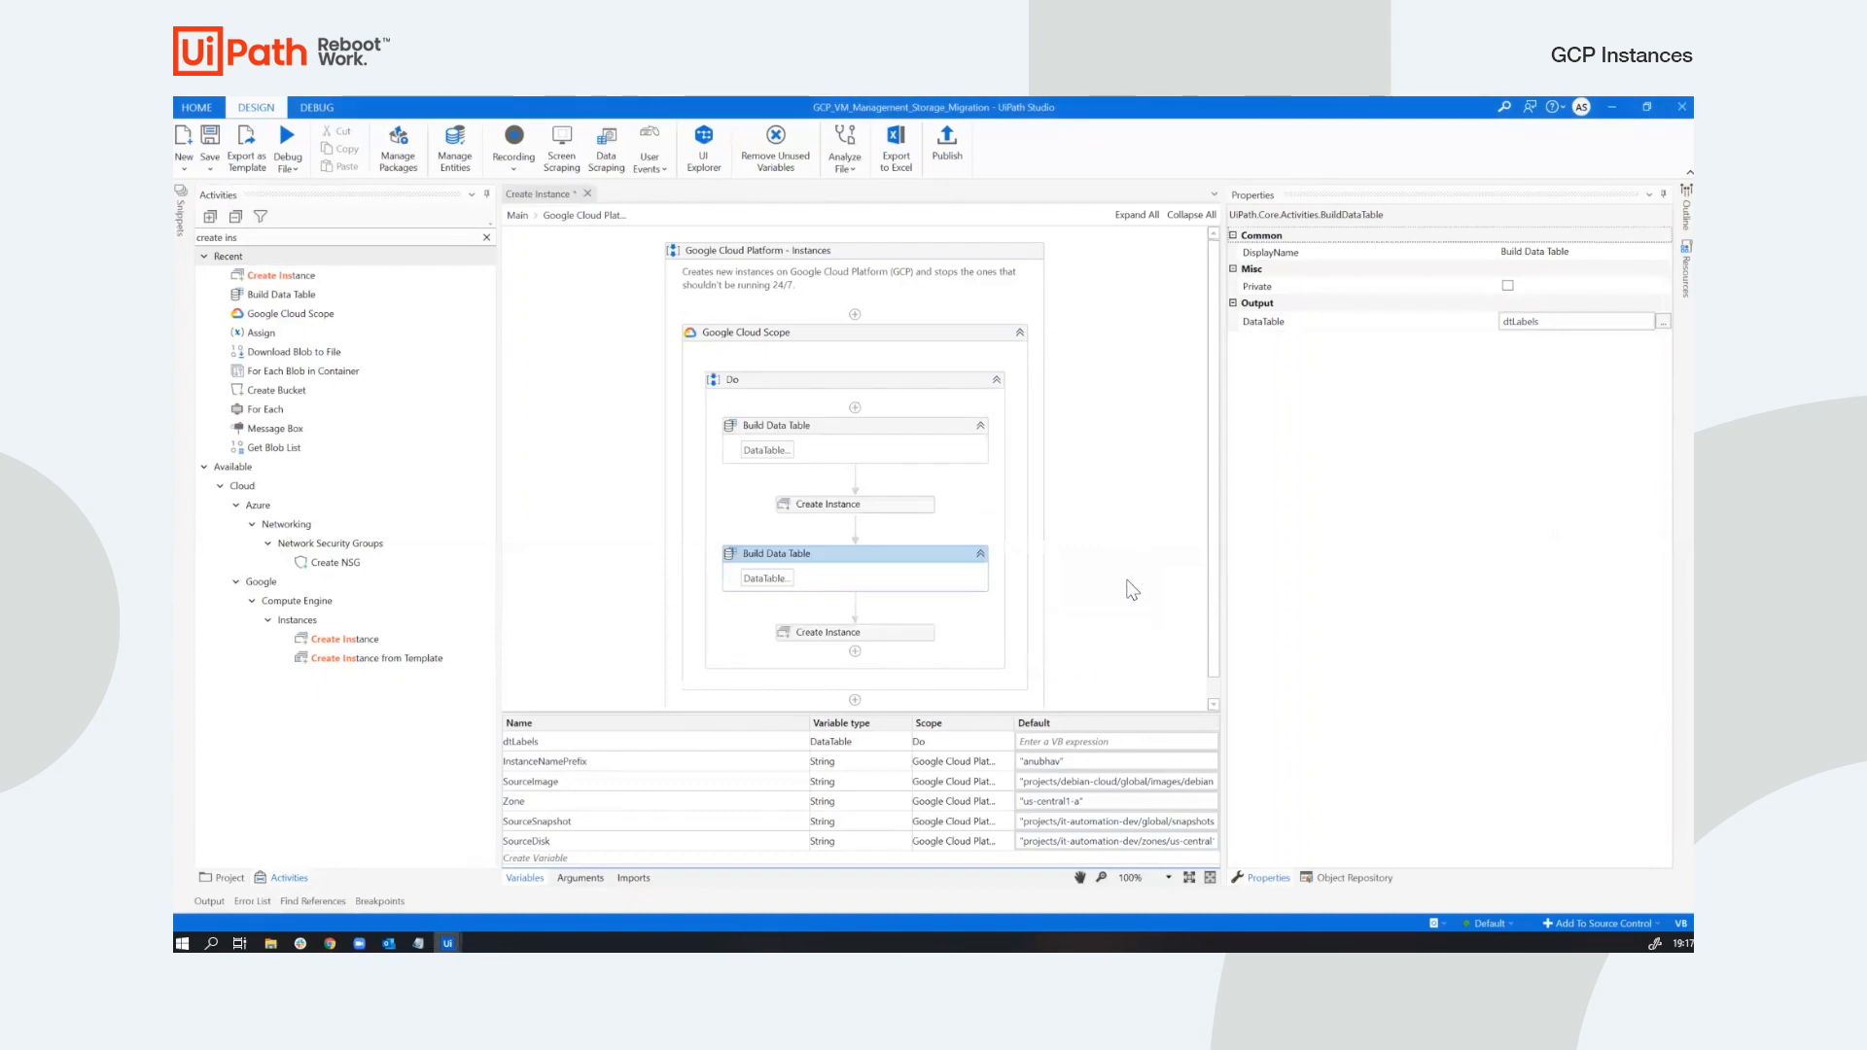
mouse_move(1227, 563)
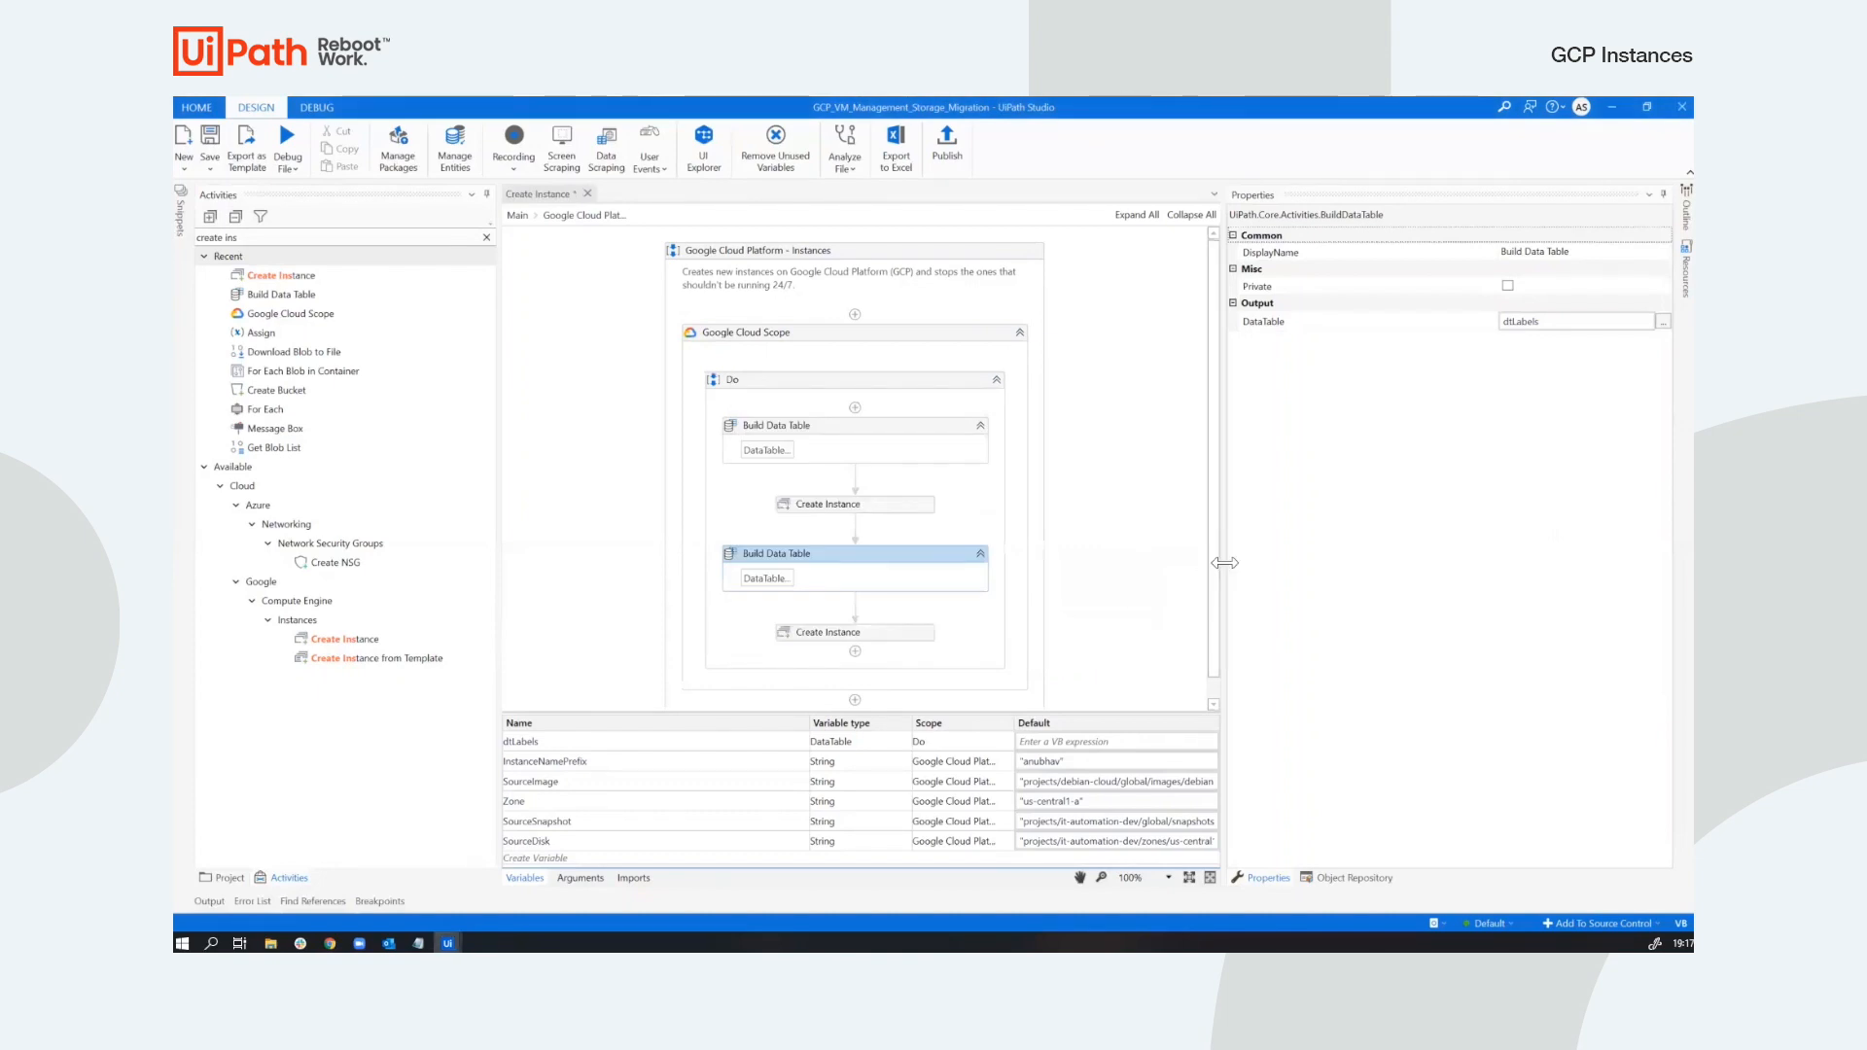
Select the second Create Instance to check it keeps dtLabels, e2-micro and the prefixed name.
left_click(848, 632)
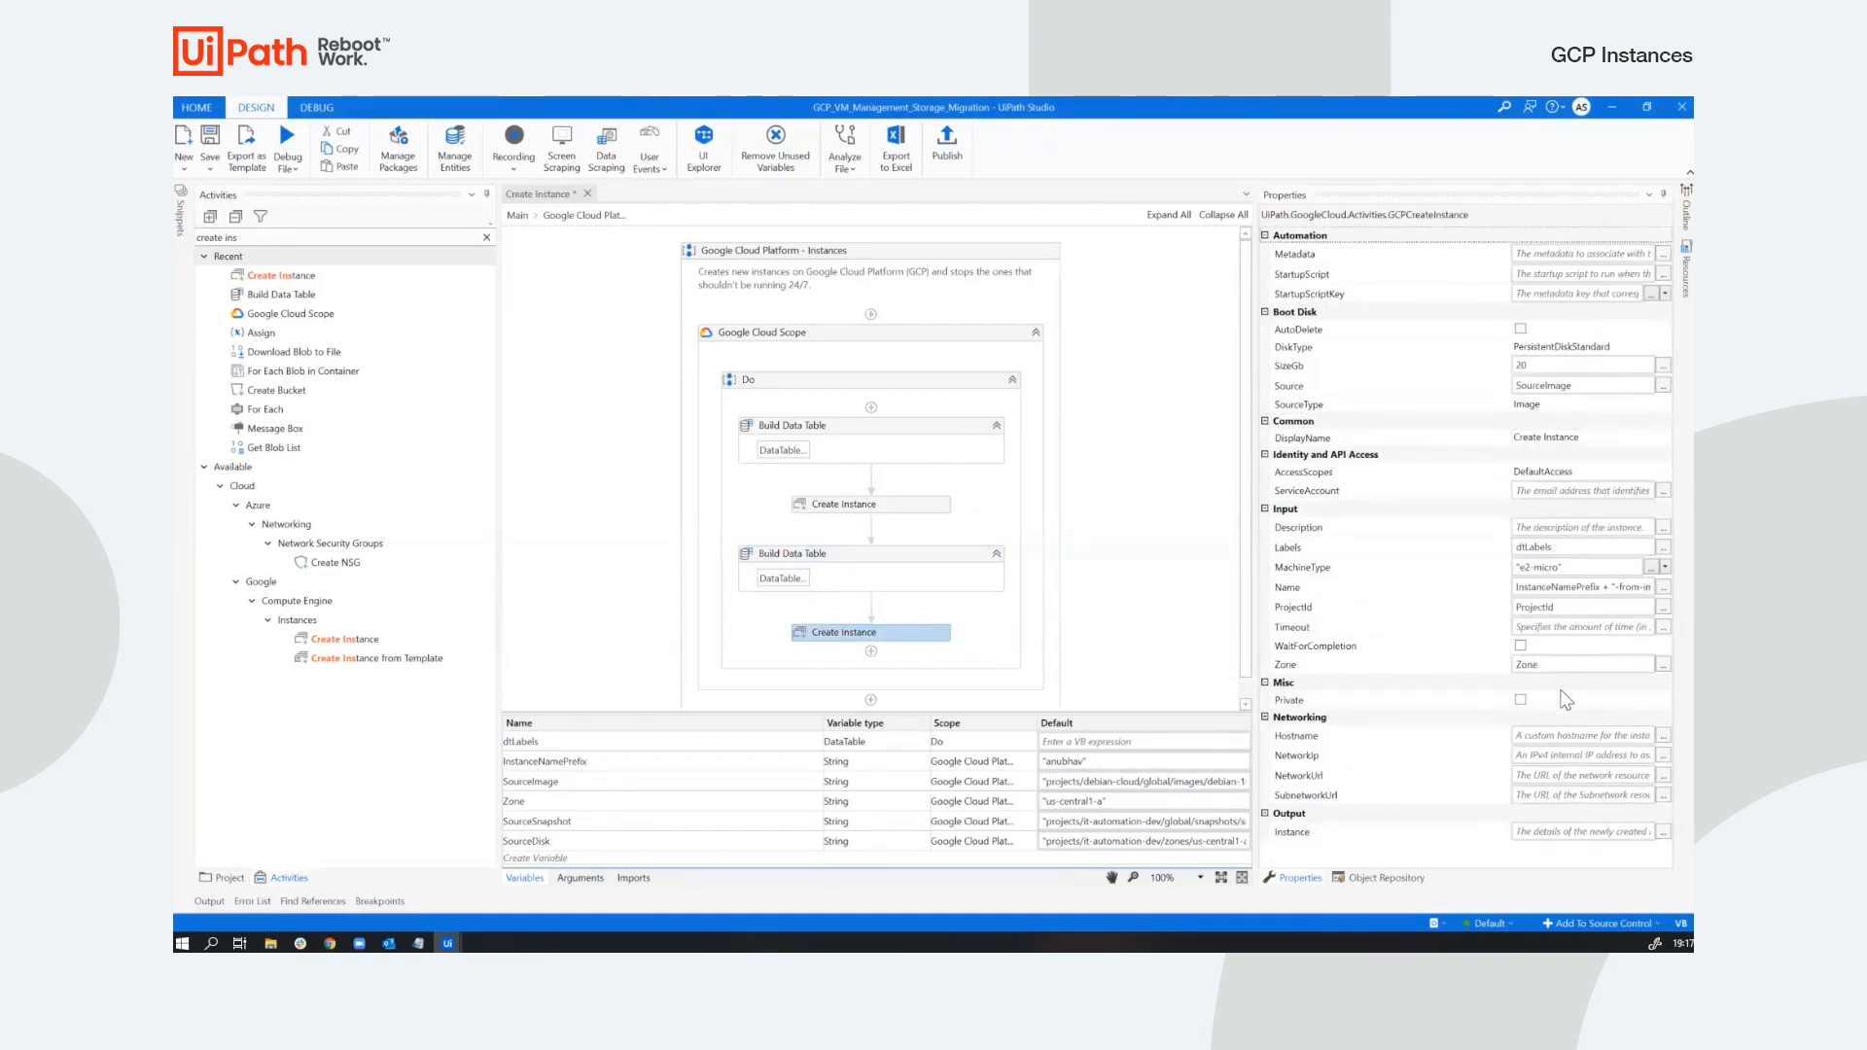
mouse_move(1227, 585)
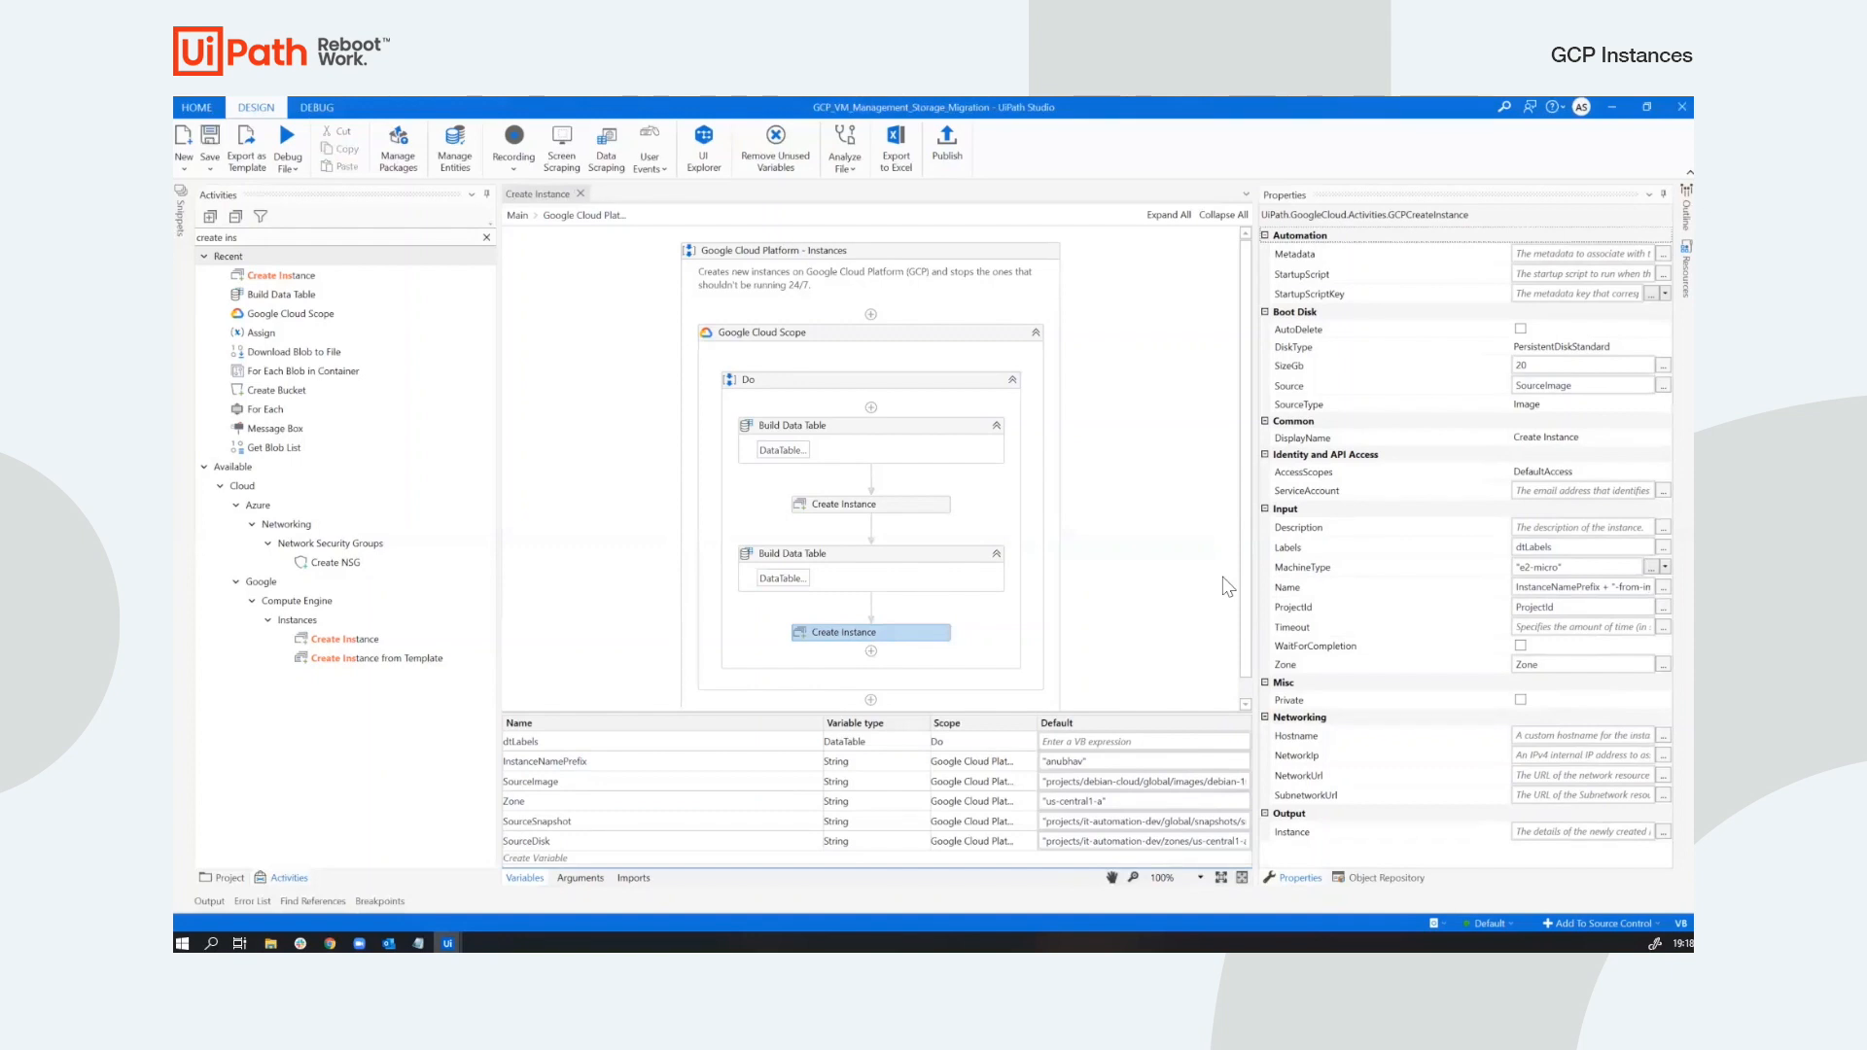
mouse_move(607, 458)
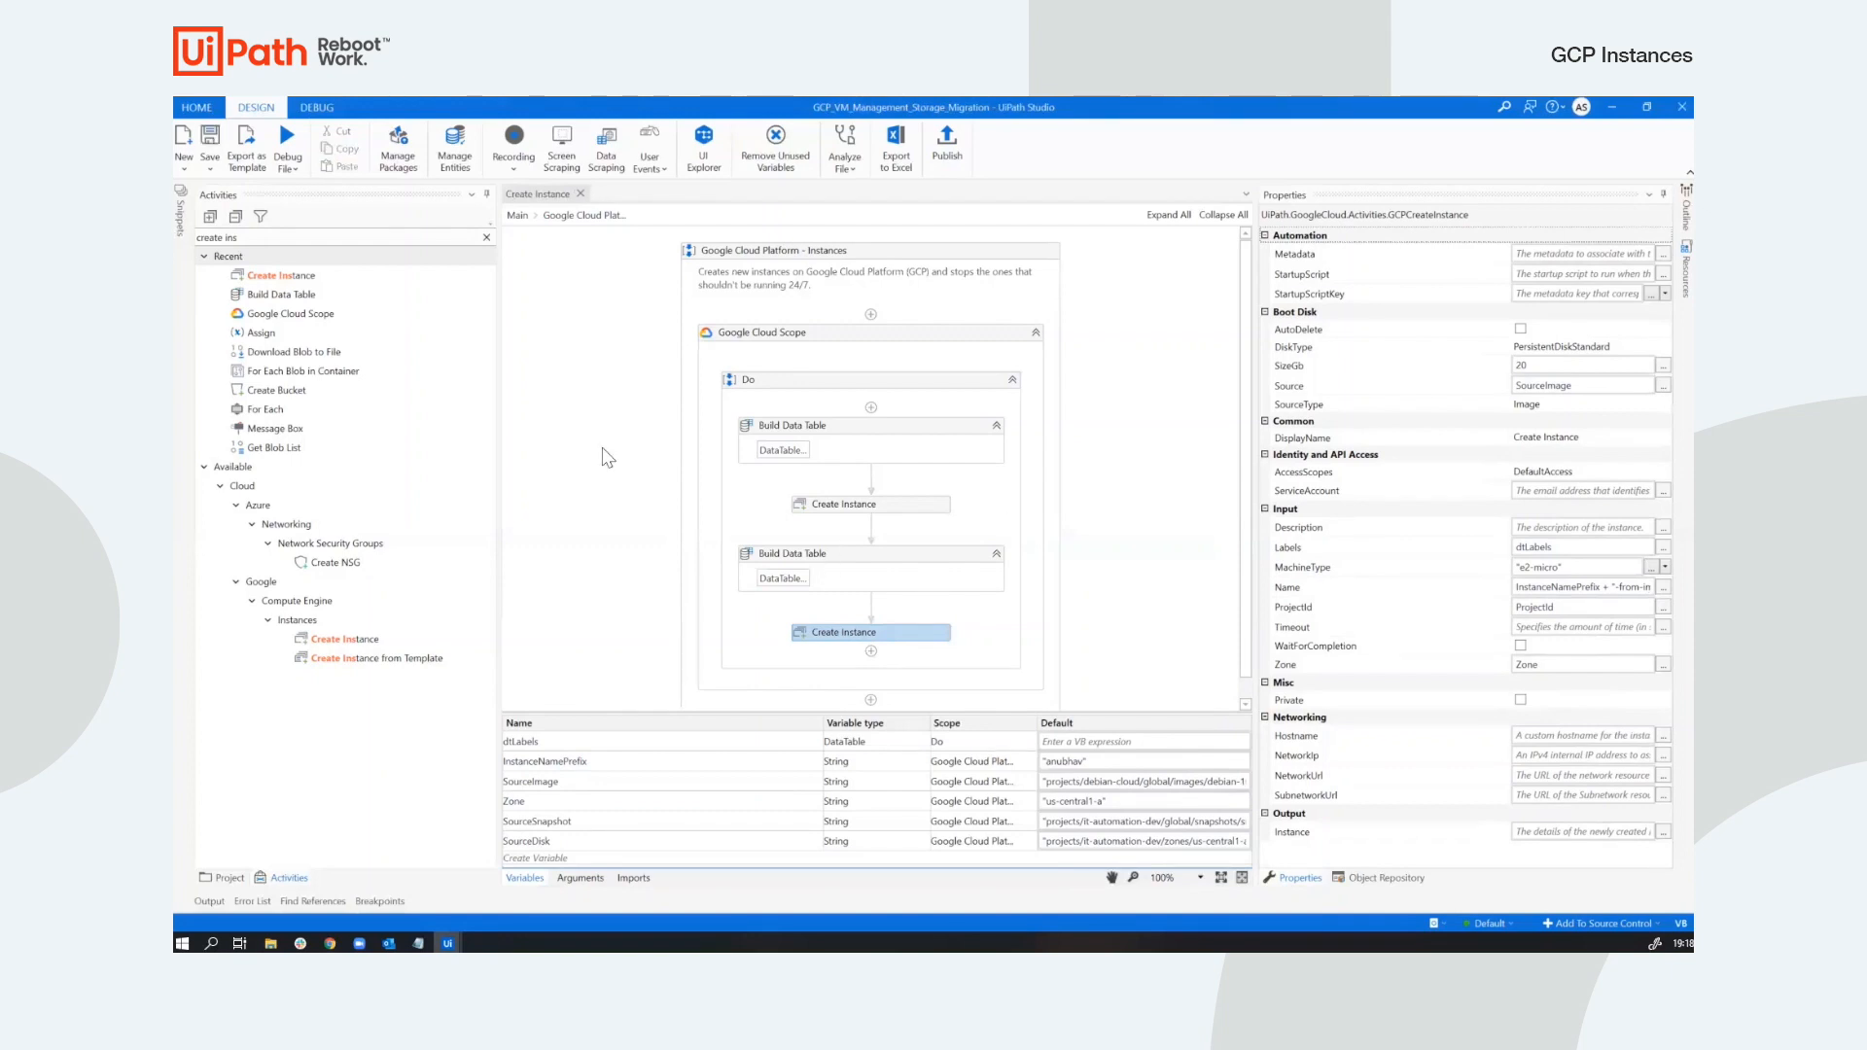
mouse_move(288, 137)
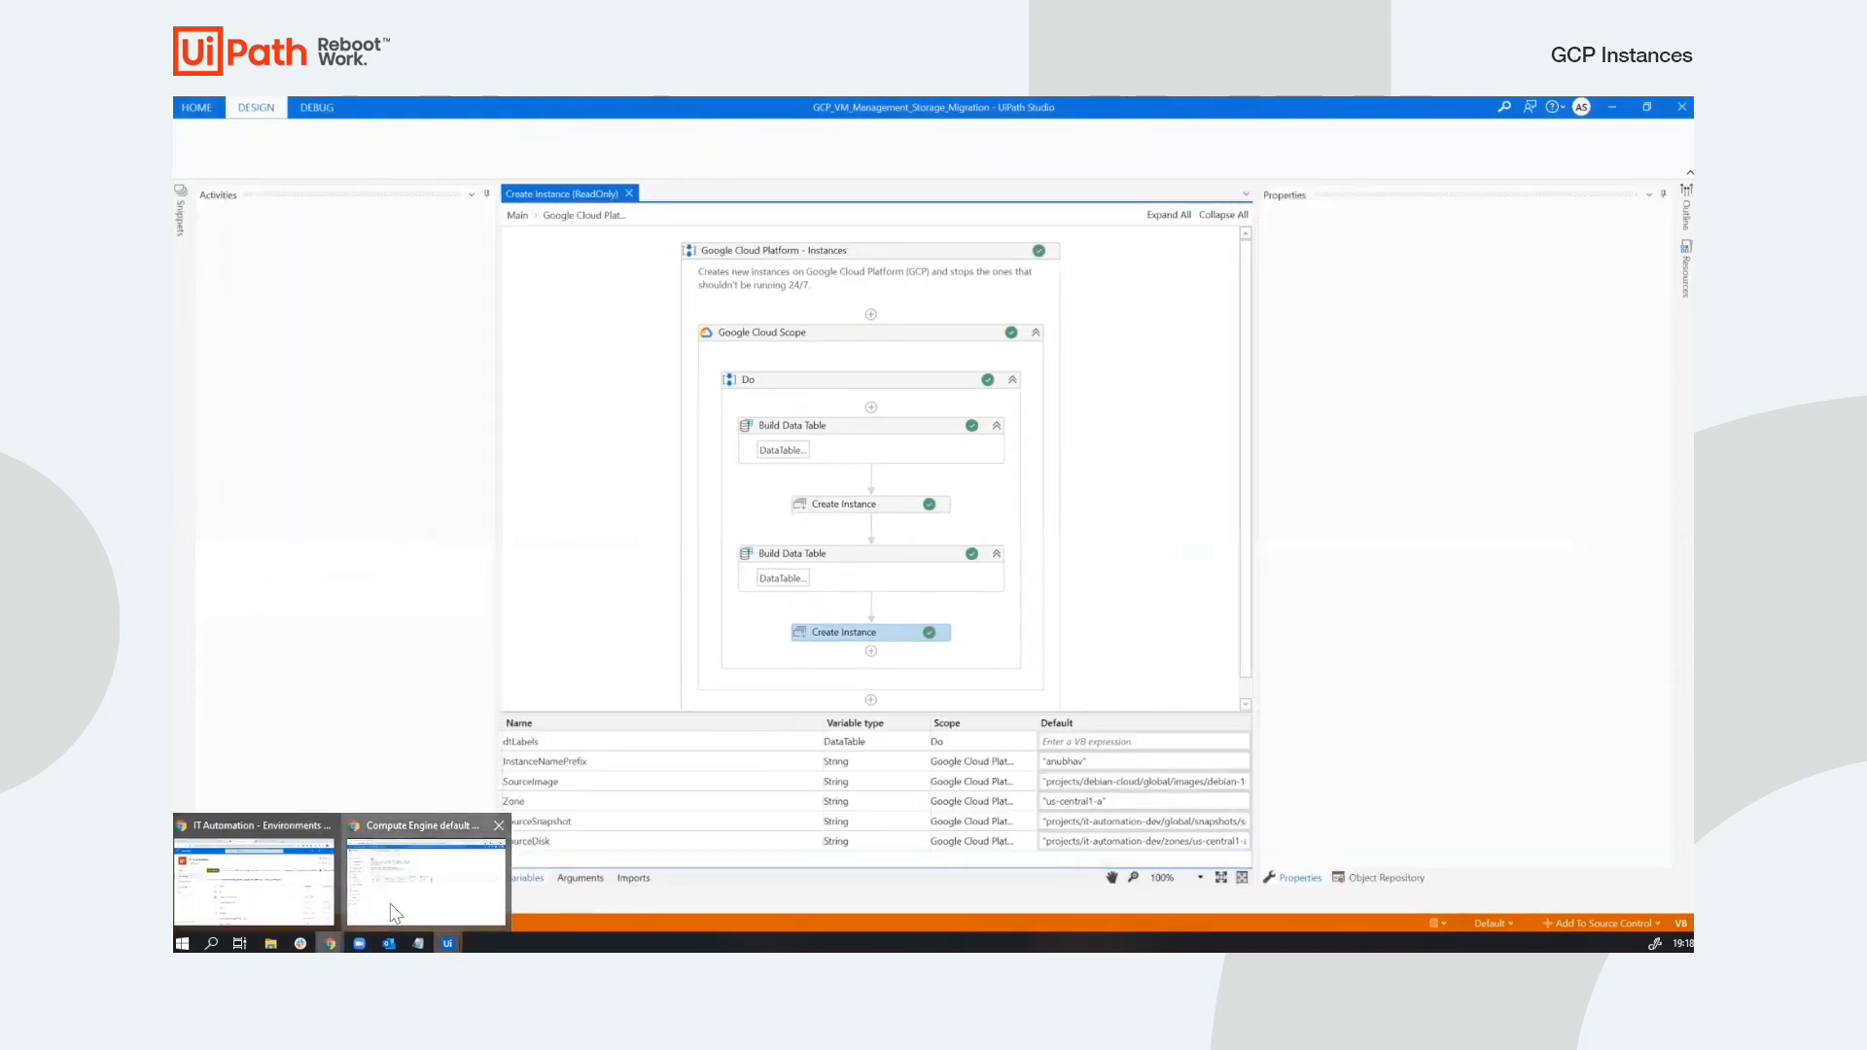
Switch to Google Cloud Console and search 'vm' to reach the VM instances list.
left_click(425, 881)
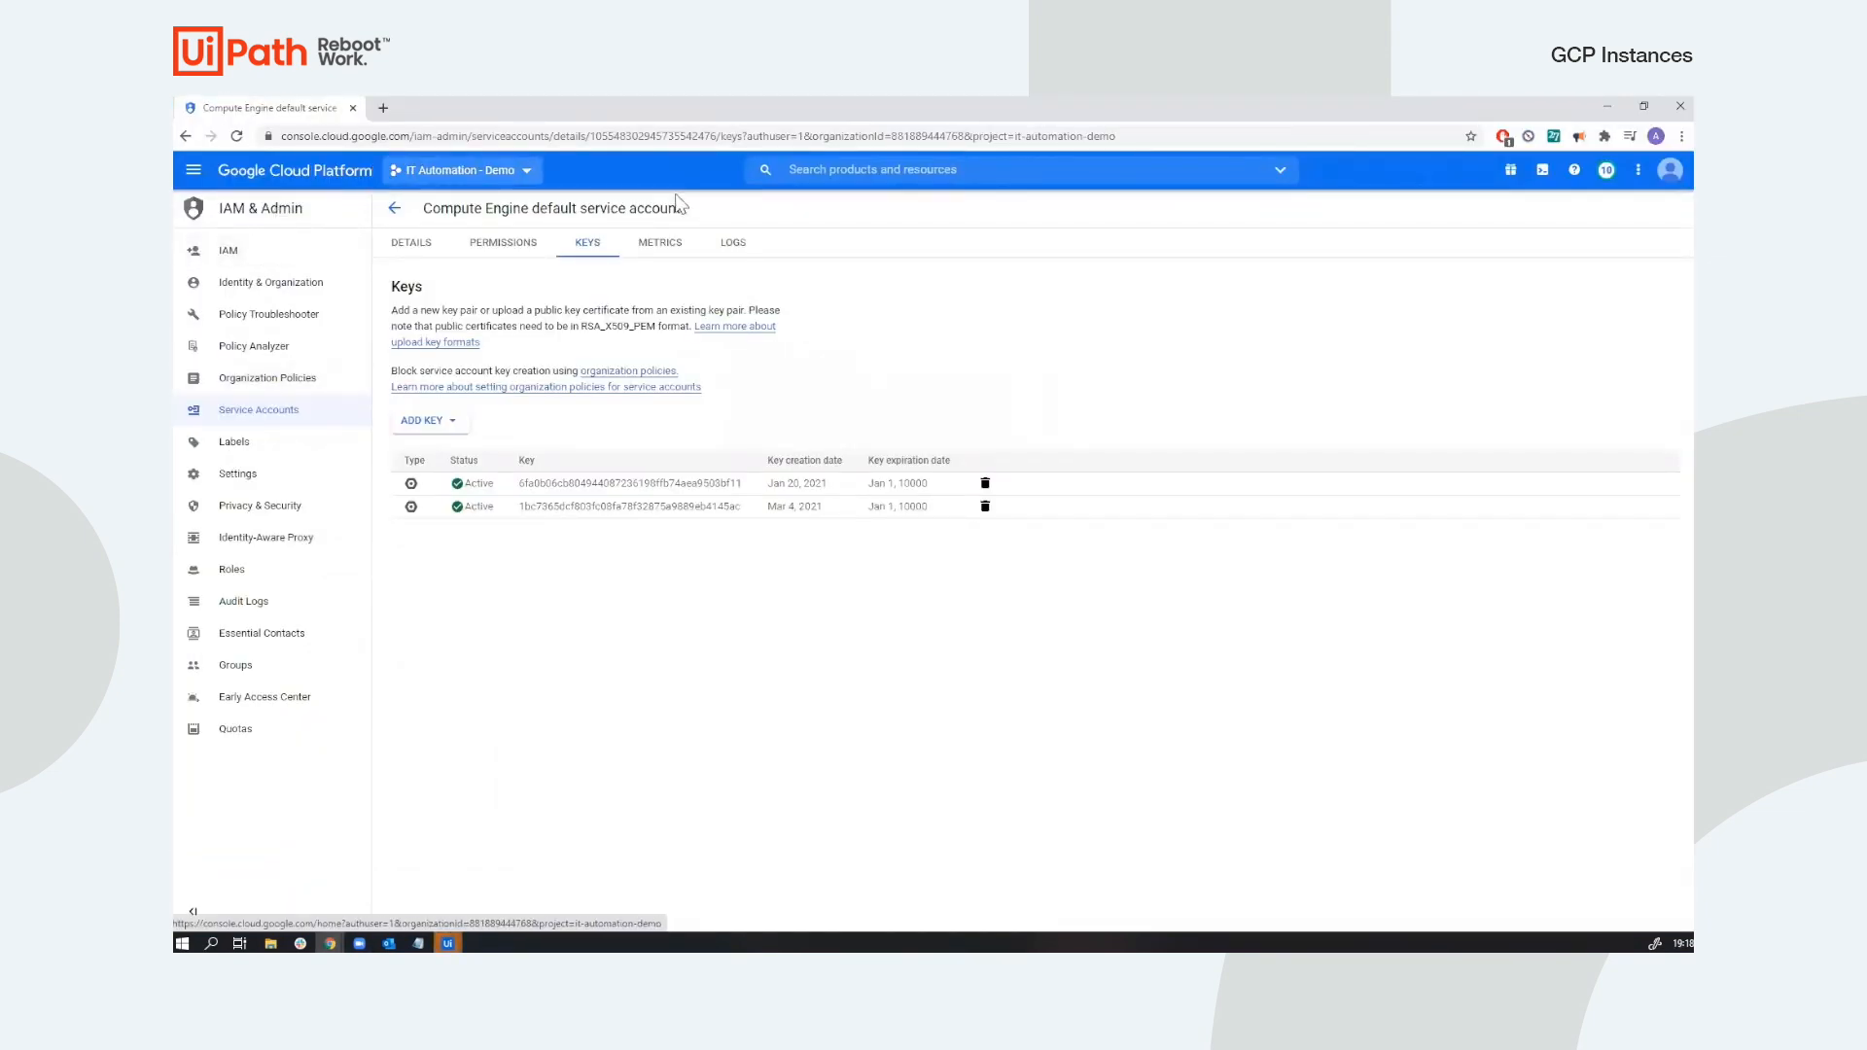
left_click(1018, 168)
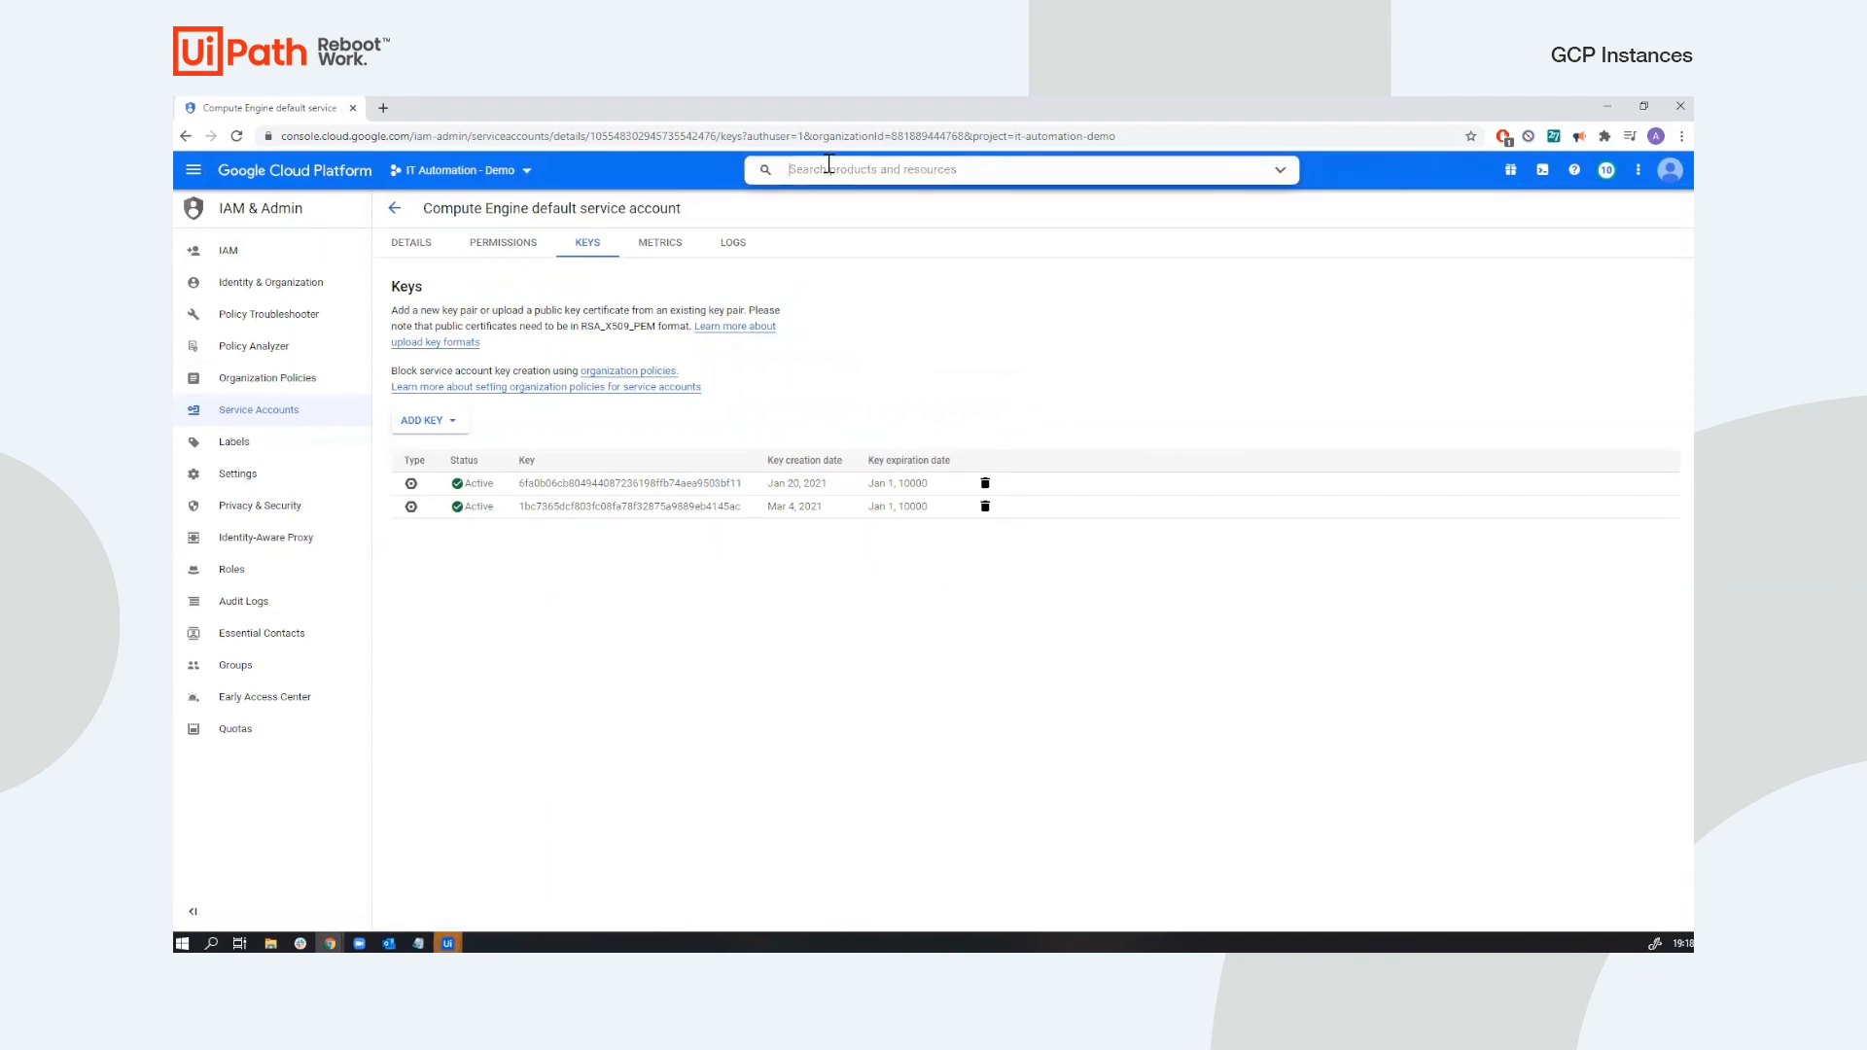
type("vm")
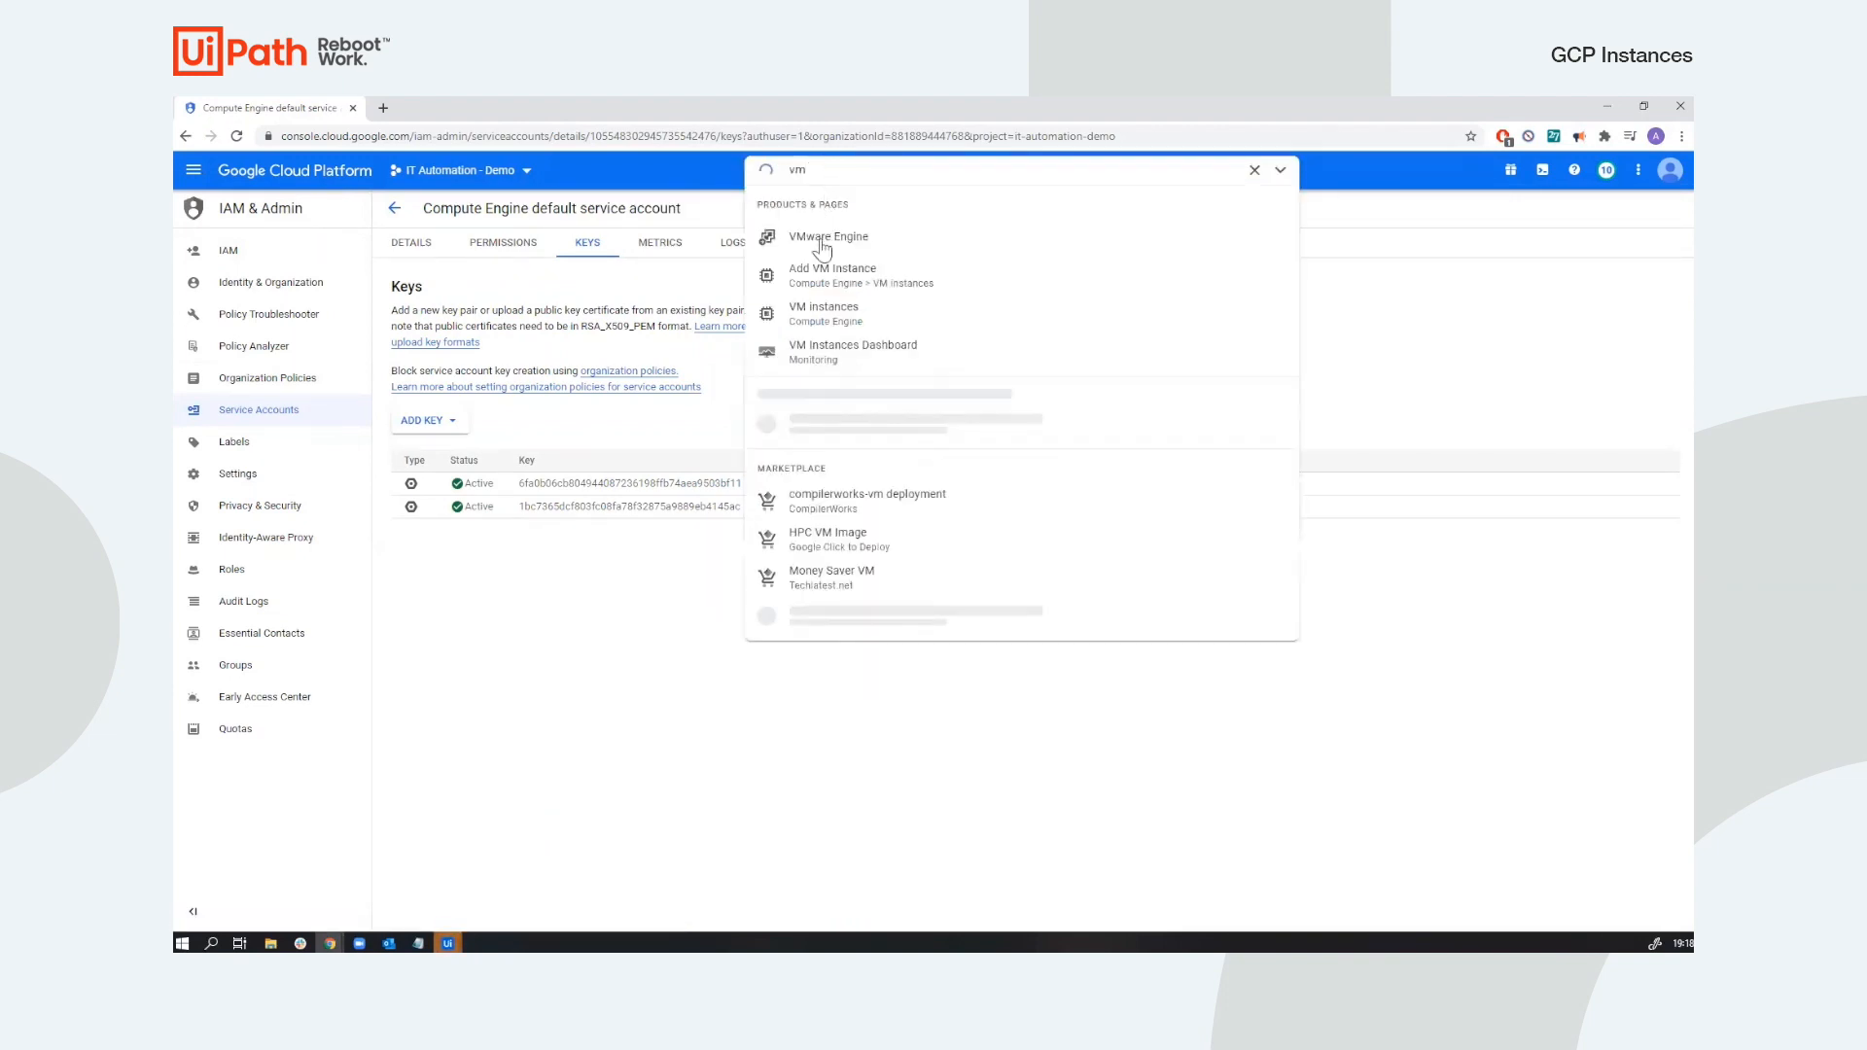
left_click(823, 306)
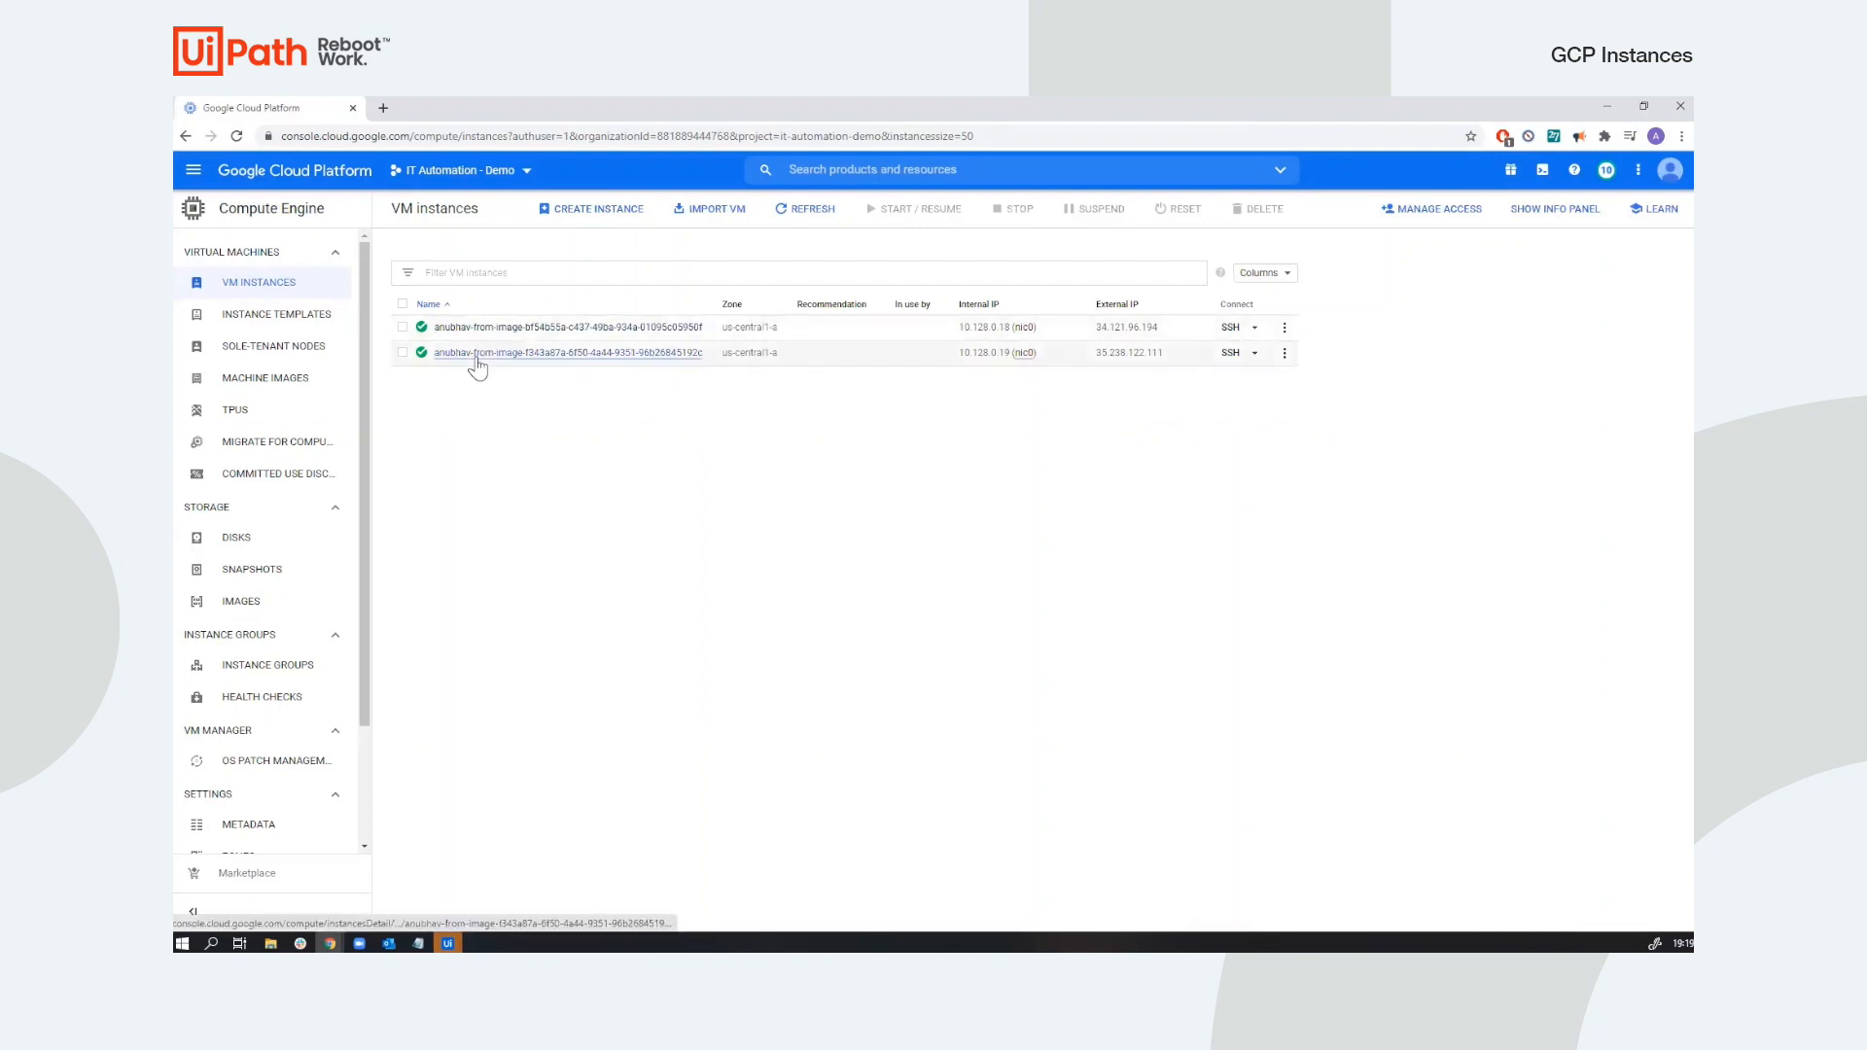
mouse_move(779, 347)
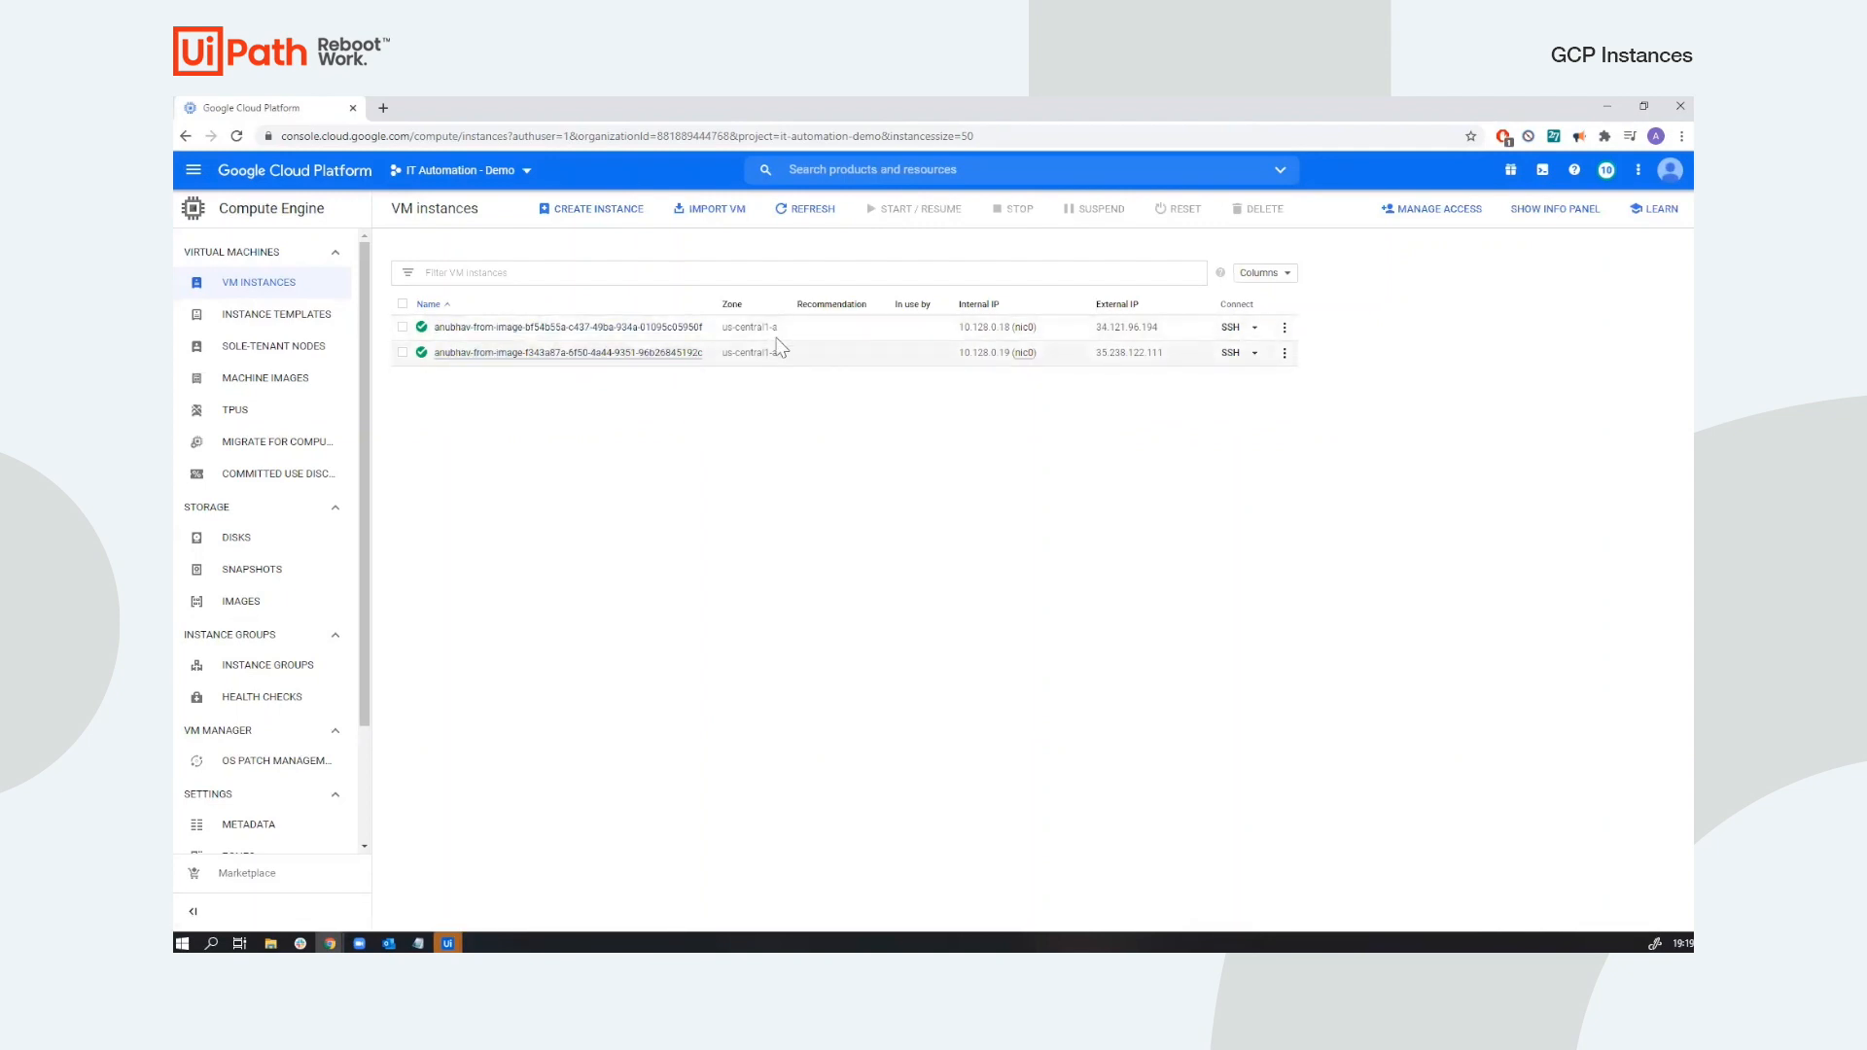
mouse_move(795, 500)
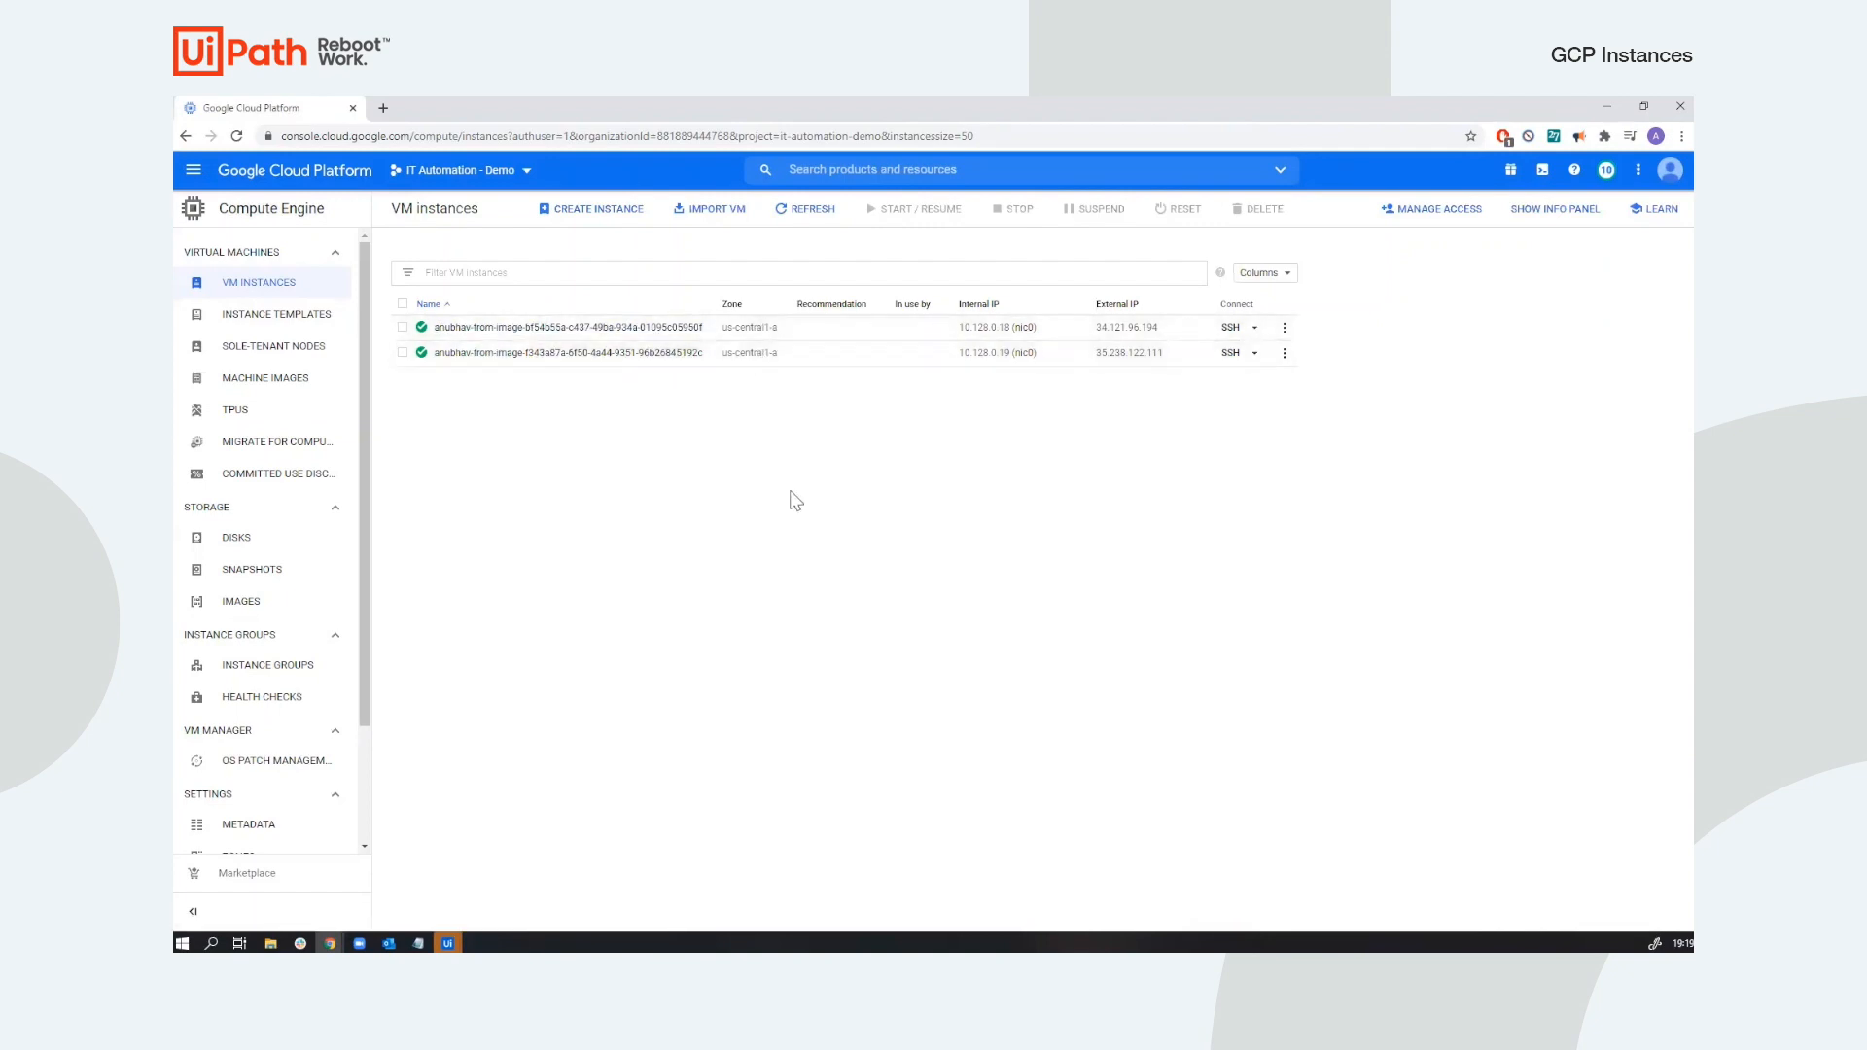
mouse_move(524, 327)
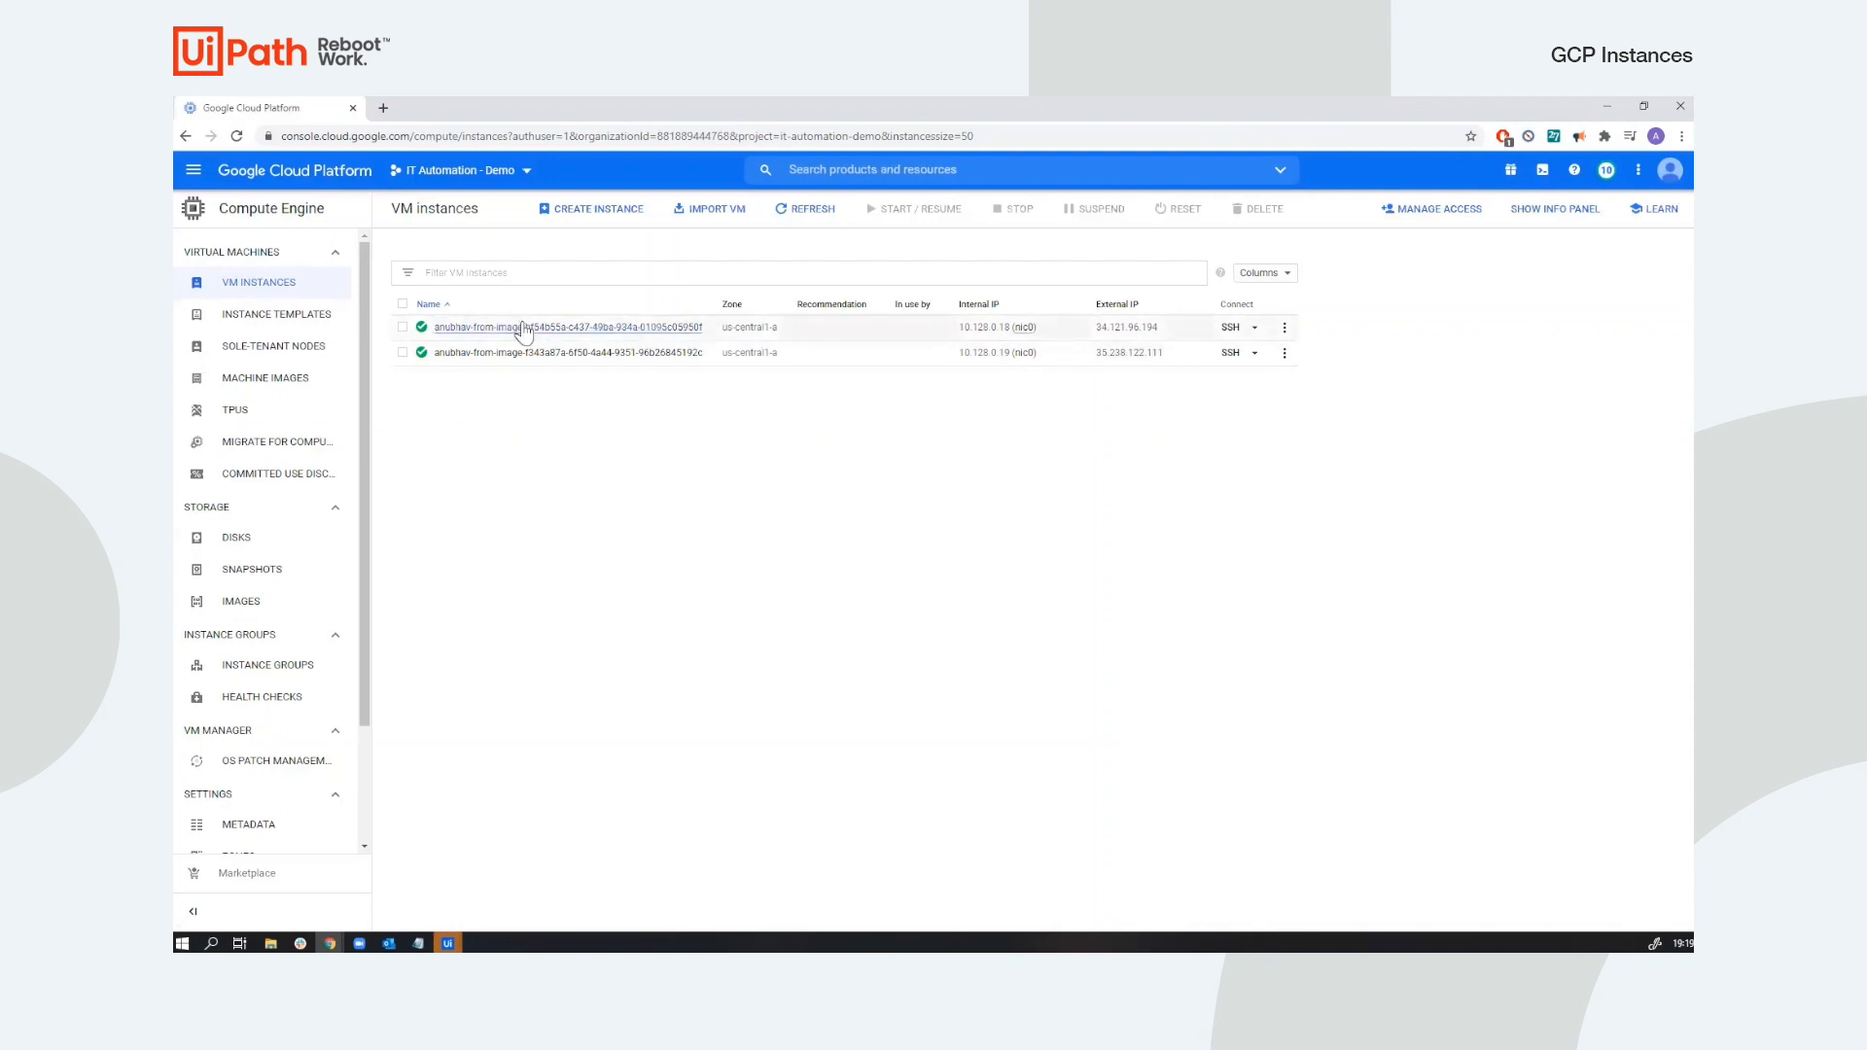
Inspect the first instance's details, then the second's, confirming alwayson true and creator labels.
left_click(524, 327)
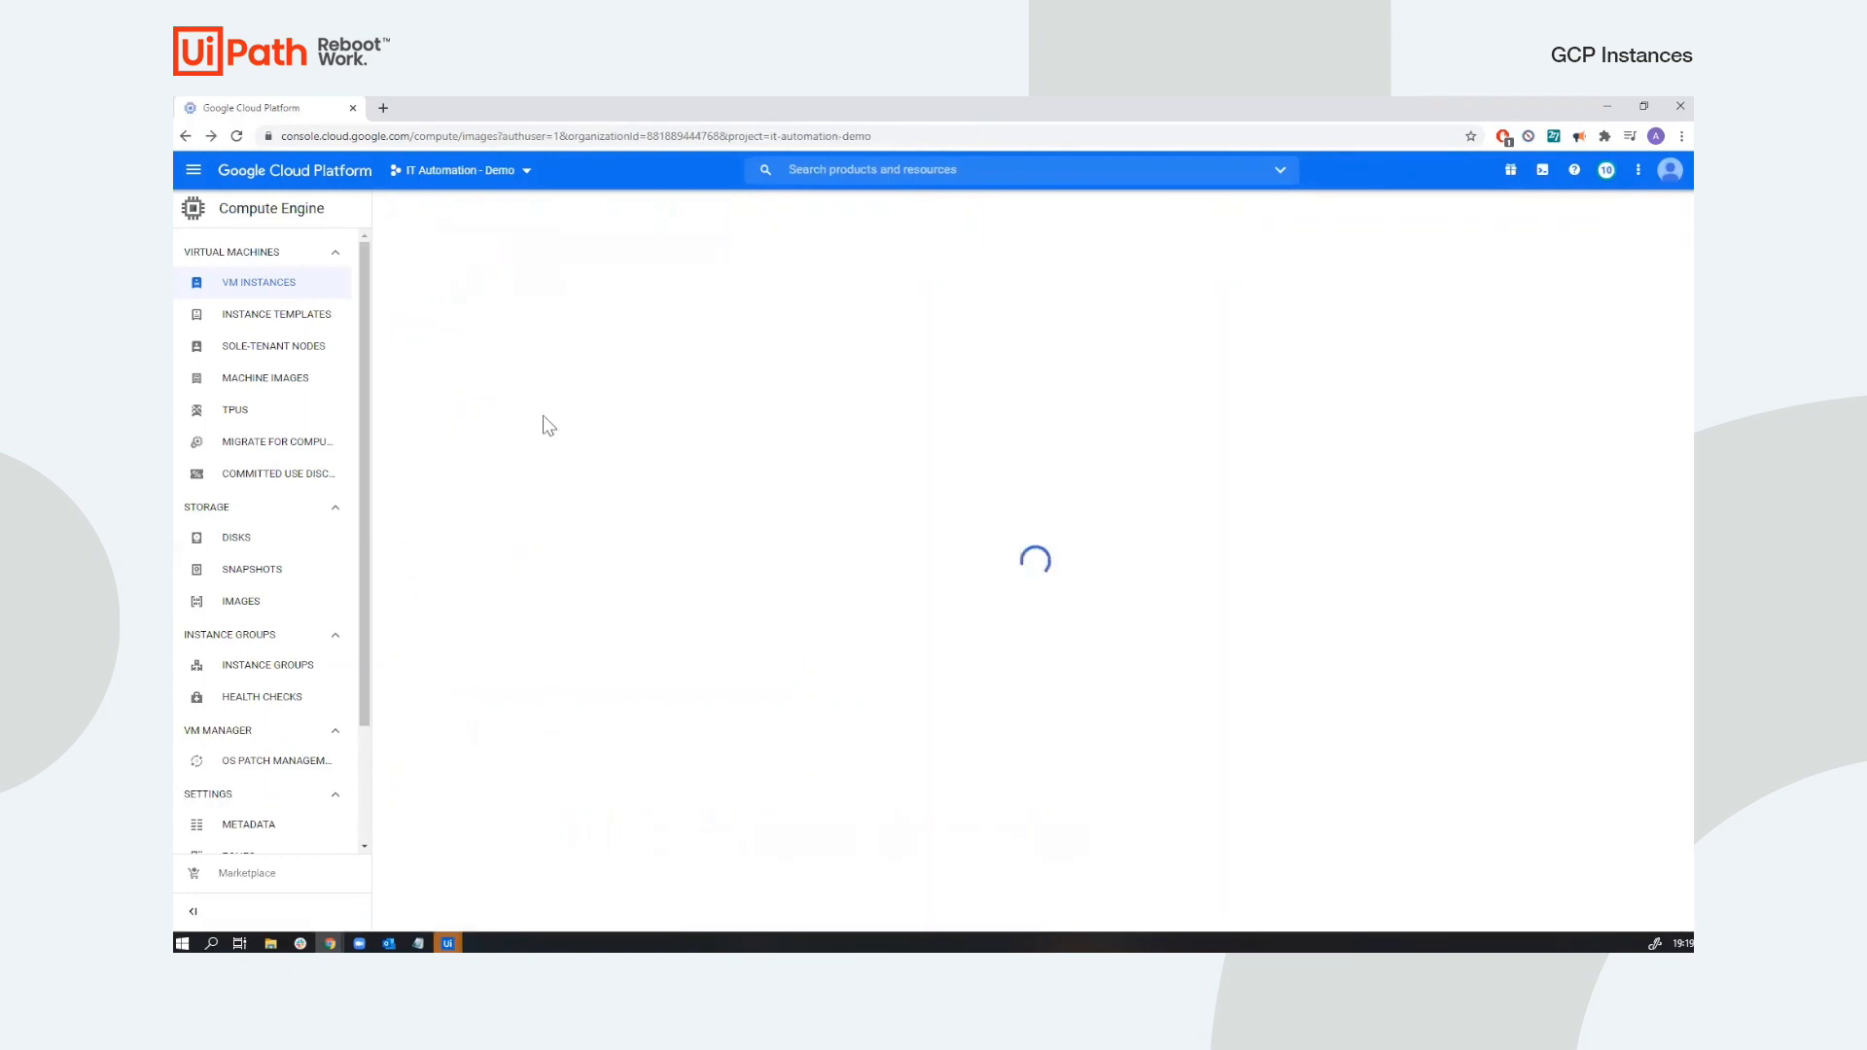
left_click(259, 282)
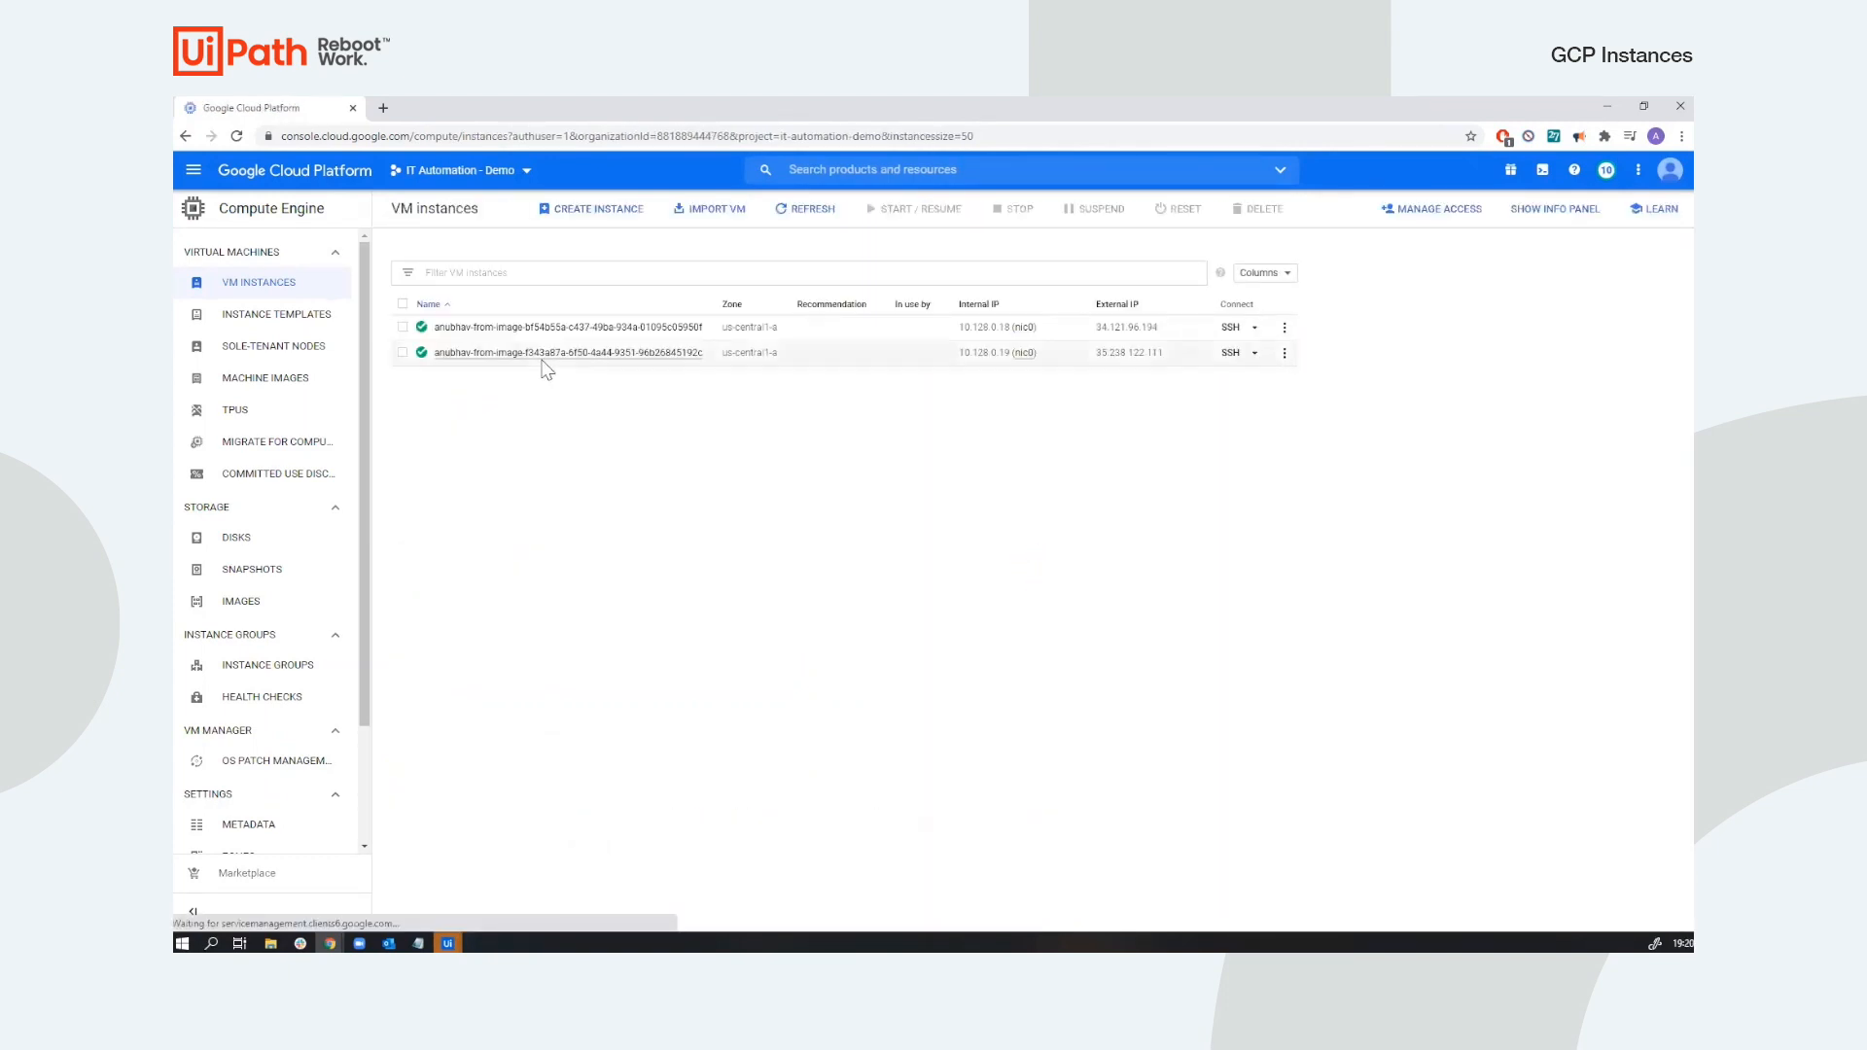
left_click(568, 352)
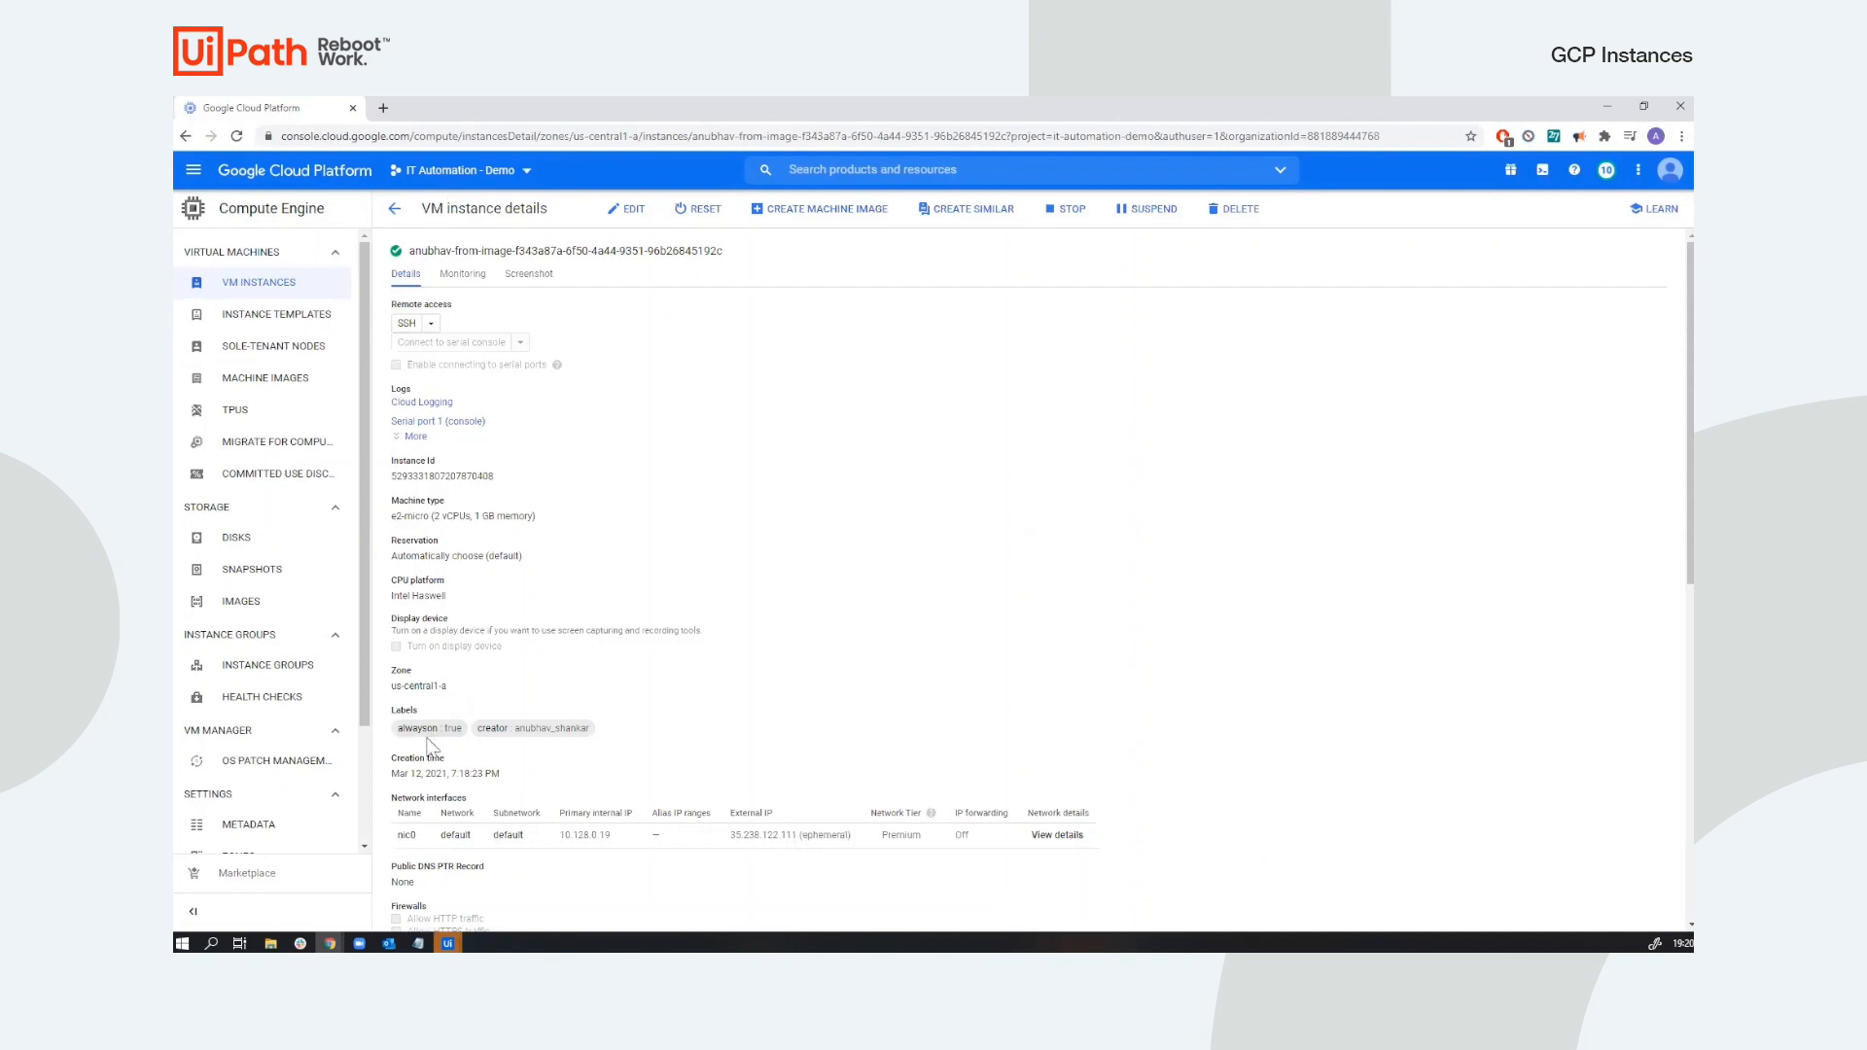
mouse_move(534, 506)
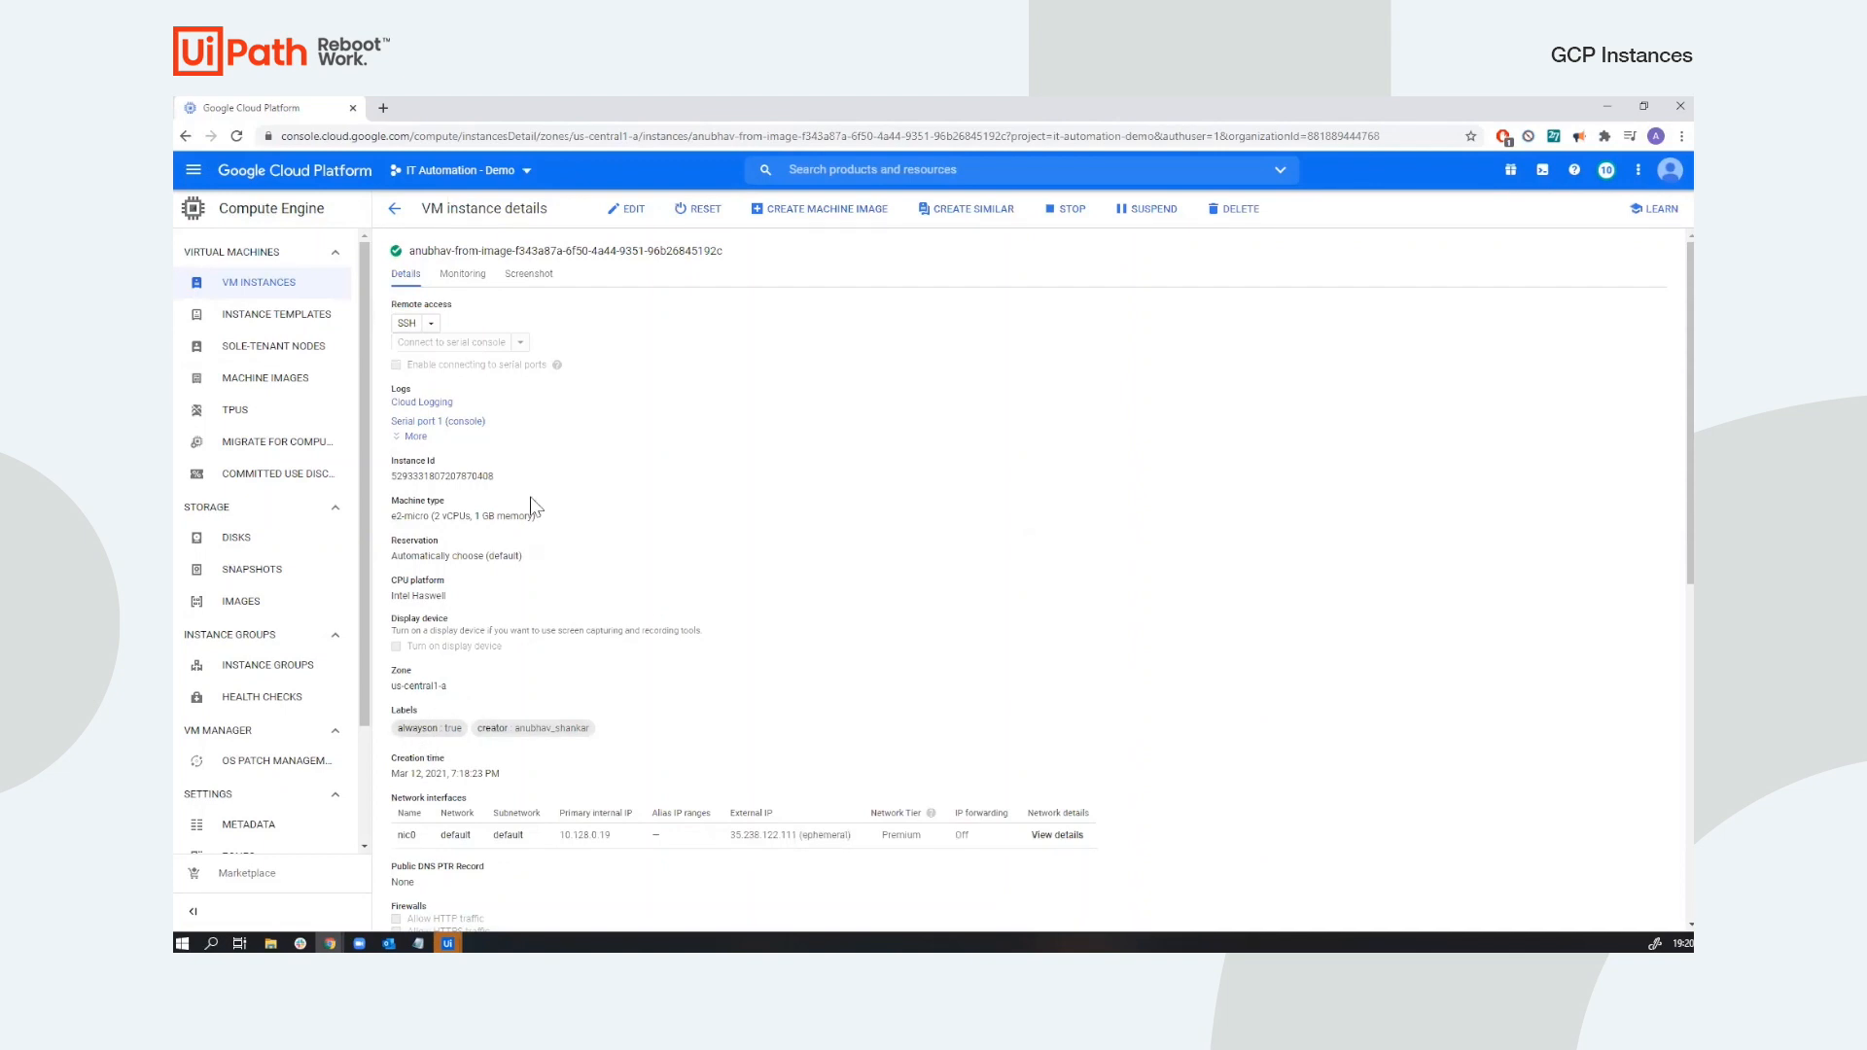
mouse_move(253, 296)
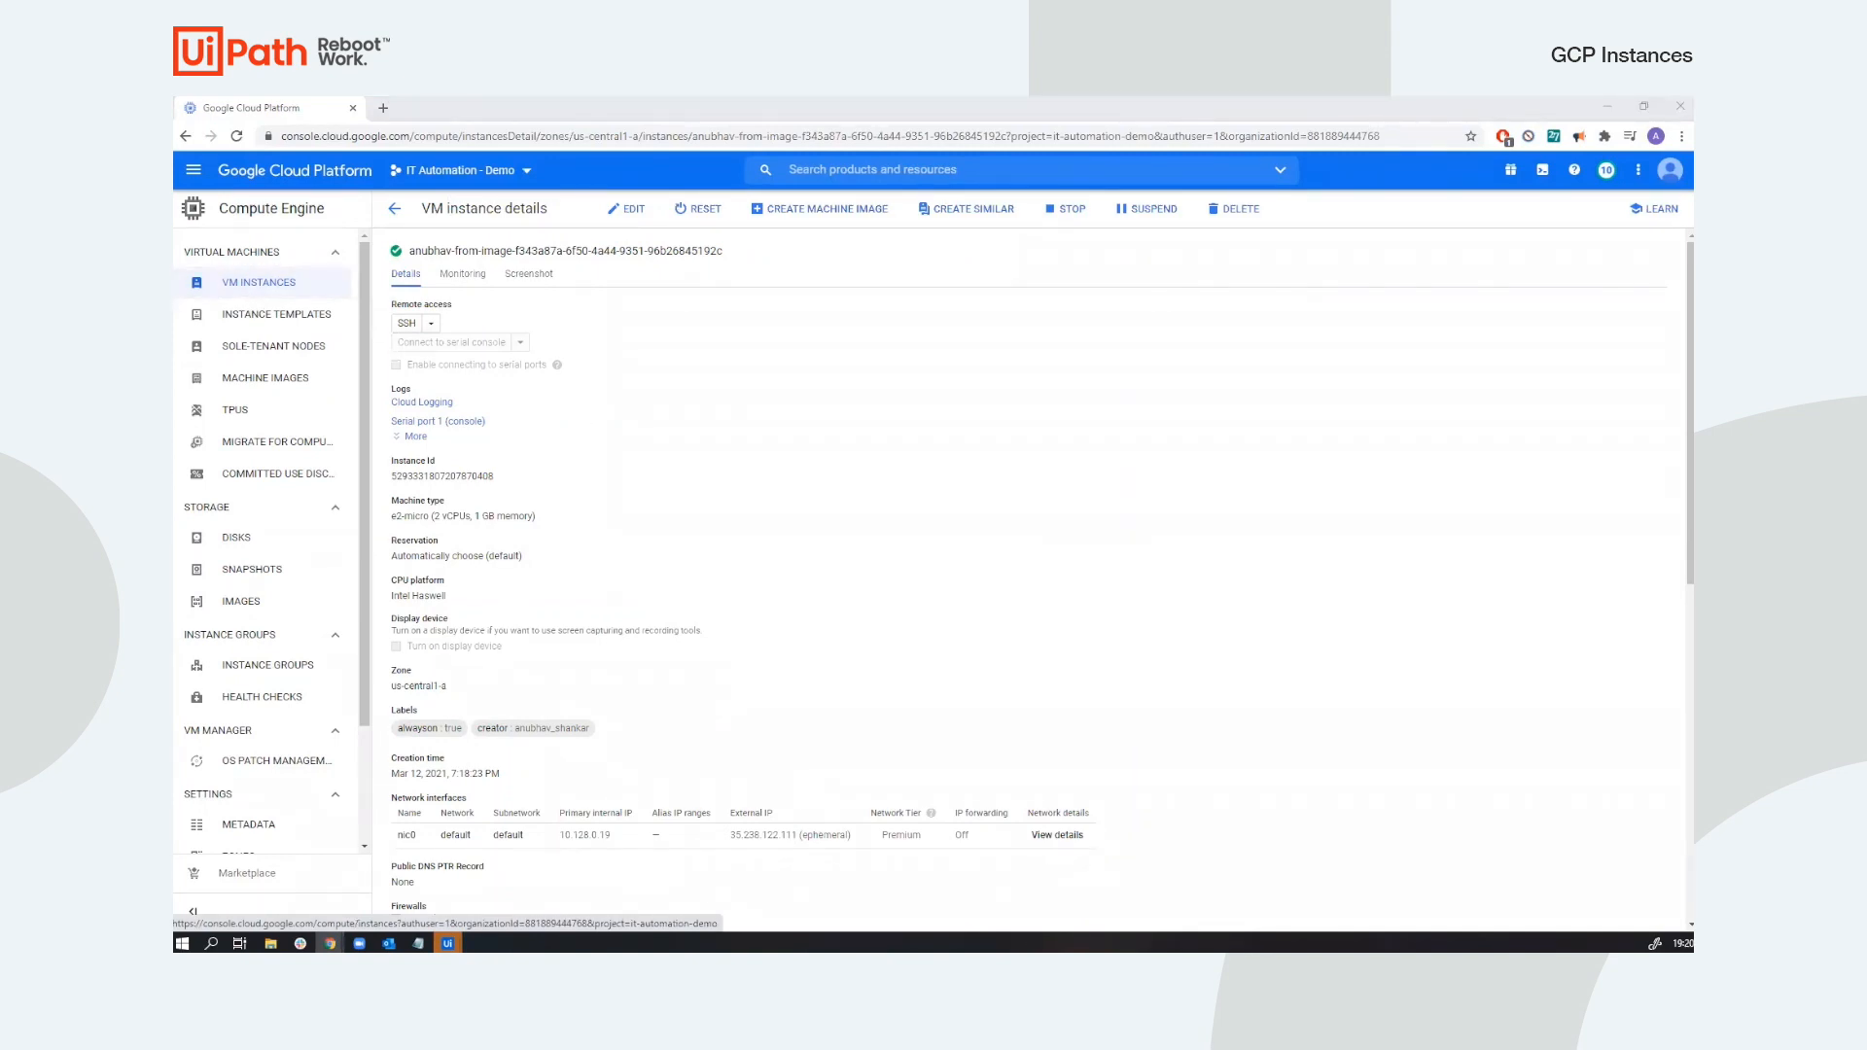
Return to UiPath Studio and load Stop Instance.xaml from the Project panel.
left_click(446, 943)
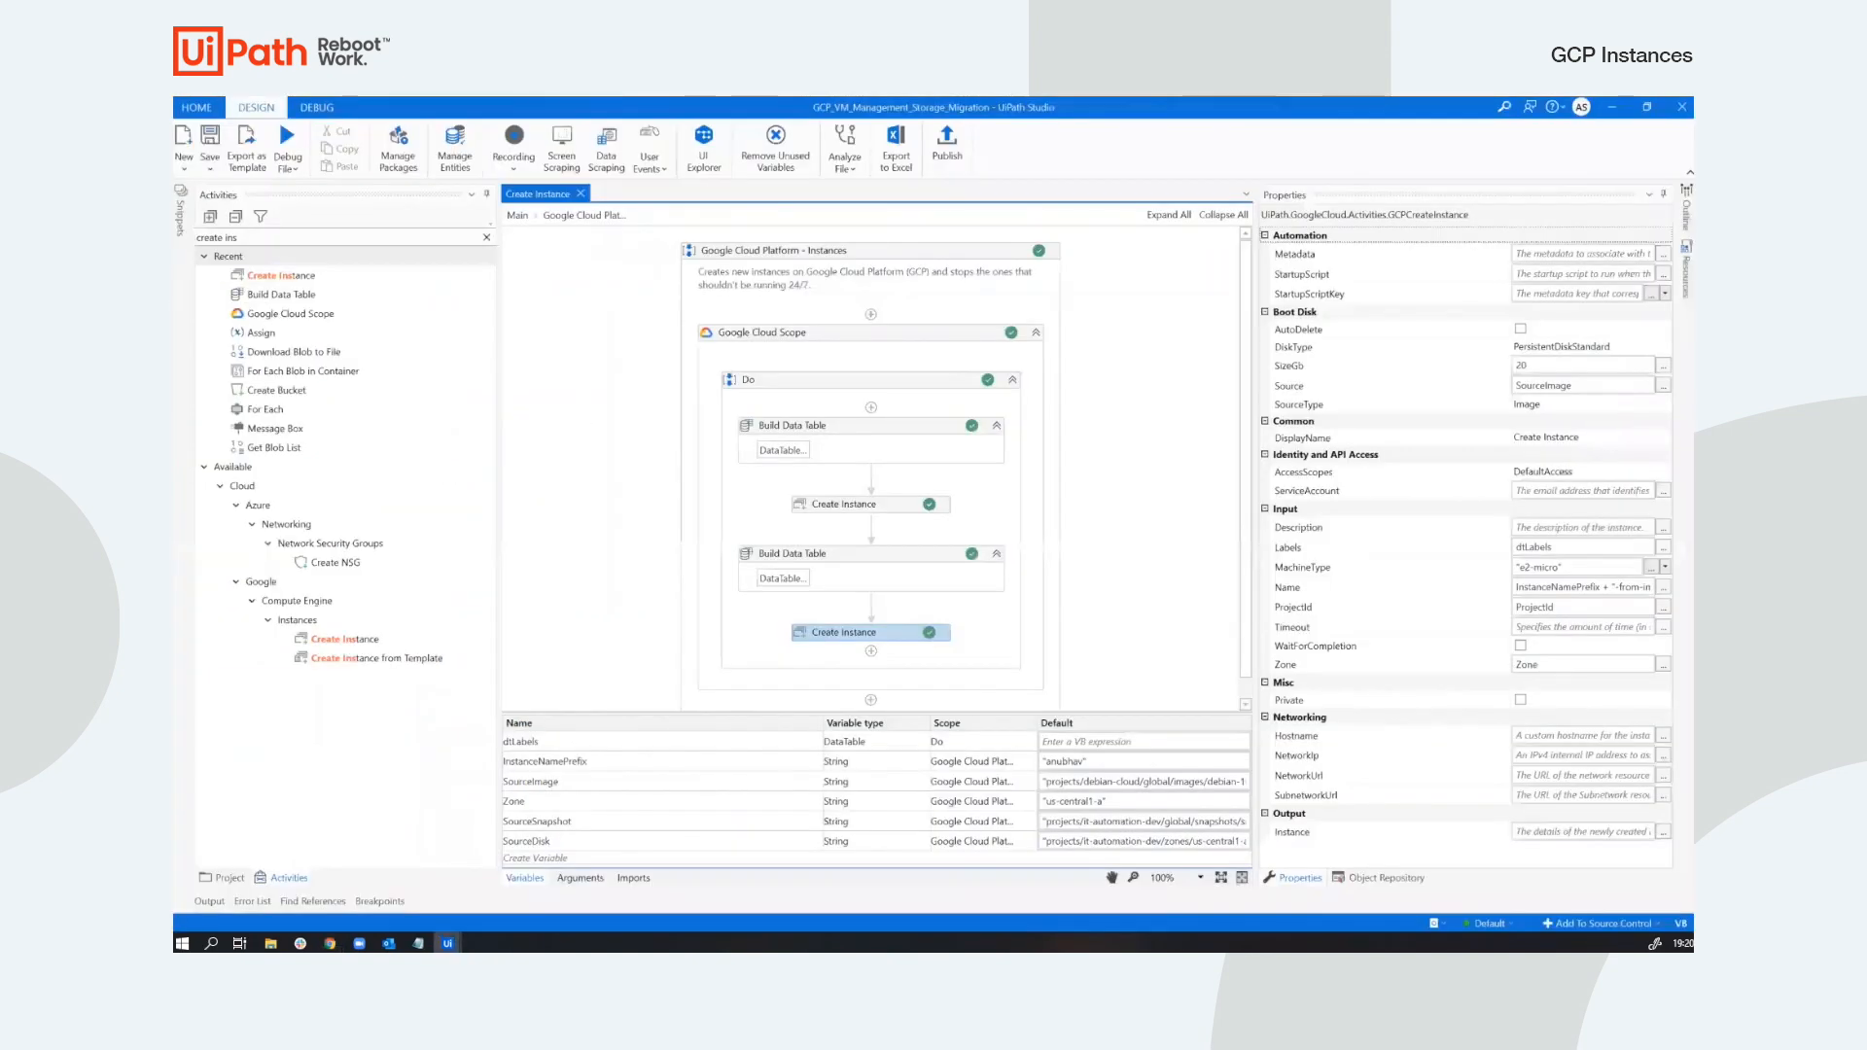
left_click(227, 877)
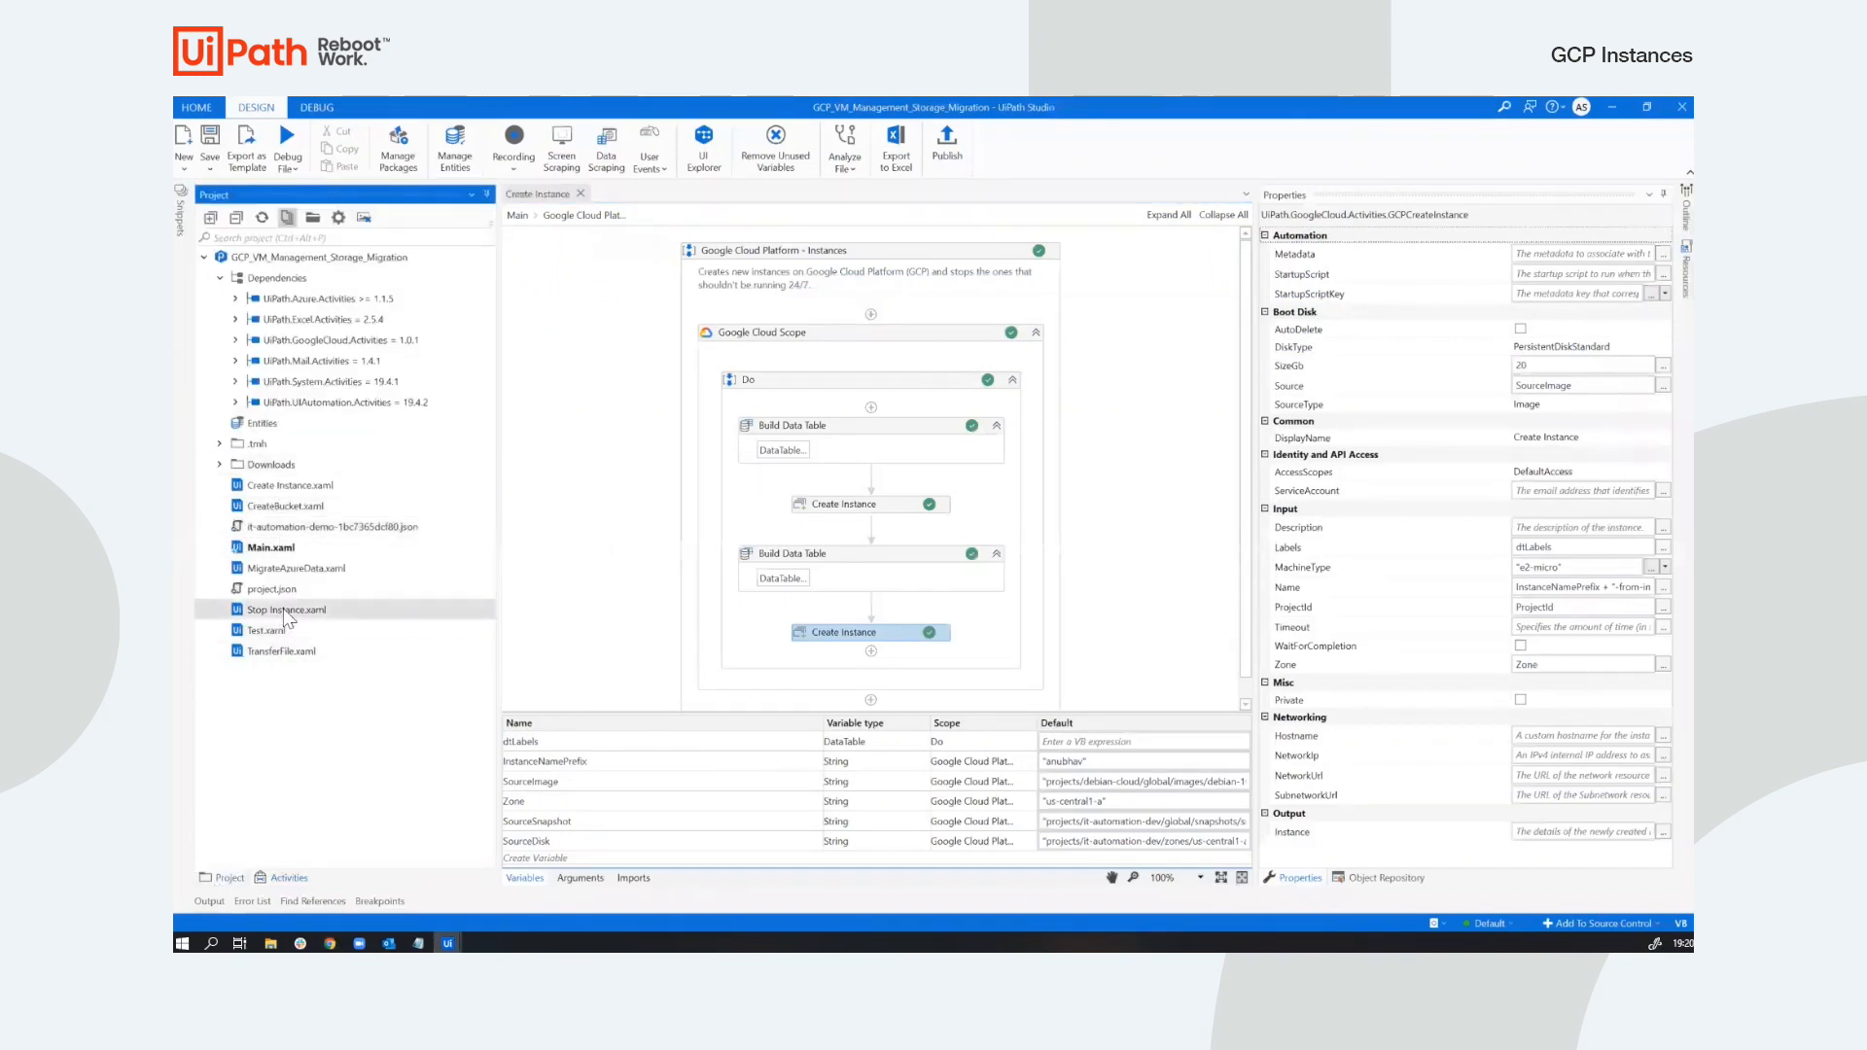
double_click(285, 608)
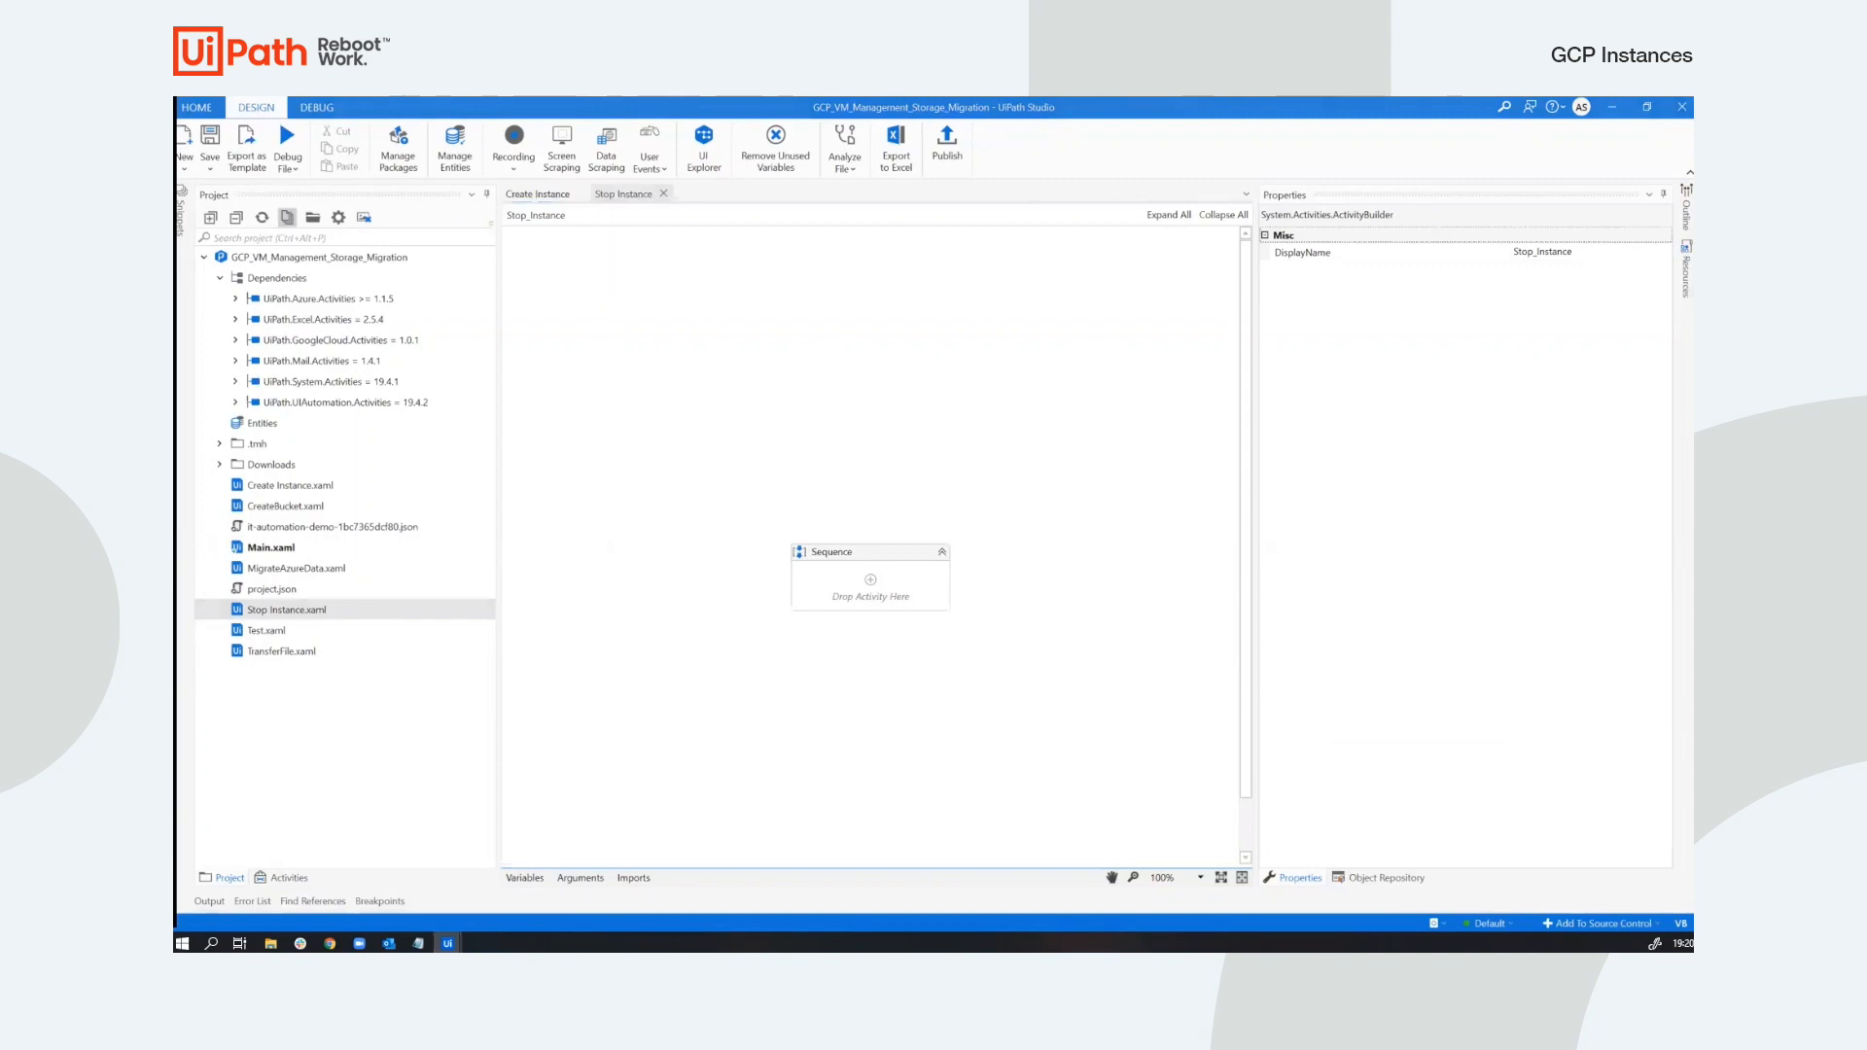
left_click(281, 877)
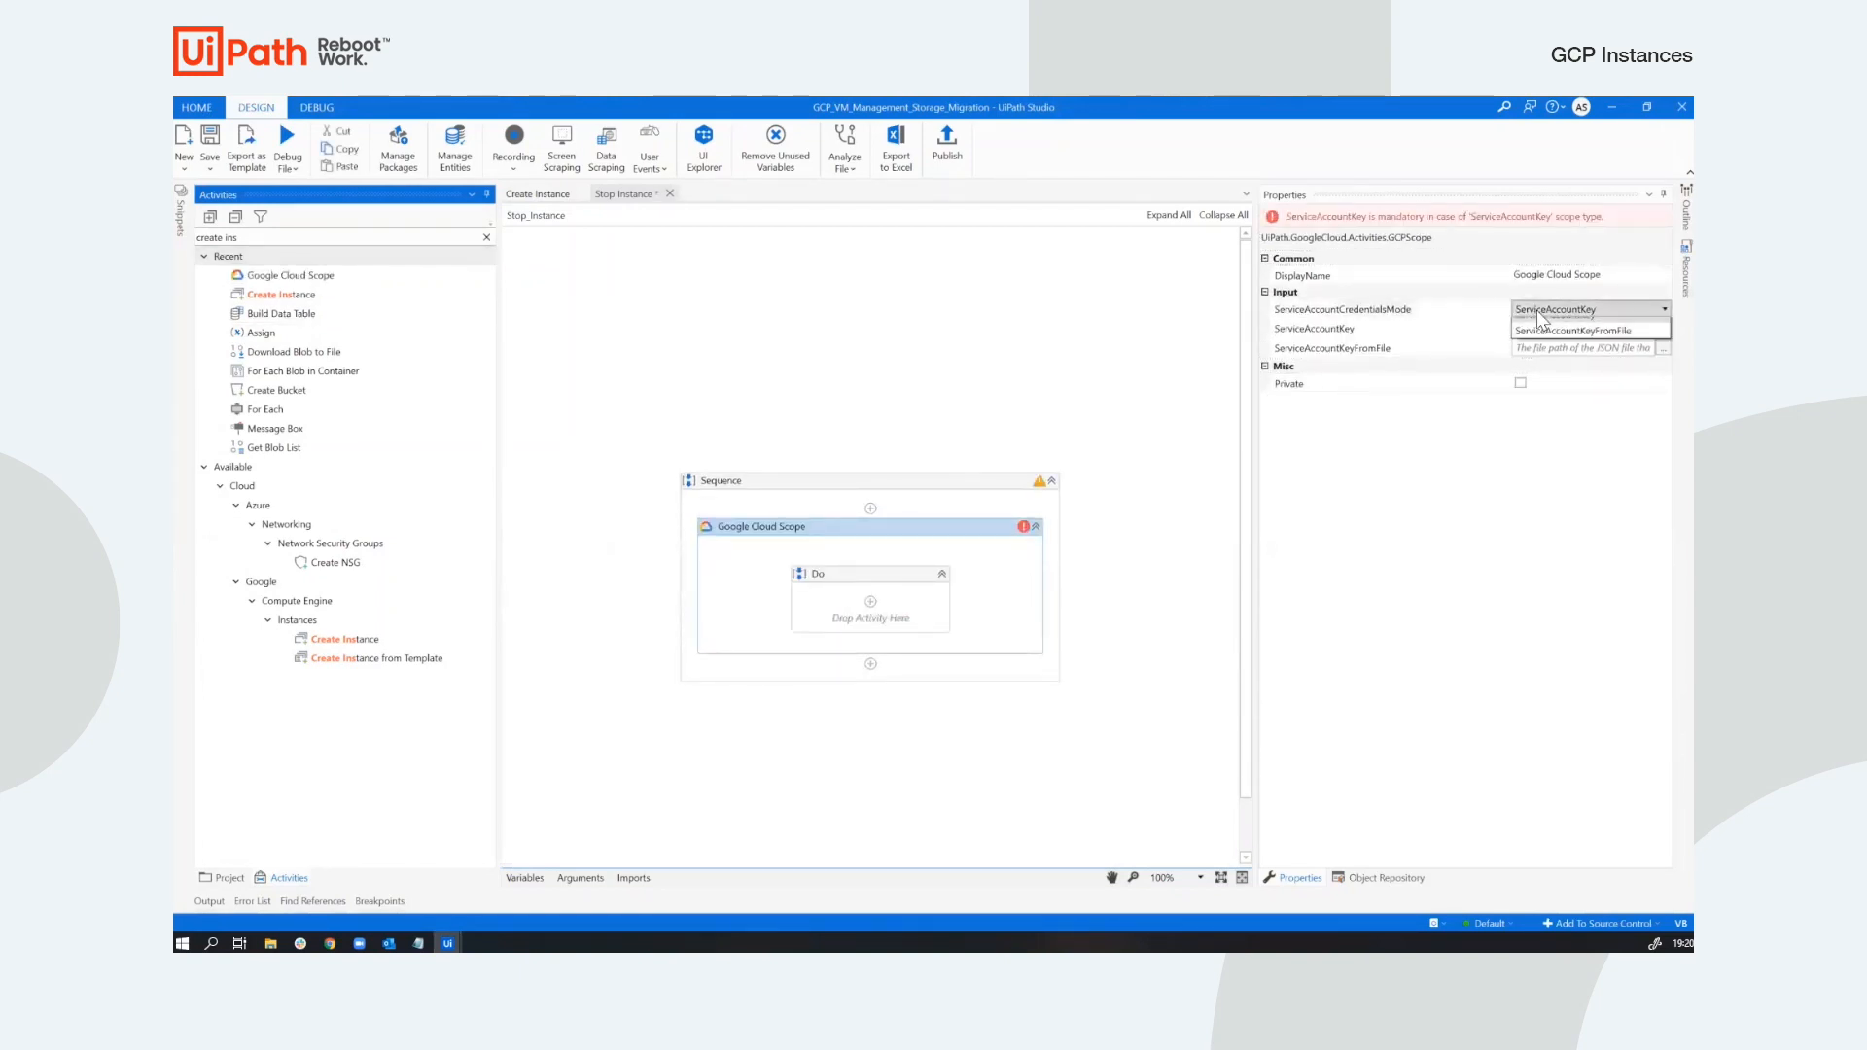
Set the Google Cloud Scope to ServiceAccountKeyFromFile with the ServiceAccountKeyFile value.
left_click(1588, 330)
type("se")
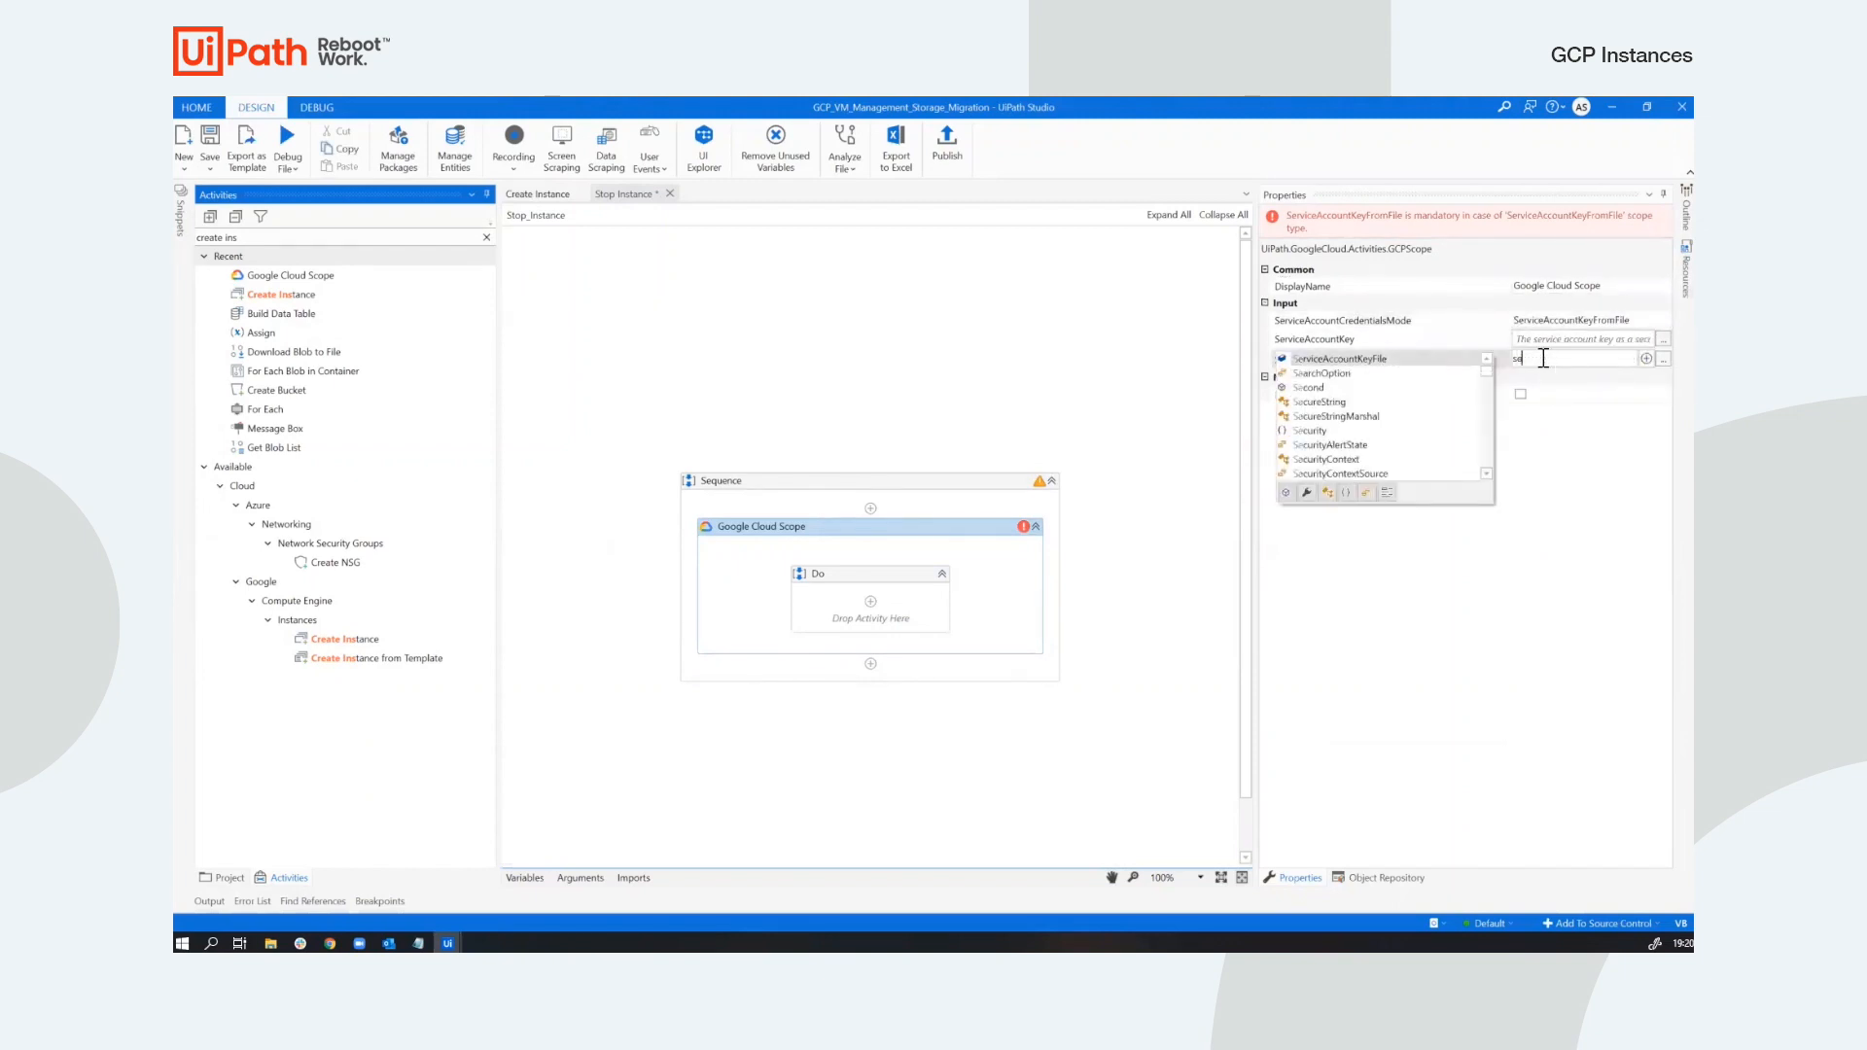
left_click(1340, 359)
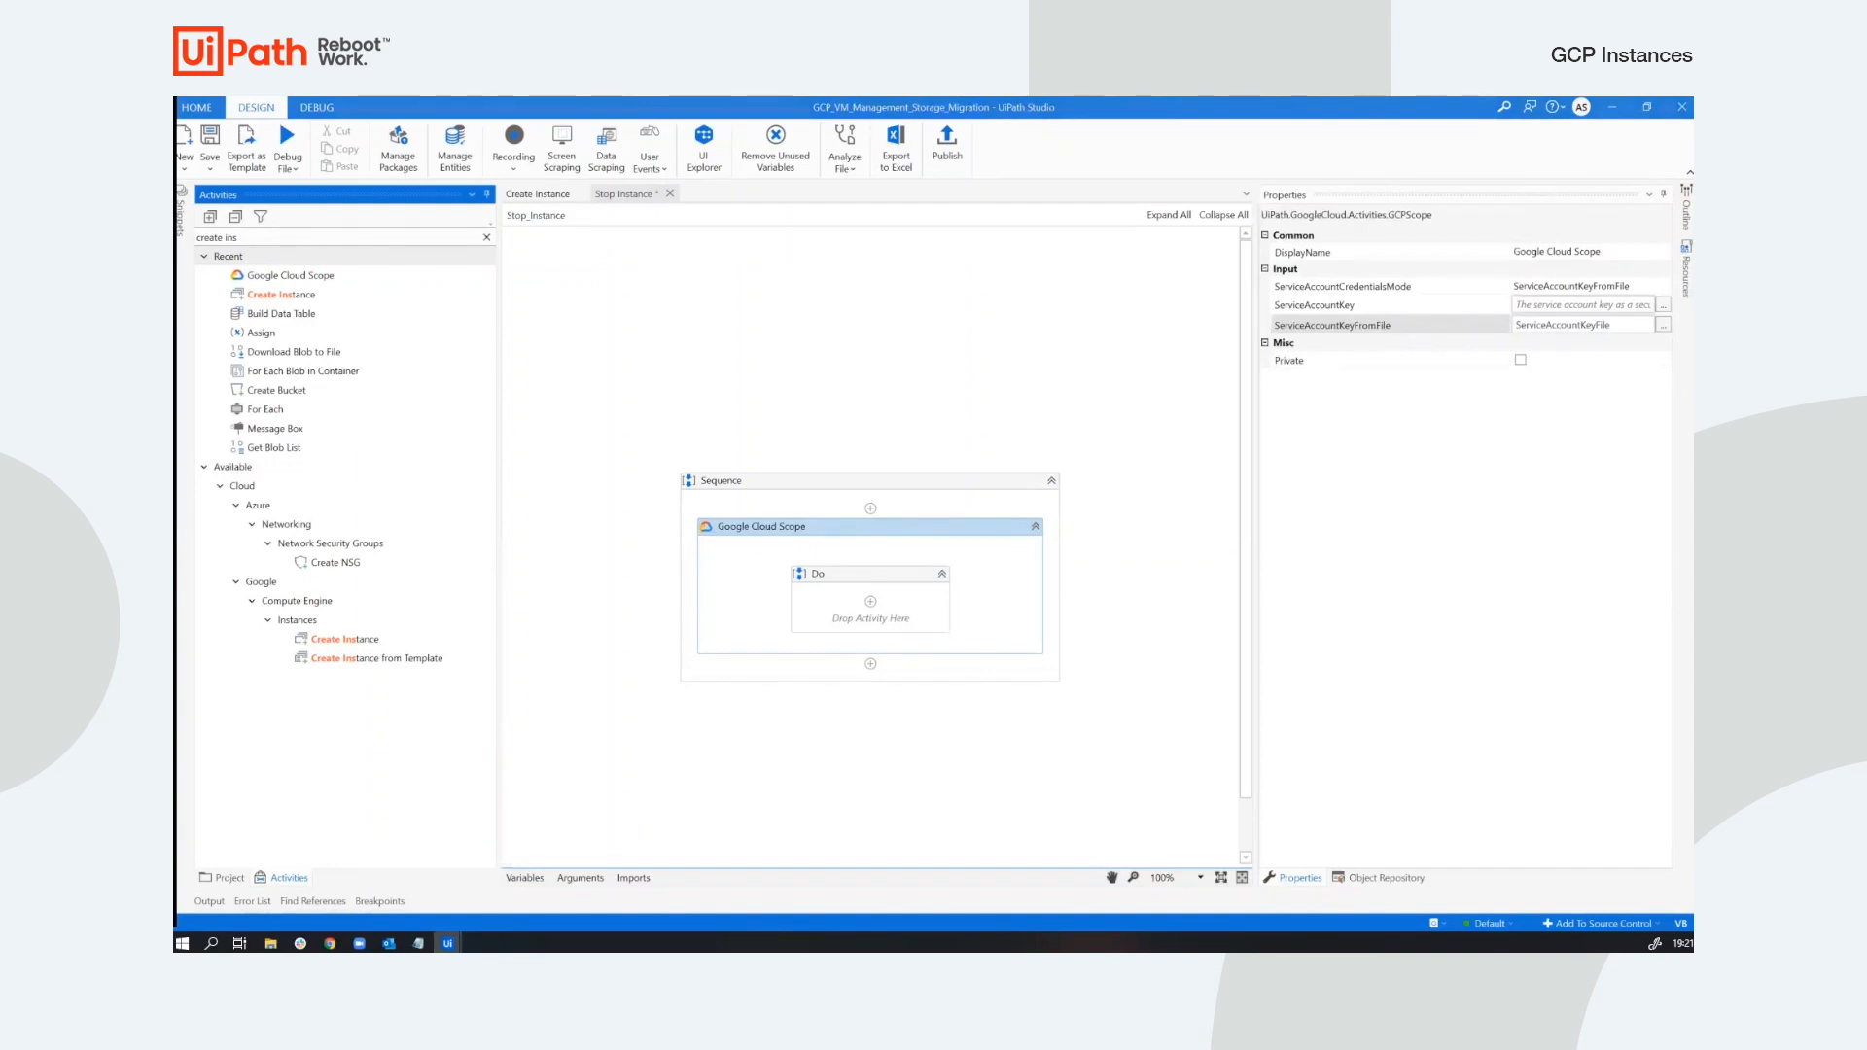
left_click(225, 877)
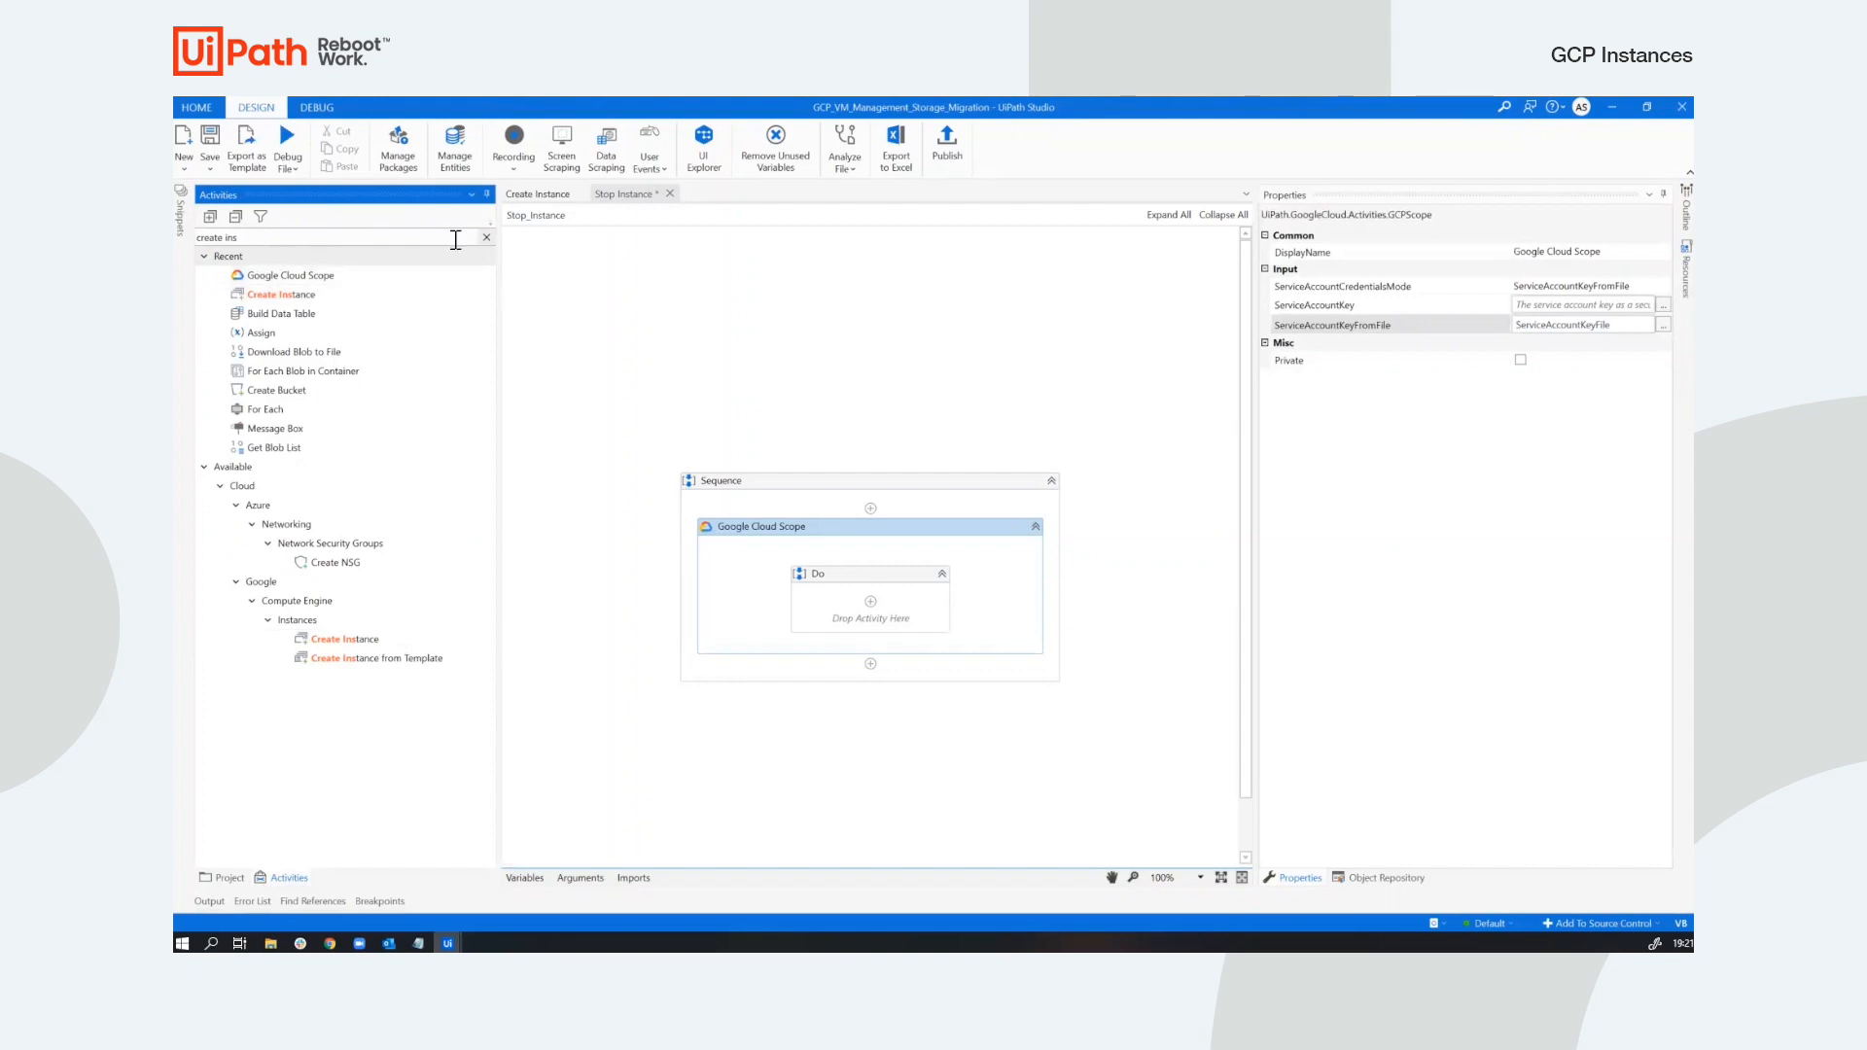
Locate For Each Instance under Compute Engine > Instances and place it in the scope's Do block.
left_click(484, 237)
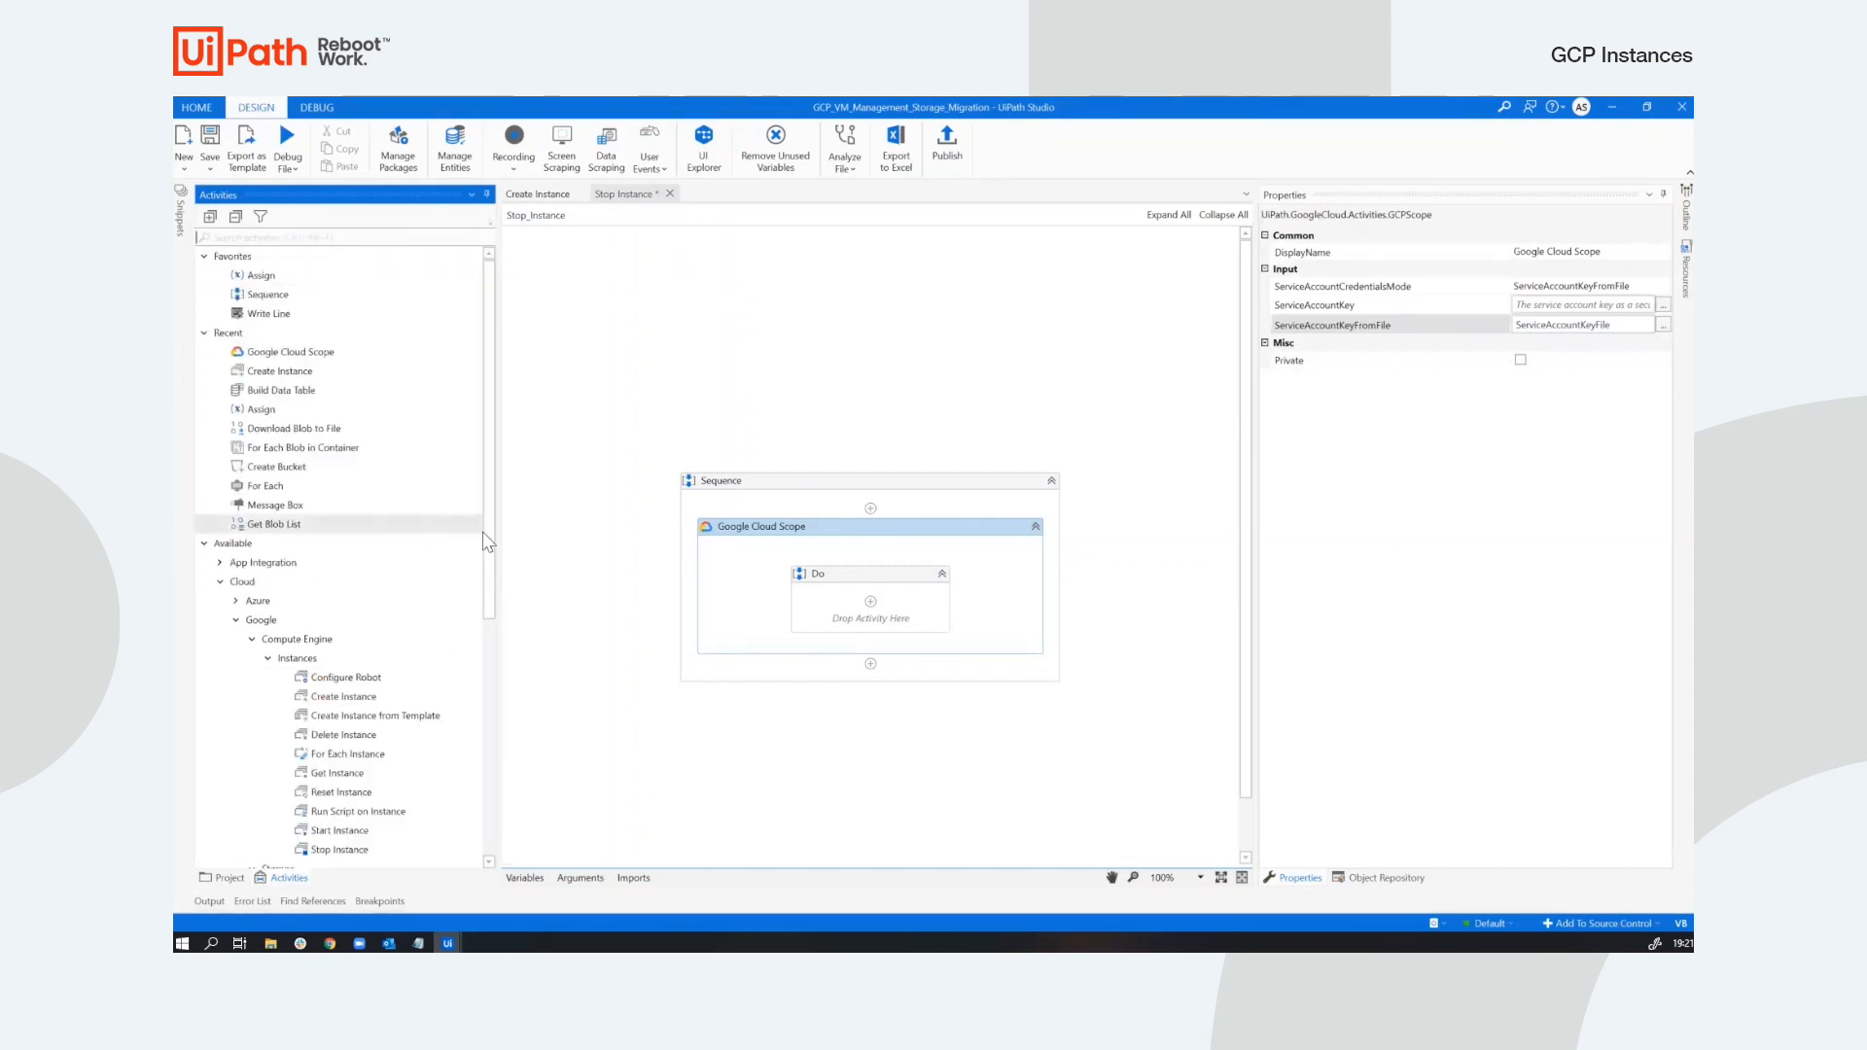
scroll("down", 3)
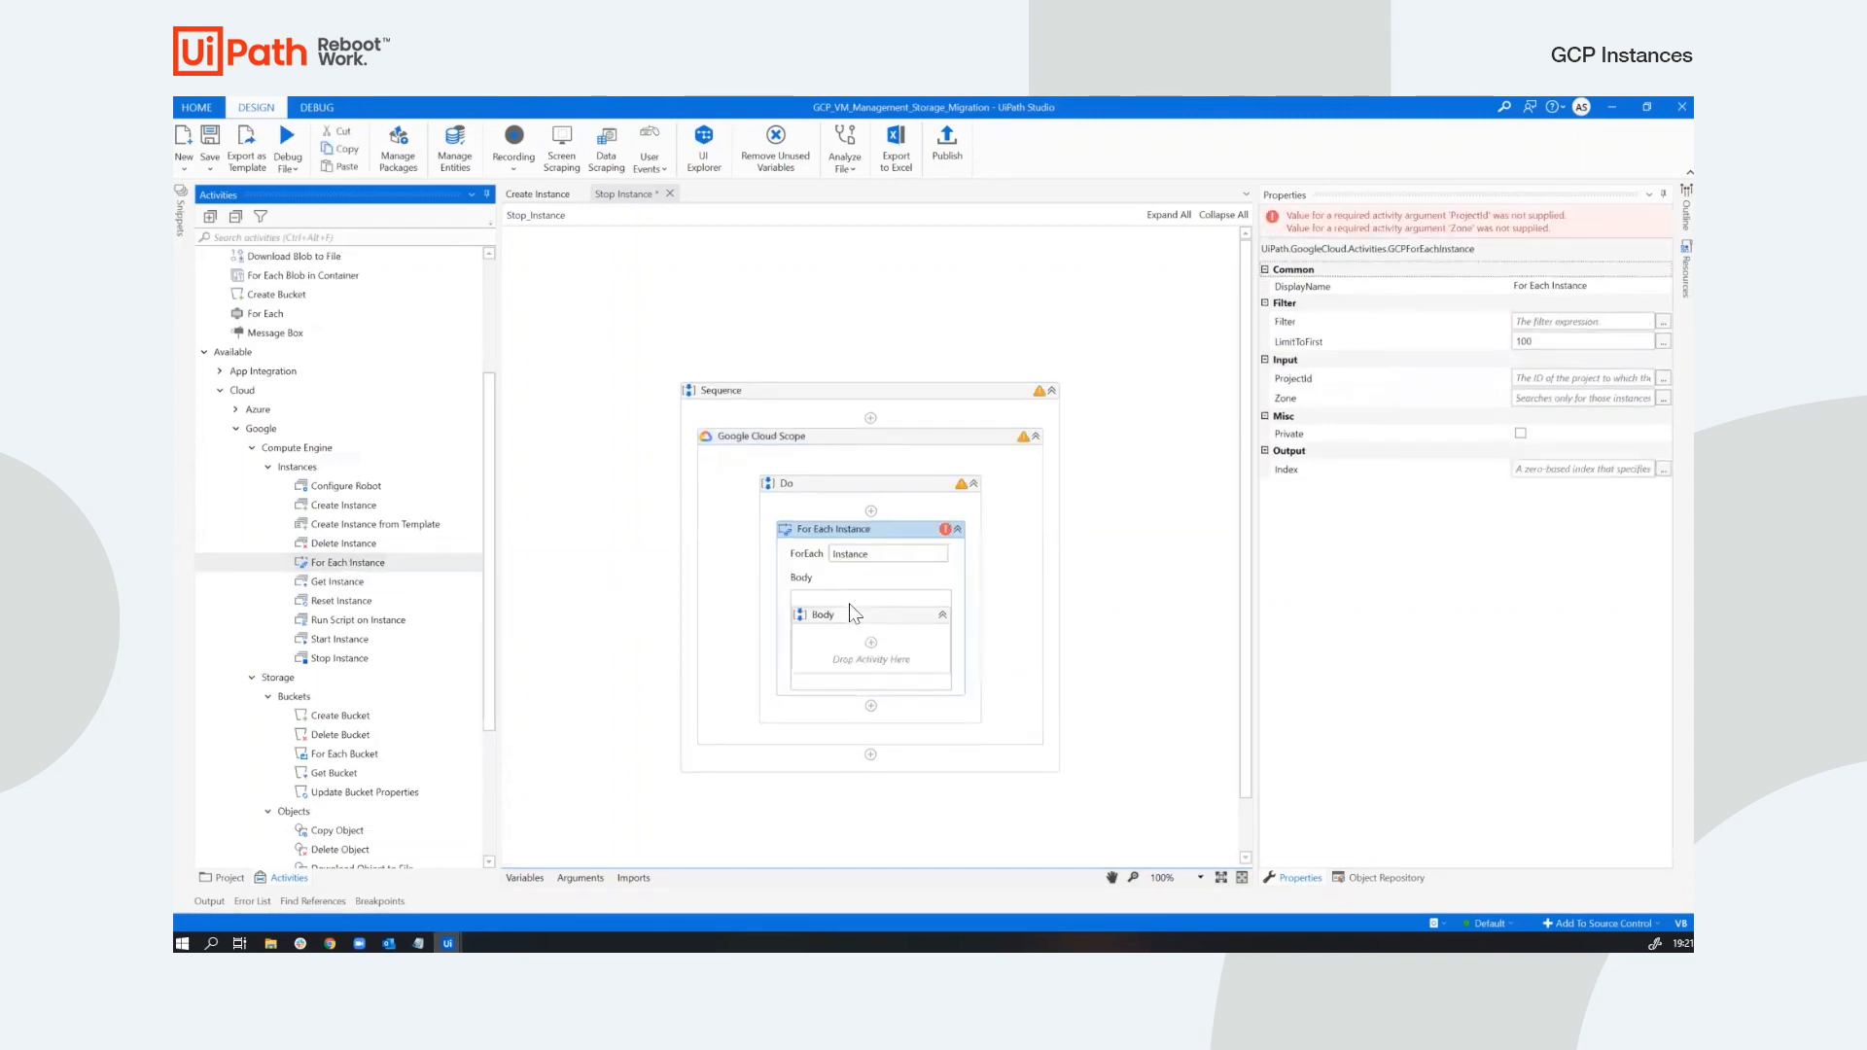
mouse_move(633, 551)
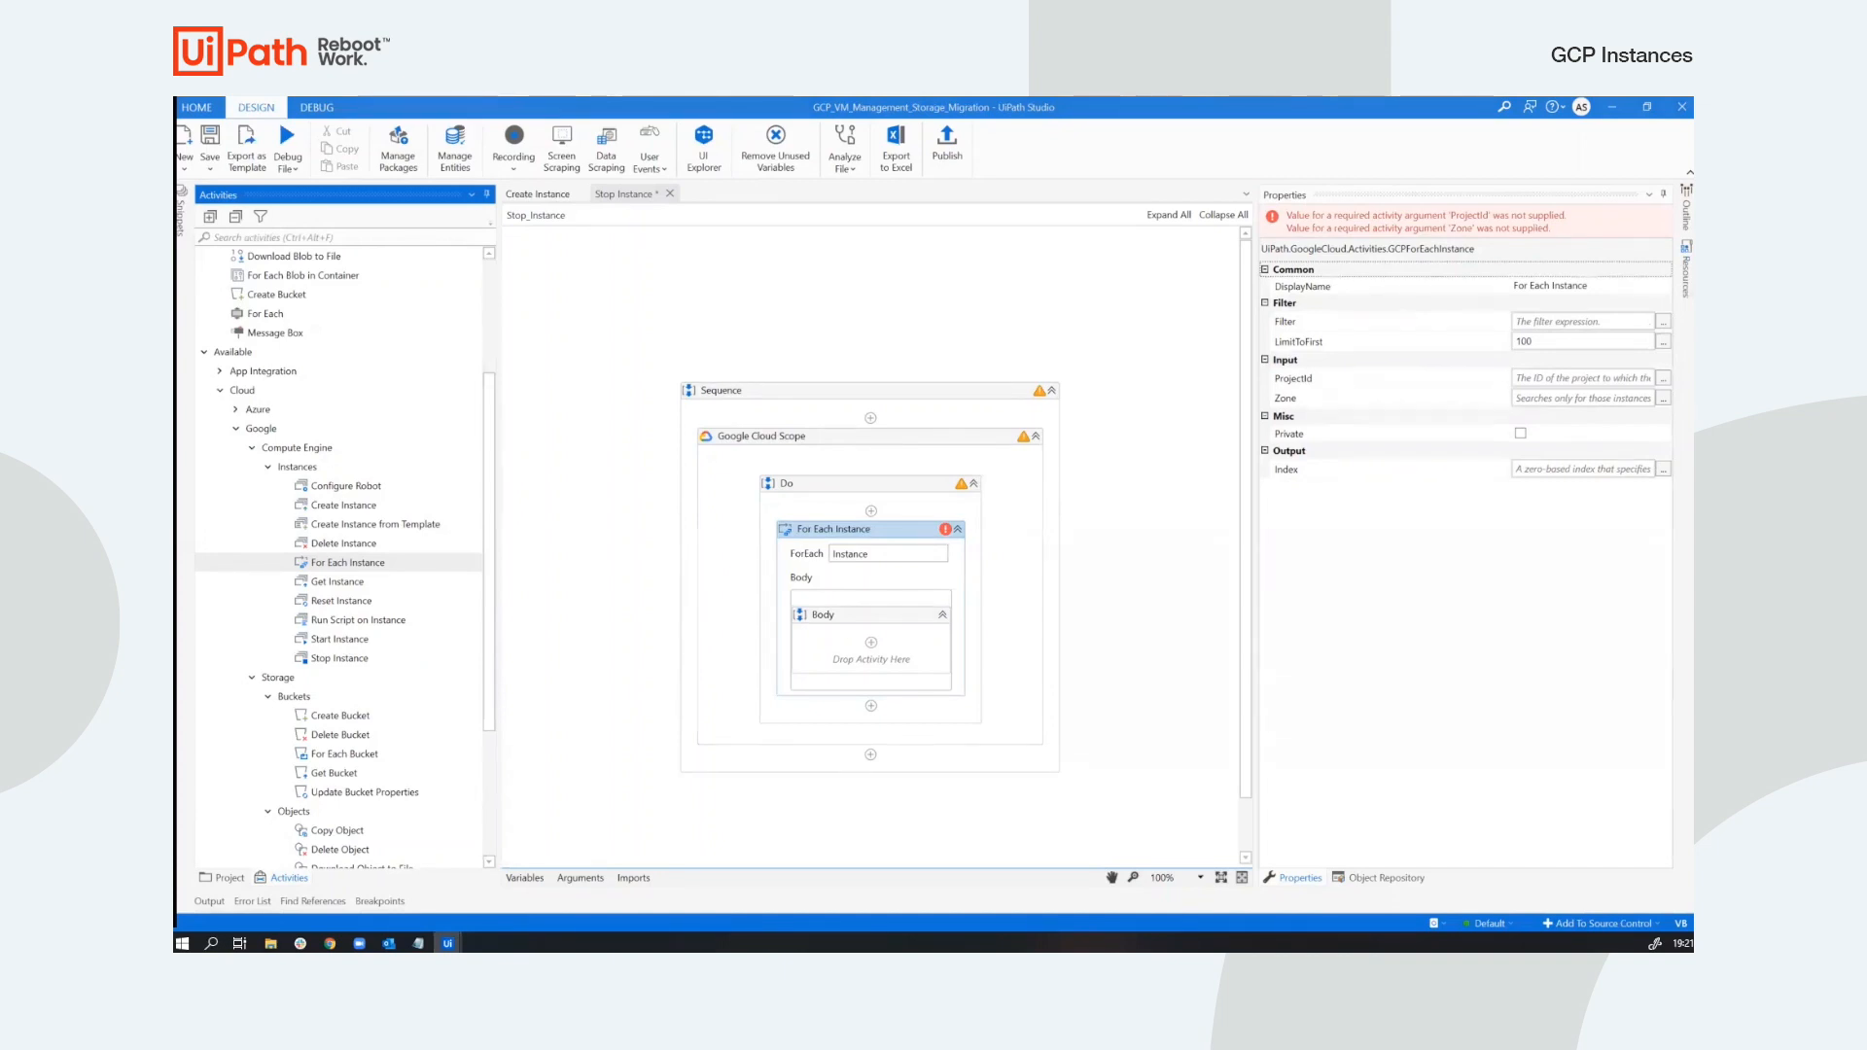
mouse_move(1571, 379)
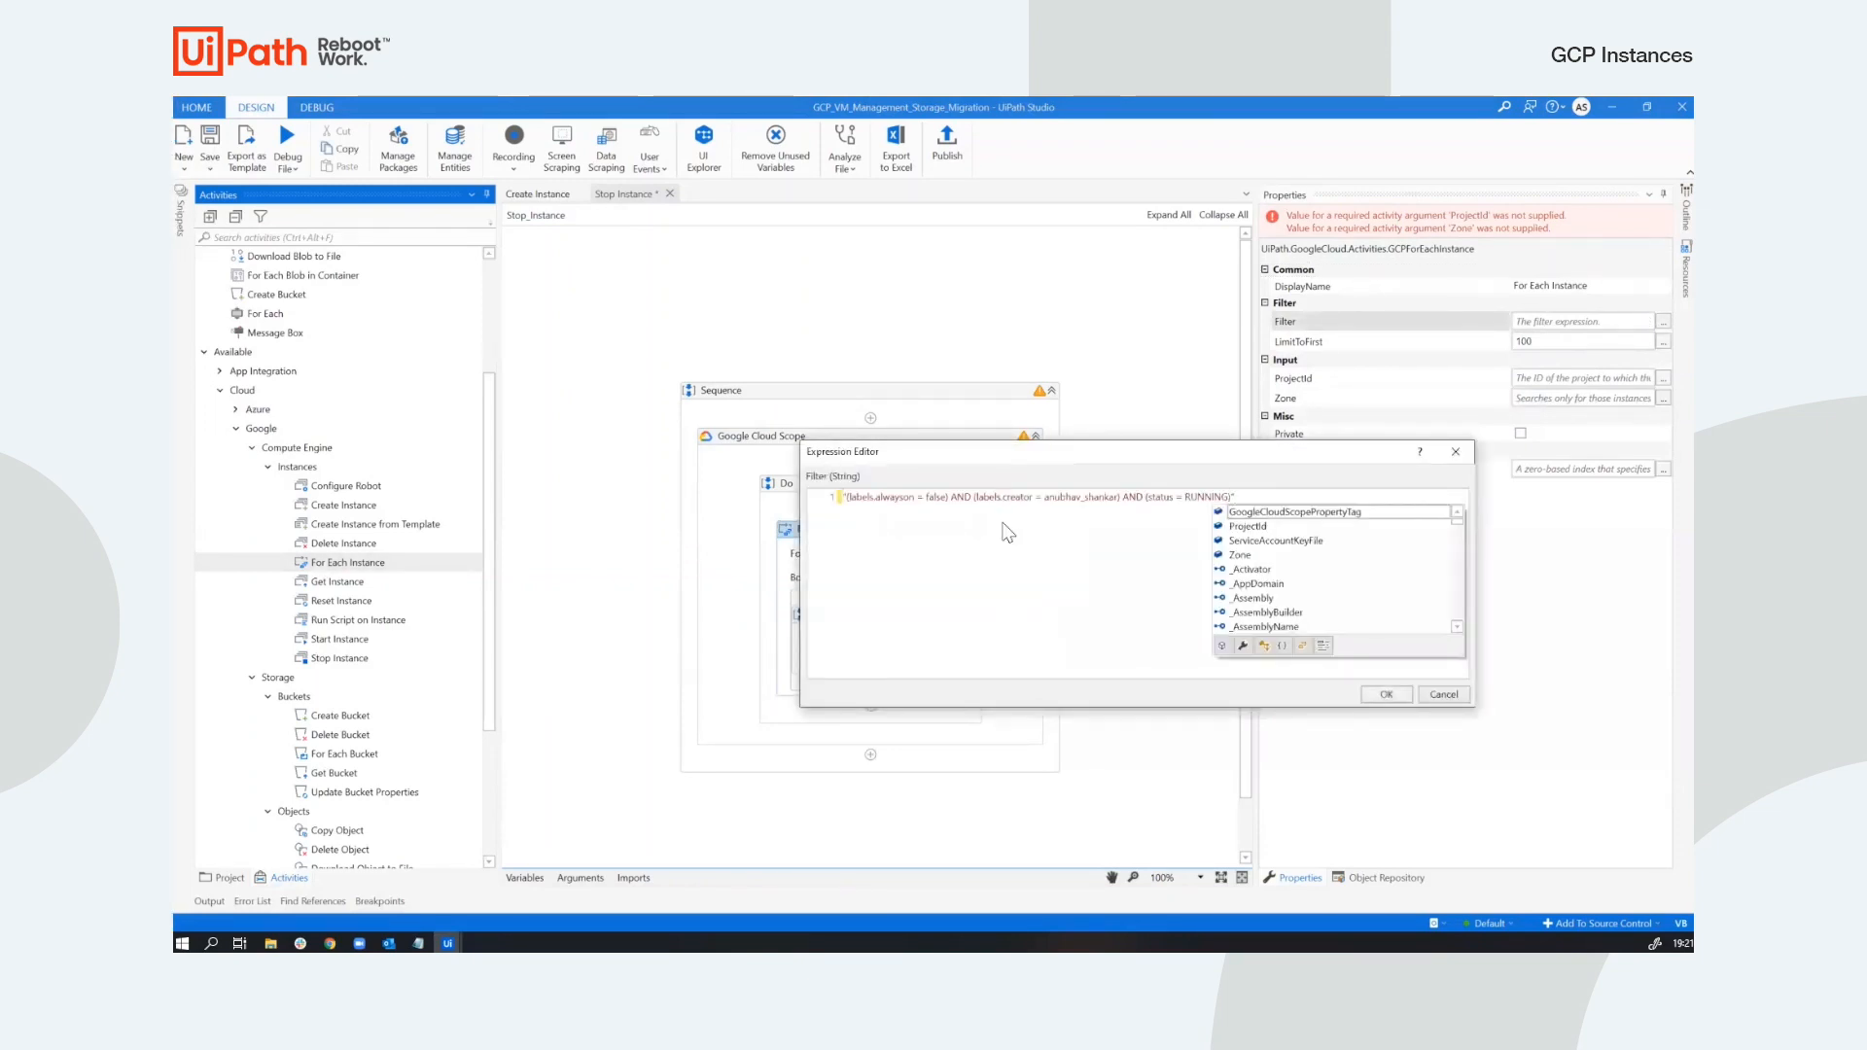
Enter the filter for status RUNNING, labels.alwayson false and matching labels.creator, and confirm it.
left_click(845, 497)
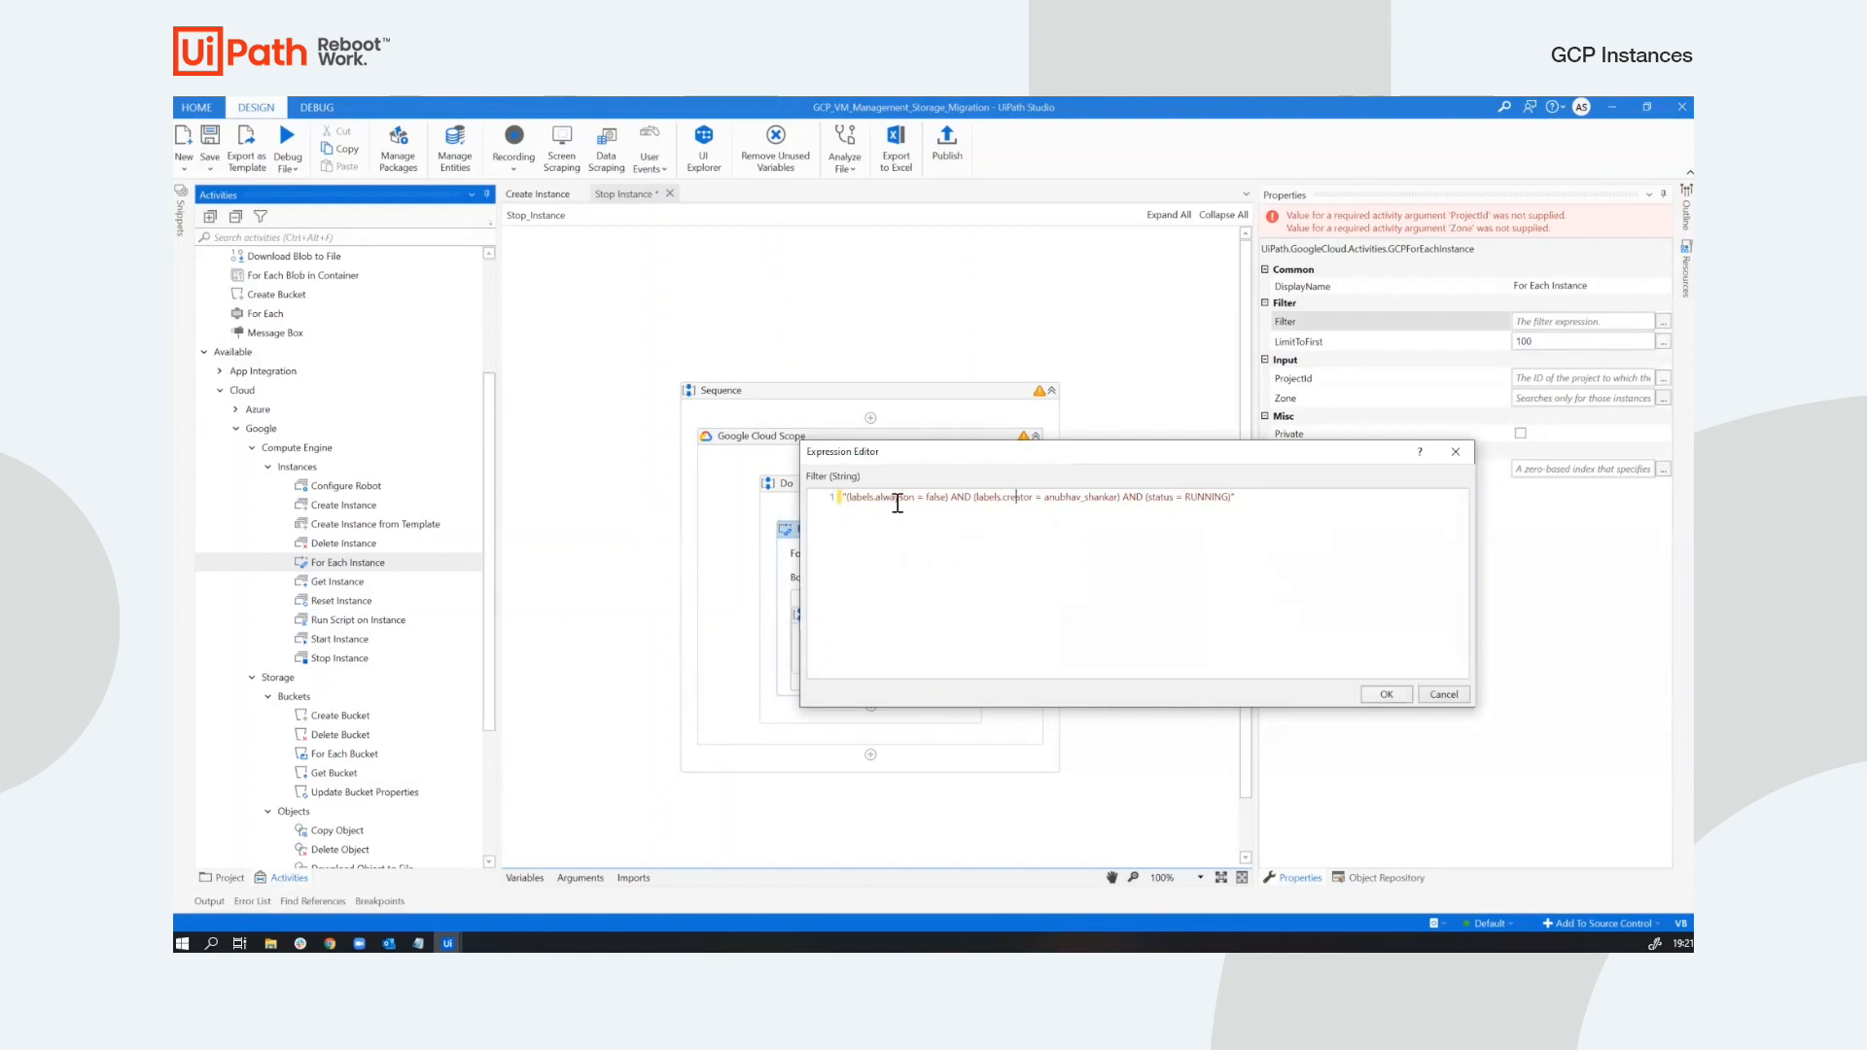
mouse_move(1004, 498)
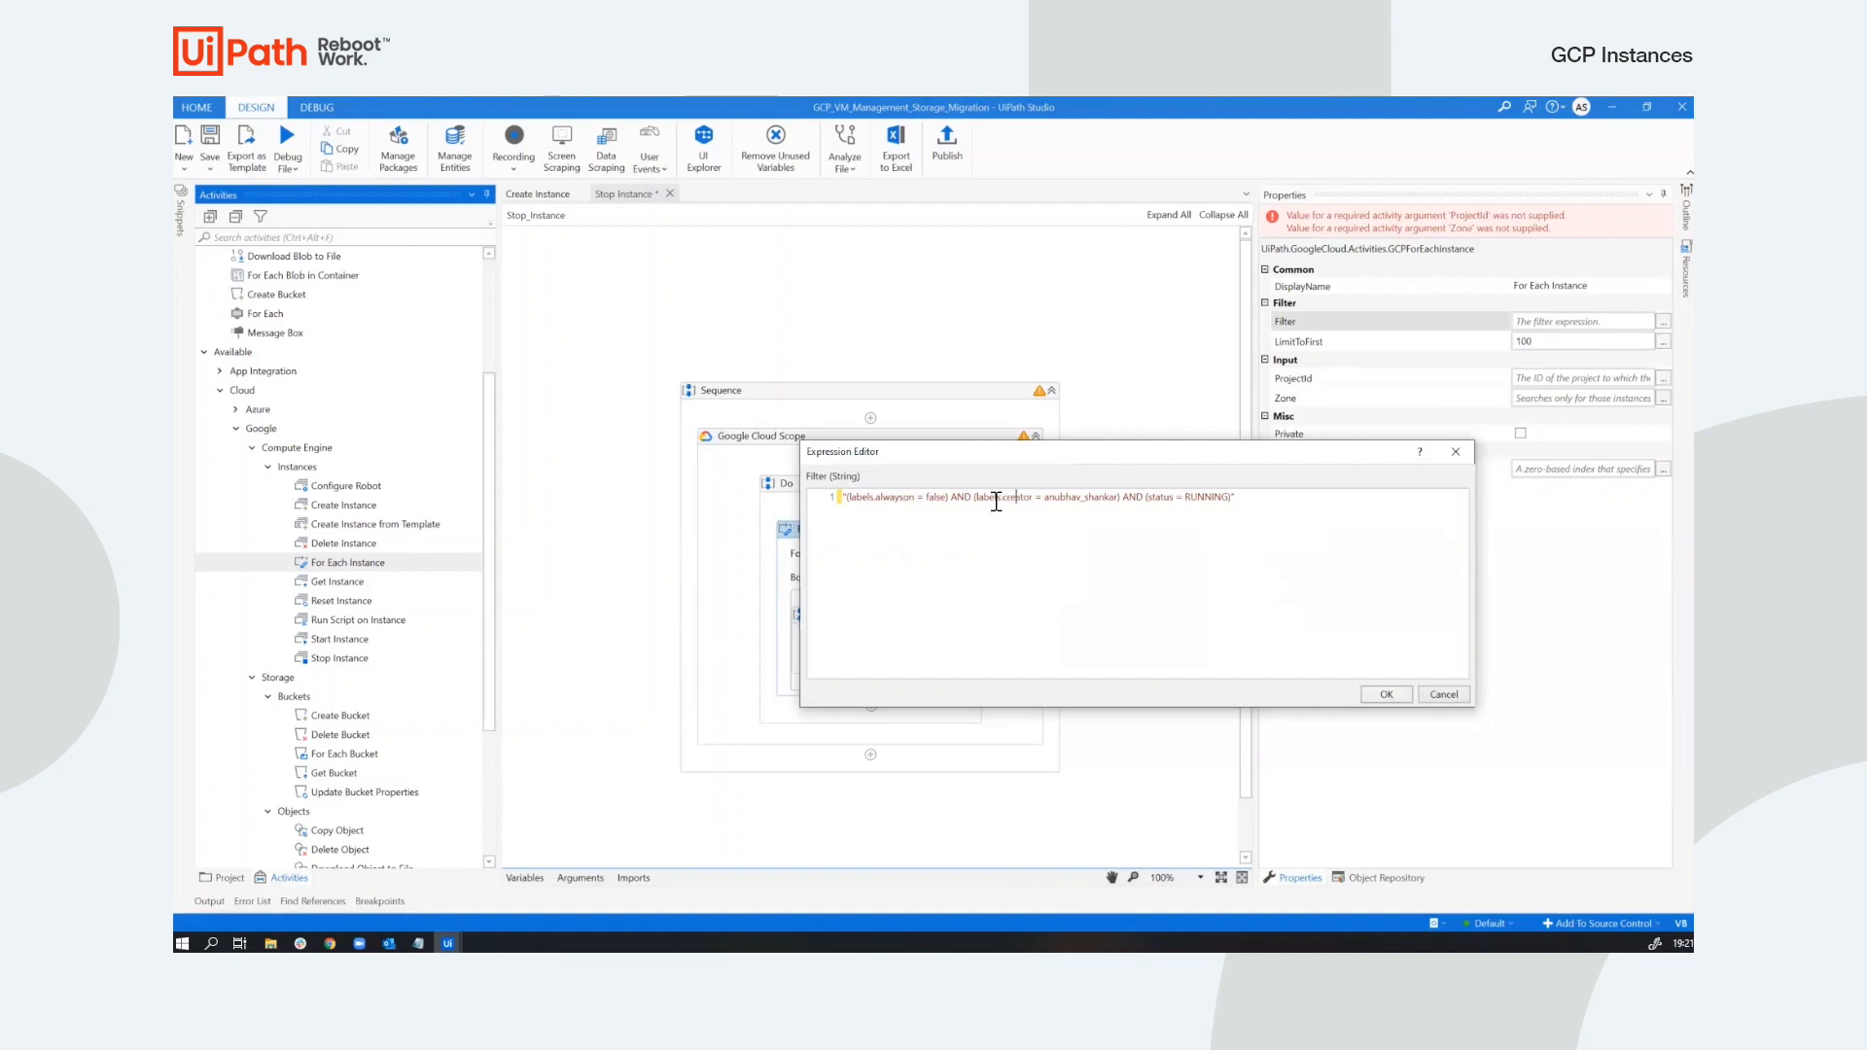
mouse_move(1107, 498)
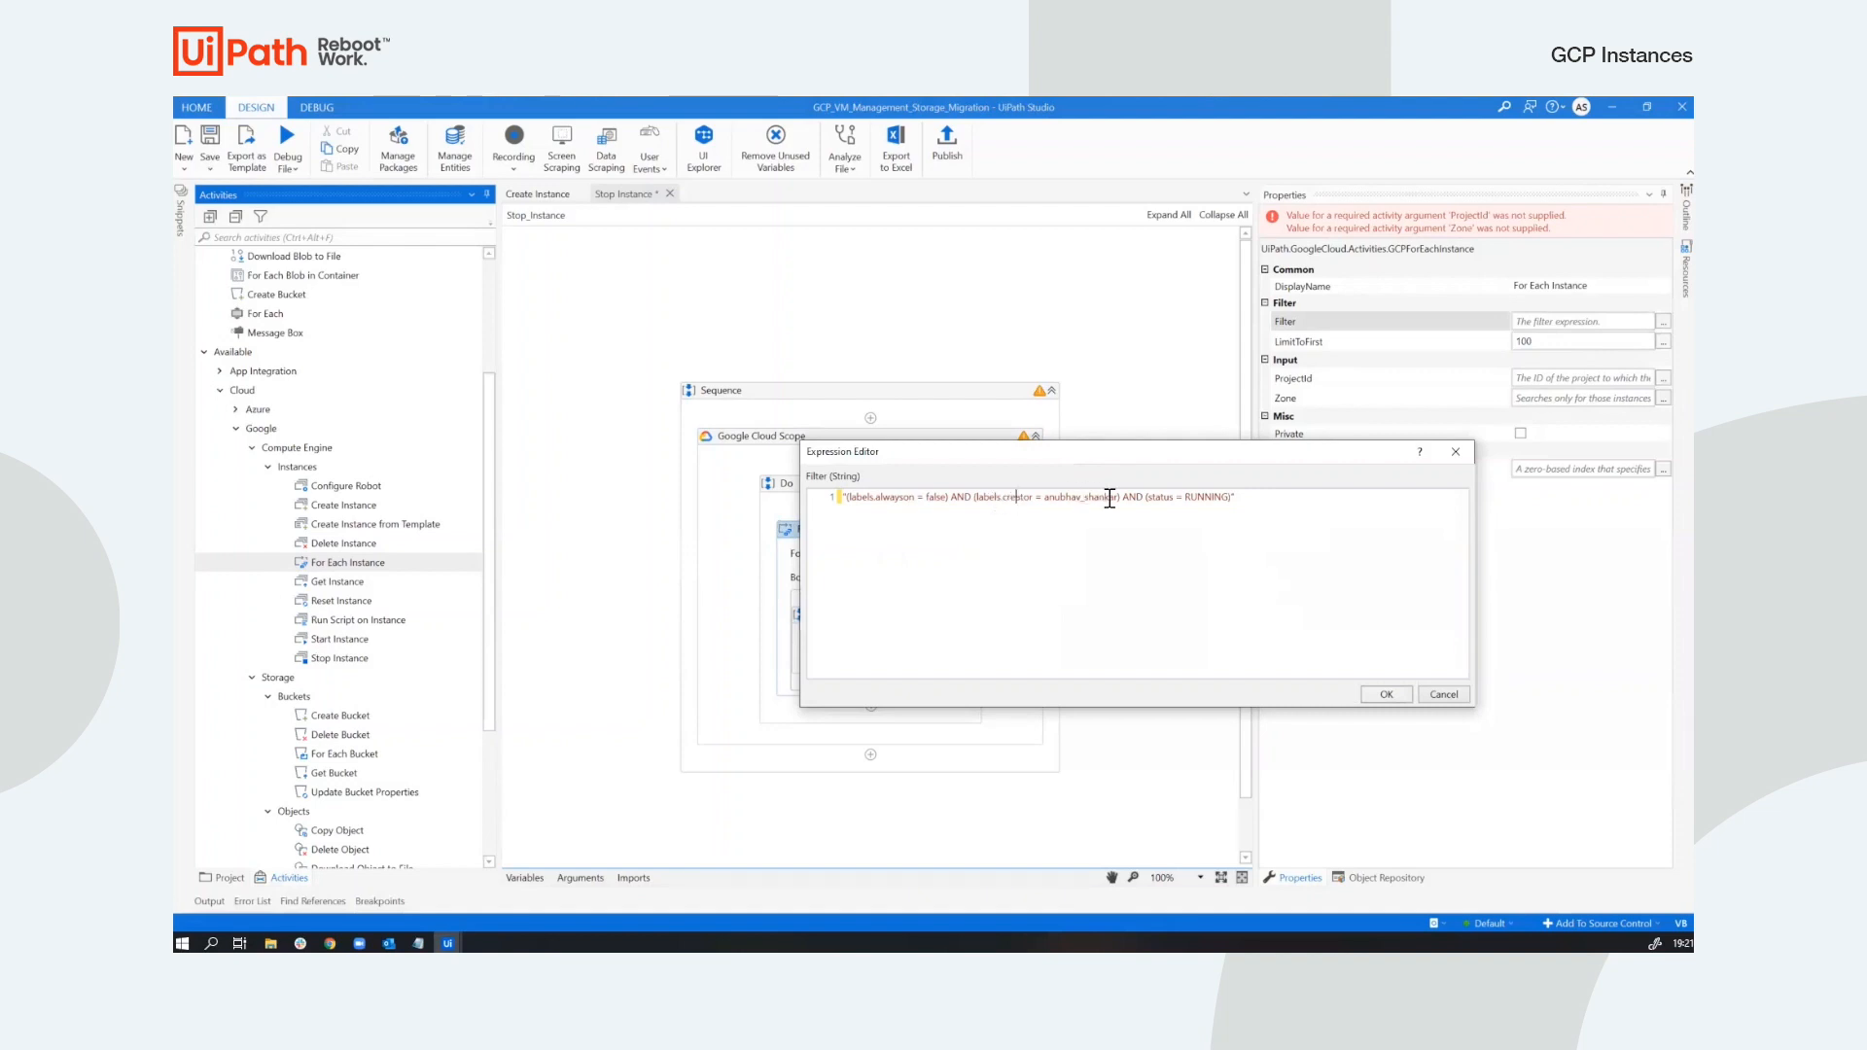
mouse_move(1167, 462)
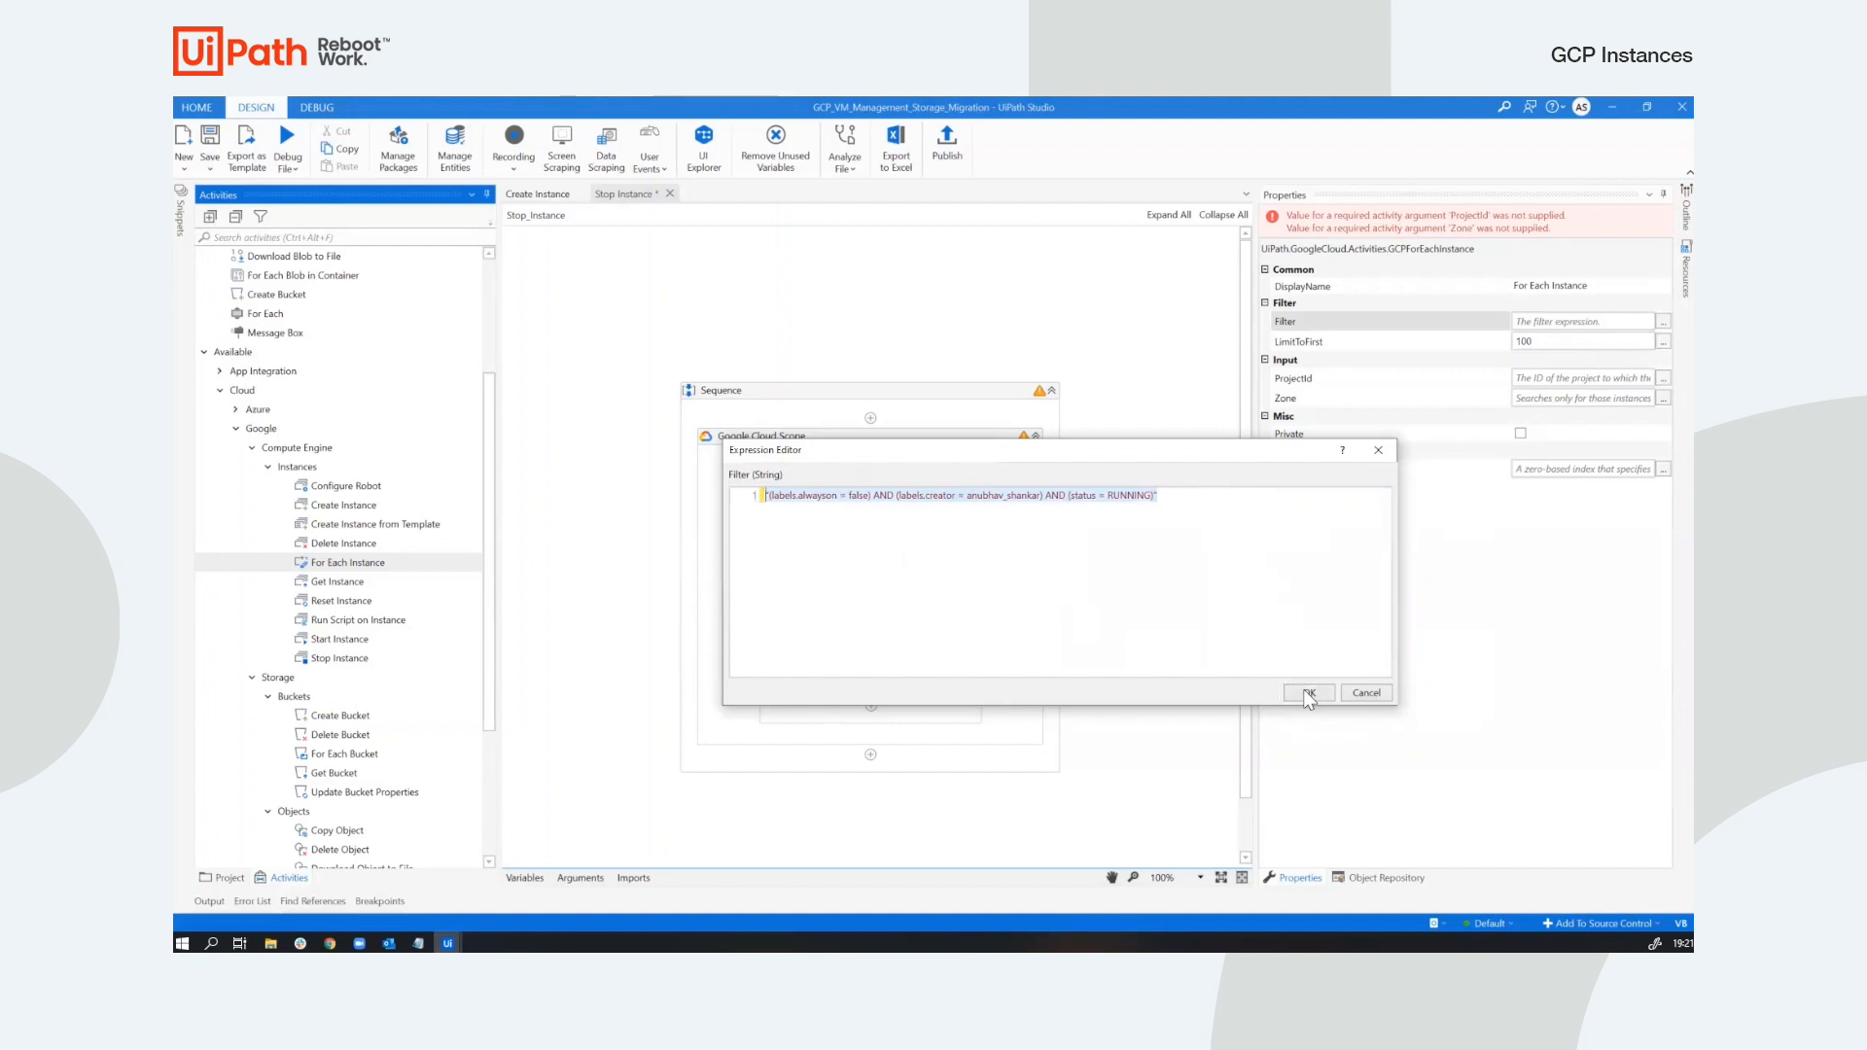
left_click(1309, 693)
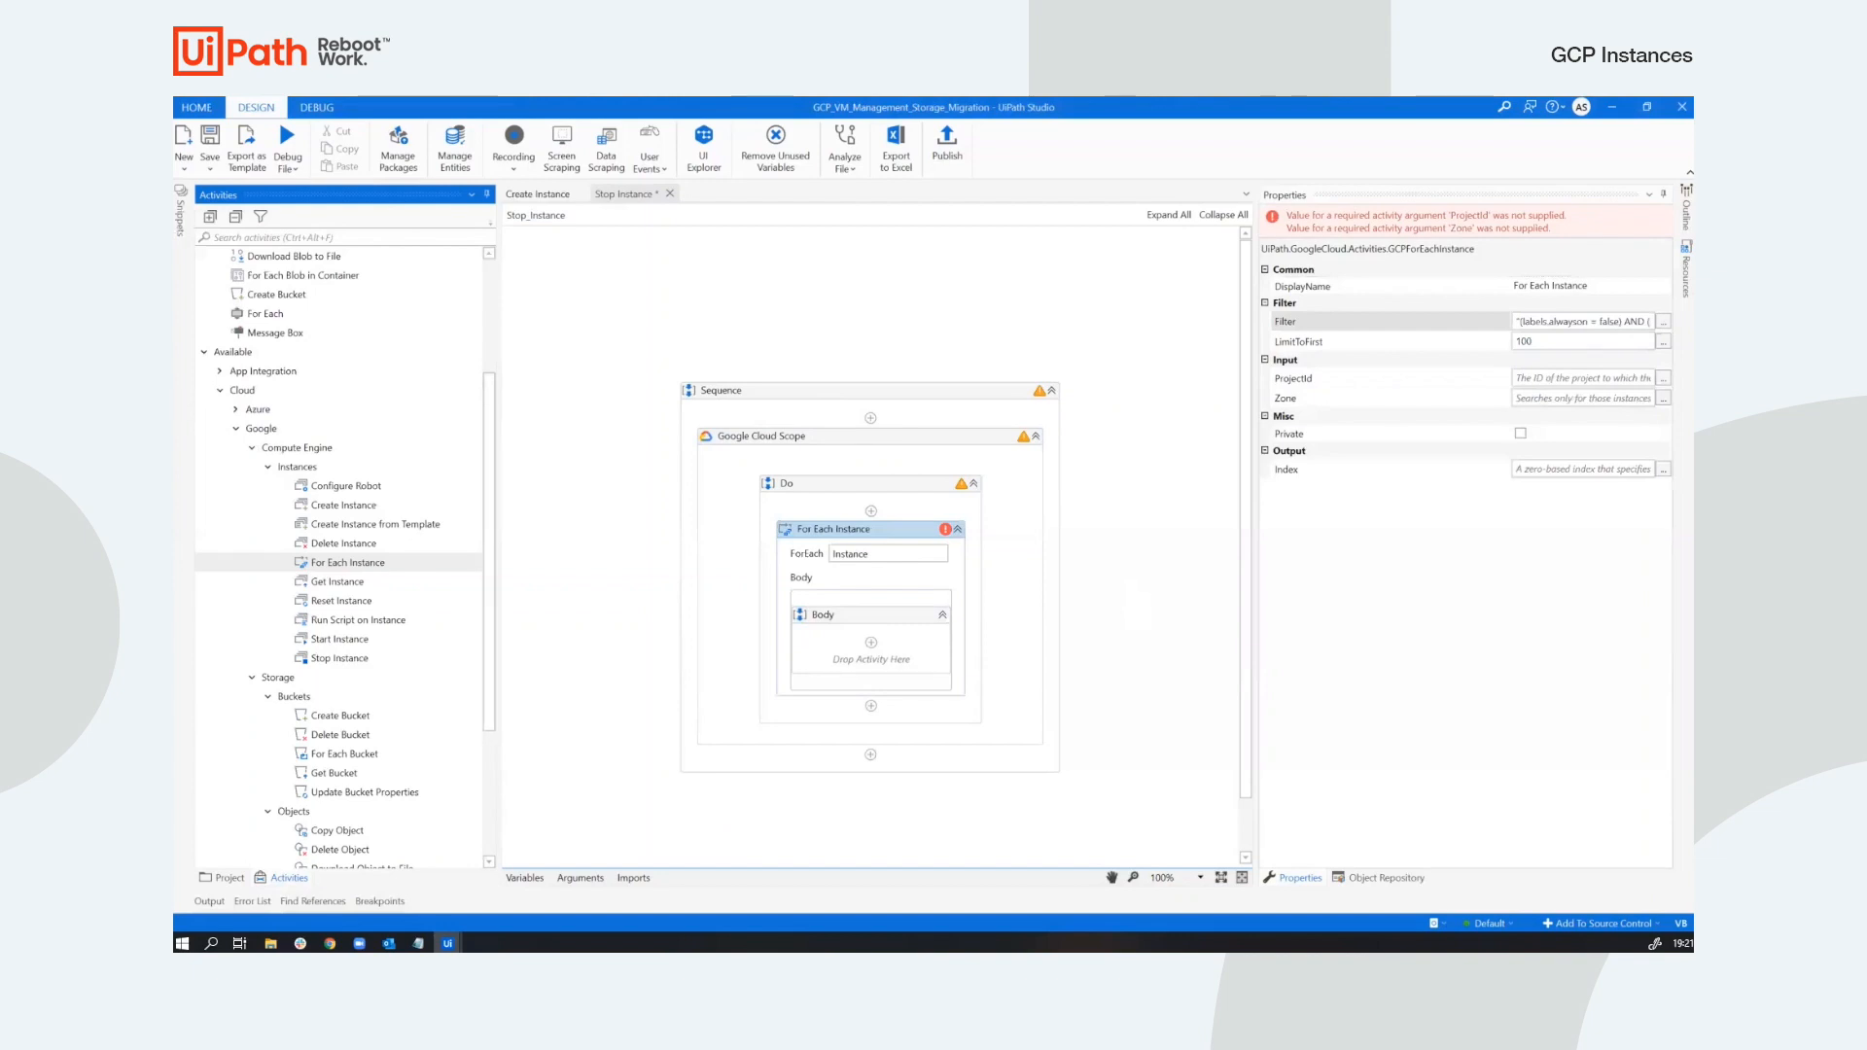
Set the loop's ProjectId to the ProjectId variable and Zone to the Zone variable.
left_click(1584, 378)
type("Zone")
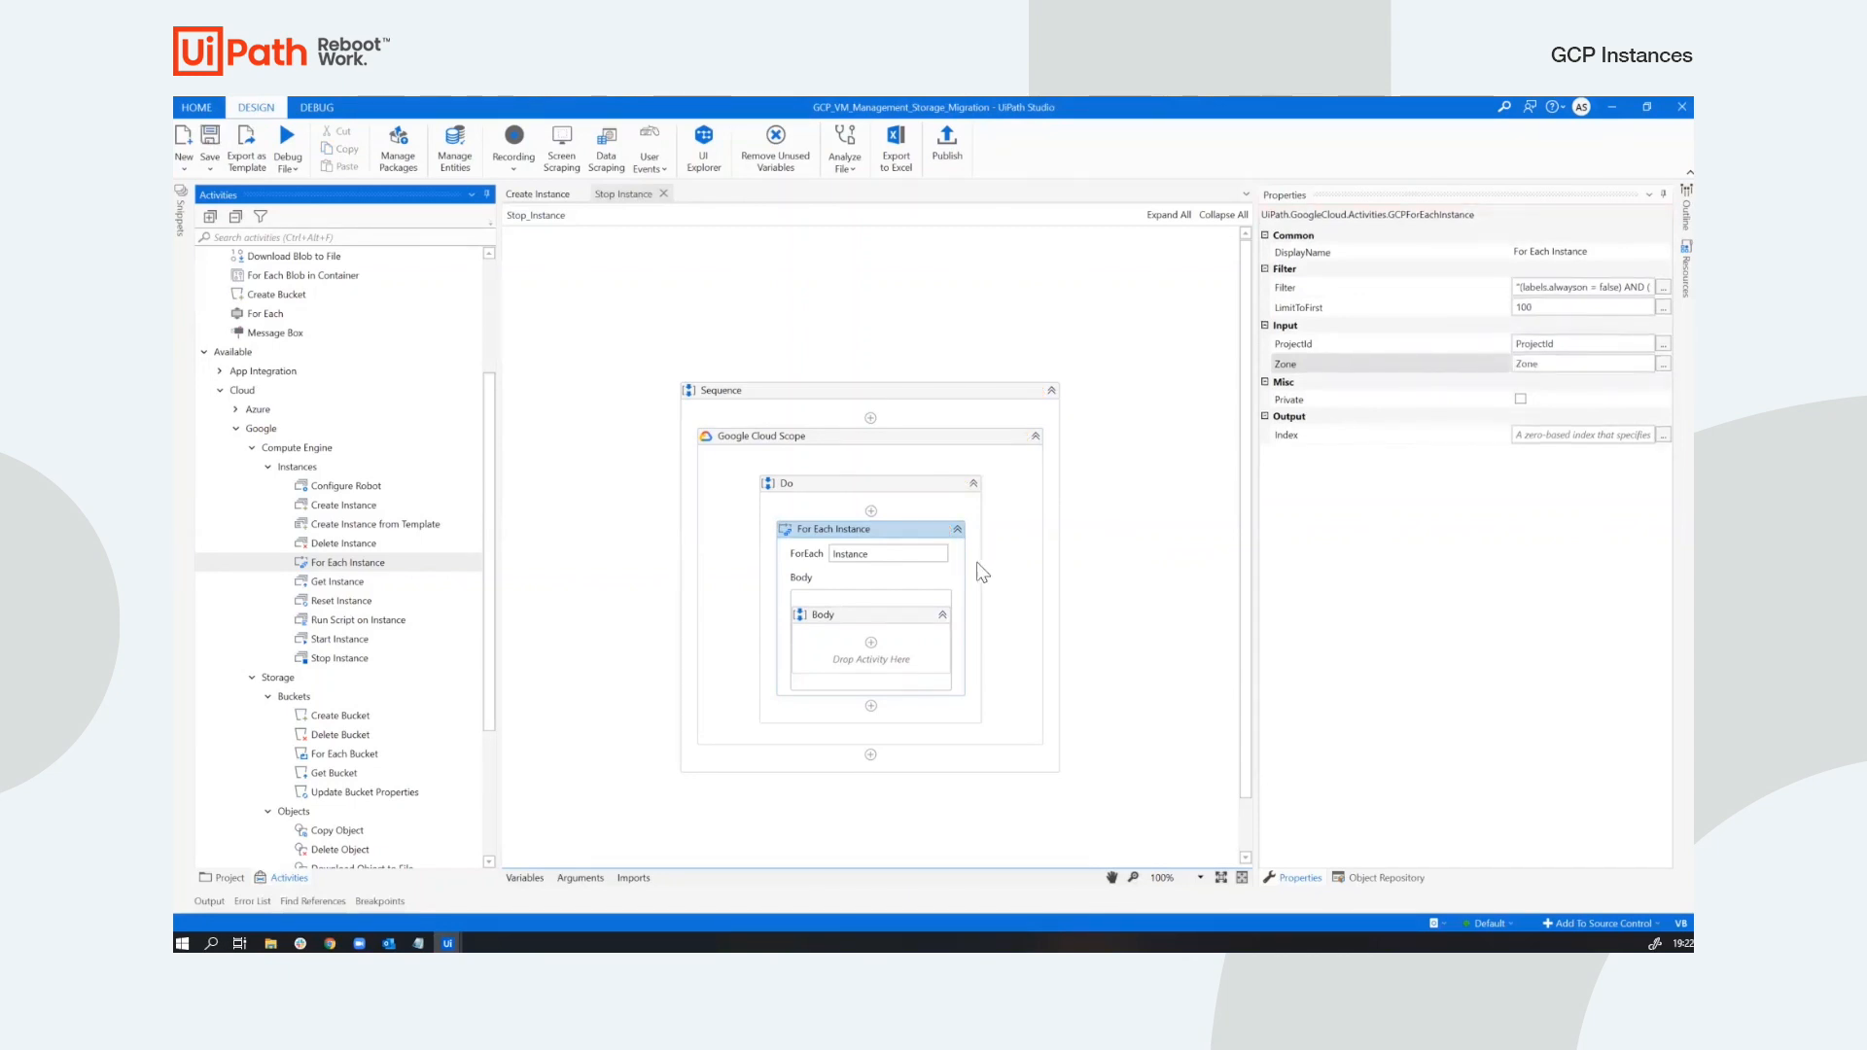
scroll("up", 3)
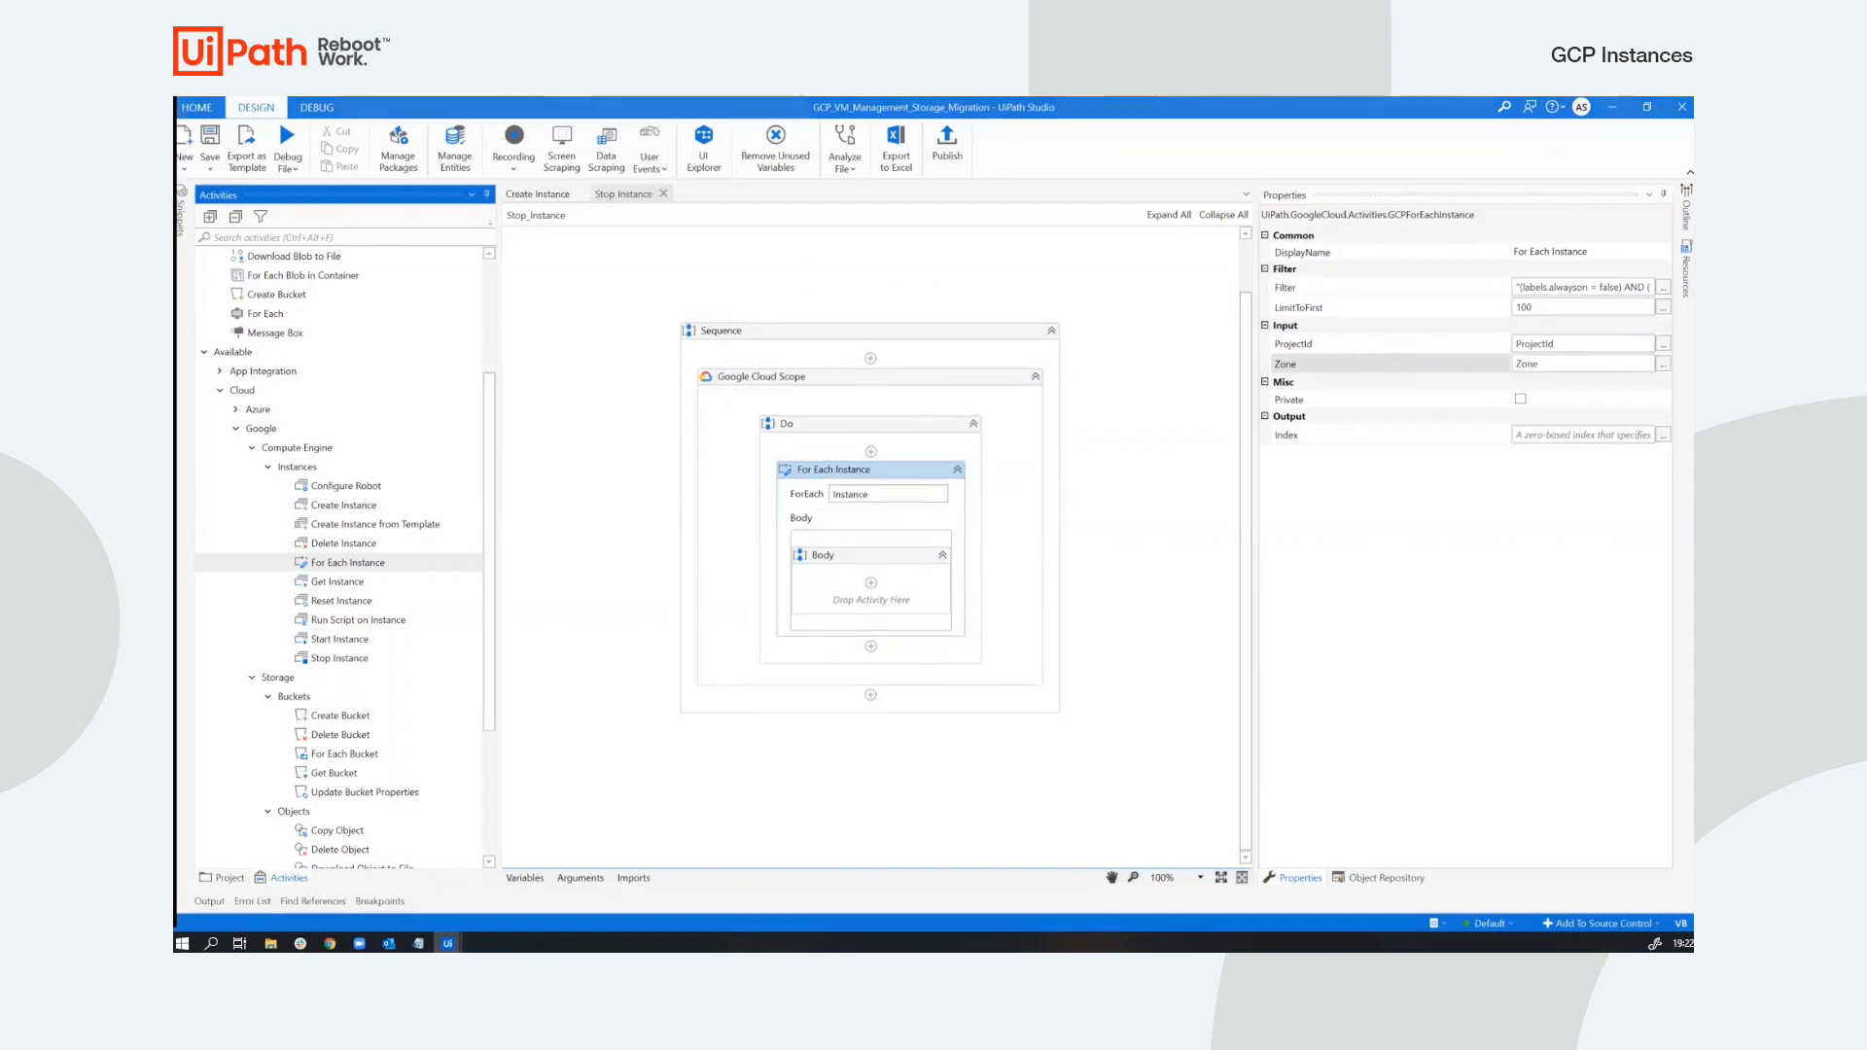
mouse_move(321, 216)
type("log")
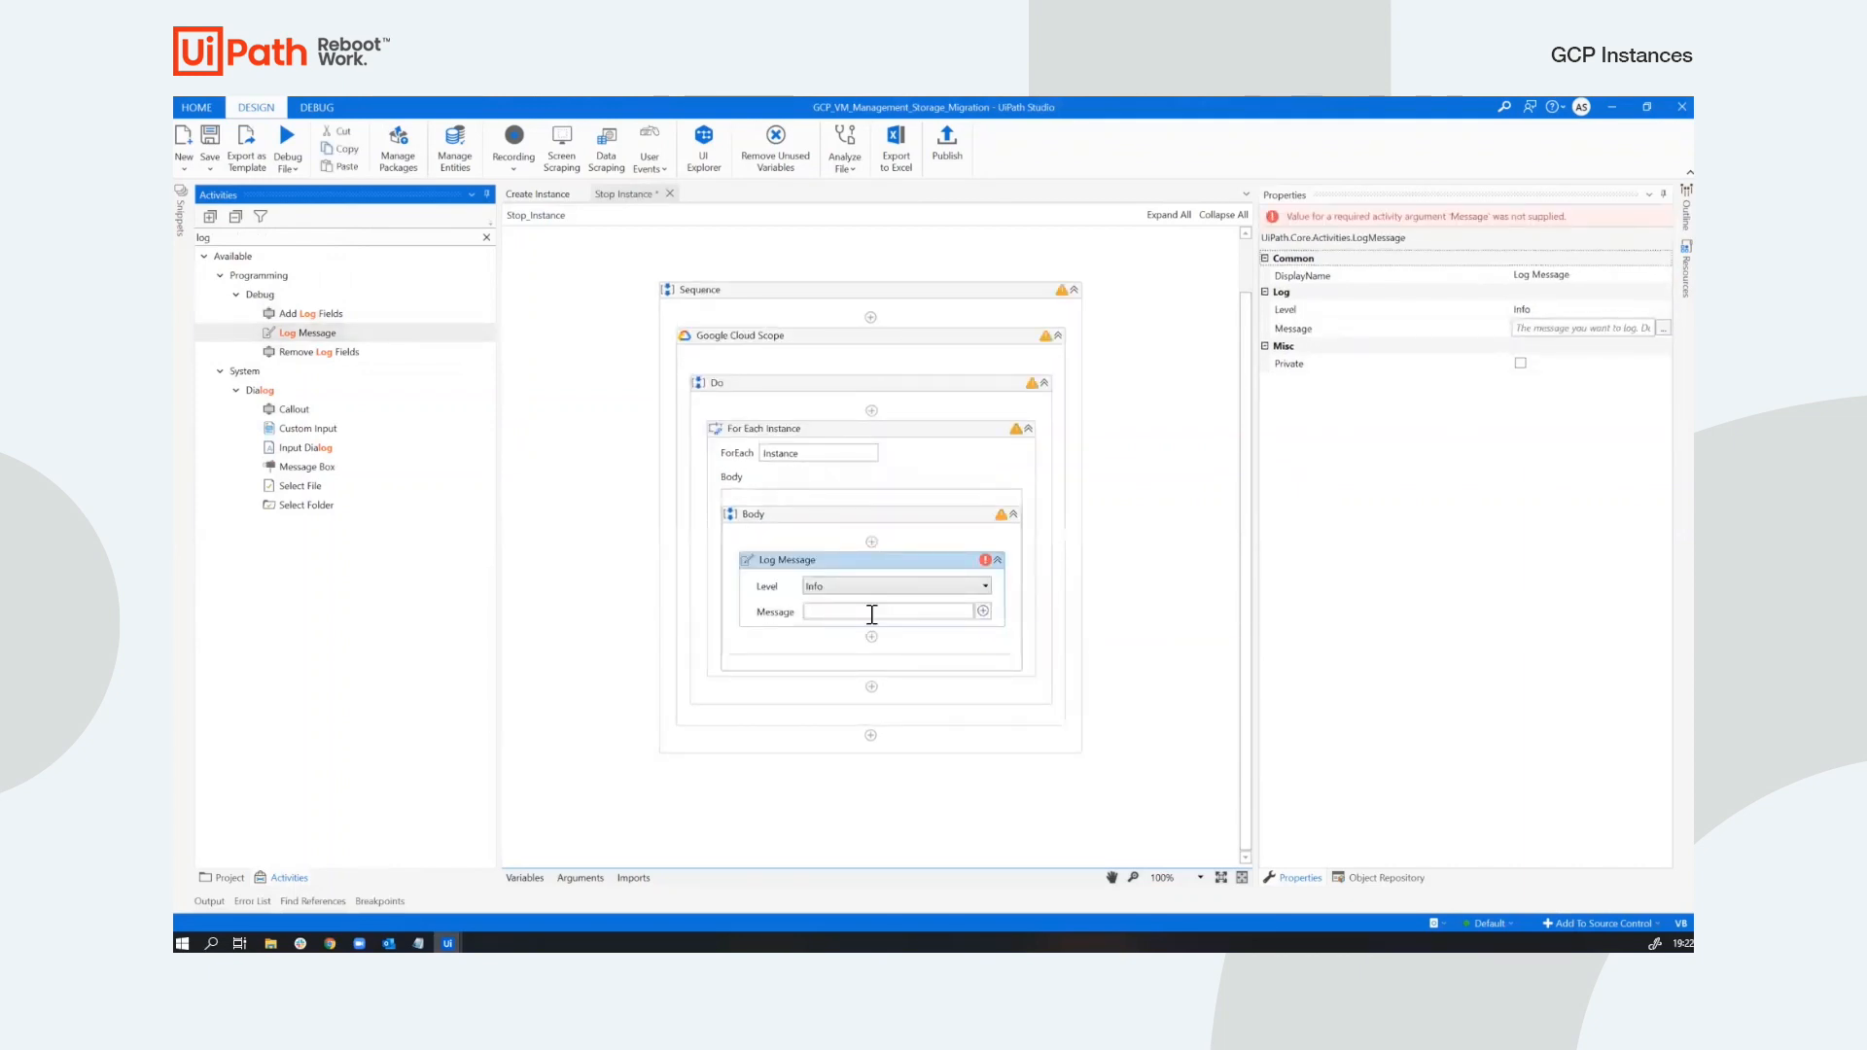
Write the Info log message concatenating Instance with 'is going to be stopped', then clear the Activities search.
left_click(887, 610)
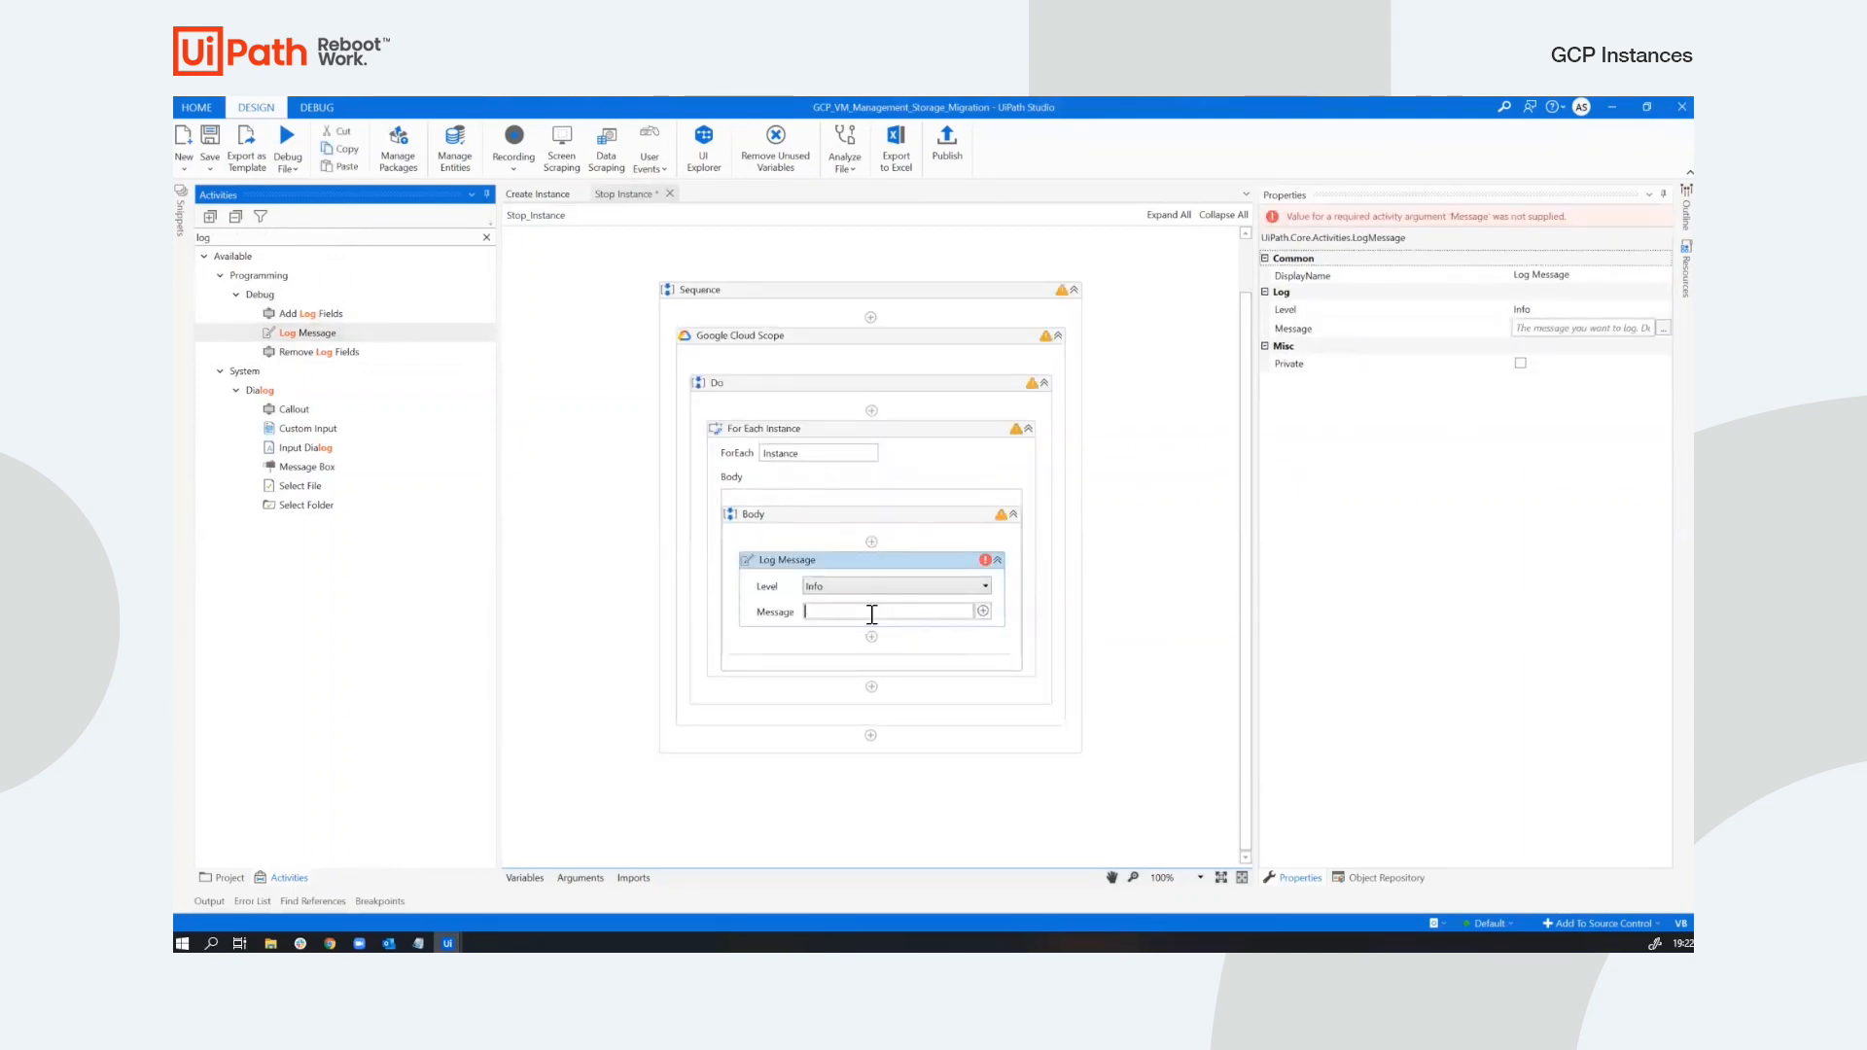
type("\"")
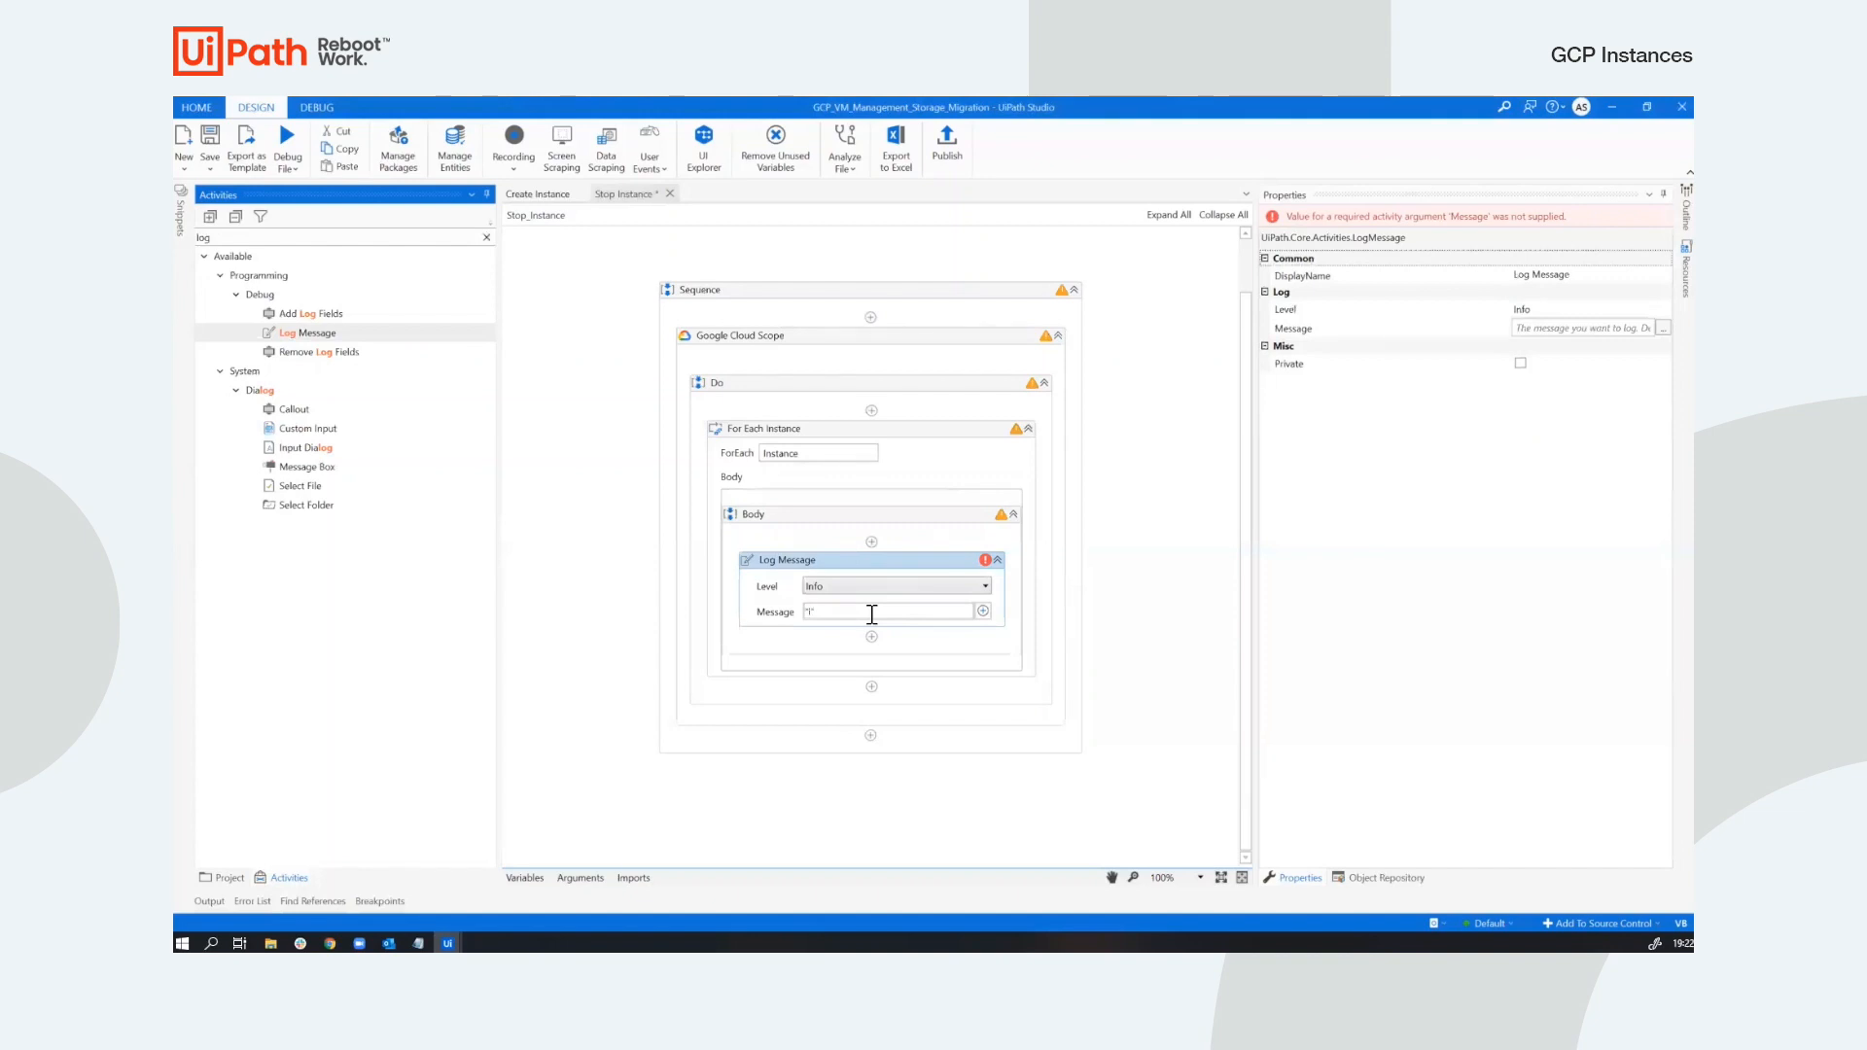
type("r")
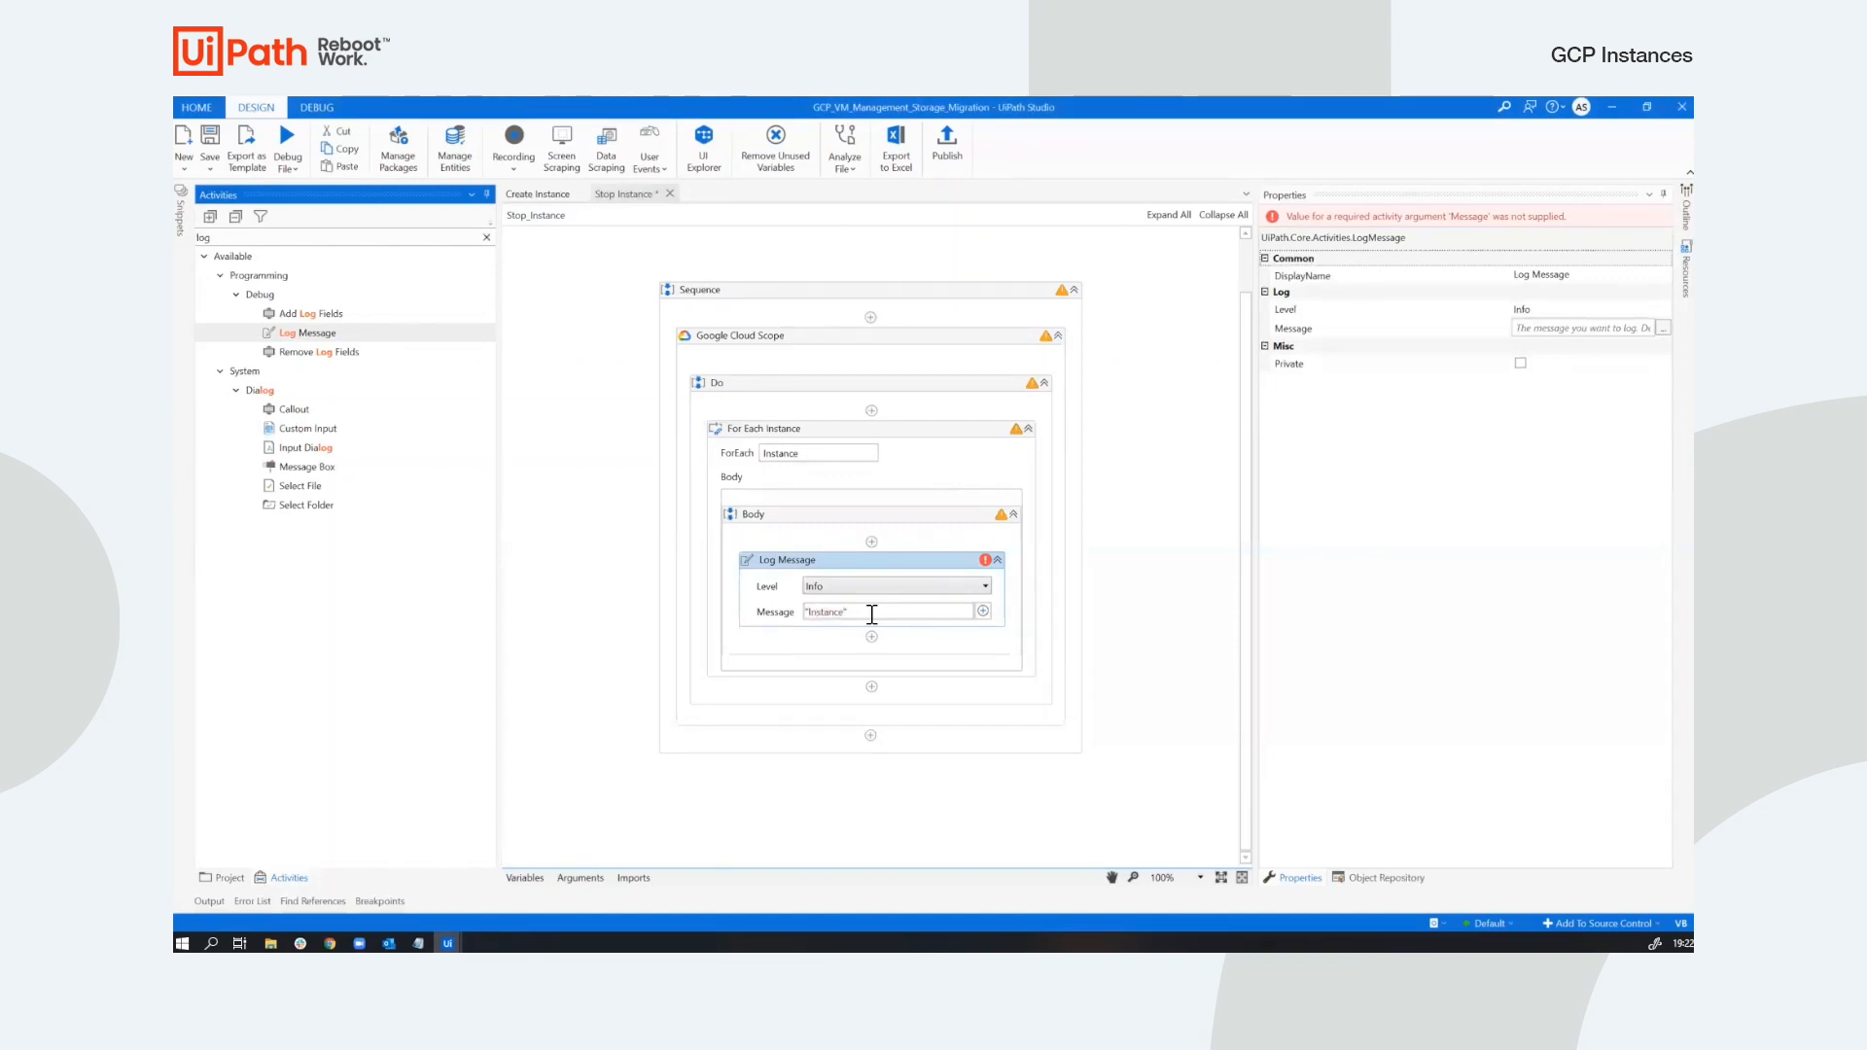
type("+")
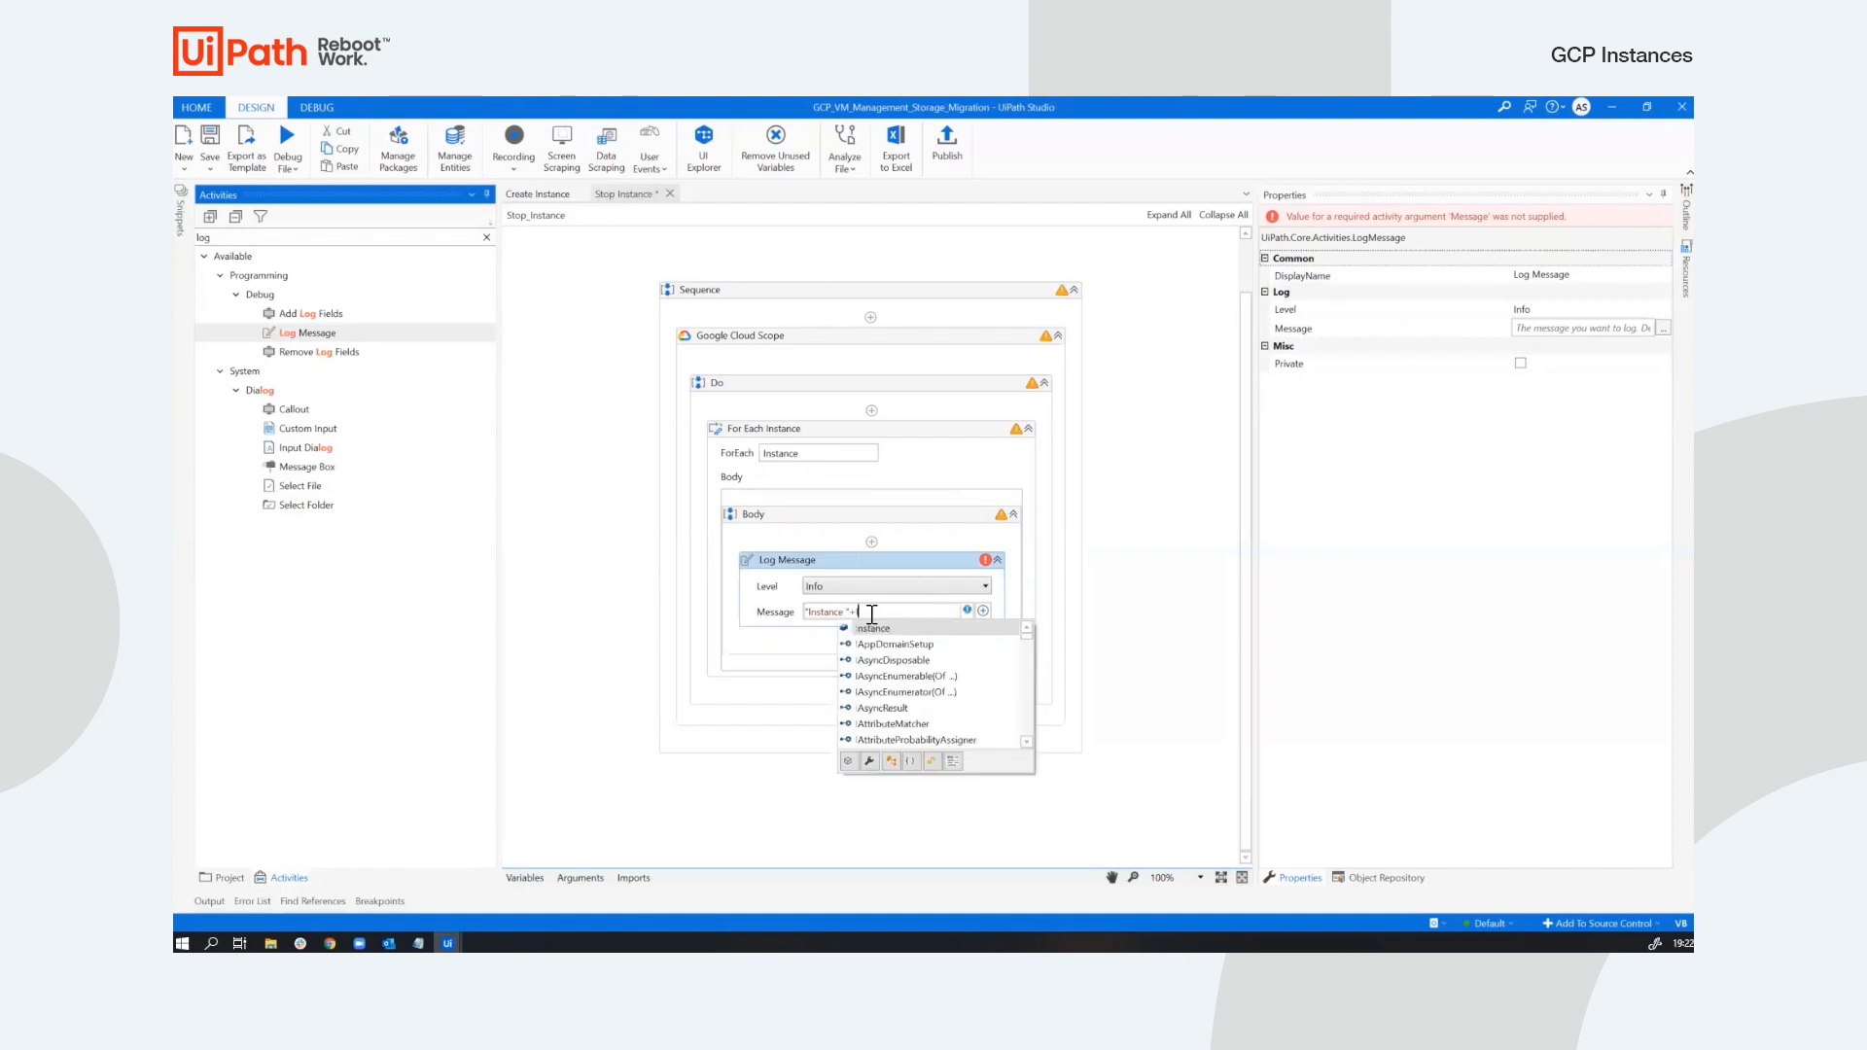
type("Instance.Name")
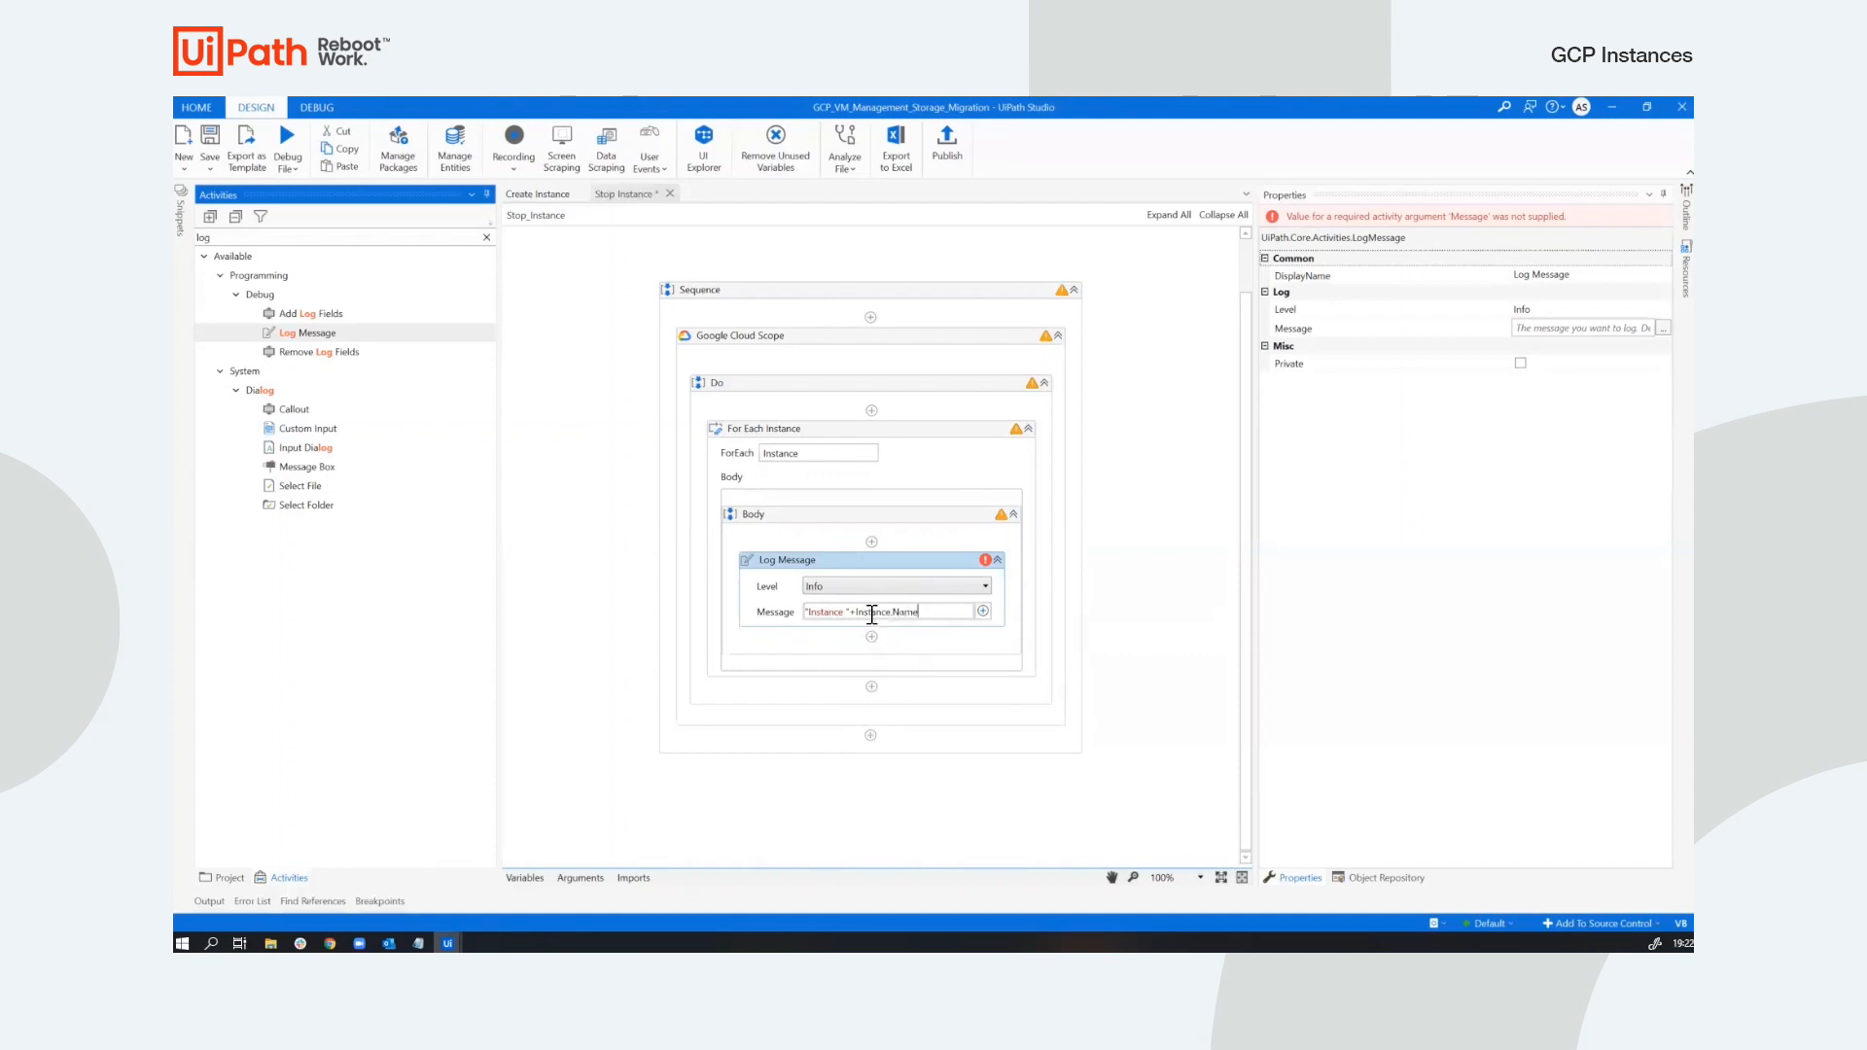
type("+\"")
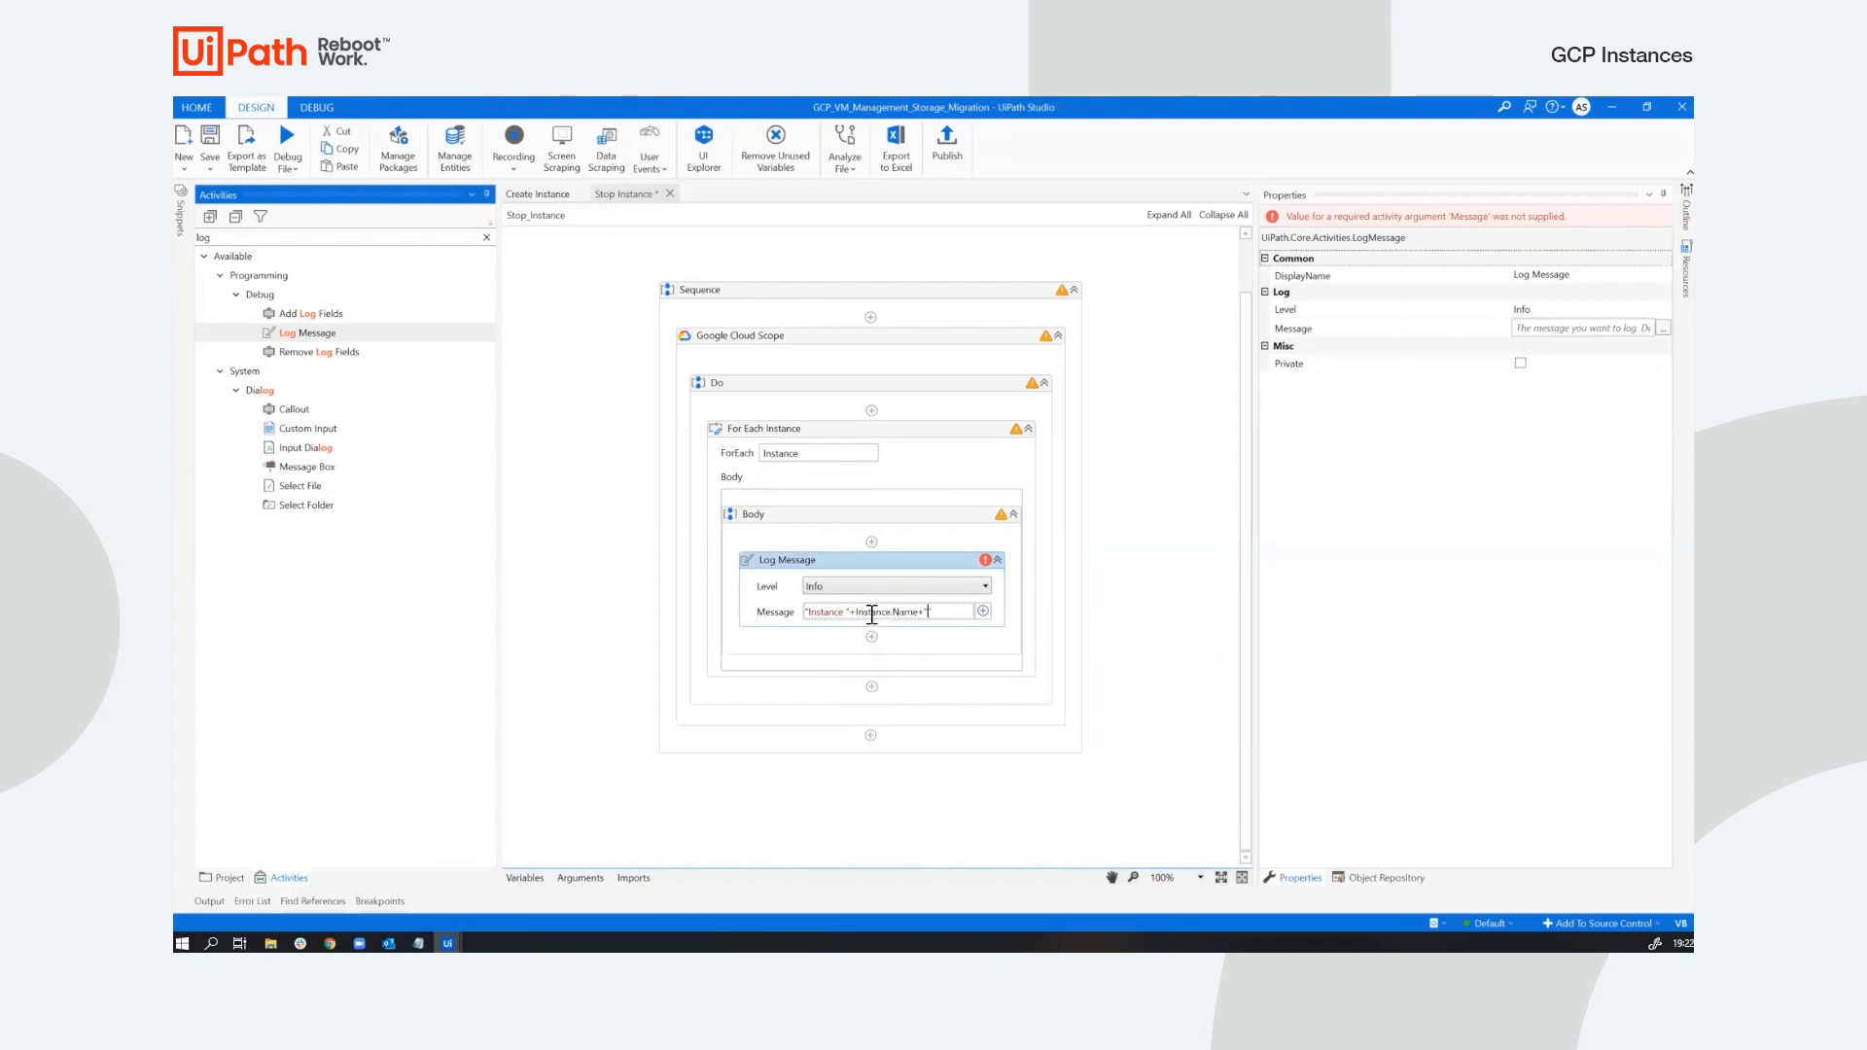
type("is going to b")
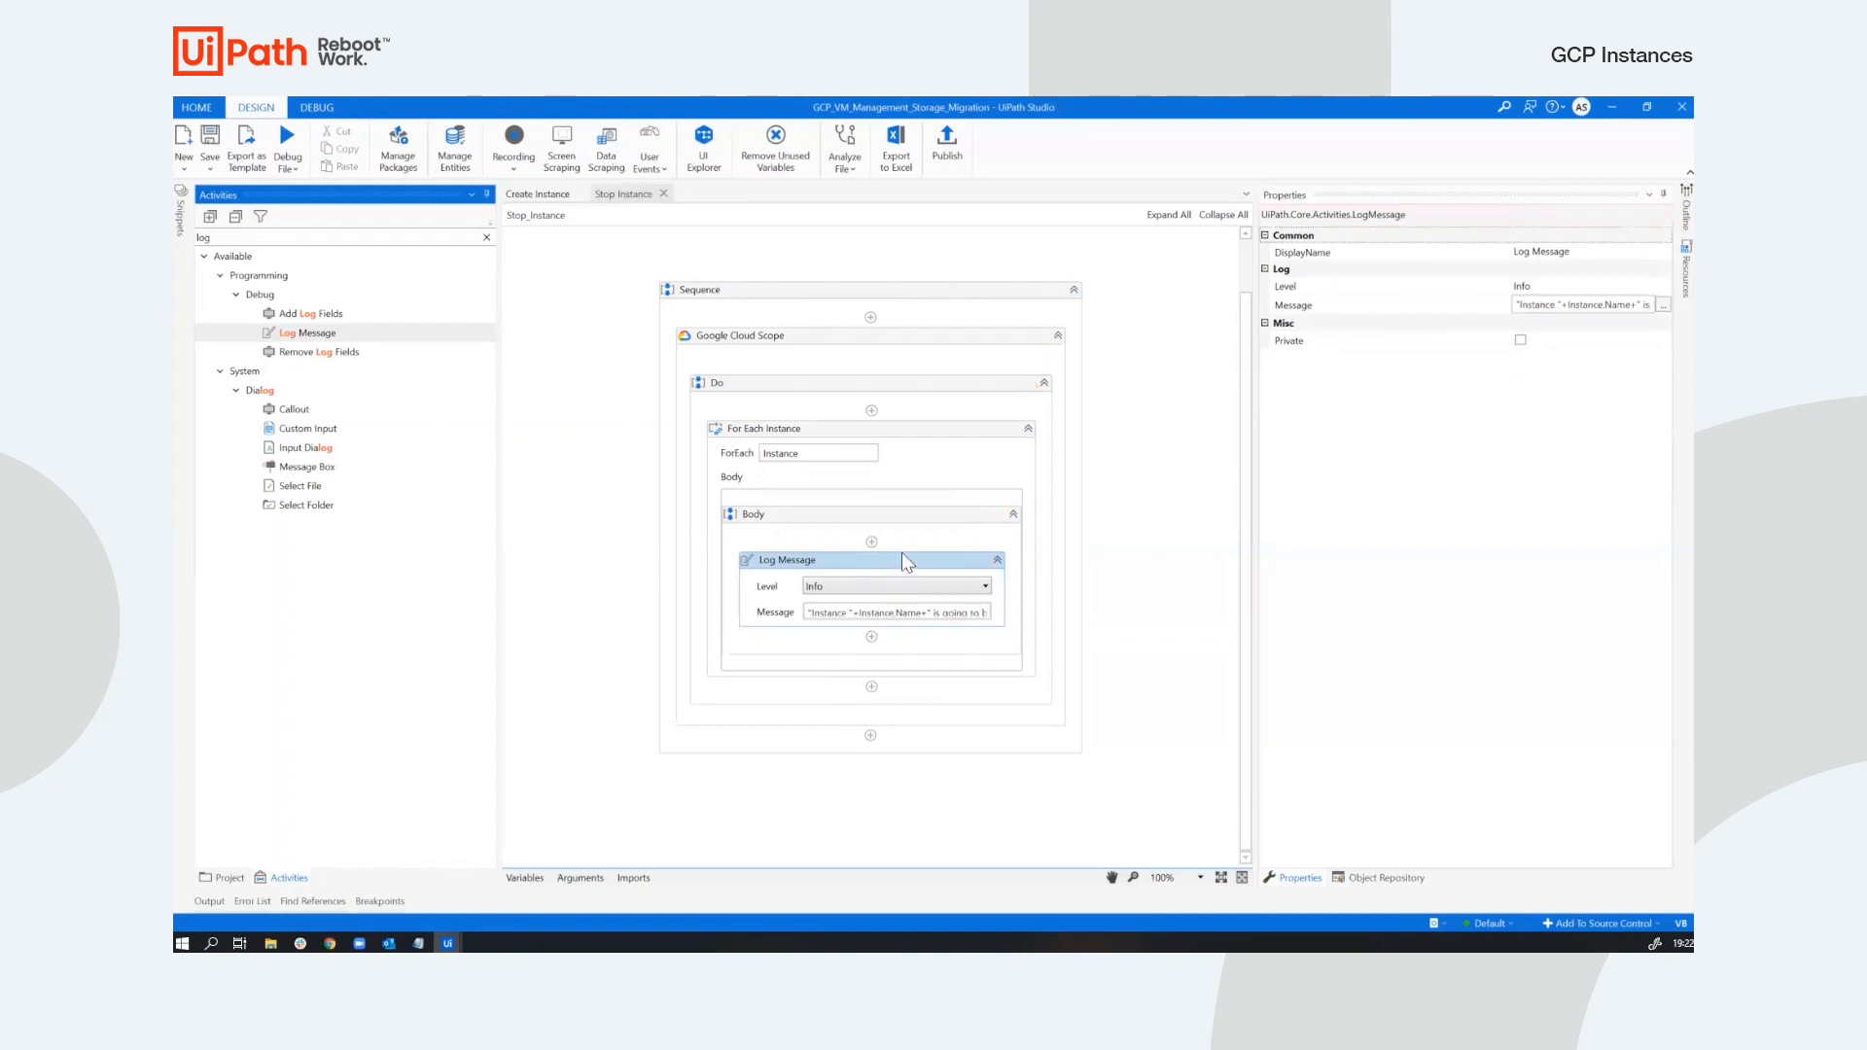
mouse_move(214, 877)
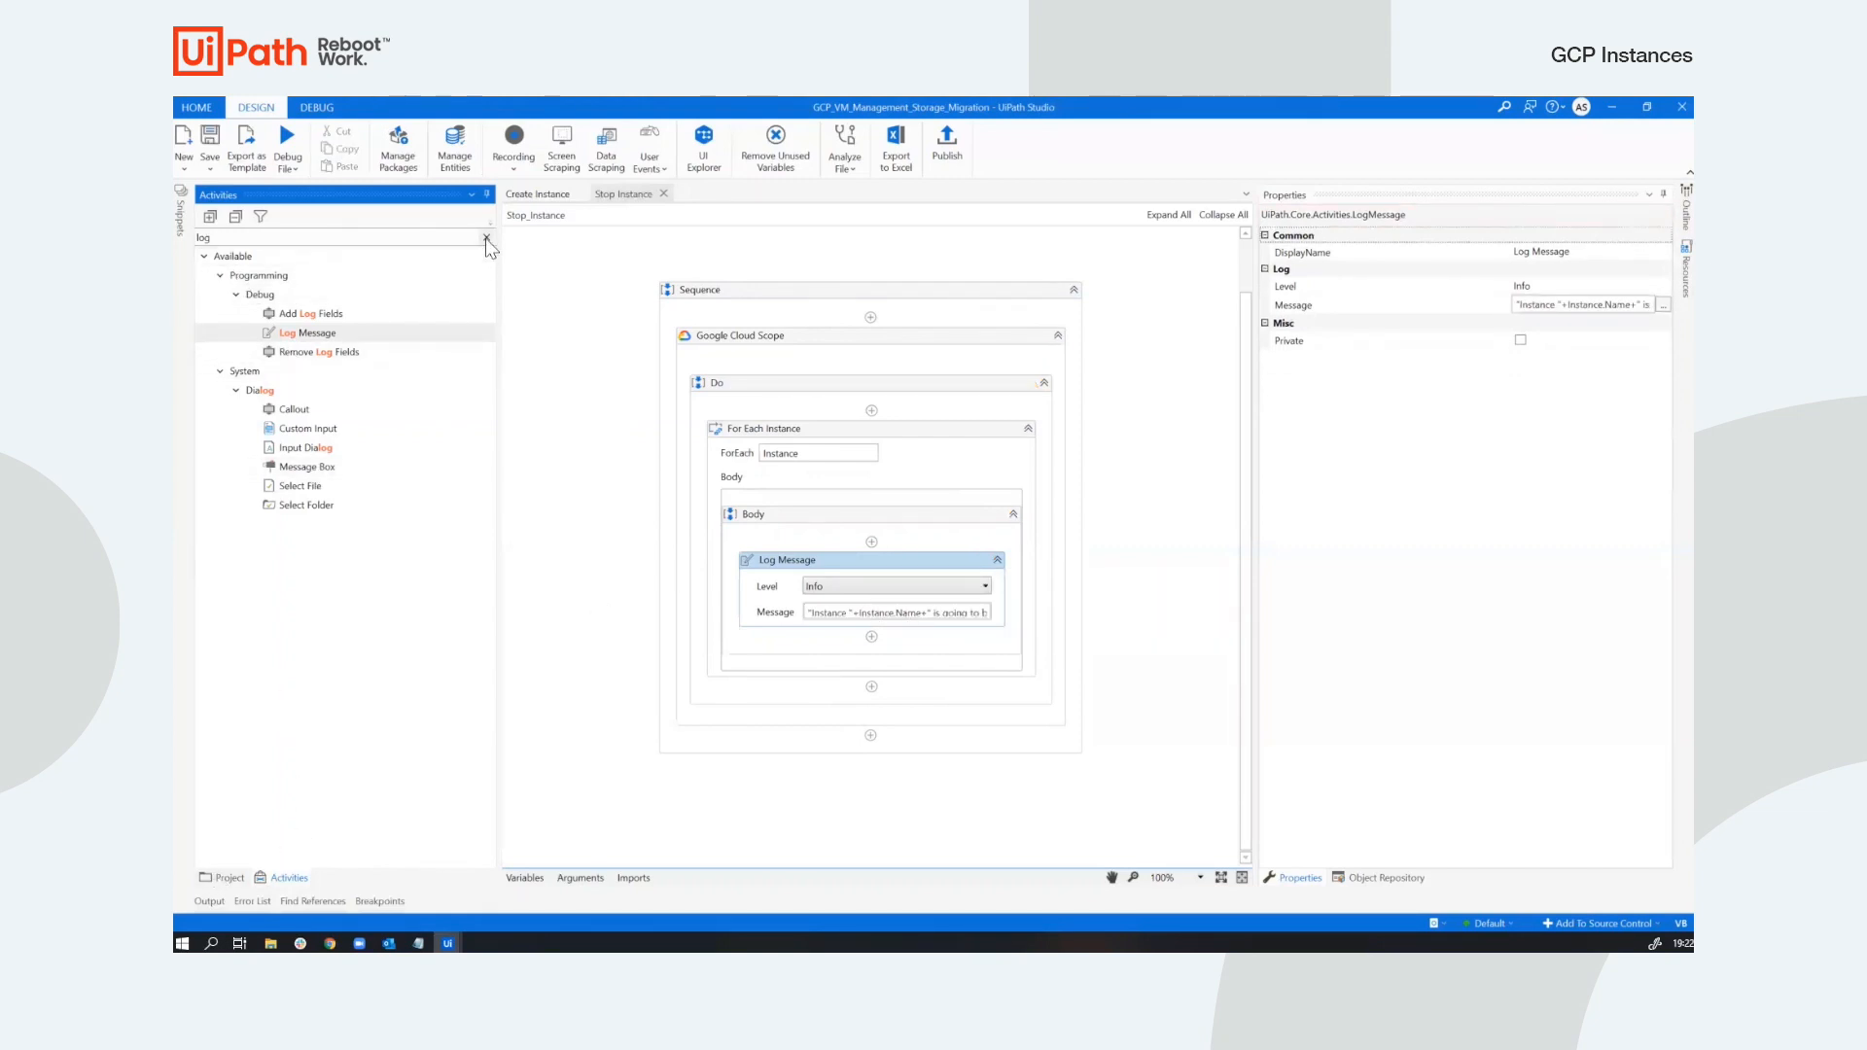
left_click(486, 237)
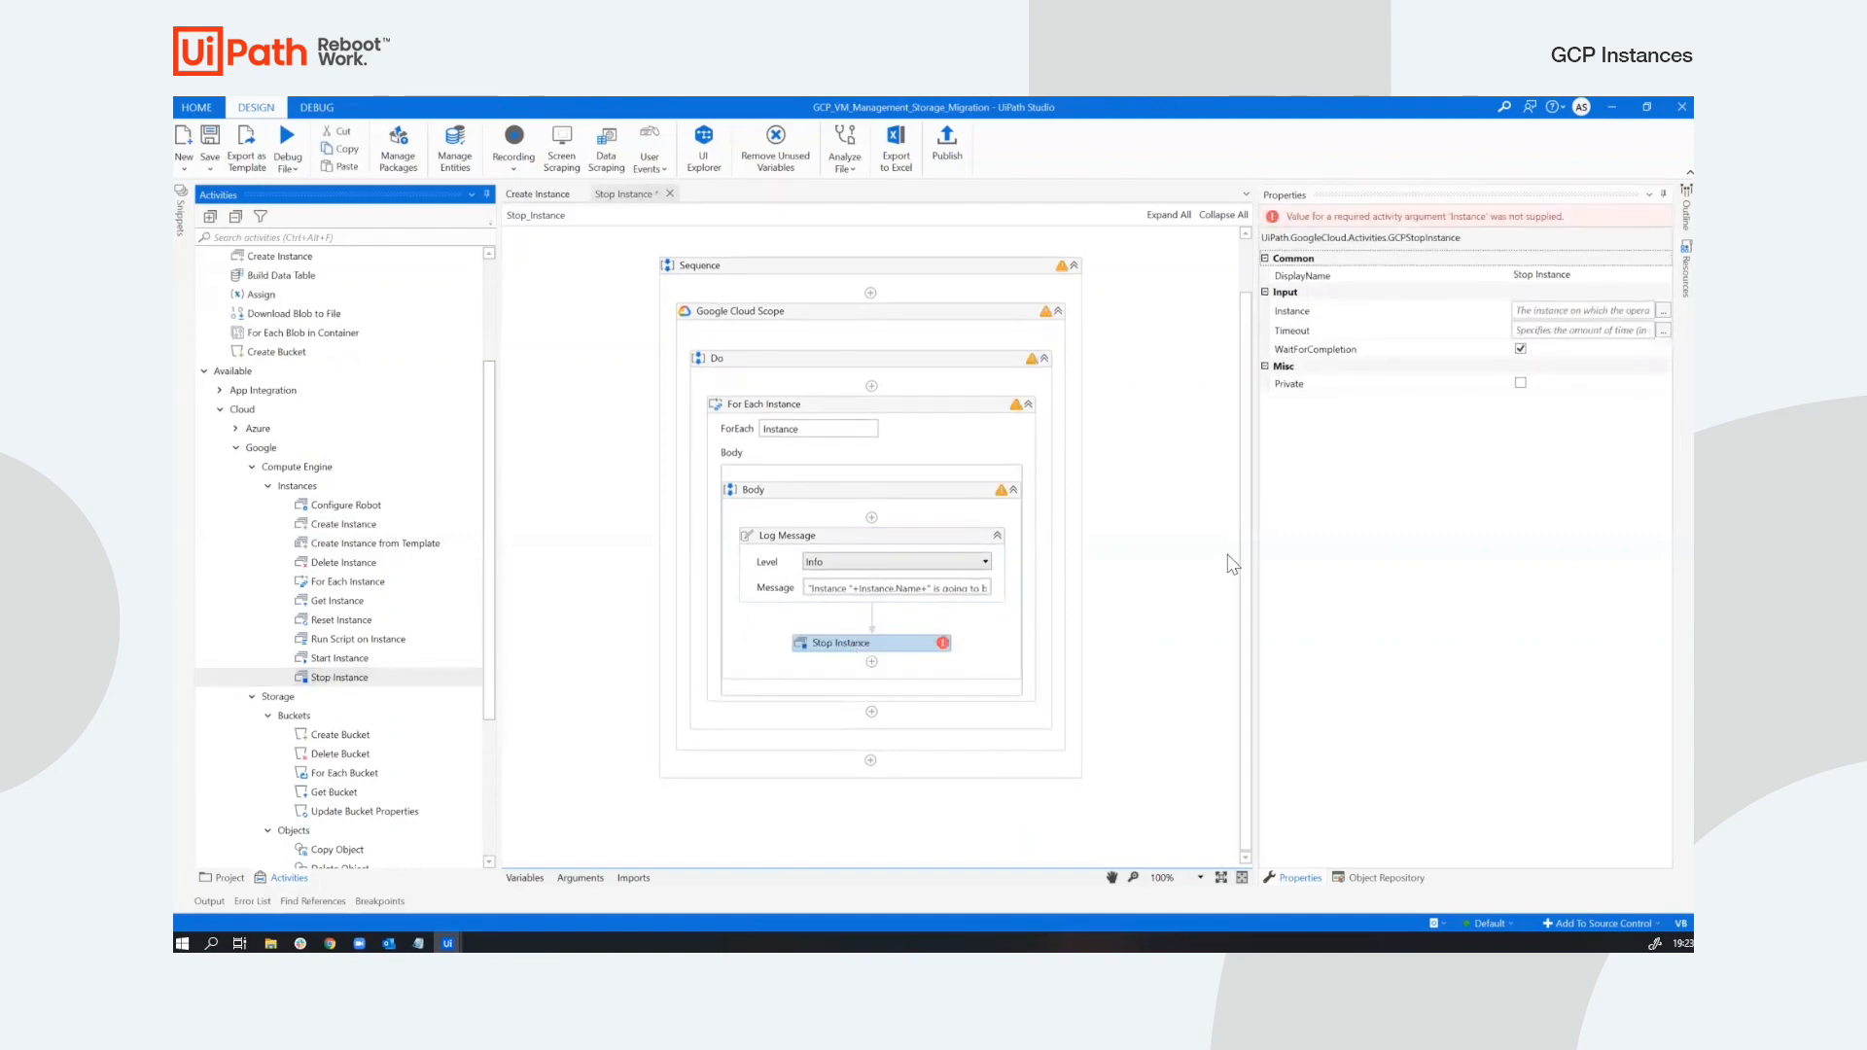
Set Stop Instance's Instance property to Instance and turn off WaitForCompletion.
left_click(1584, 311)
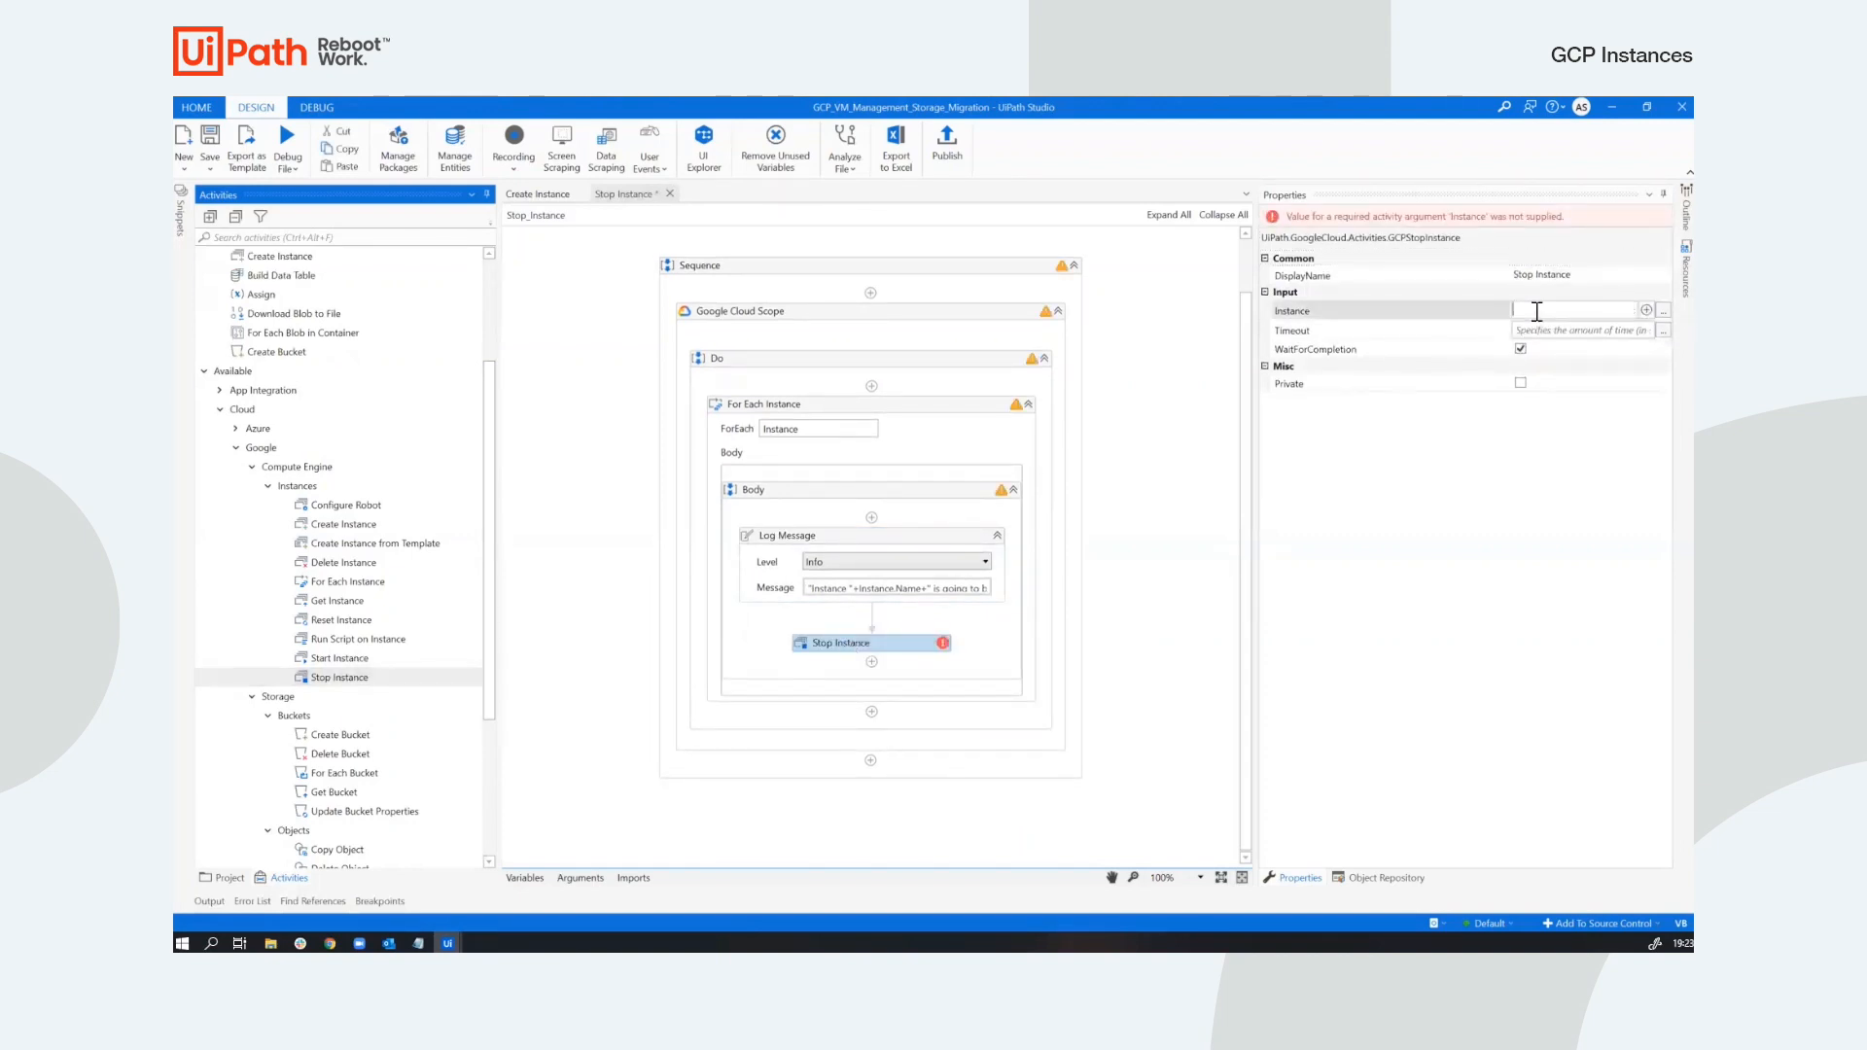
left_click(1577, 310)
type("Instance")
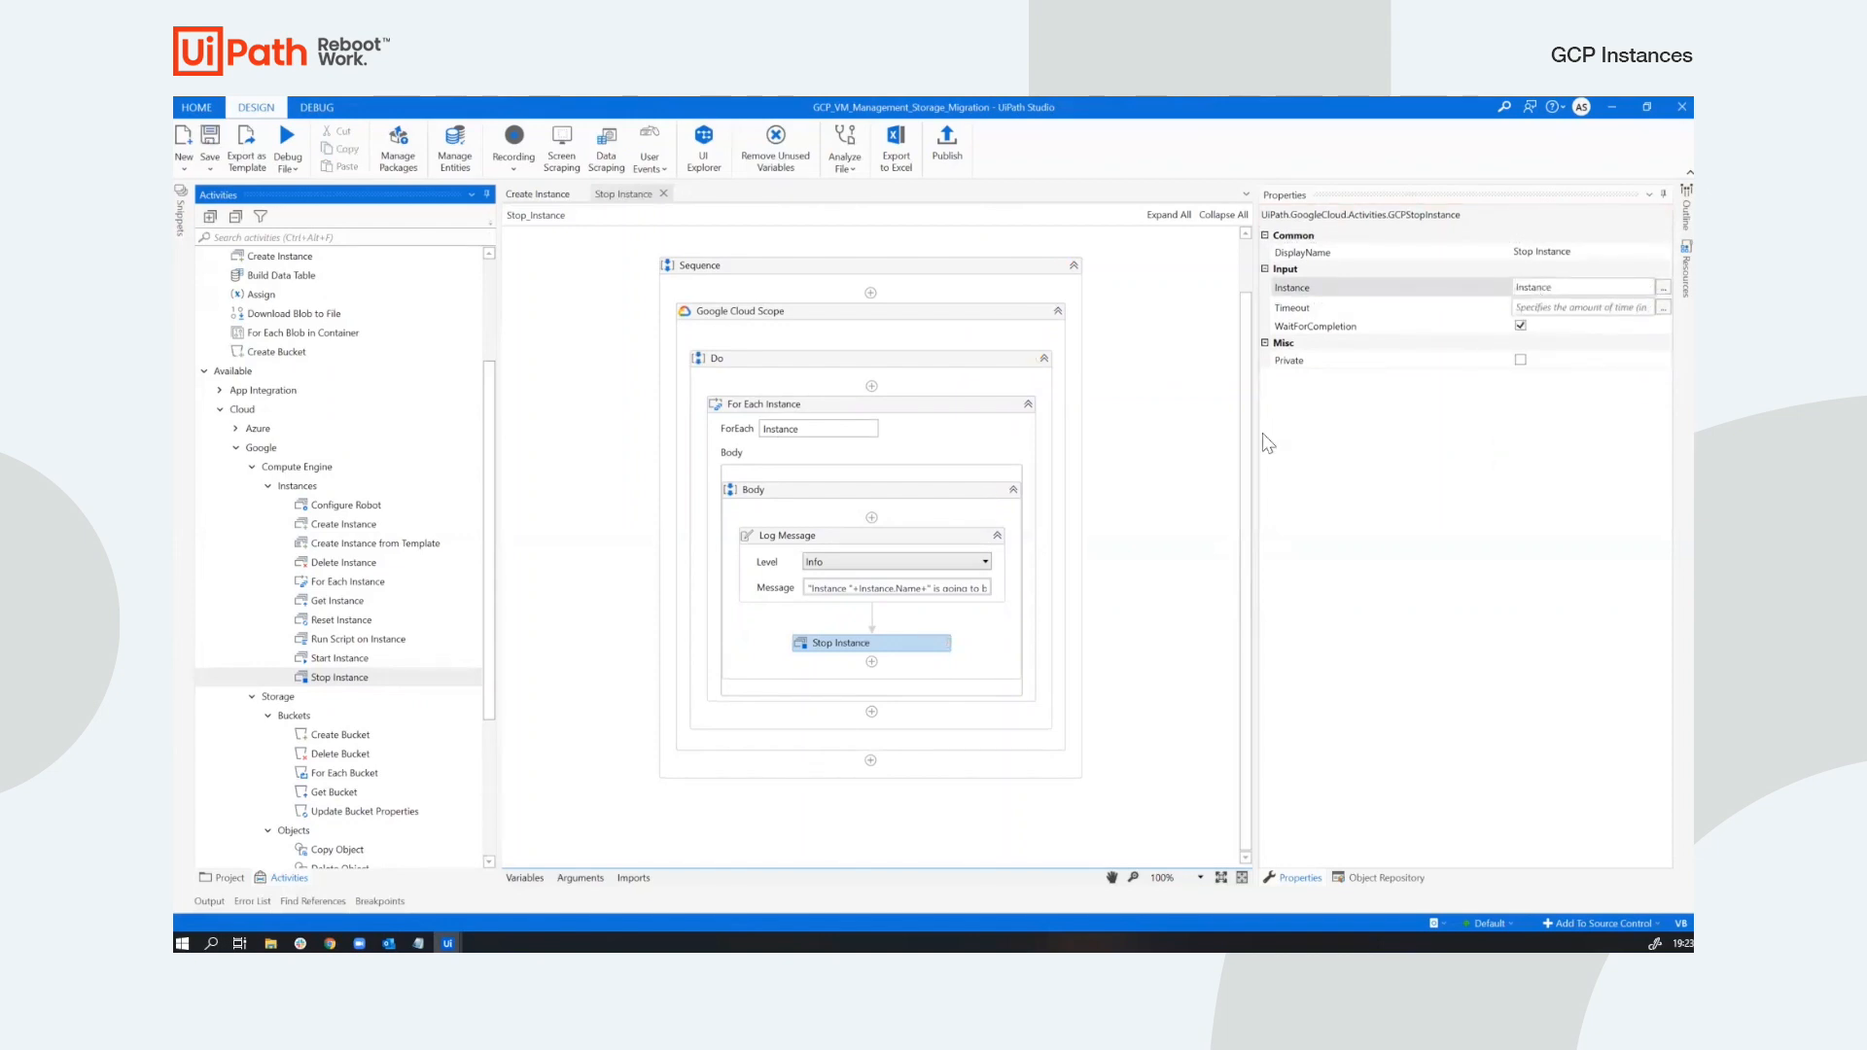
left_click(1521, 325)
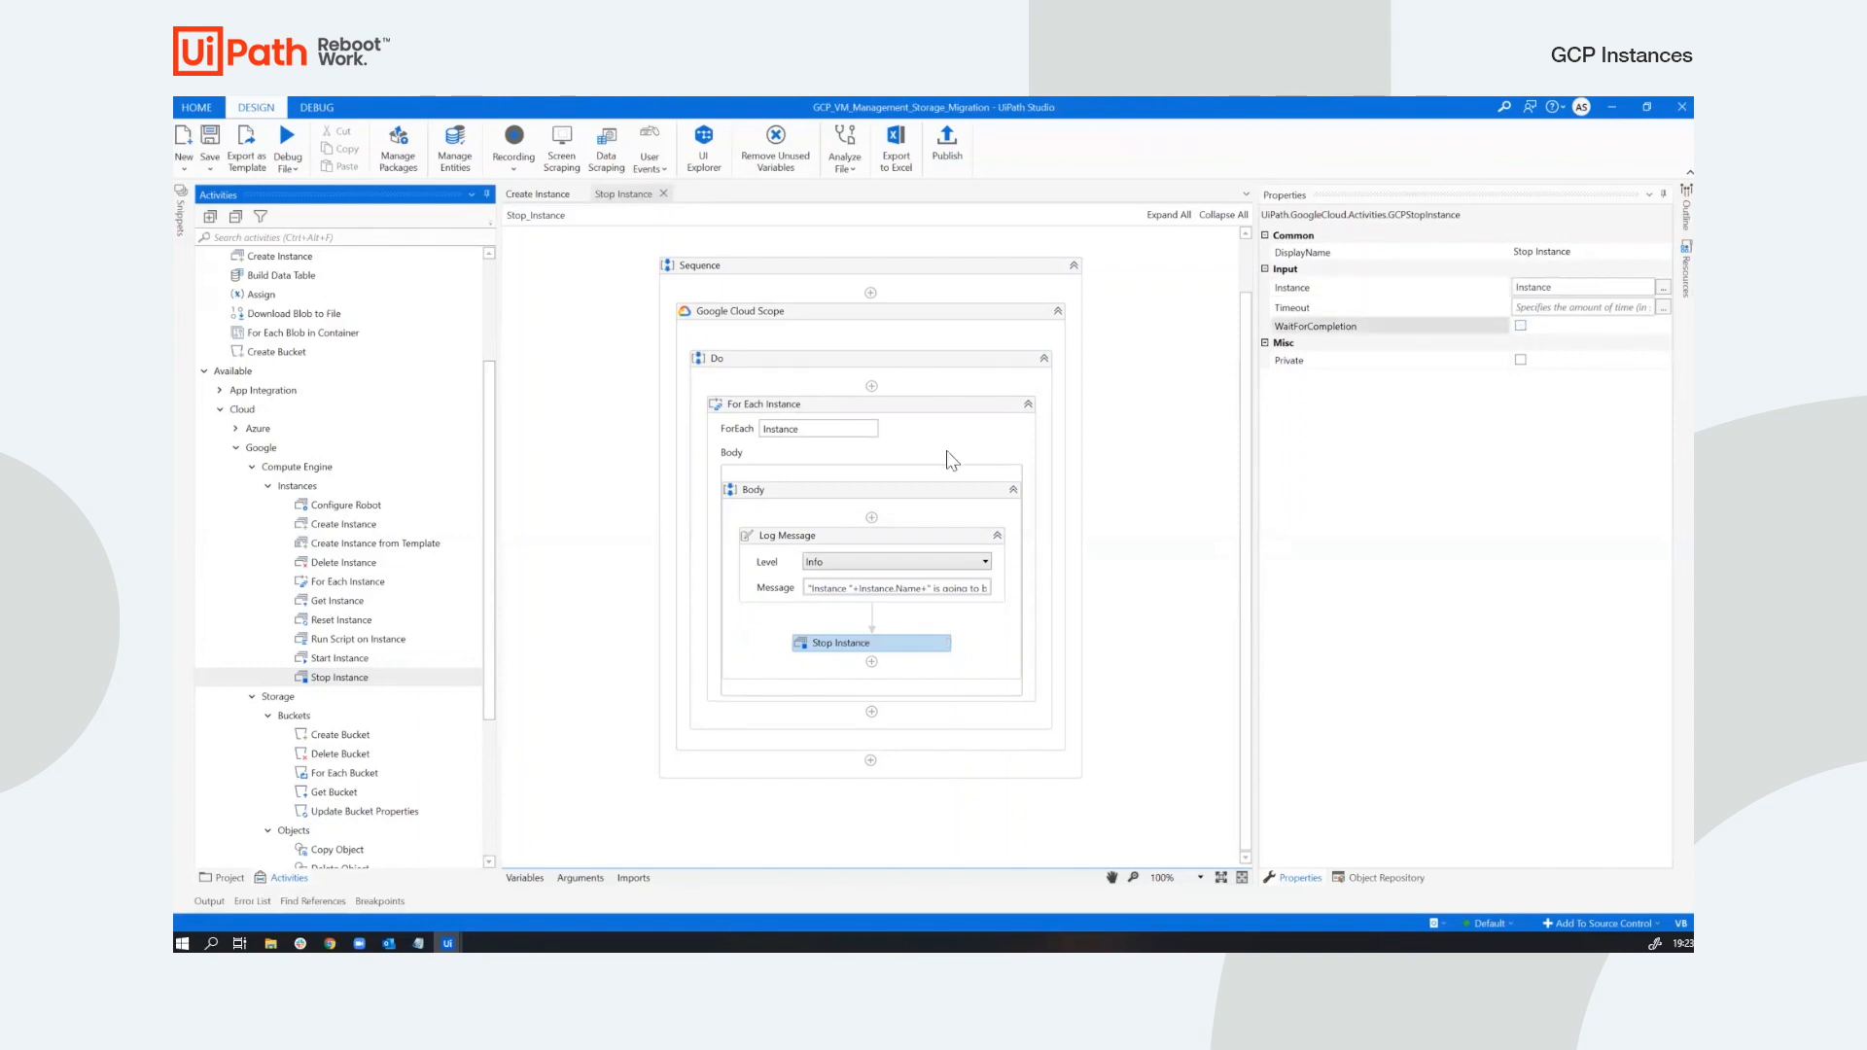
mouse_move(286, 140)
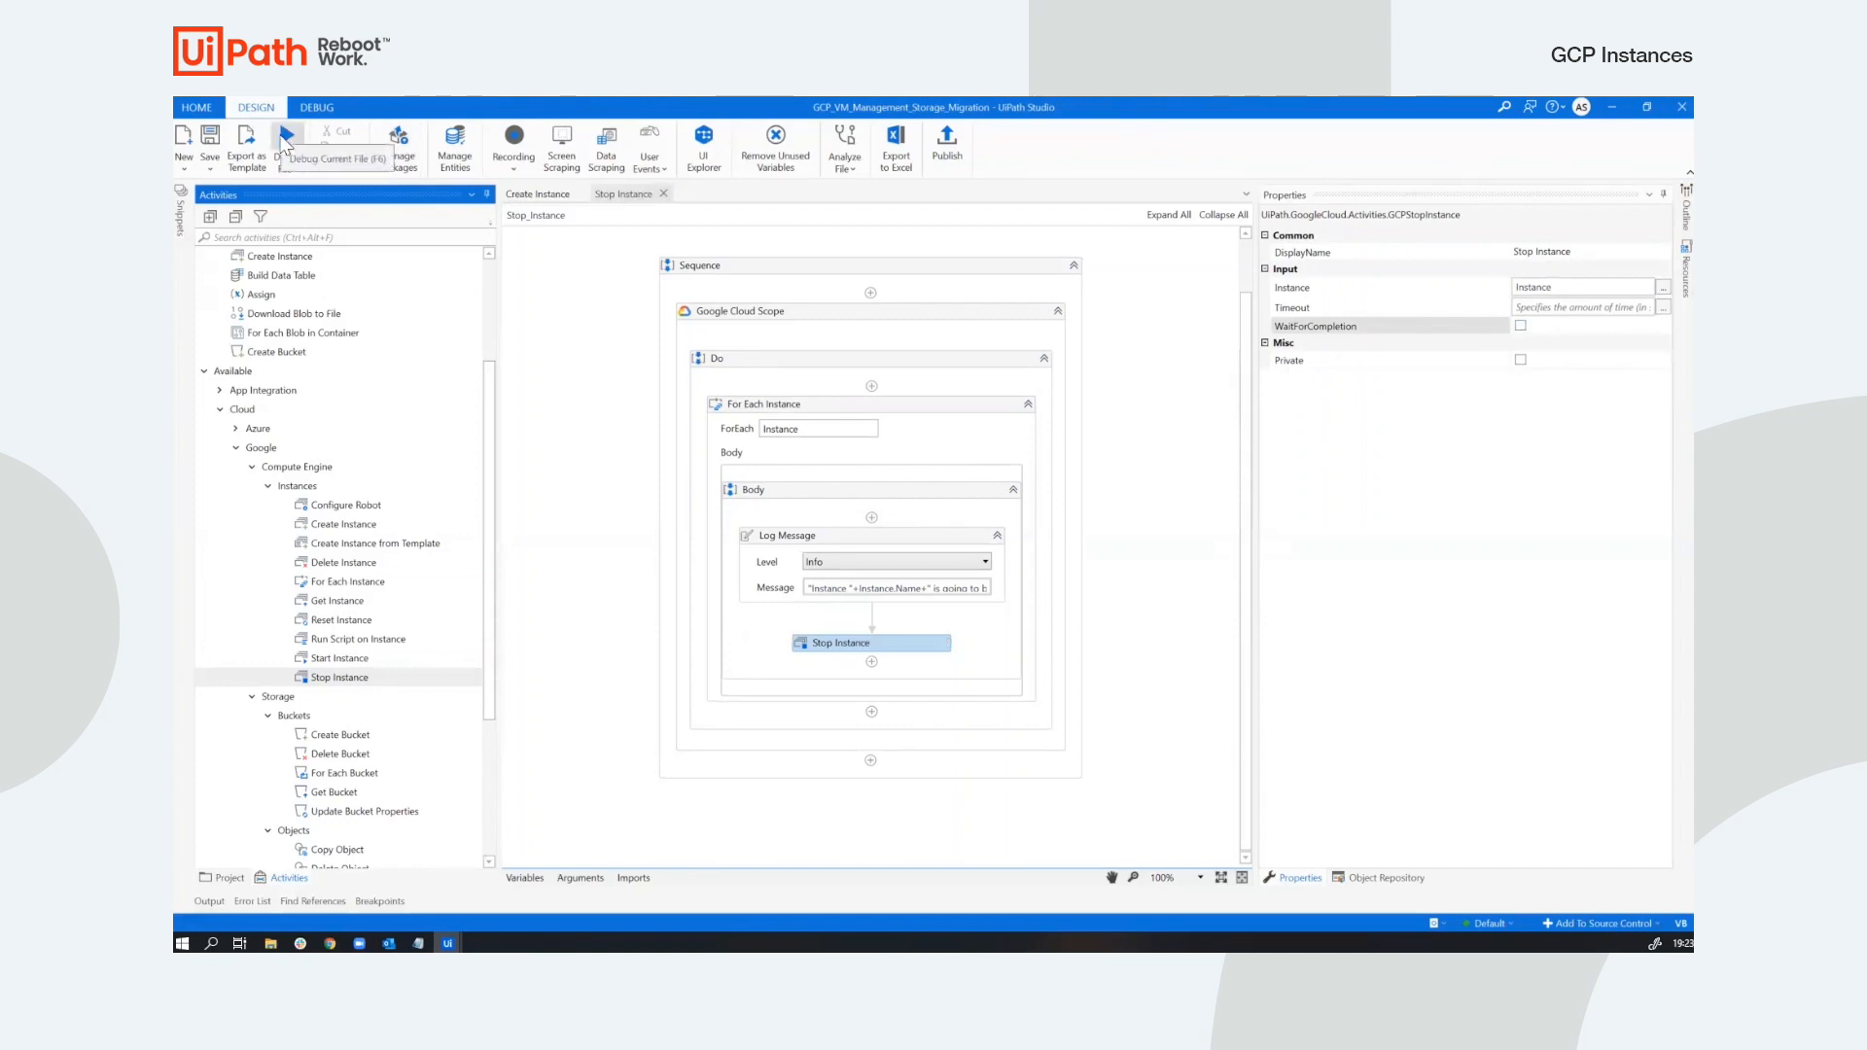
Run the Stop_Instance workflow with Debug File (F6).
left_click(738, 349)
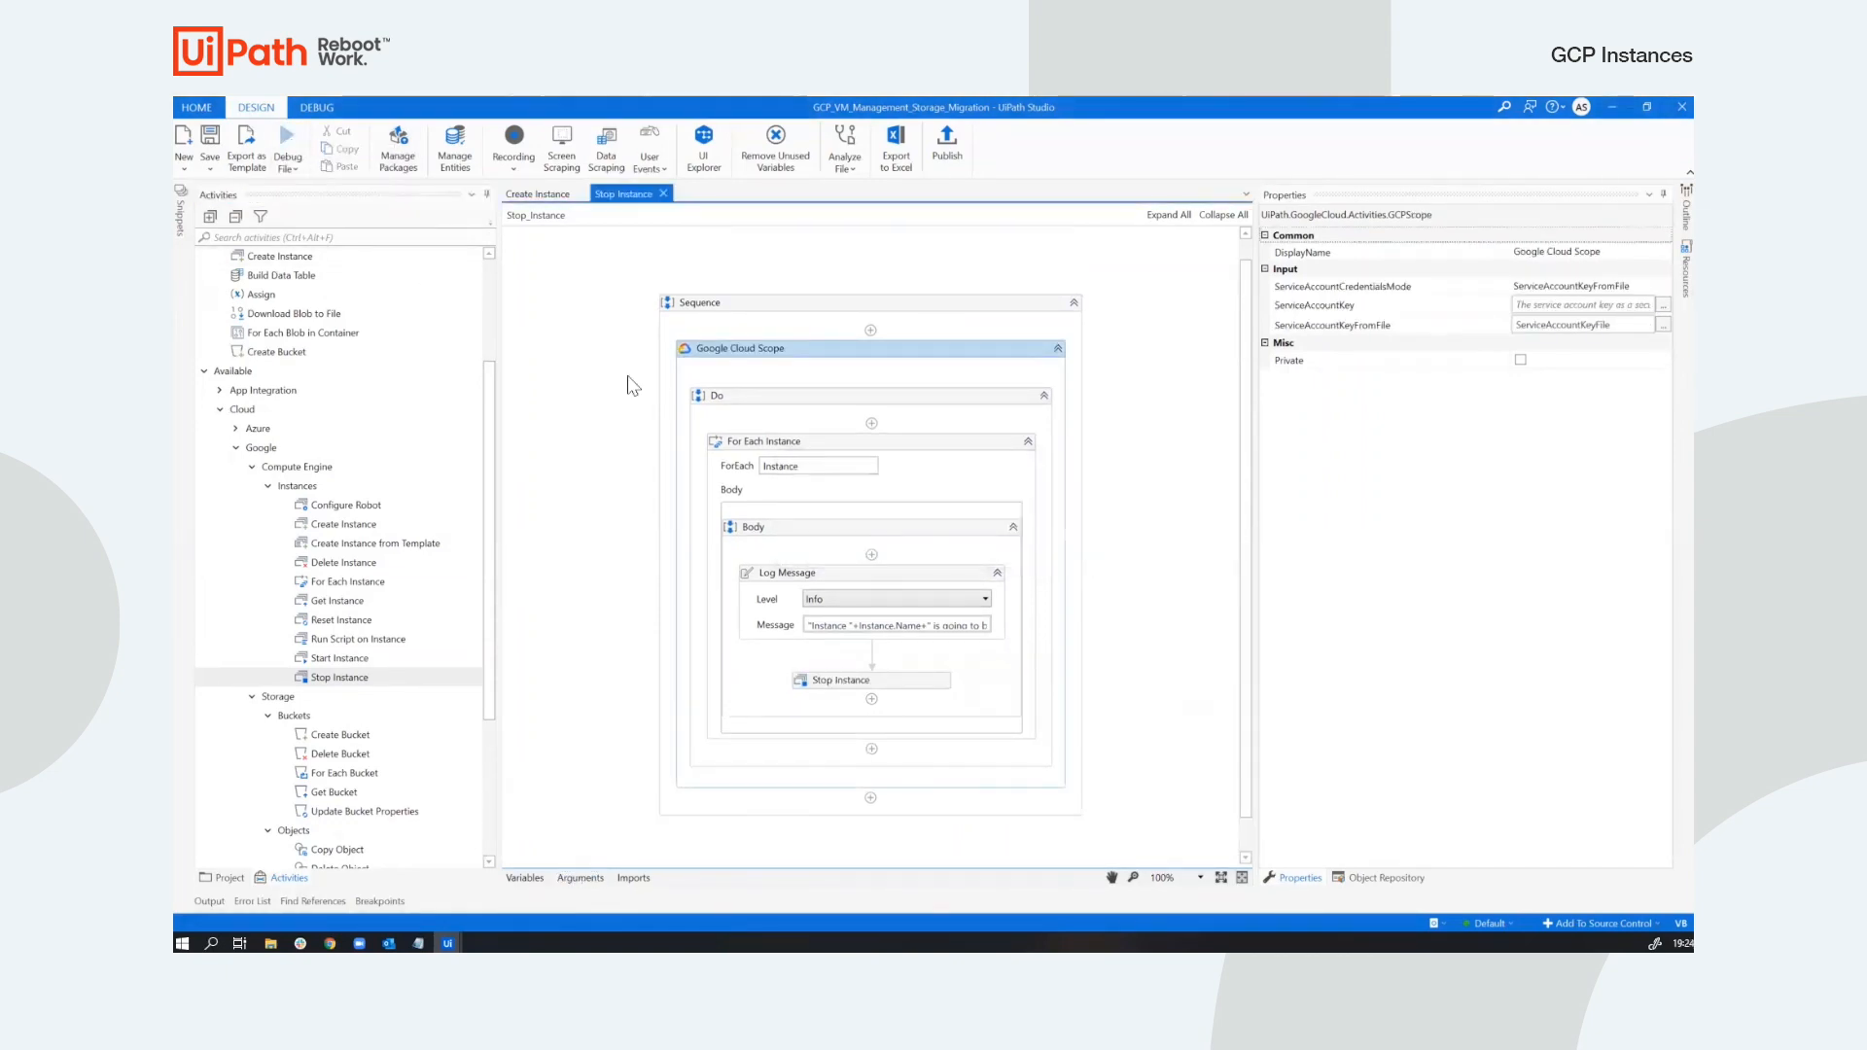
left_click(315, 107)
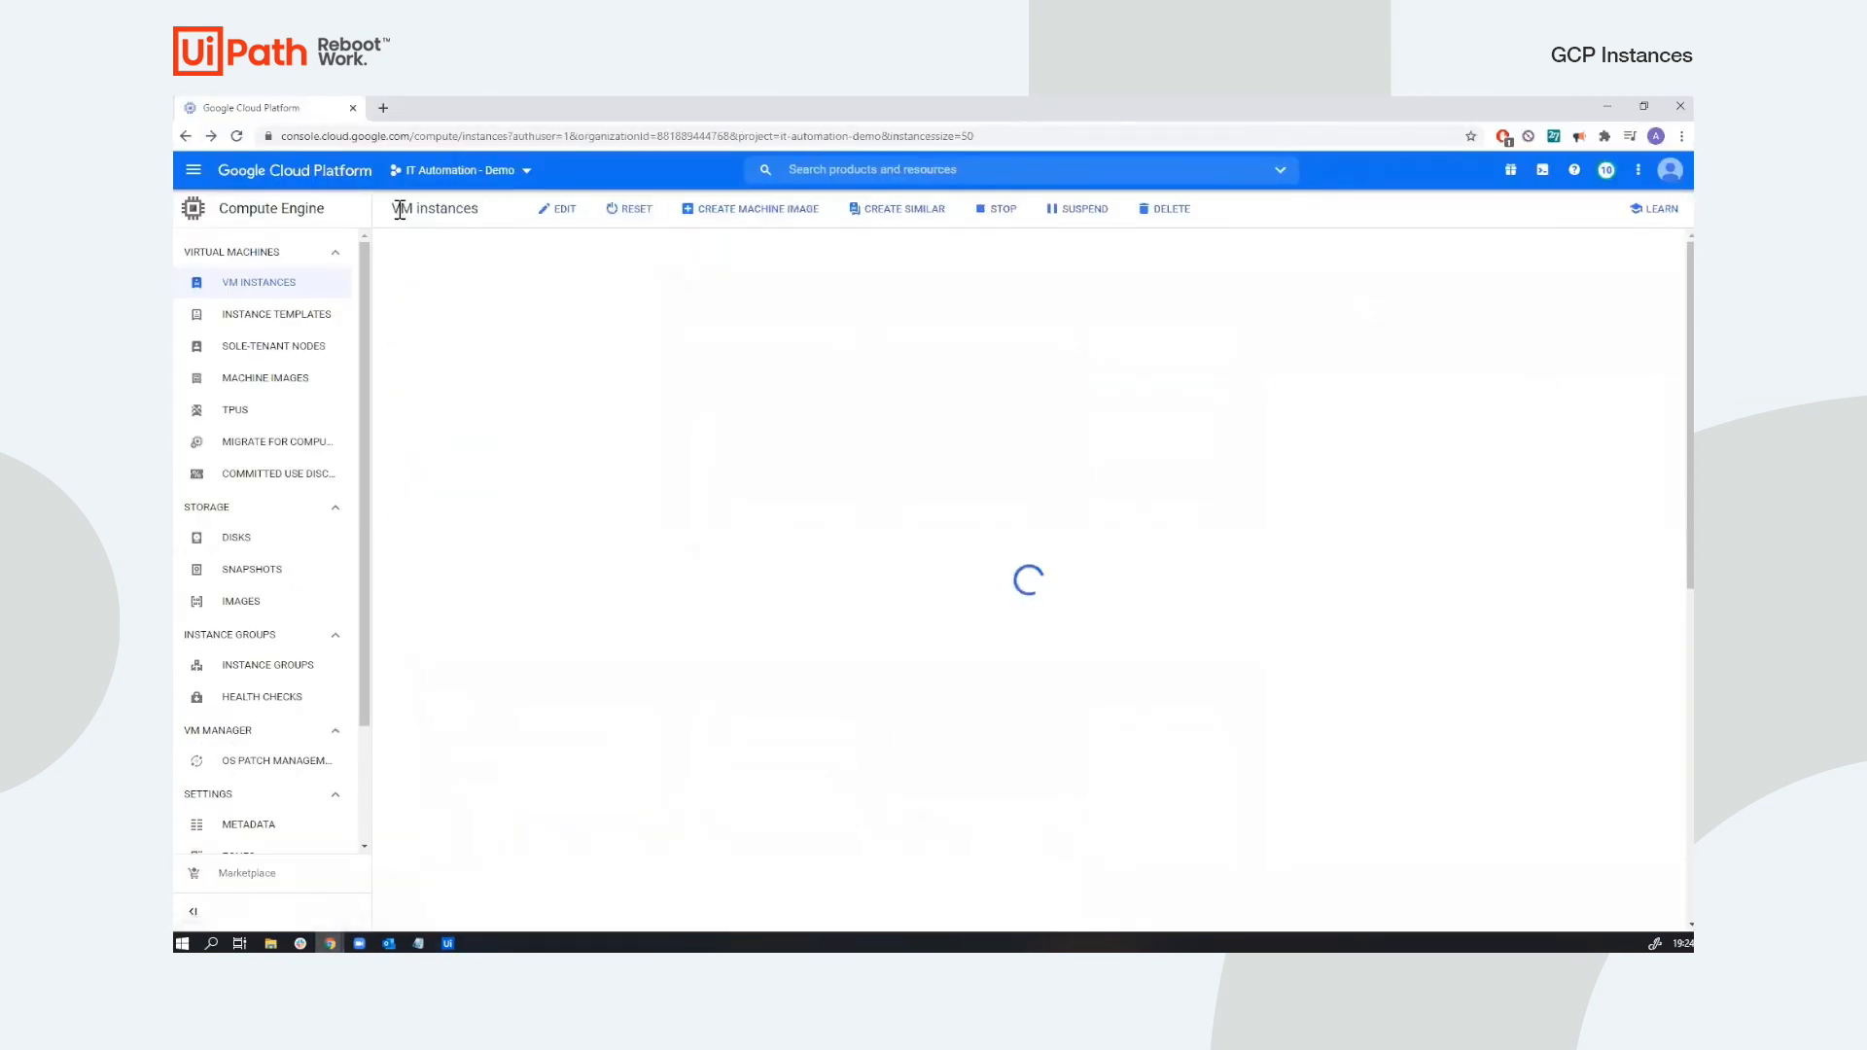
mouse_move(550, 403)
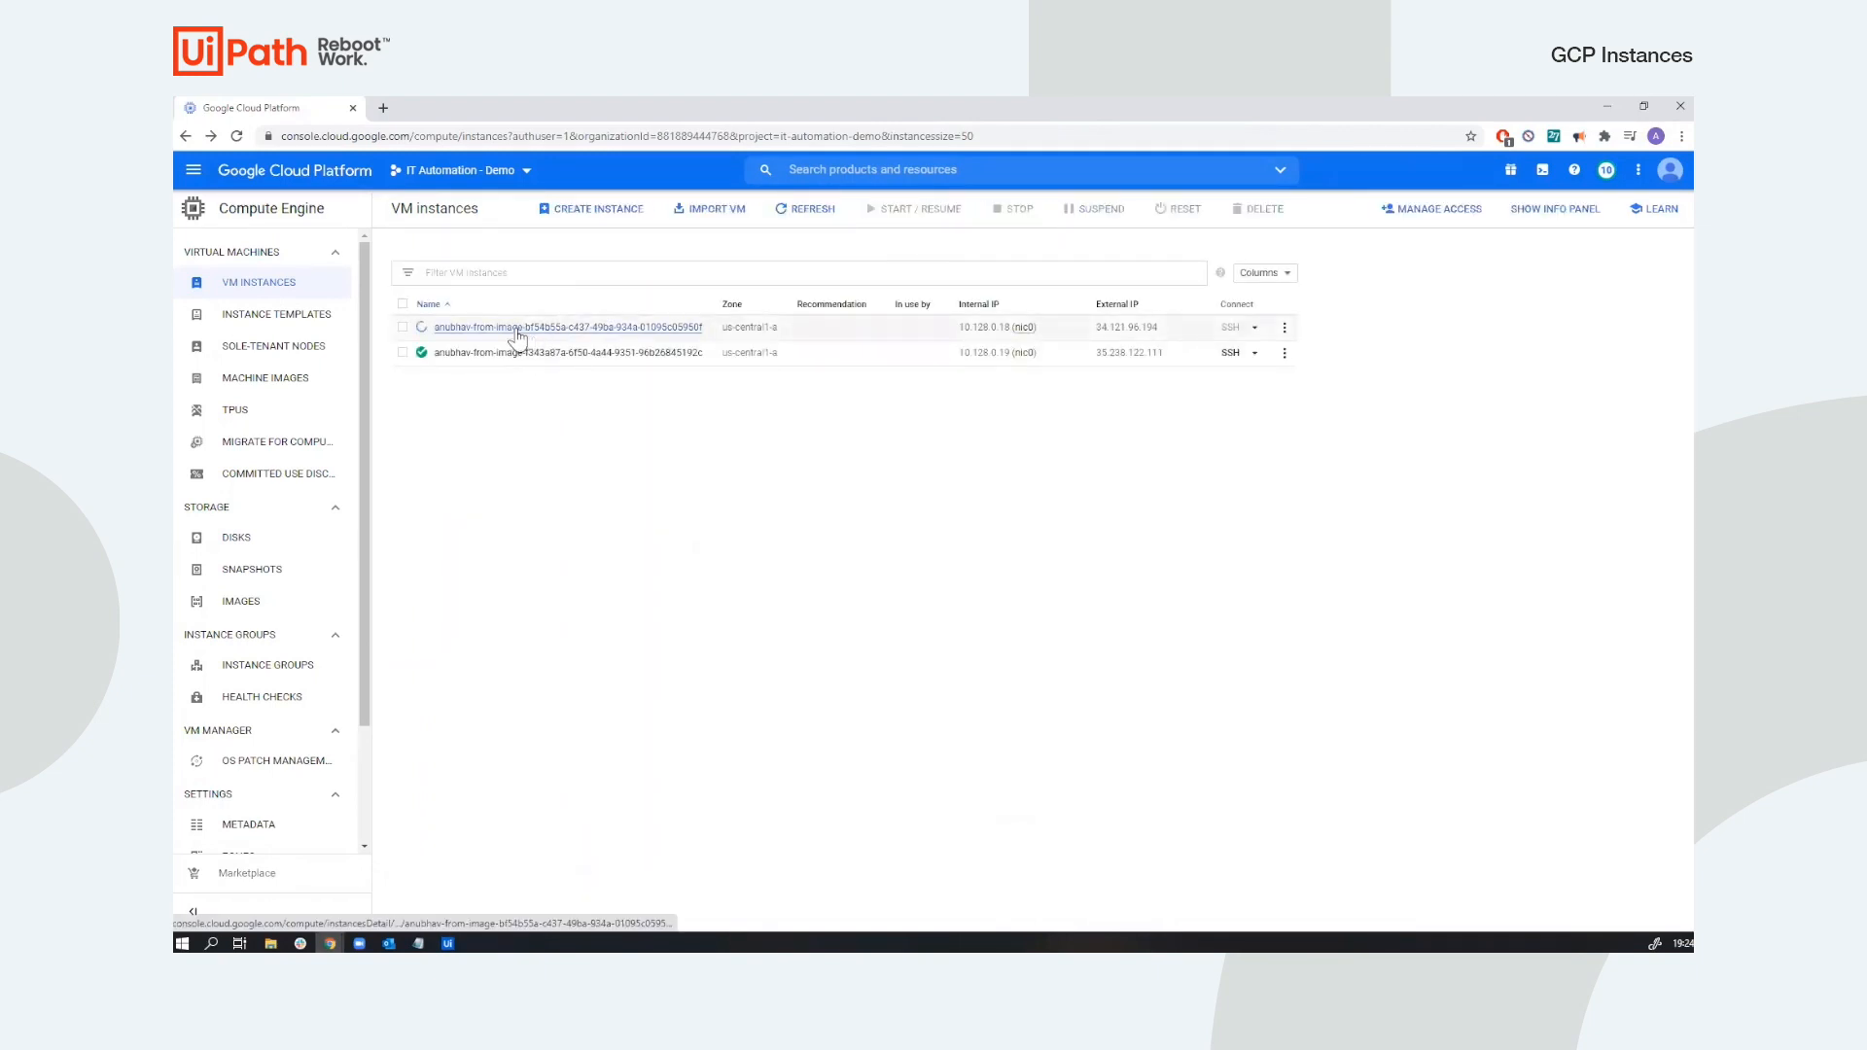
mouse_move(421, 328)
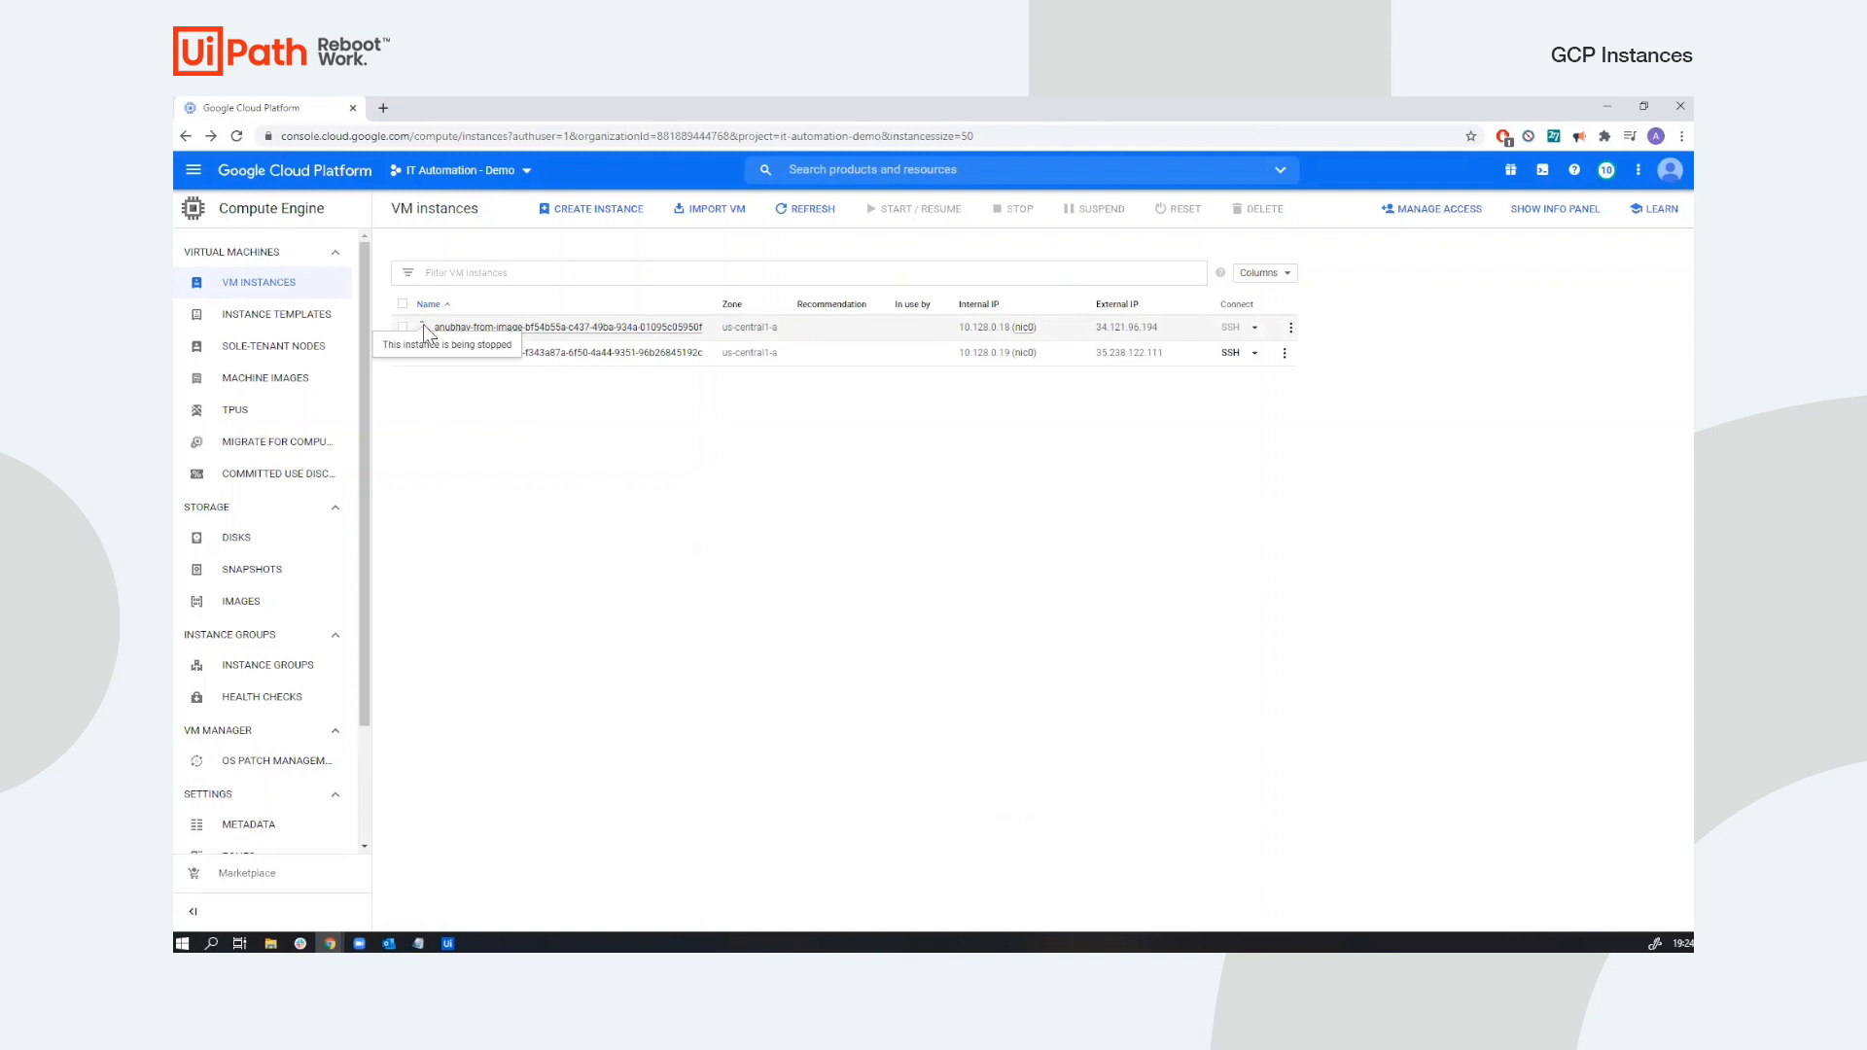
mouse_move(545, 629)
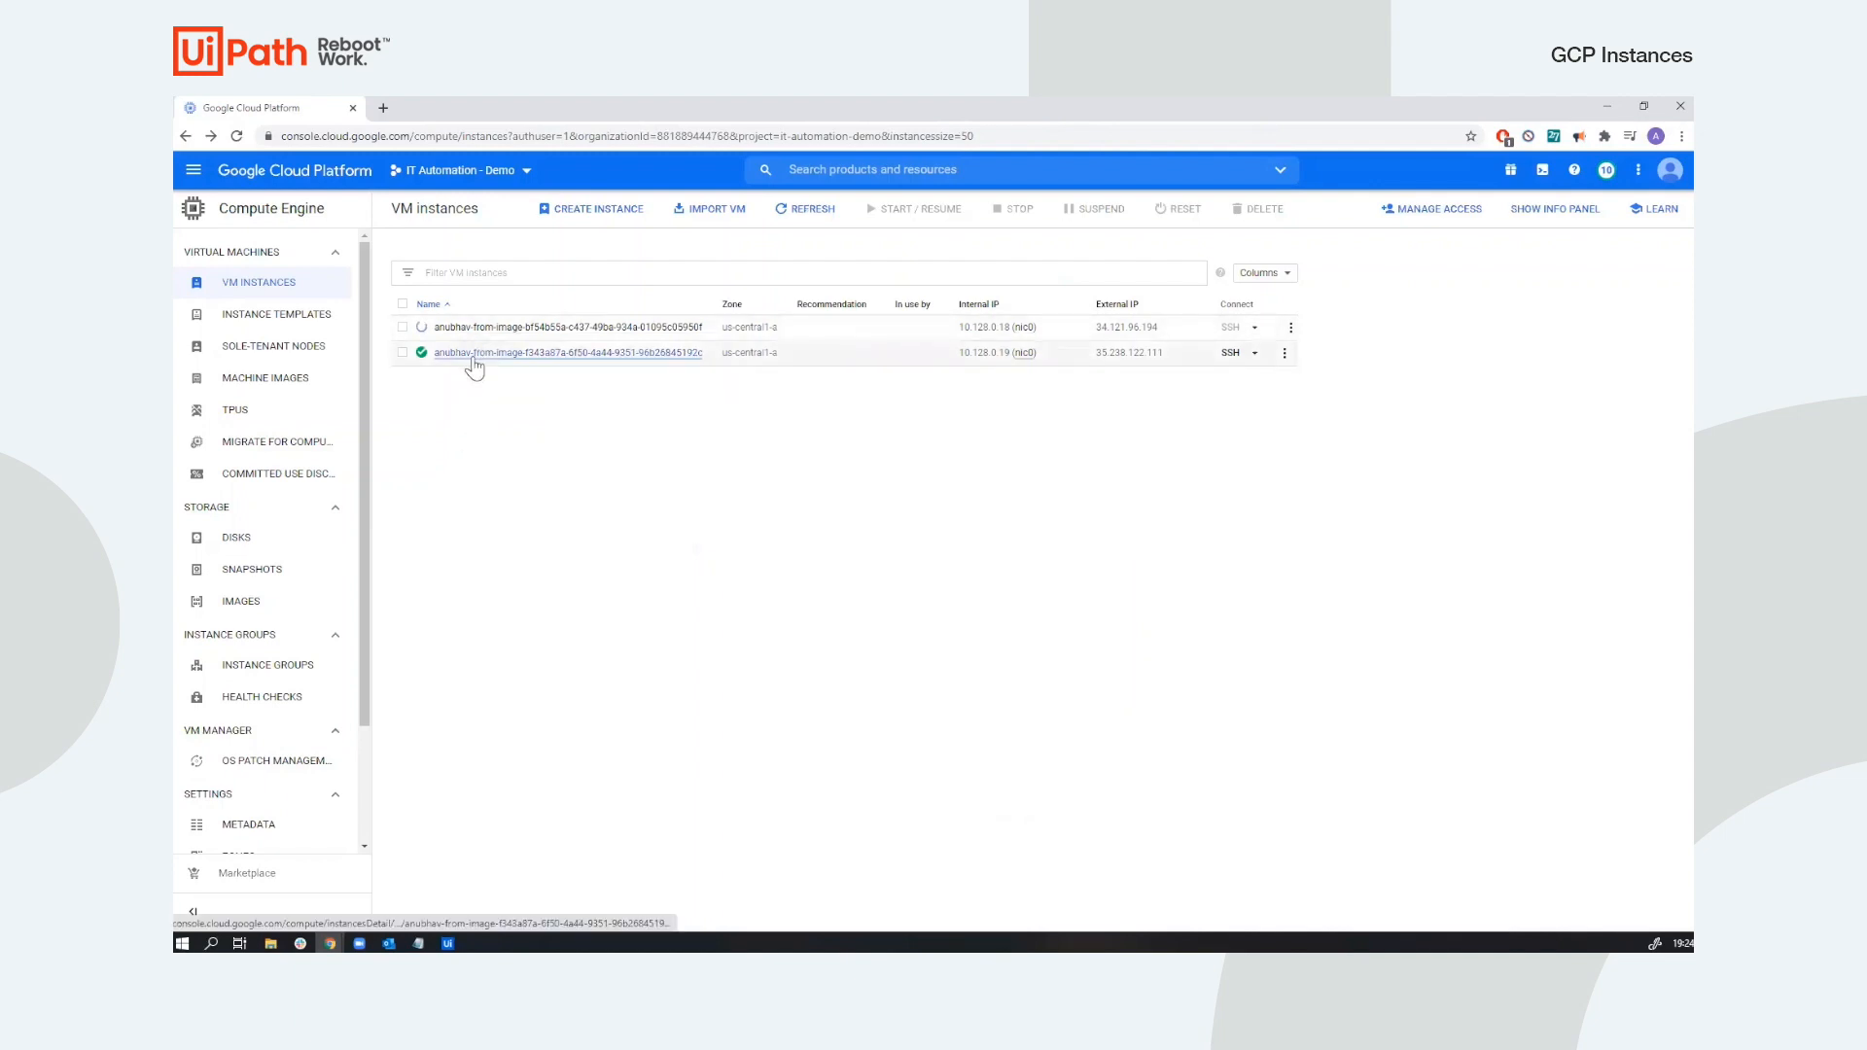
mouse_move(524, 494)
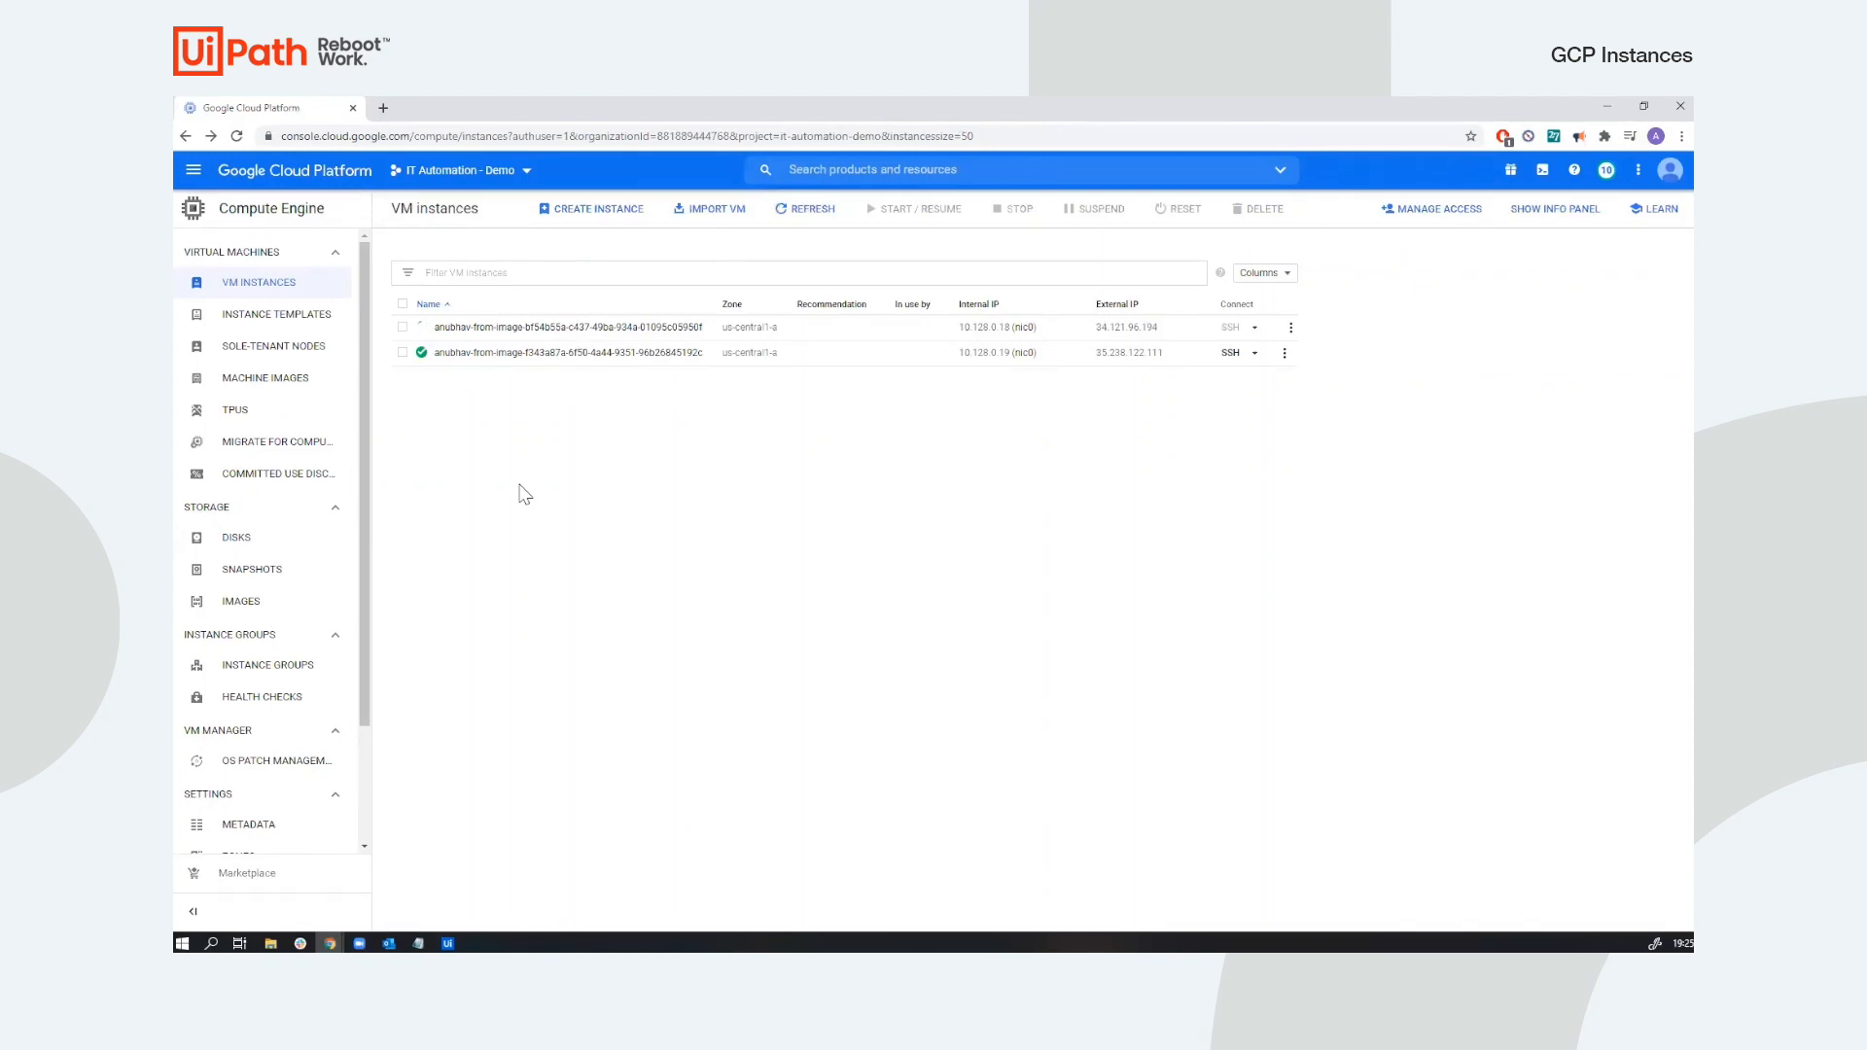
mouse_move(518, 650)
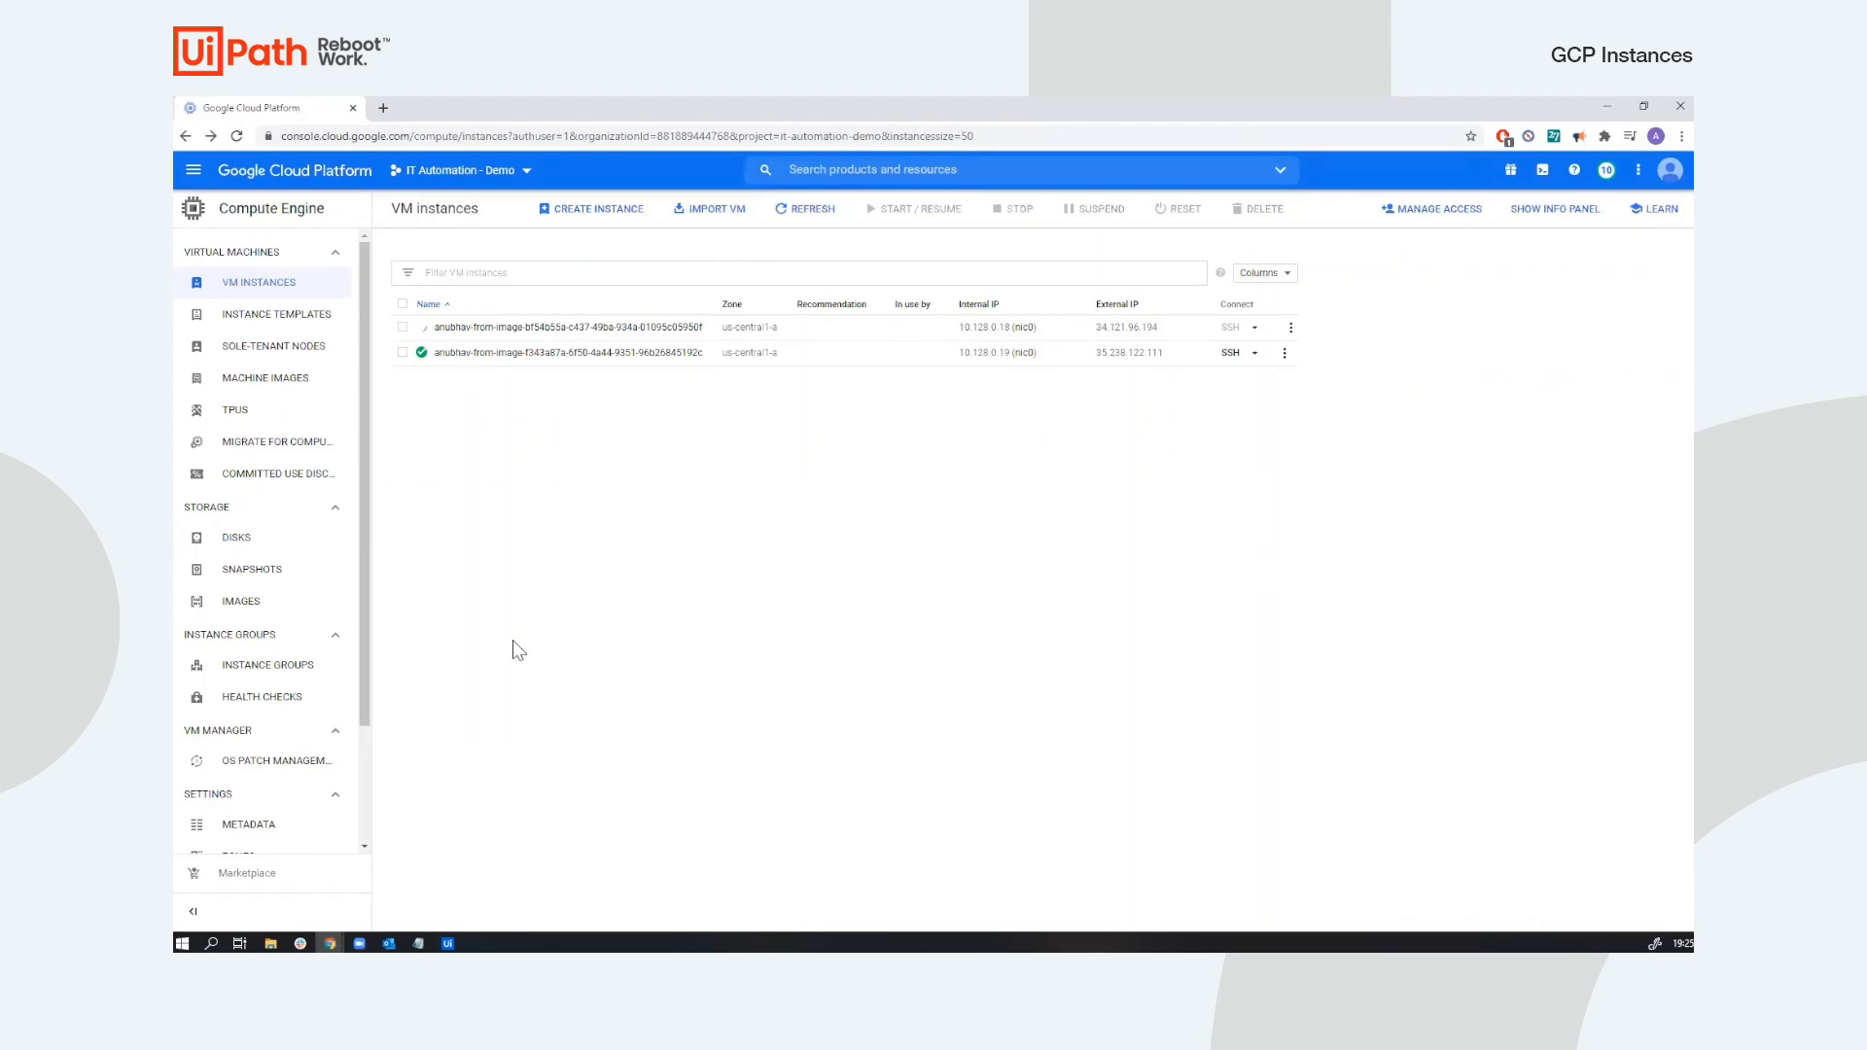